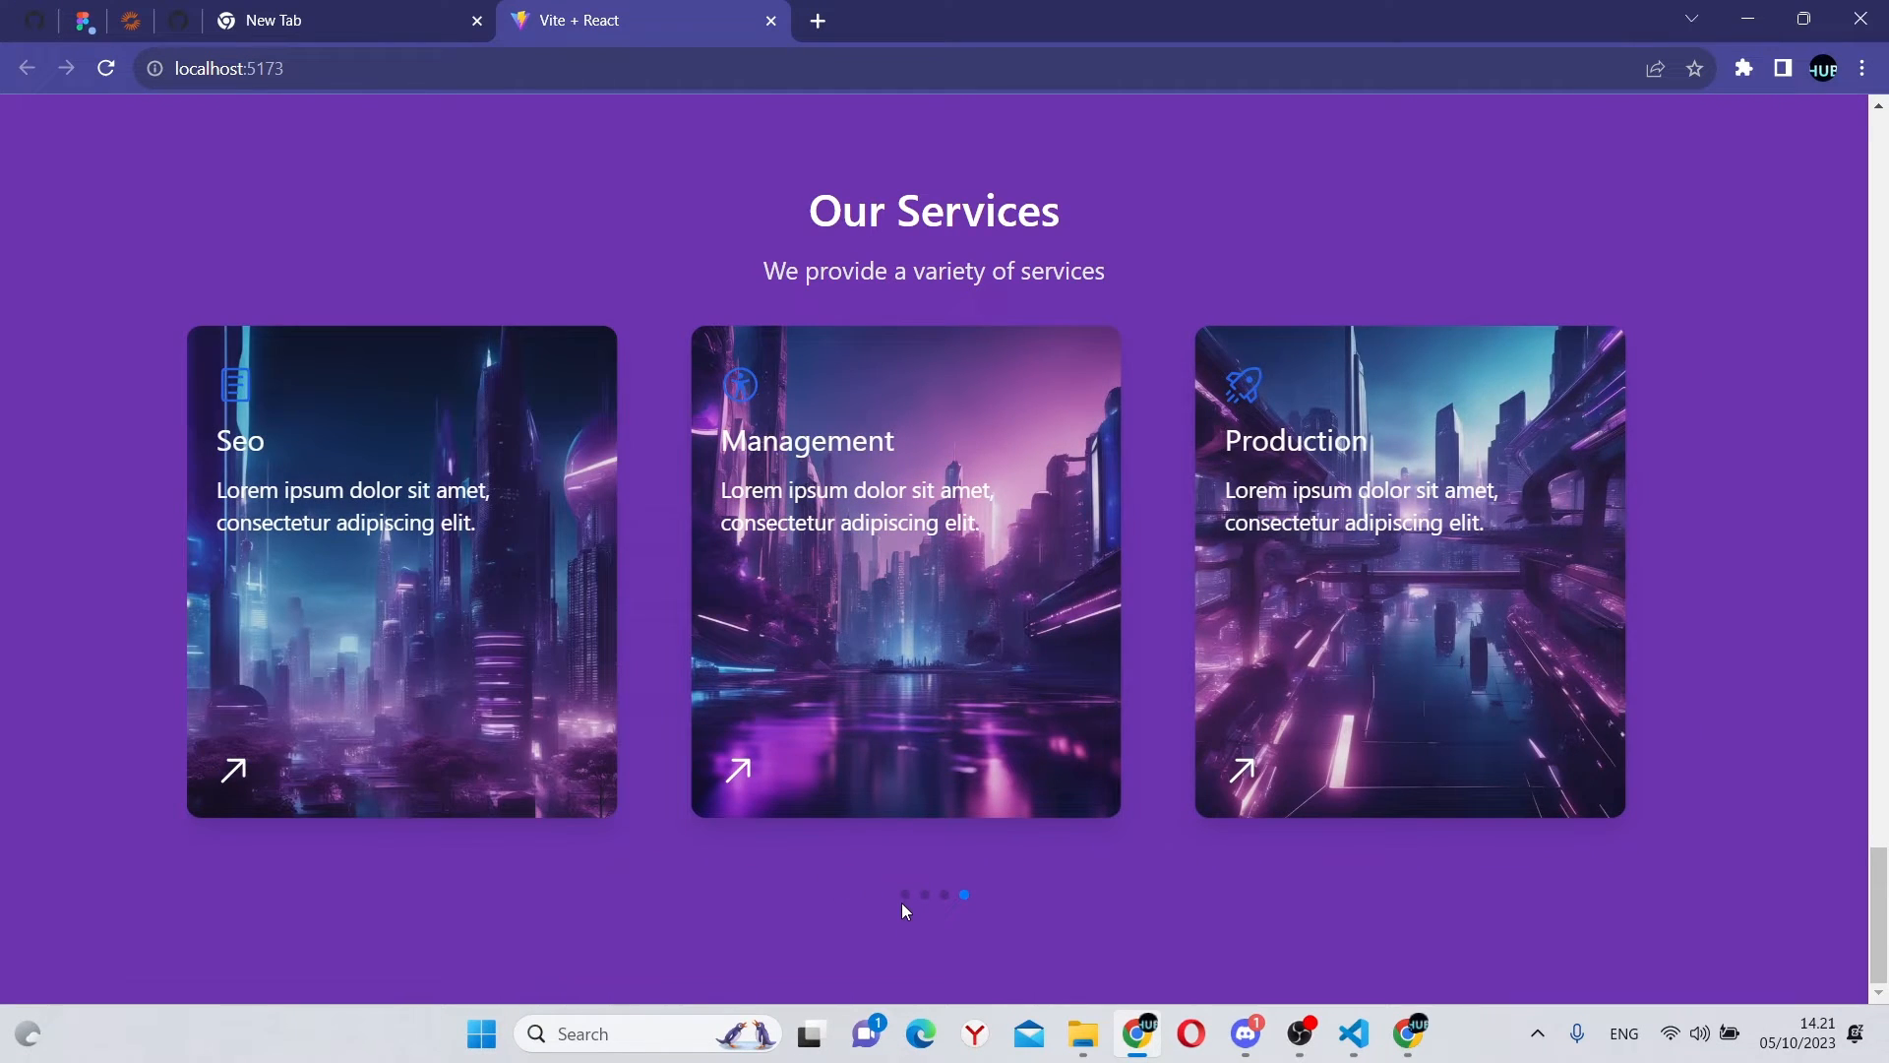
Step: Use the carousel's pagination dots to bring the Design service card into view
left_click(905, 895)
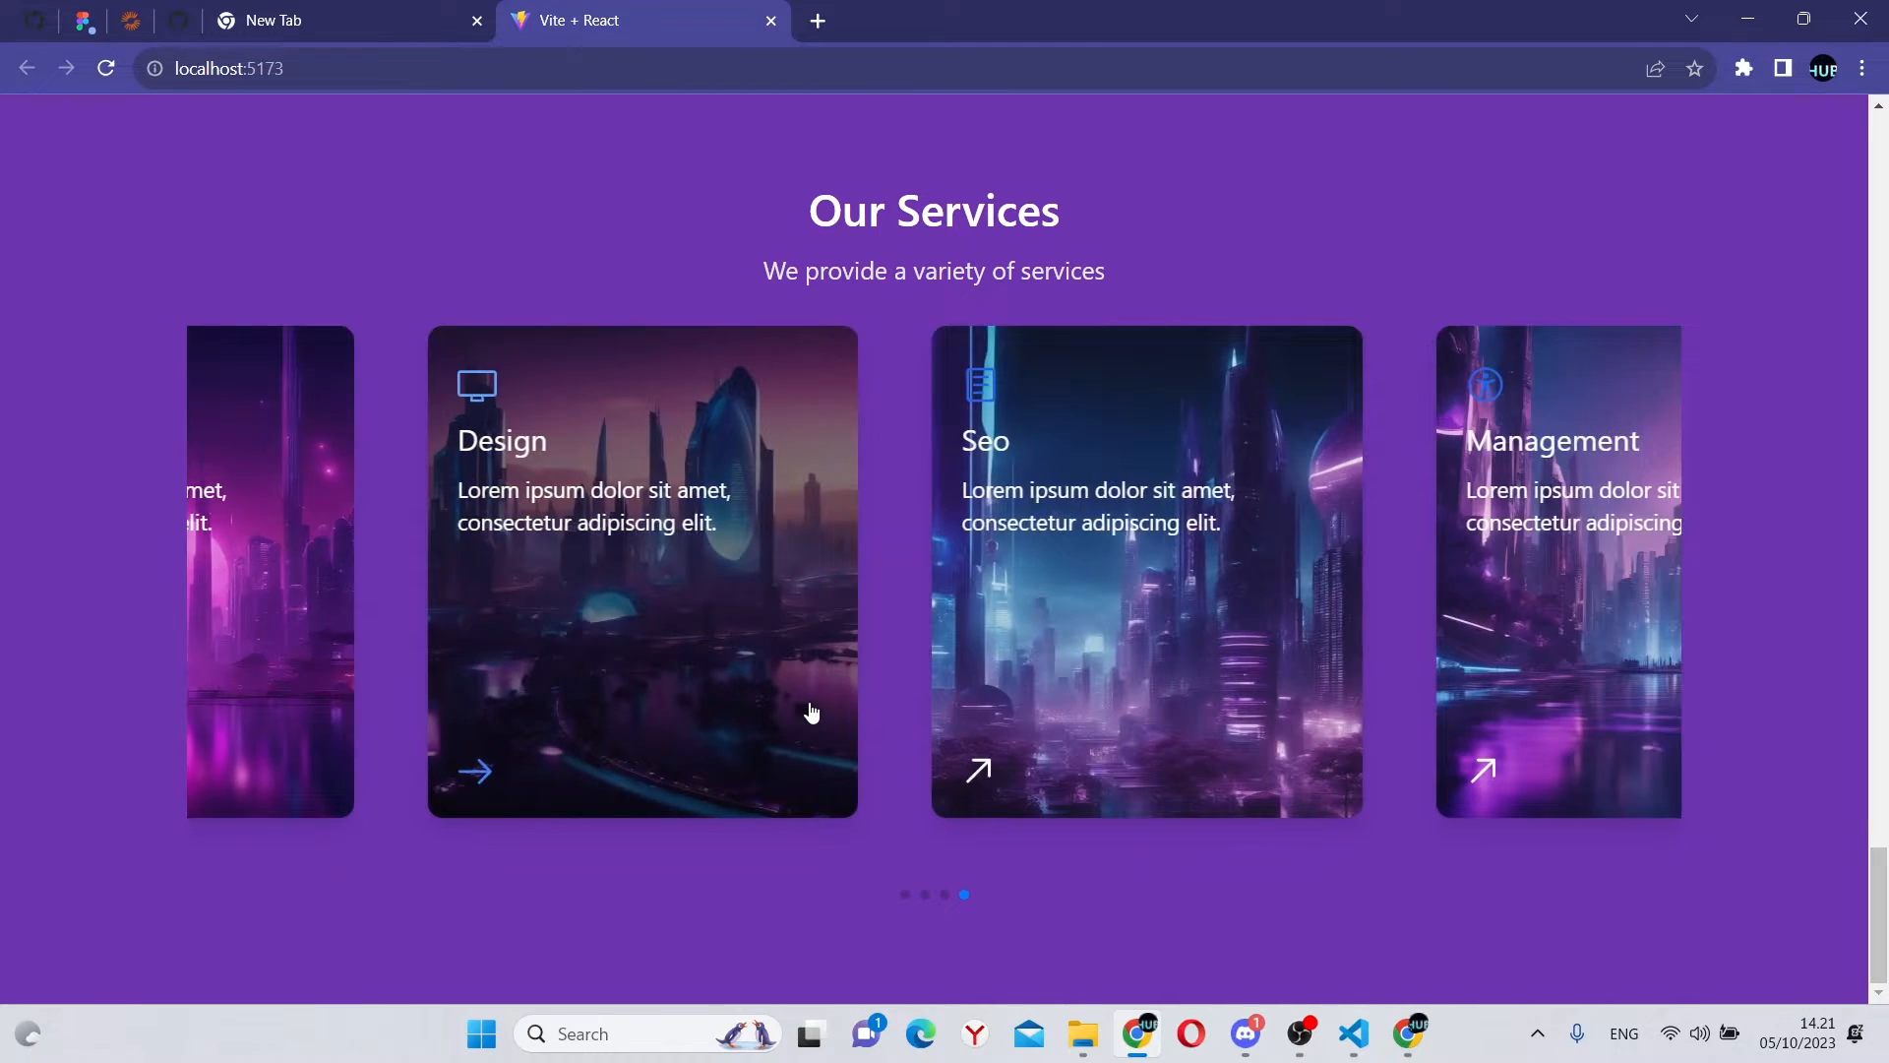
left_click(1376, 1035)
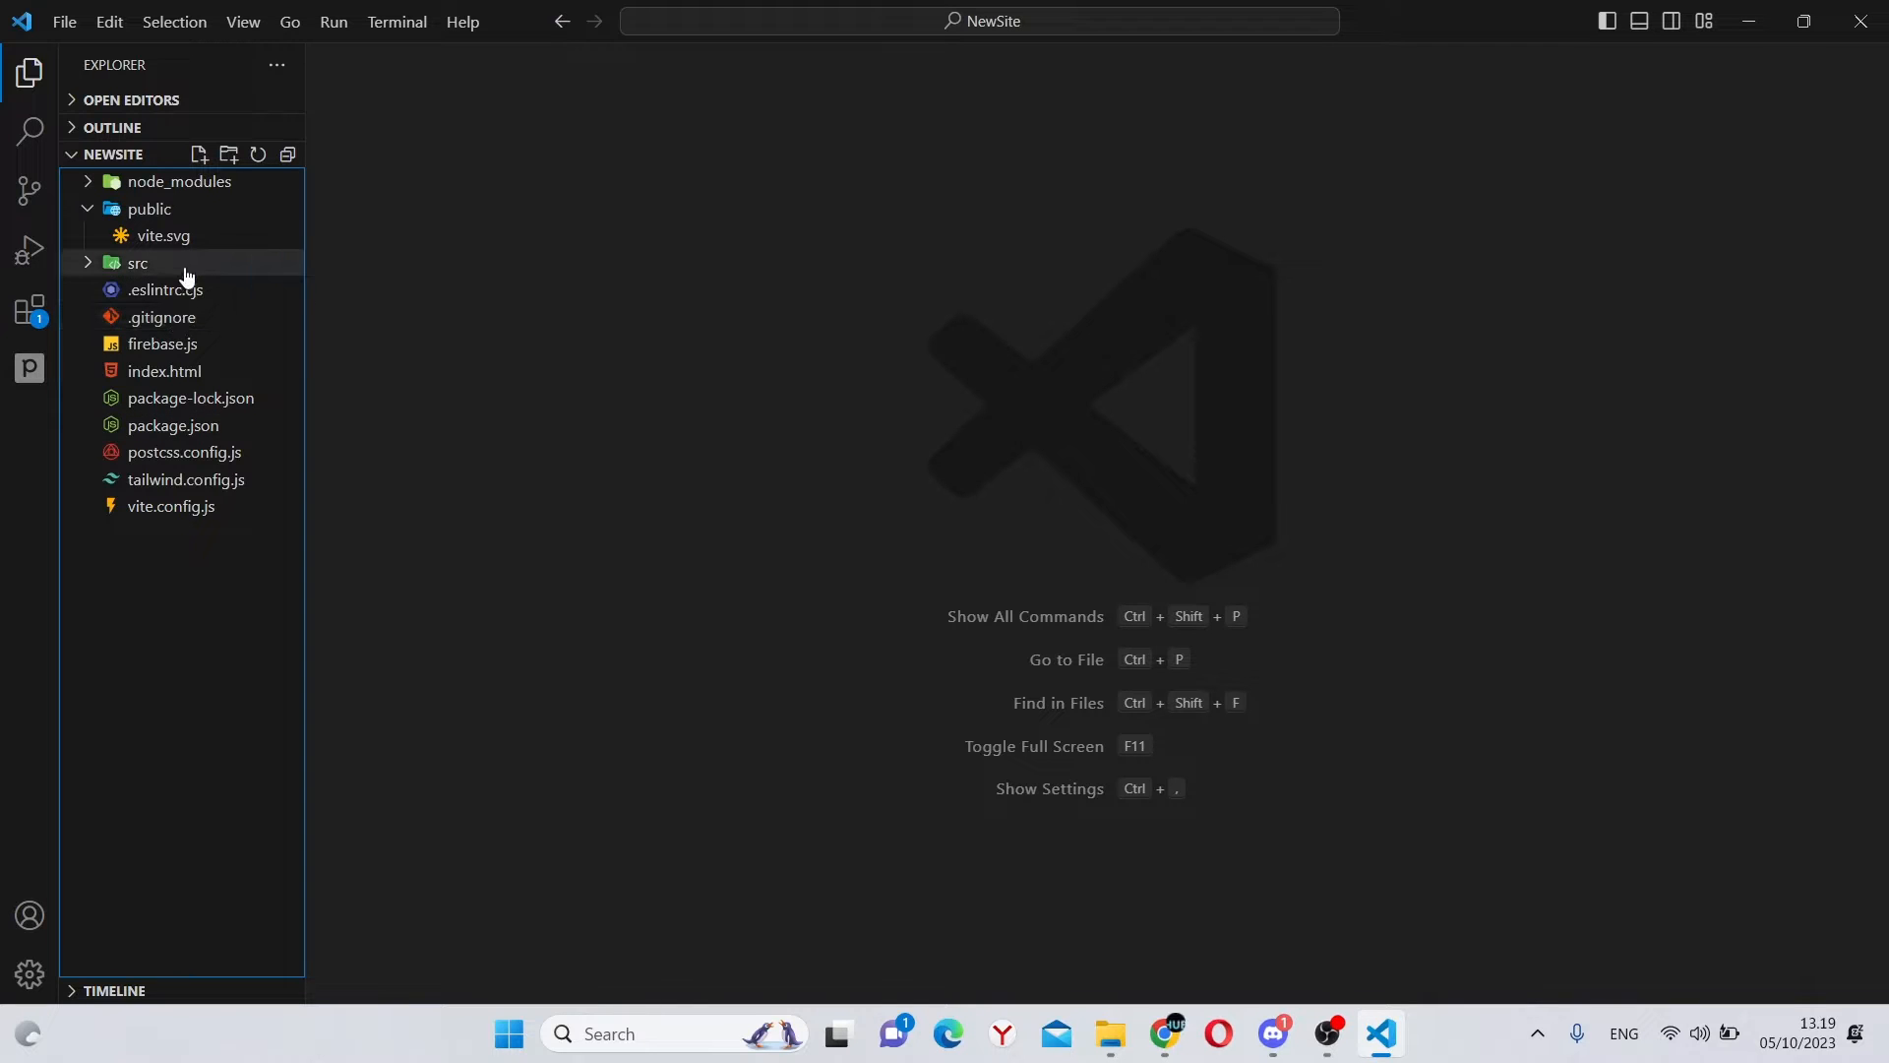
Step: Expand src, close the extension details page and restore the Explorer file tree
left_click(138, 263)
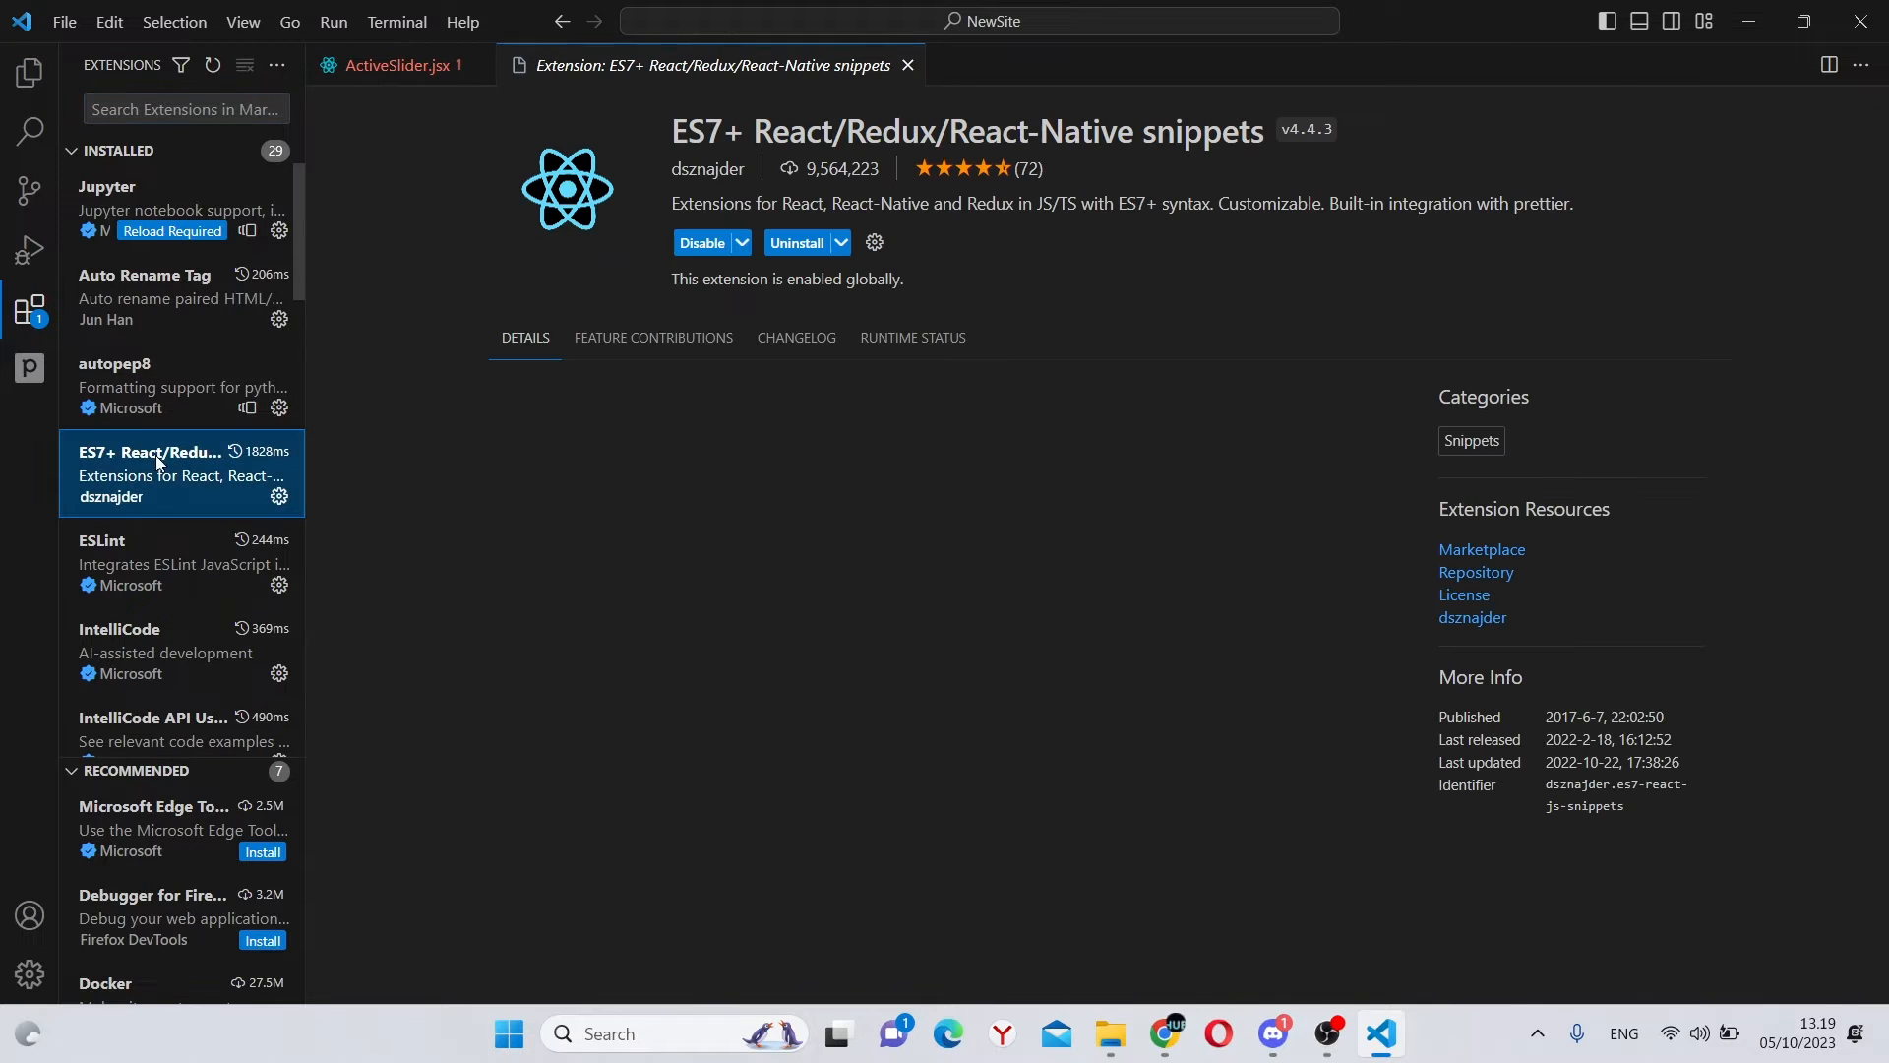
left_click(907, 65)
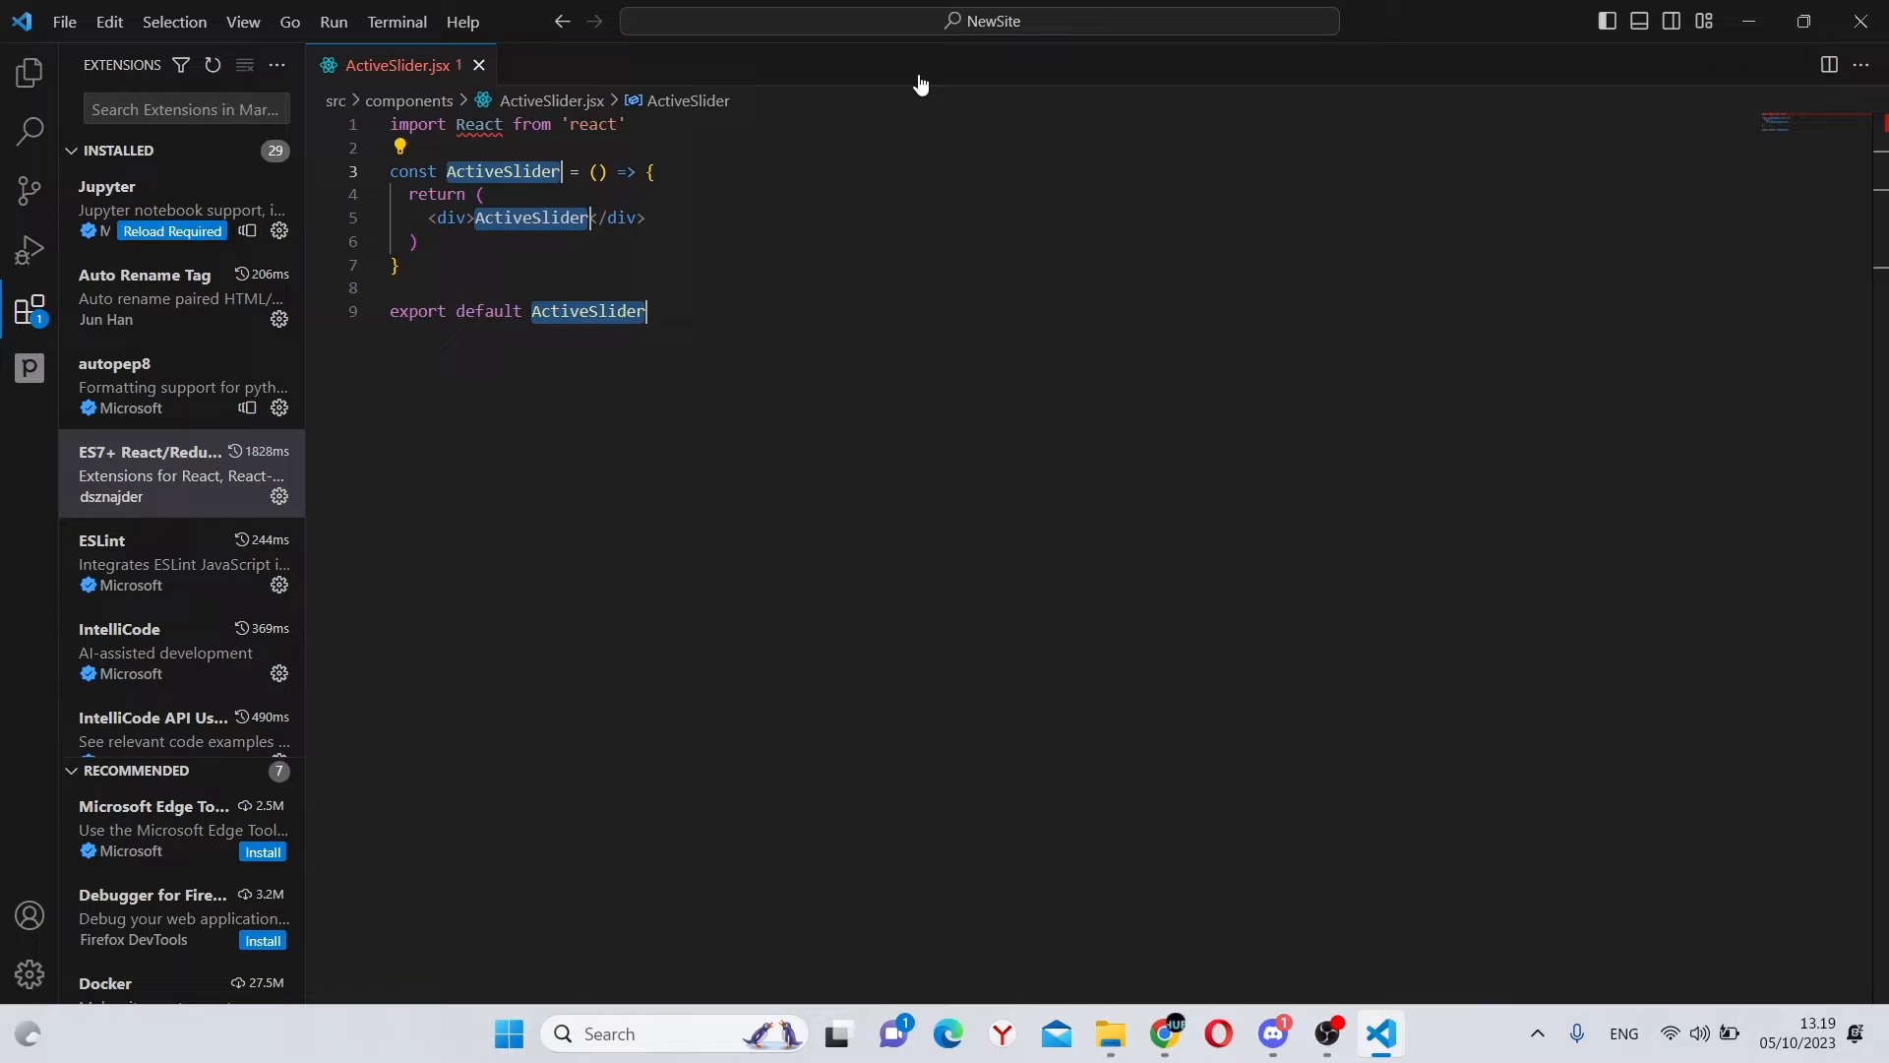
left_click(29, 72)
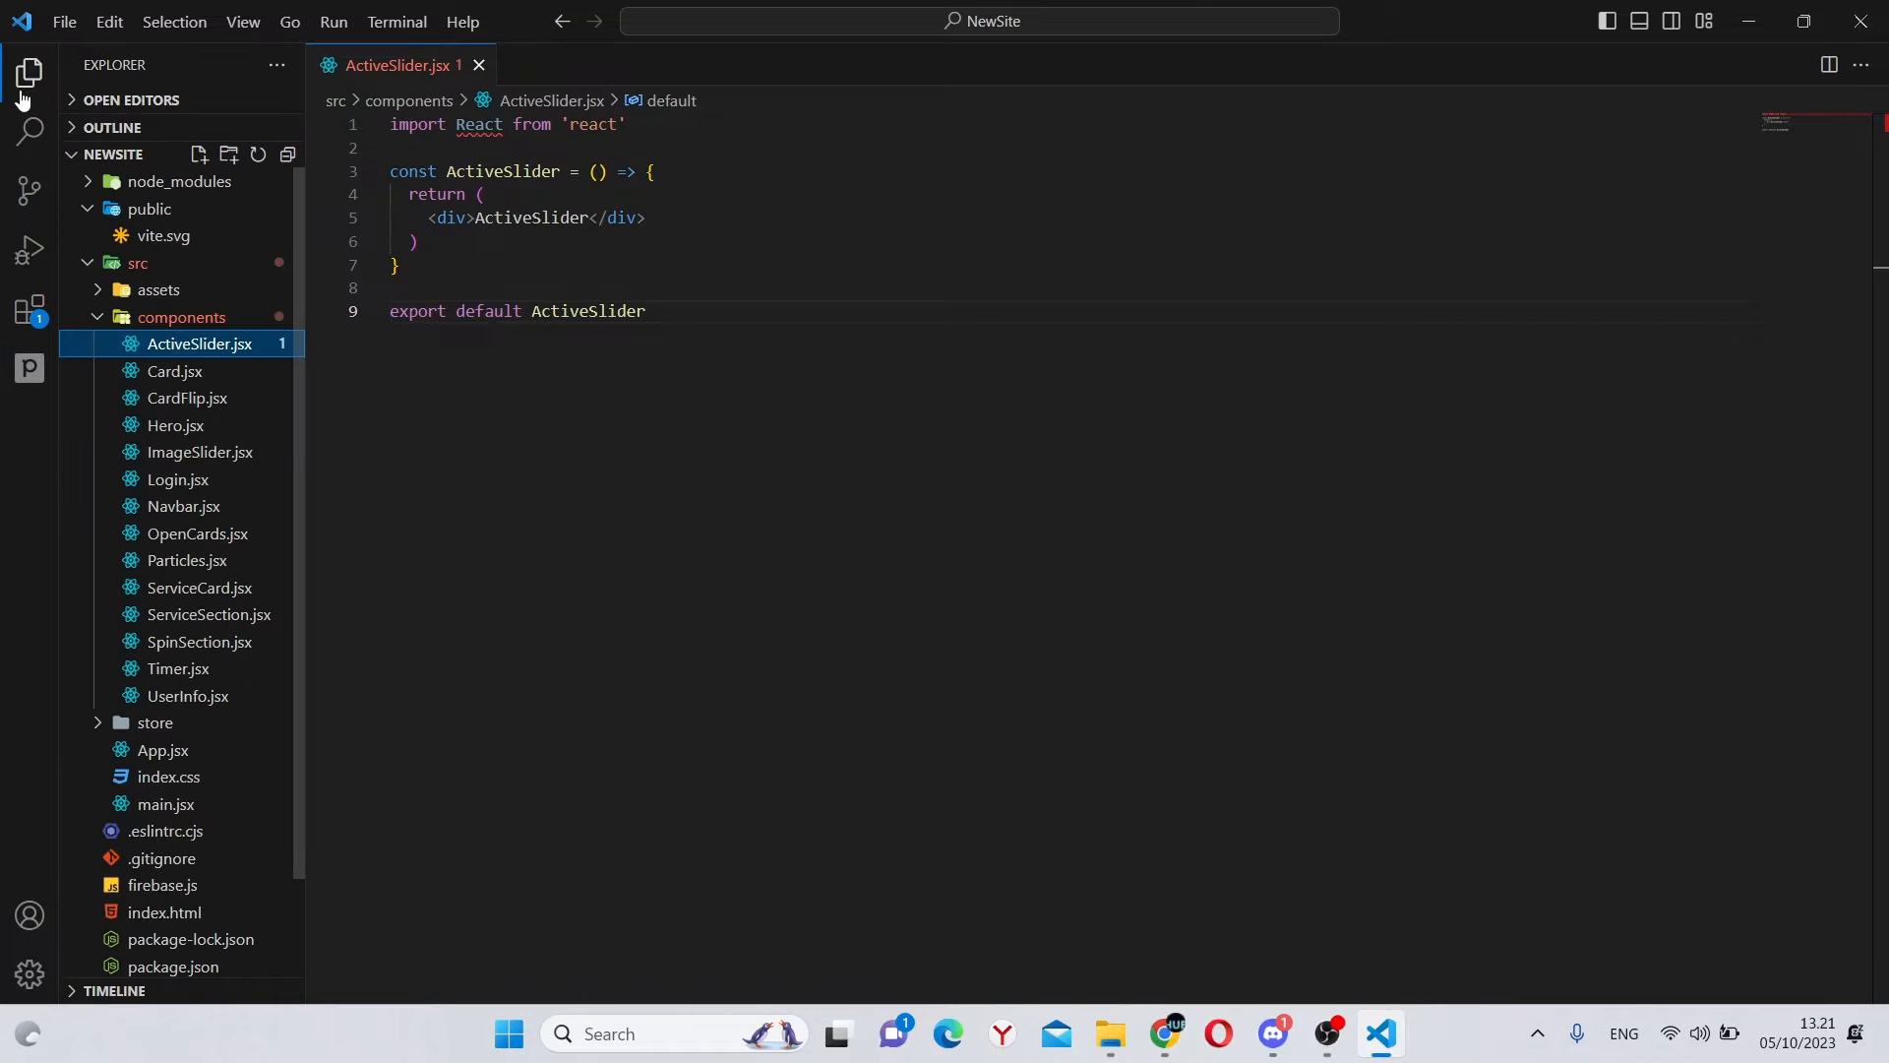
Step: Add <ActiveSlider /> below <CardFlip /> in App.jsx with its auto-import
left_click(162, 750)
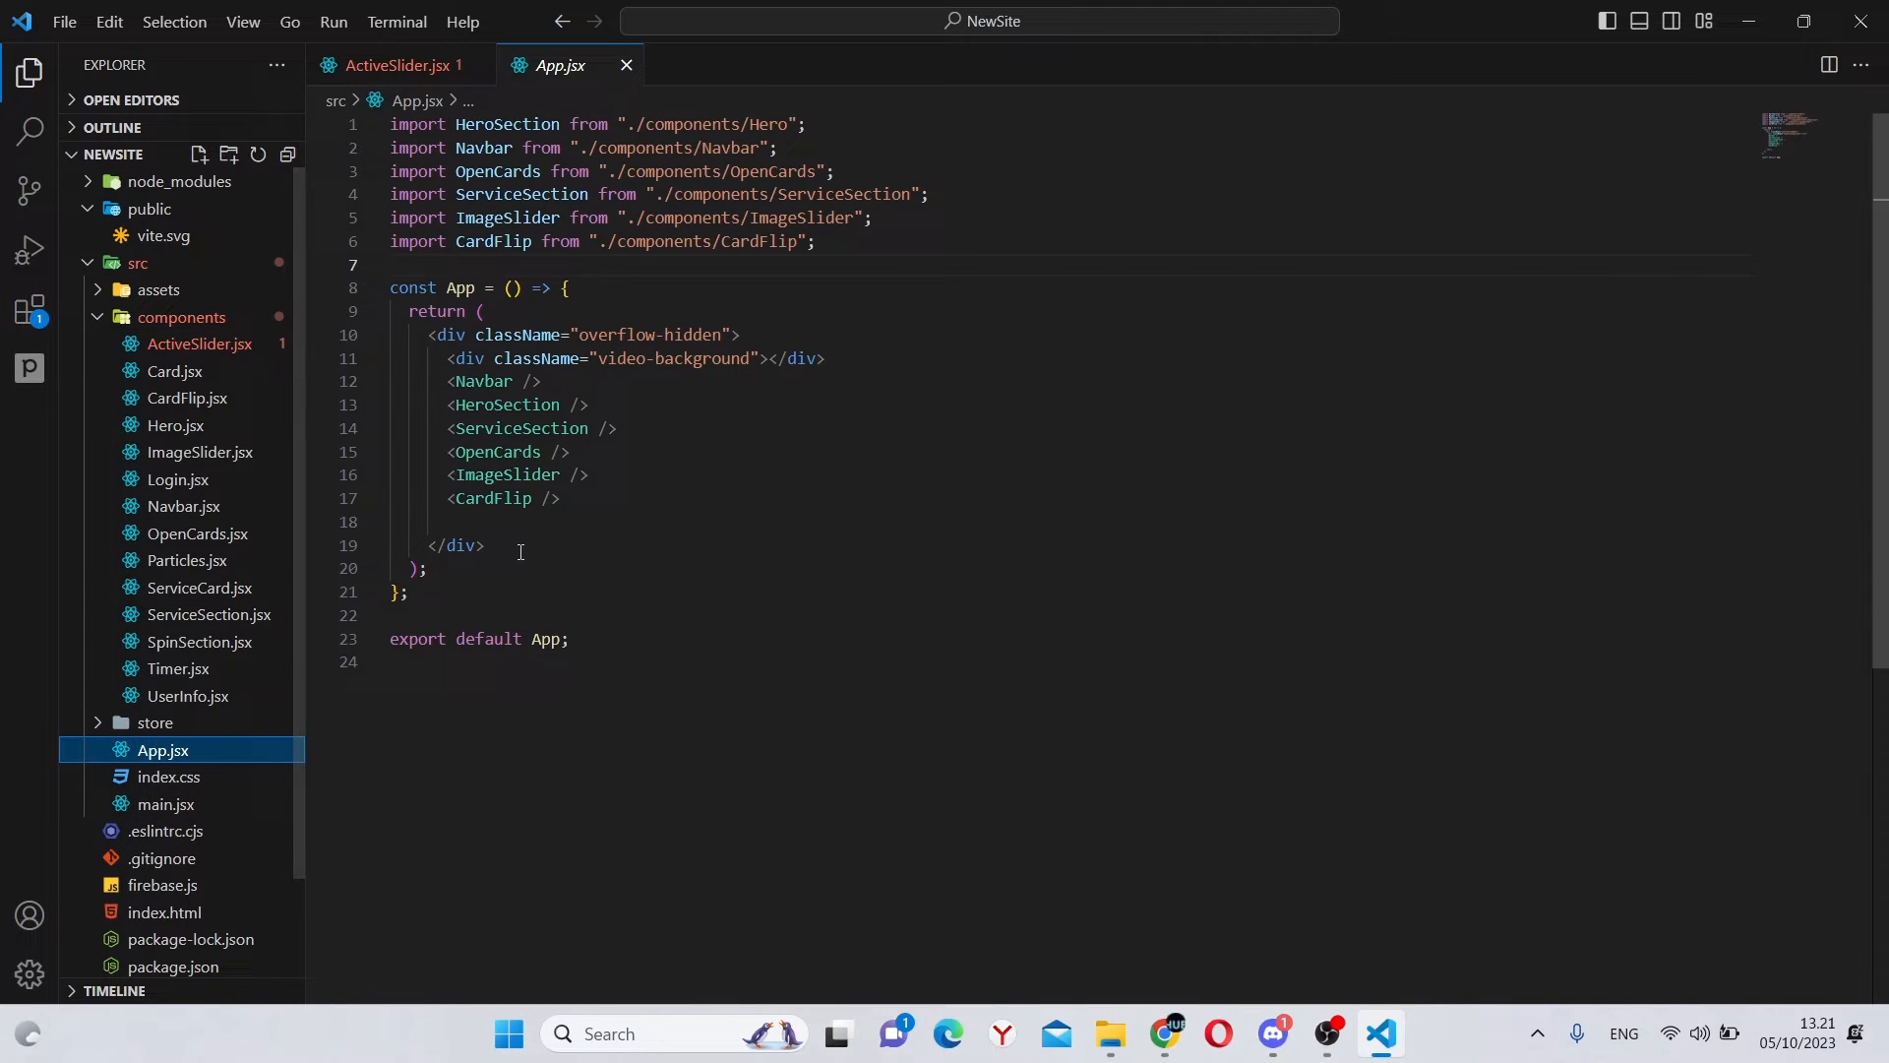
type("<A")
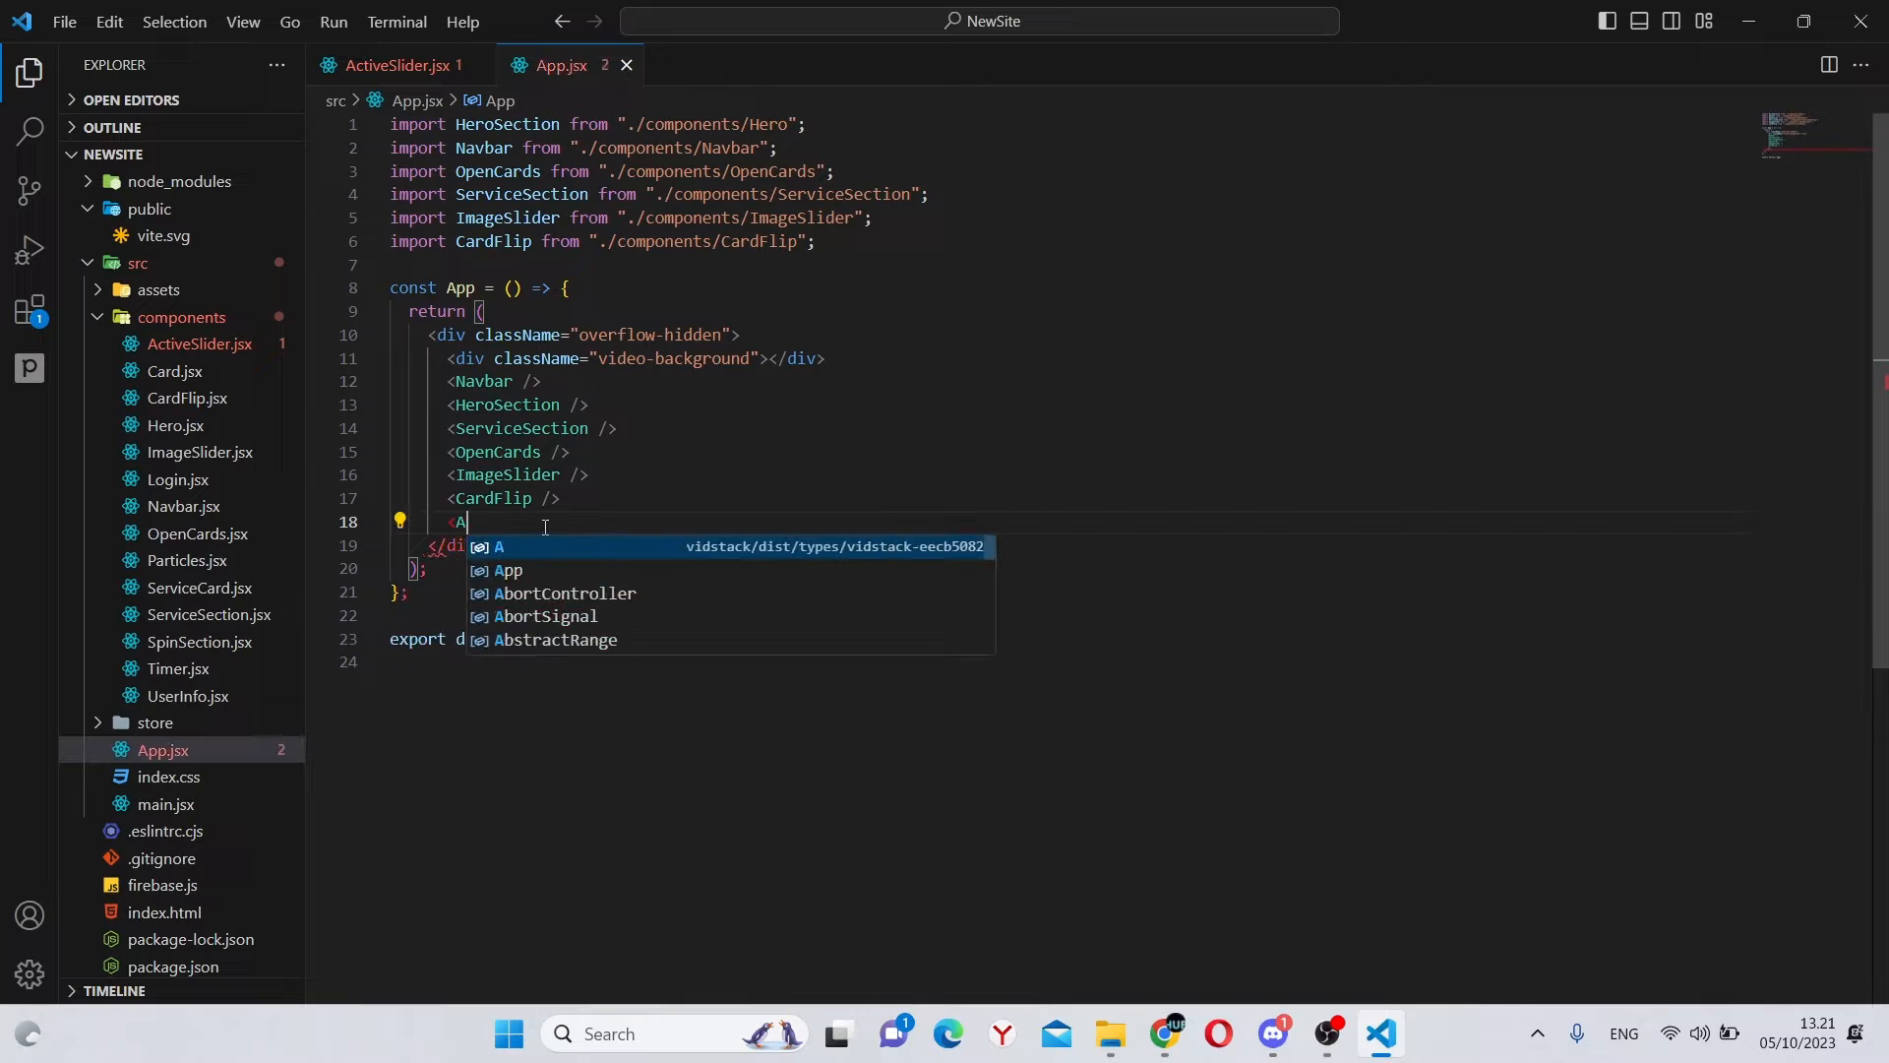
type("ctiveSlider />")
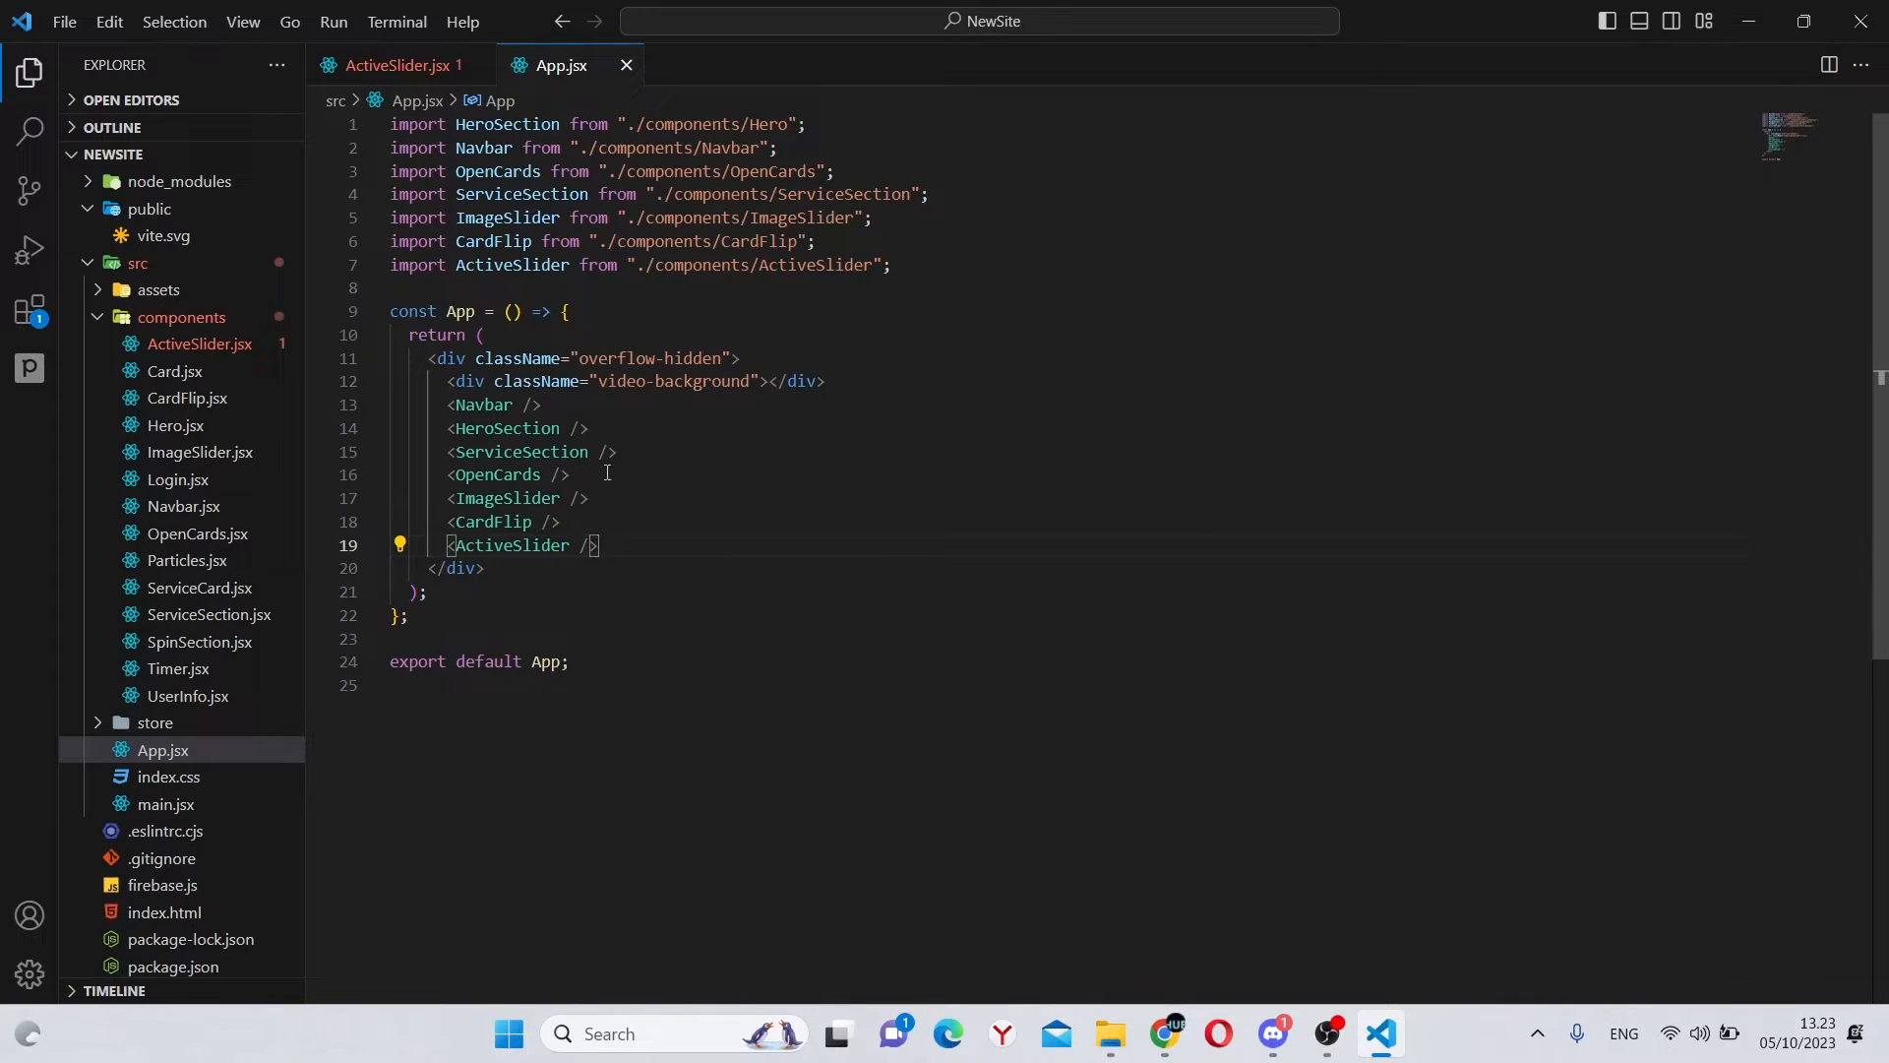
left_click(402, 65)
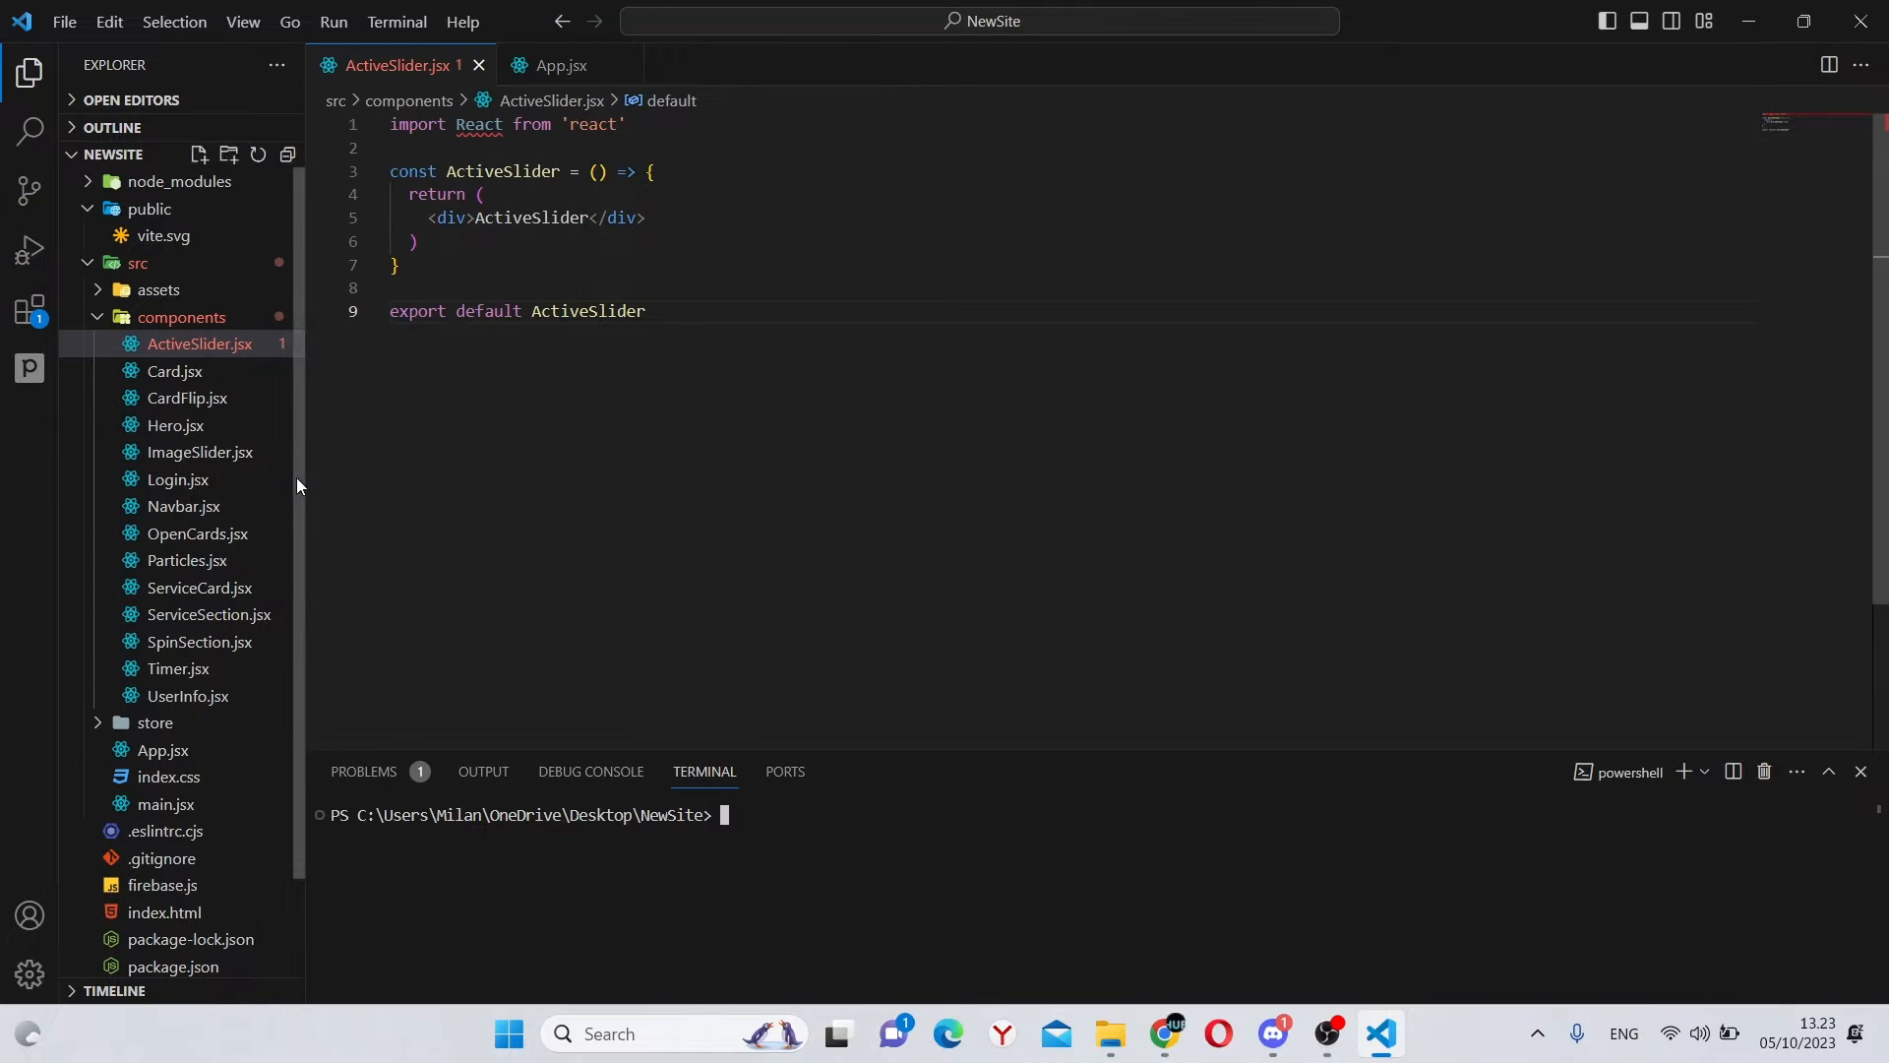
mouse_move(703, 771)
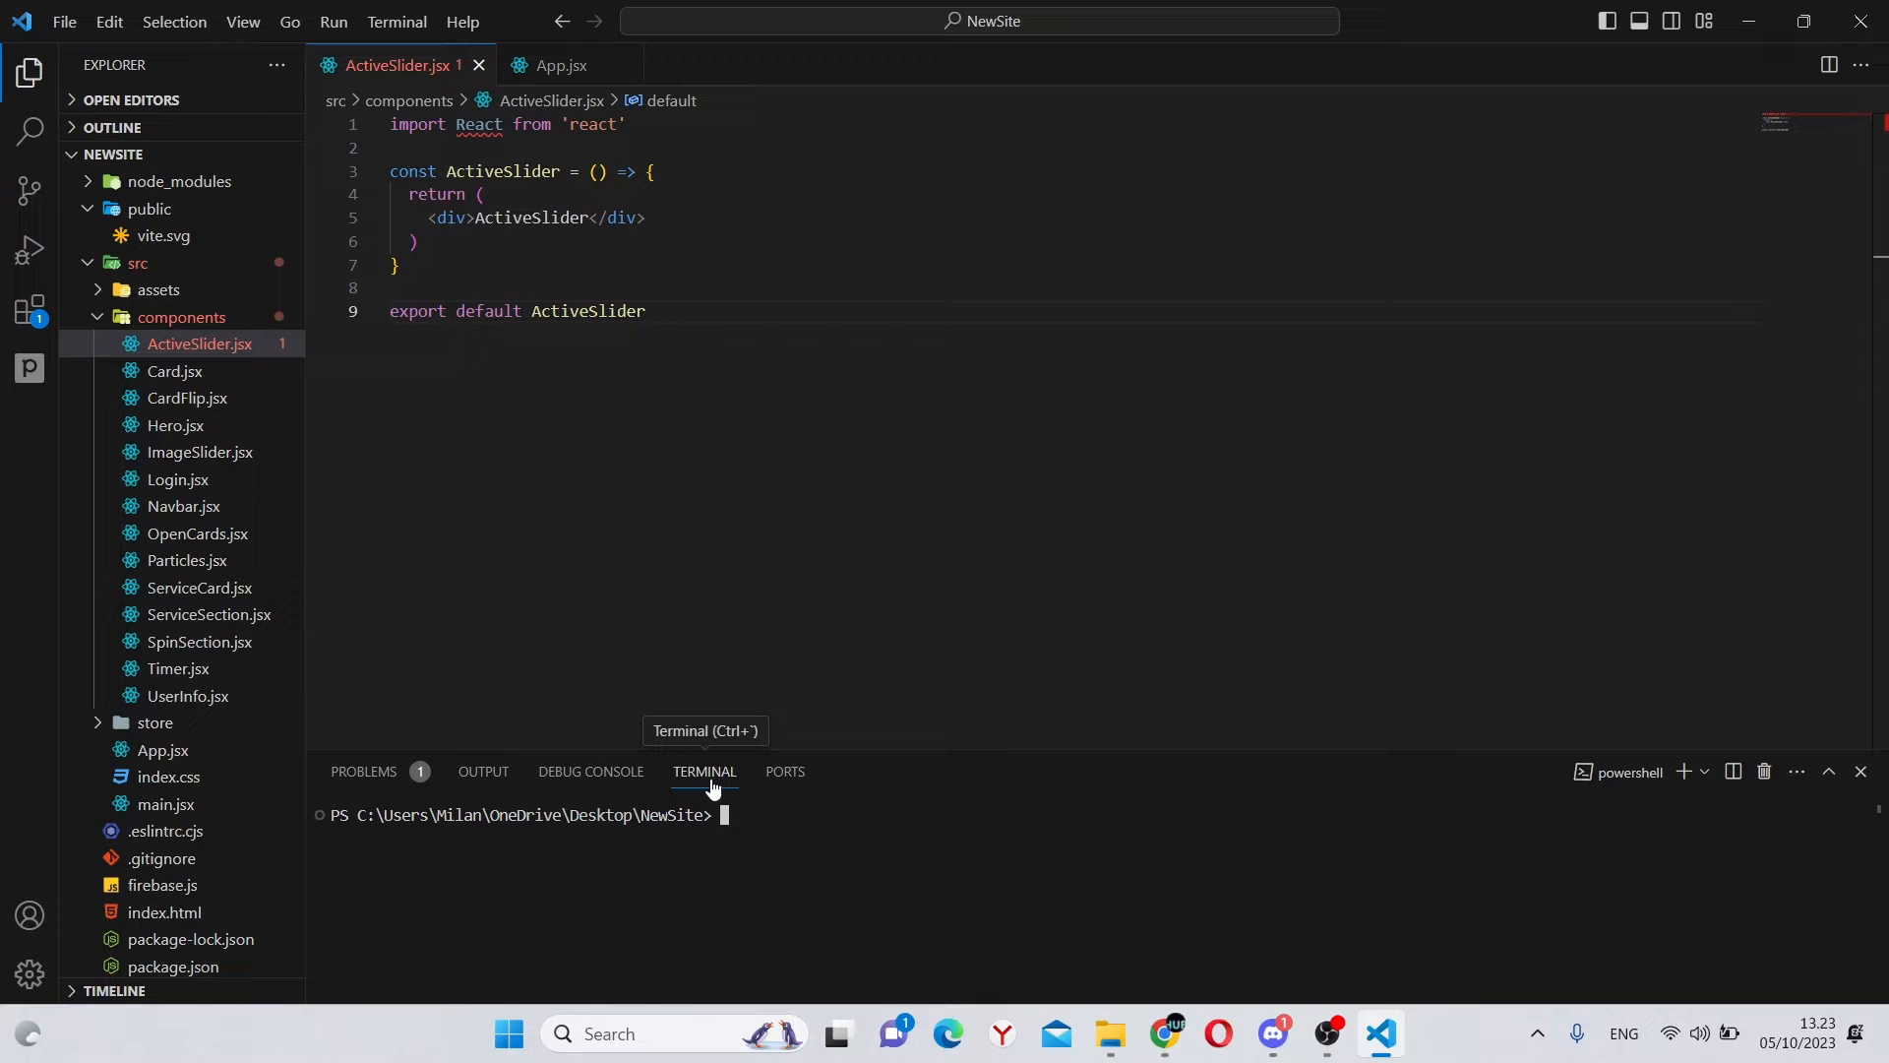
Step: Run npm install swiper react-icons in the terminal, then start an npm run command
type("npm install")
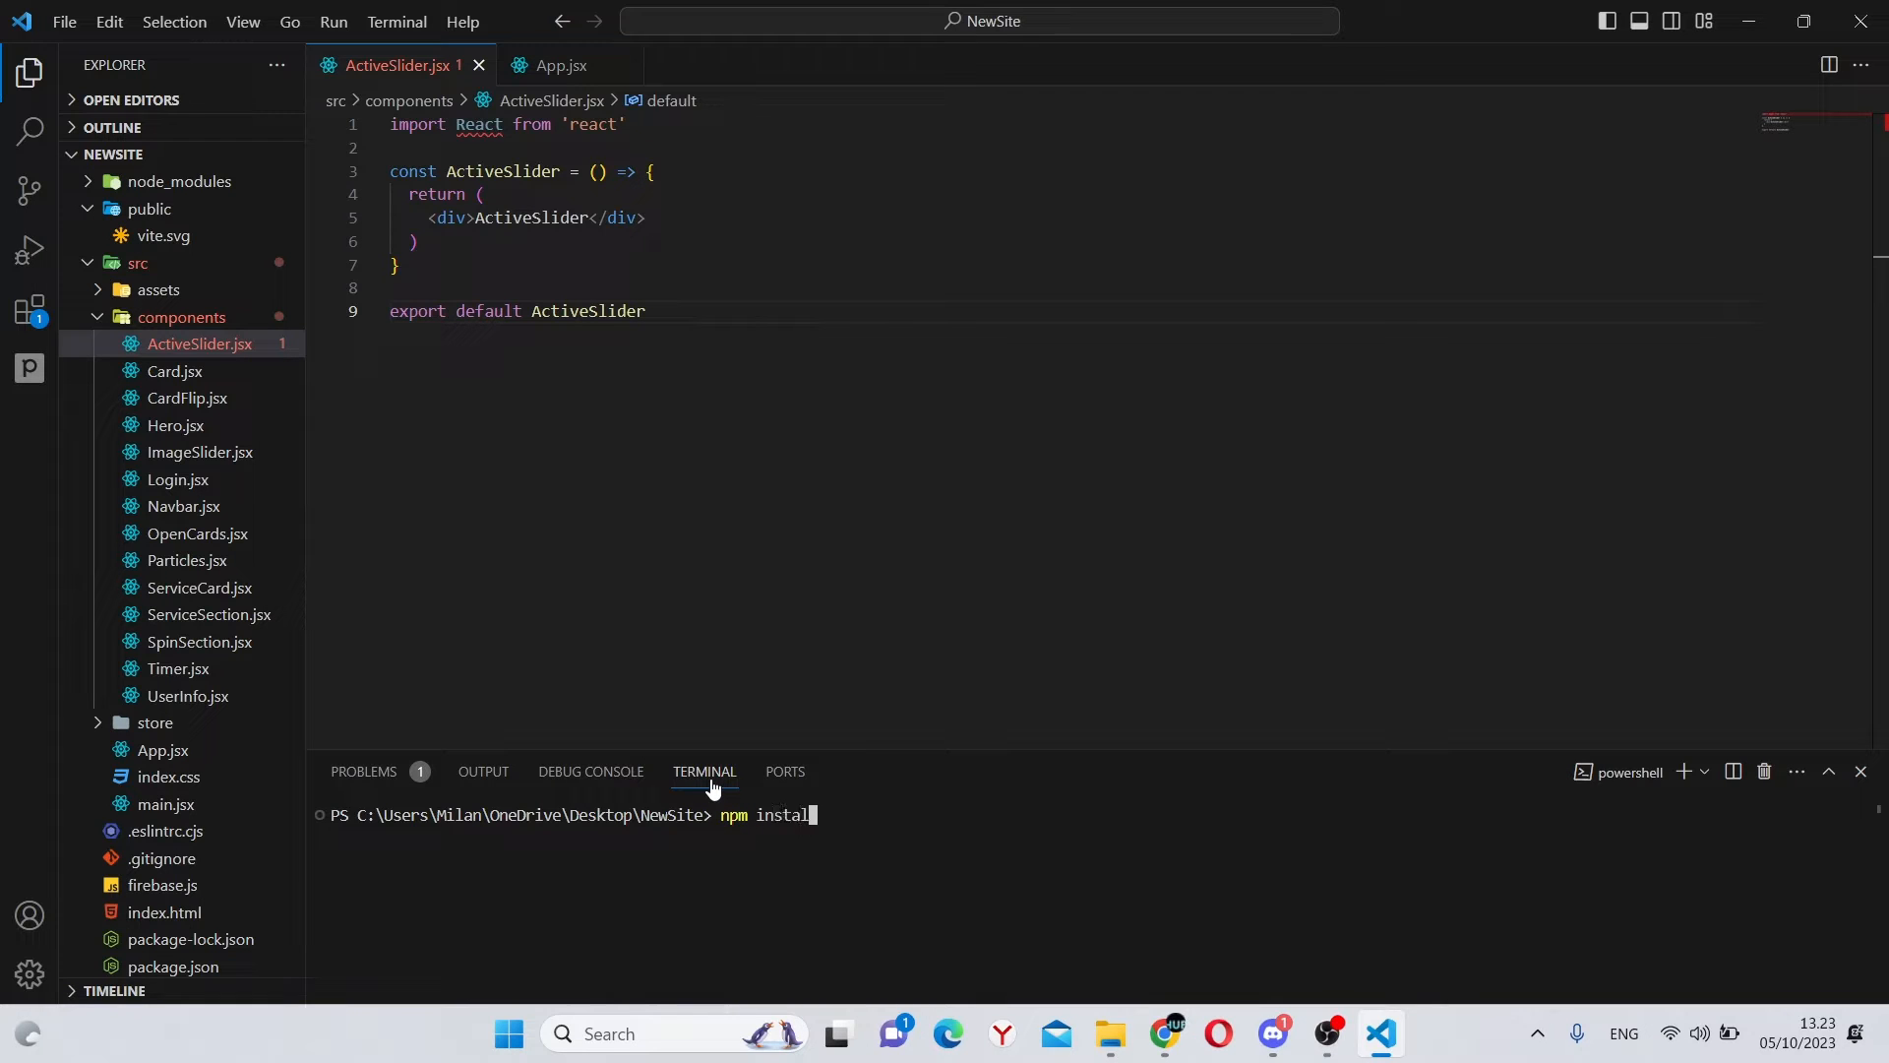
type("swiper")
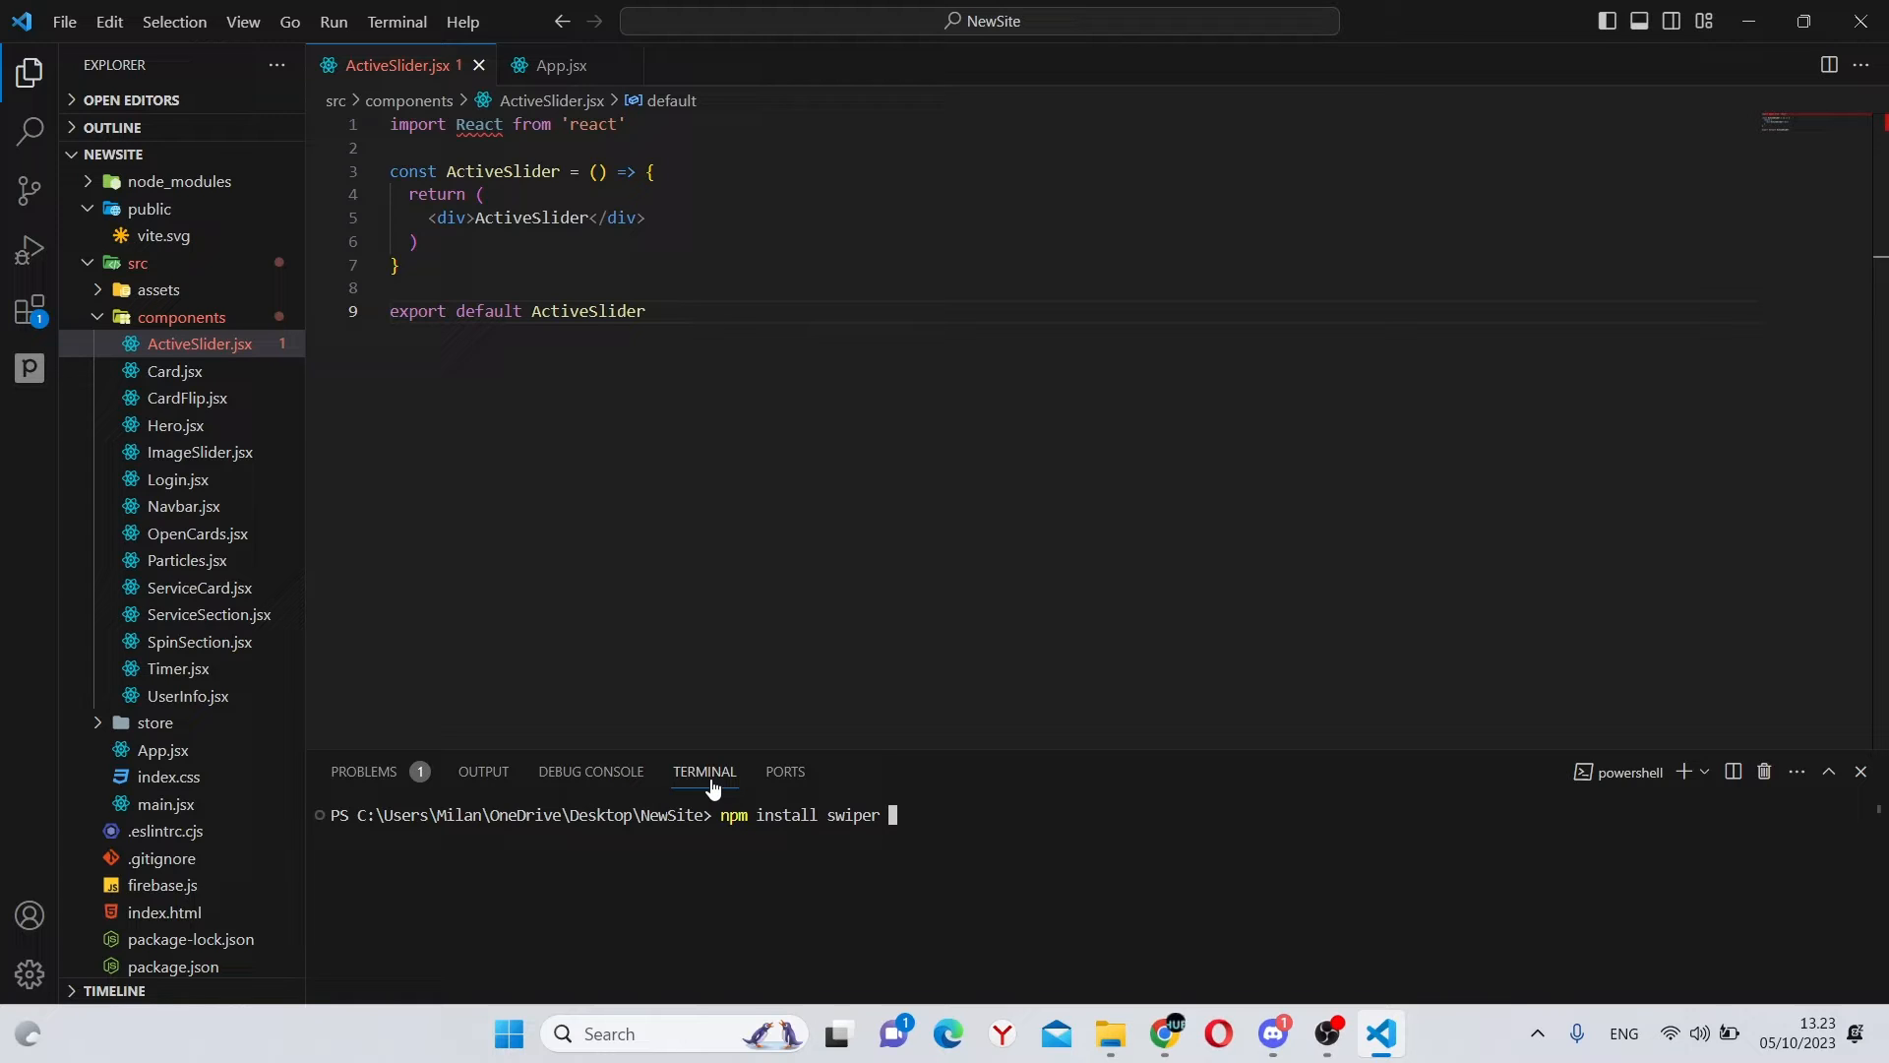
type("react")
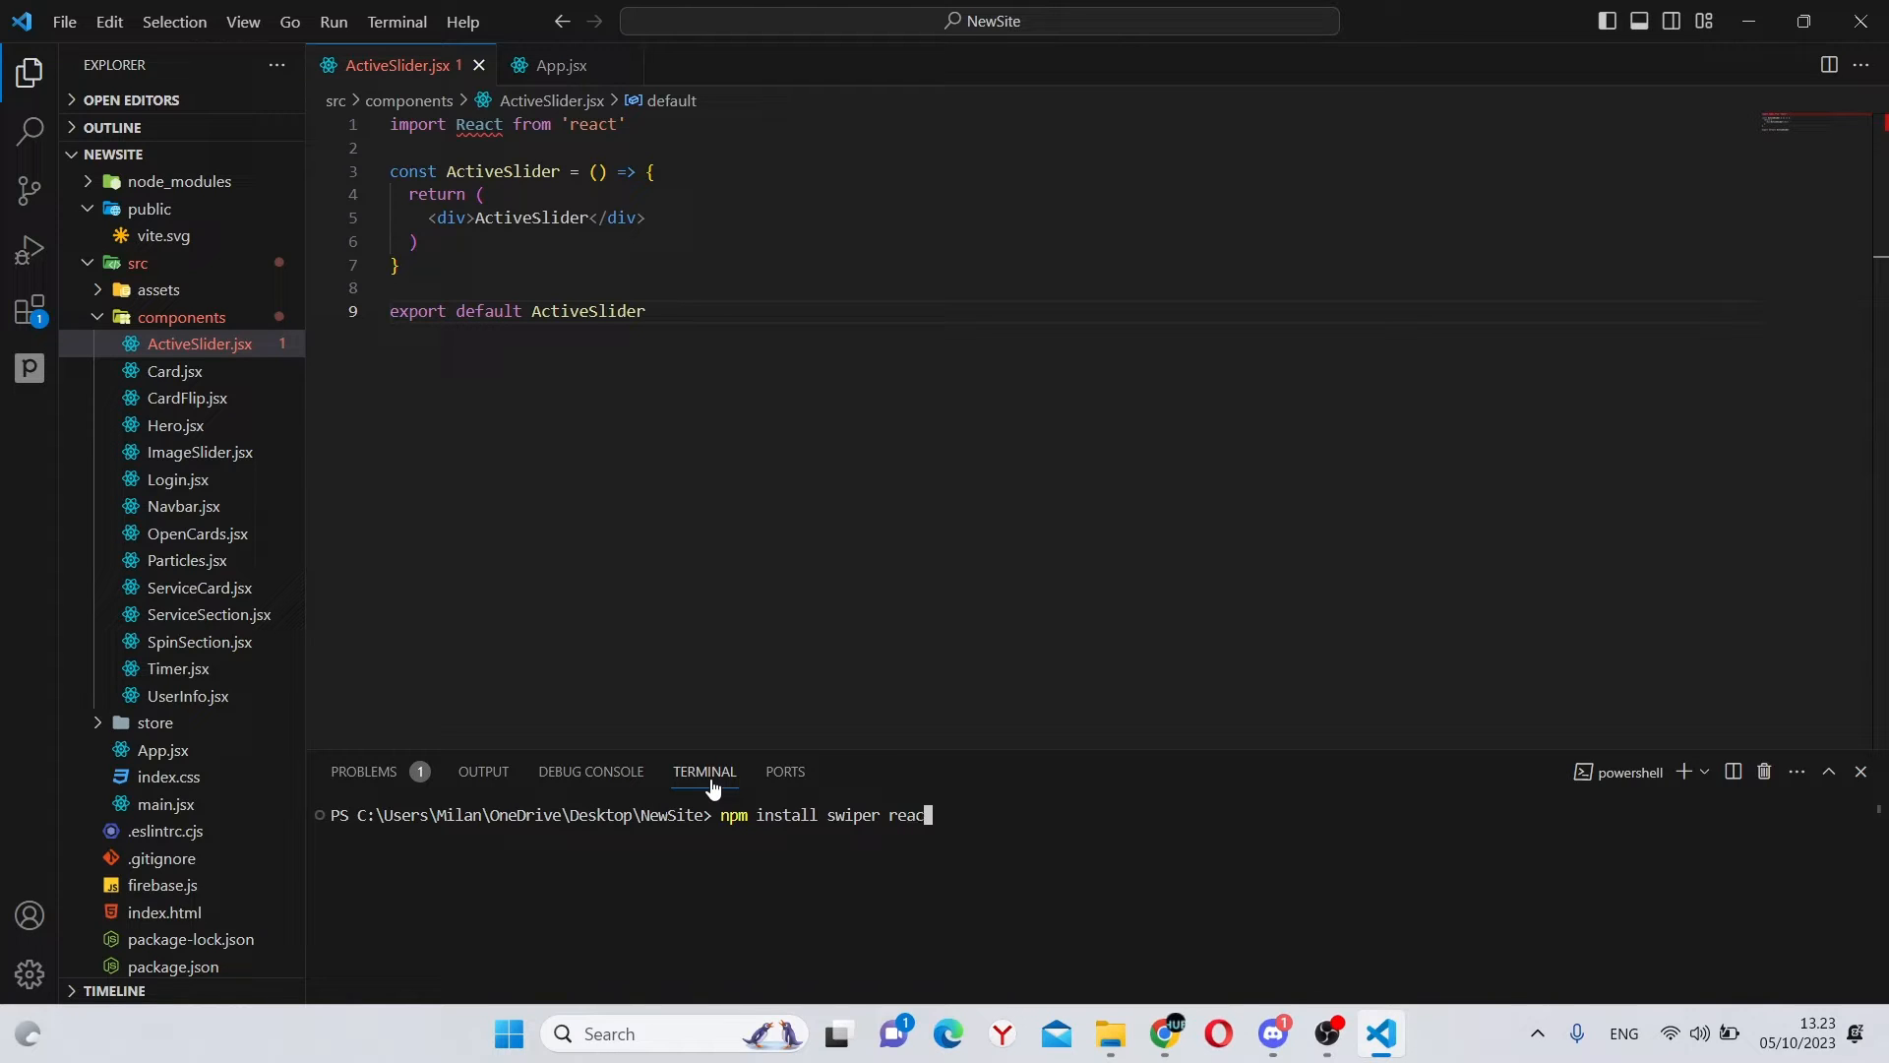
type("-icons")
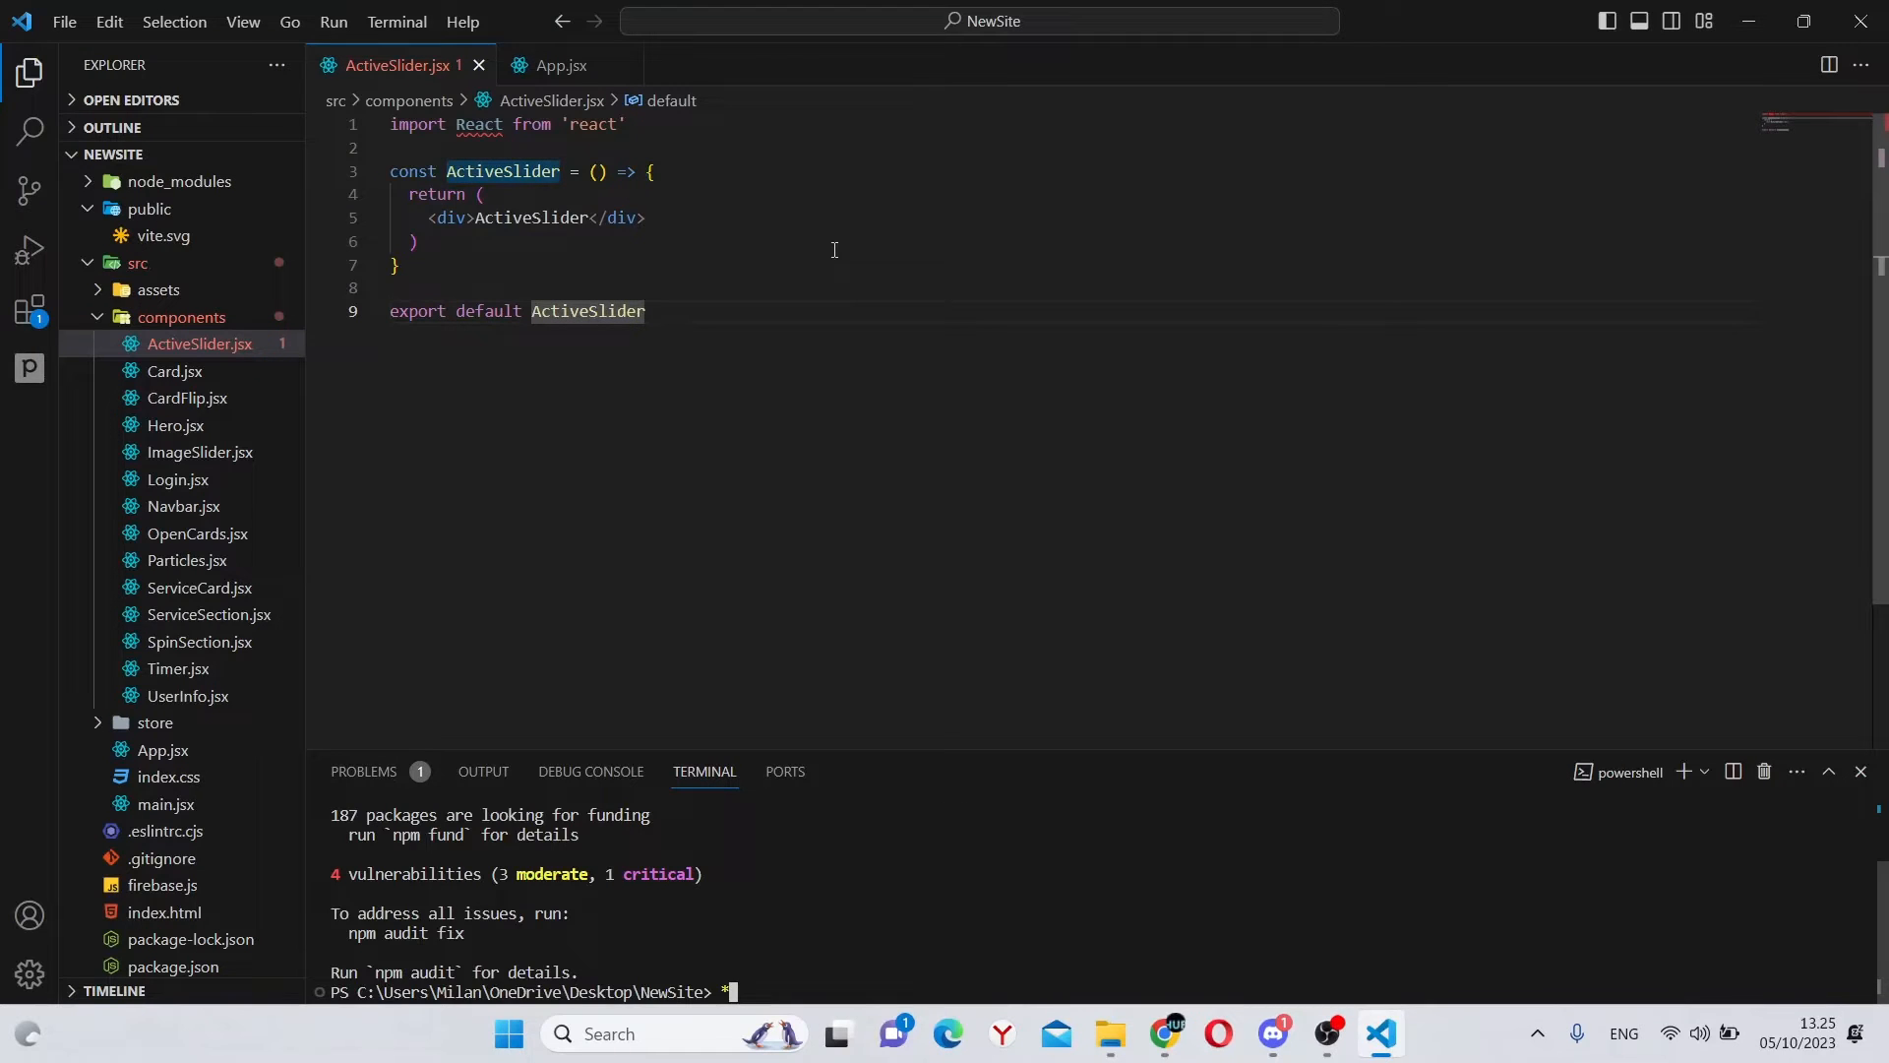
type("npm run")
left_click(1073, 124)
type("import {Swipe")
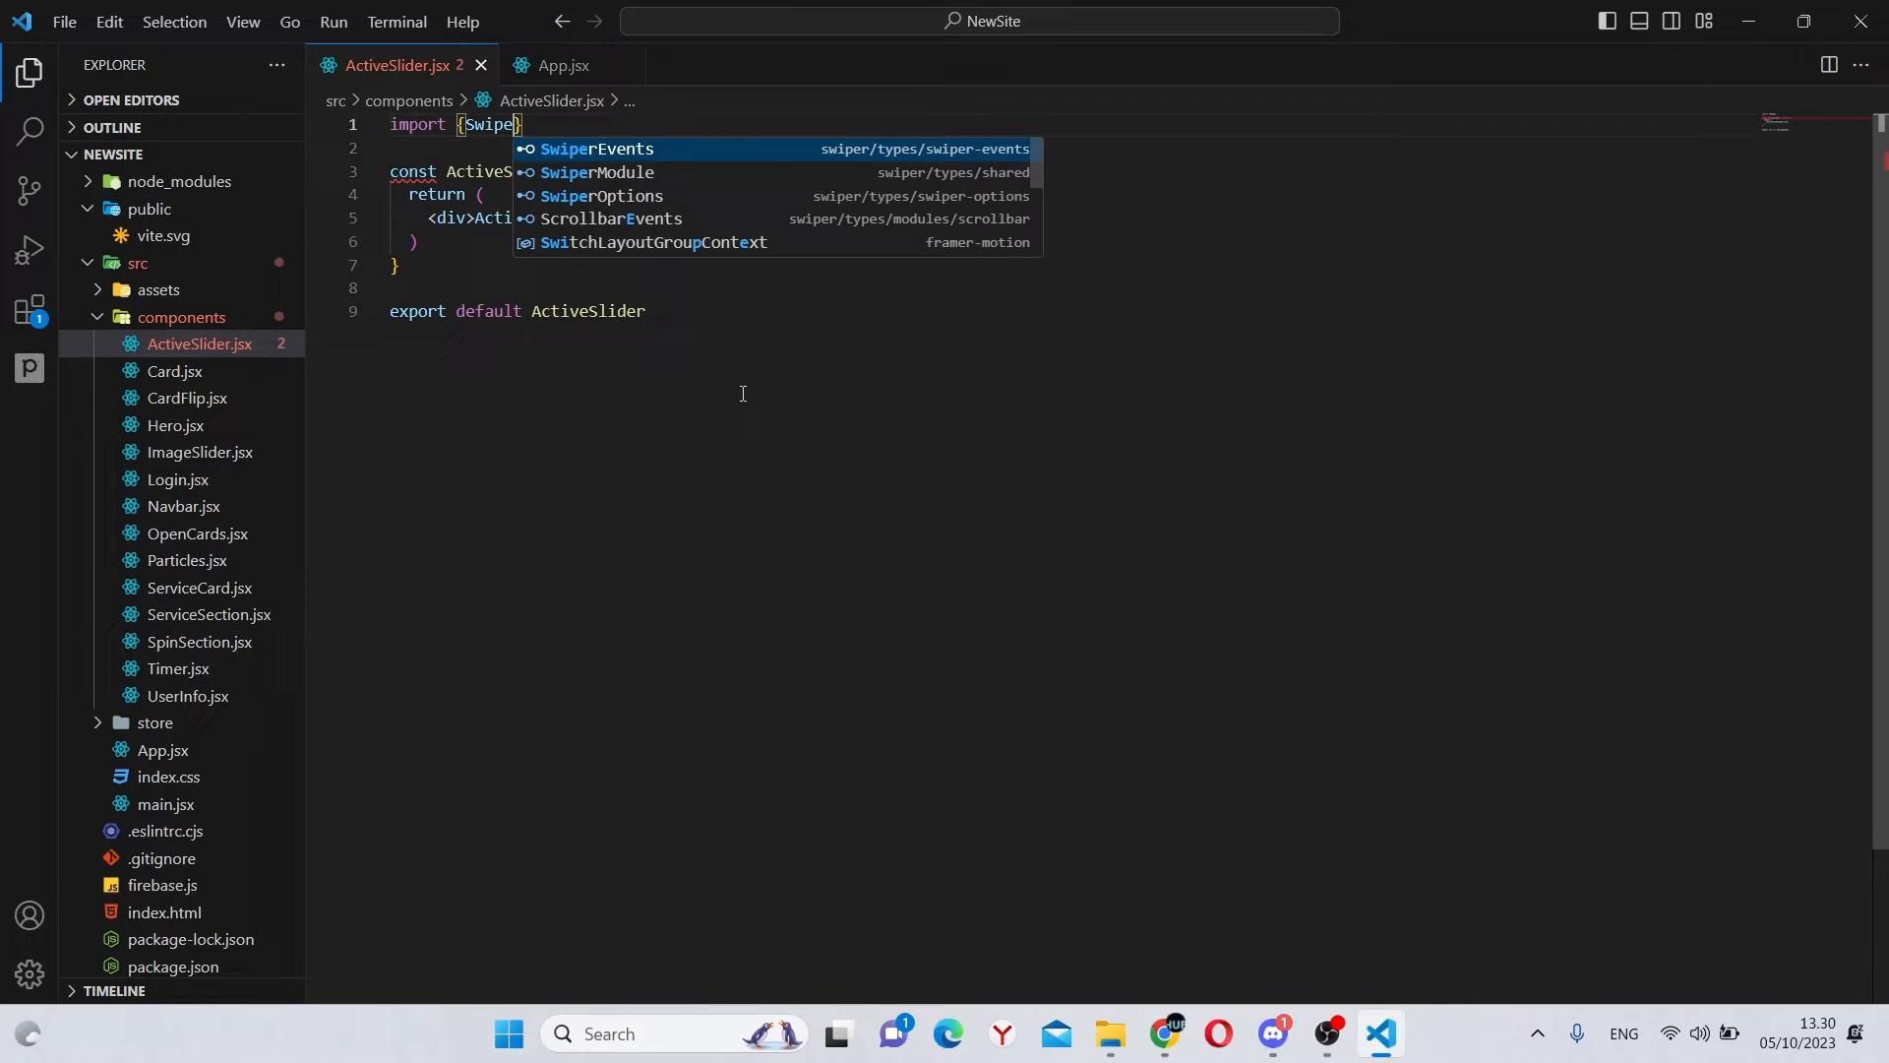
Step: Import Swiper and SwiperSlide from 'swiper/react' in ActiveSlider.jsx
type("r, SwiperSlide")
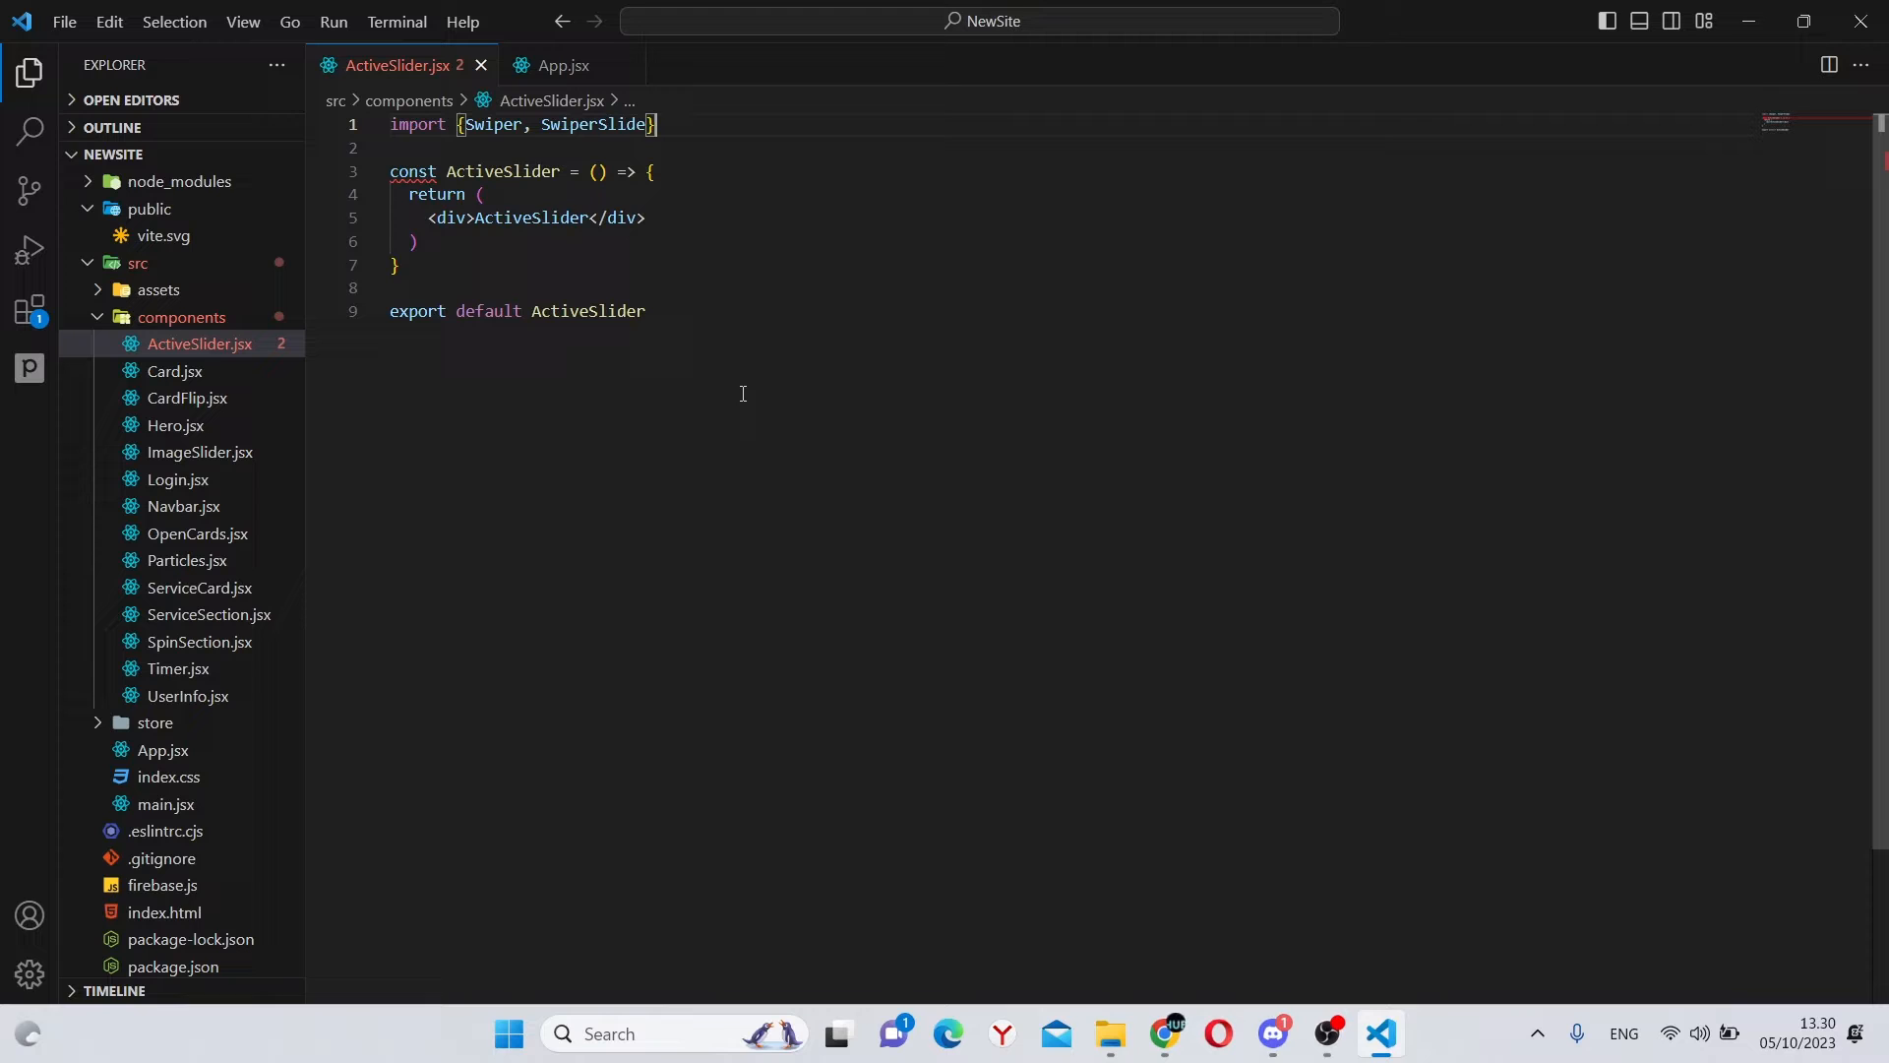
type("filterProps,")
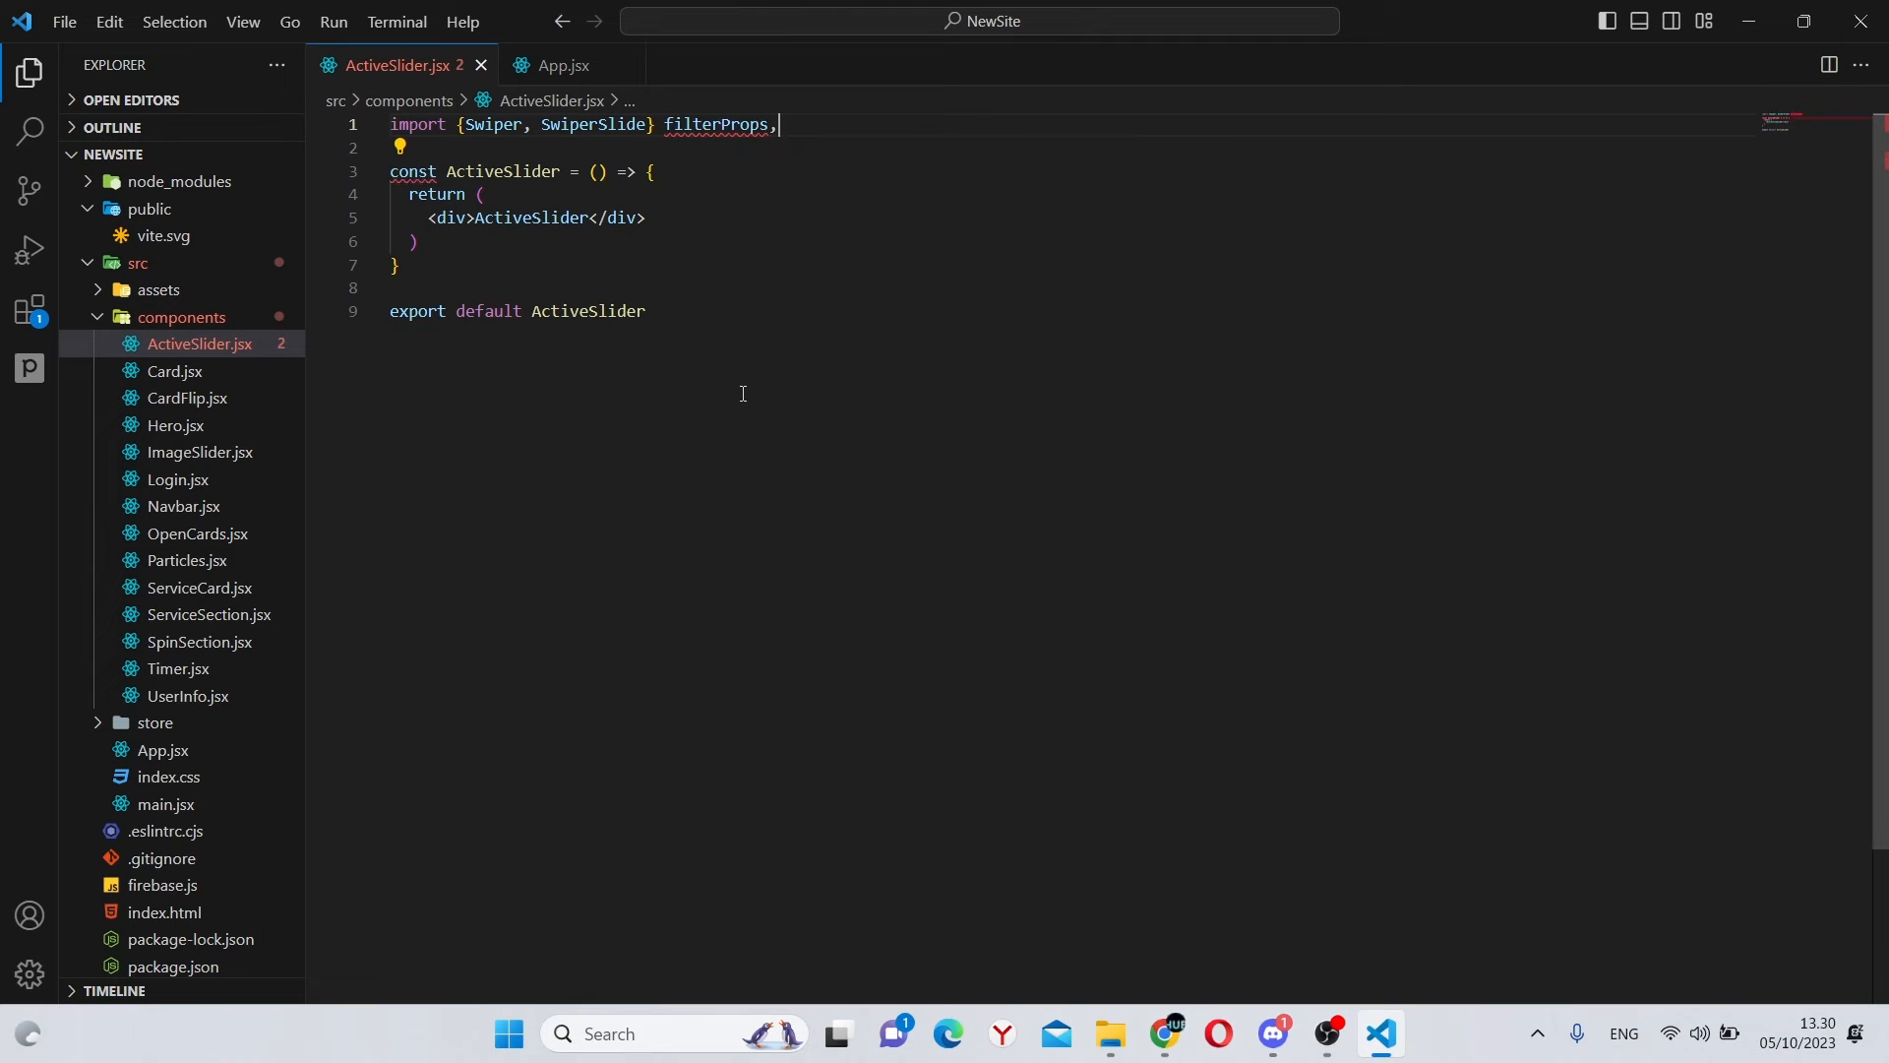
type("from '")
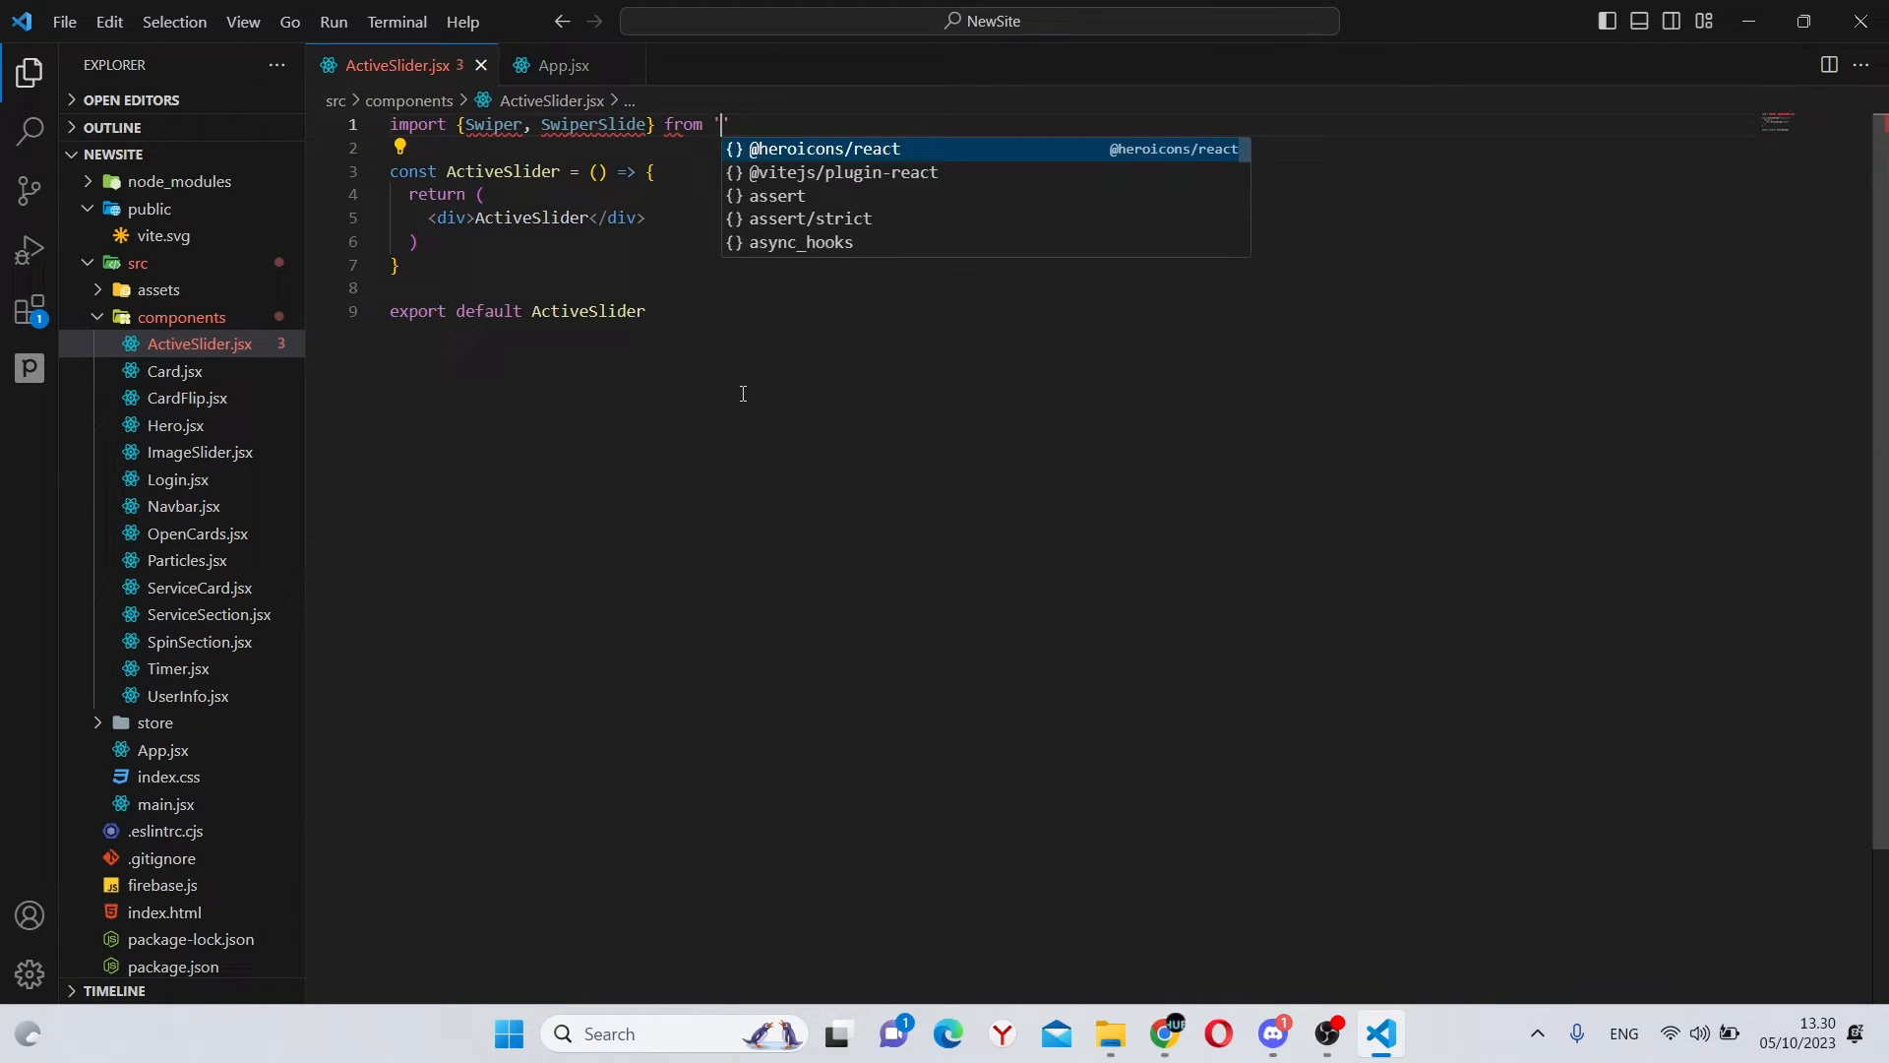
type("swiper/react")
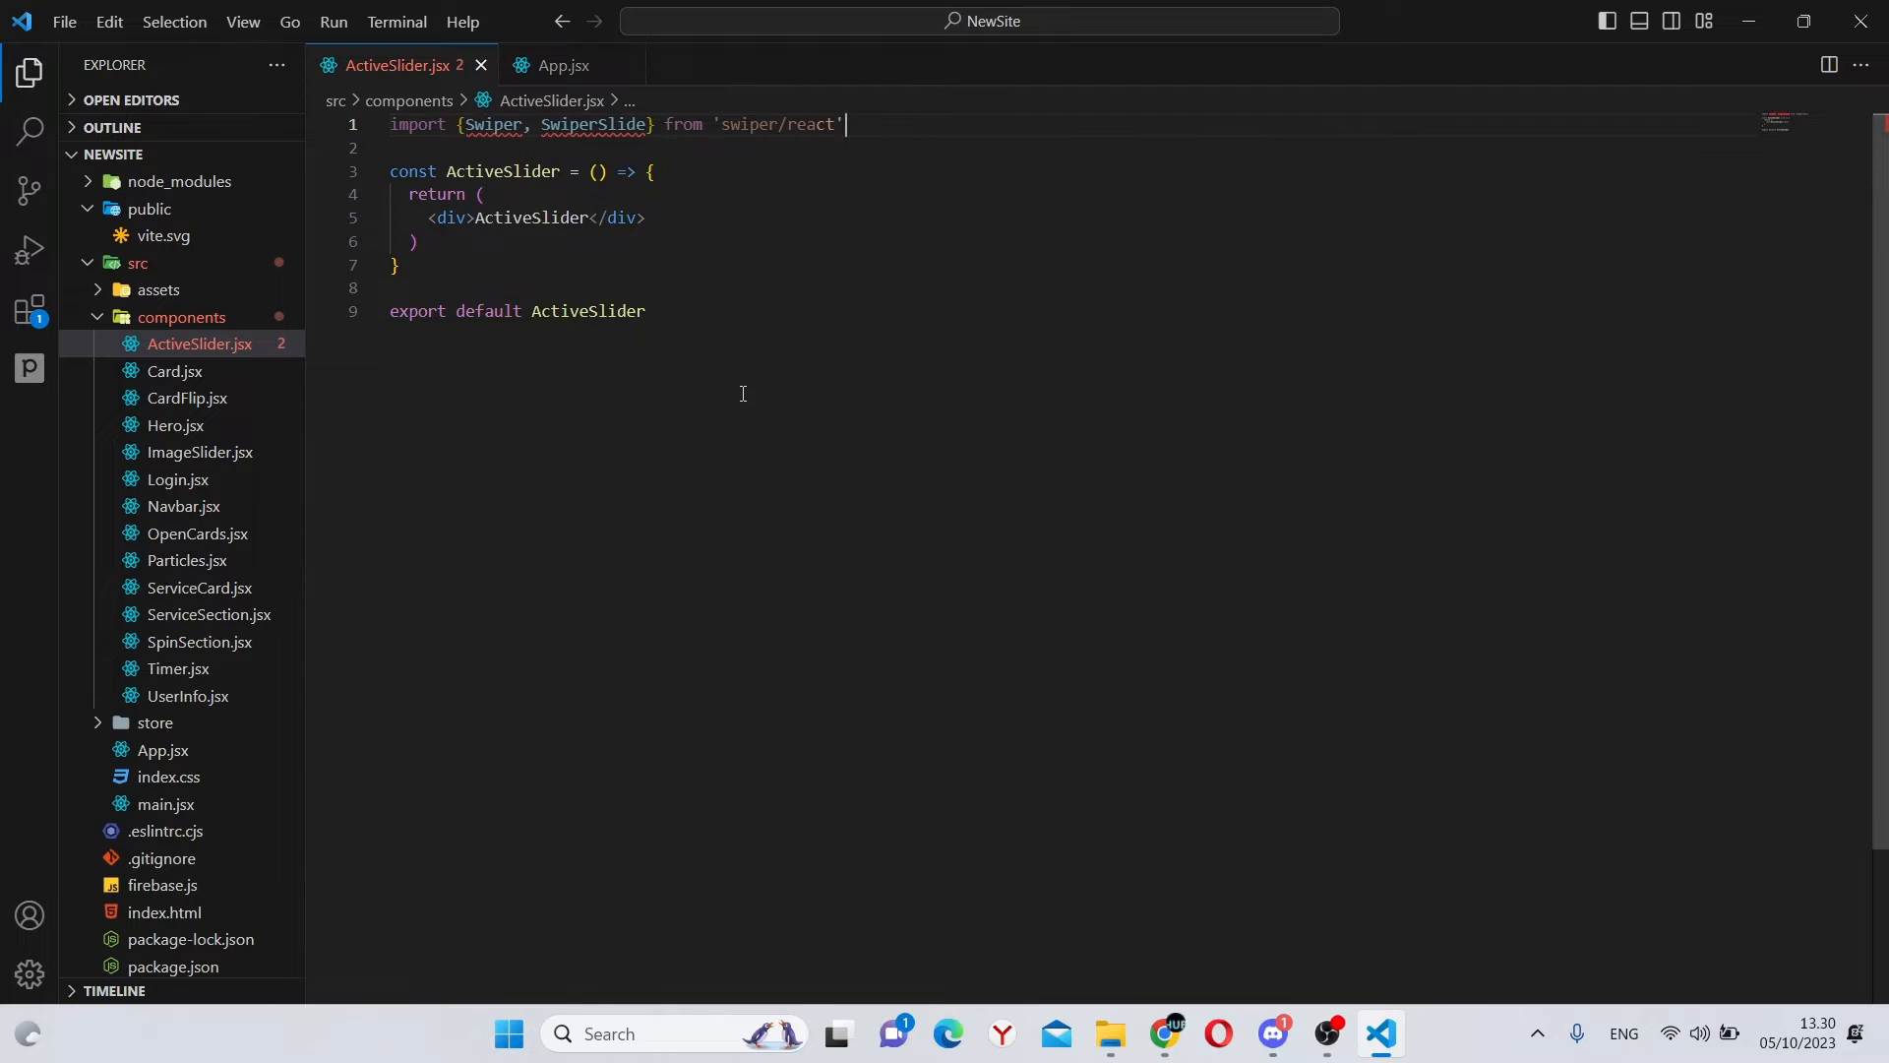
Step: Add the swiper/css, swiper/css/pagination and swiper/css/free-mode style imports
type("import '")
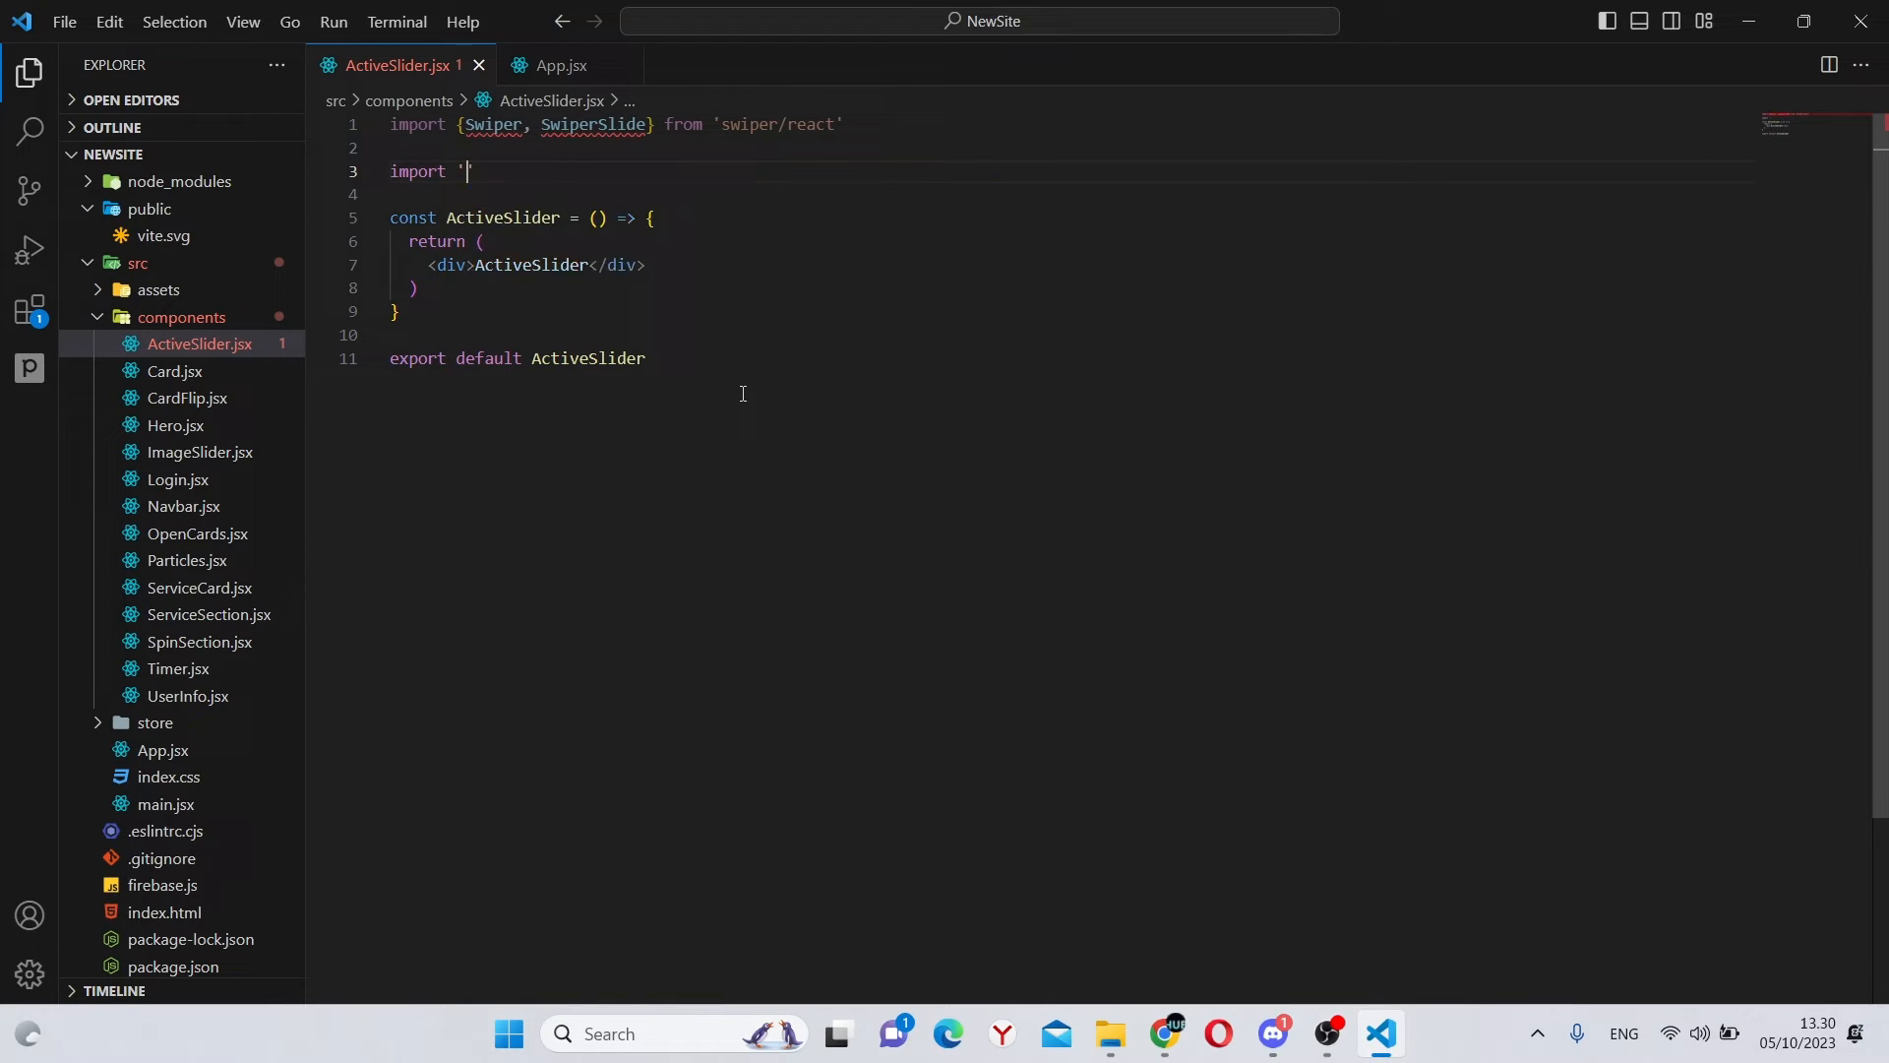
type("swiper/css'")
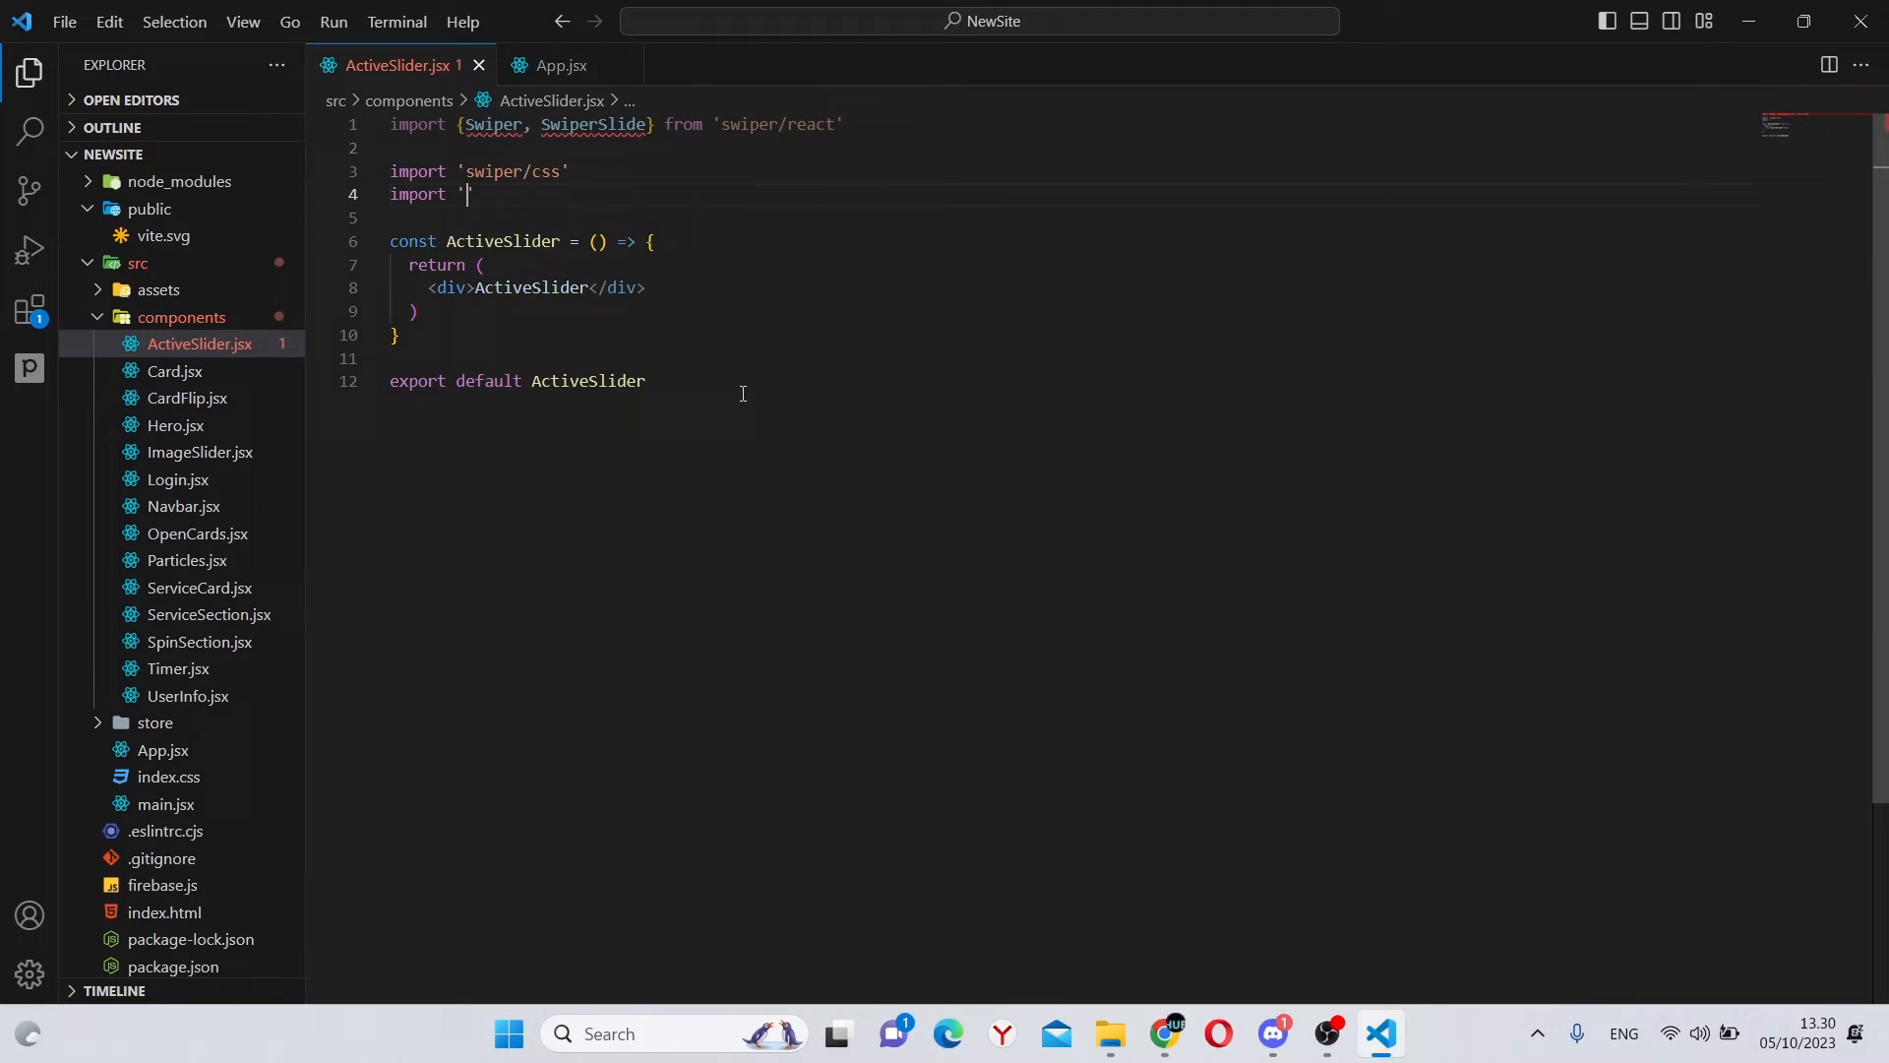
type("swiper/cs")
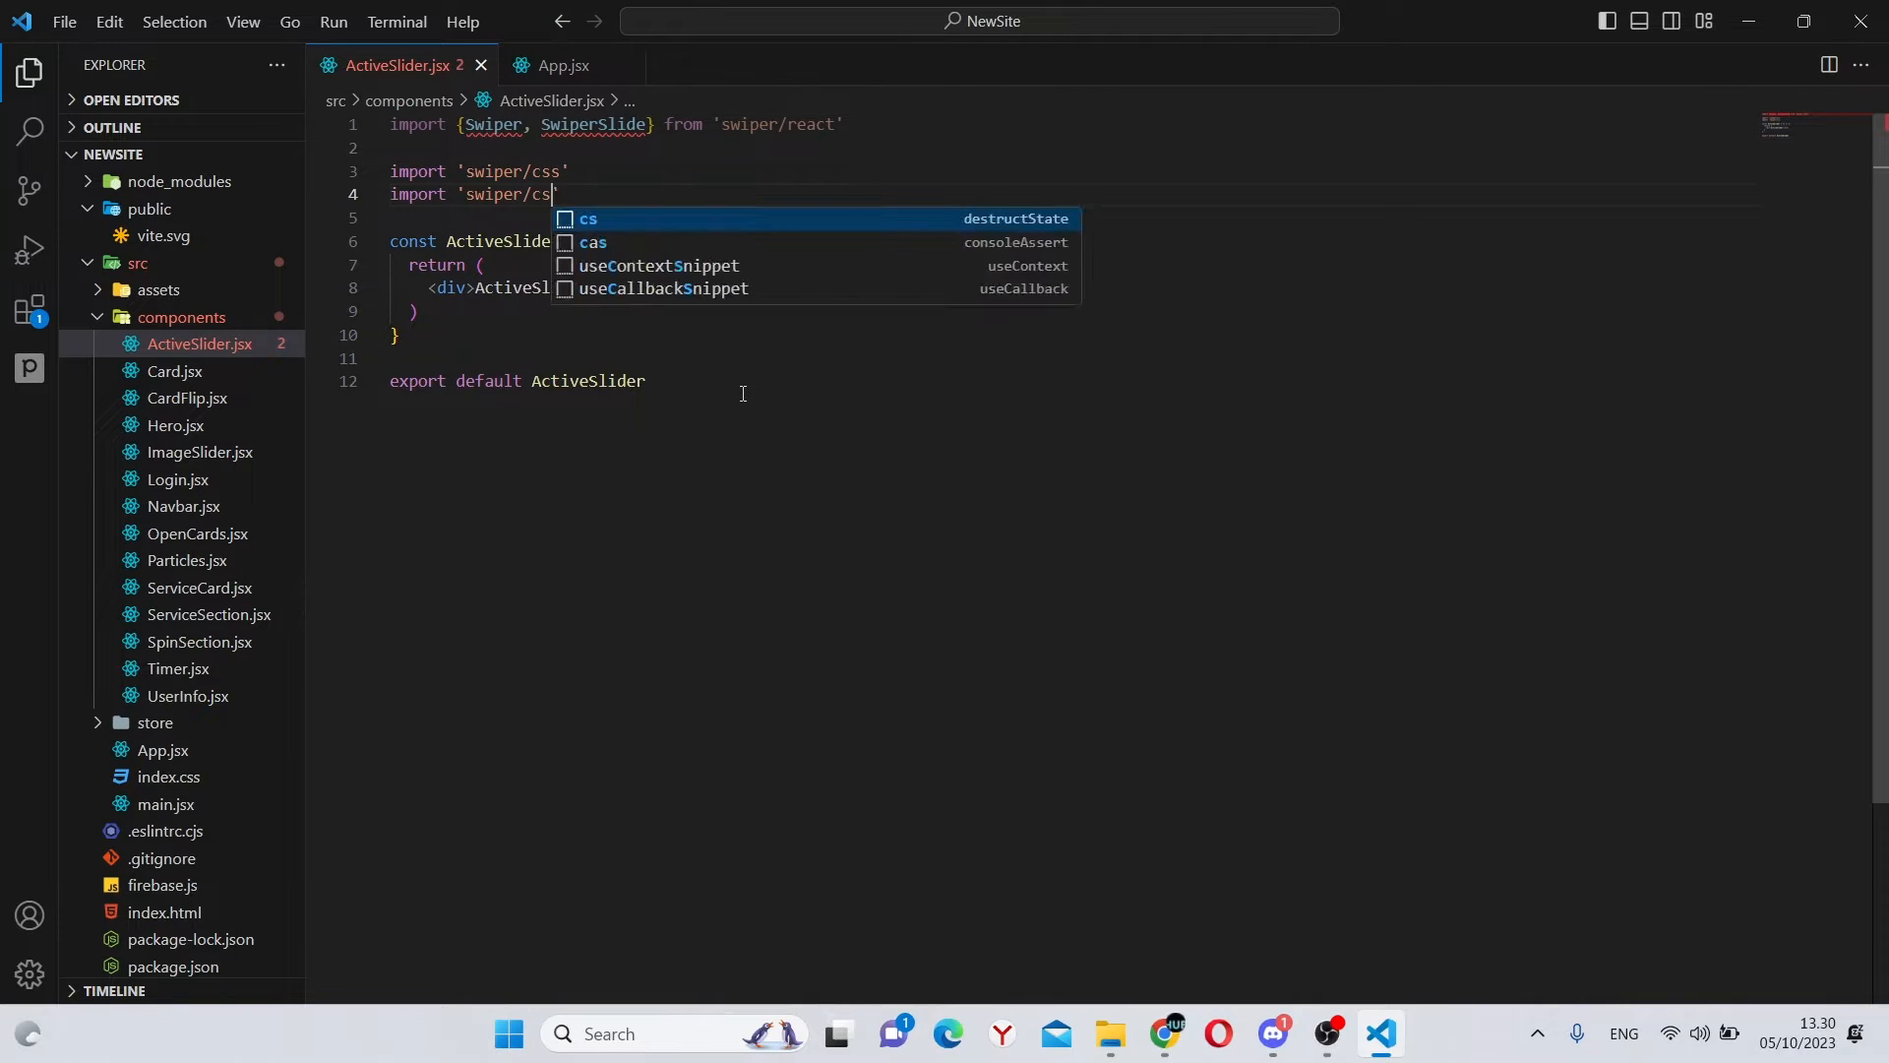
type("s/pagin'")
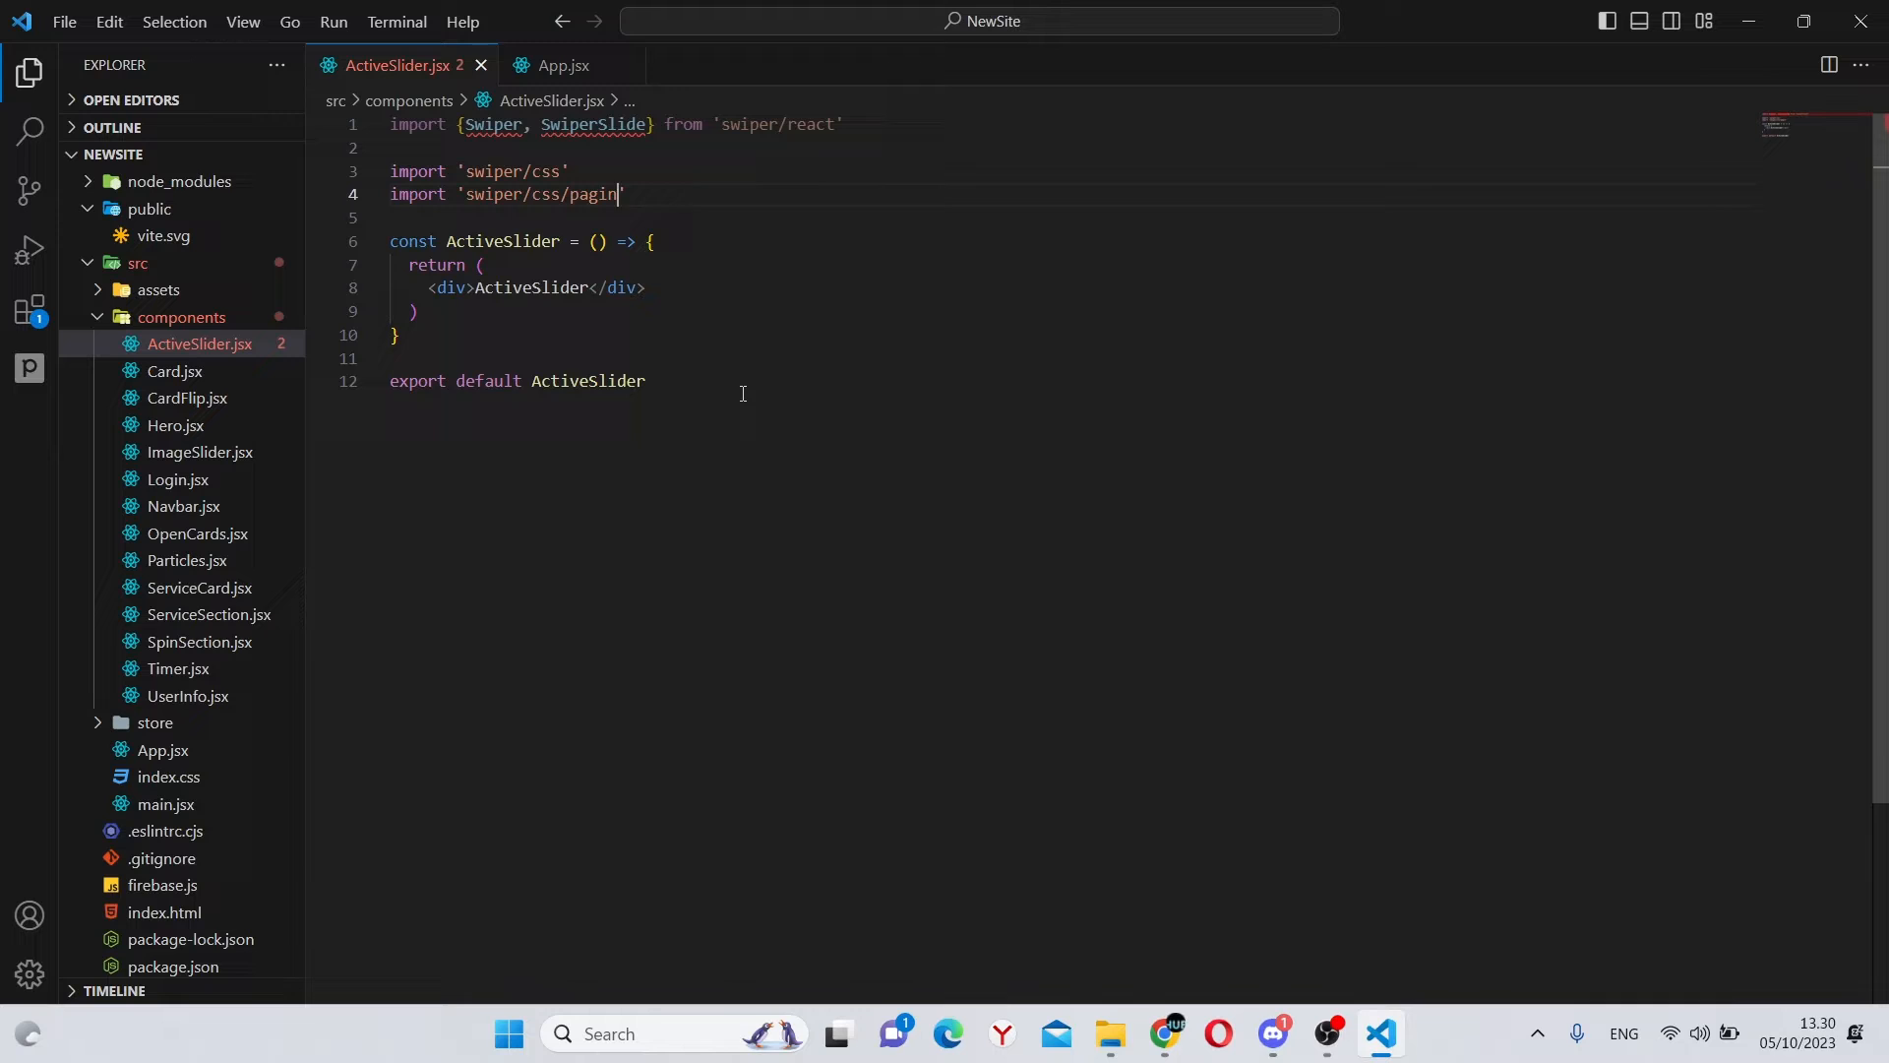
type("ation")
type("import")
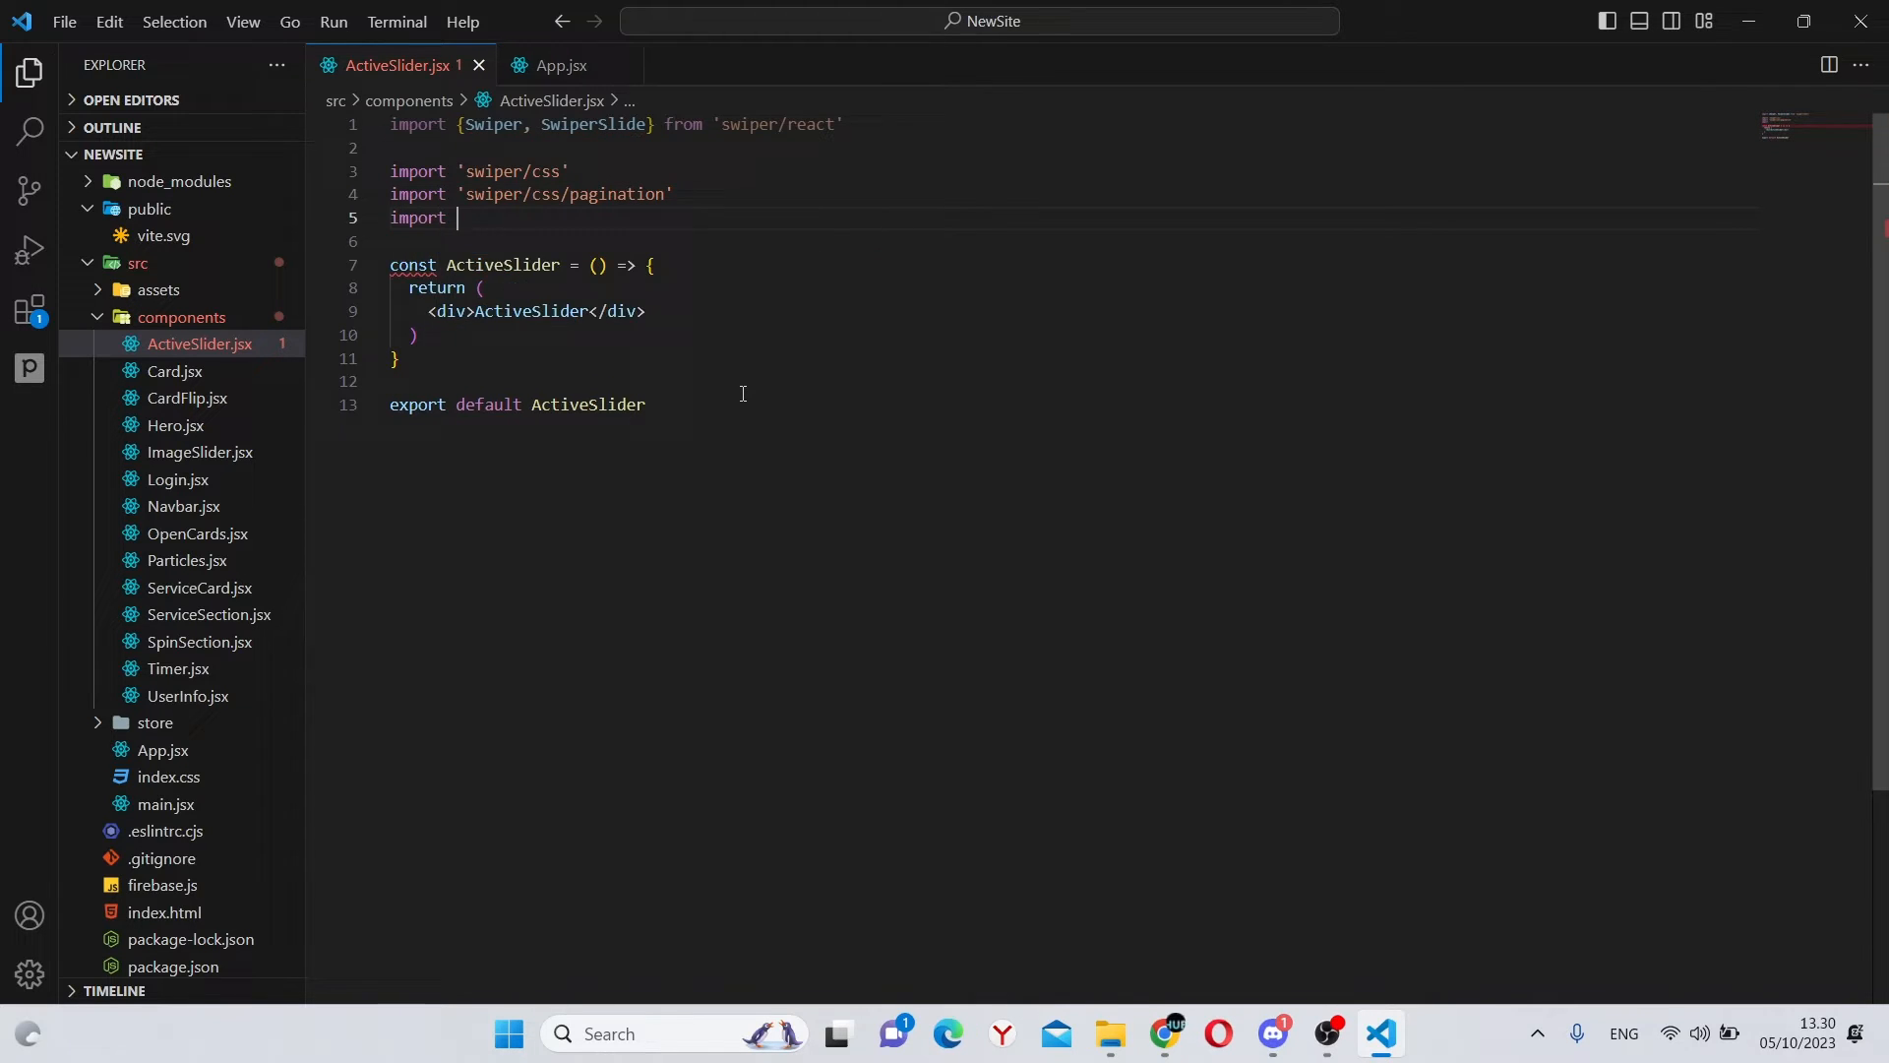
type("'swiper/css'")
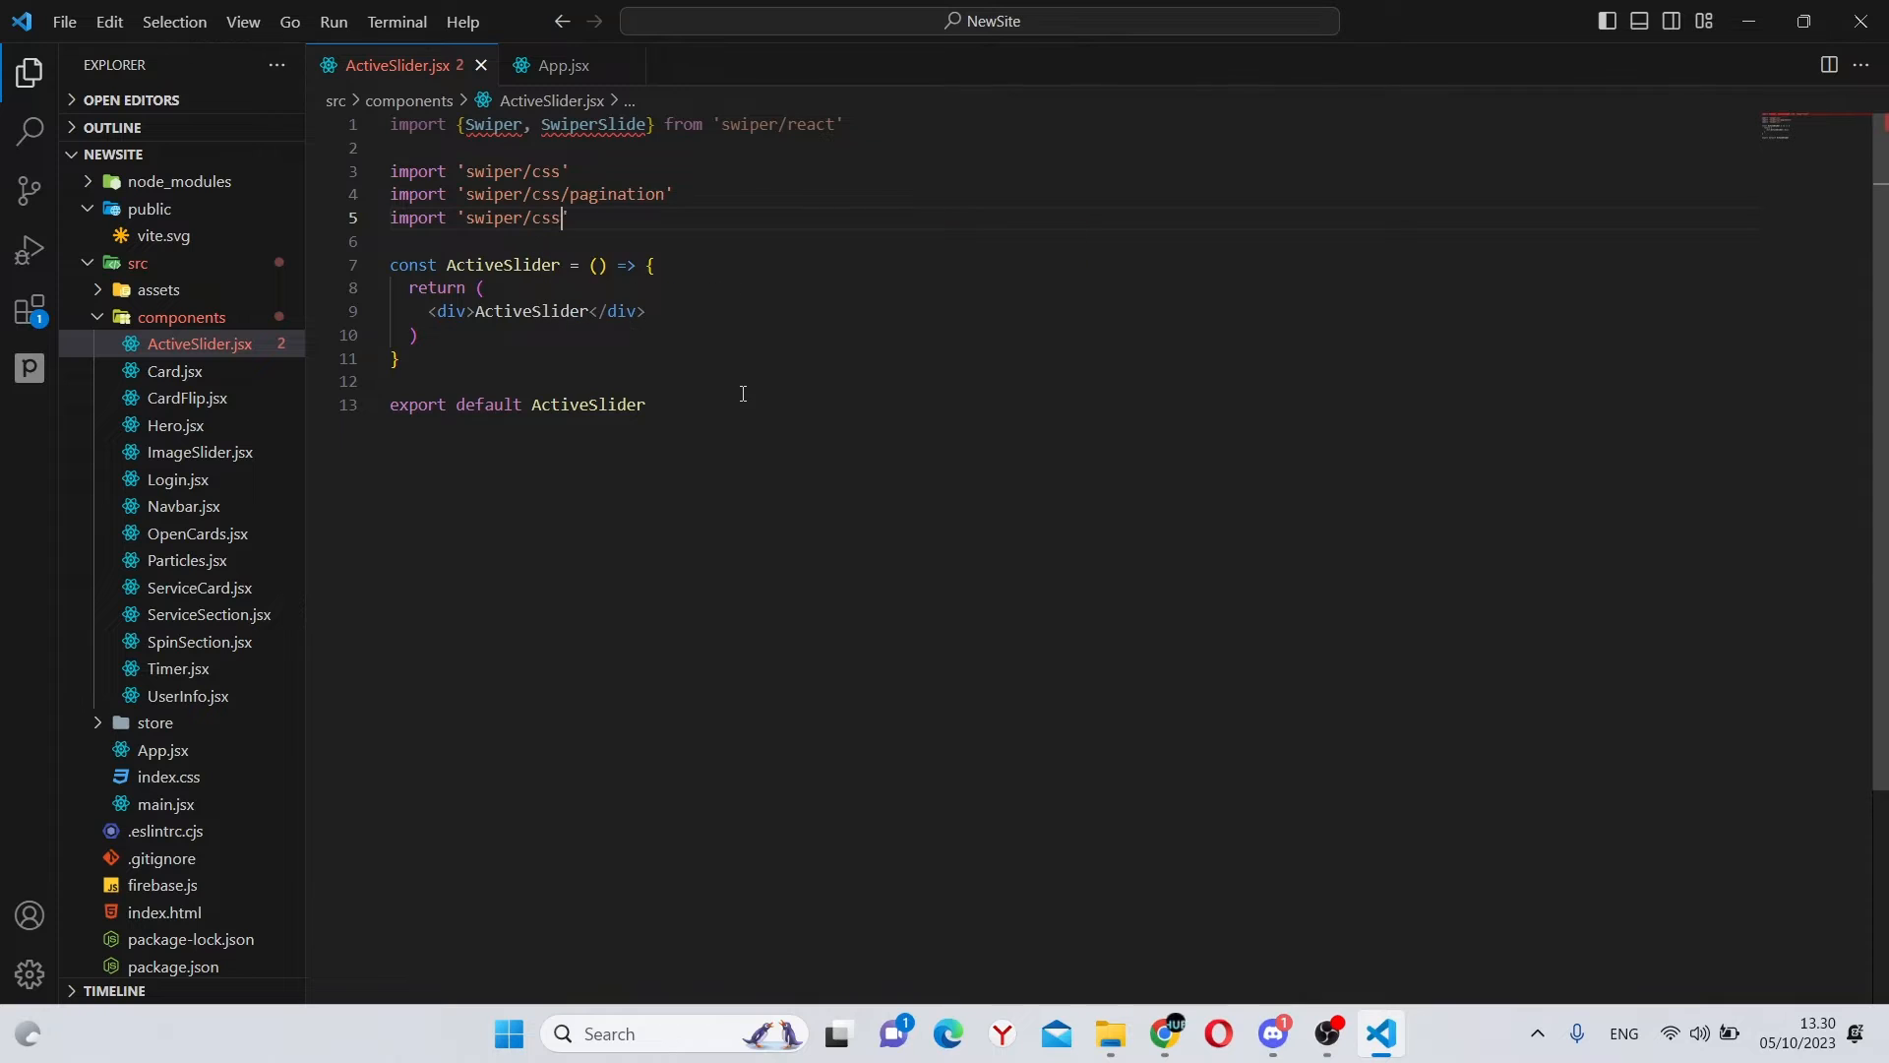
type("/free-mod")
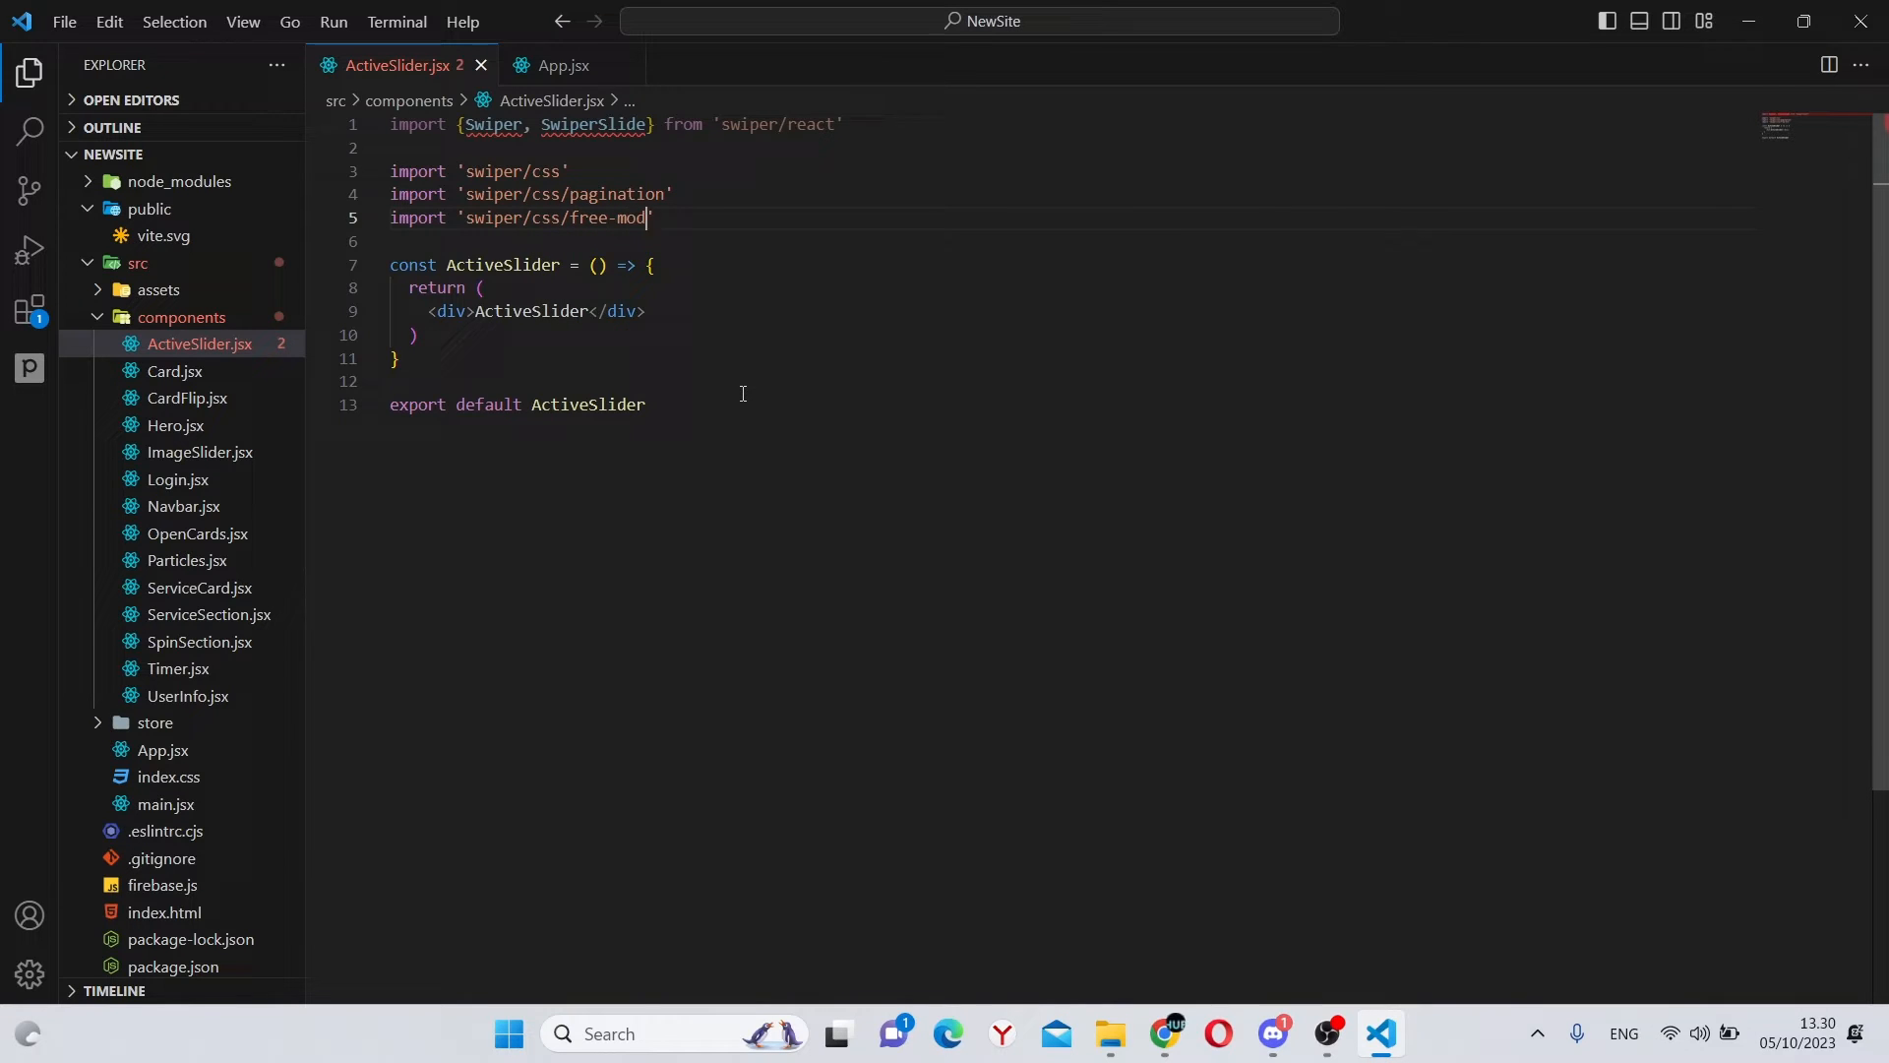
type("i")
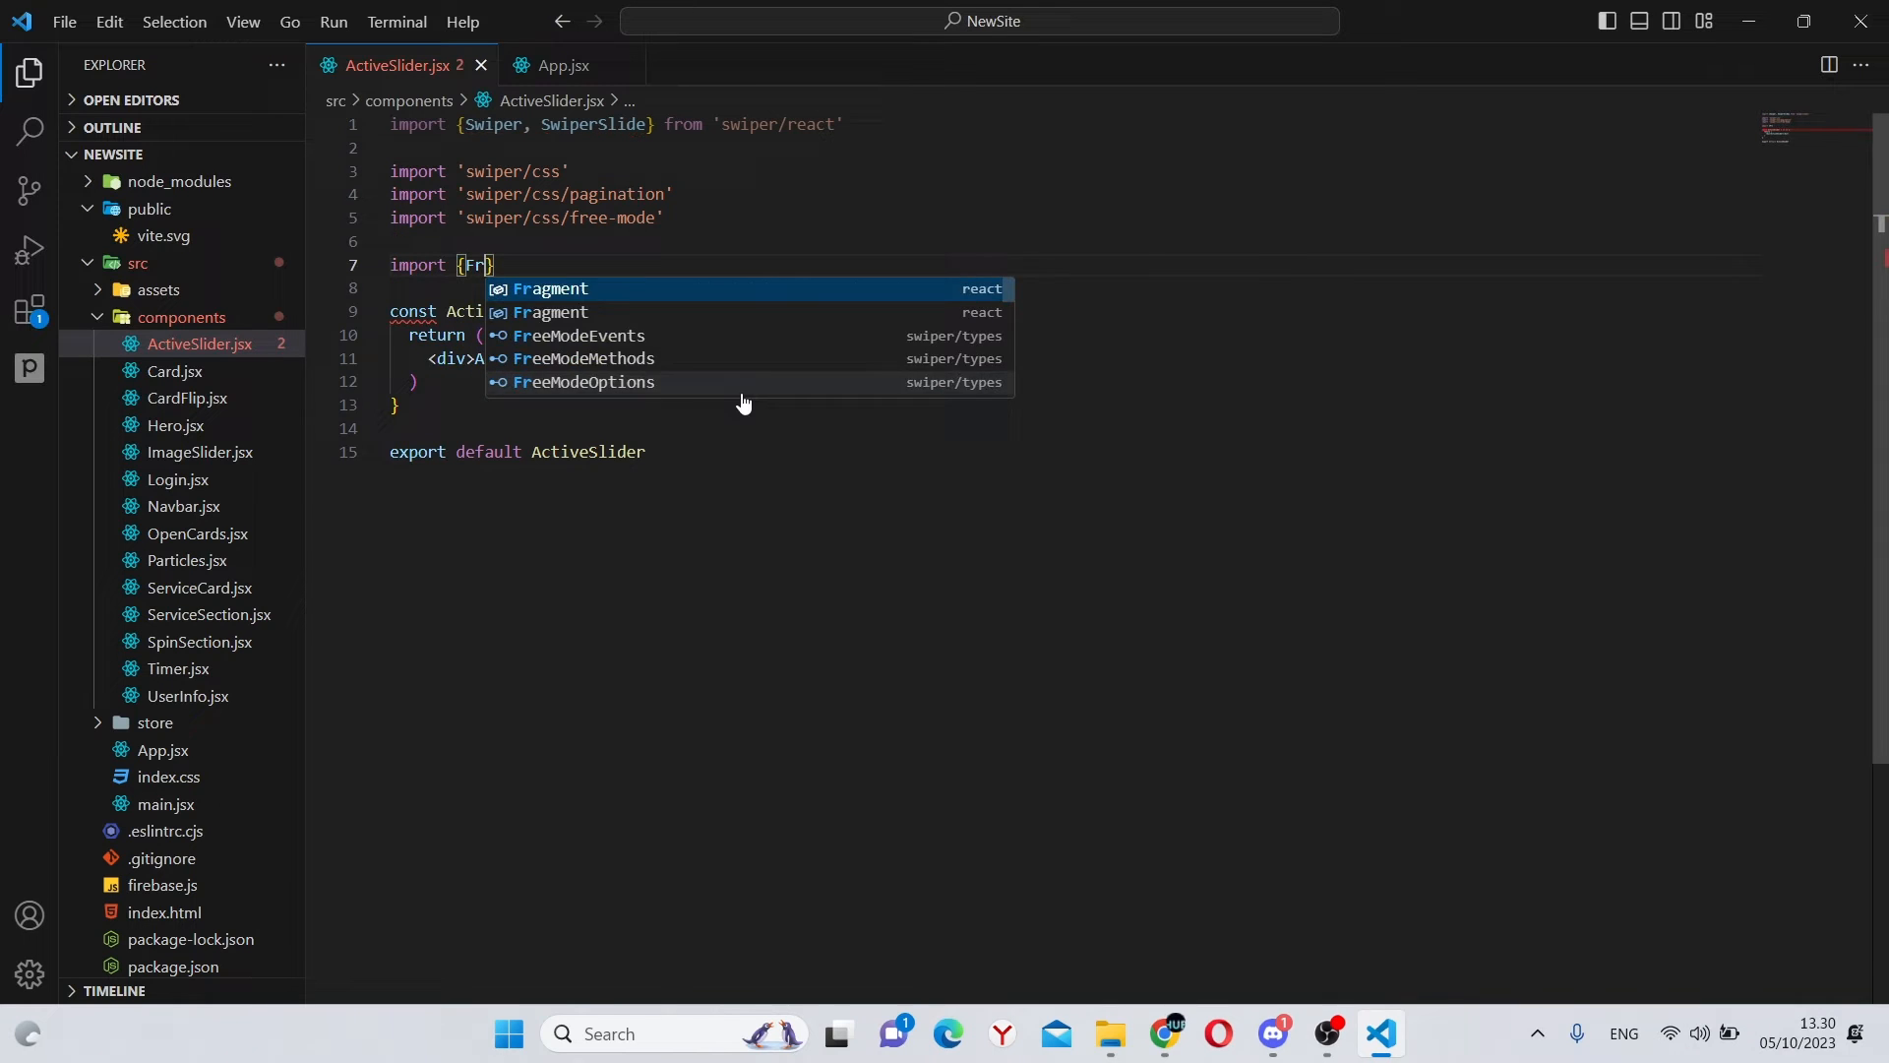
Step: Import FreeMode and Pagination from 'swiper/modules'
type("eeMo")
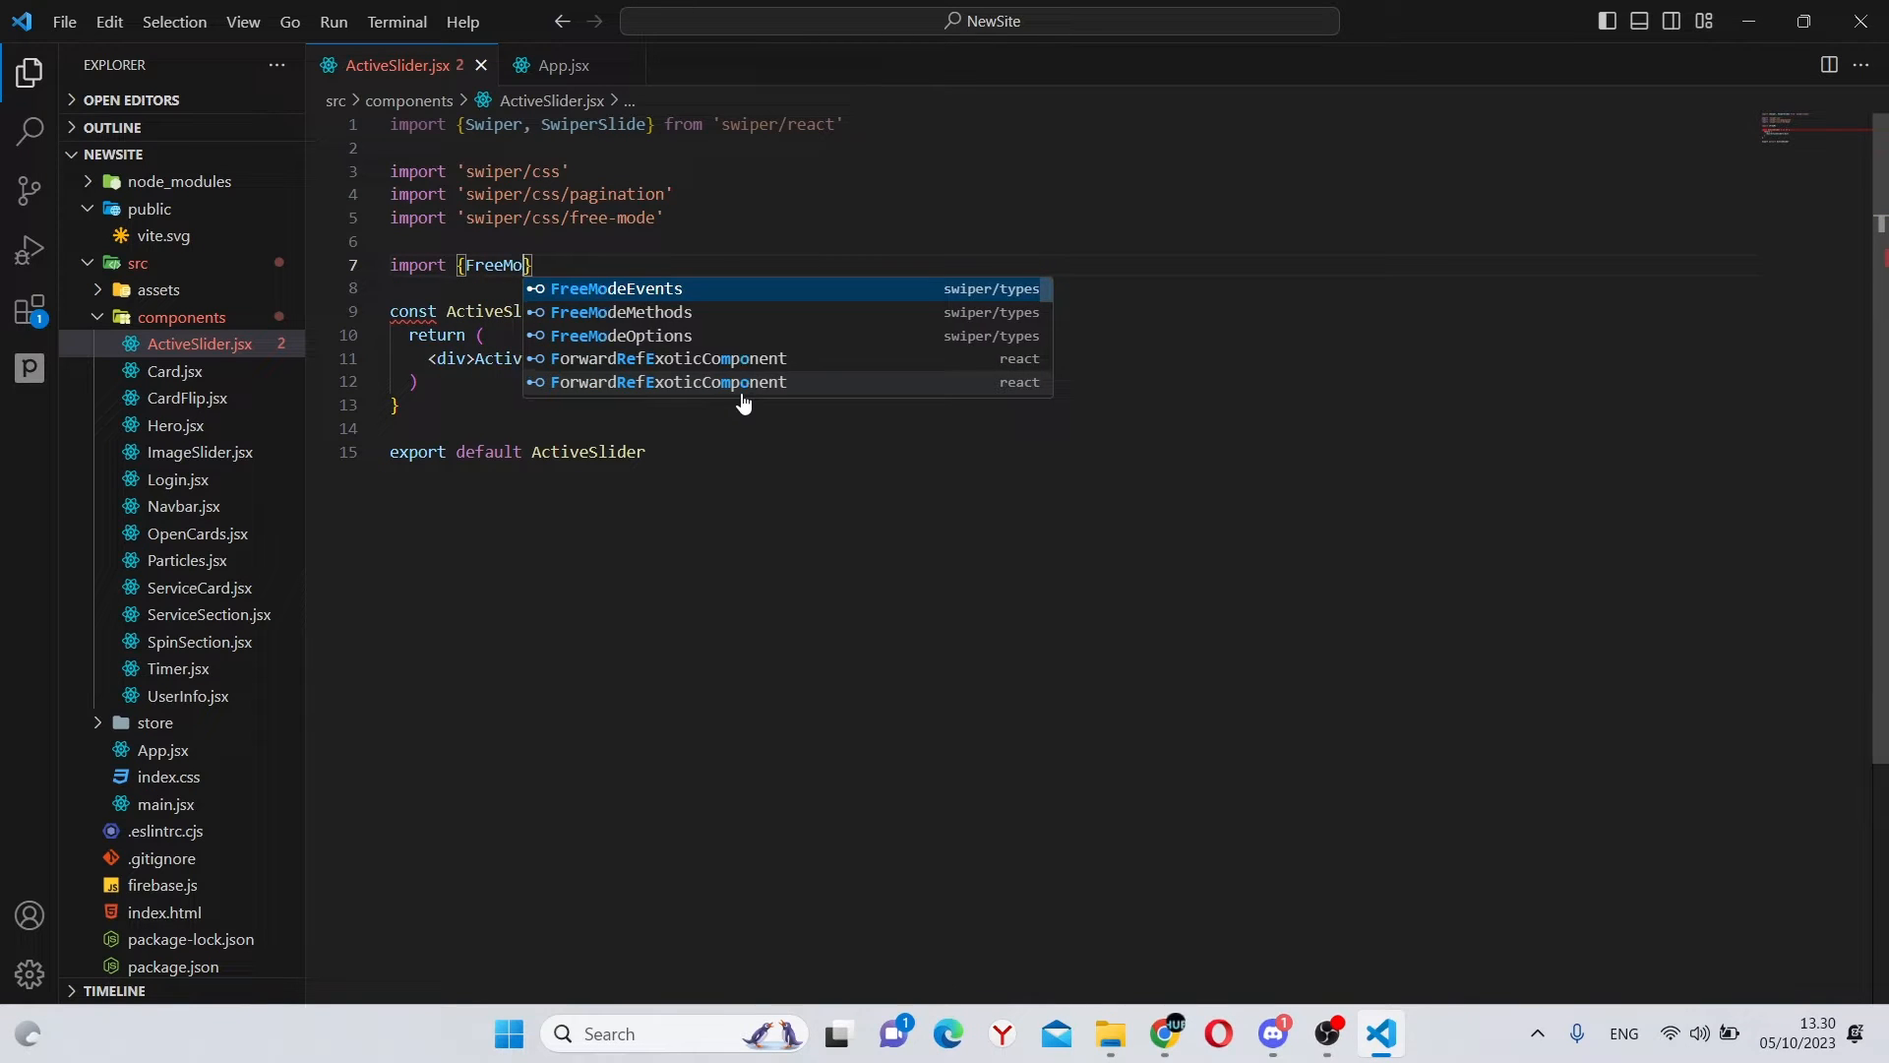
type(", Pagi")
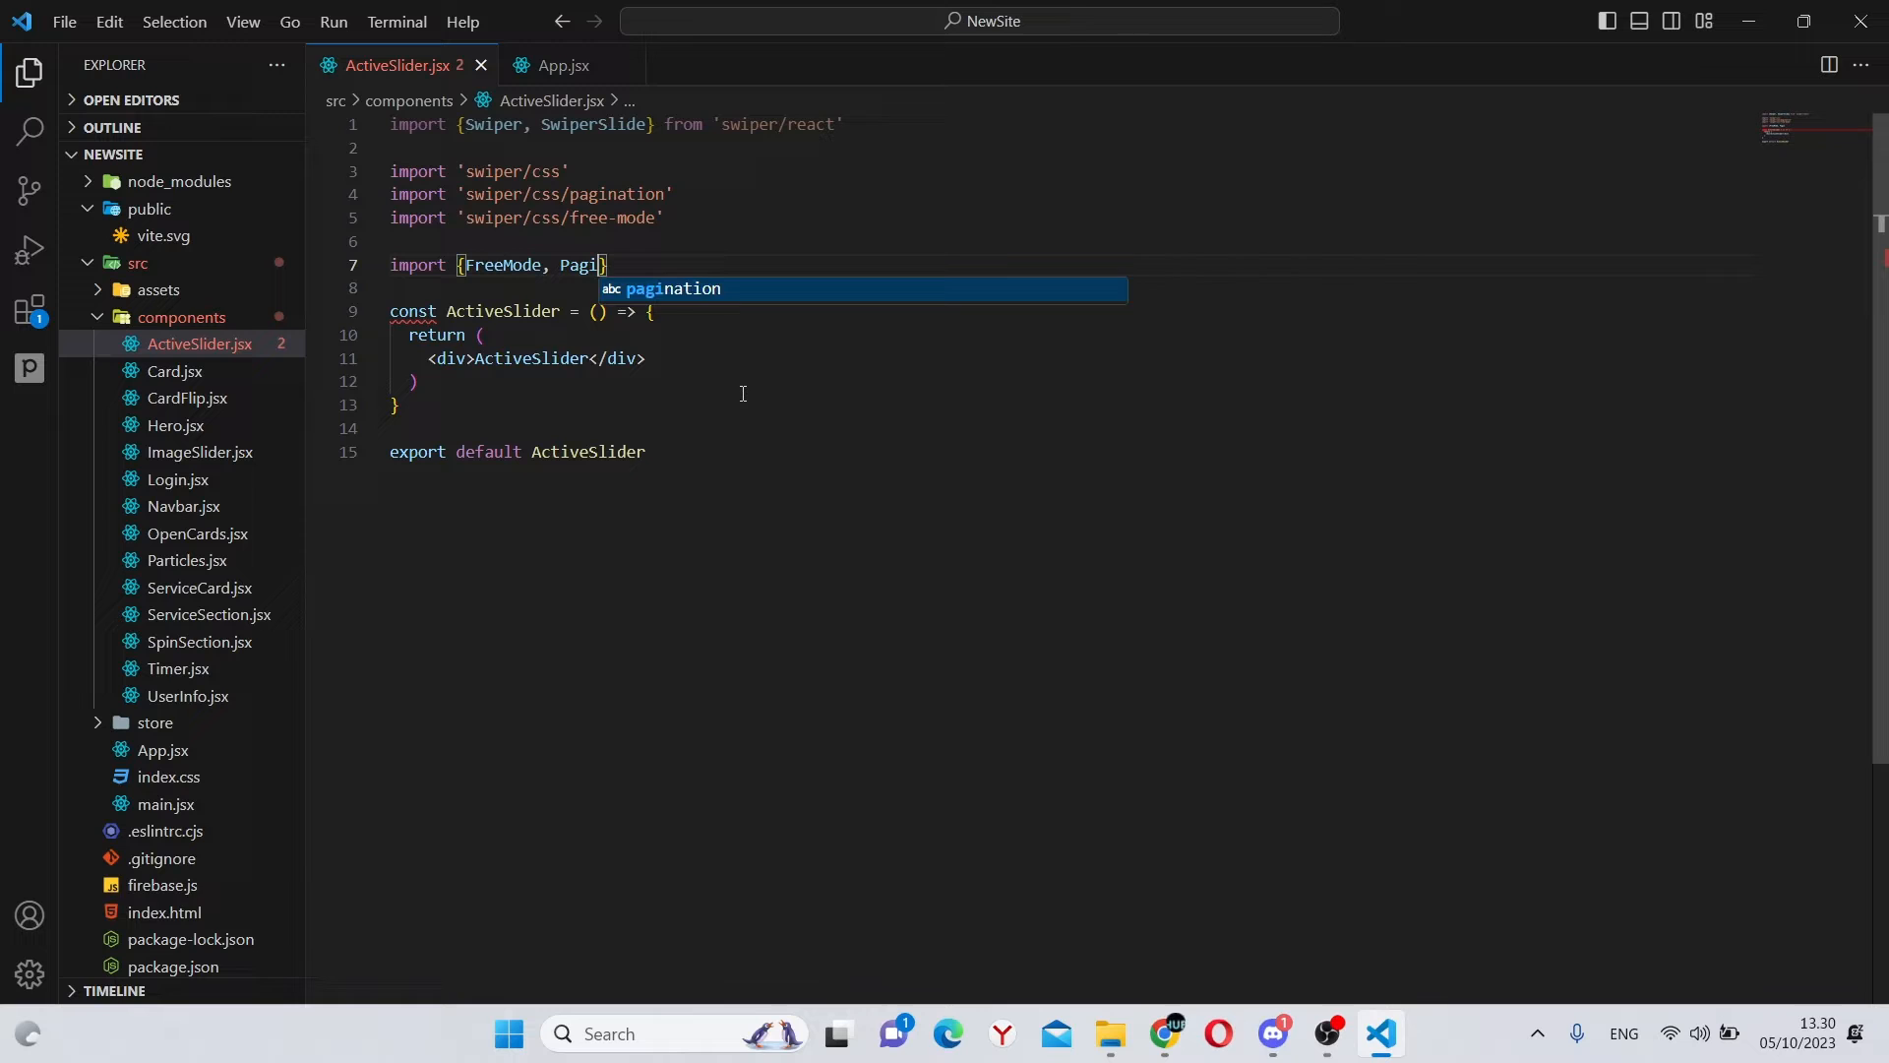
key("Tab")
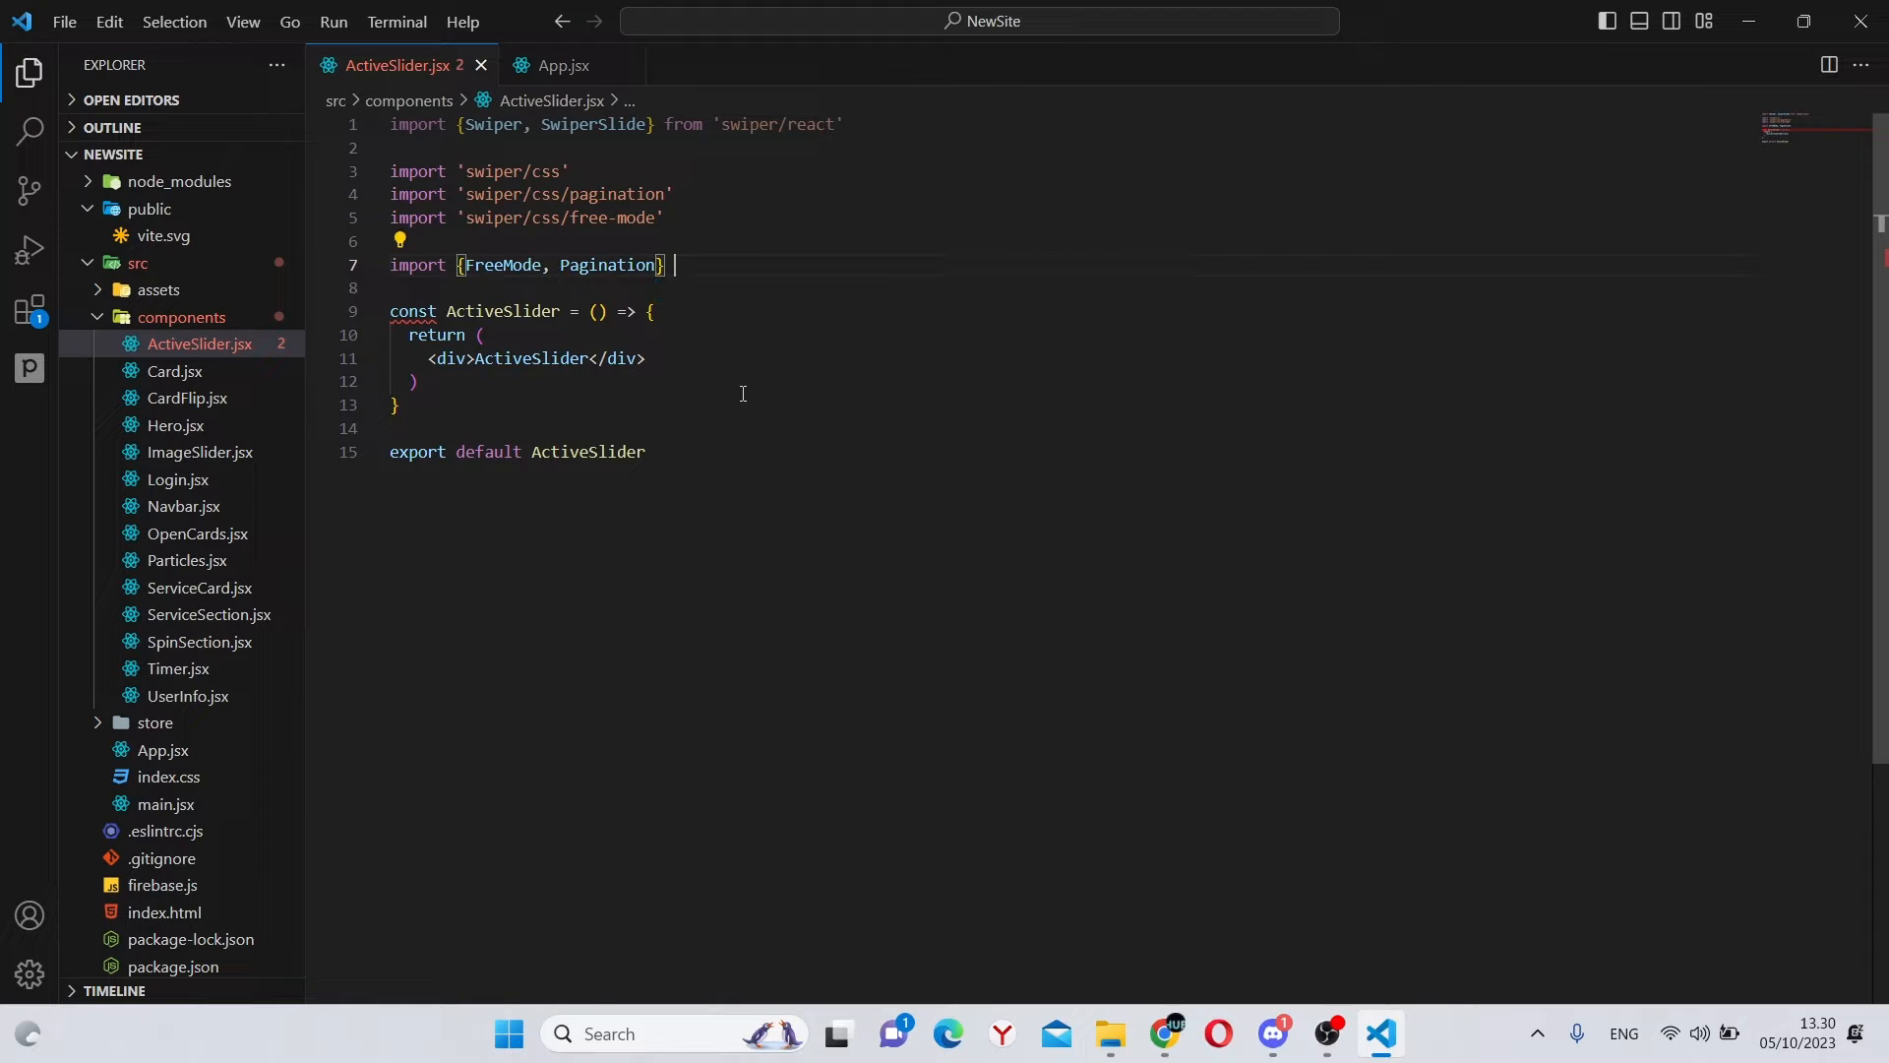
type("from '")
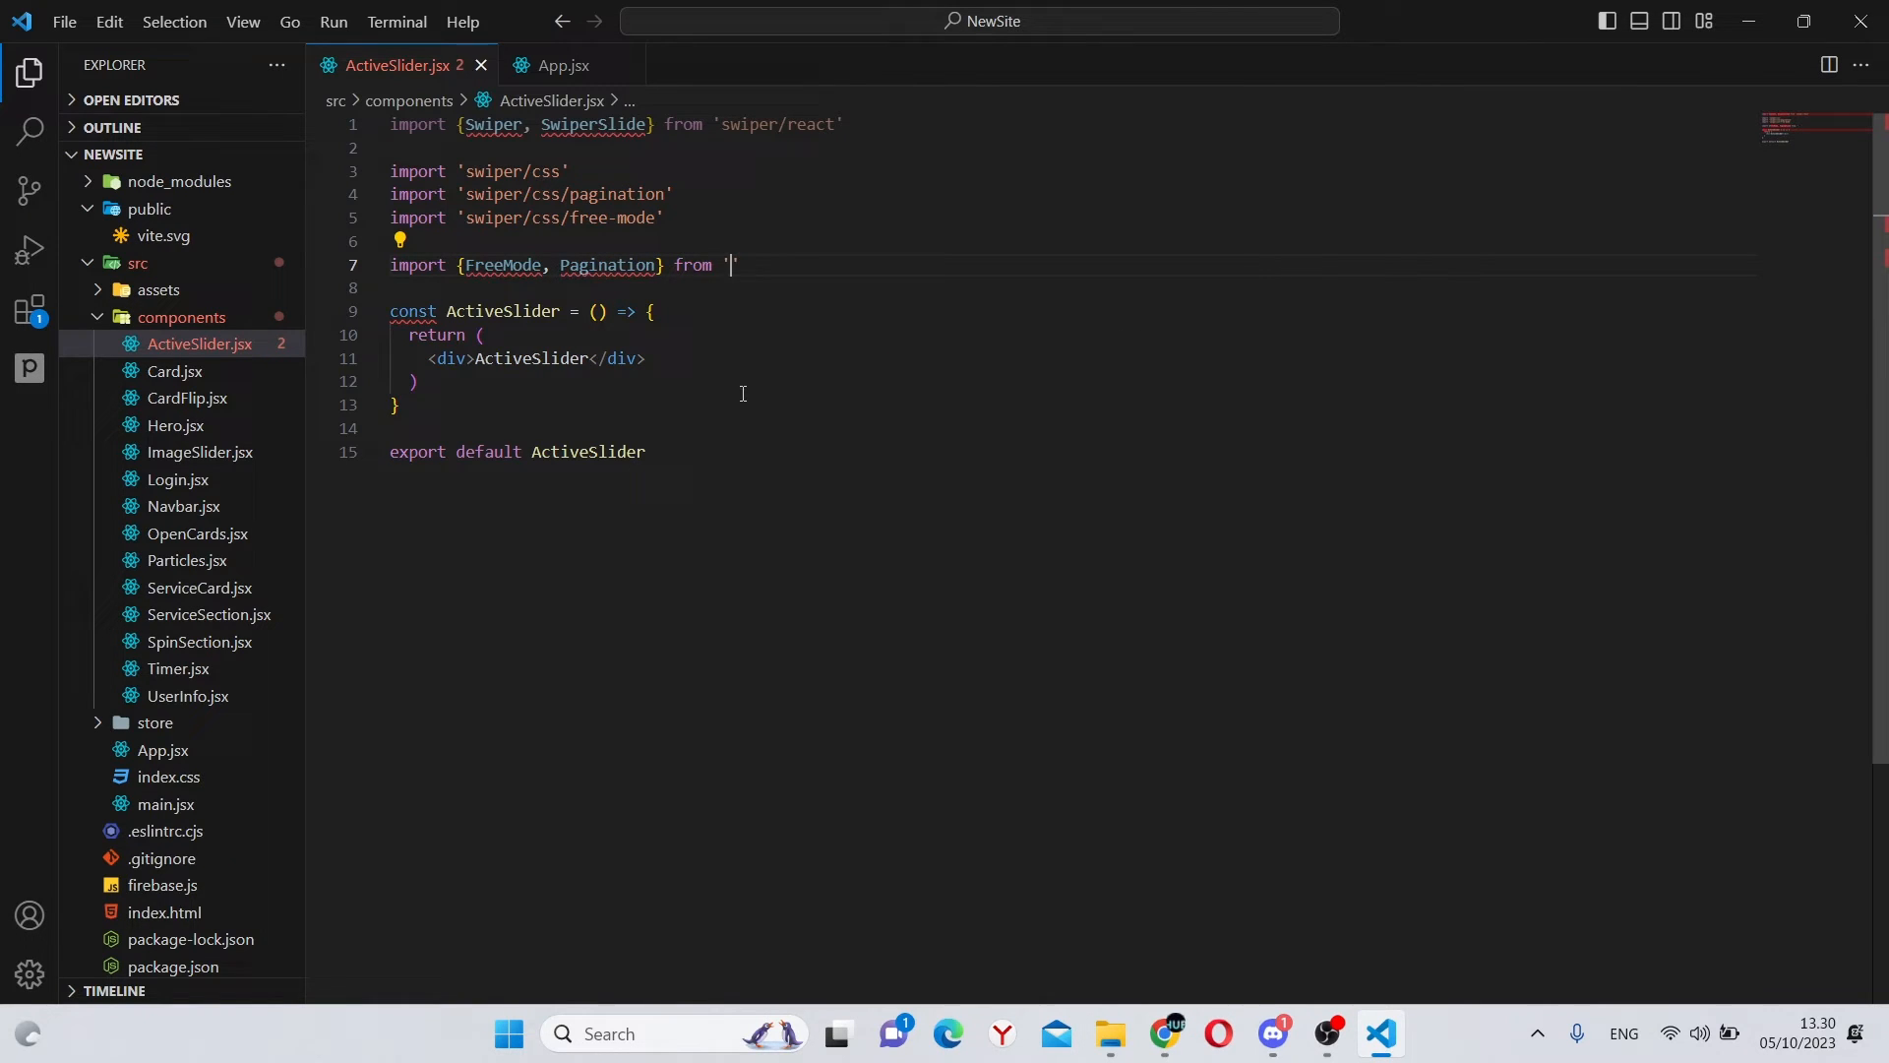
type("swiper/")
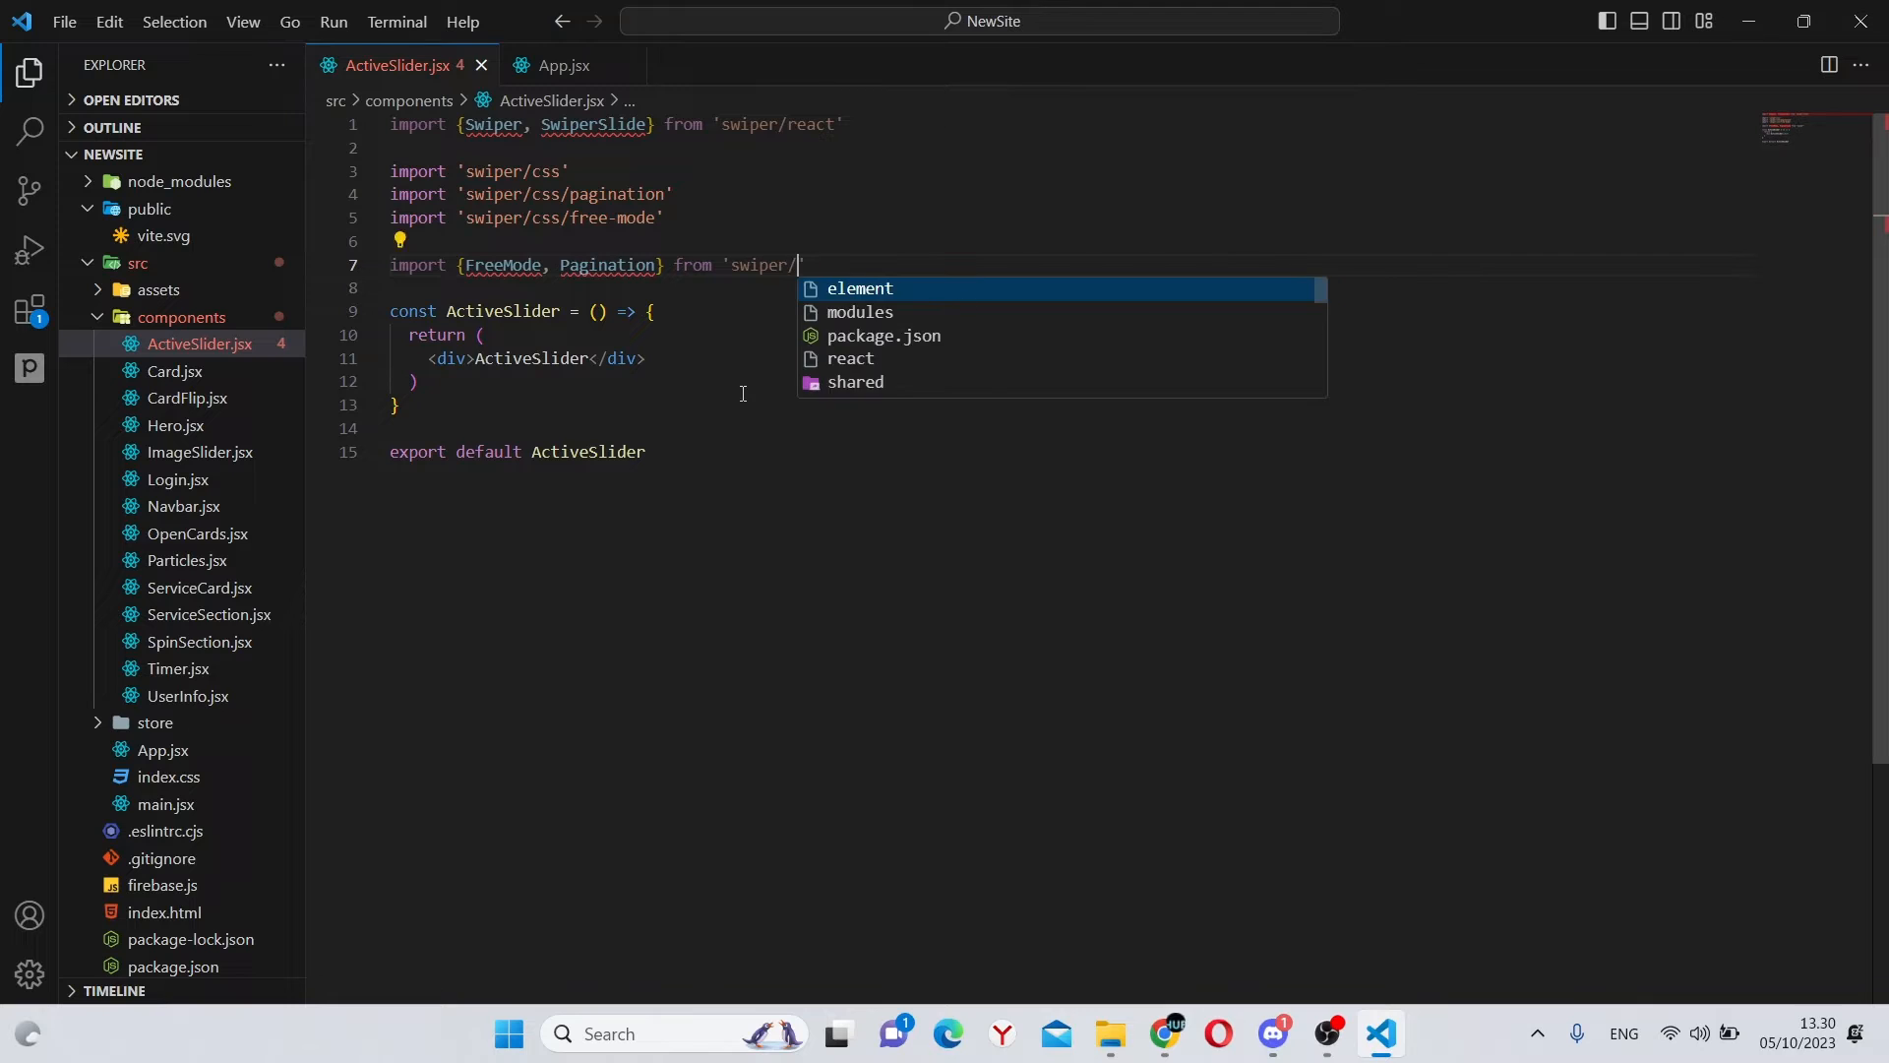
type("modules")
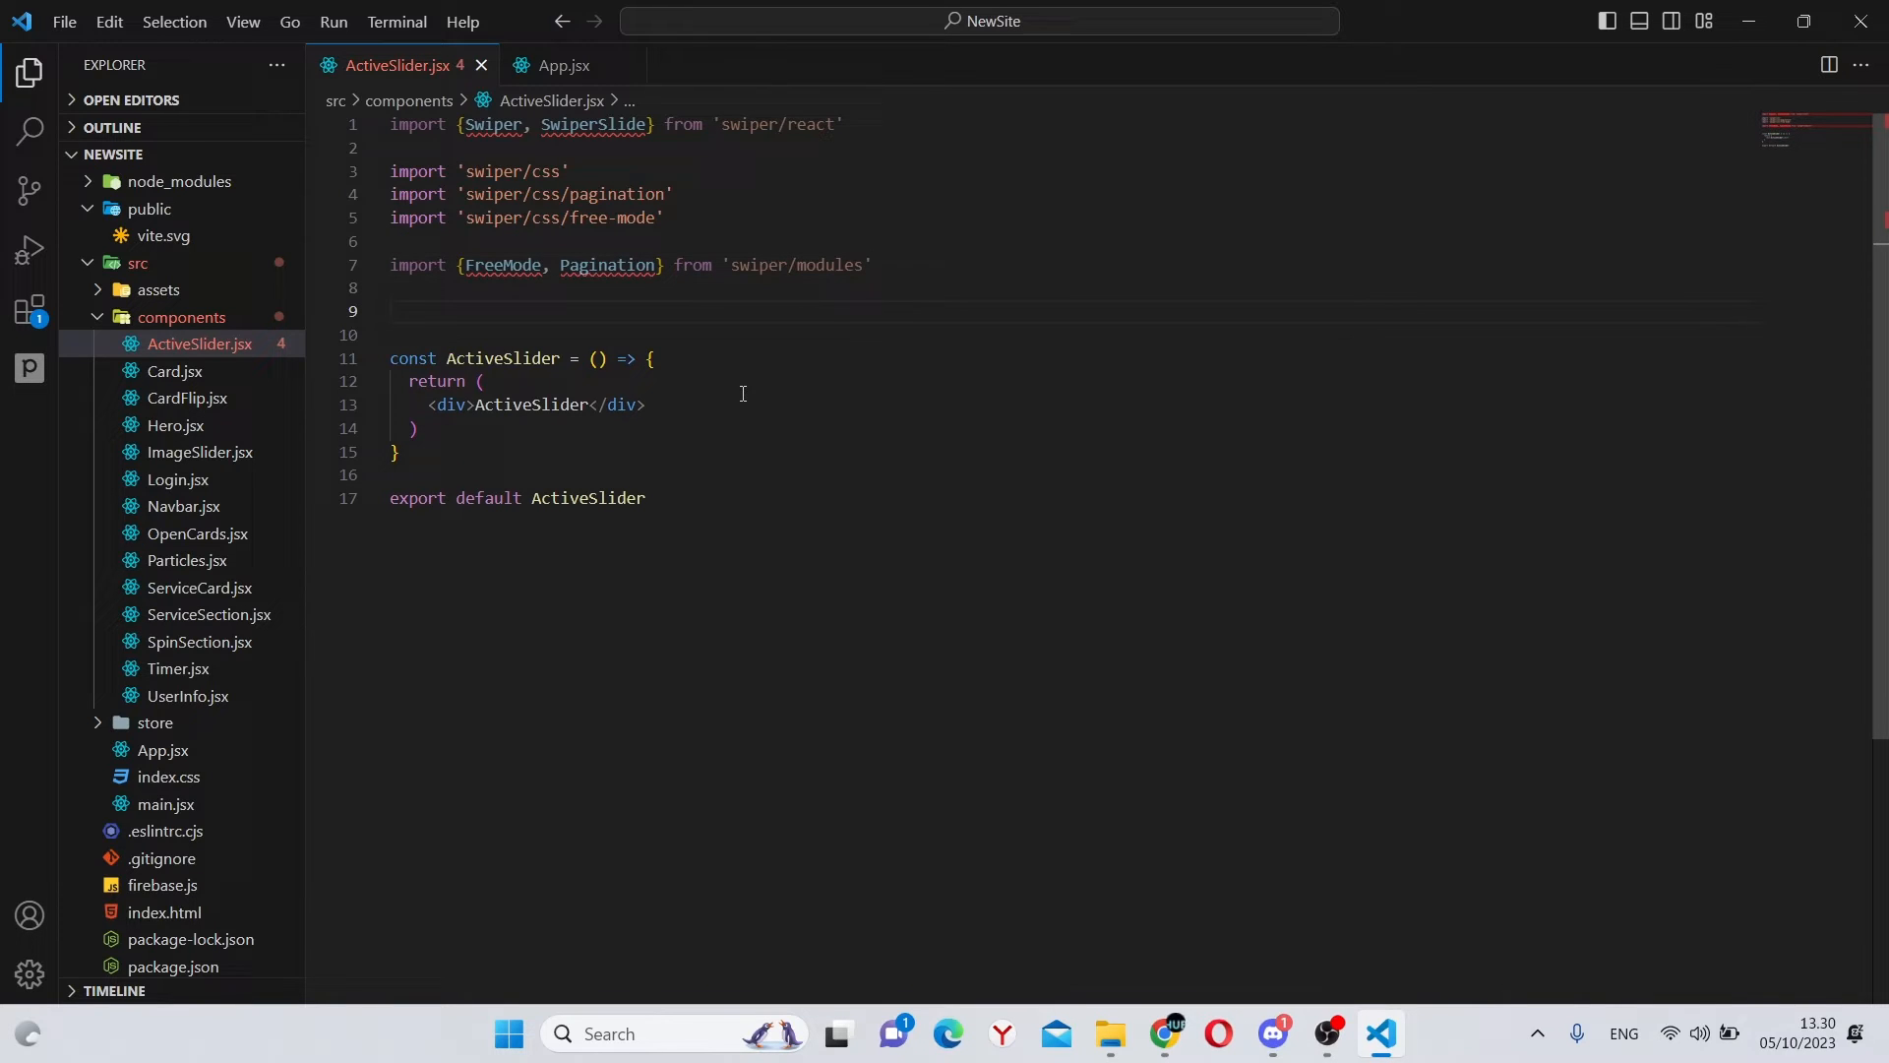
Step: Import the RxArrowTopRight icon from 'react-icons/rx'
type("import")
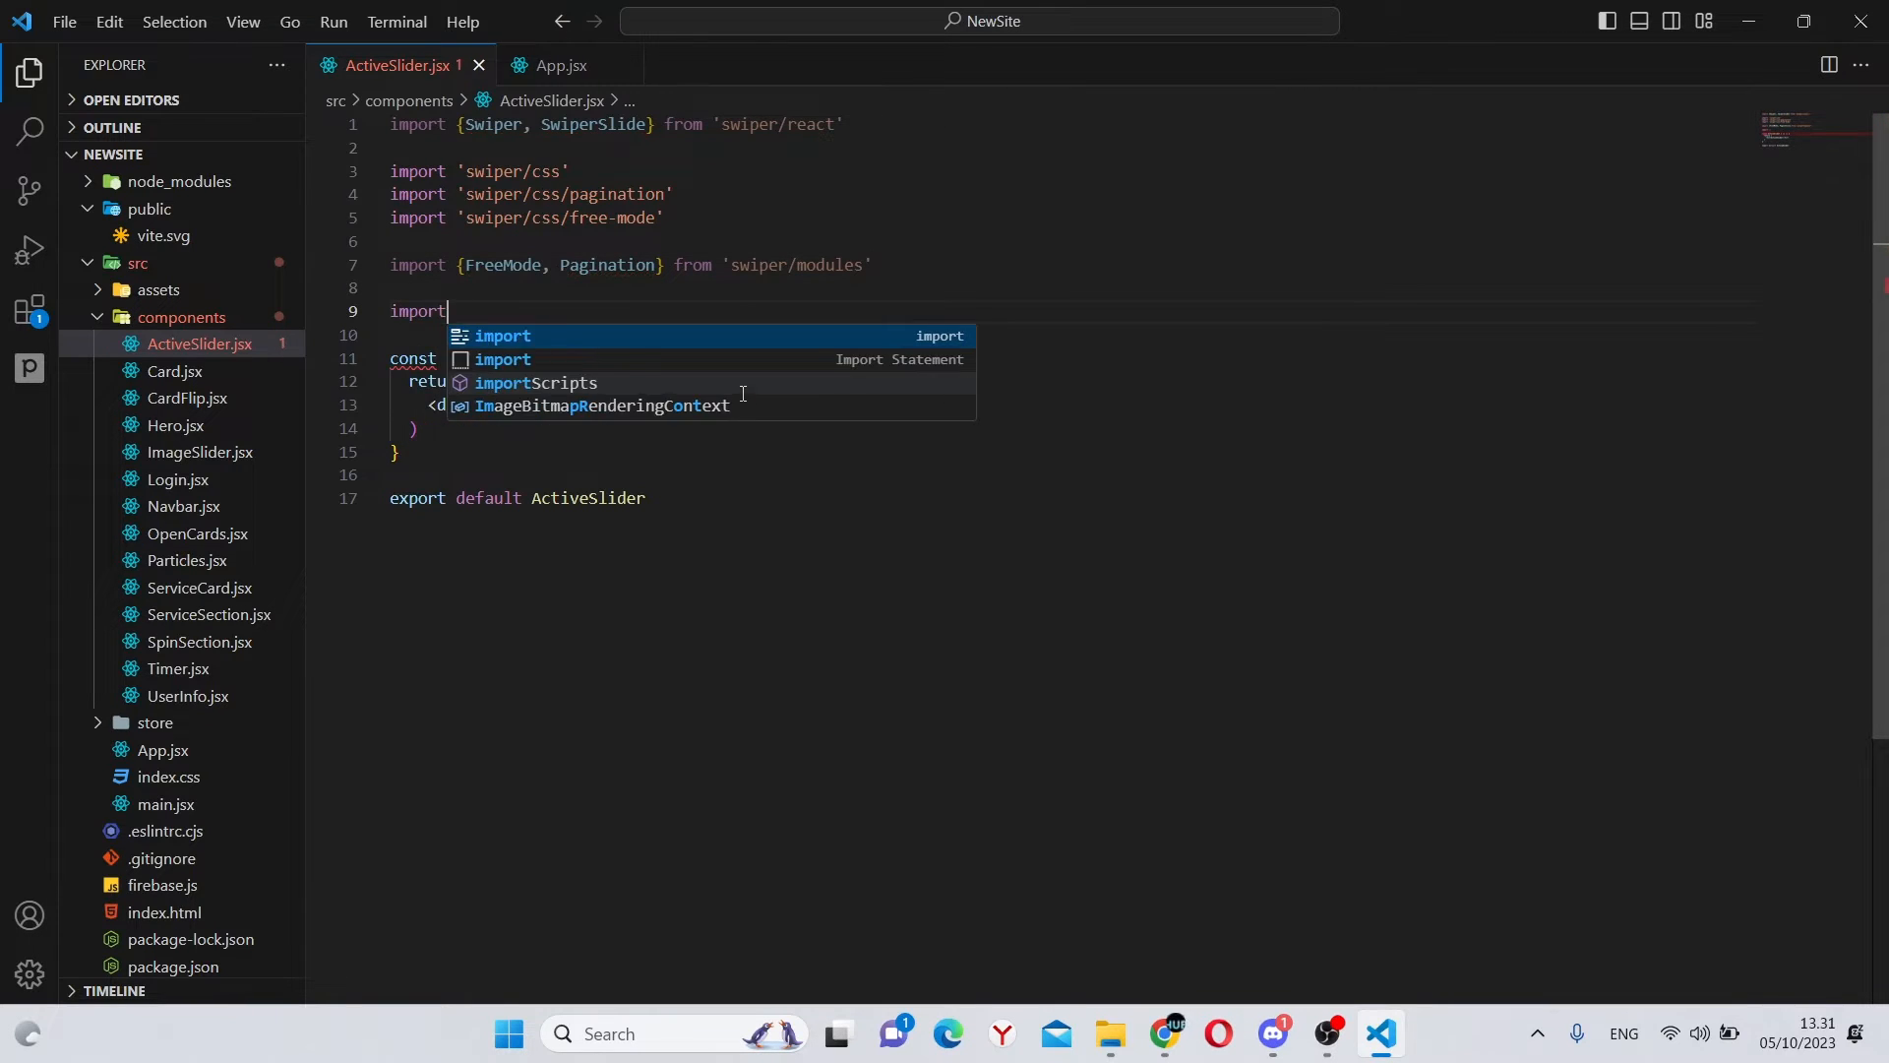
type("{Rx")
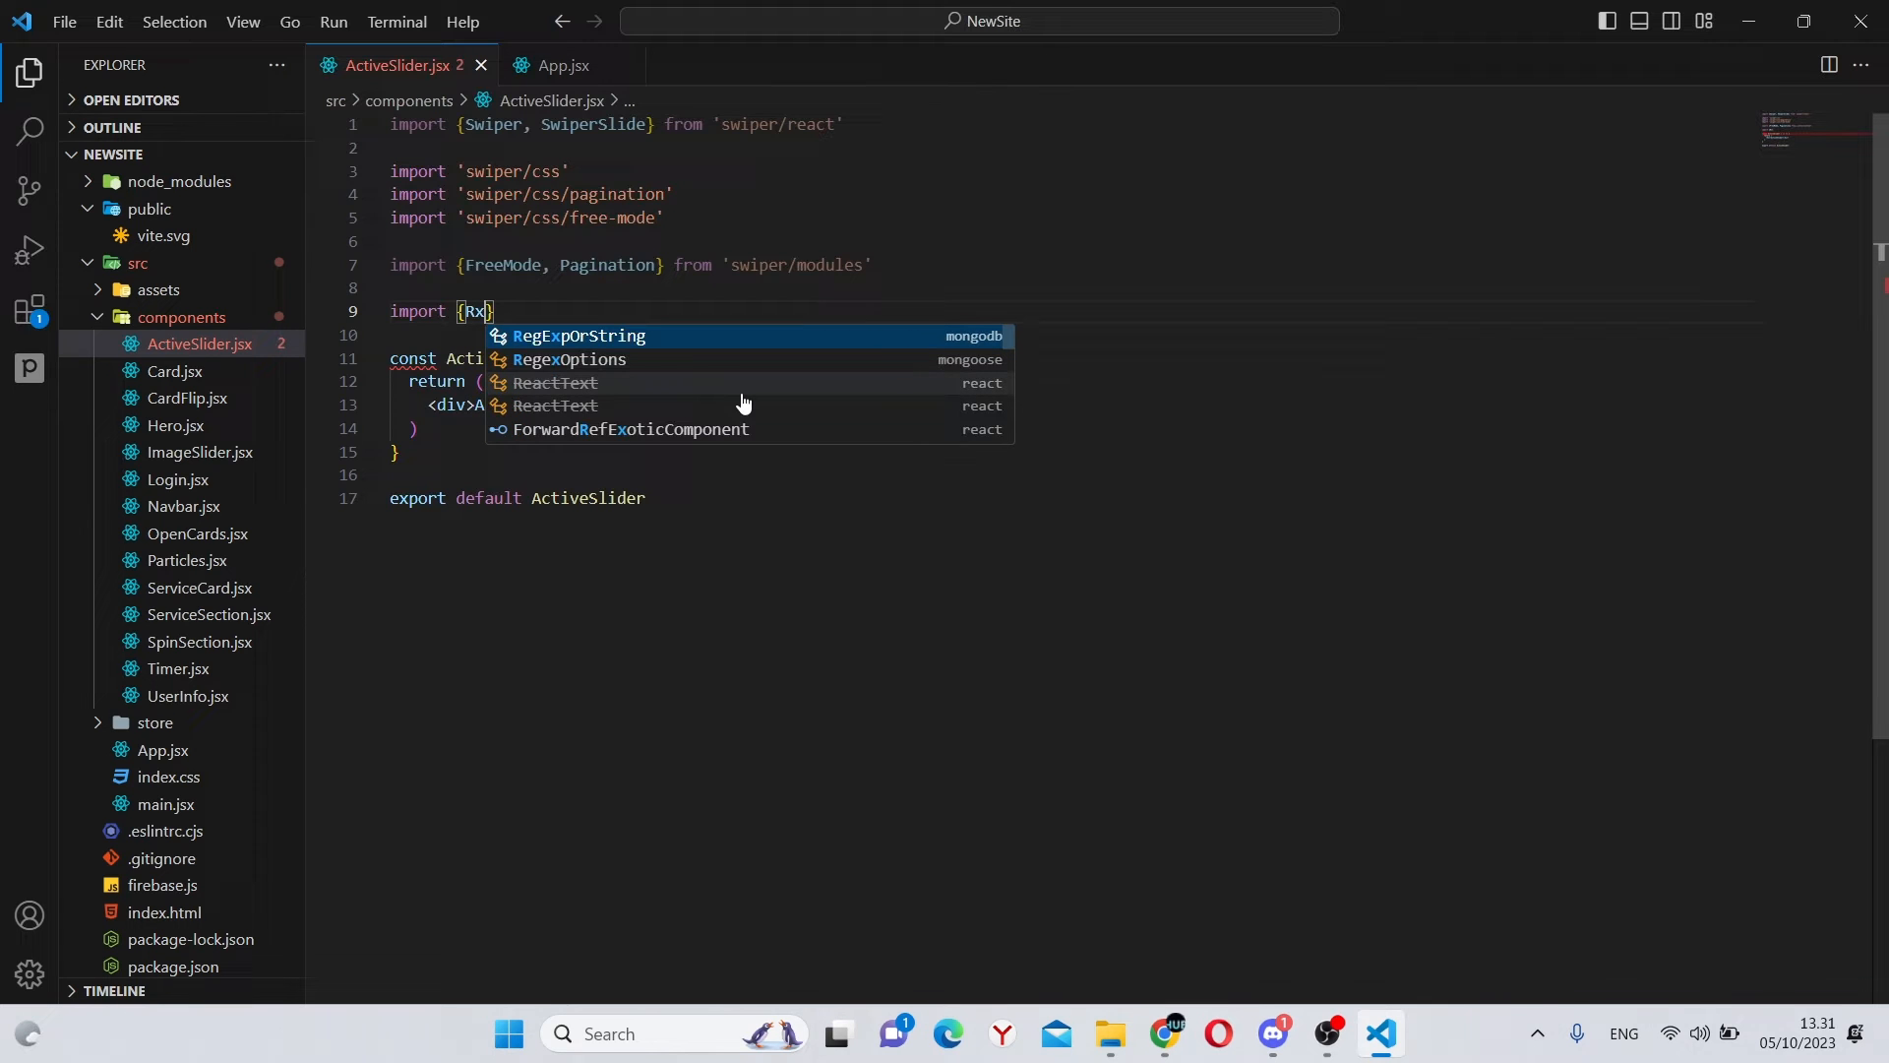
type("ArrowT")
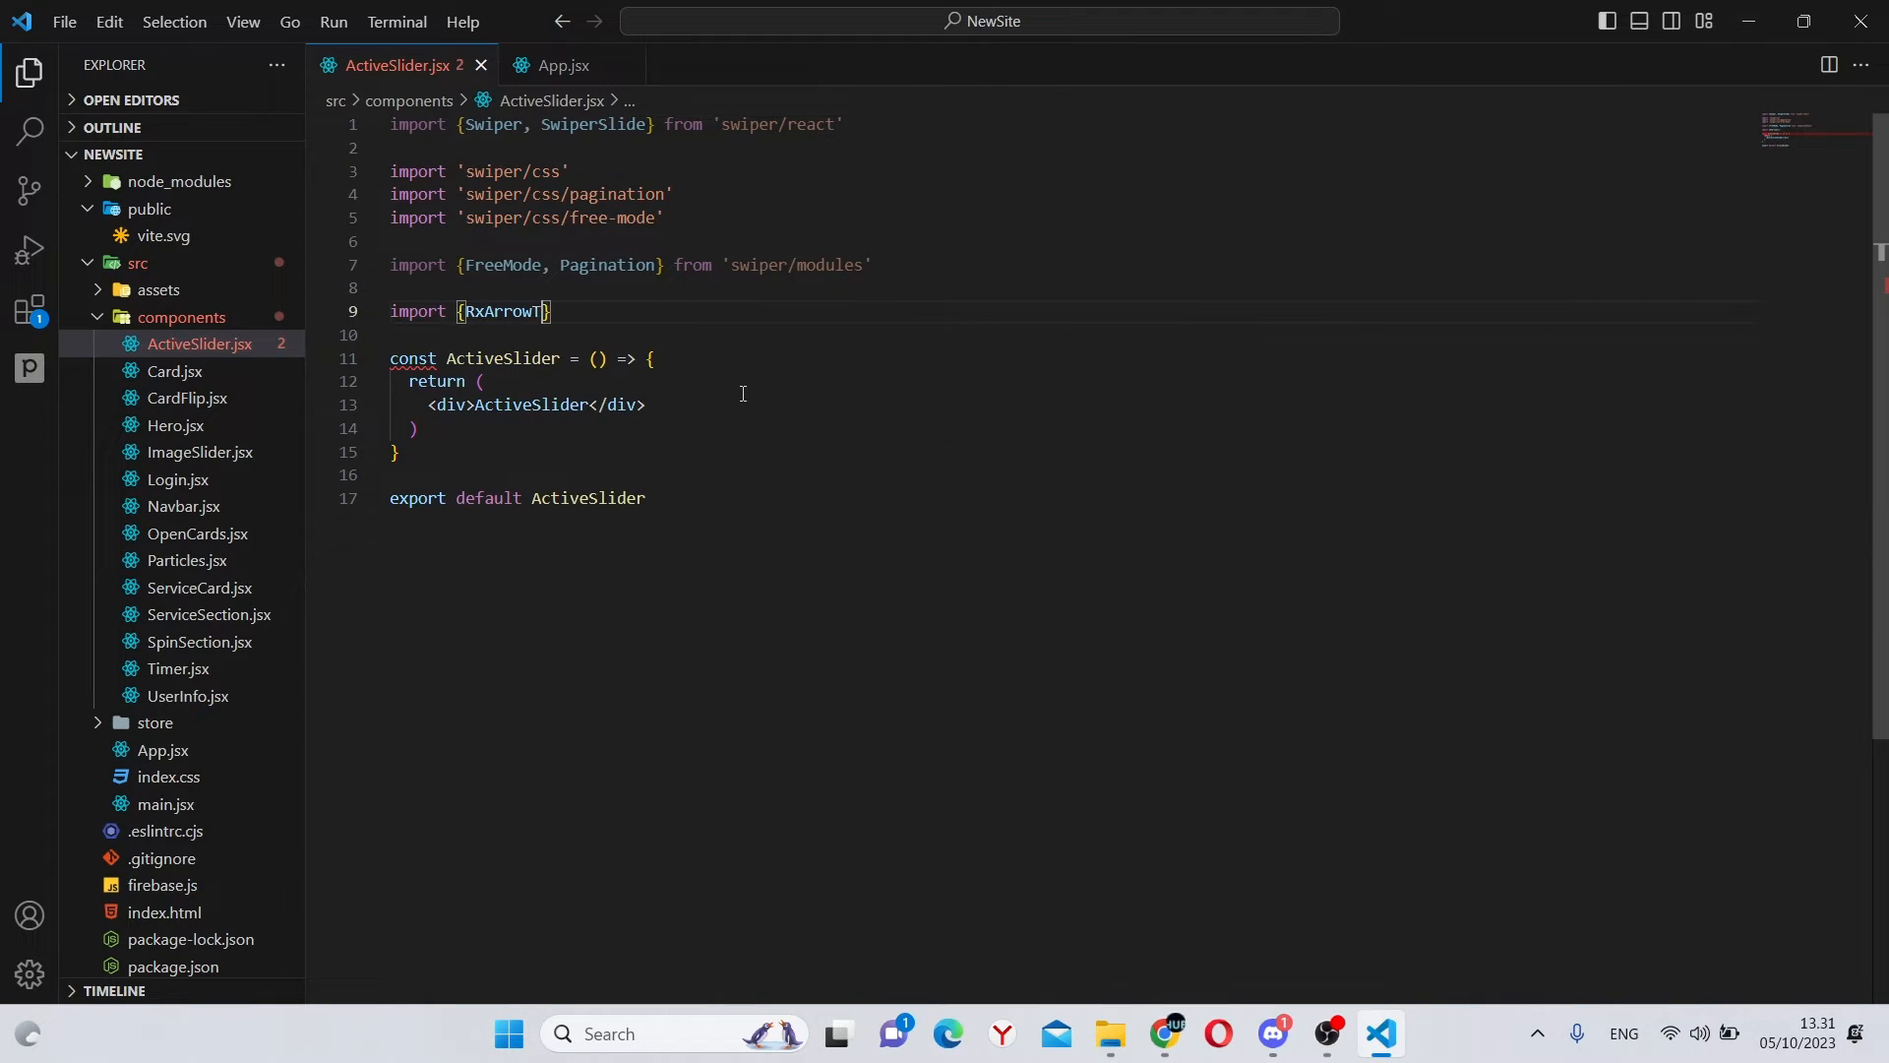
type("opRight")
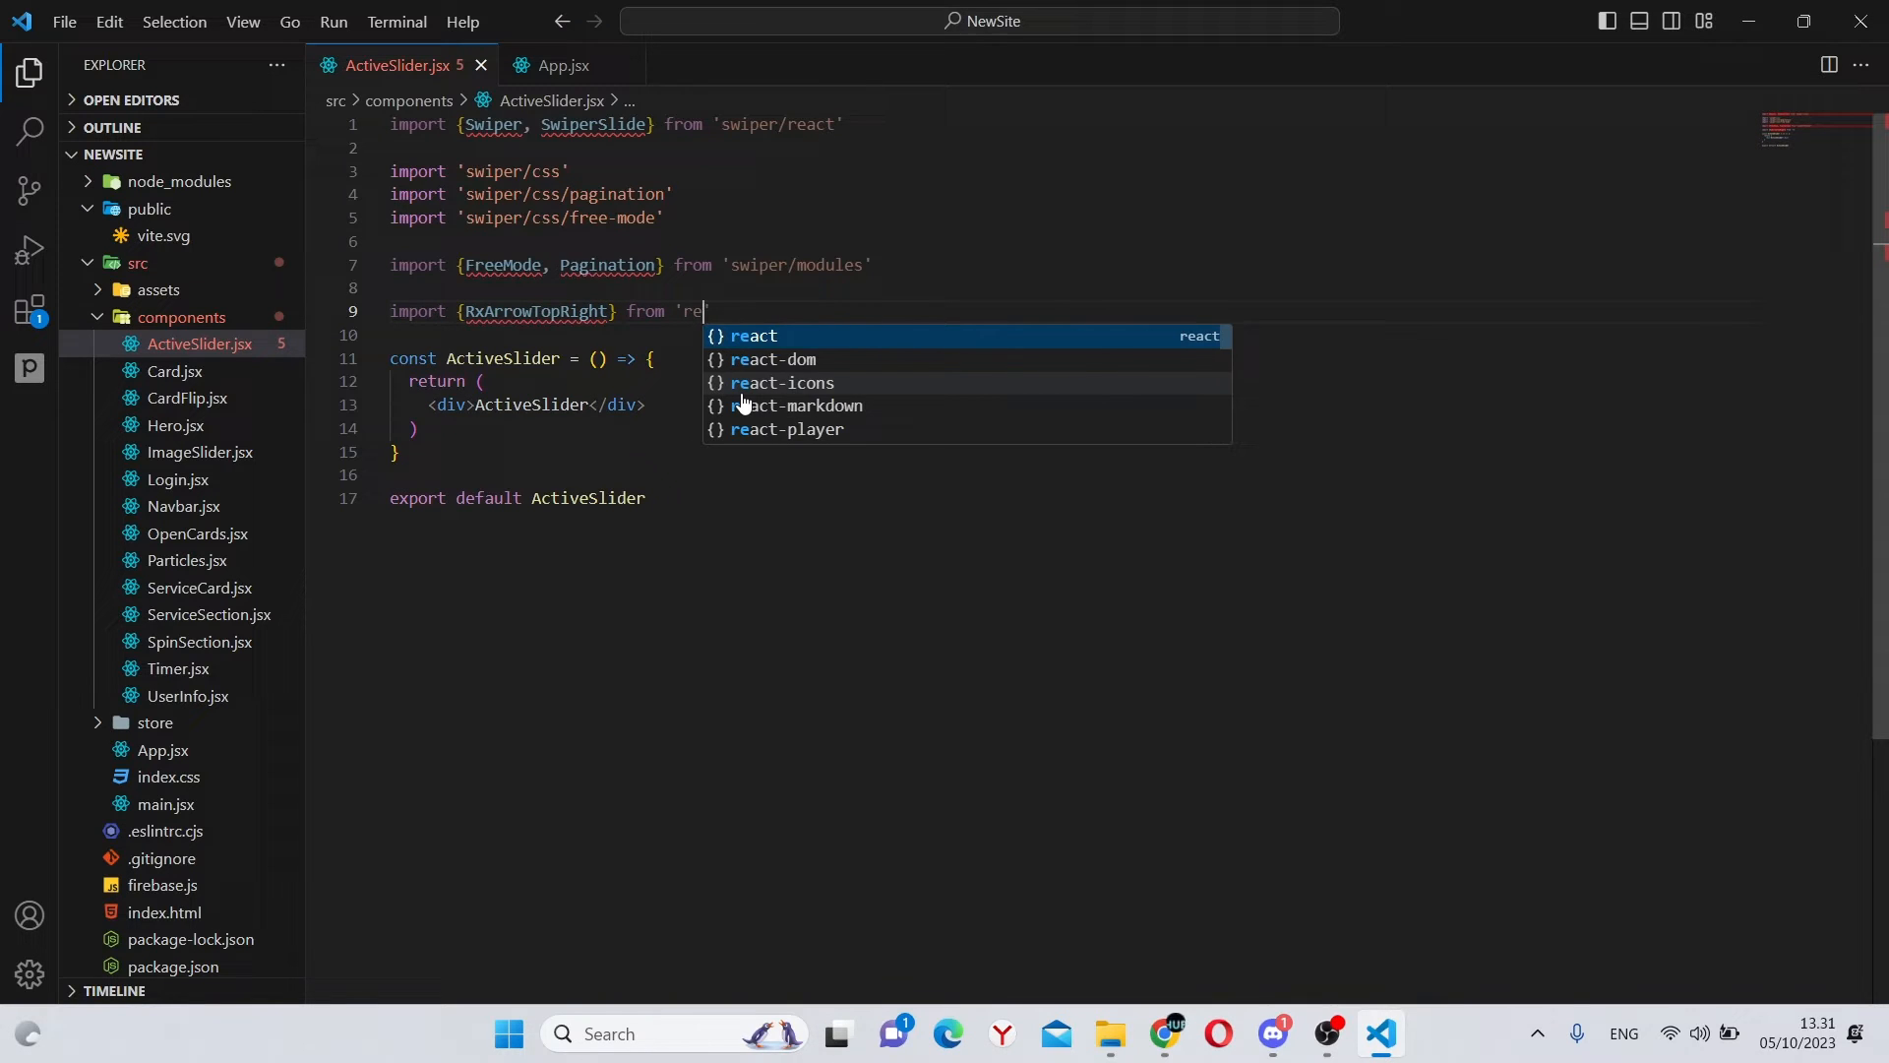
type("act-icons/rx")
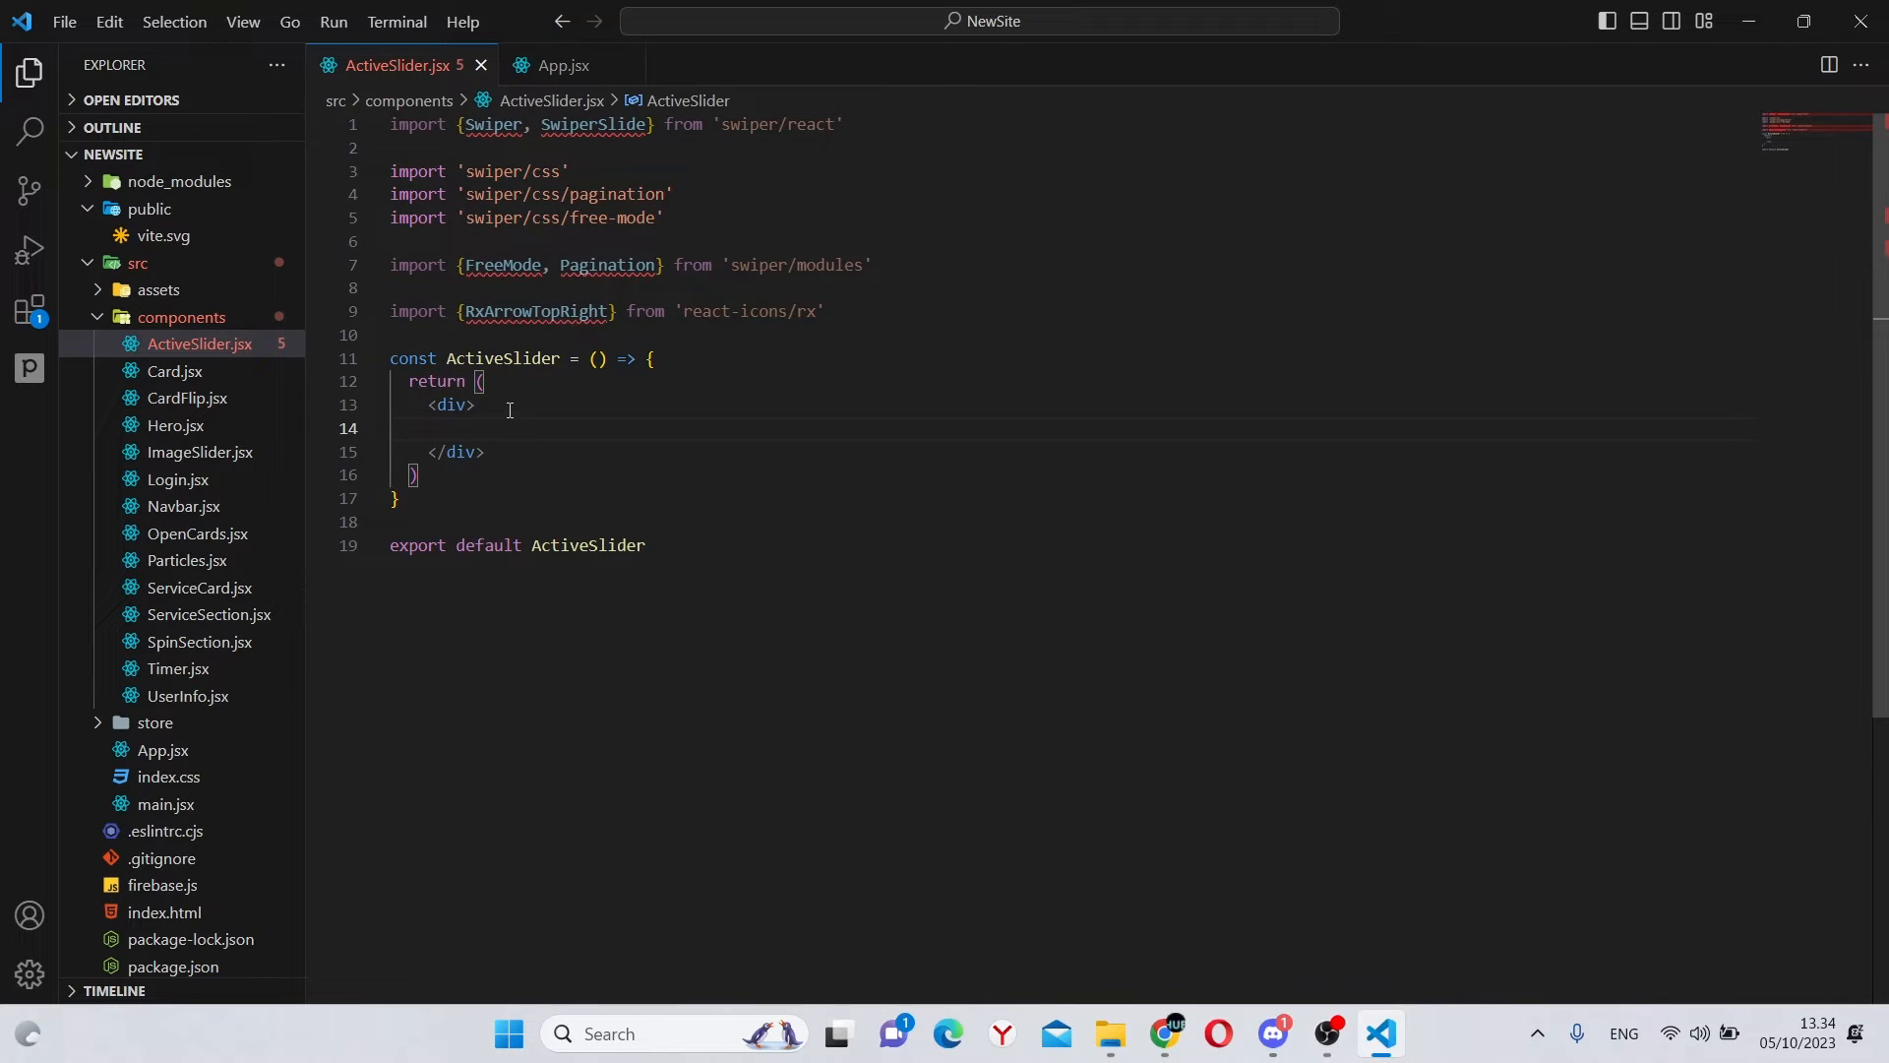
Step: Give the wrapper div className 'flex items-center justify-center flex-col h-screen bg-[#6c34af]'
type("cl")
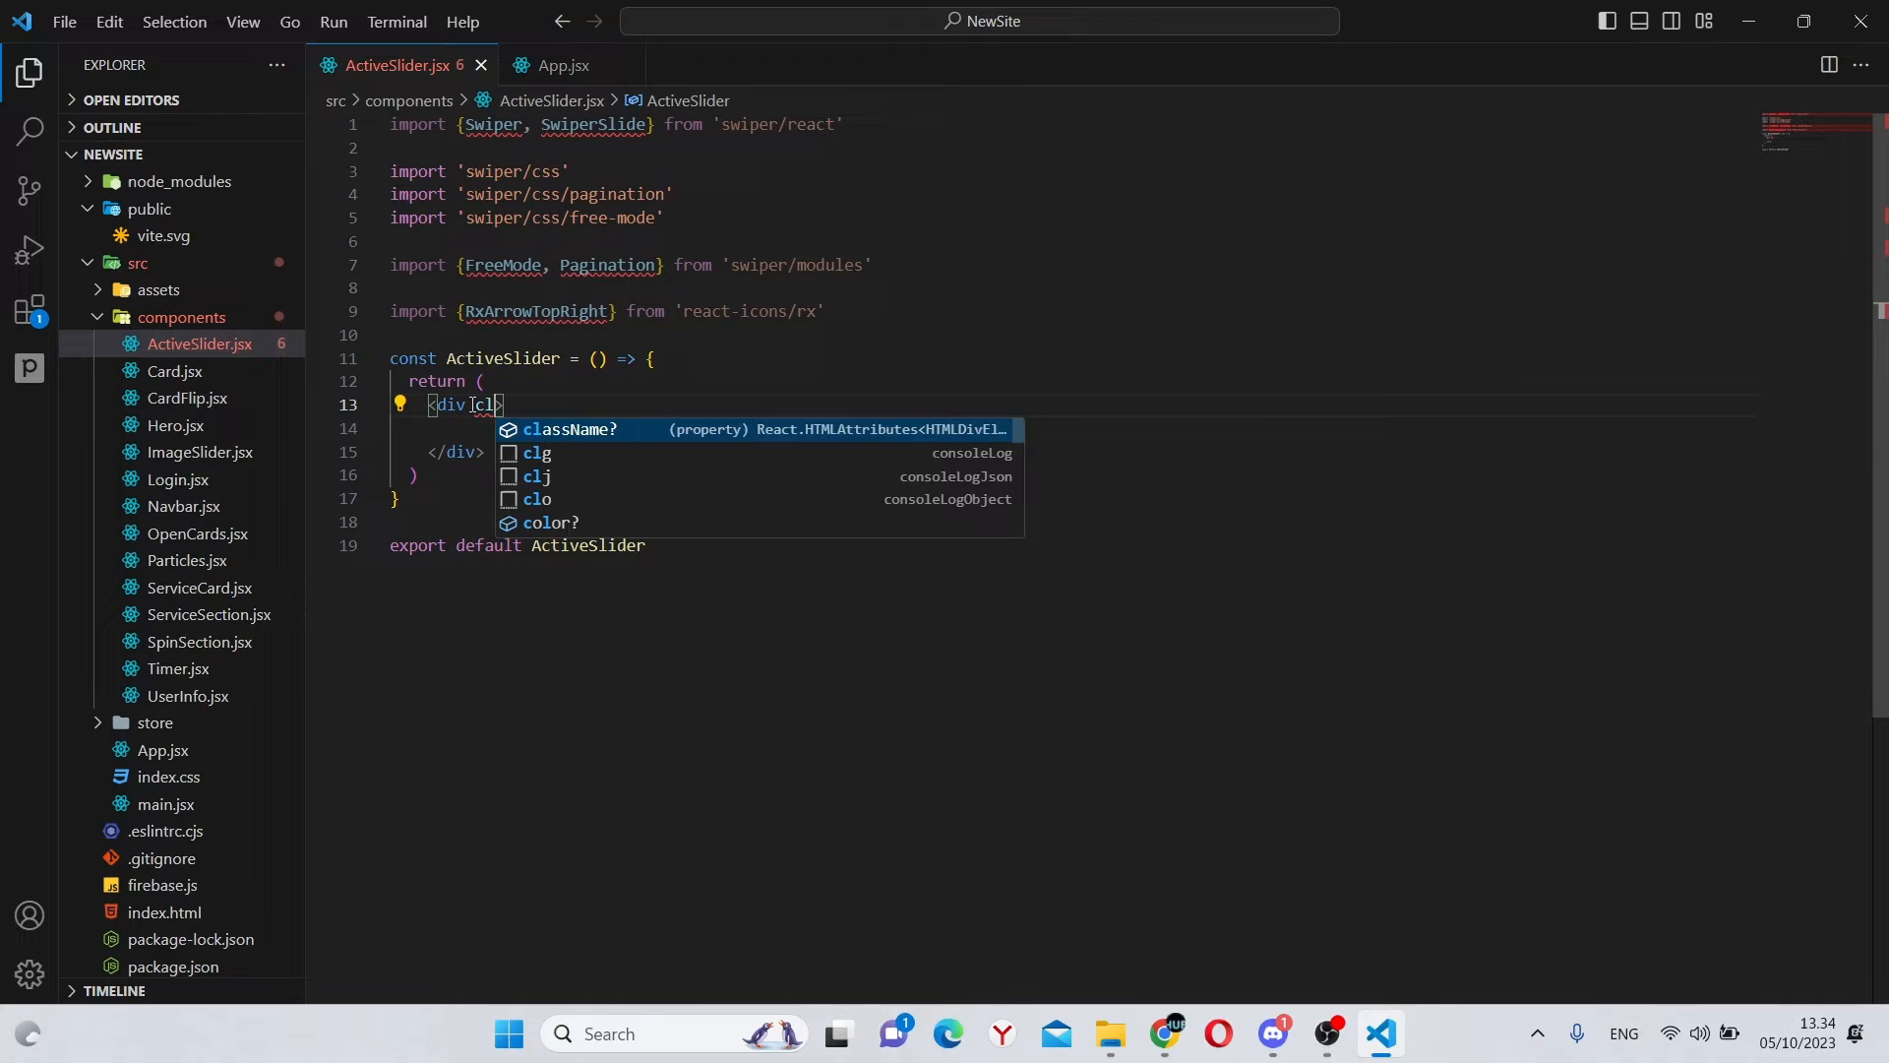
key("Tab")
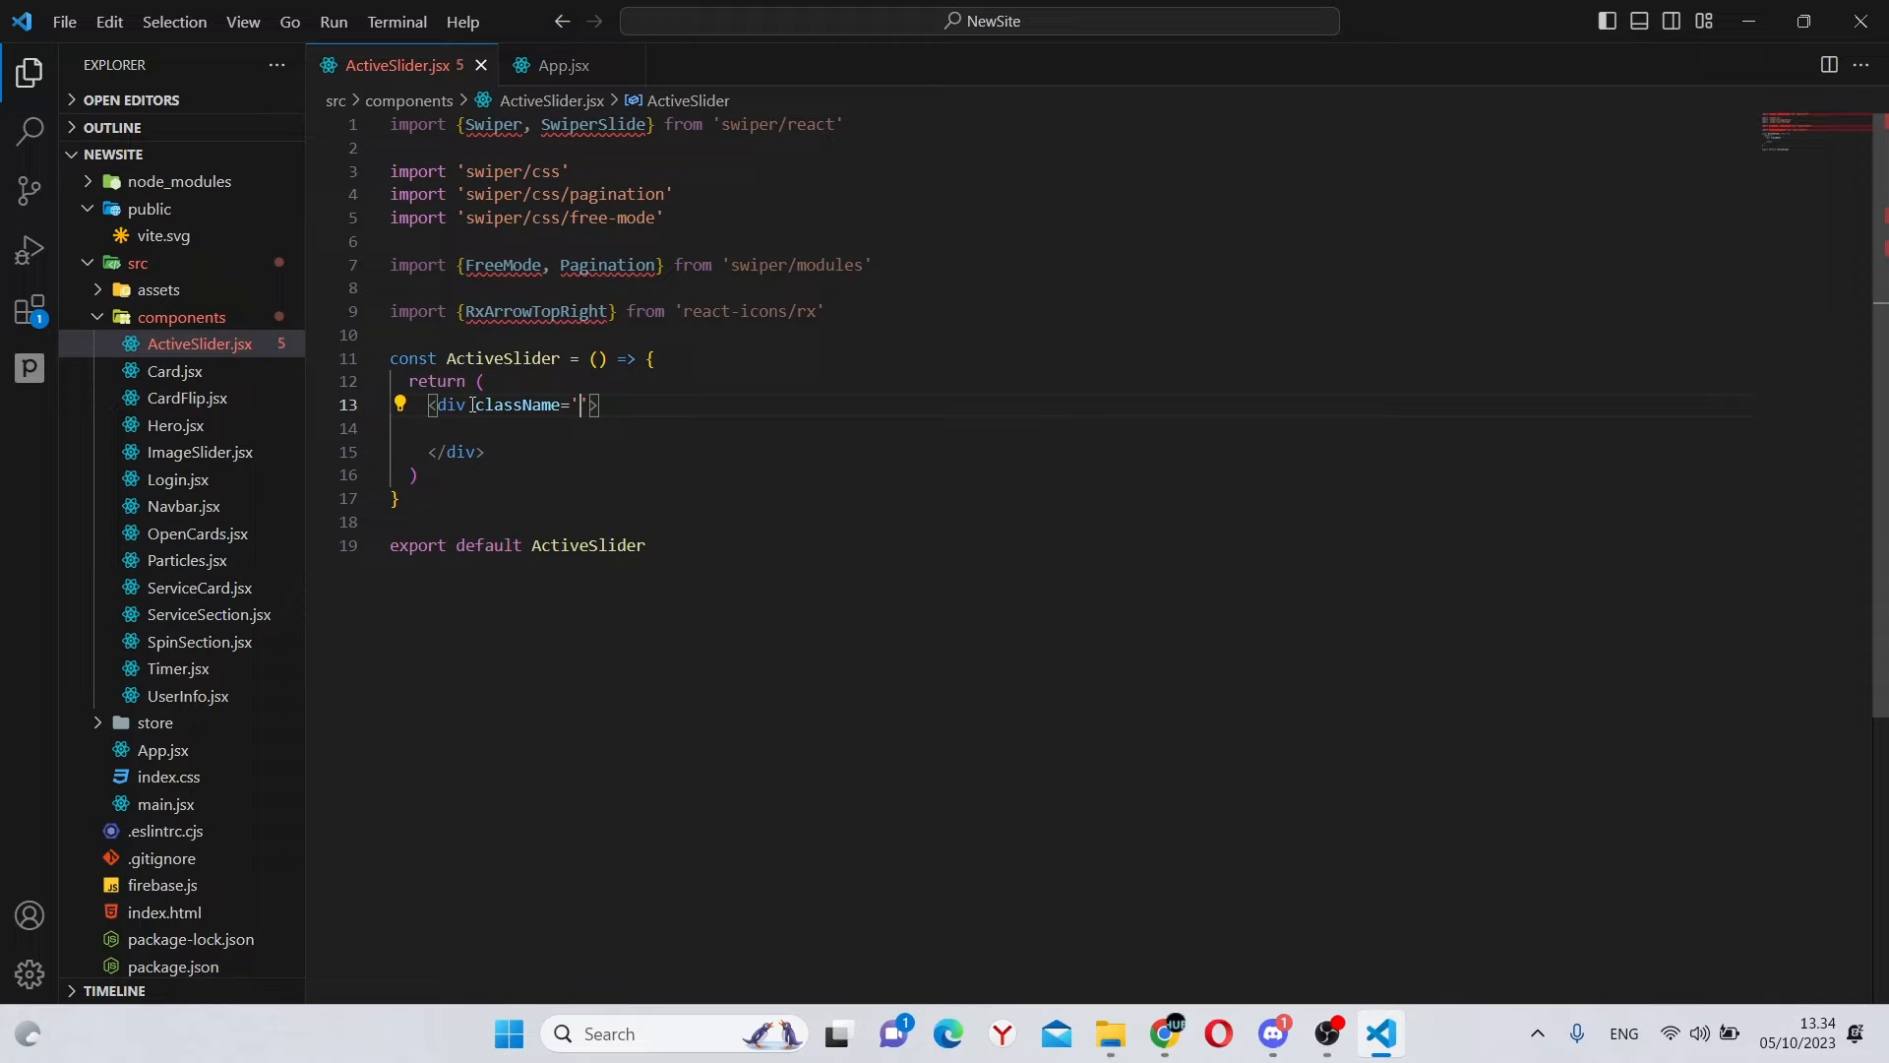
type("flex items-center")
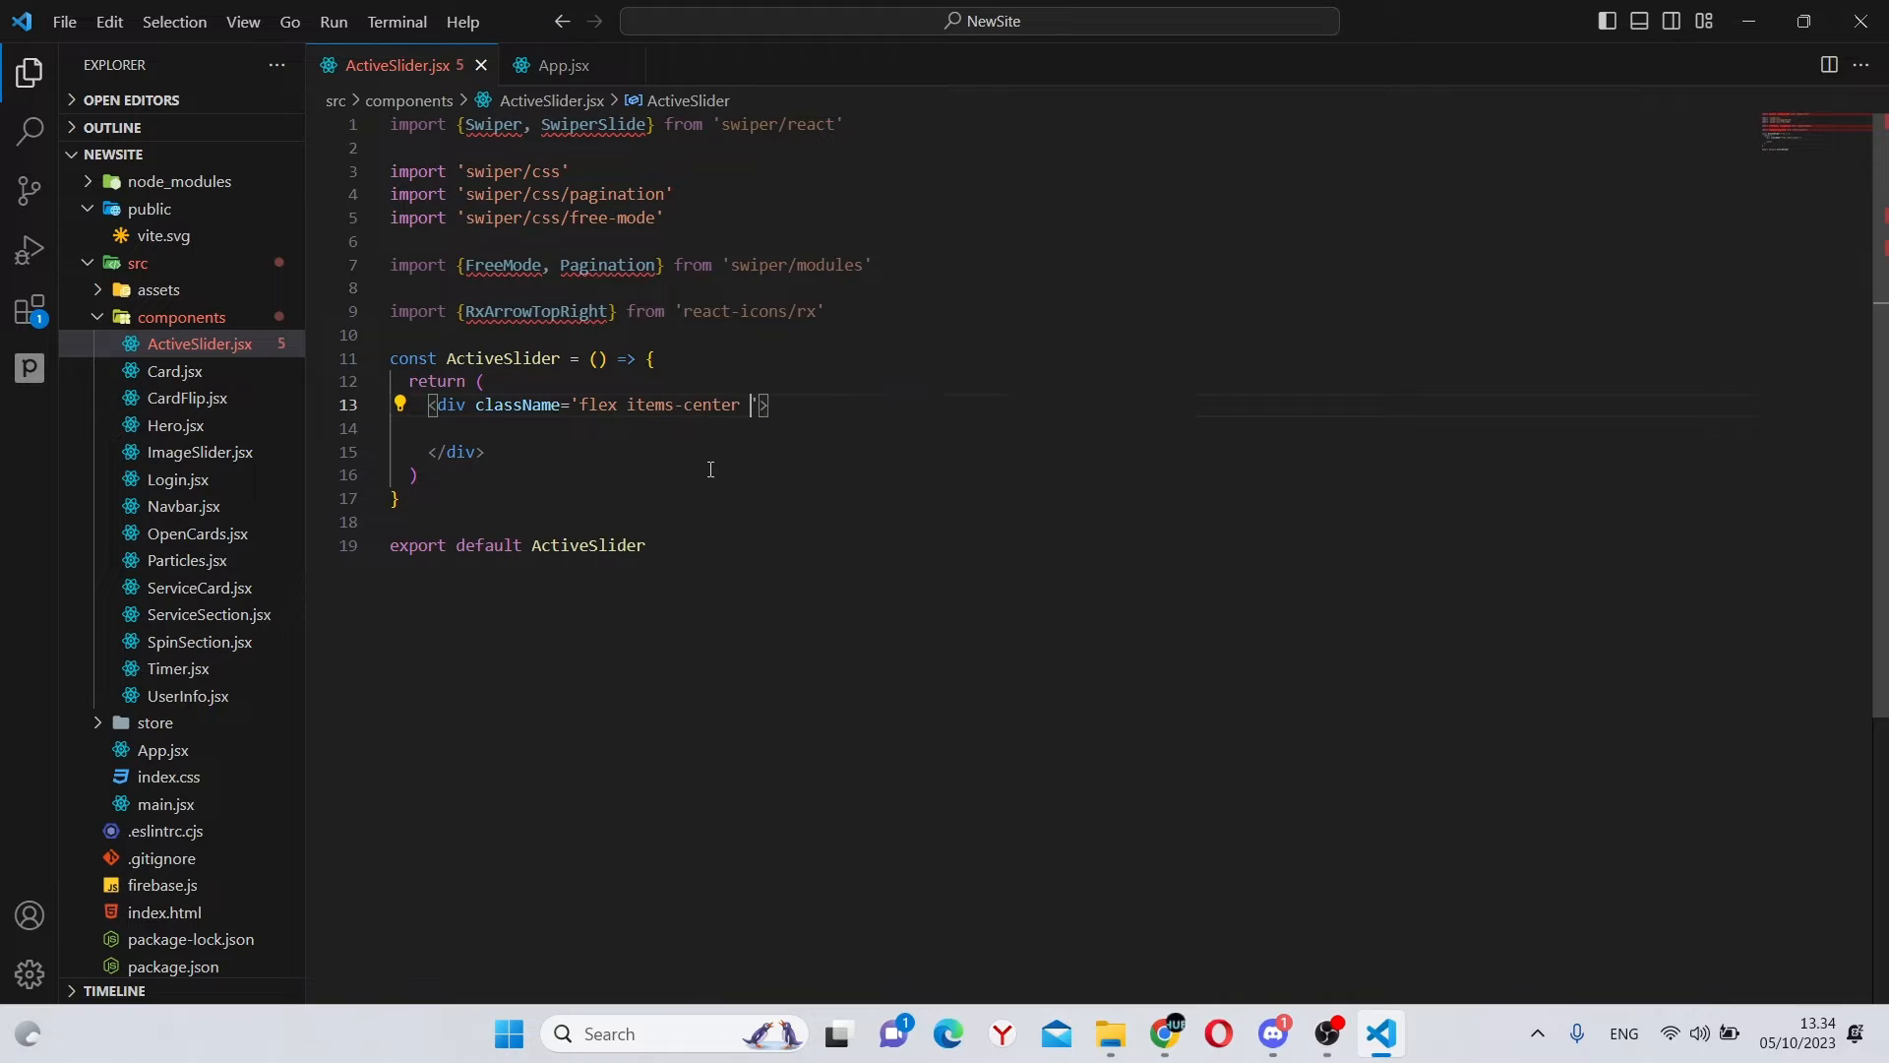
type("justify-center")
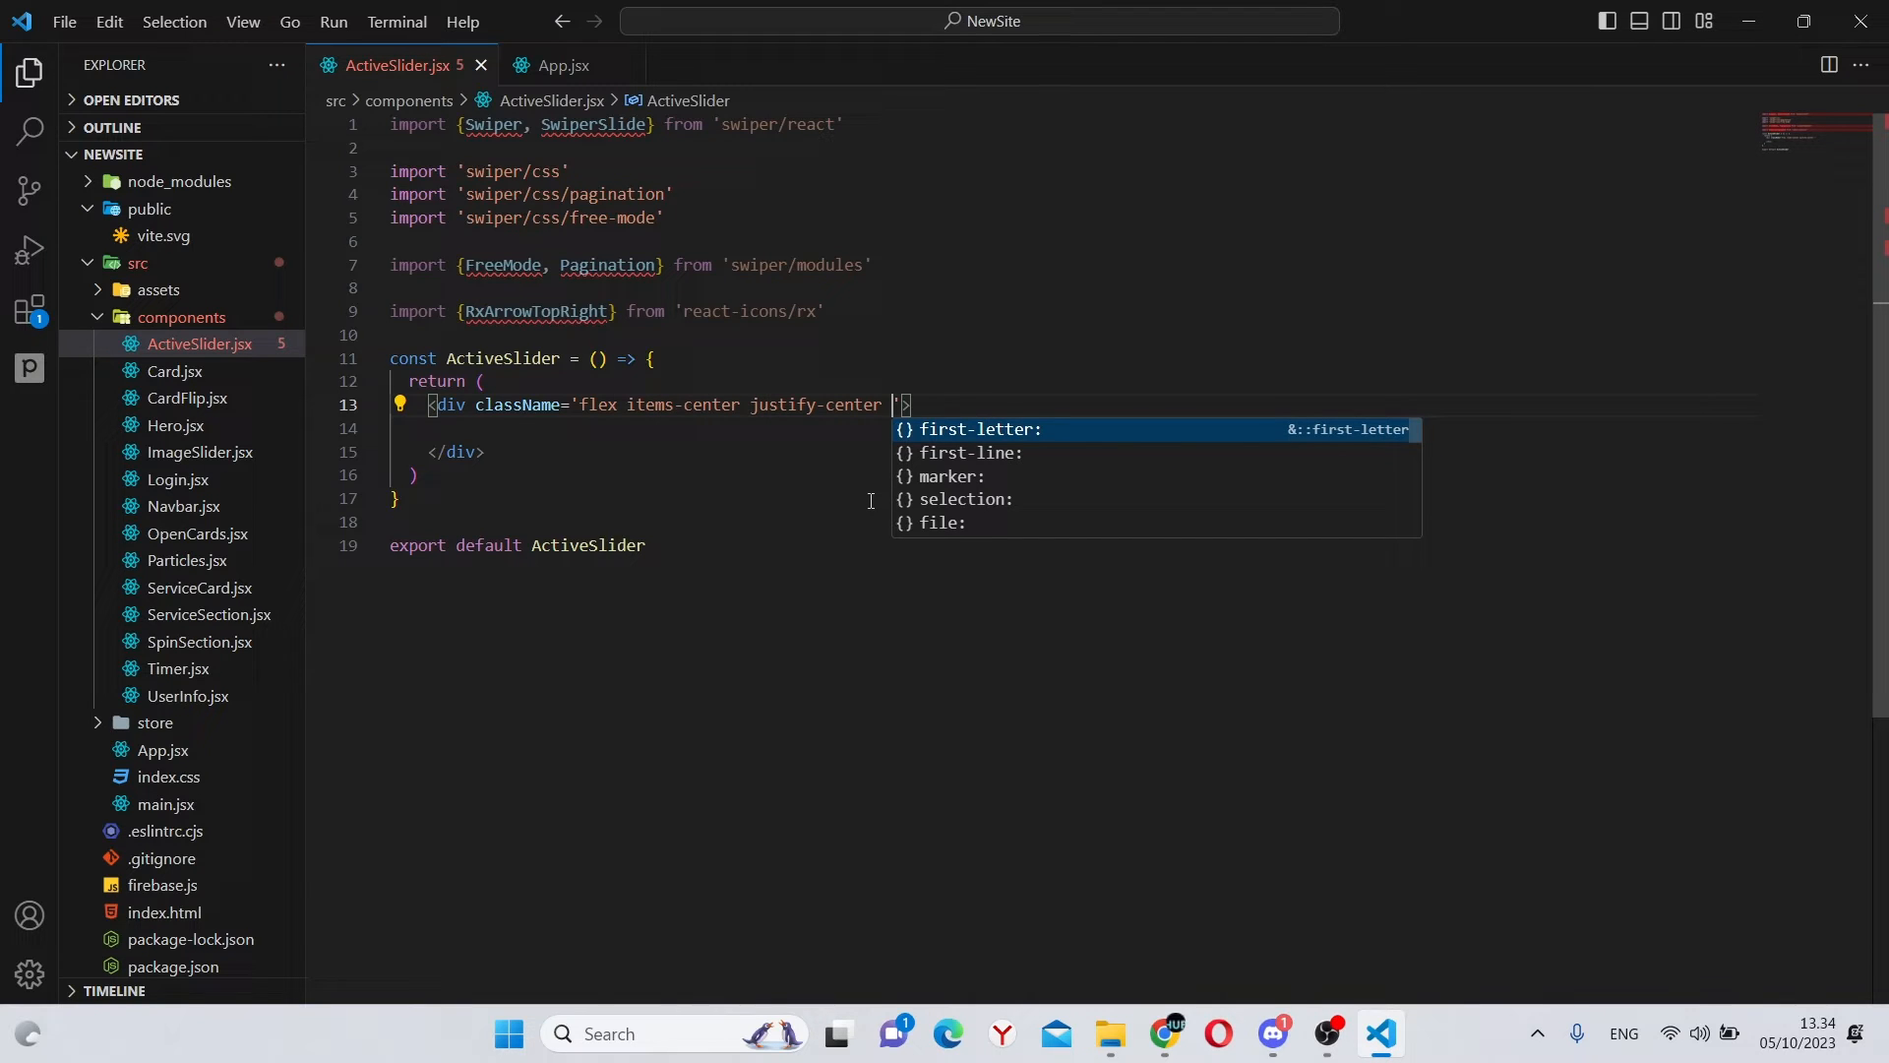
type("flex")
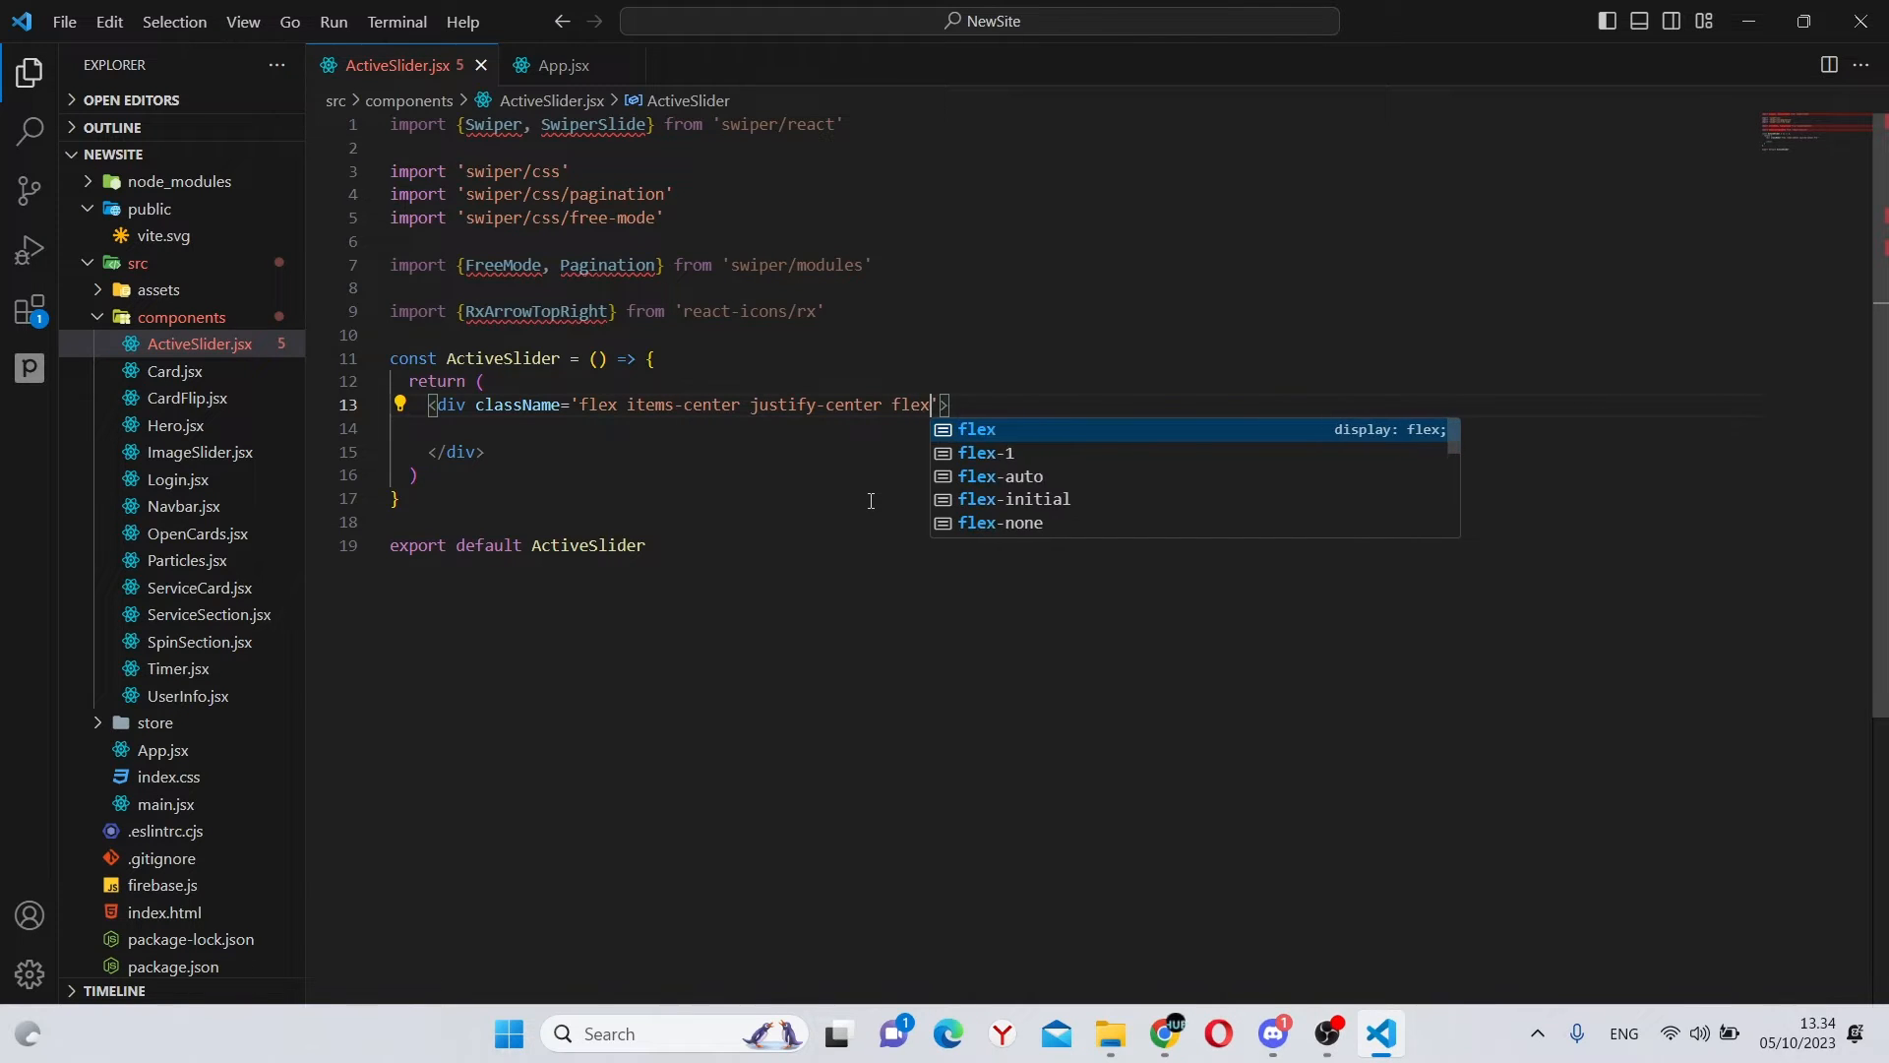
type("-col")
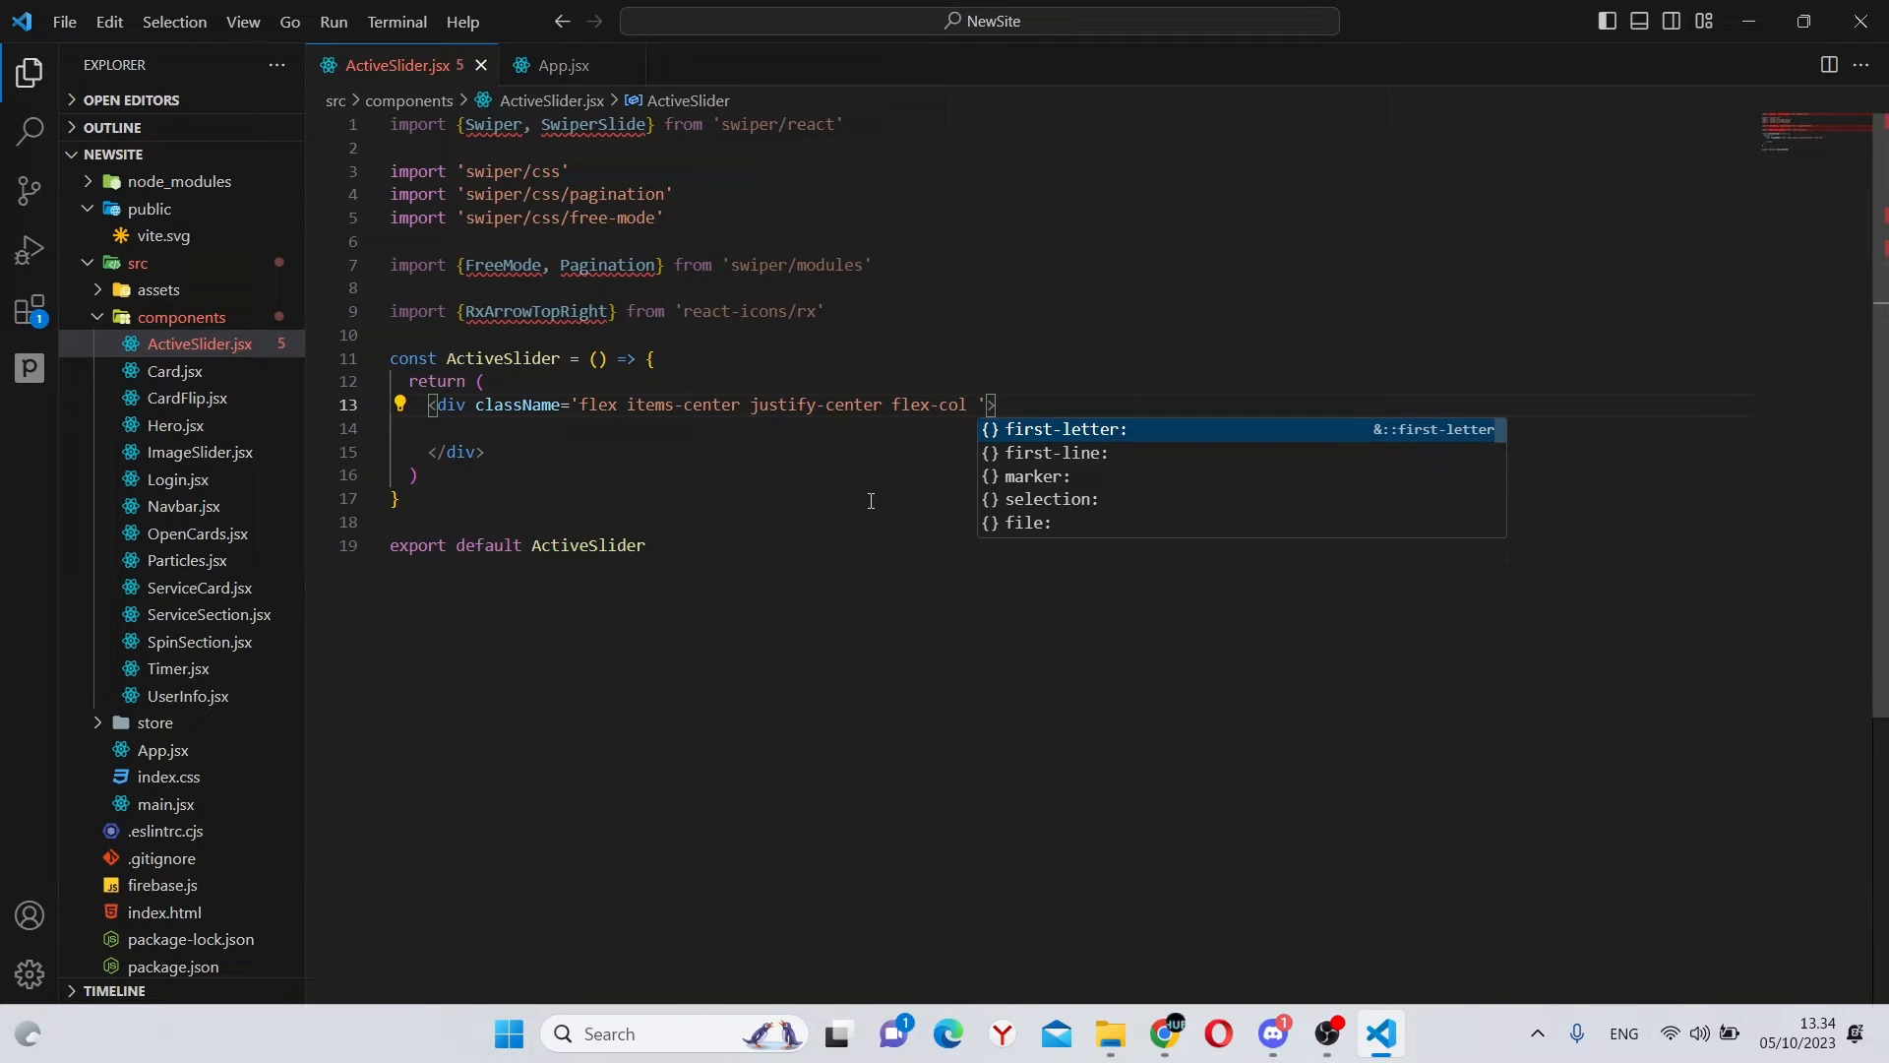
type("h-screen bg-[#")
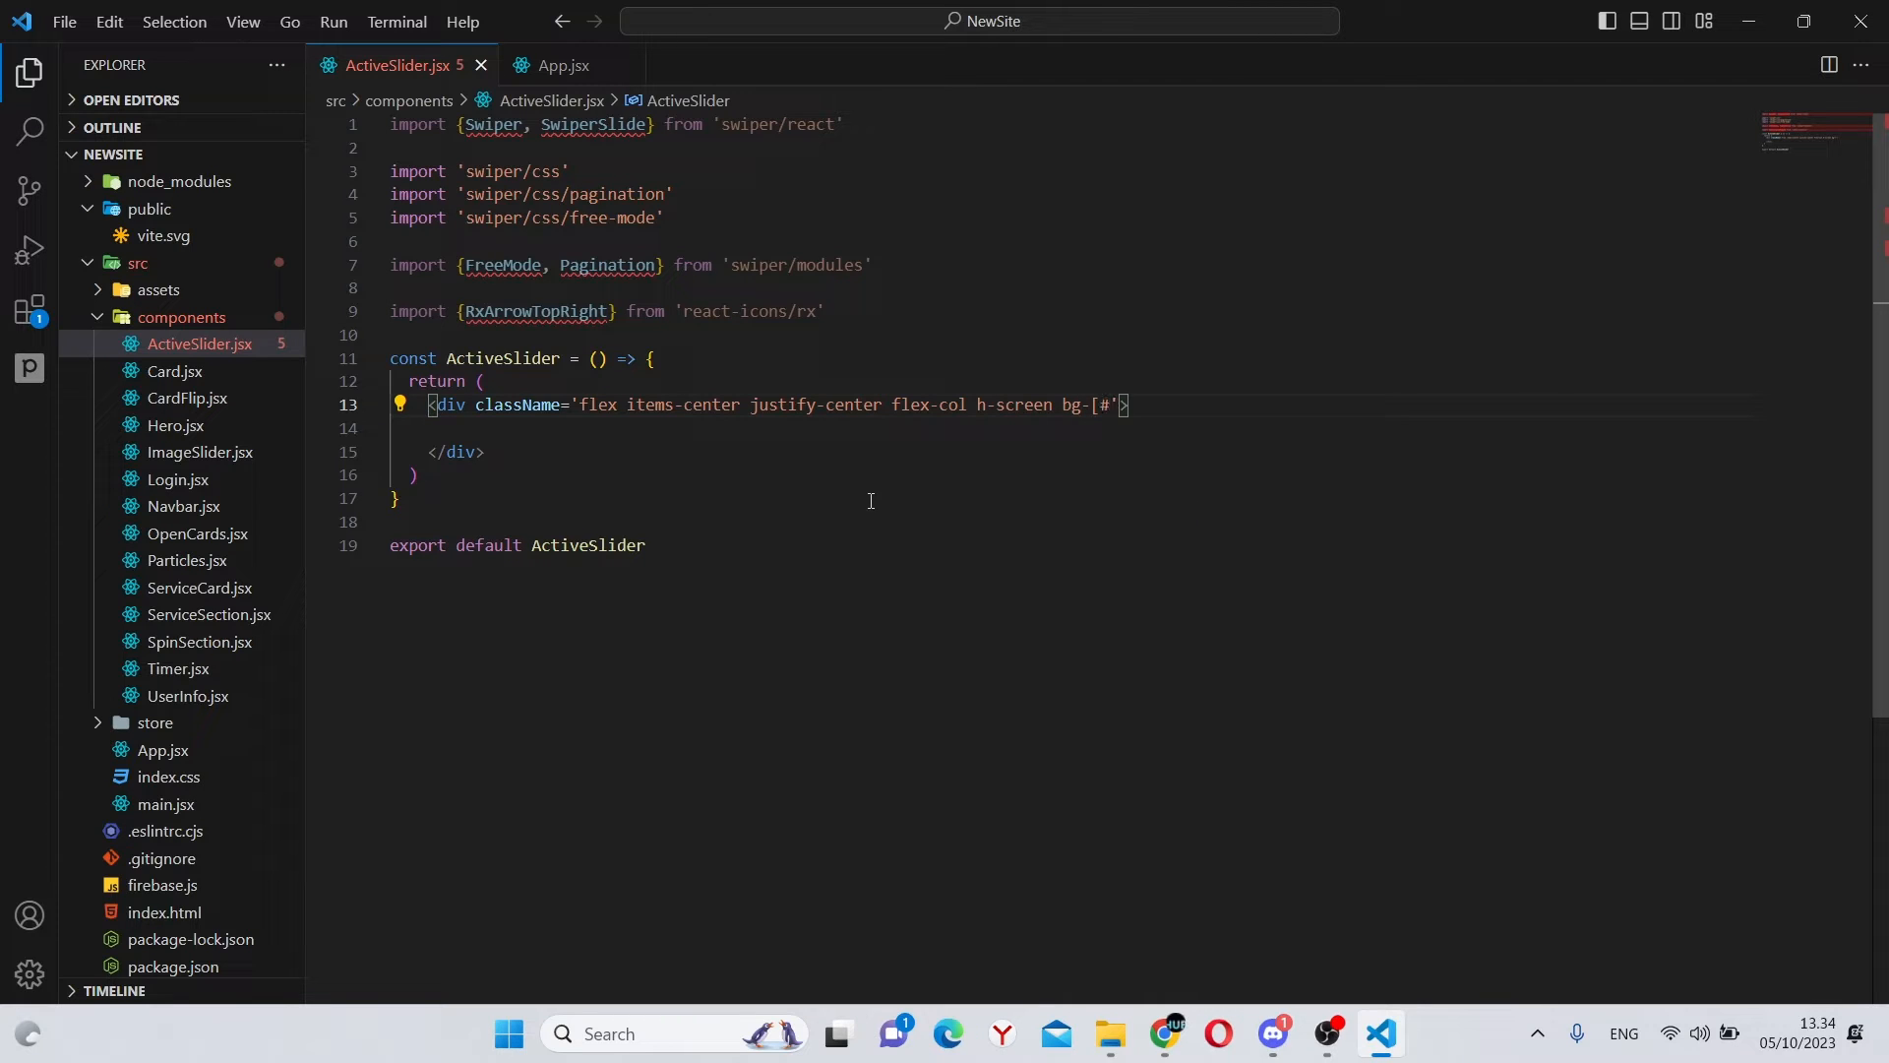
type("6c")
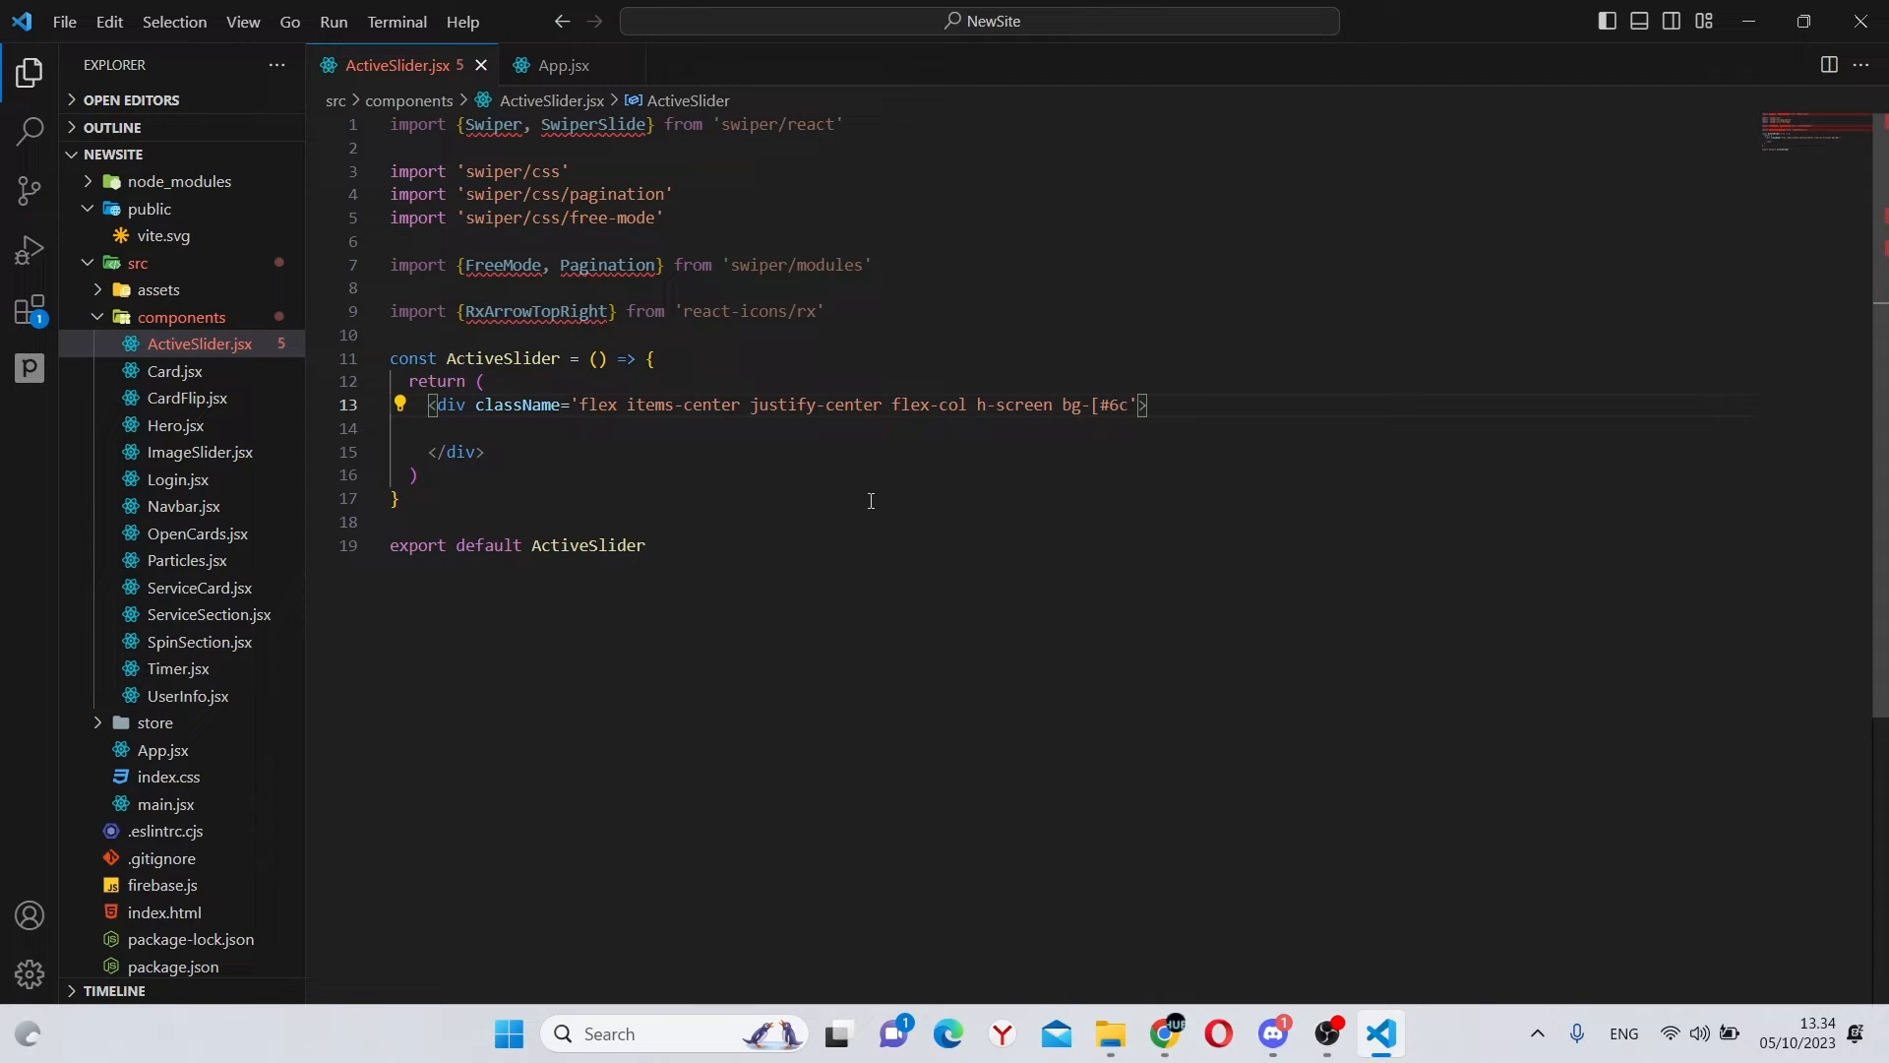
type("34af]")
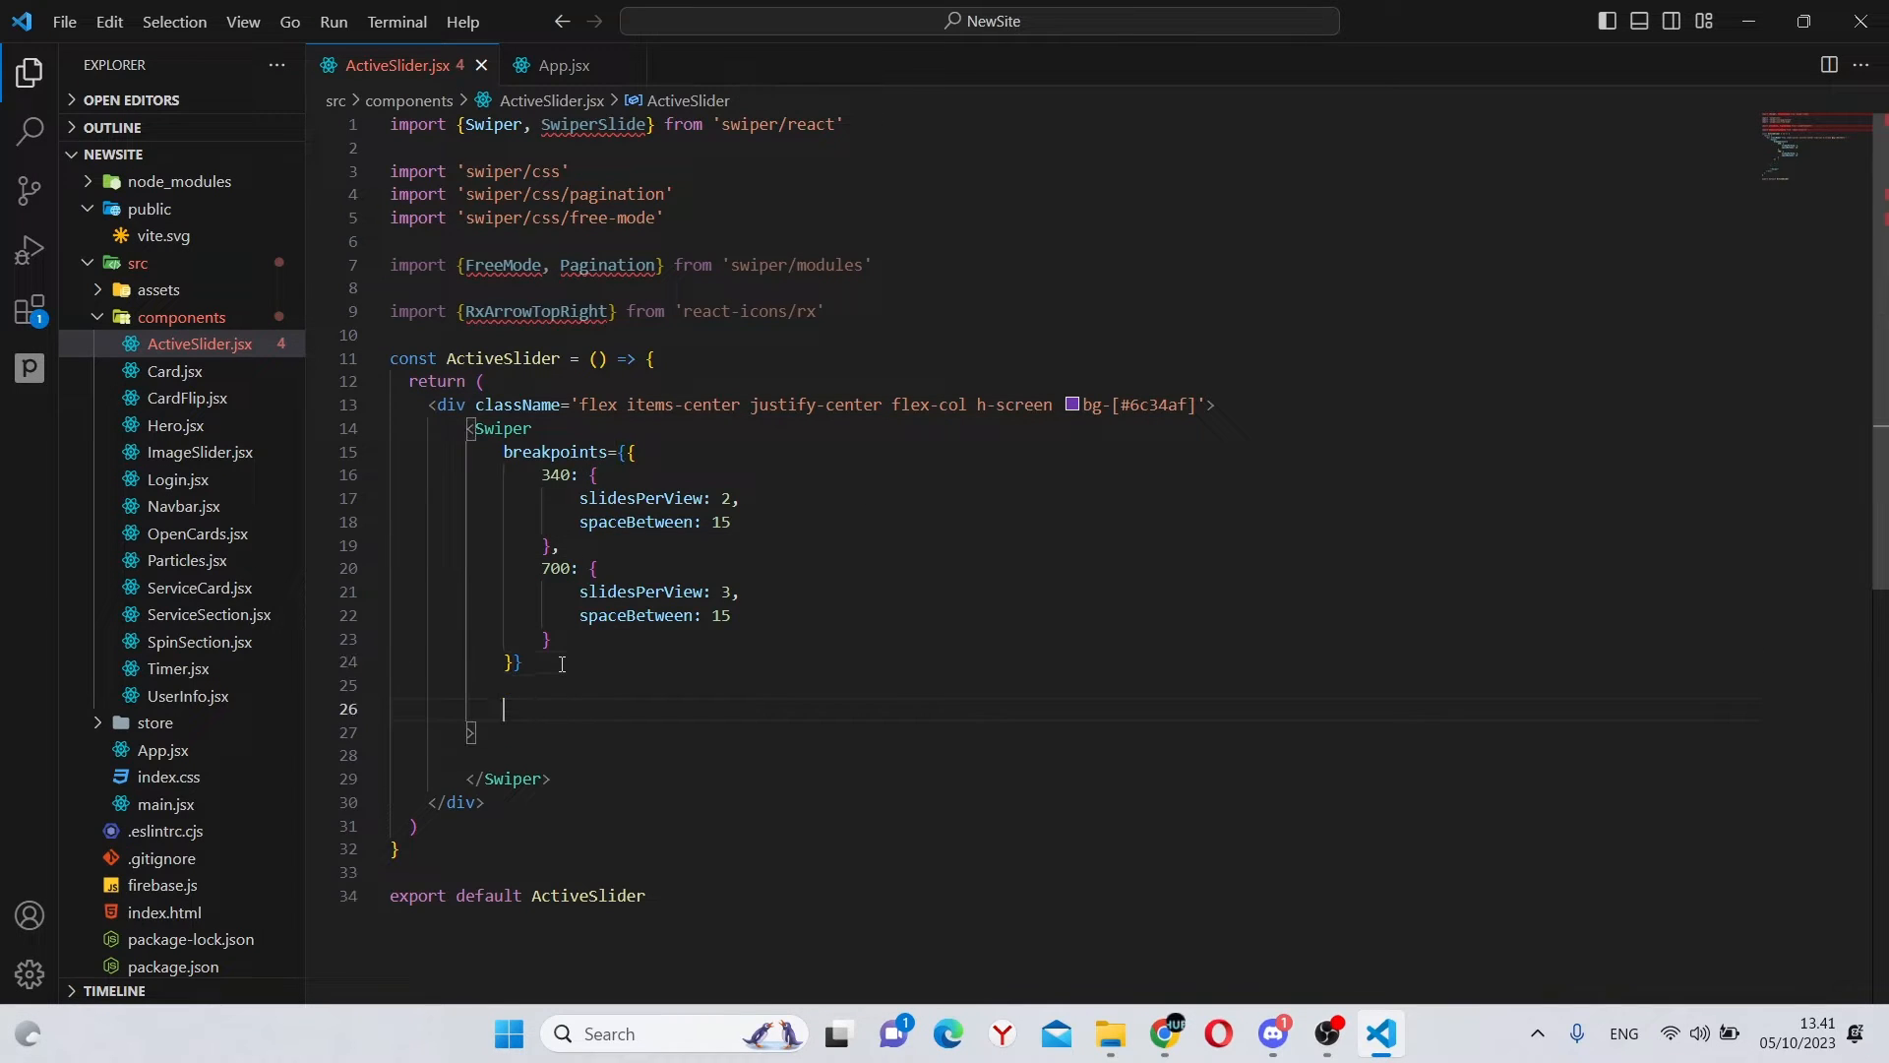
Step: Set freeMode={true} and pagination={{clickable: true}} on the Swiper
type("fre")
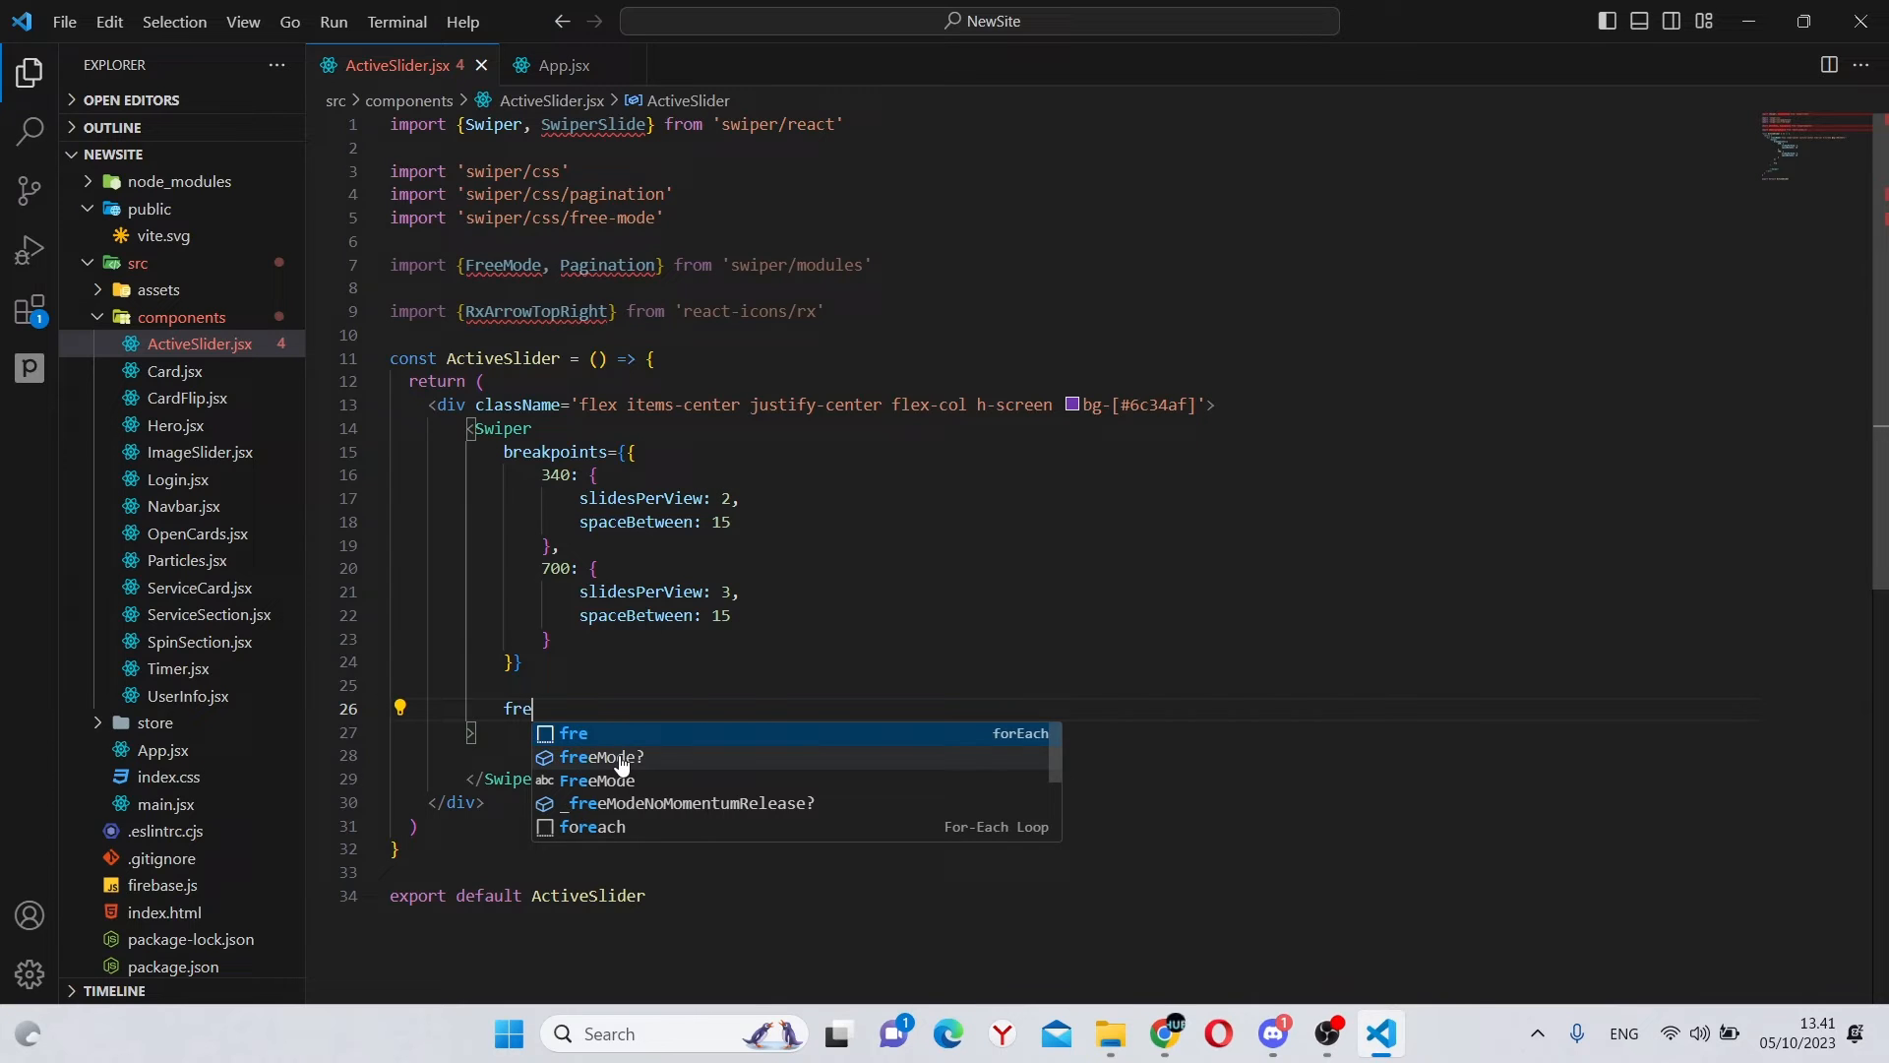
left_click(600, 757)
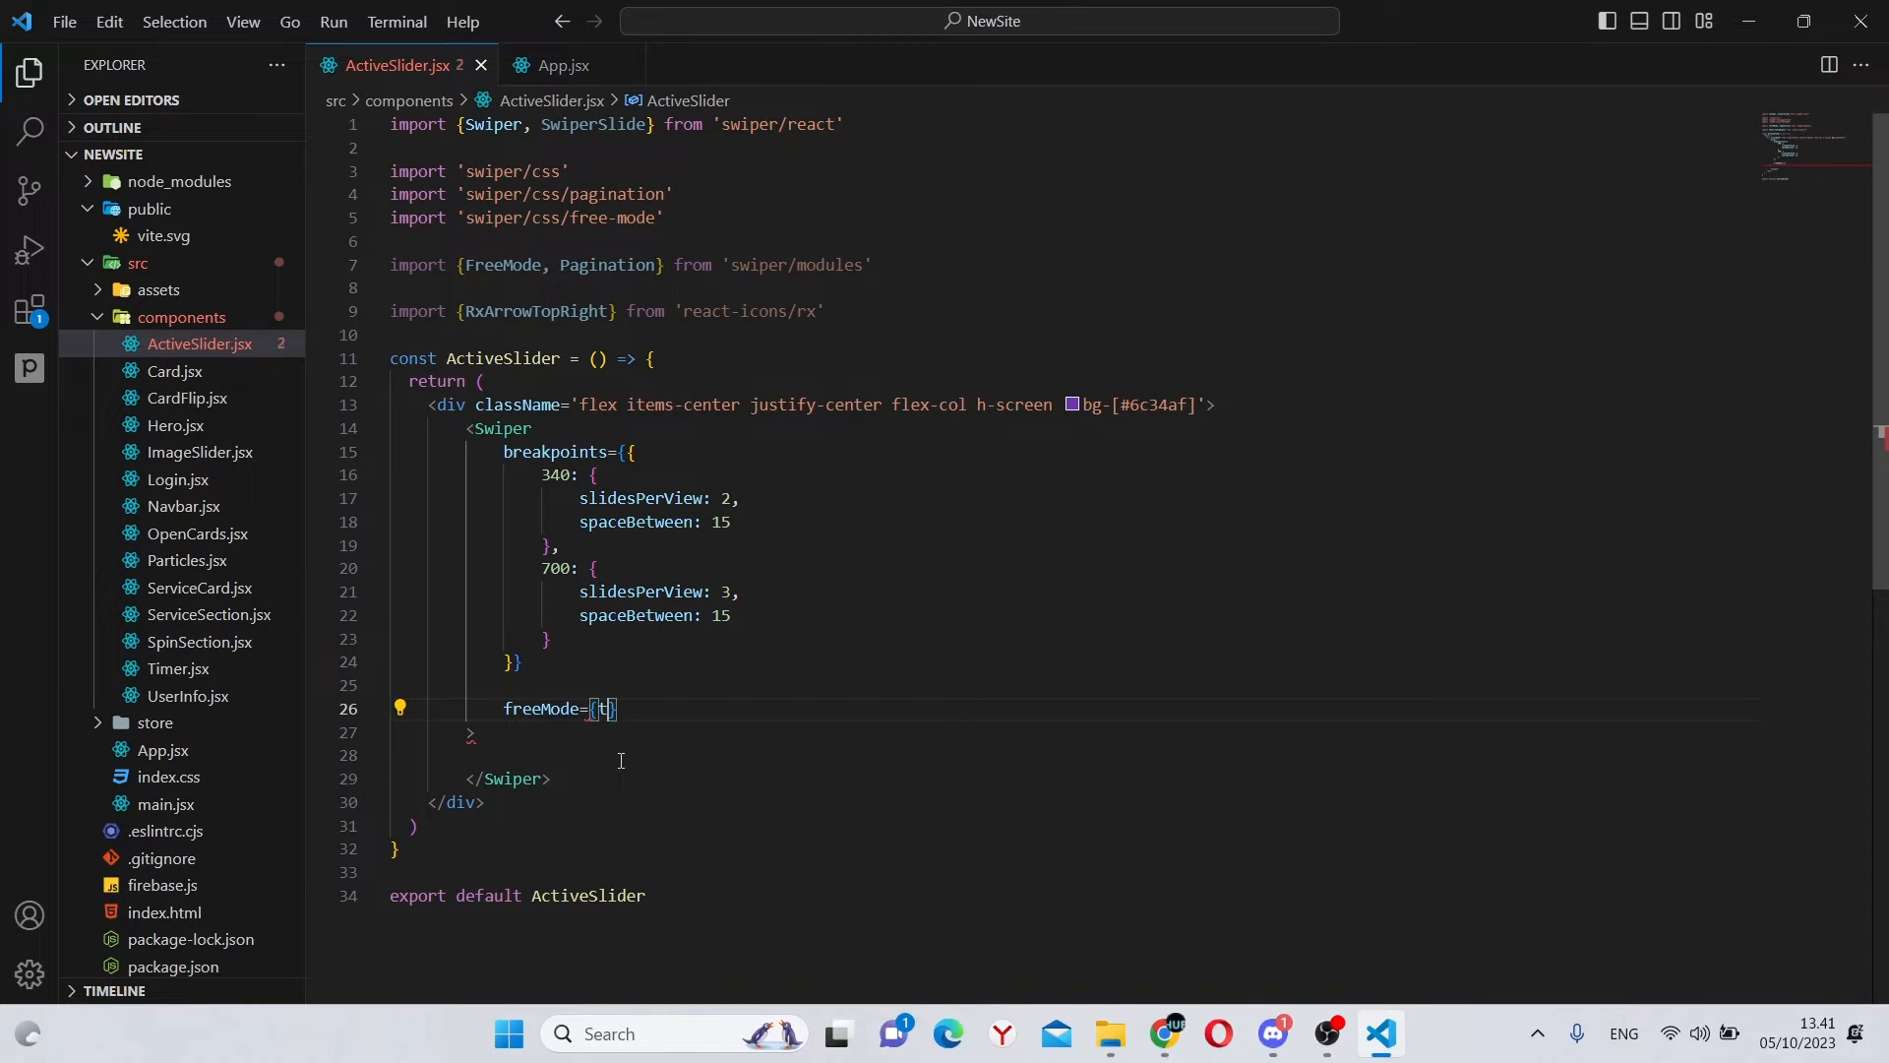
type("true}")
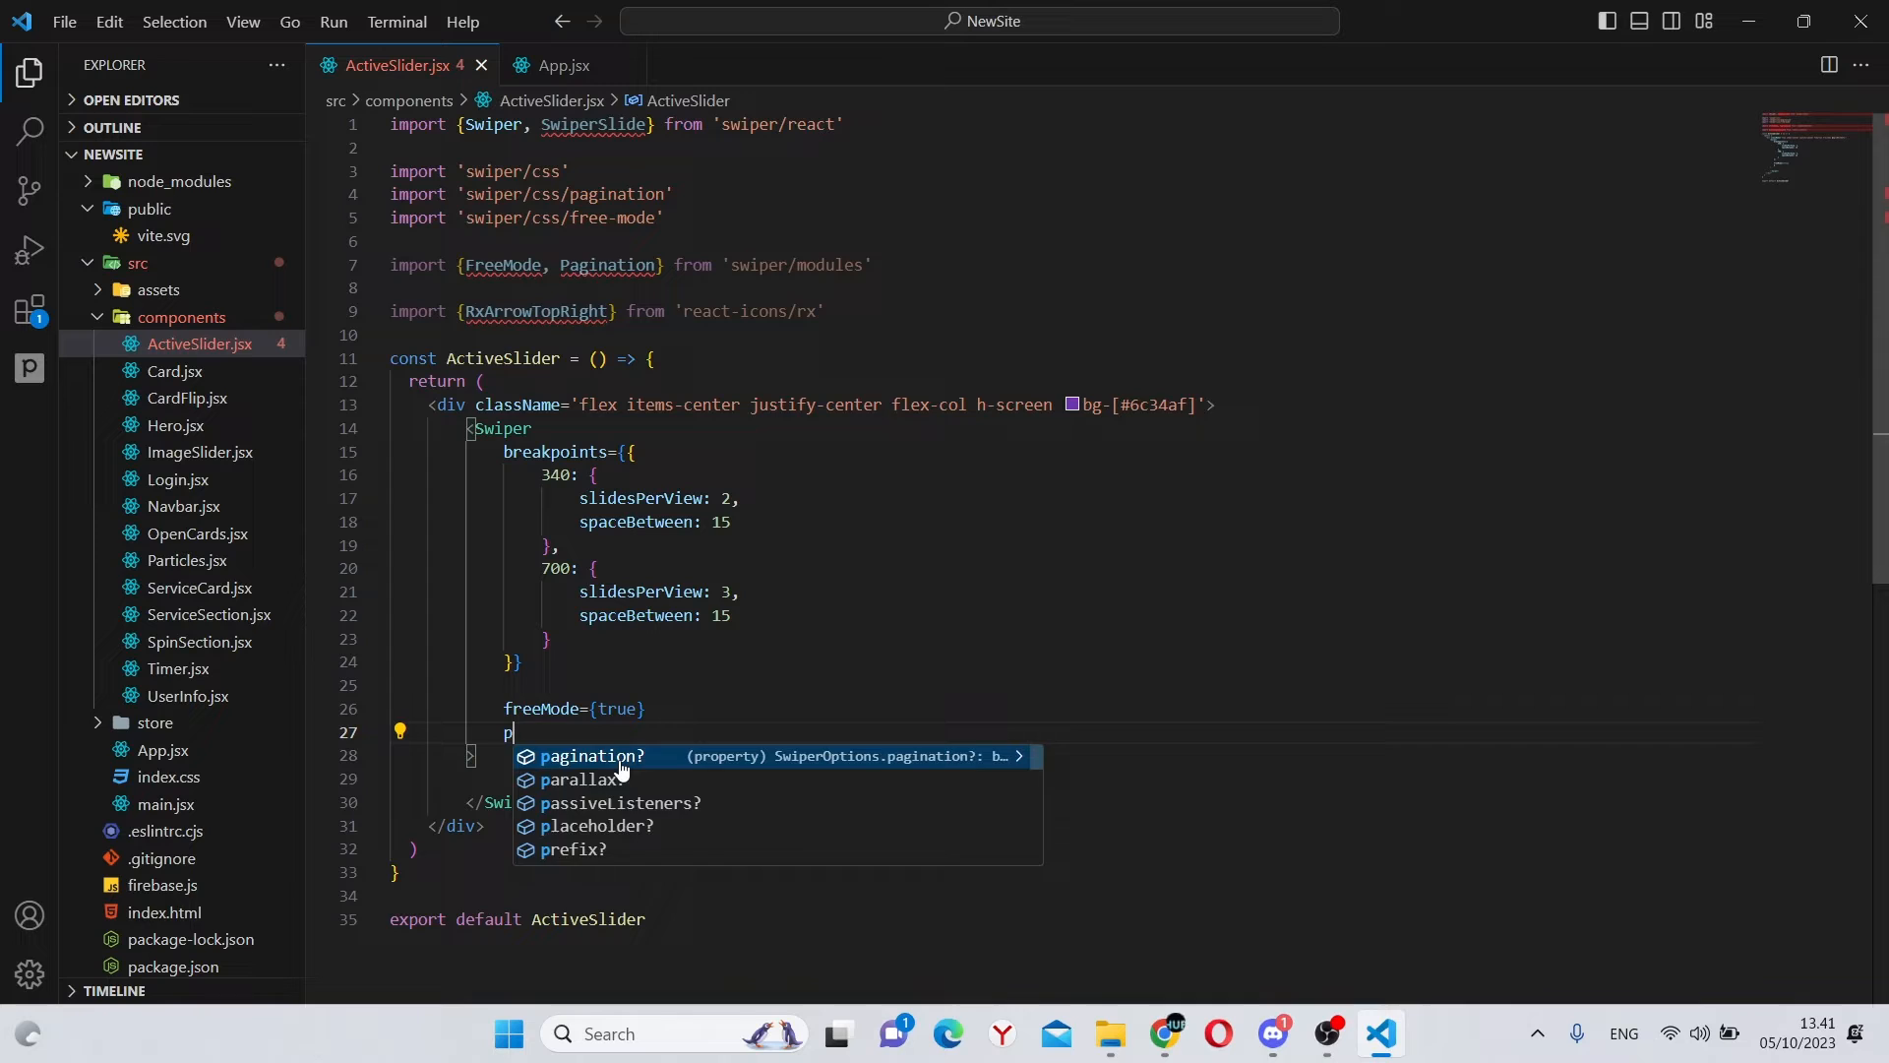
left_click(590, 756)
type("clickable: t")
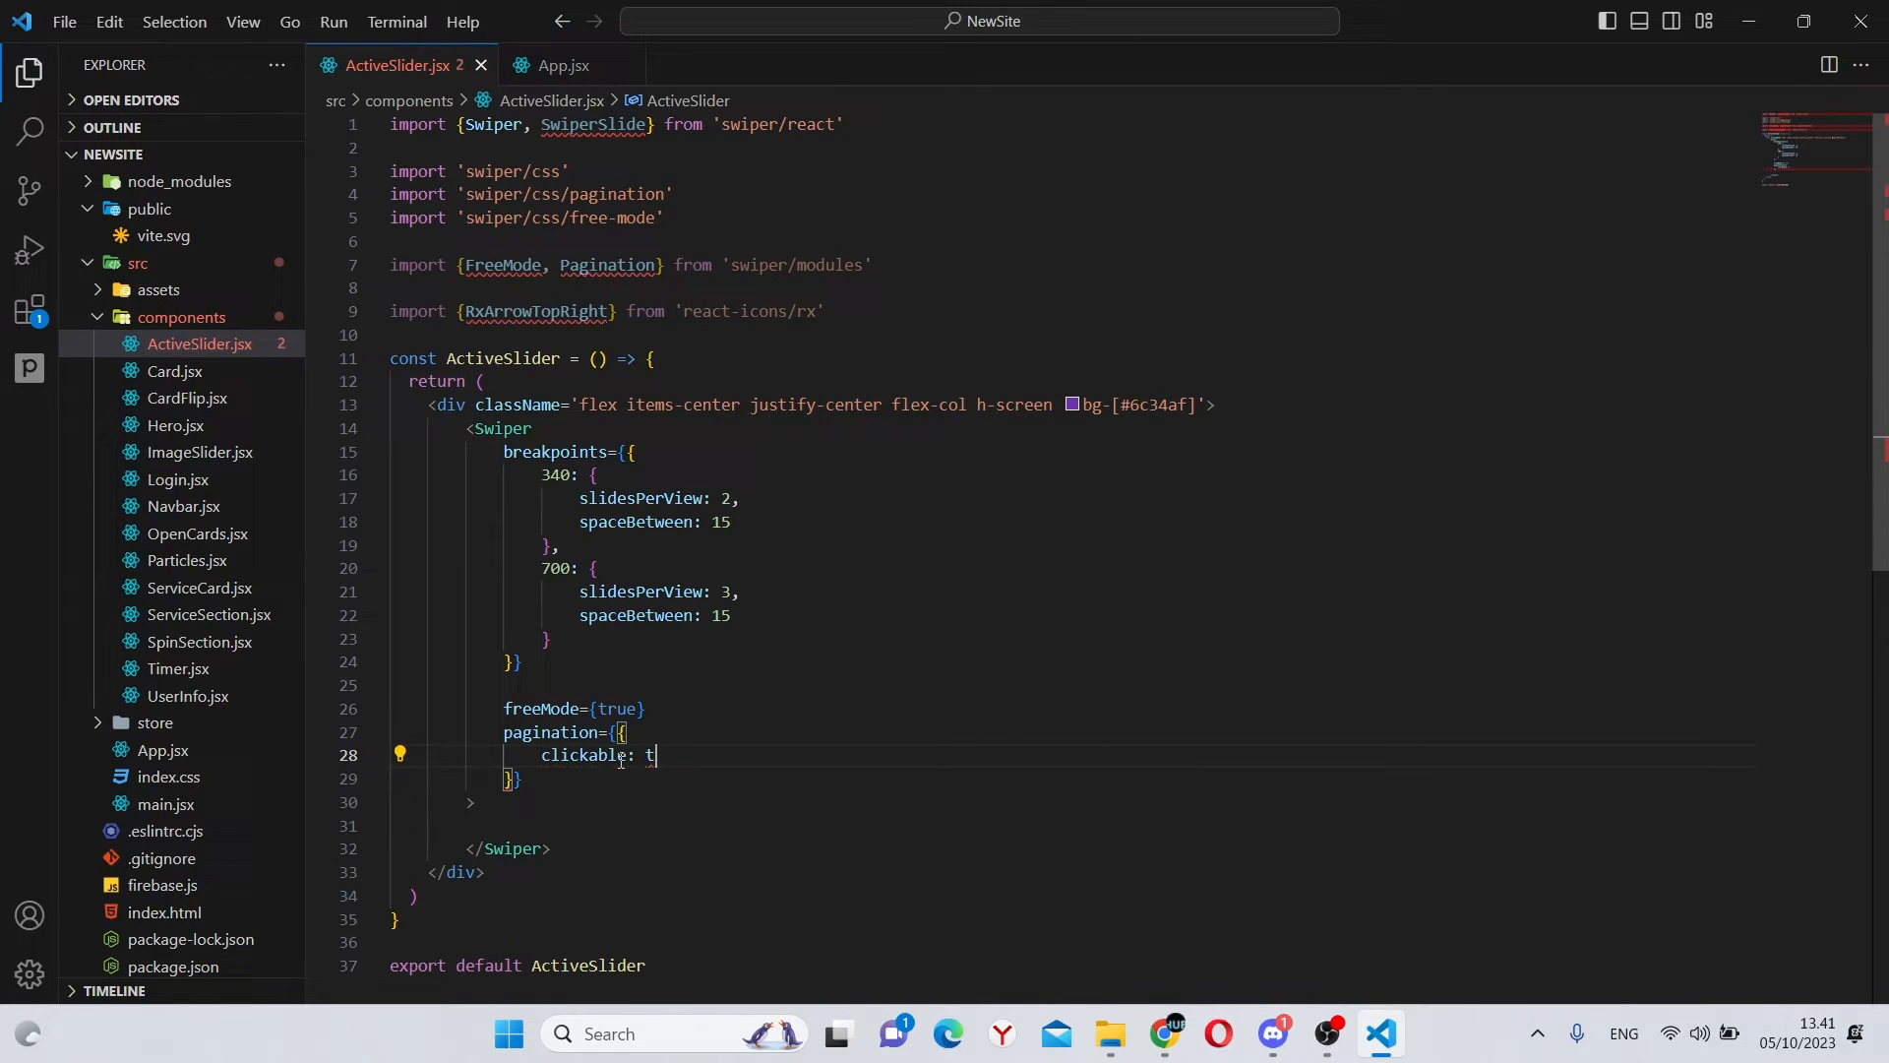
type("rue")
type("modules={")
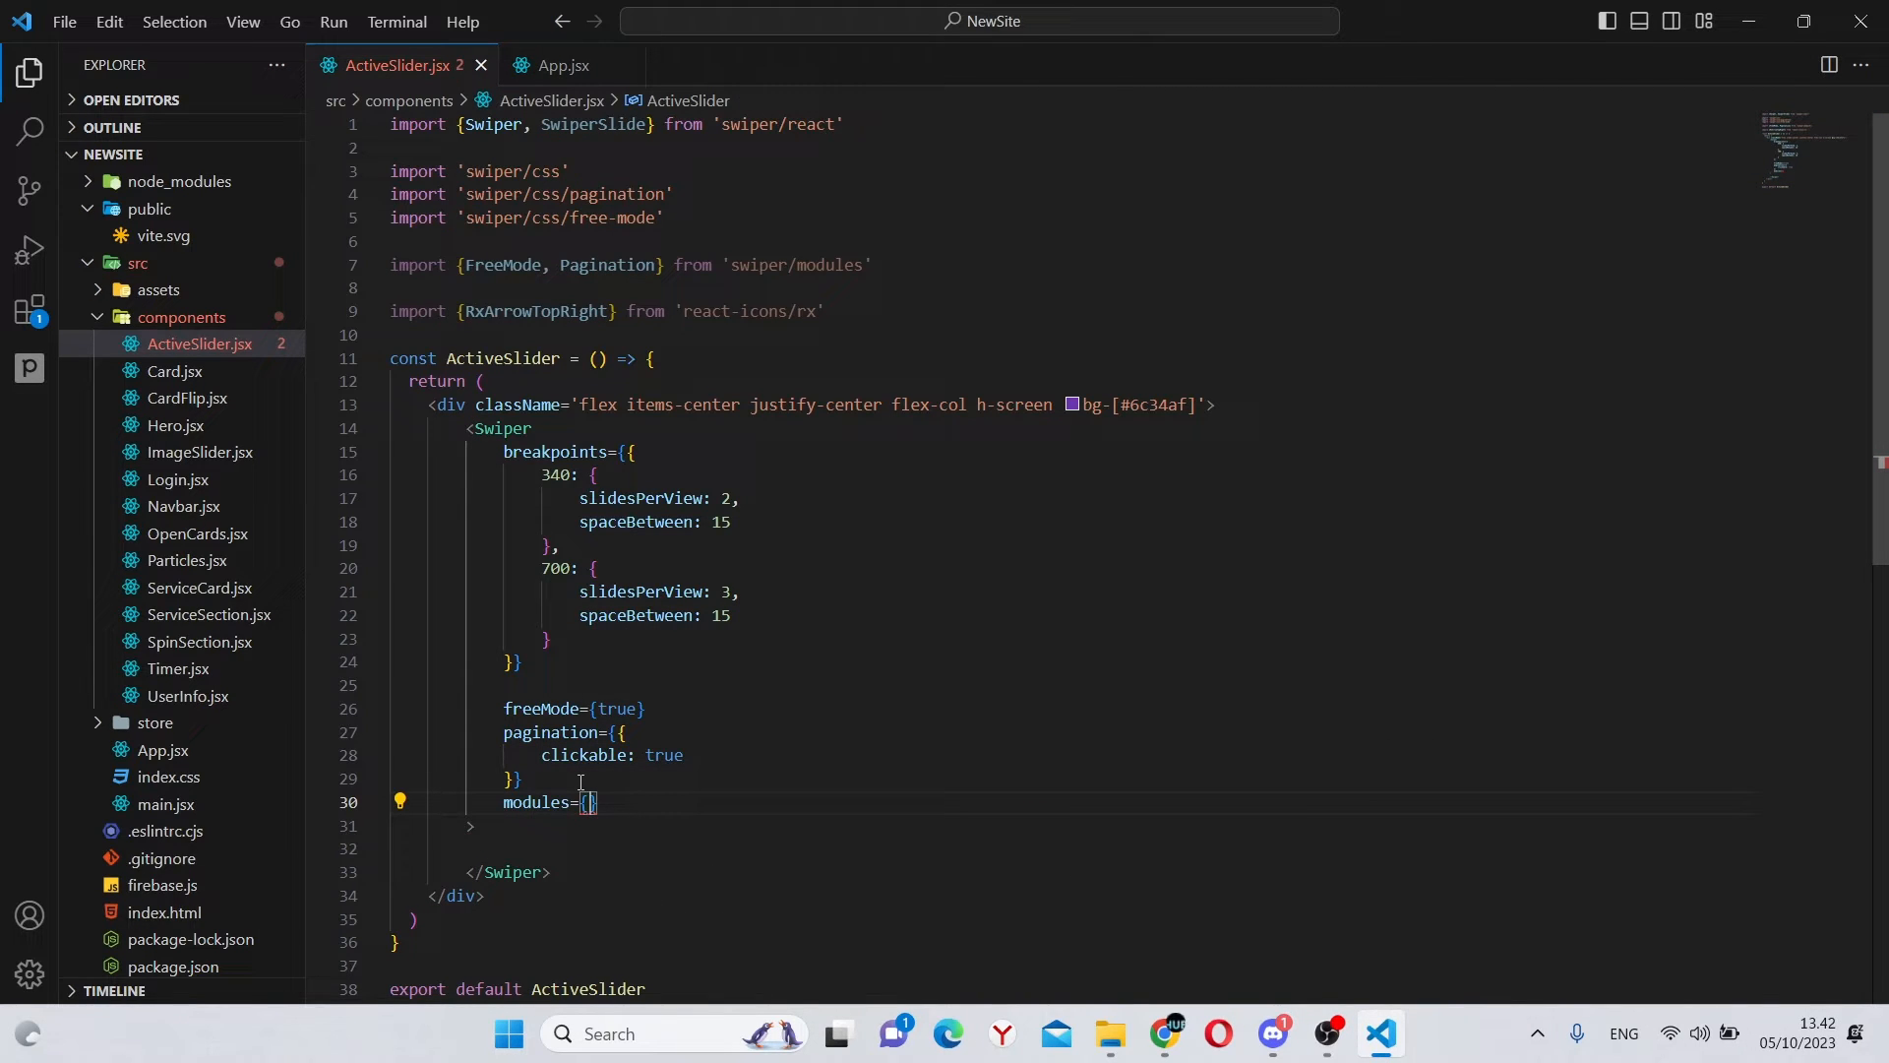
Step: Add modules={[FreeMode, Pagination]} and className 'max-w-[90%] lg:max-w-[80%]' to the Swiper
type("[F")
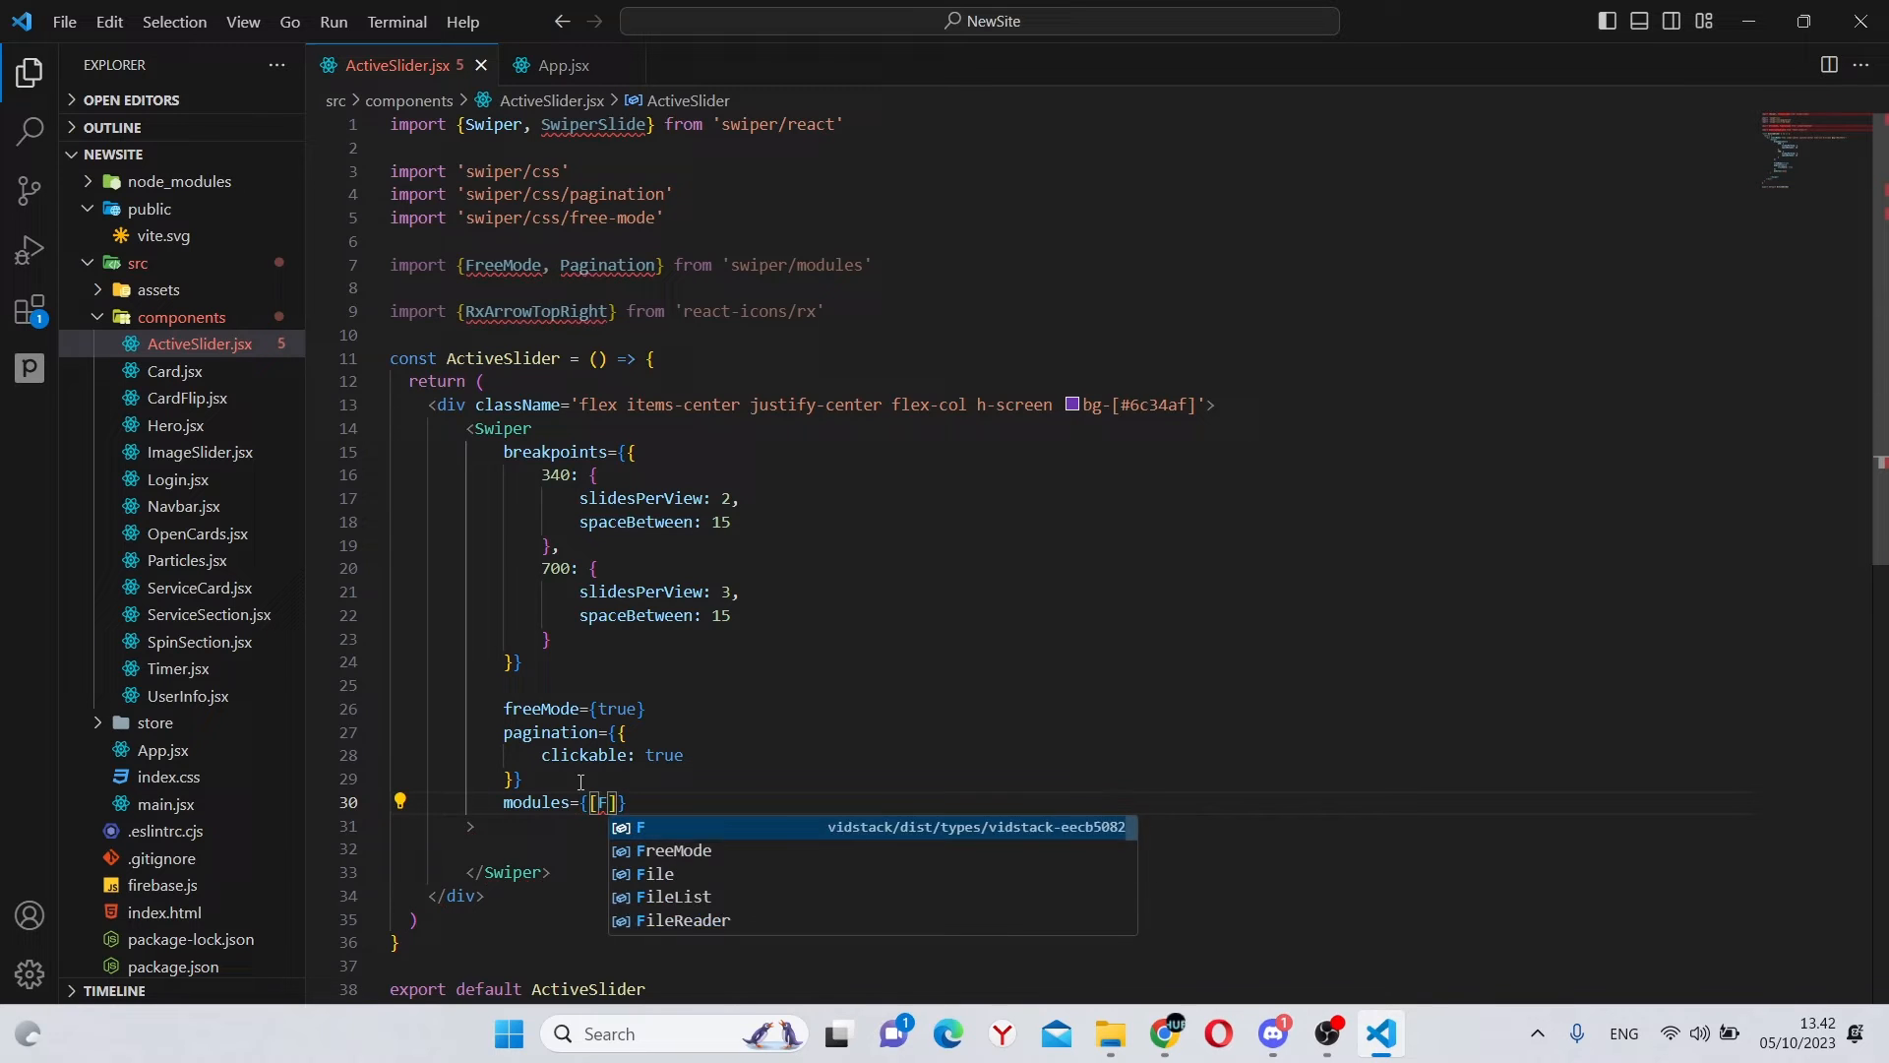
type("reeMode, Pagination")
type("c")
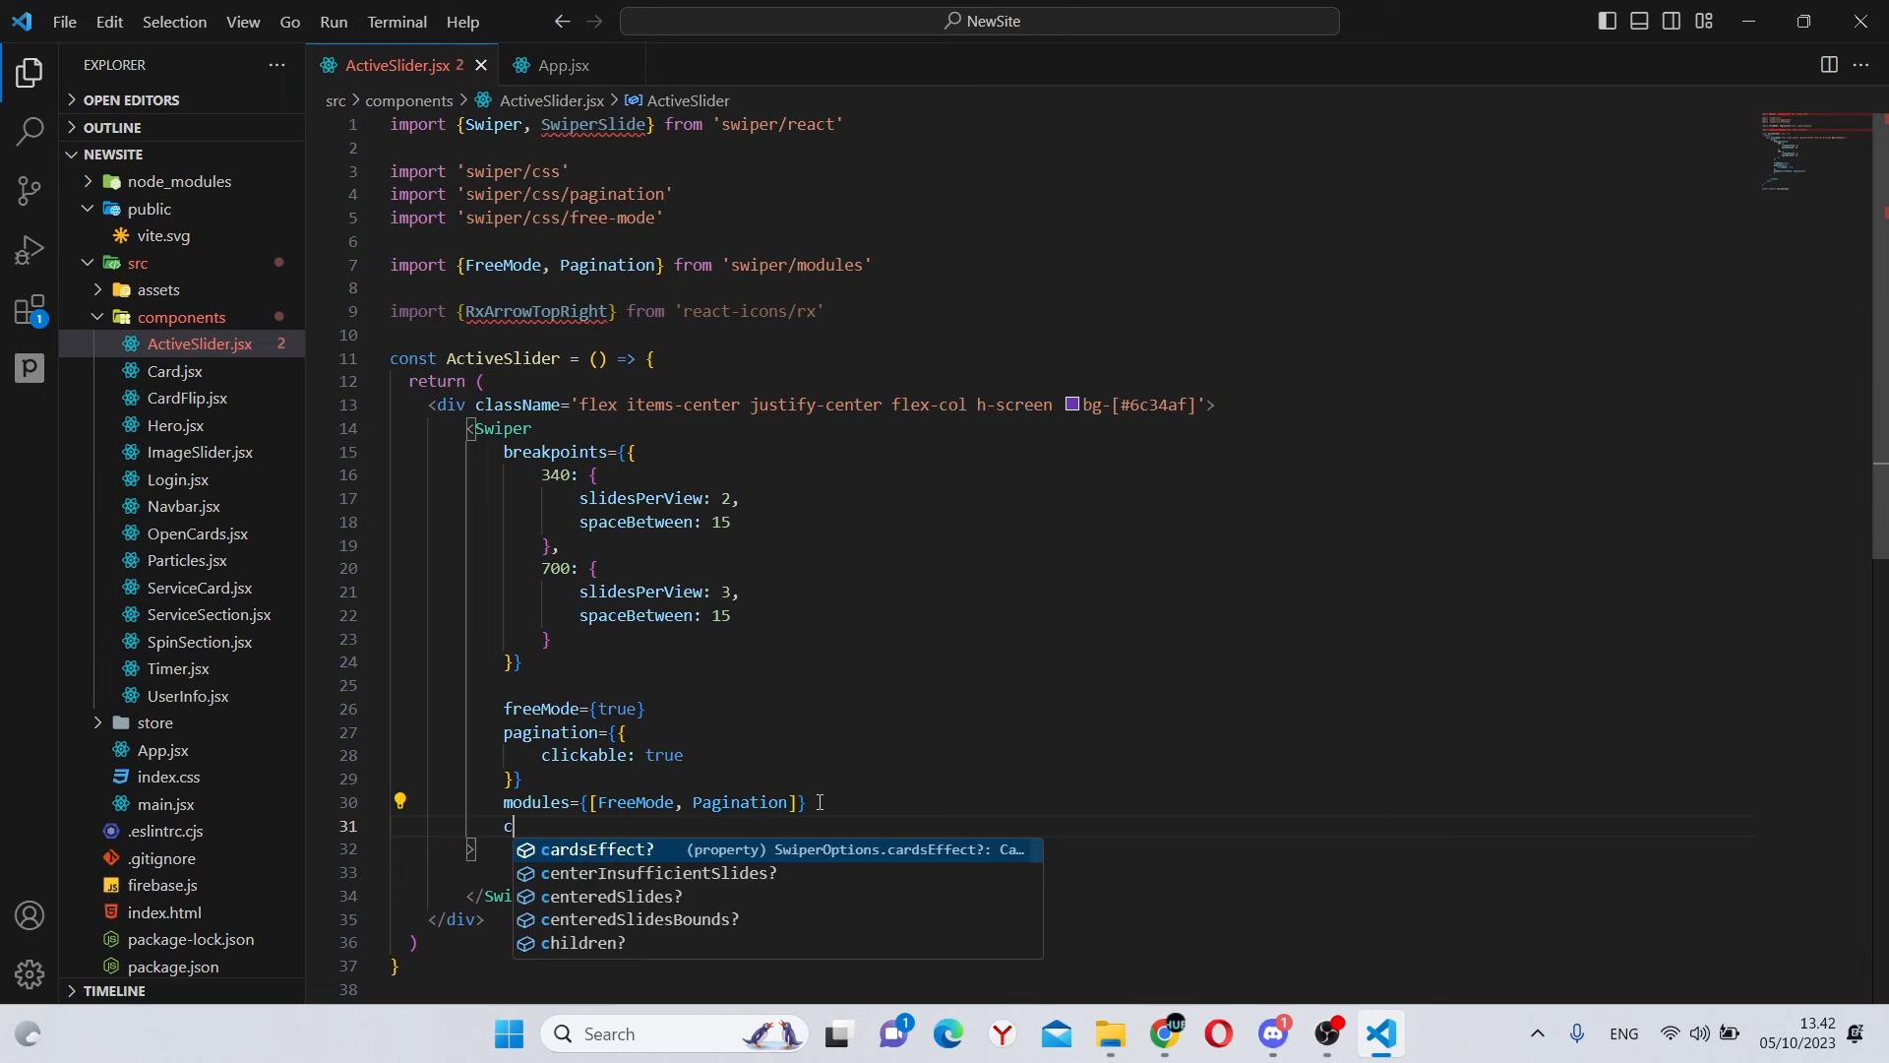
type("lassName='")
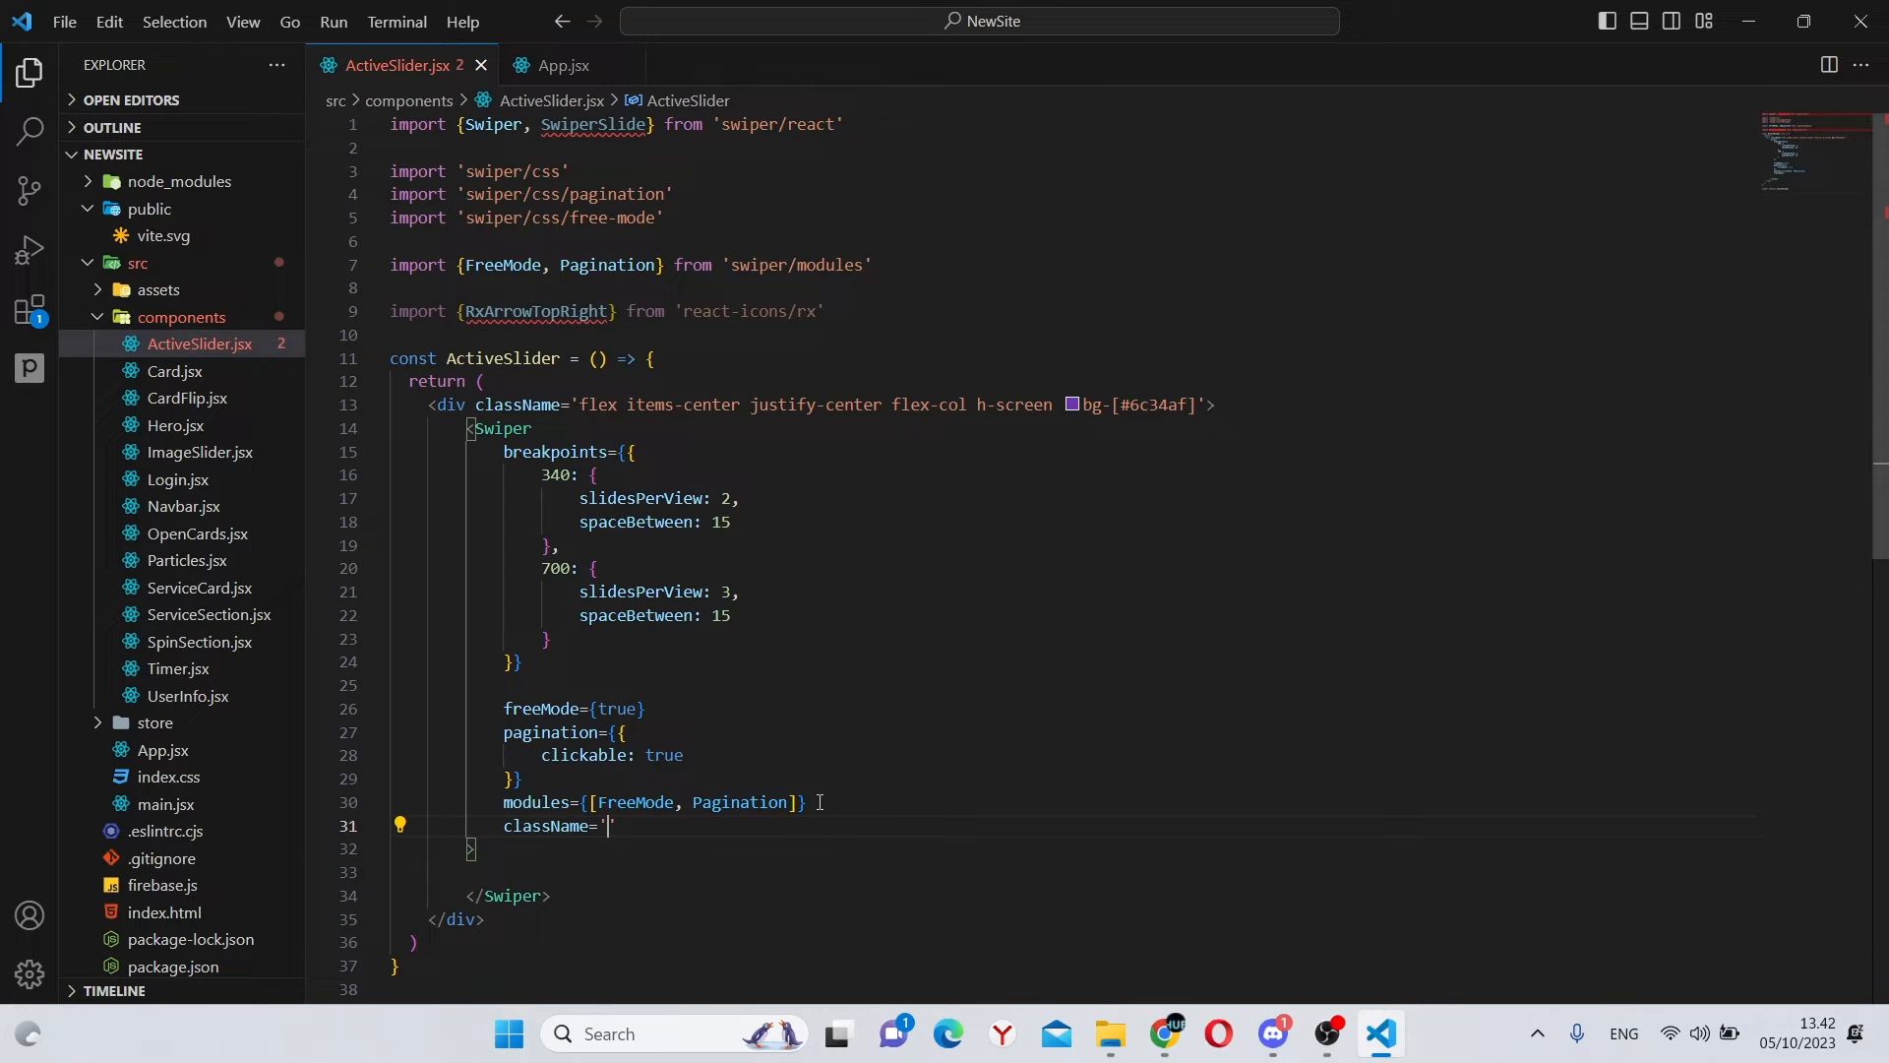
type("max-w-")
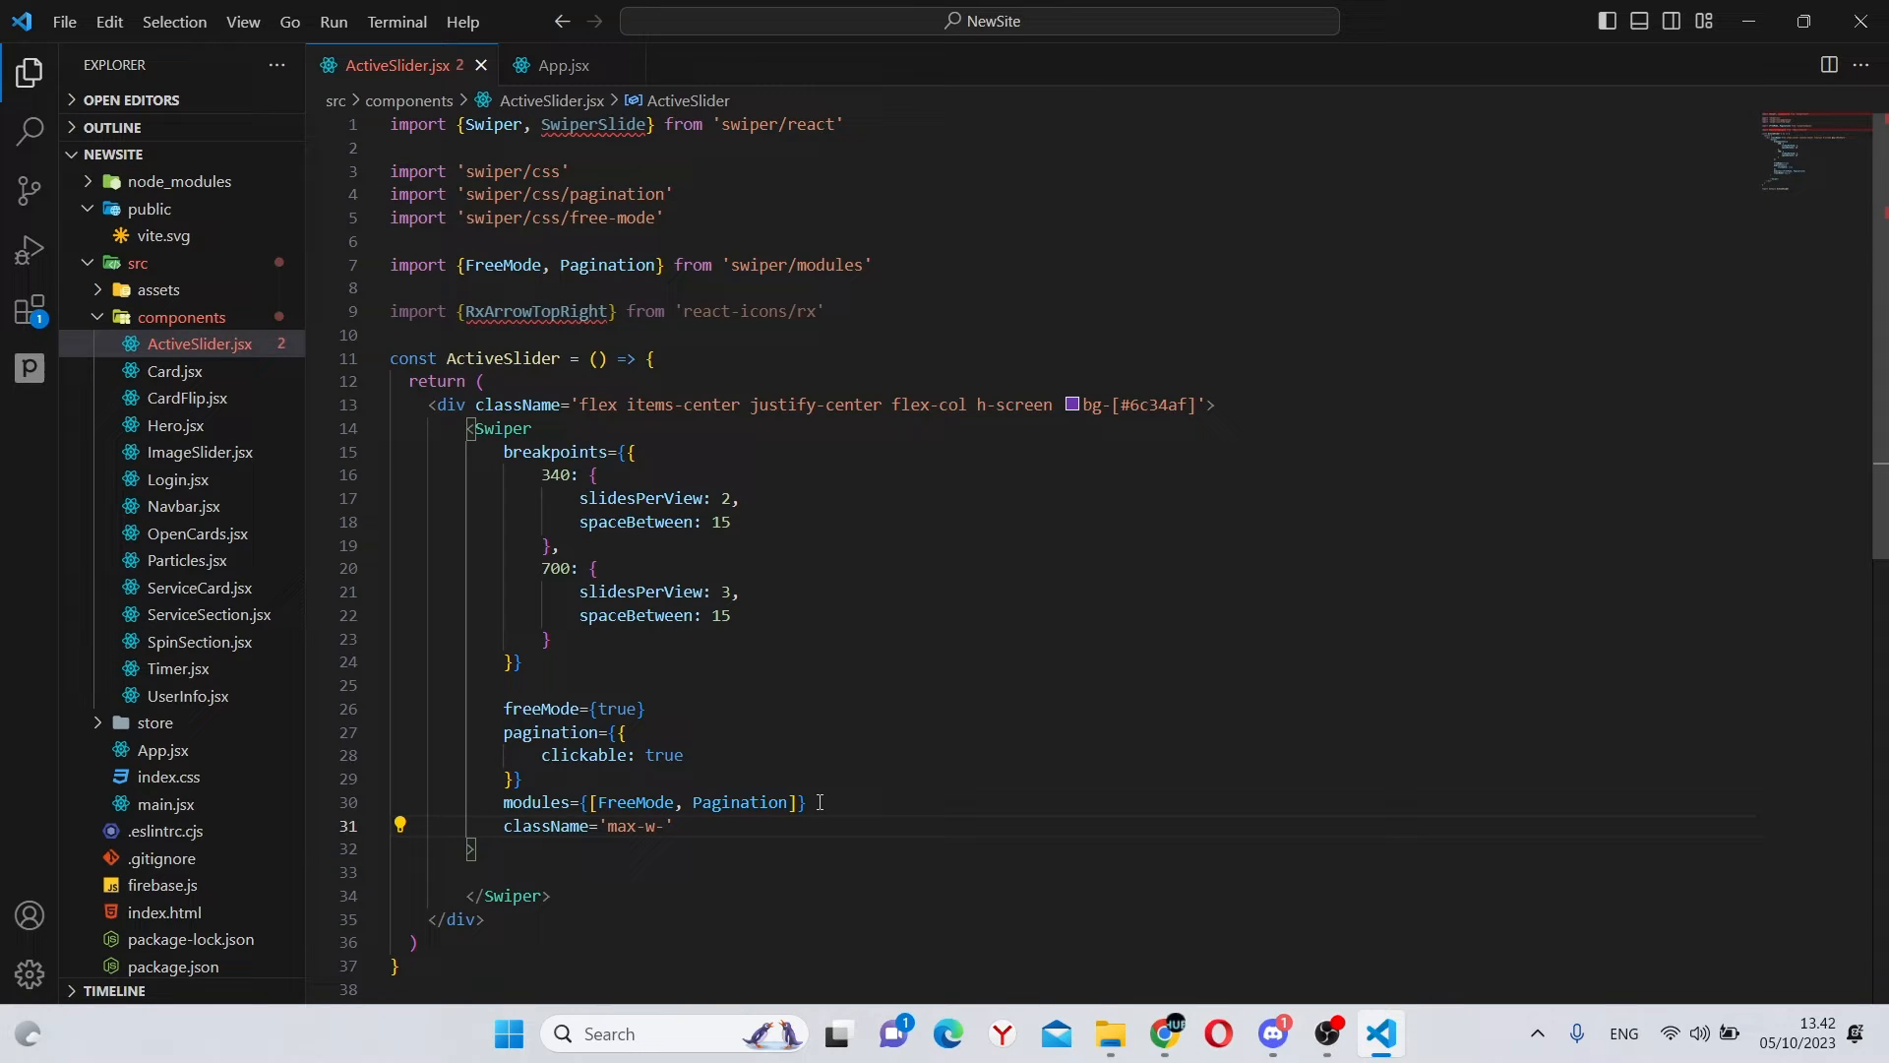
type("90%] lg:")
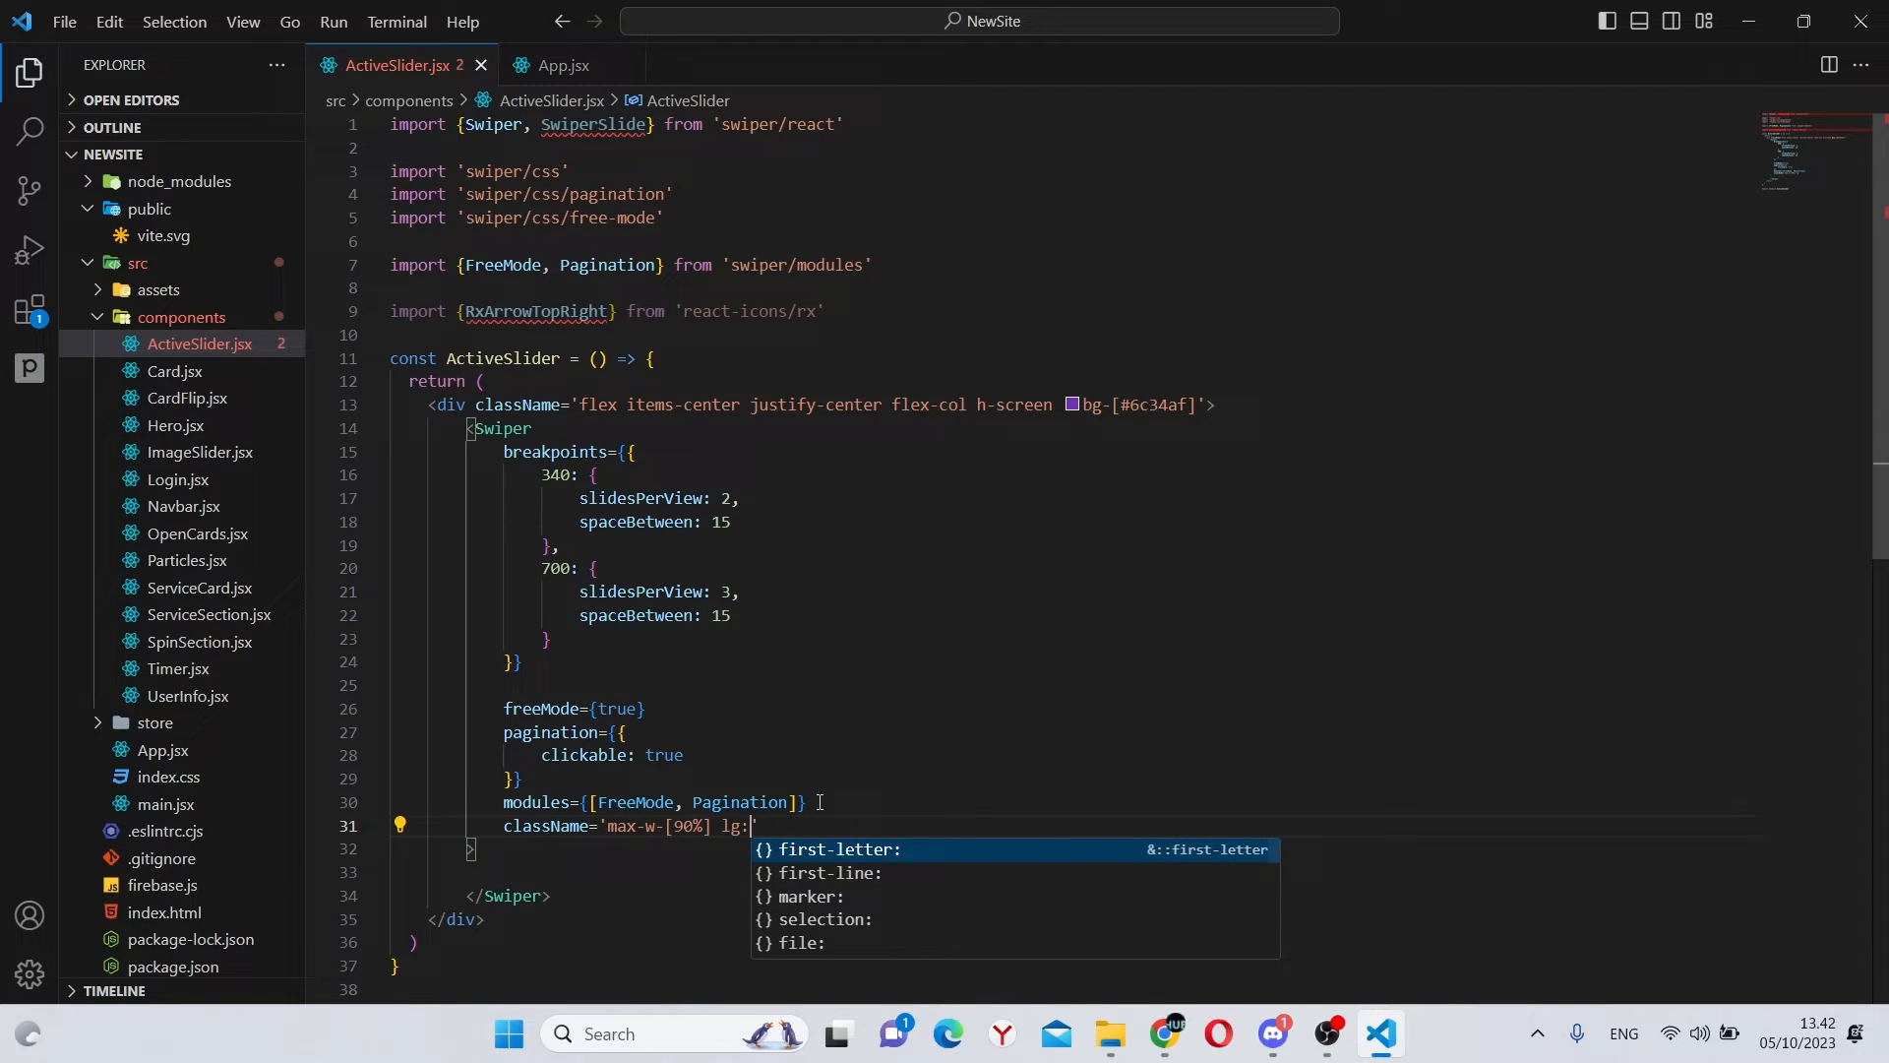
type("max-w-[80%")
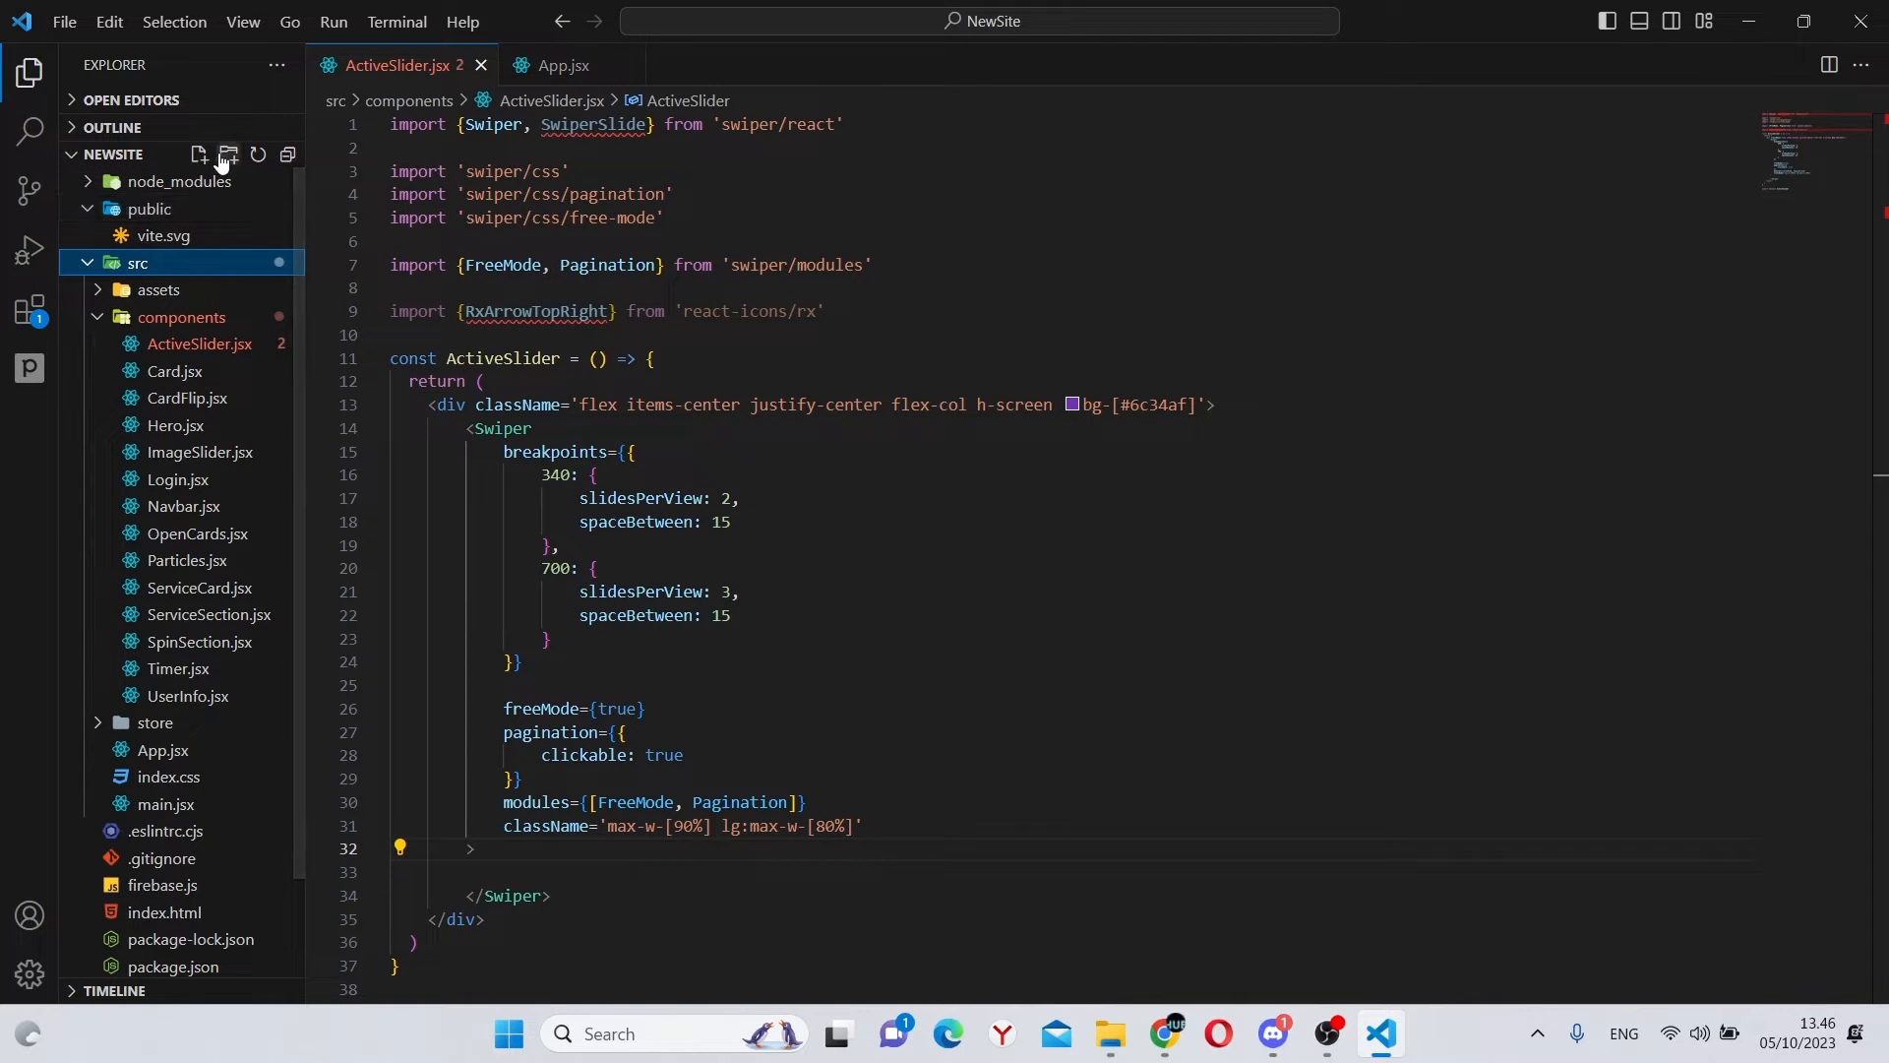
Step: Scroll through the six ServiceData entries in constants/index.js, then reopen ActiveSlider.jsx
left_click(226, 154)
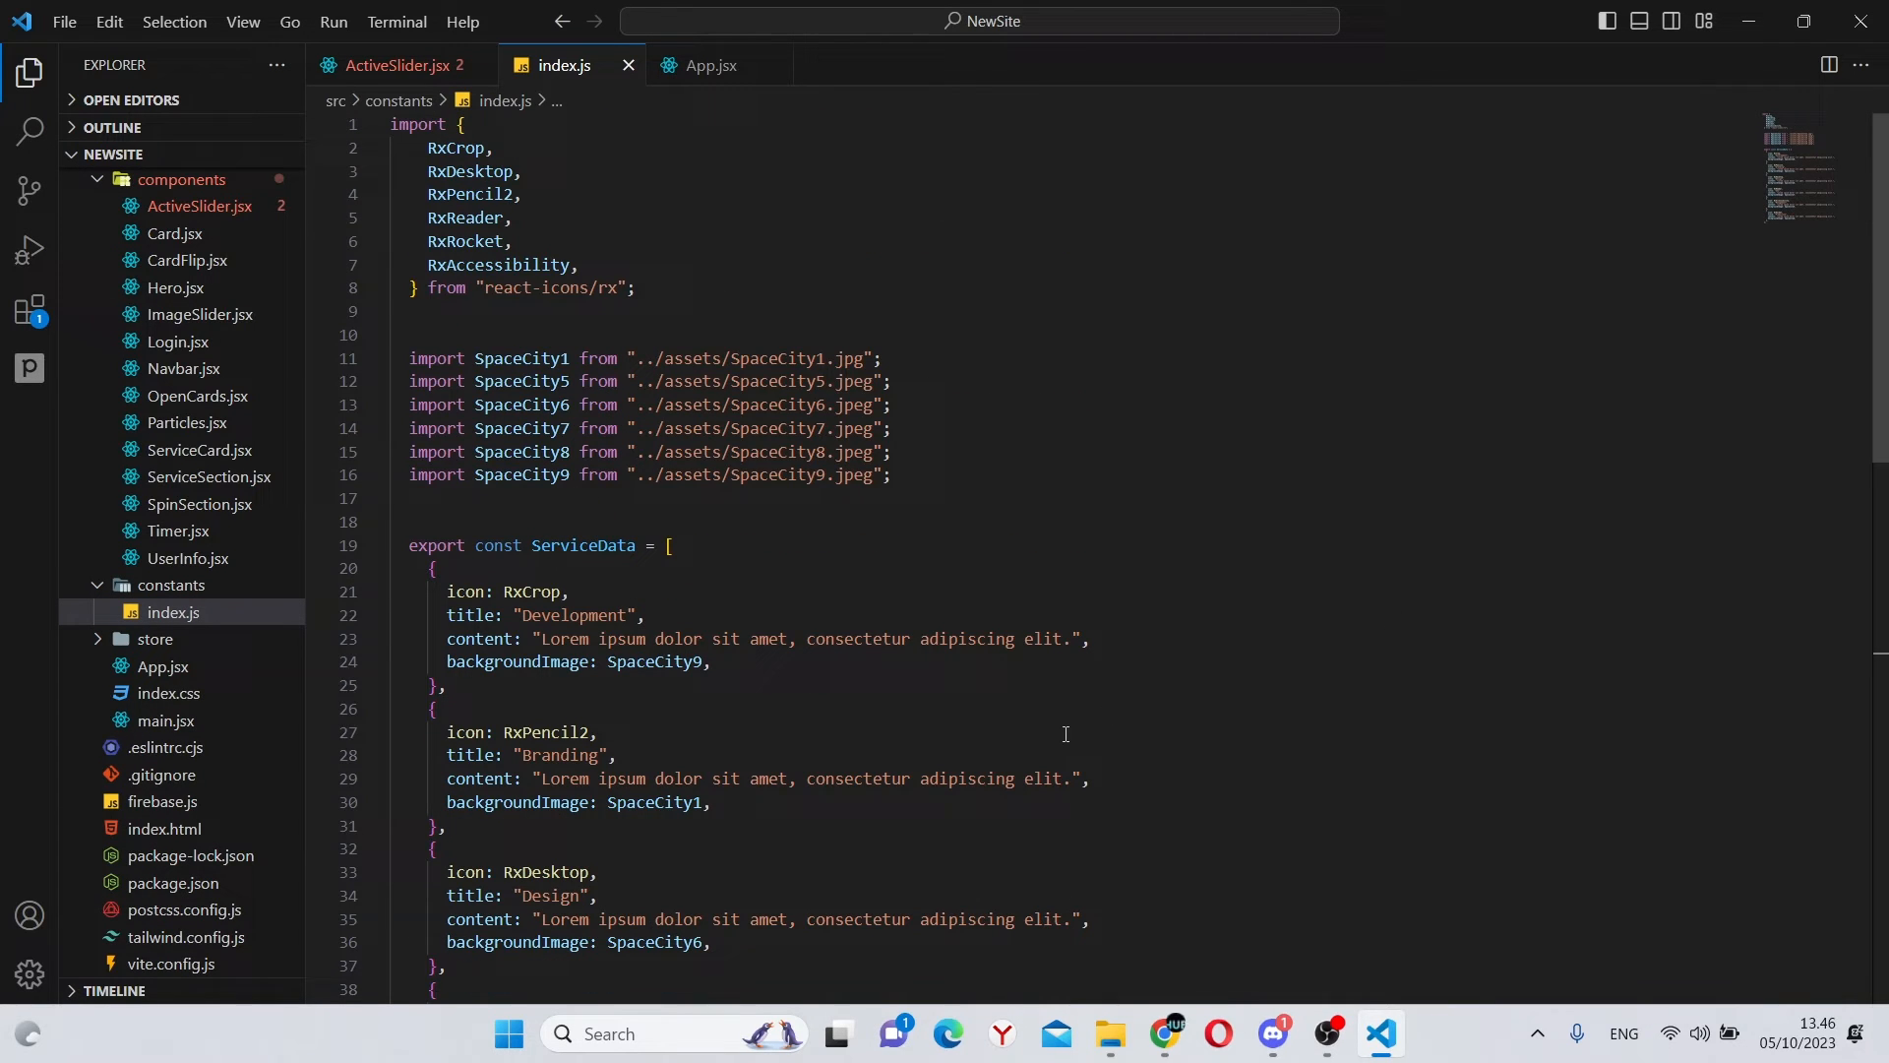
mouse_move(392, 65)
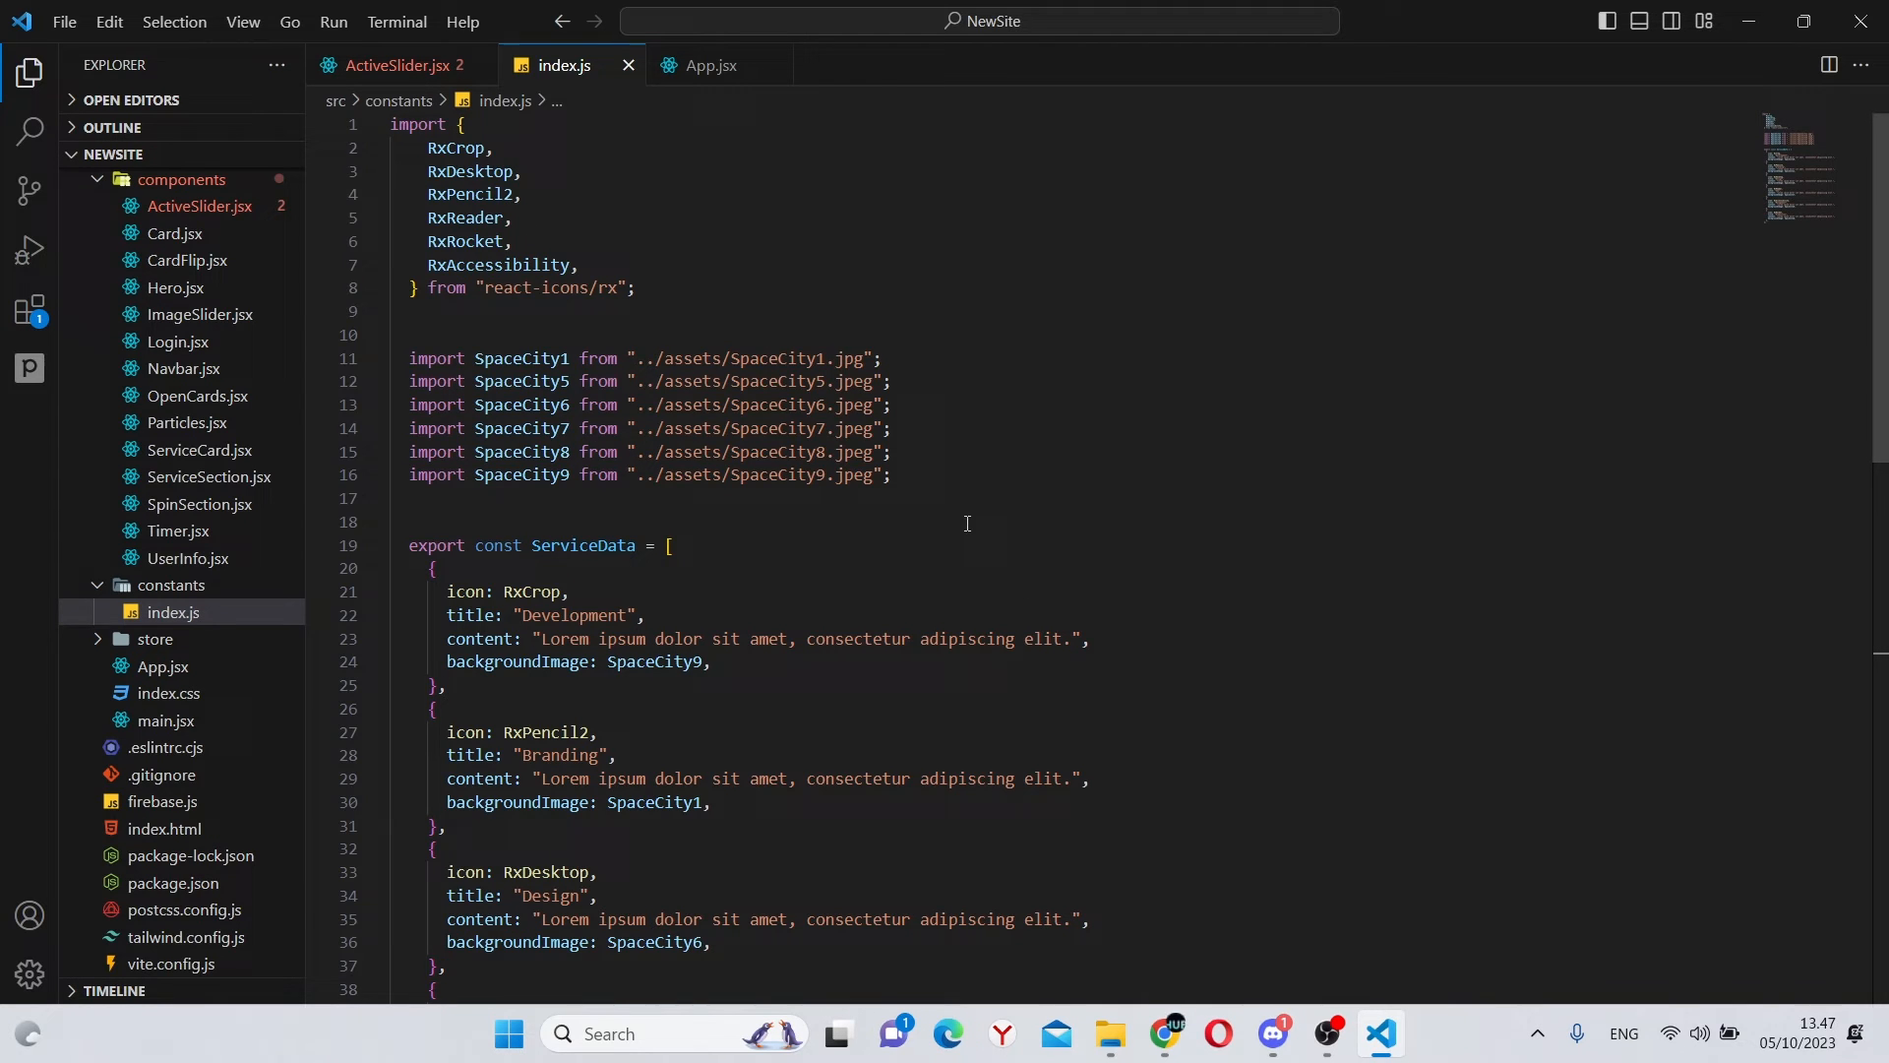
left_click(748, 640)
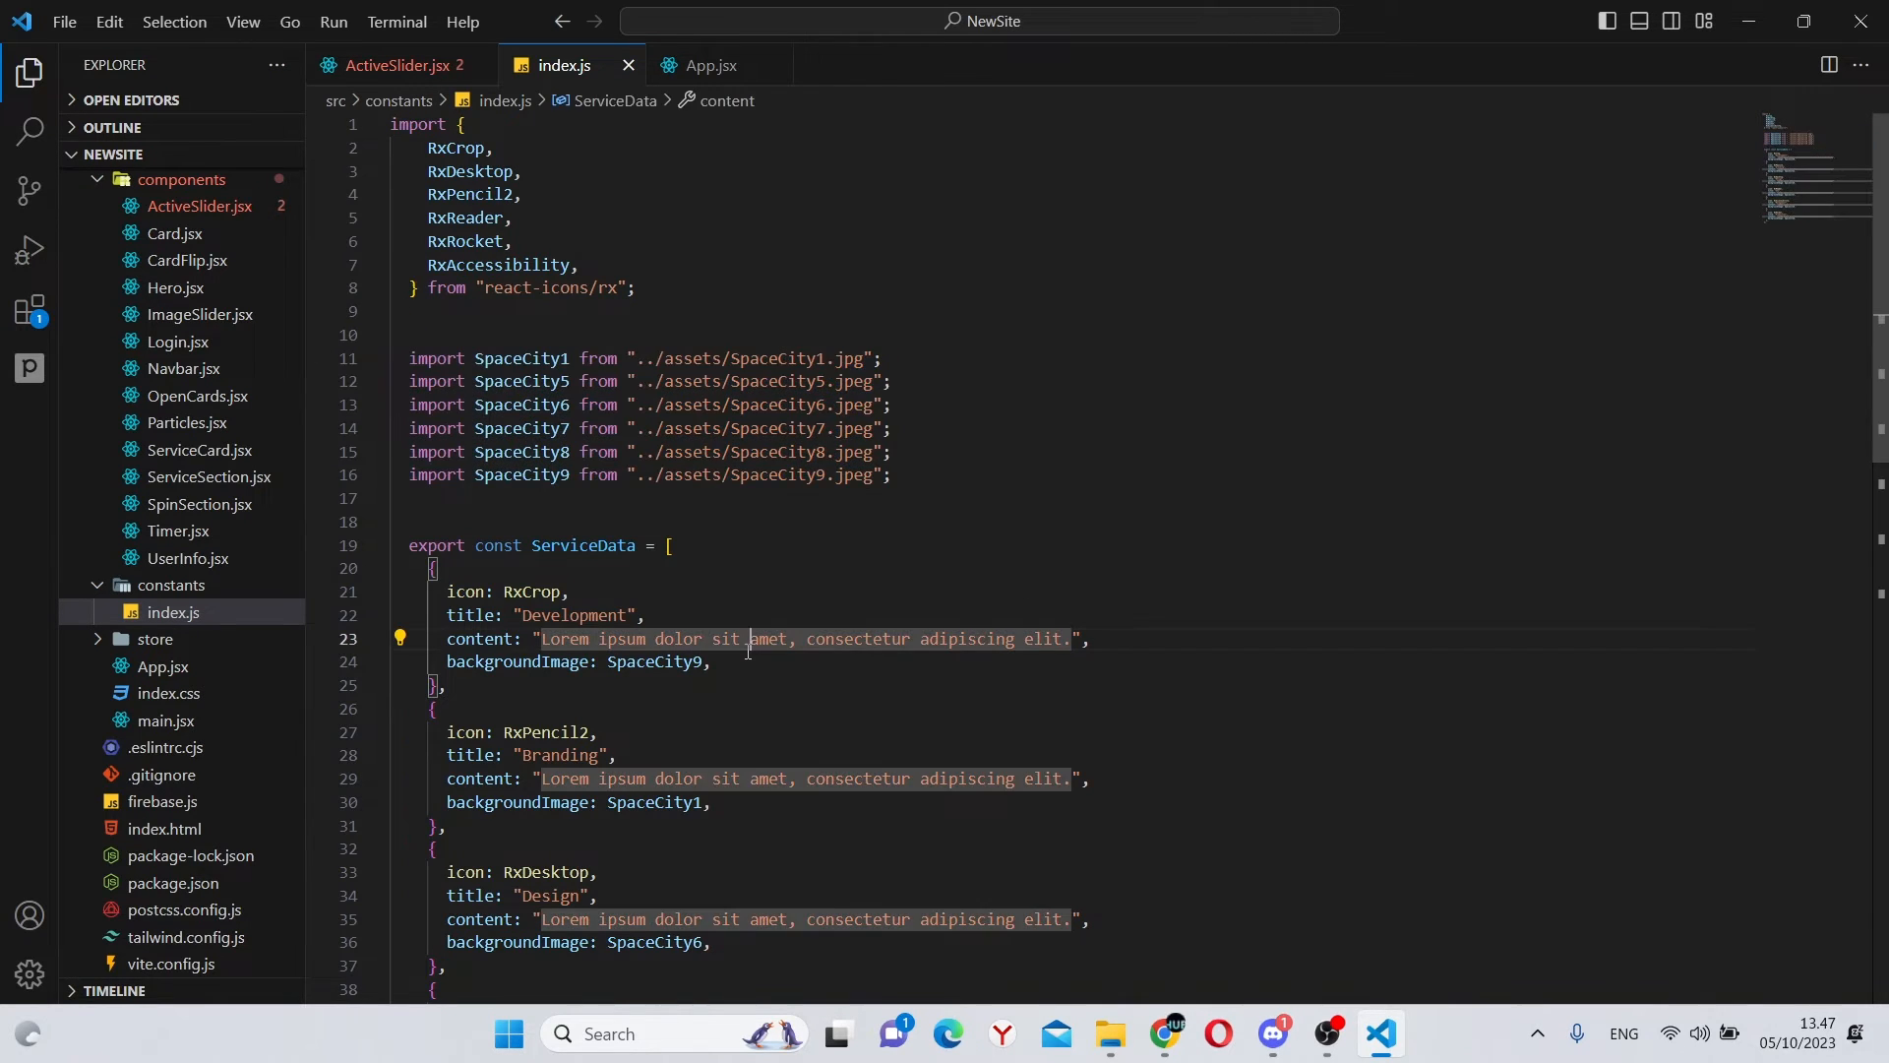
scroll("down", 3)
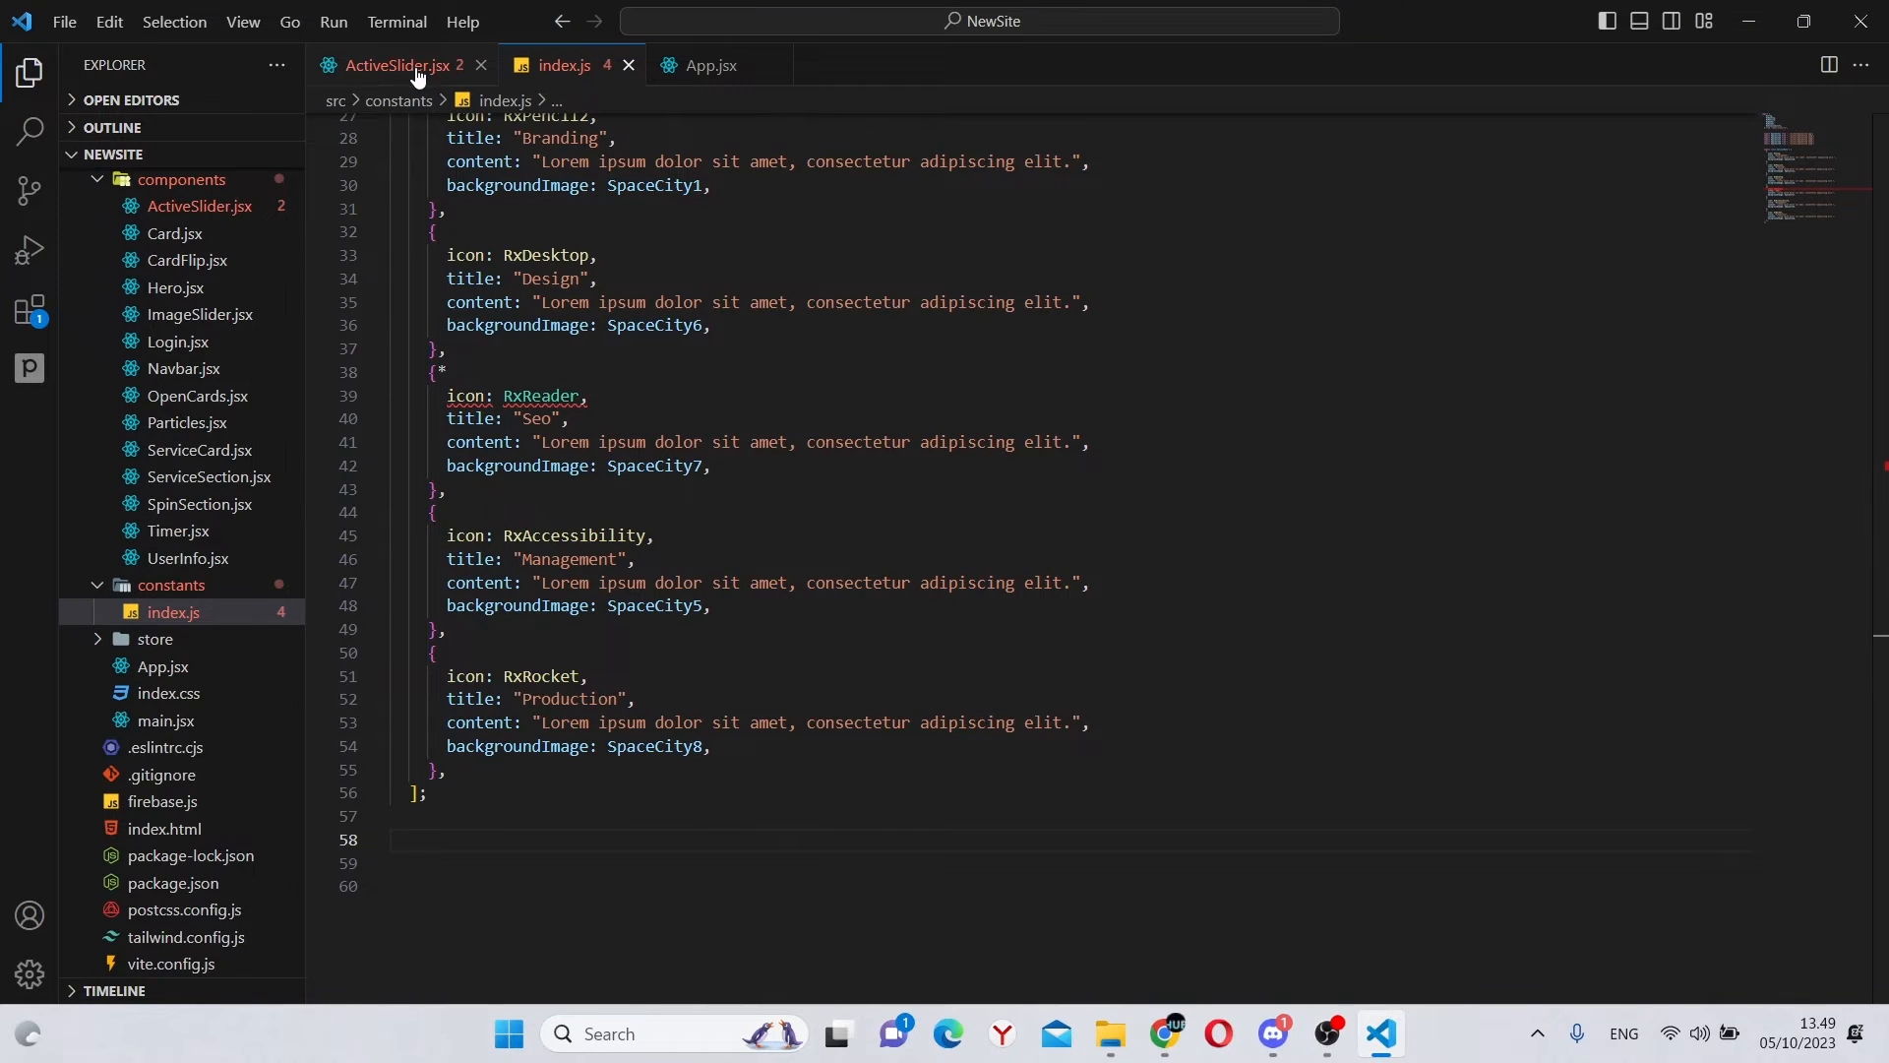
left_click(386, 65)
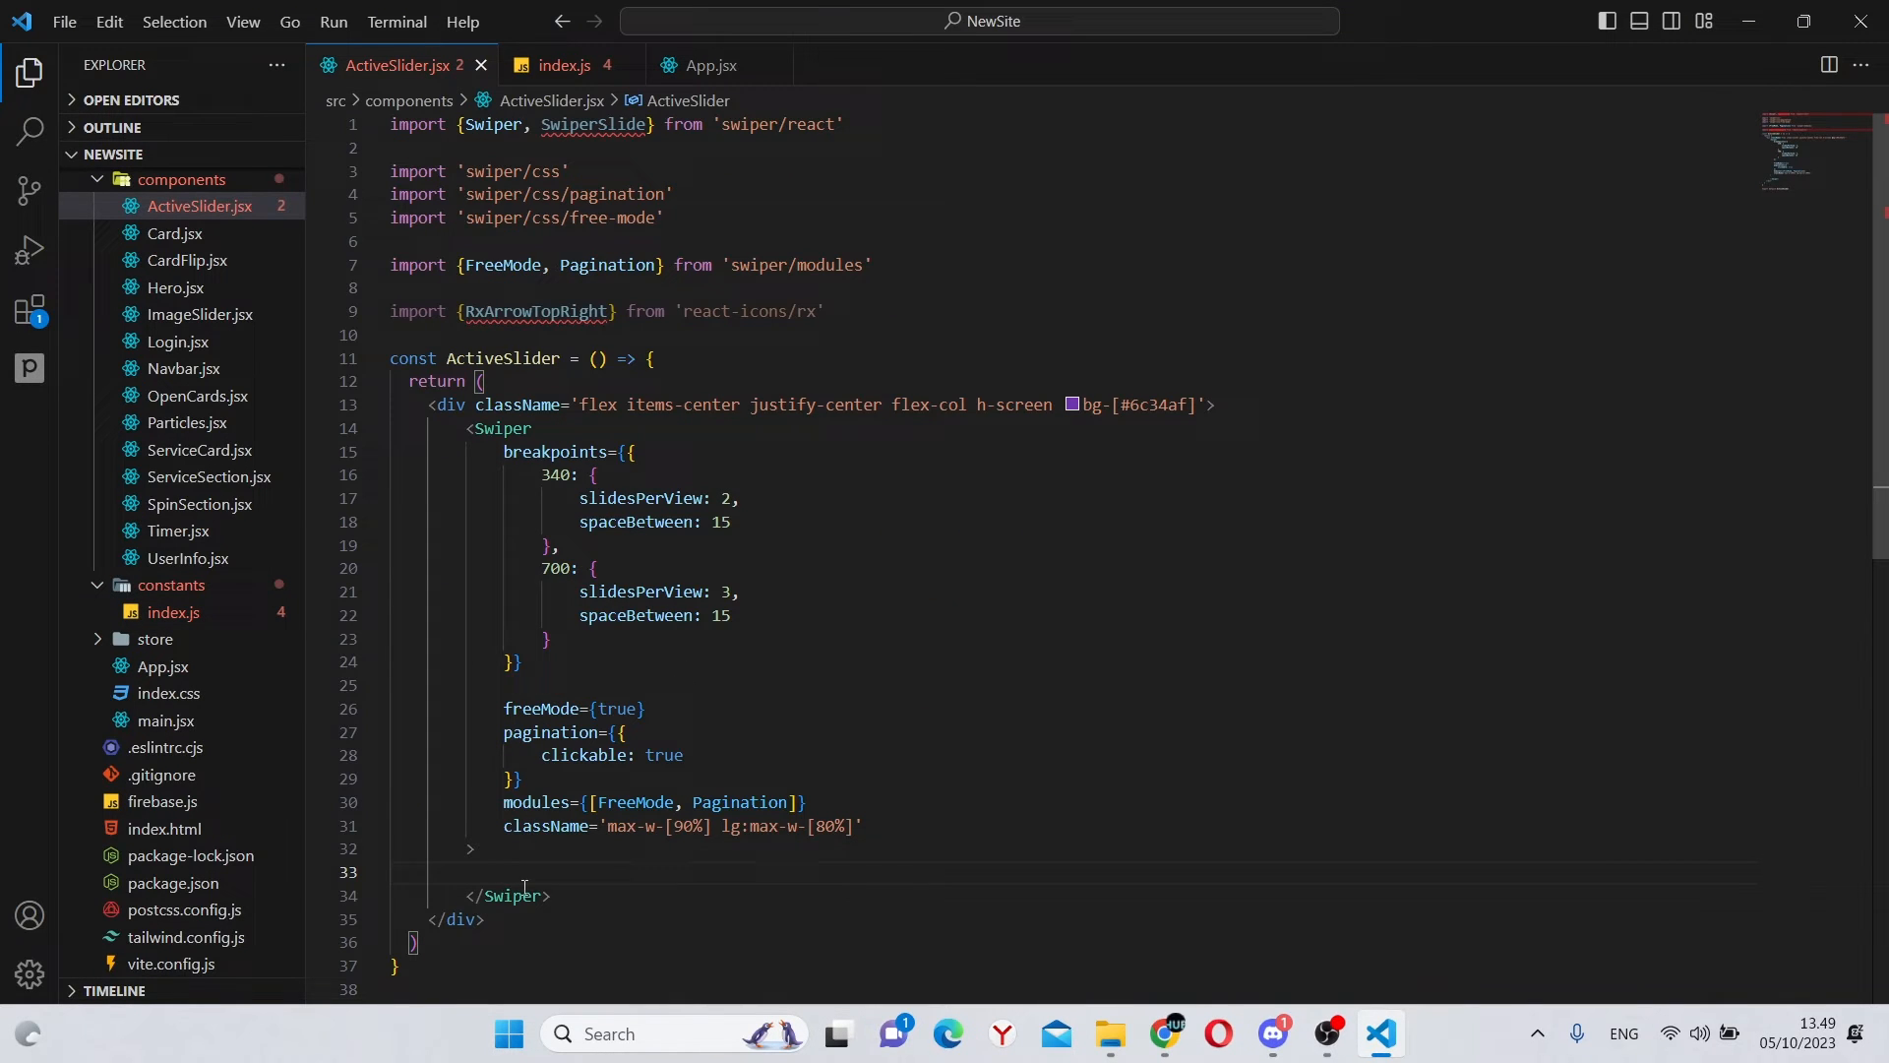
Step: Inside the Swiper, map ServiceData items to SwiperSlides, auto-importing ServiceData from ../constants
type("{}")
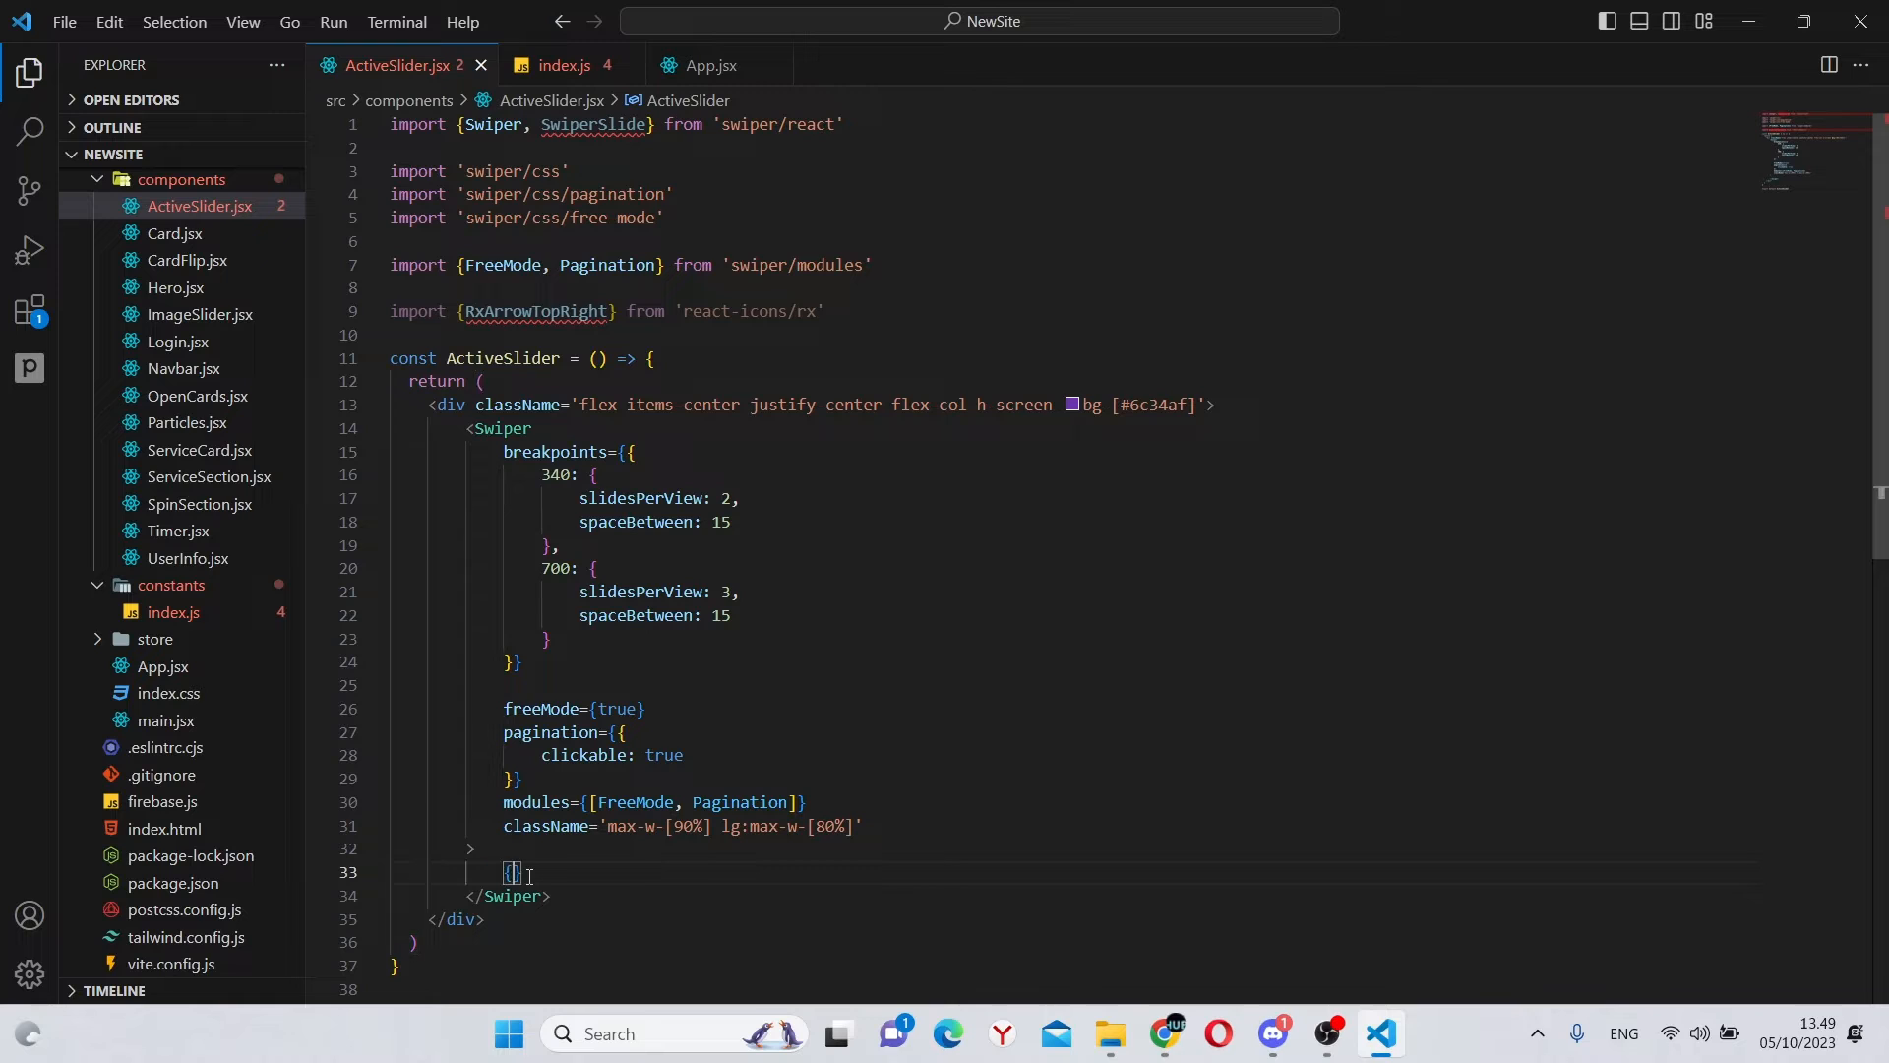
type("ServiceD")
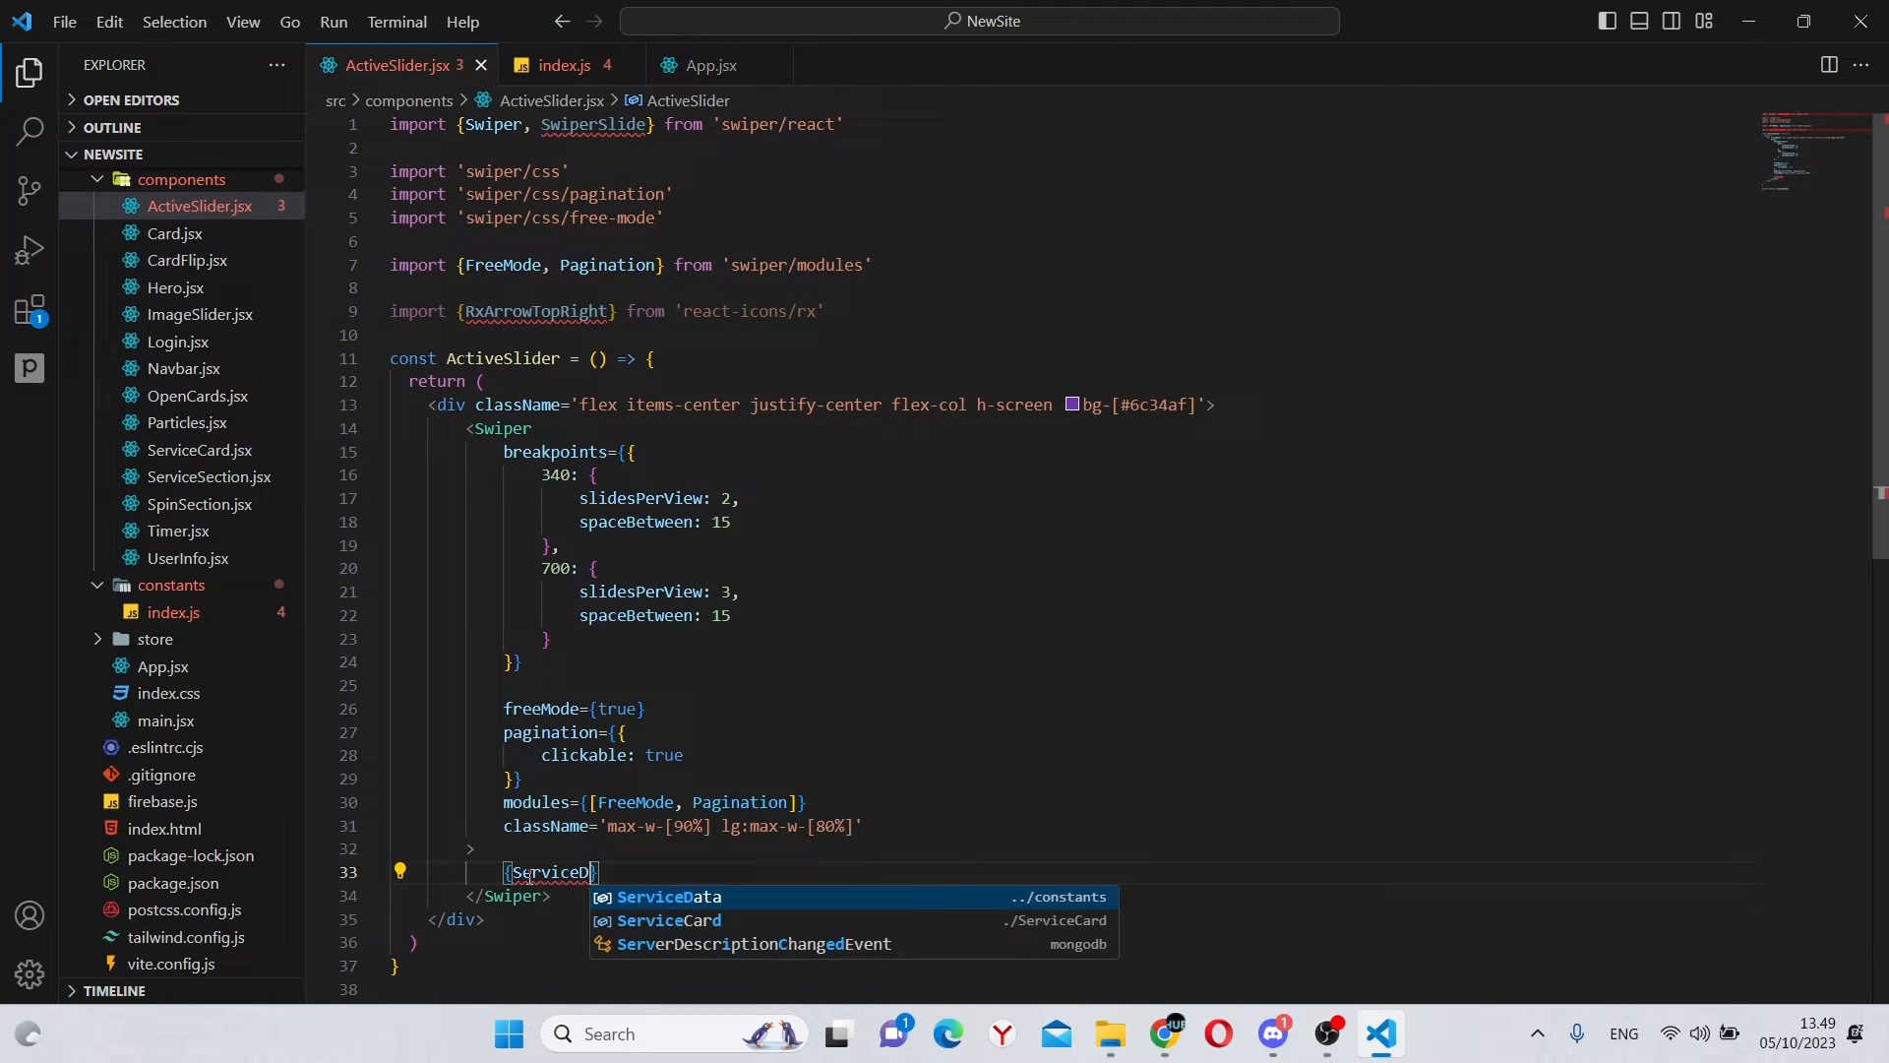
type("ata.")
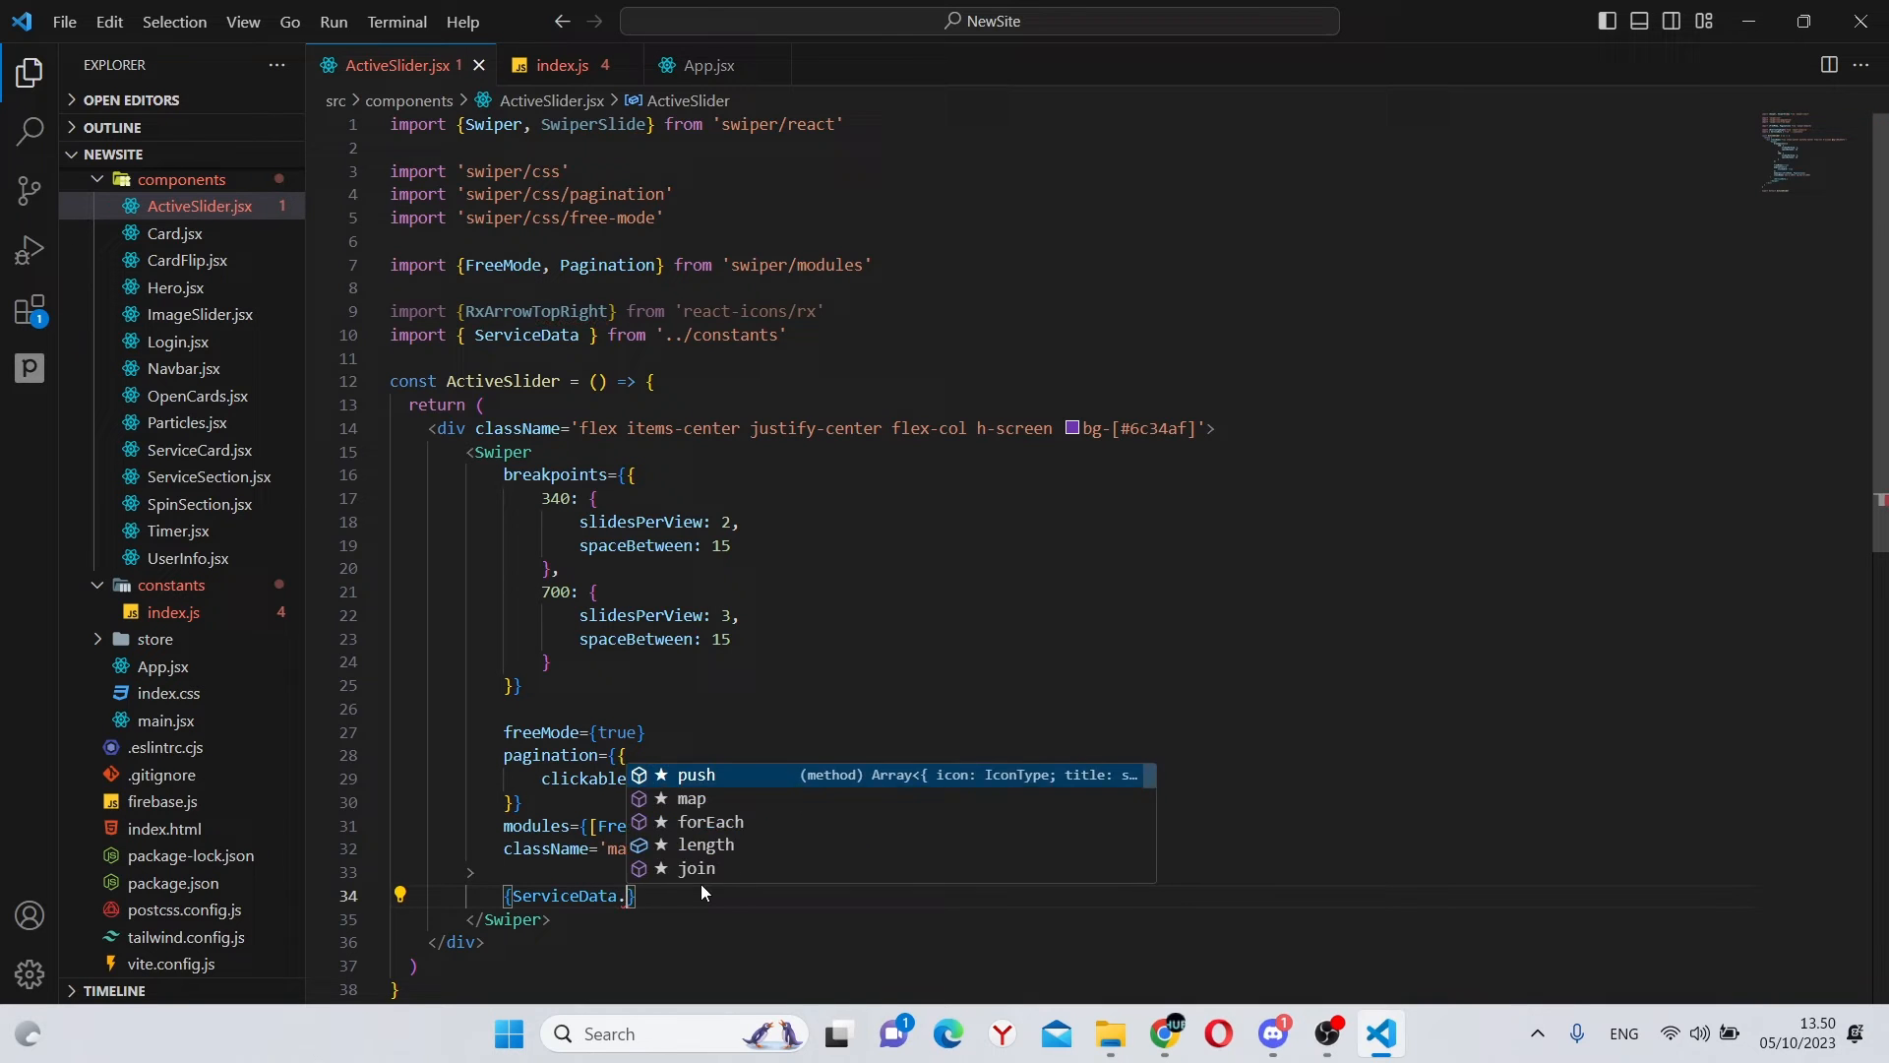
type("map((i)")
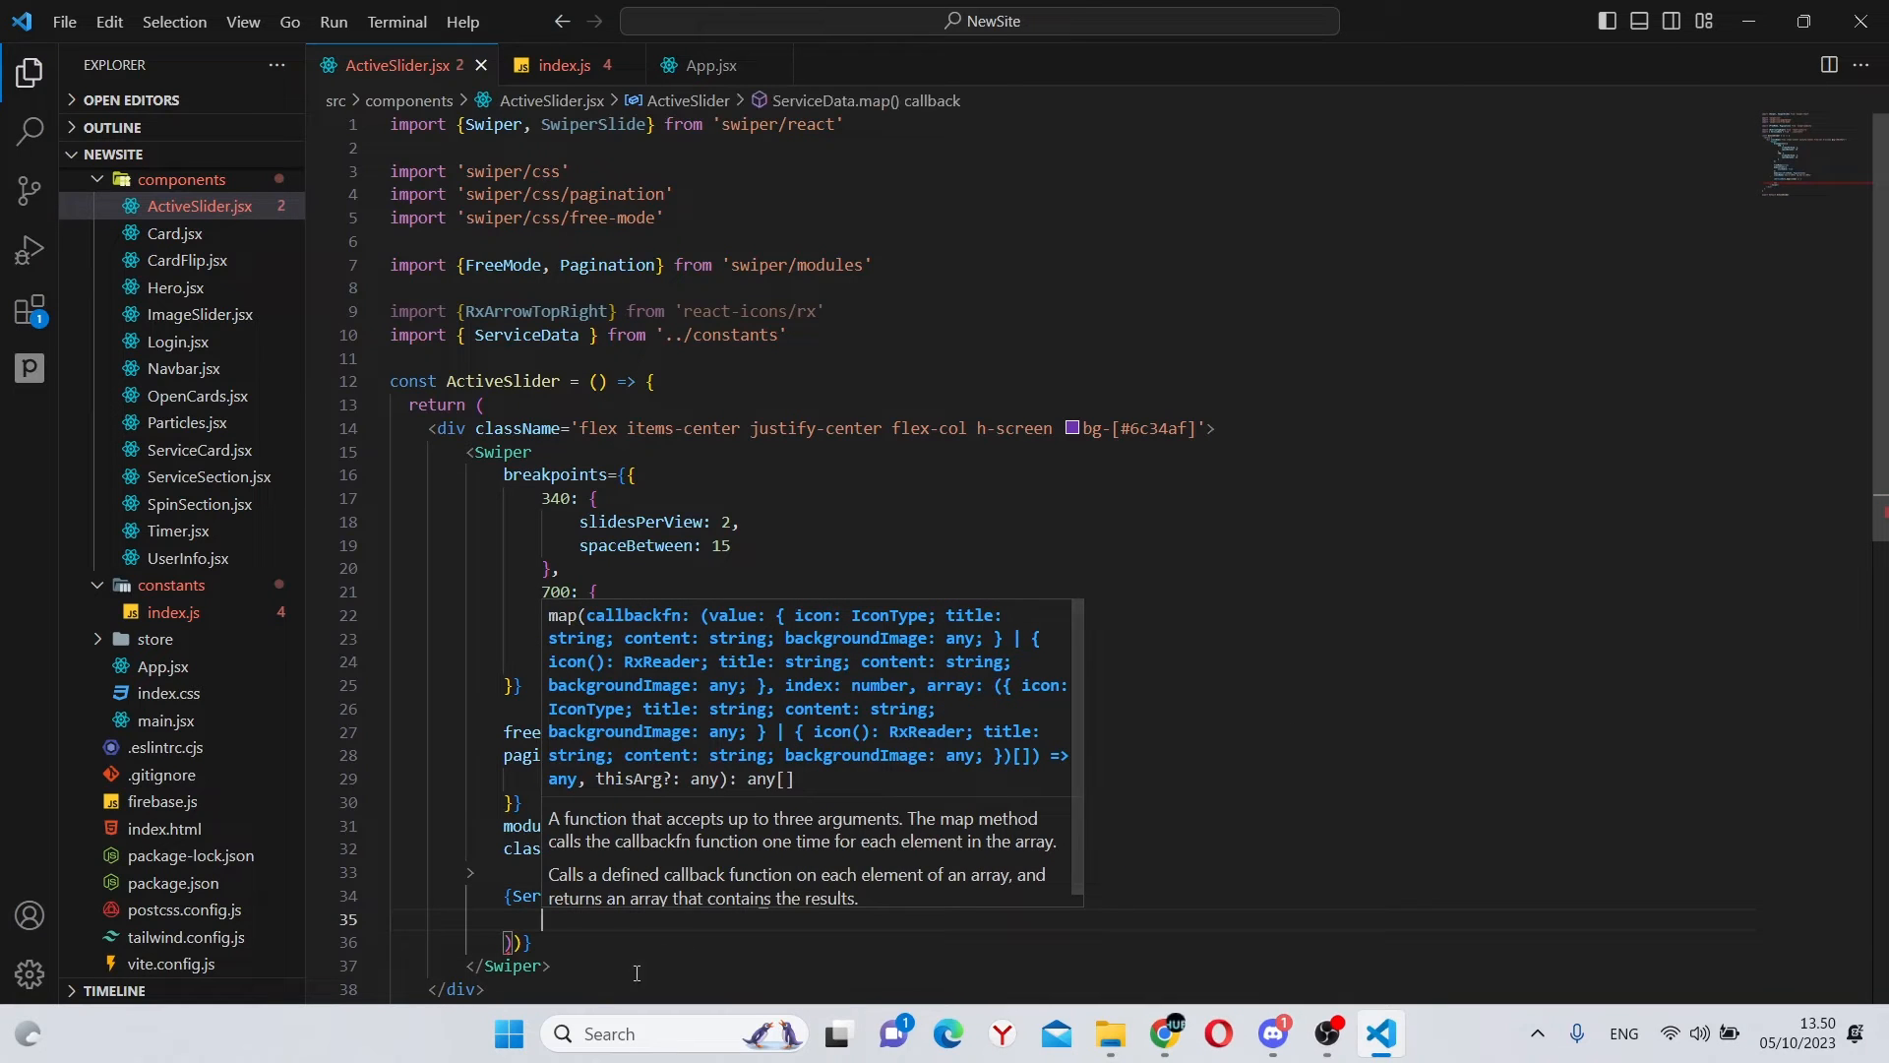
type("<SwiperSlide>")
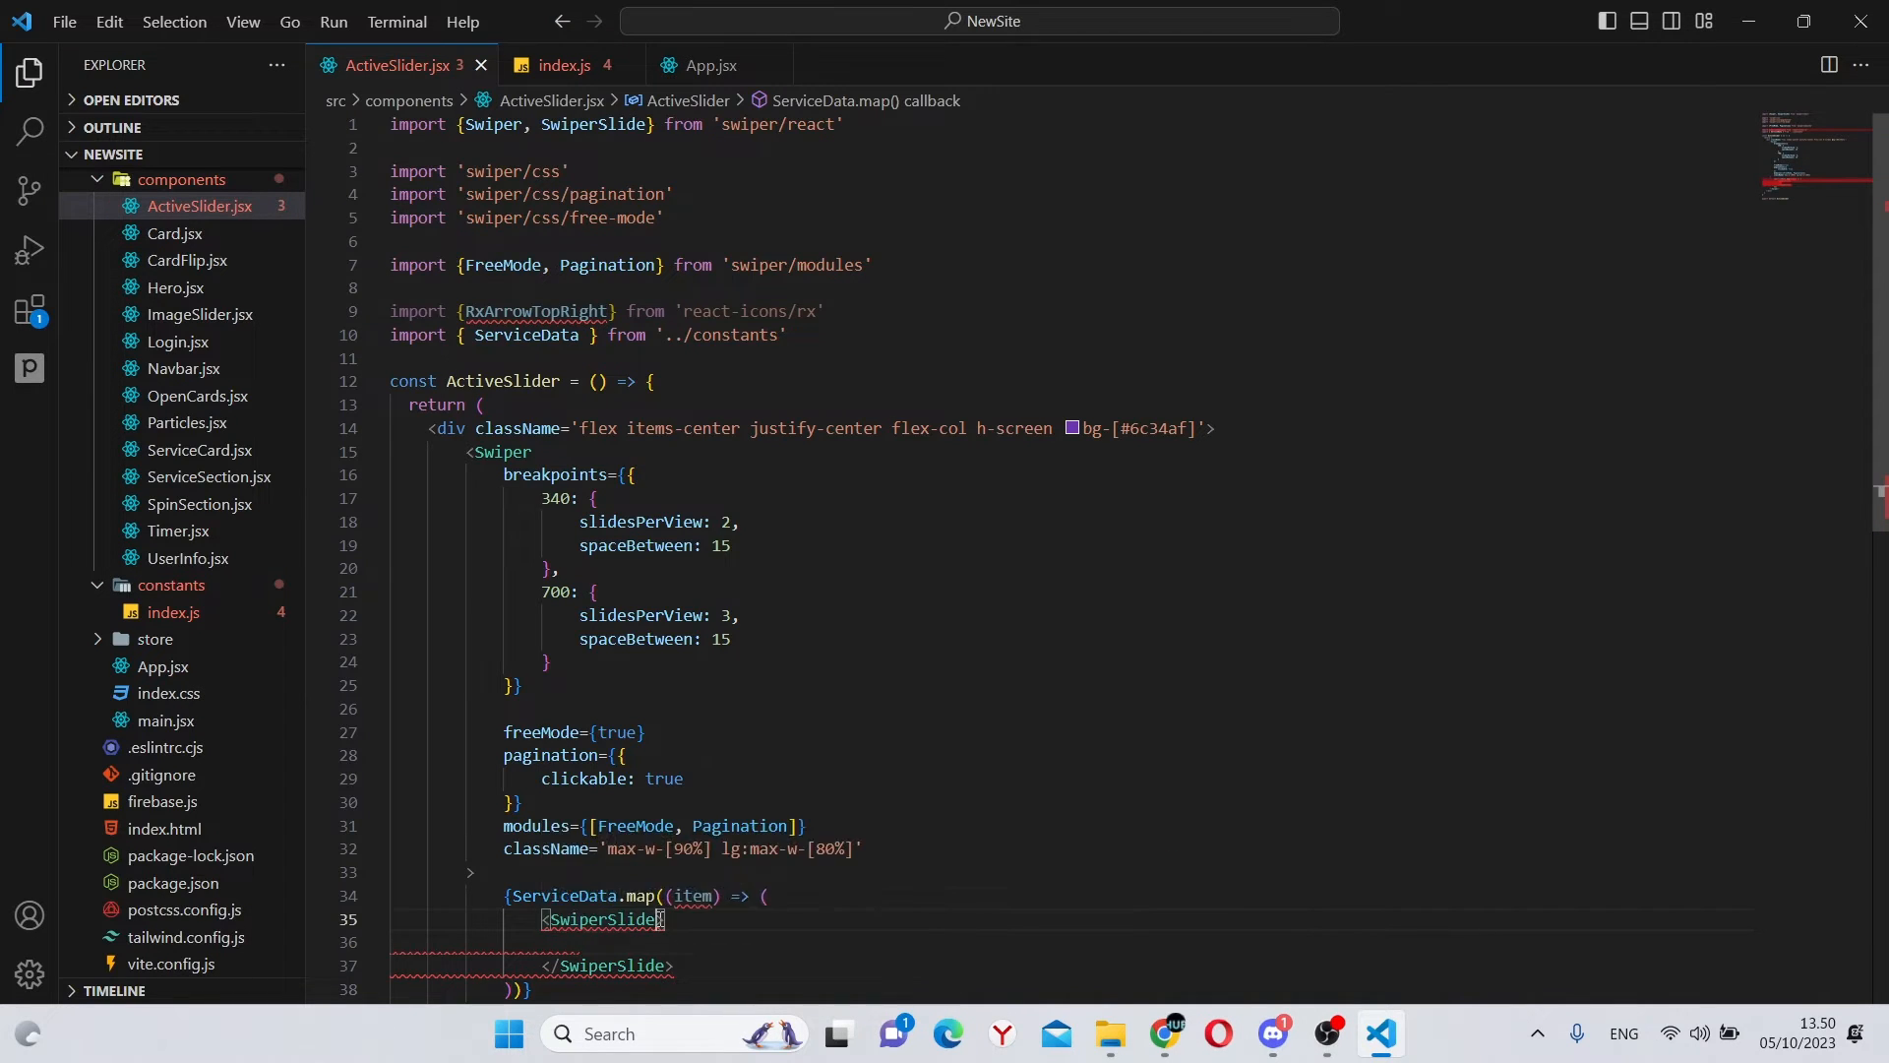
Step: Key each SwiperSlide by item.title and add a card div with flex flex-col gap-6 group relative
type("k")
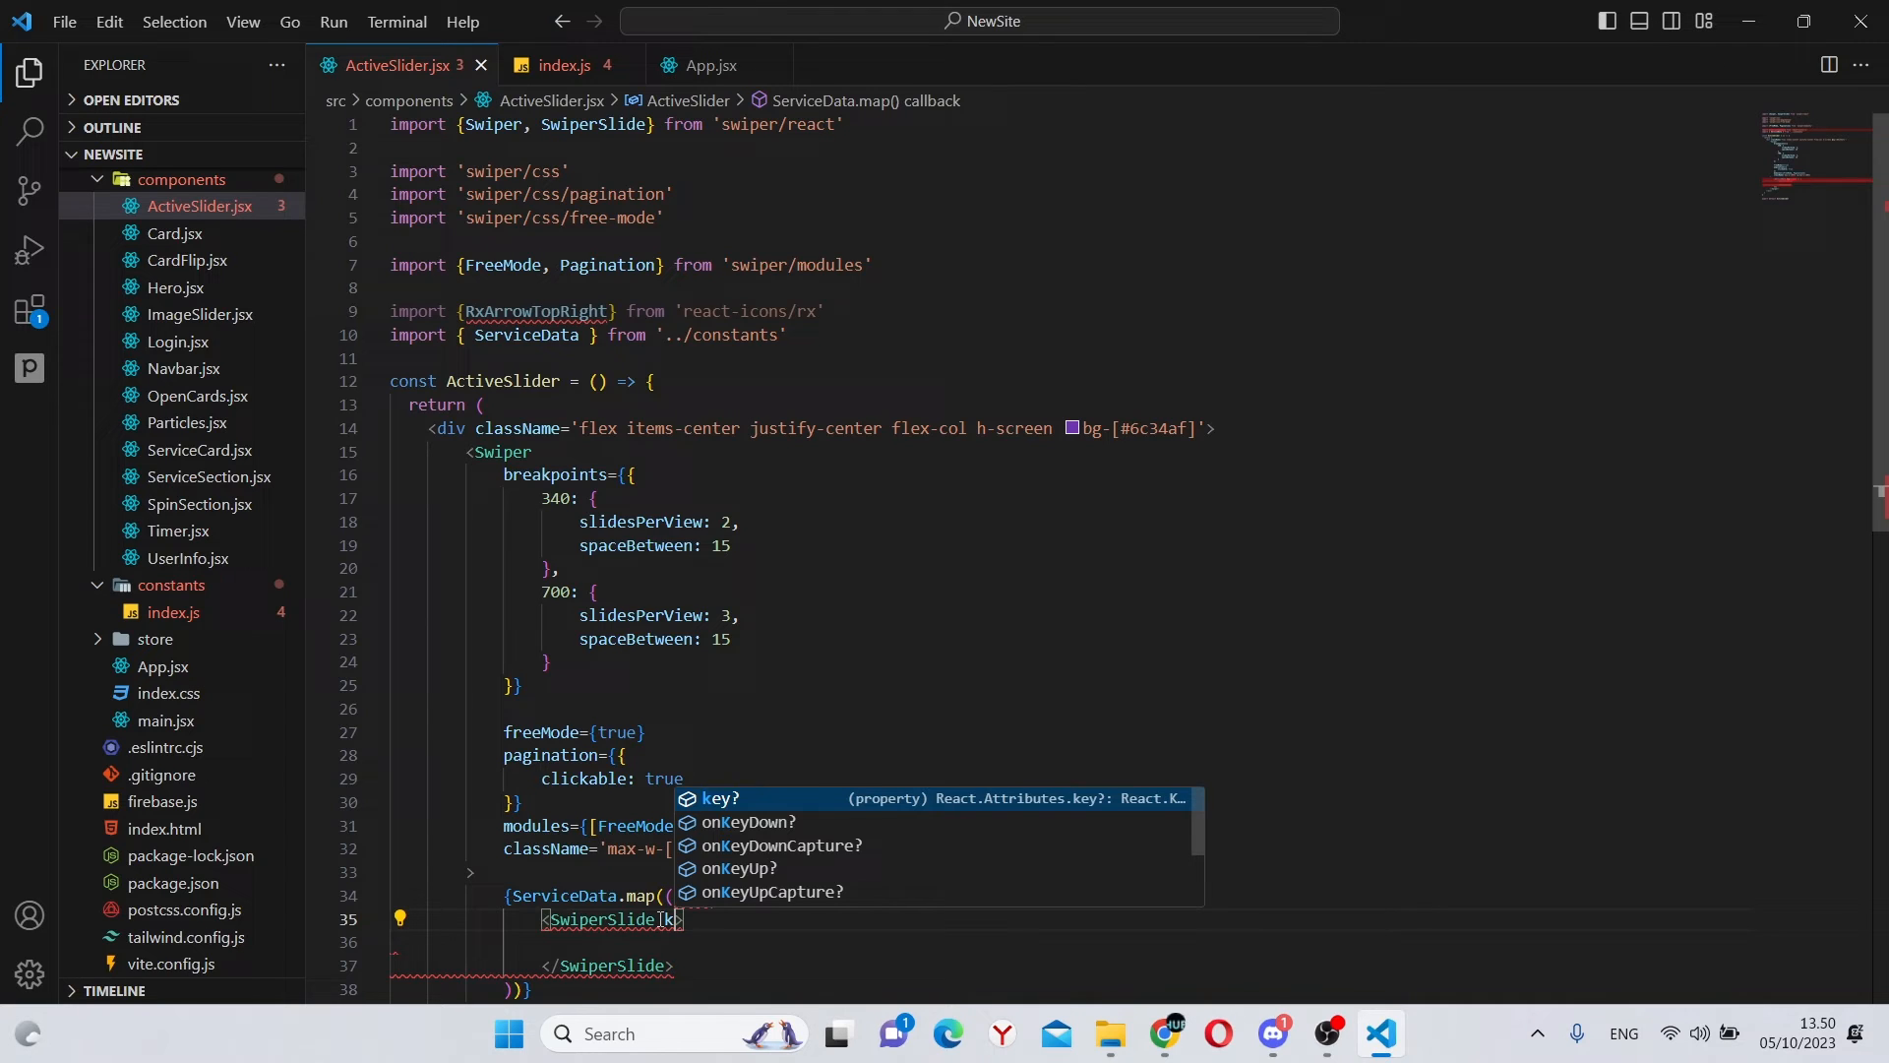
type("key={item")
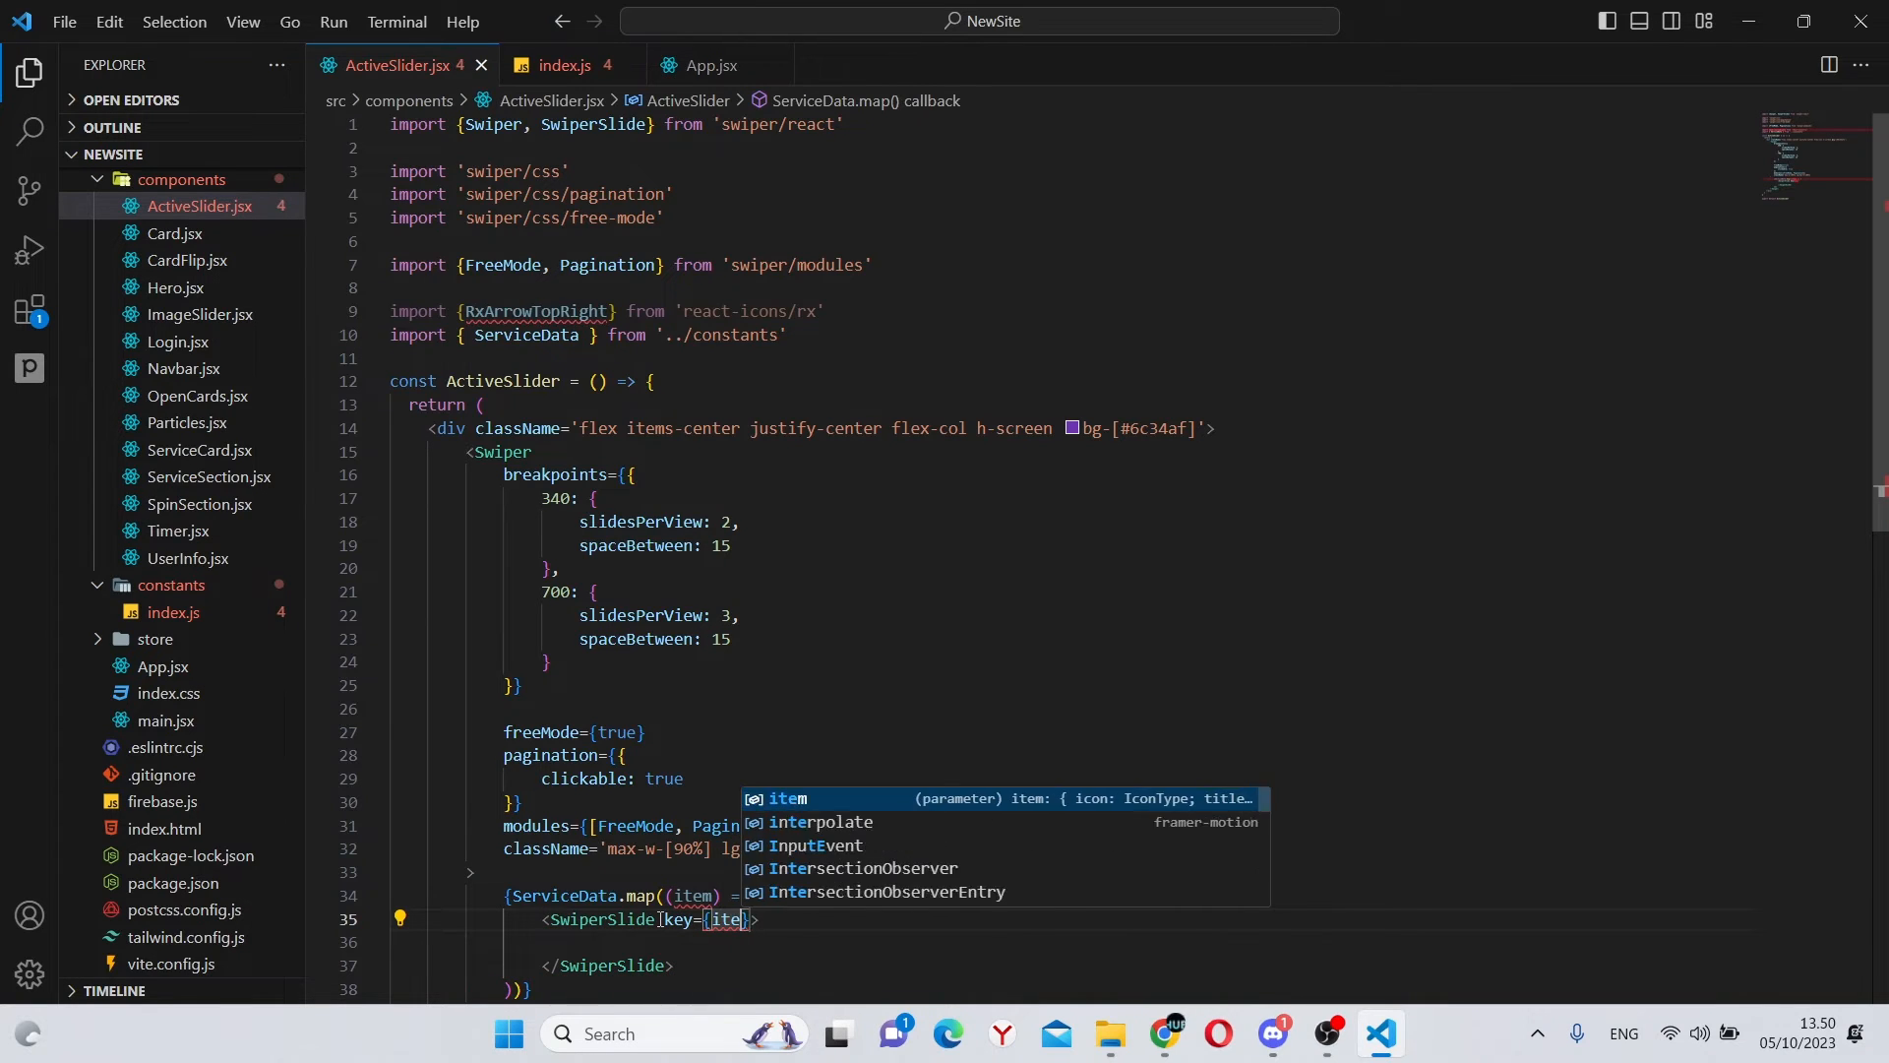
type(".title")
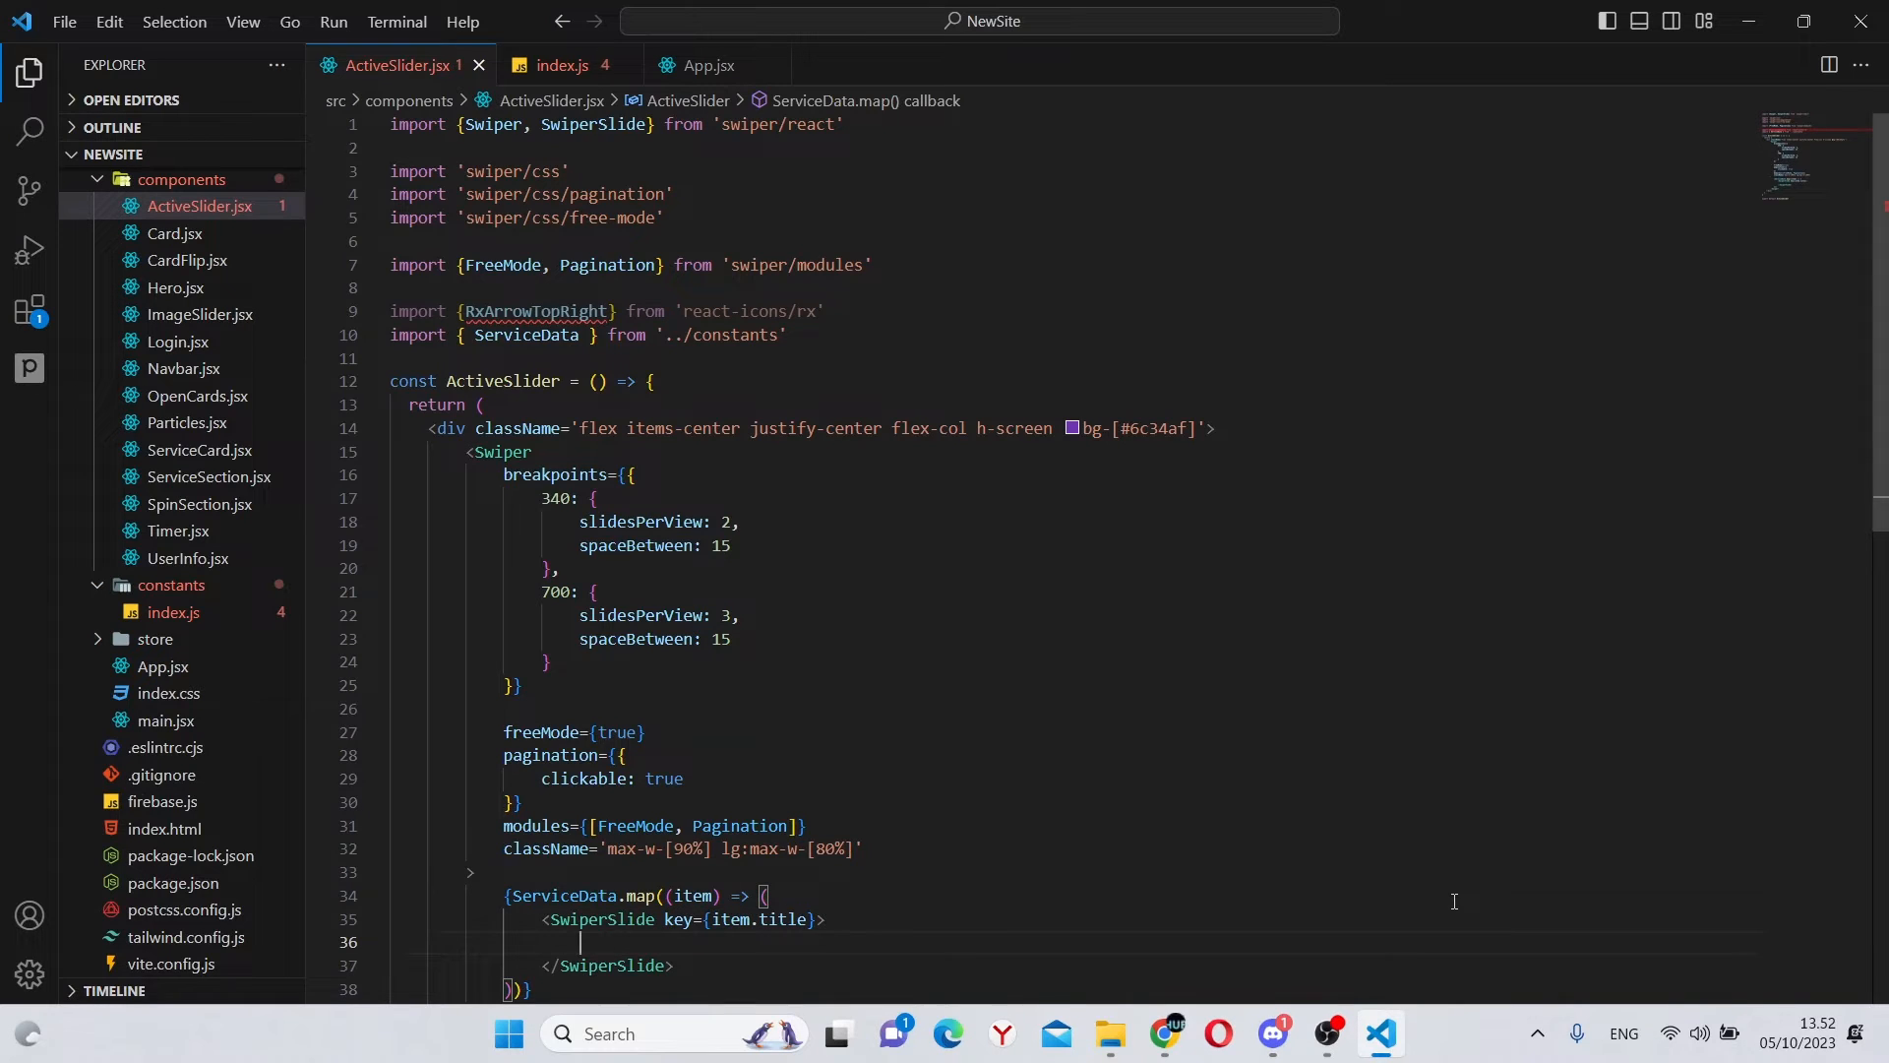
type("<div></div>")
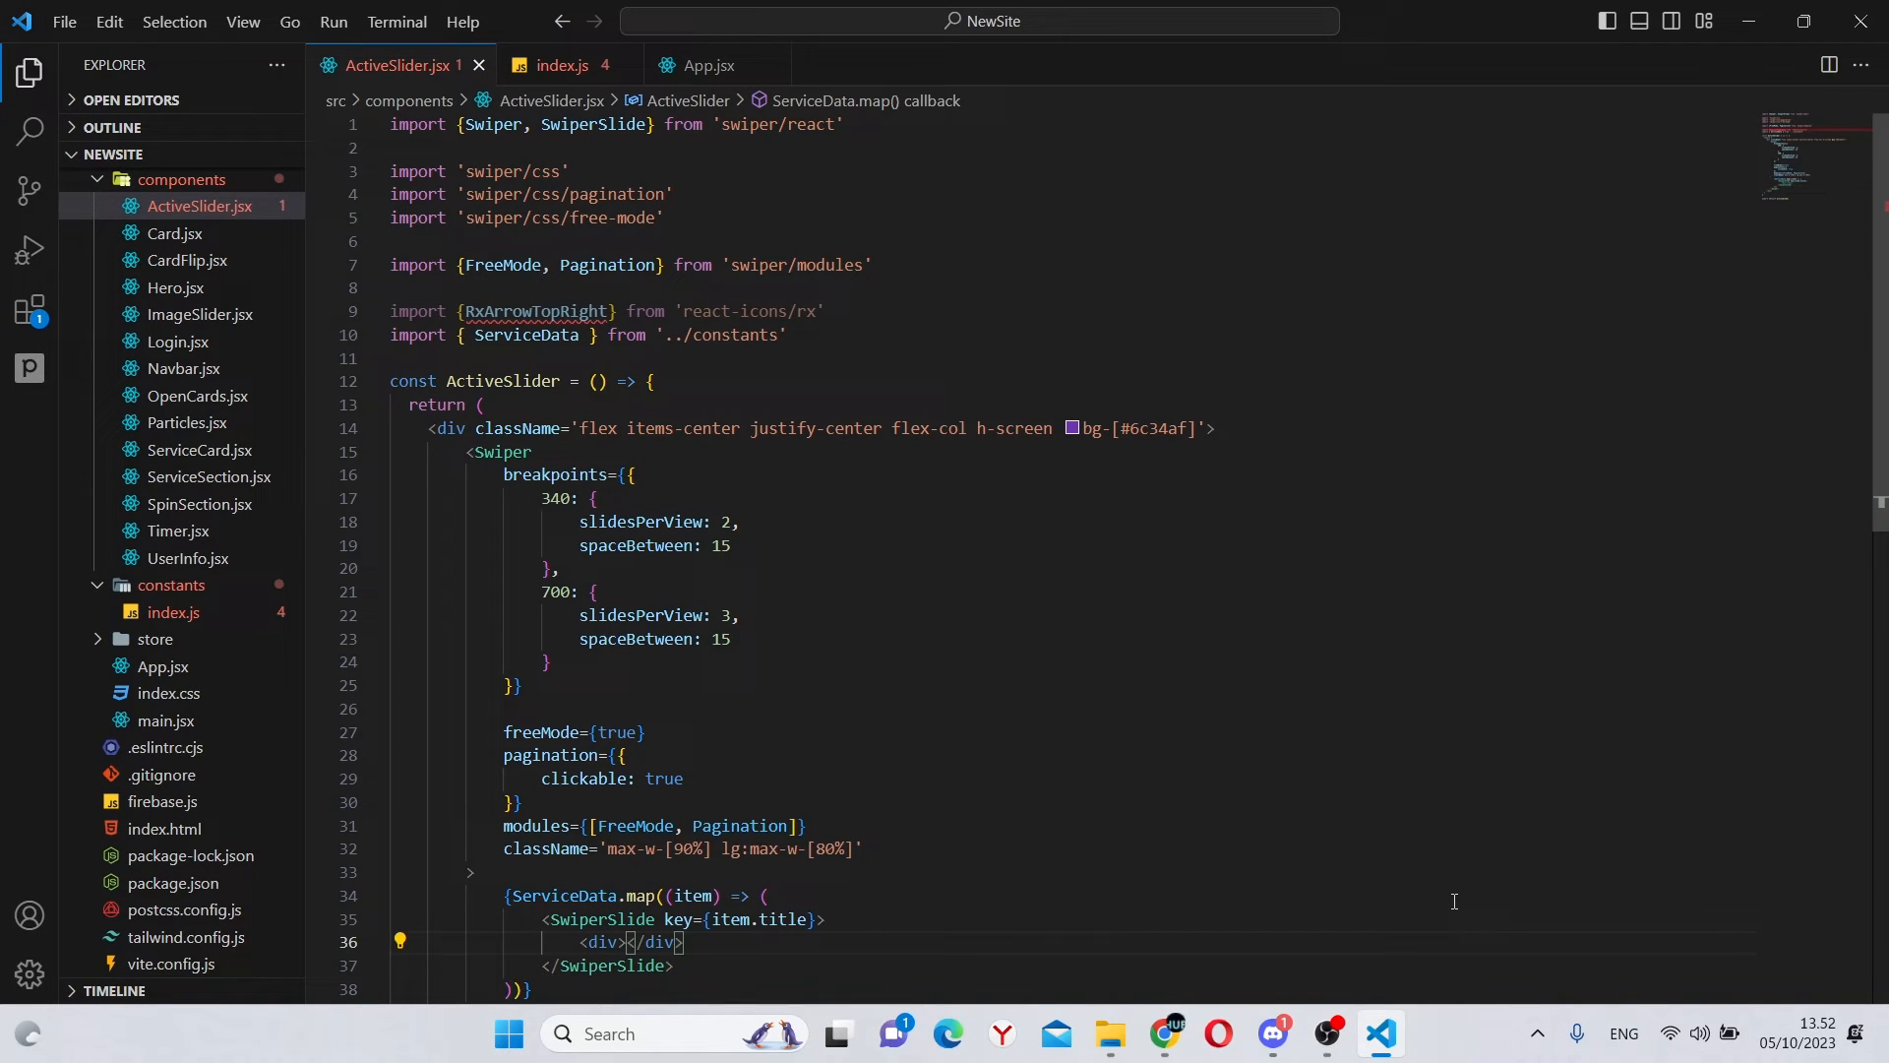
type("className=''>")
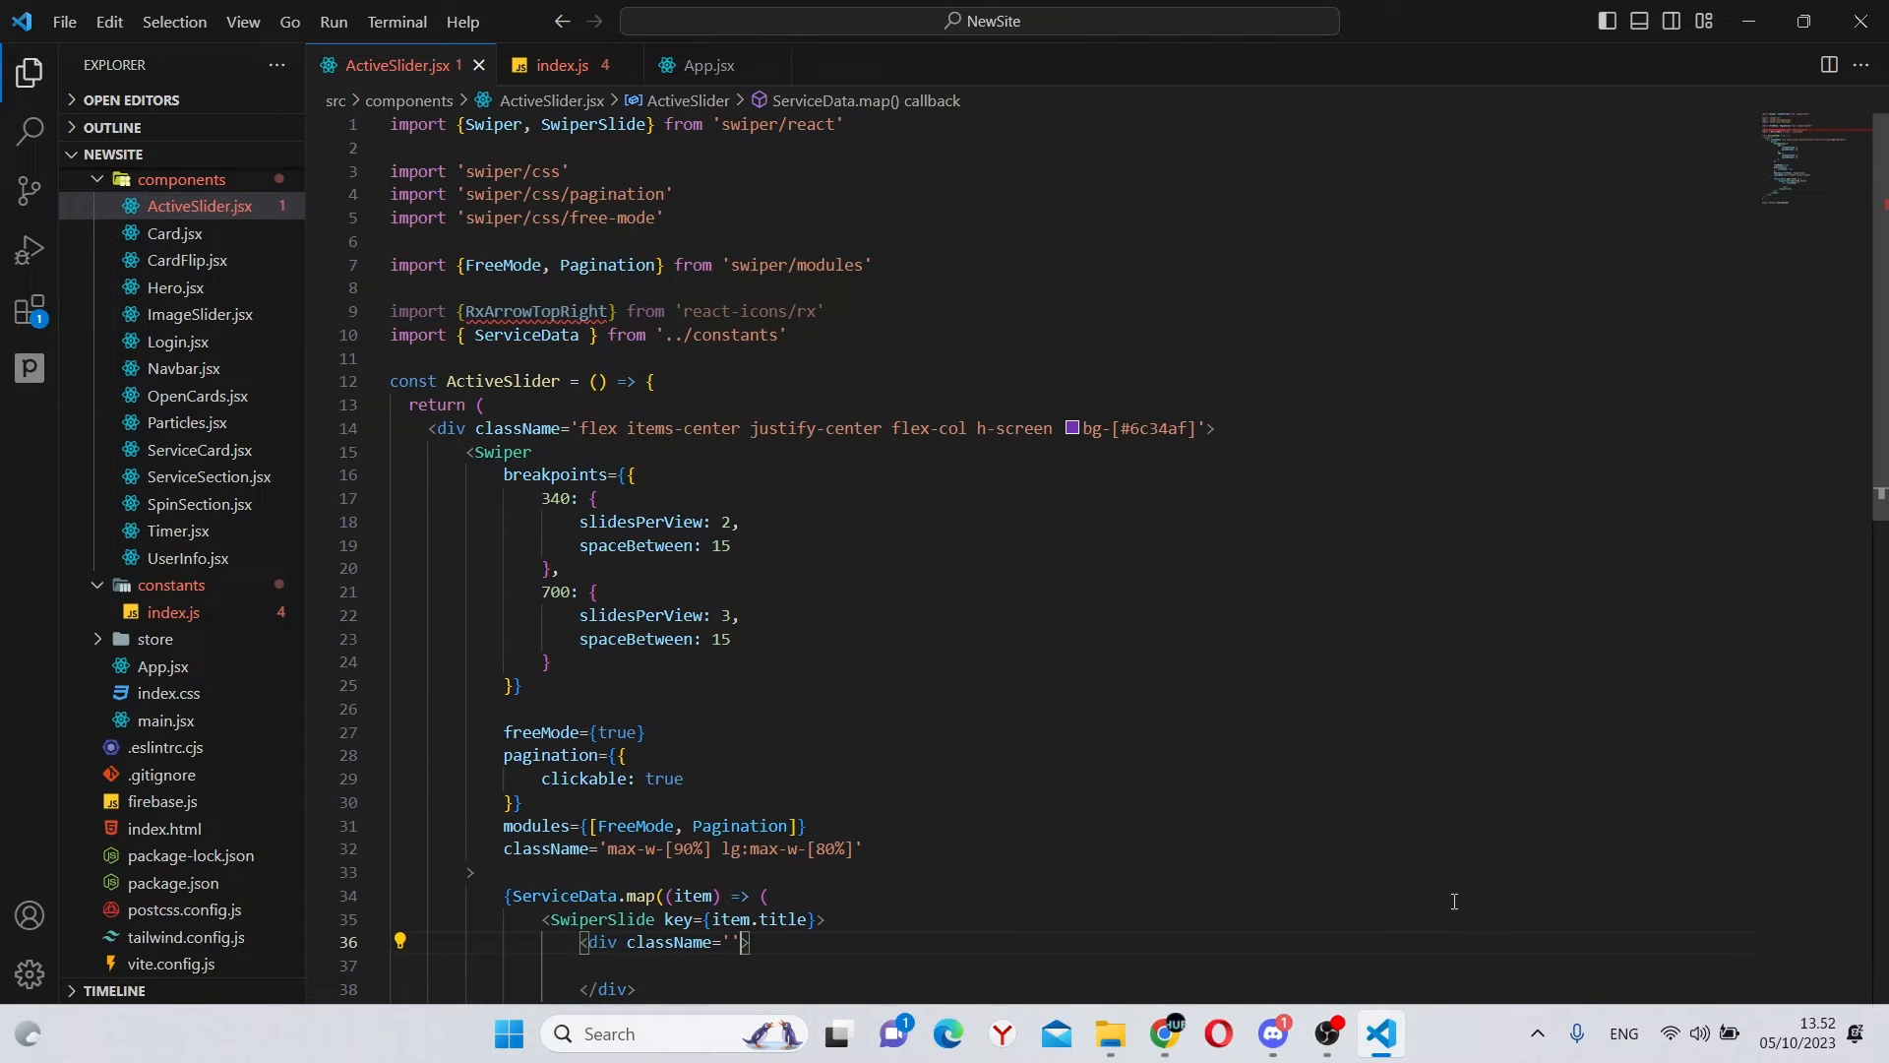
type("flex flex-col gap")
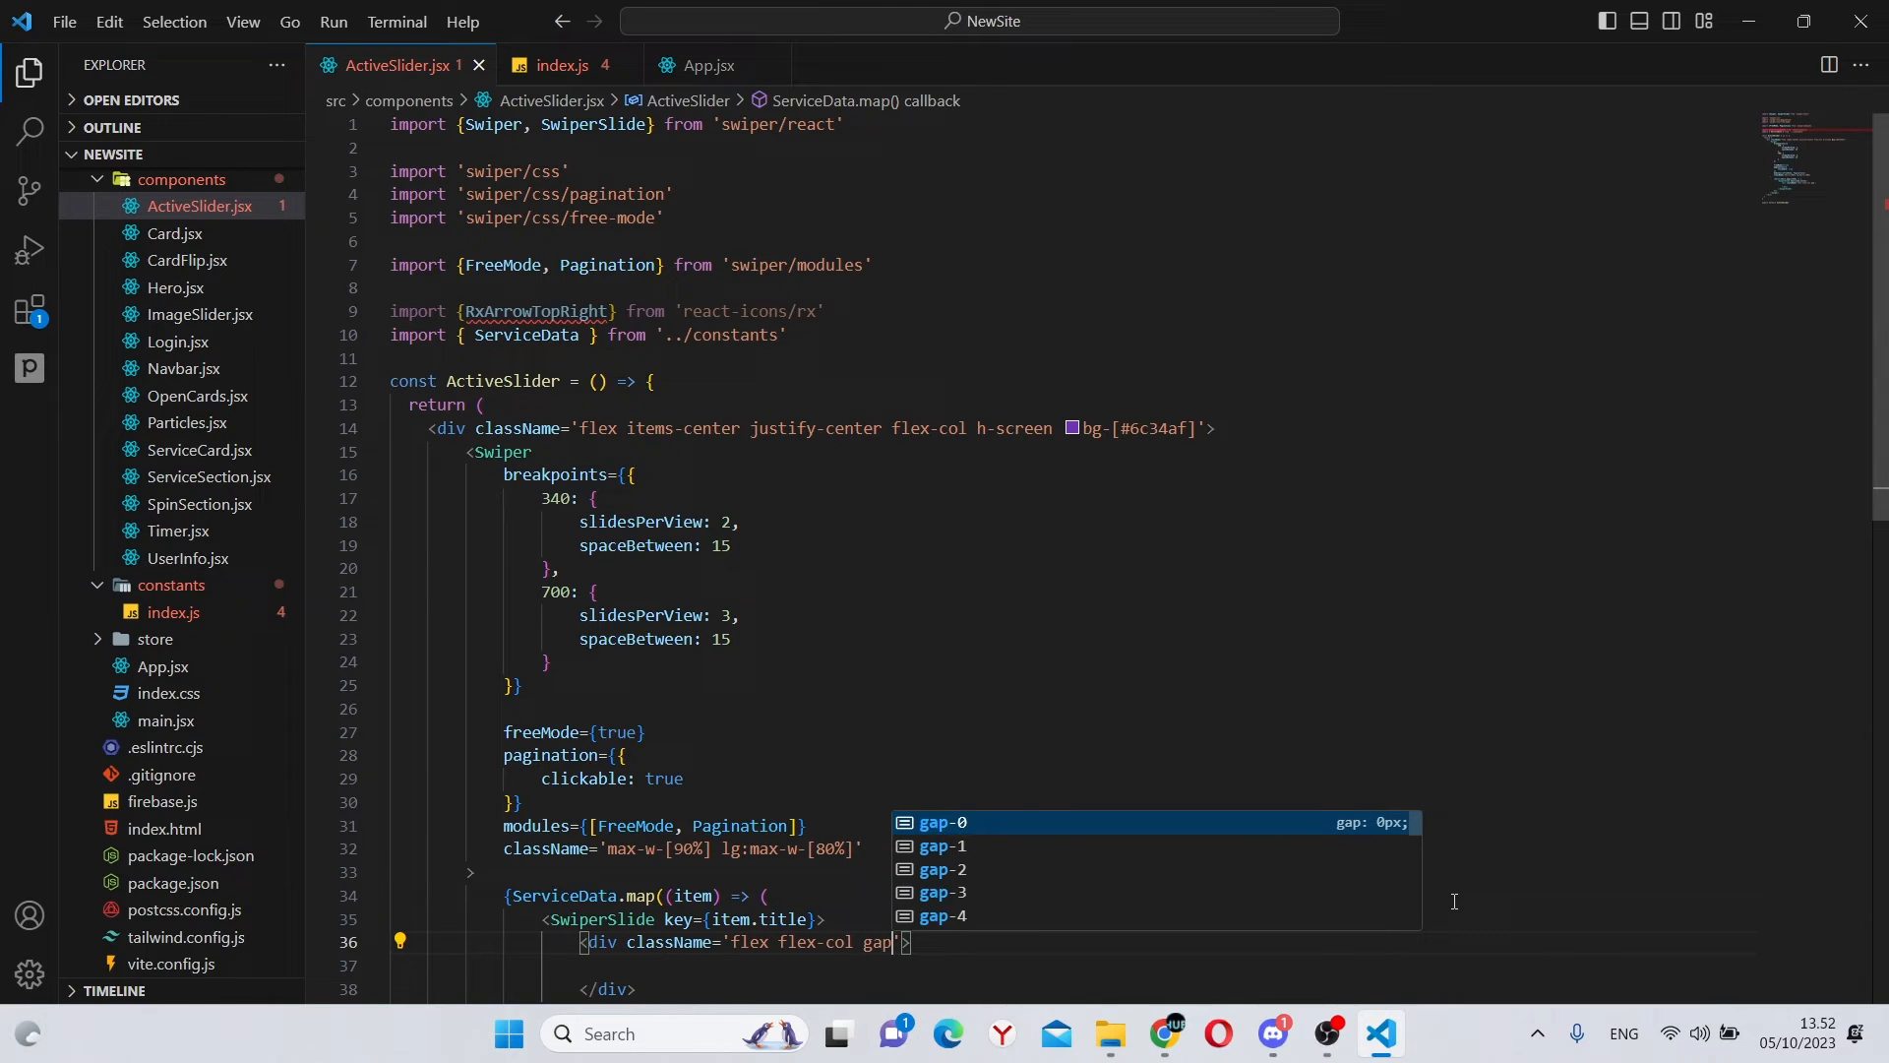
type("-6")
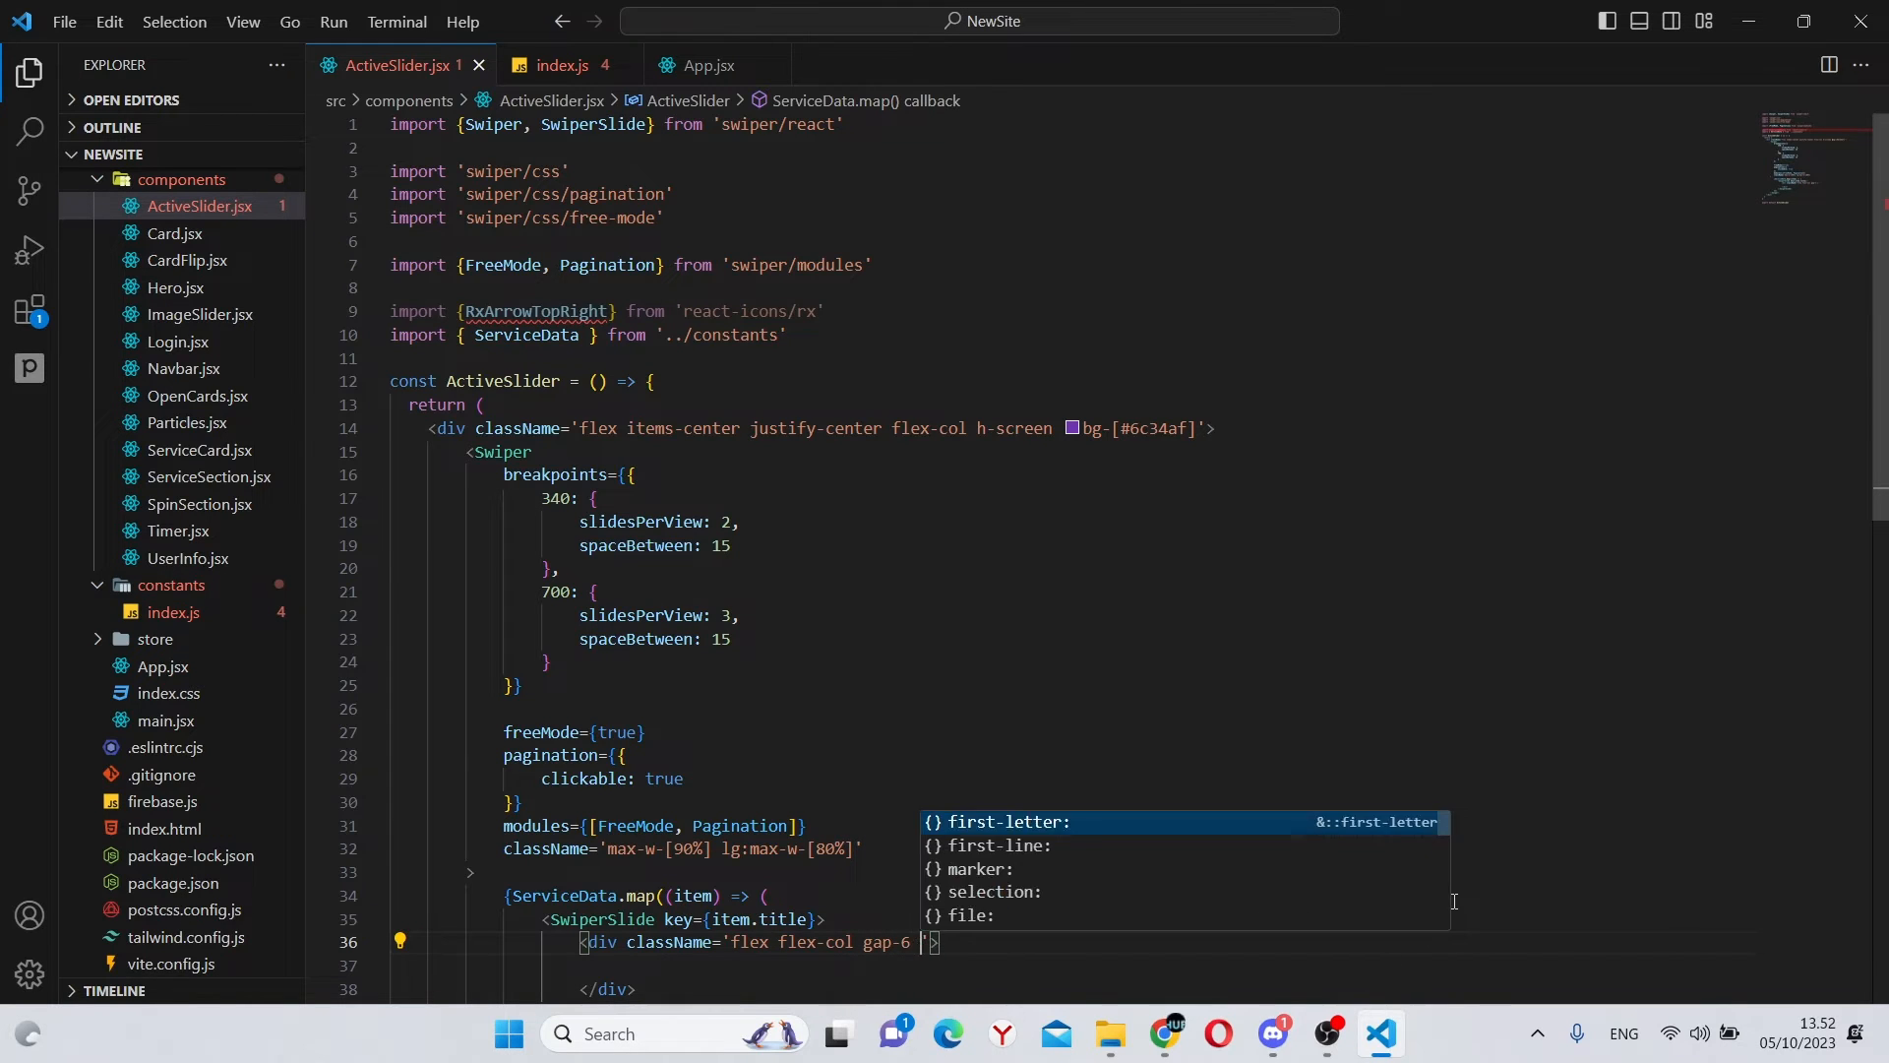
type("group")
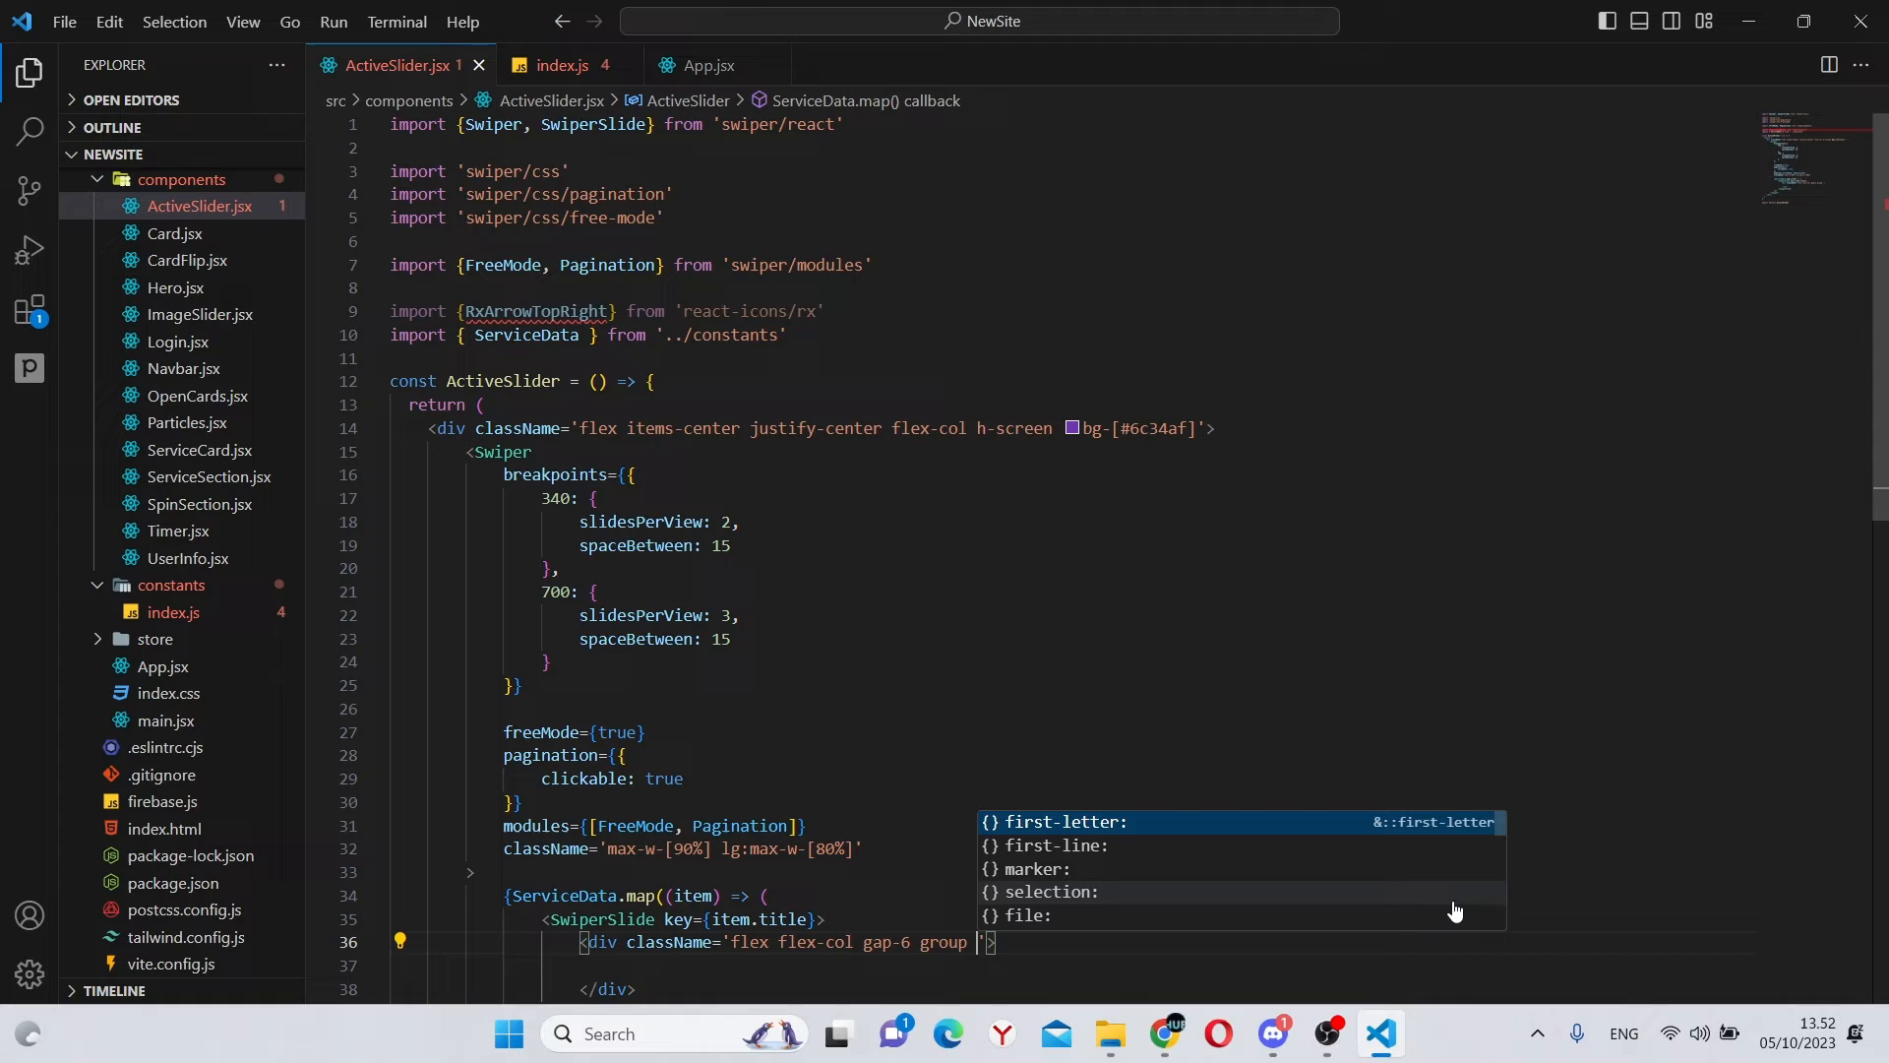
type("rela")
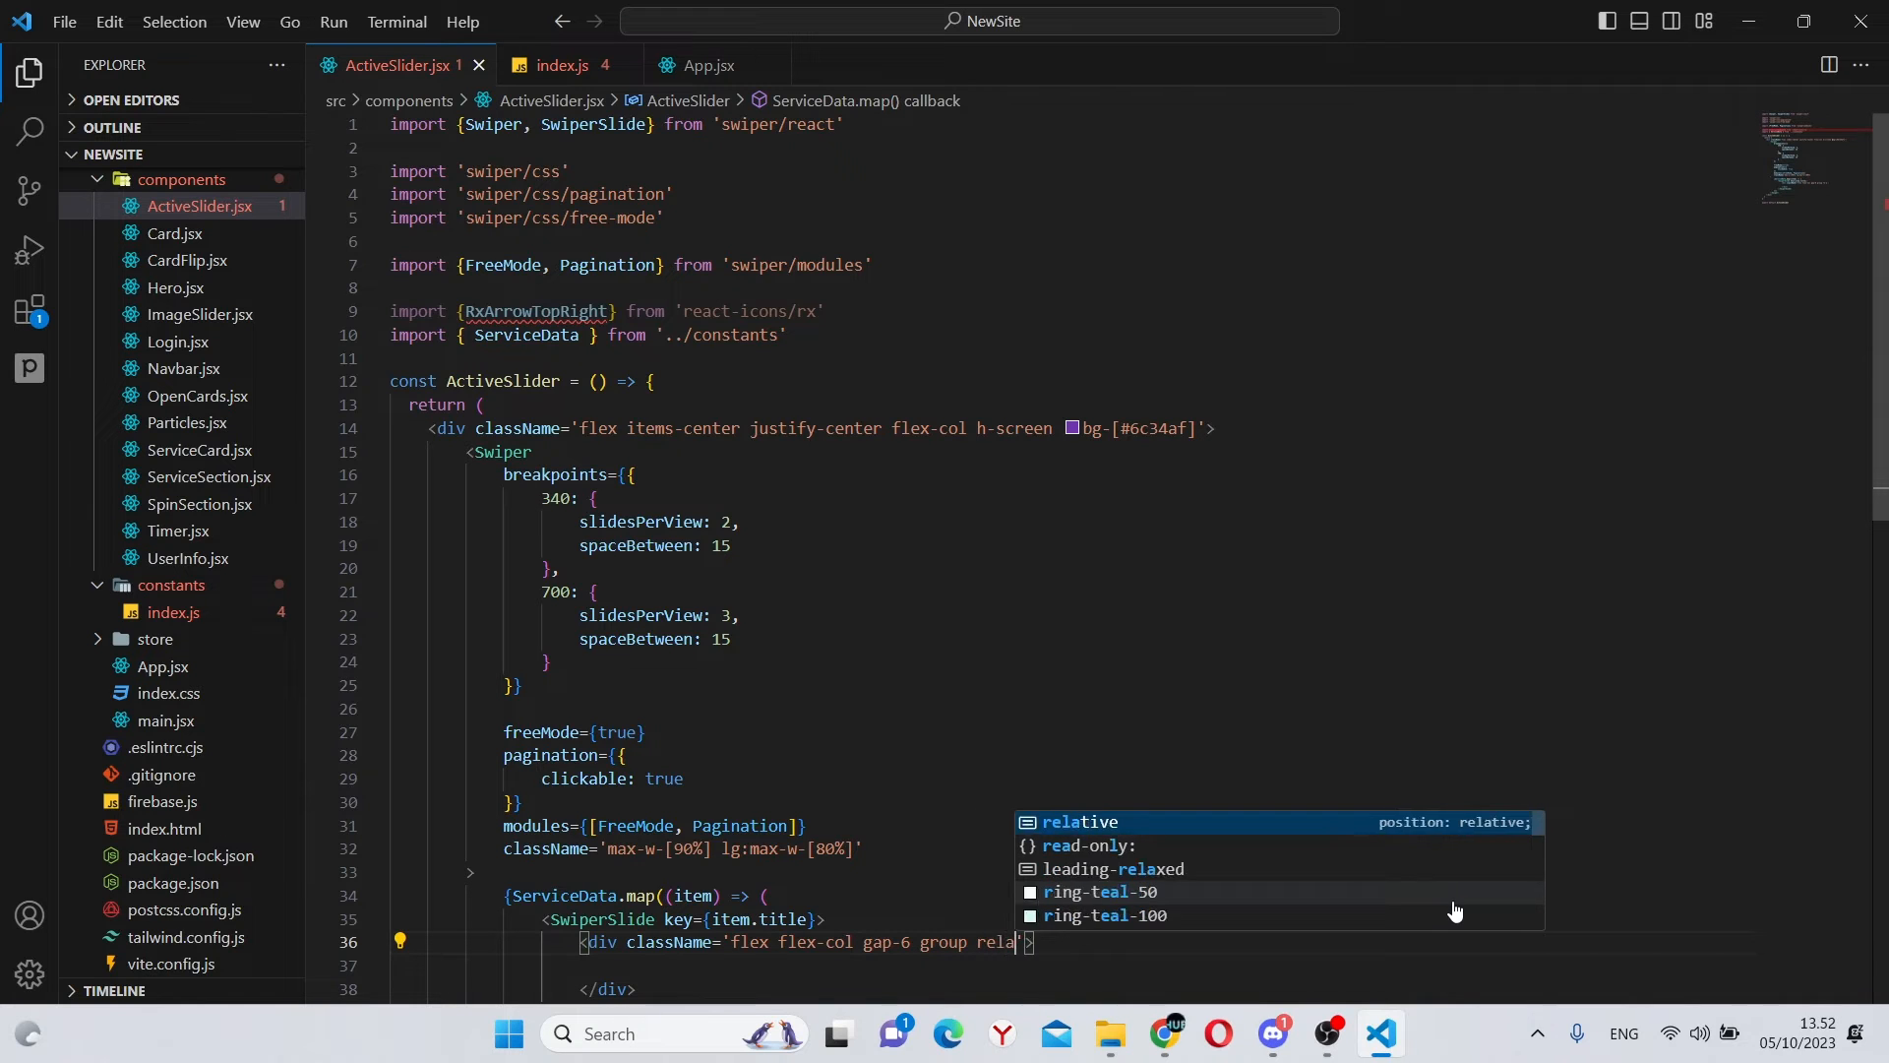
Step: Style the card with shadow-lg, text-white, rounded-xl, px-6 py-8, h-[250px] w-[215px] and lg sizes 400×350px
type("shadow-lg")
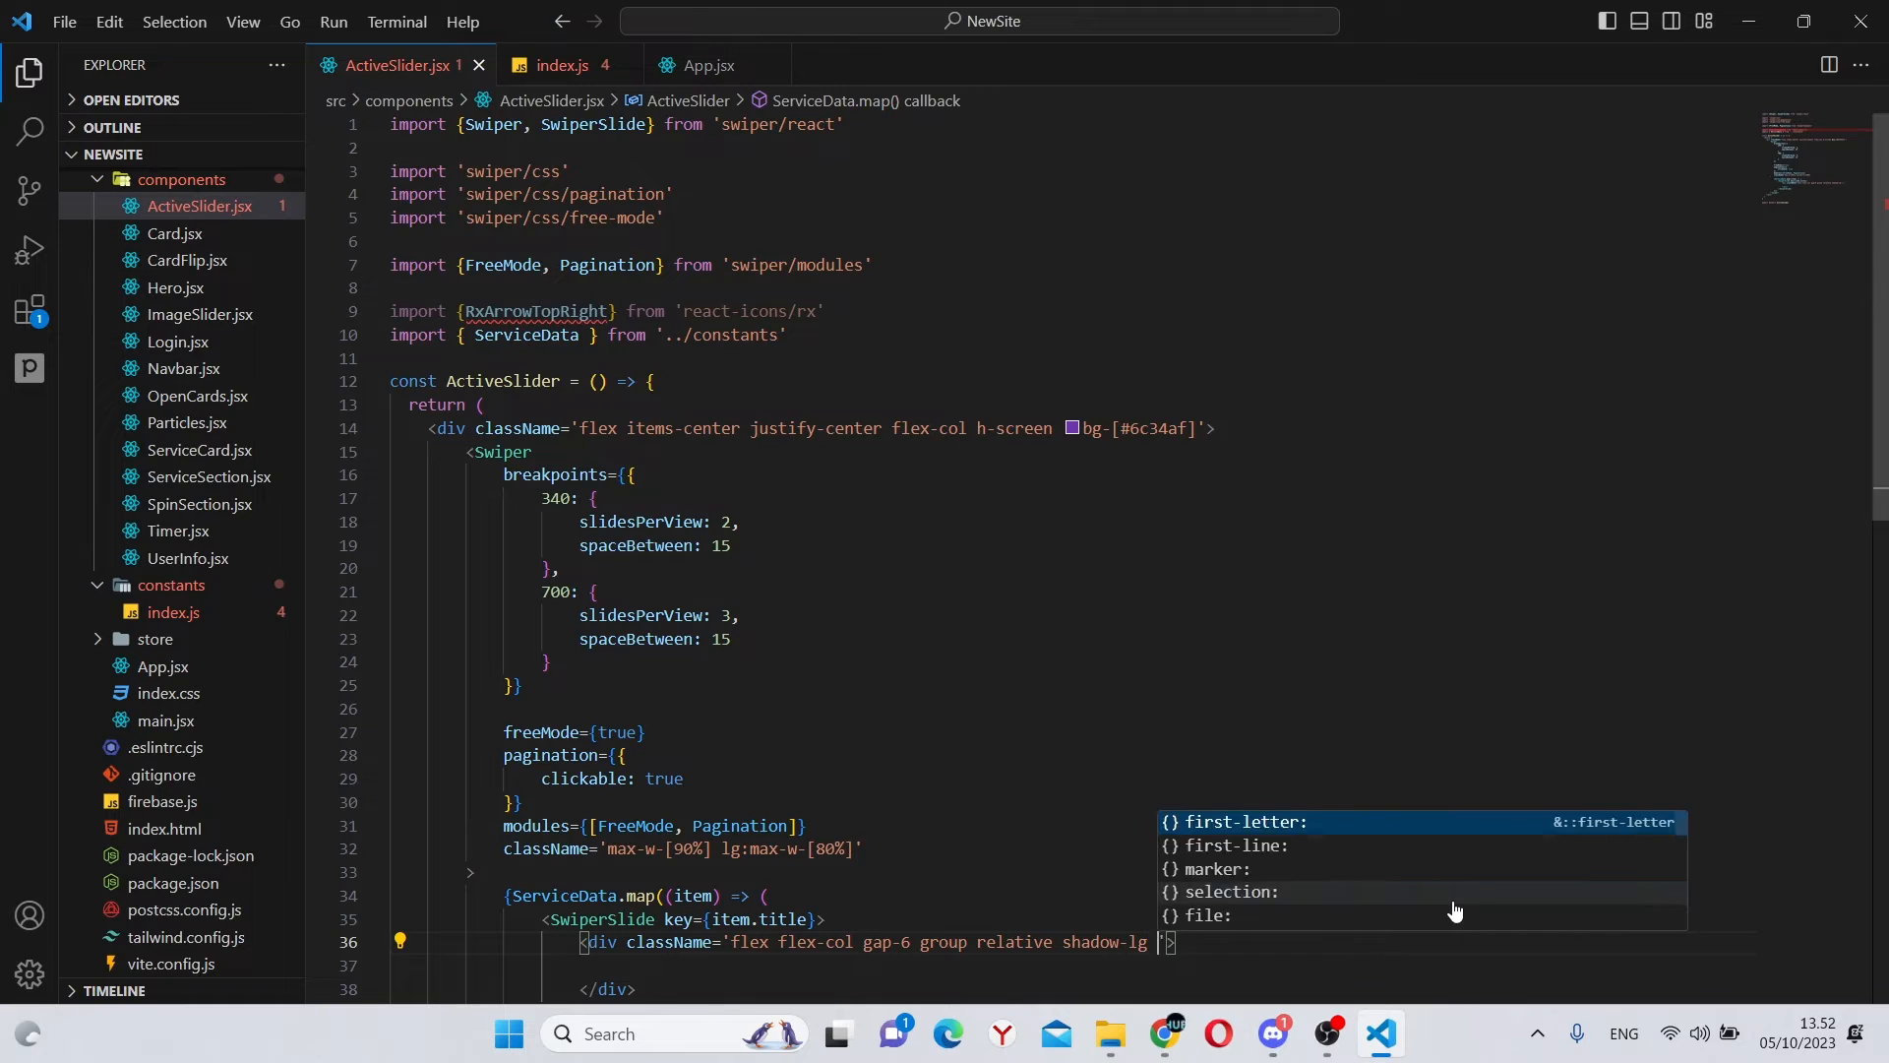
type("text-white")
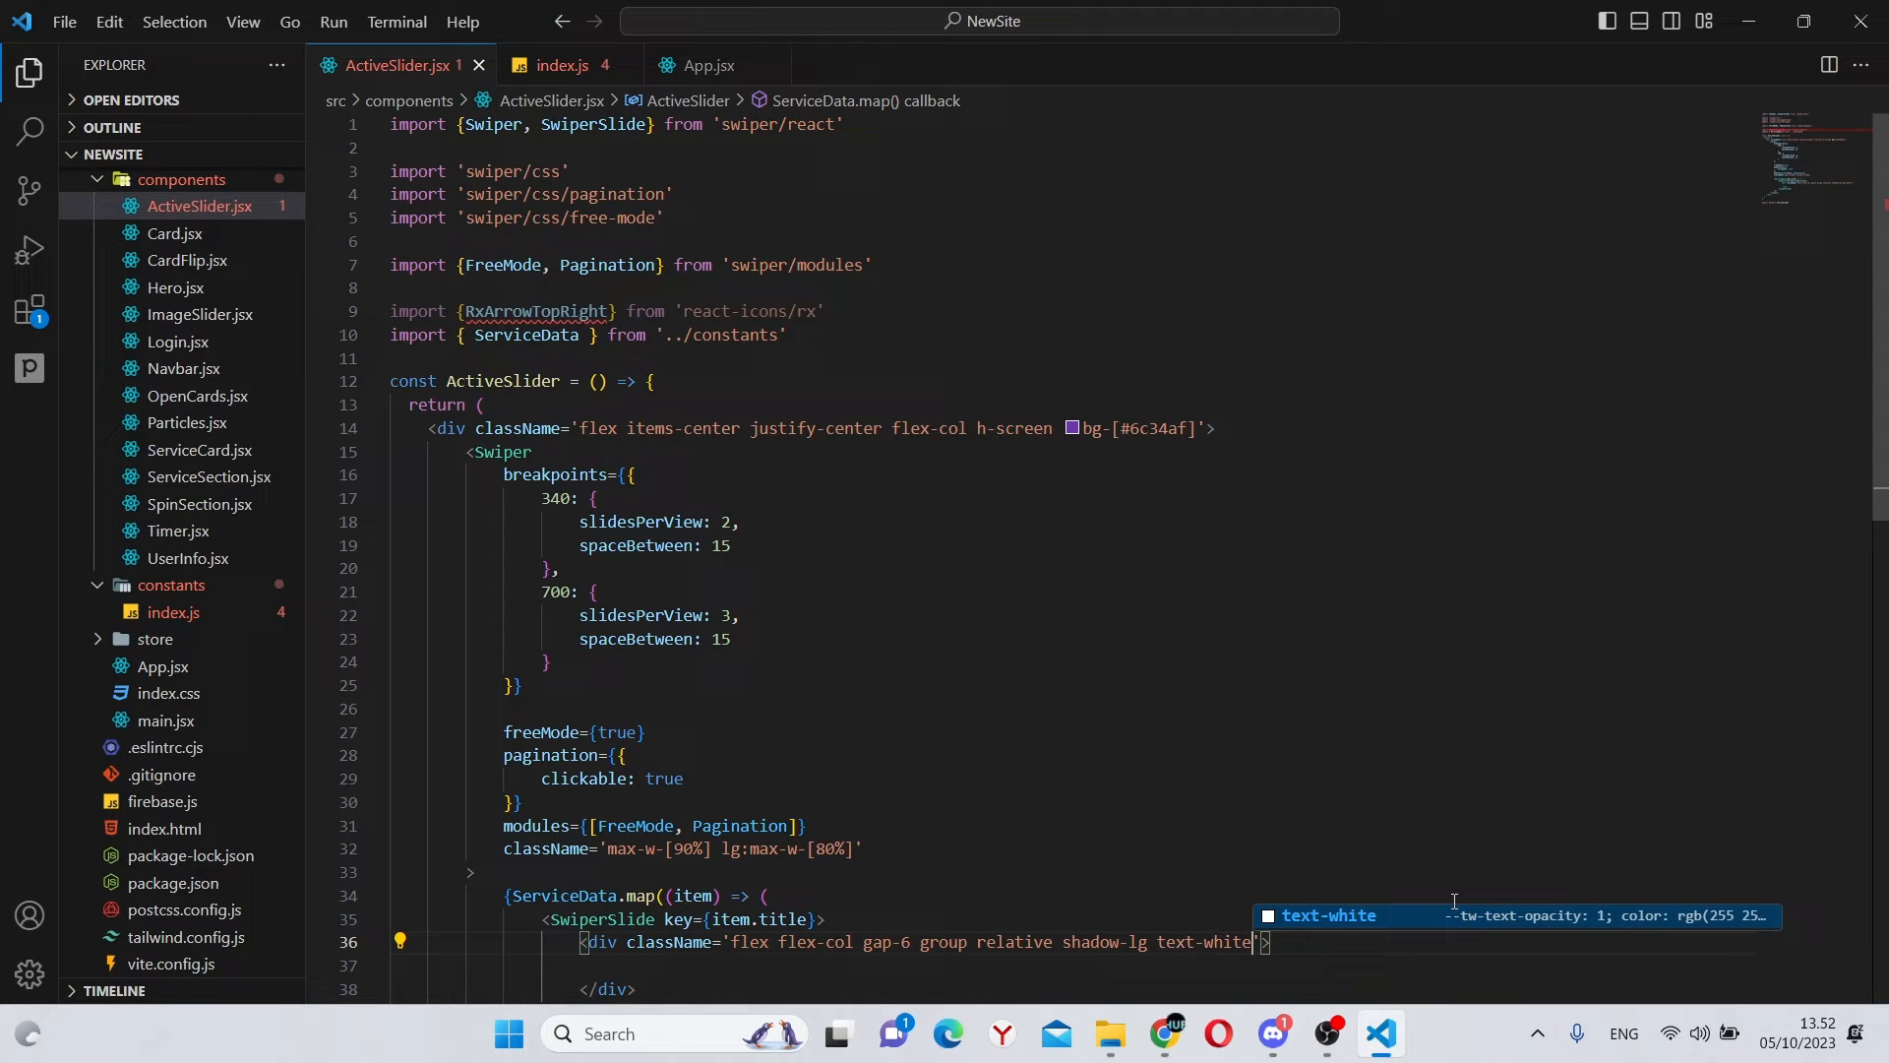
type("rounded-xl")
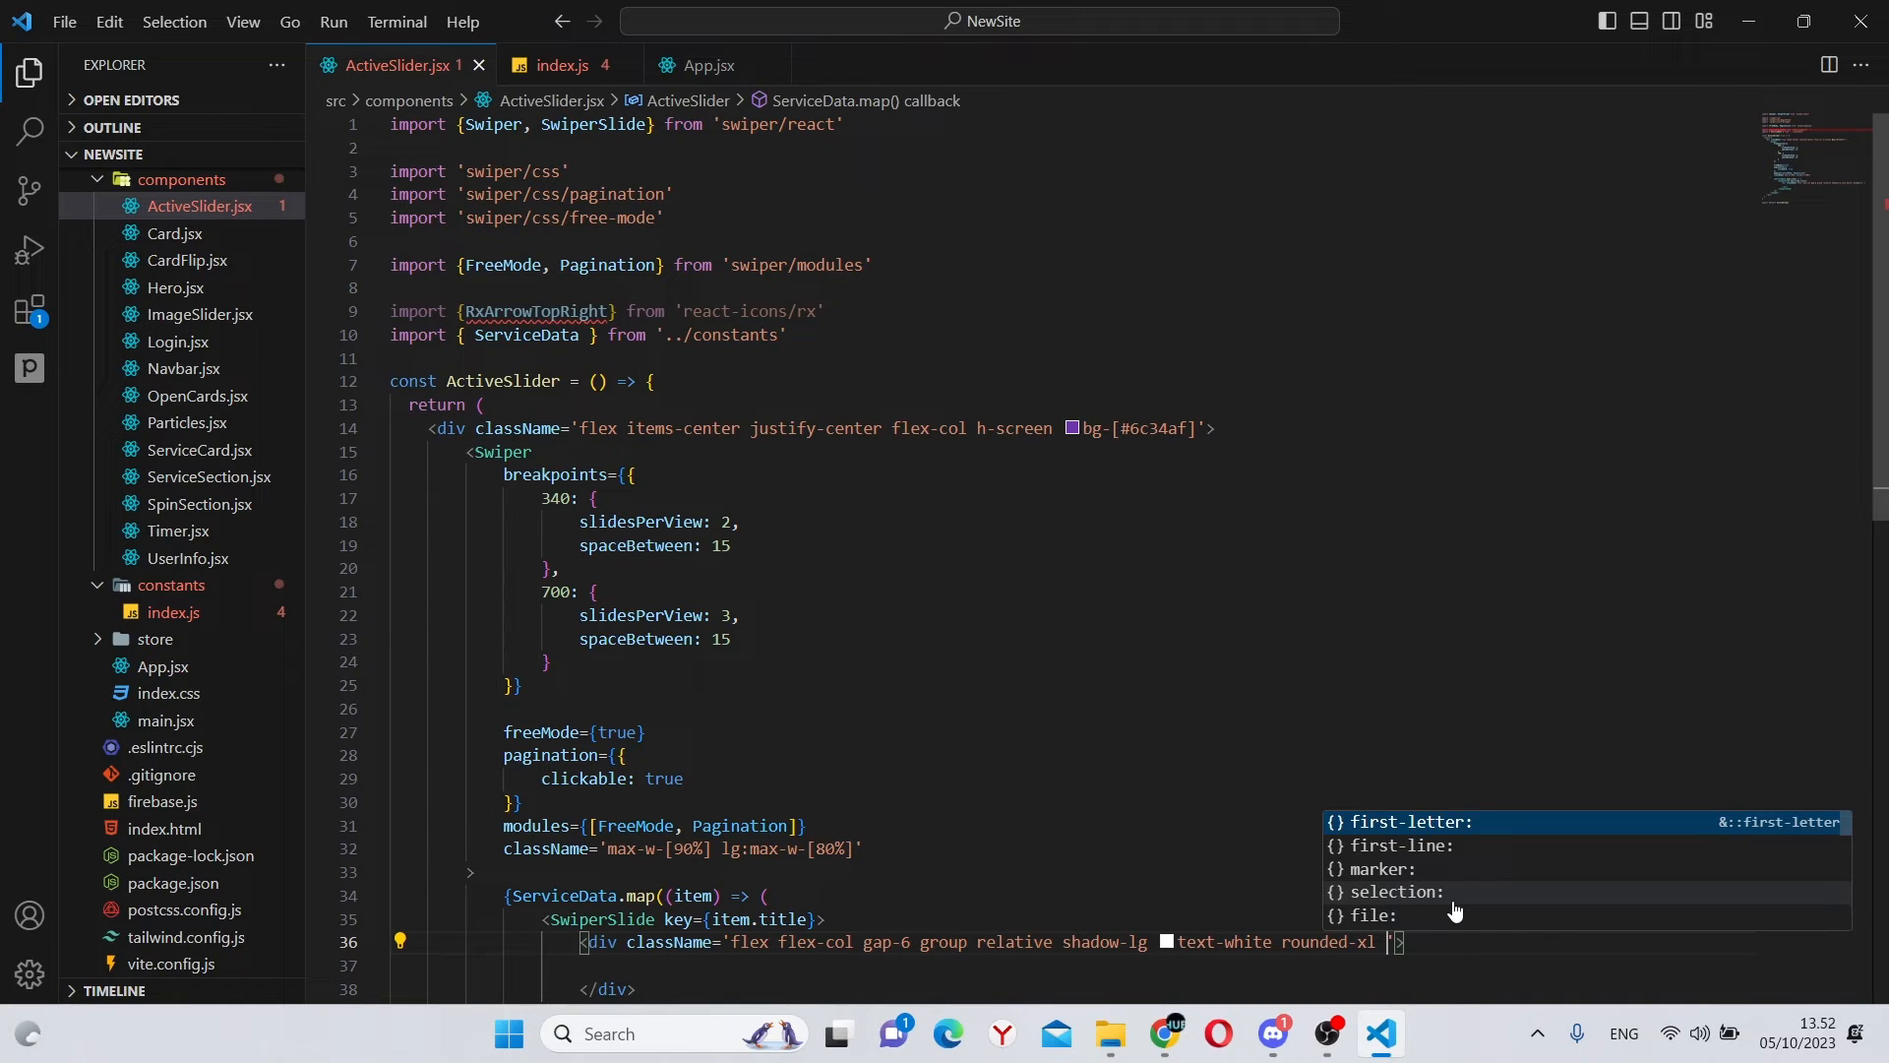
type("px-6")
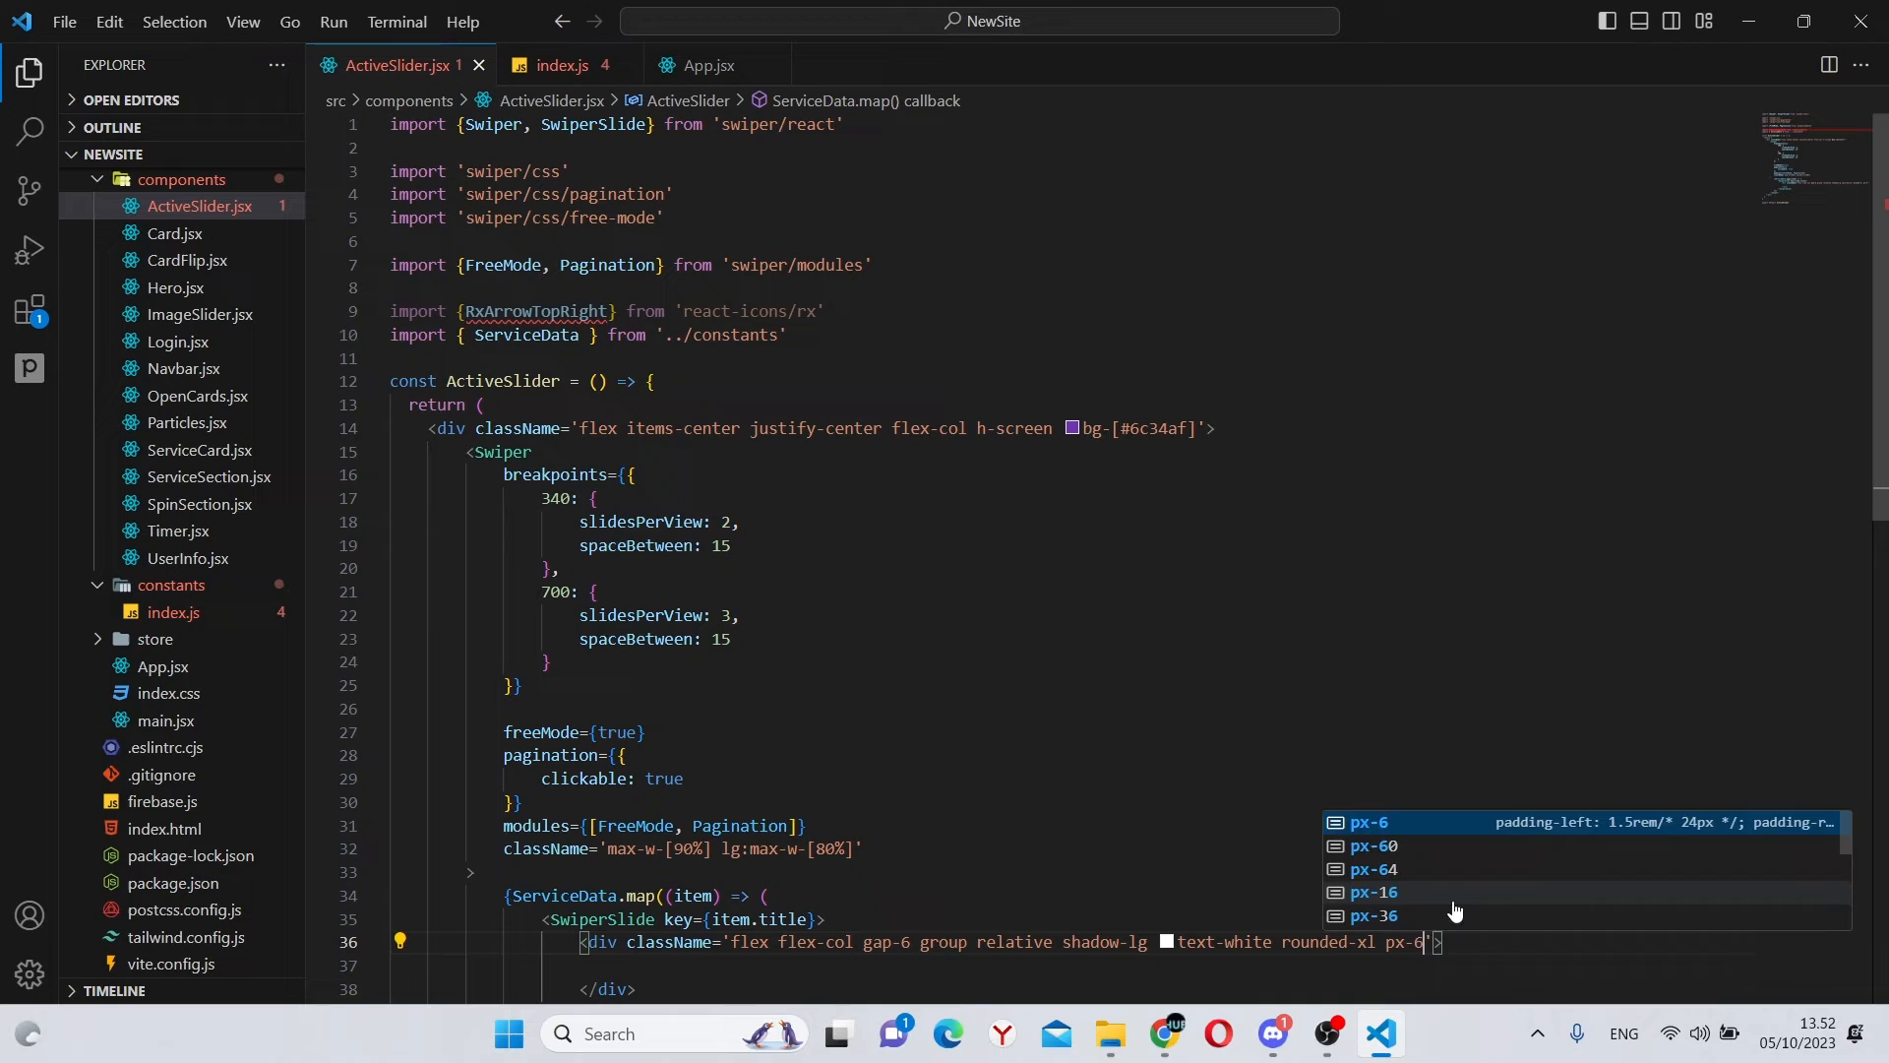
type("py-8")
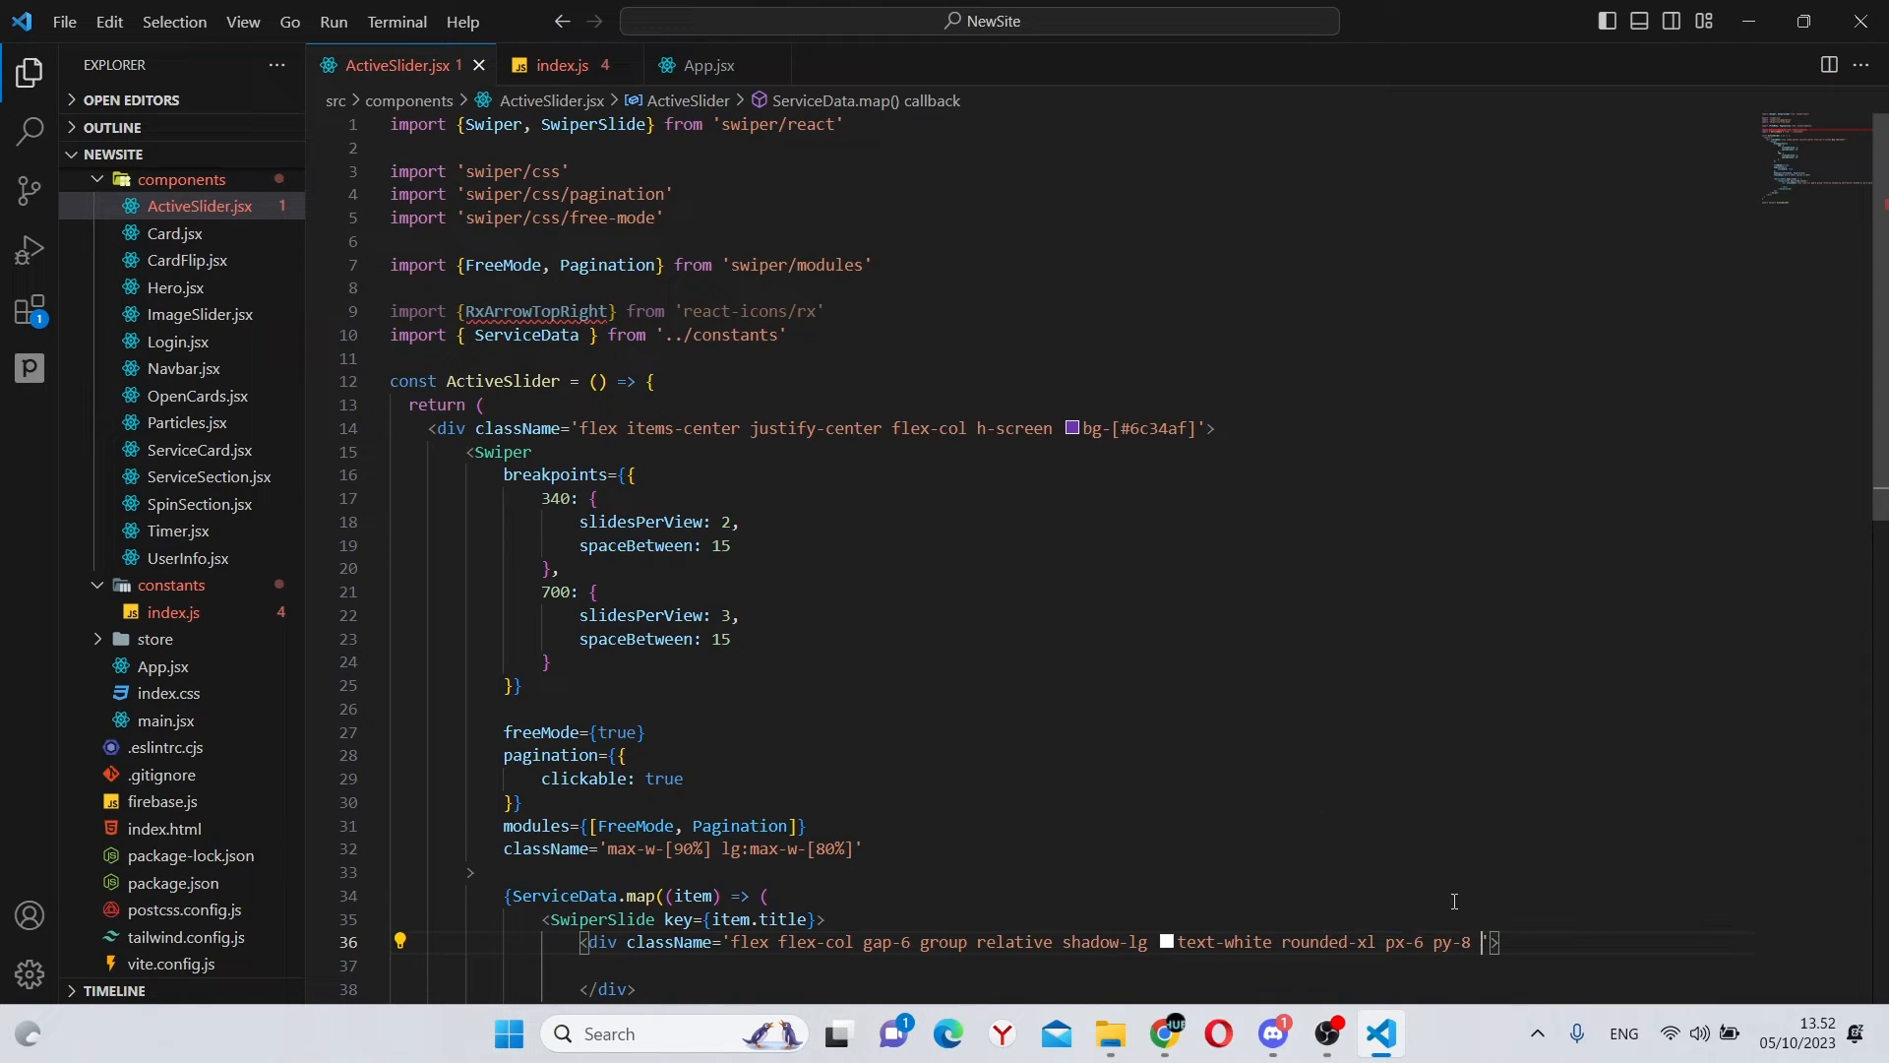
type("h-[2")
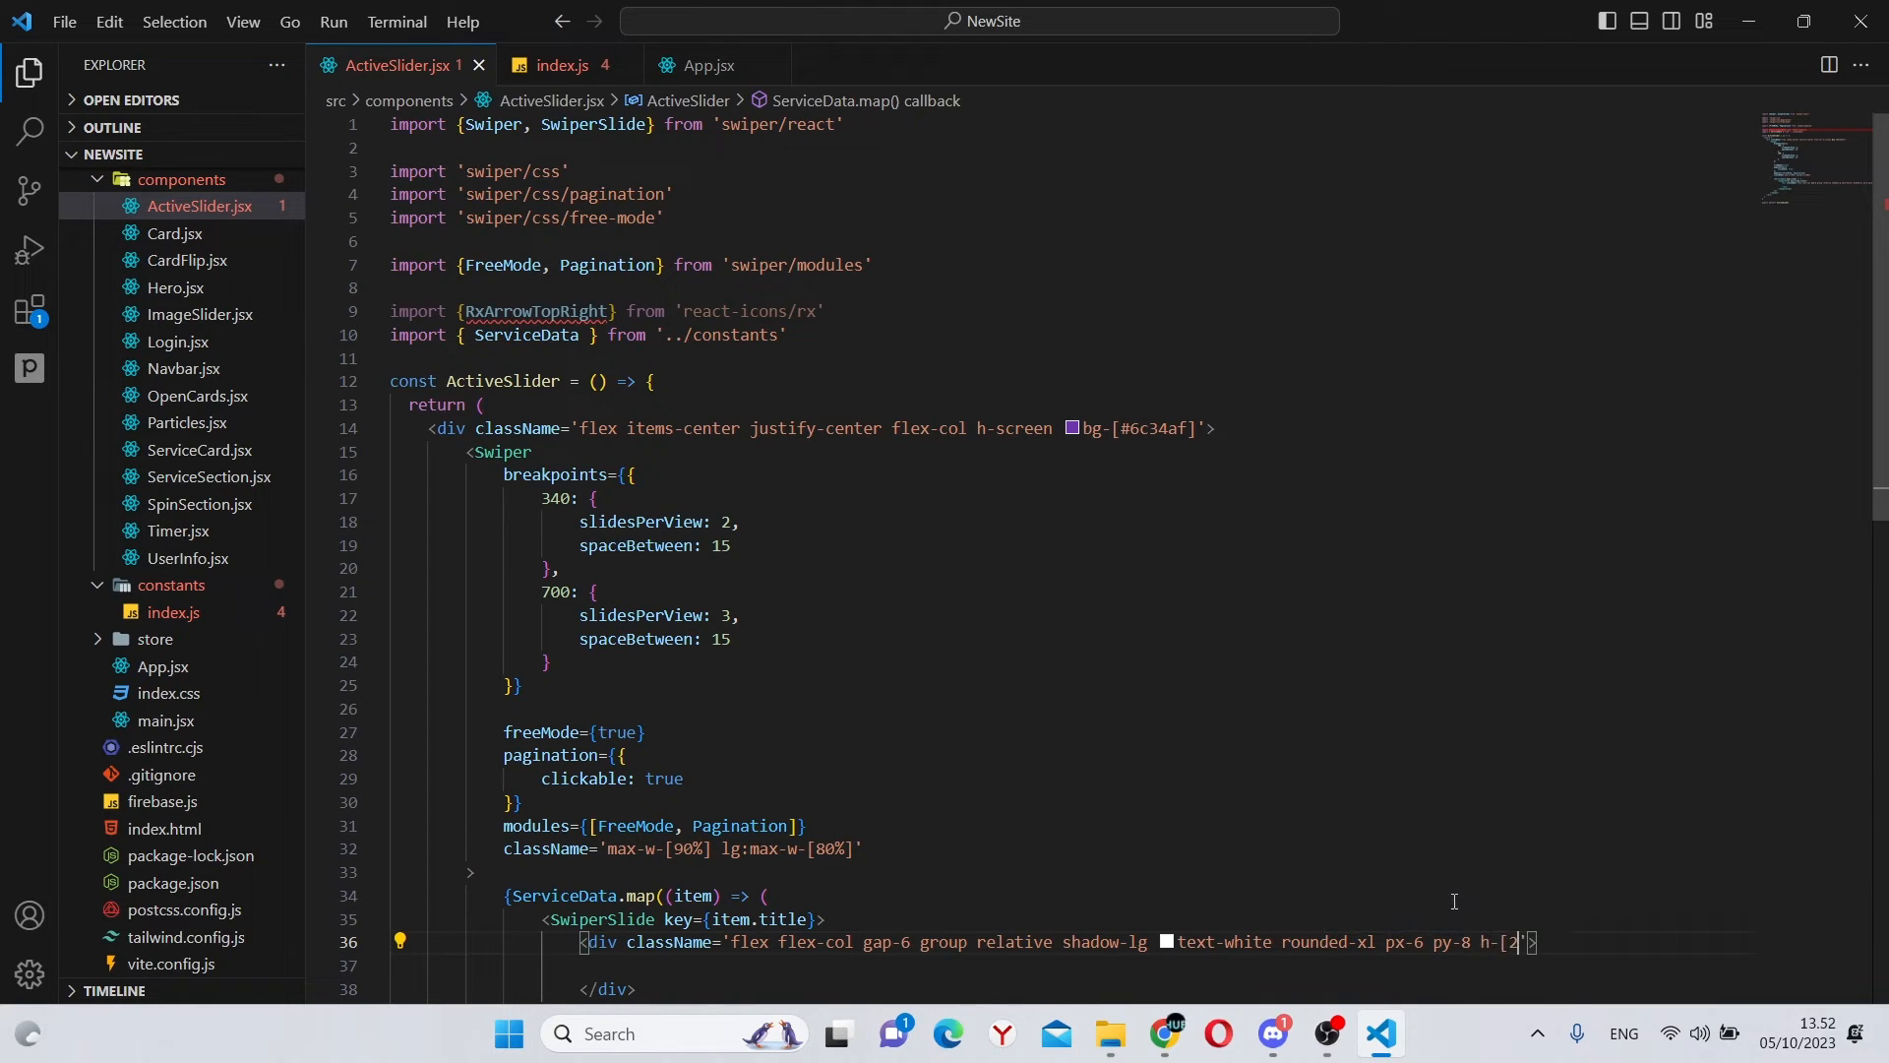
type("50px] w-[")
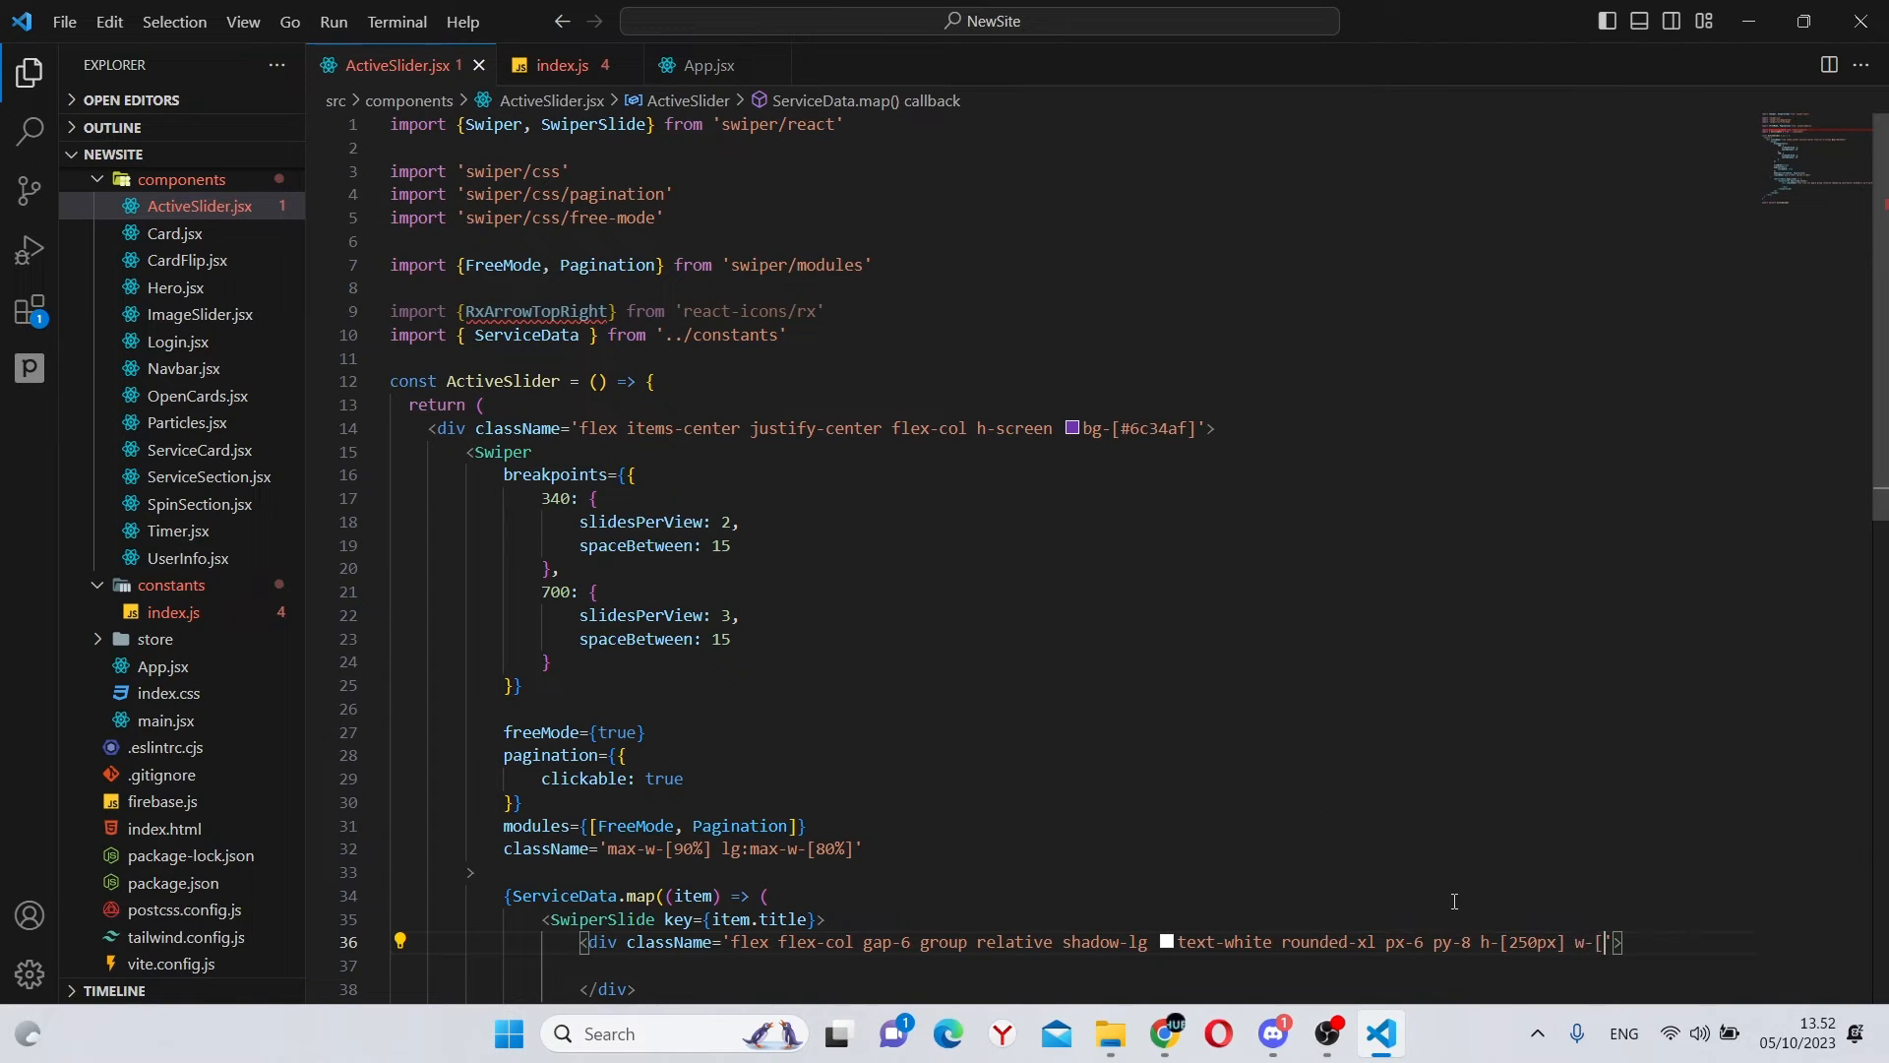
type("215px]")
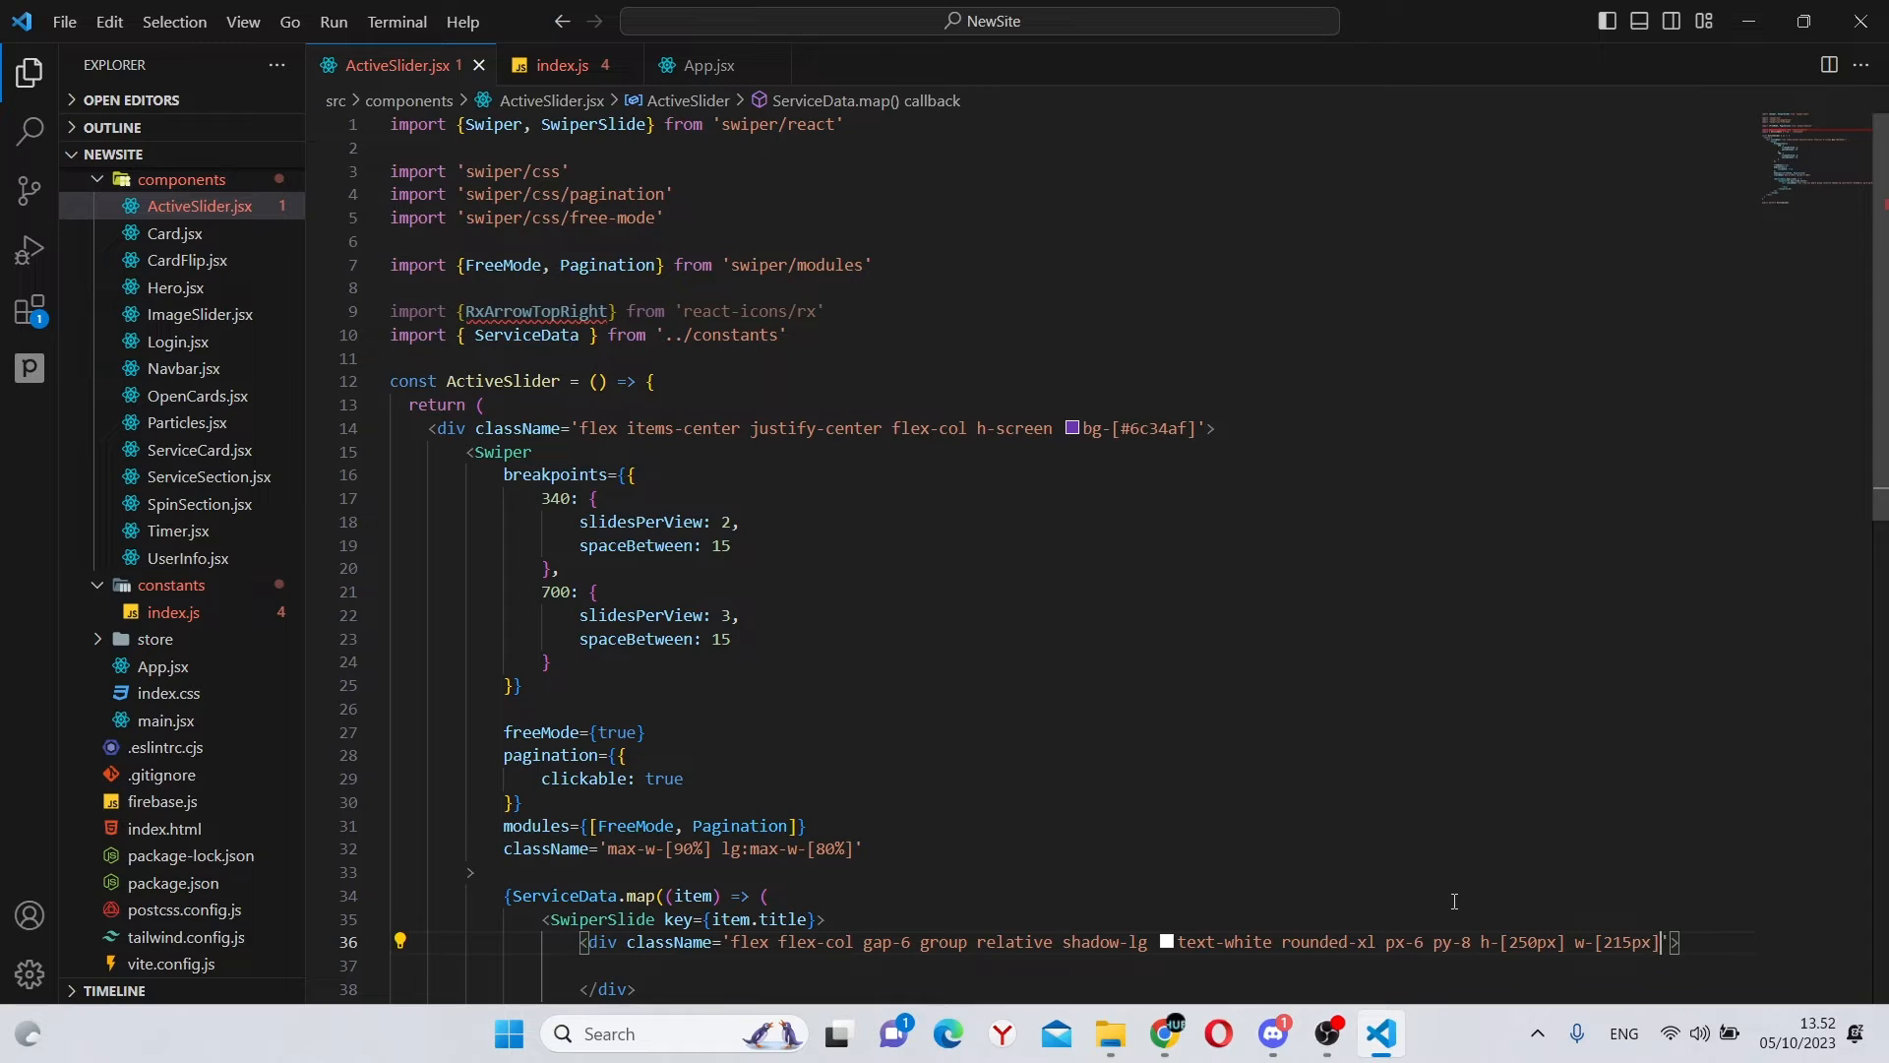
type("lg:h-[400px] lg:w-[350px")
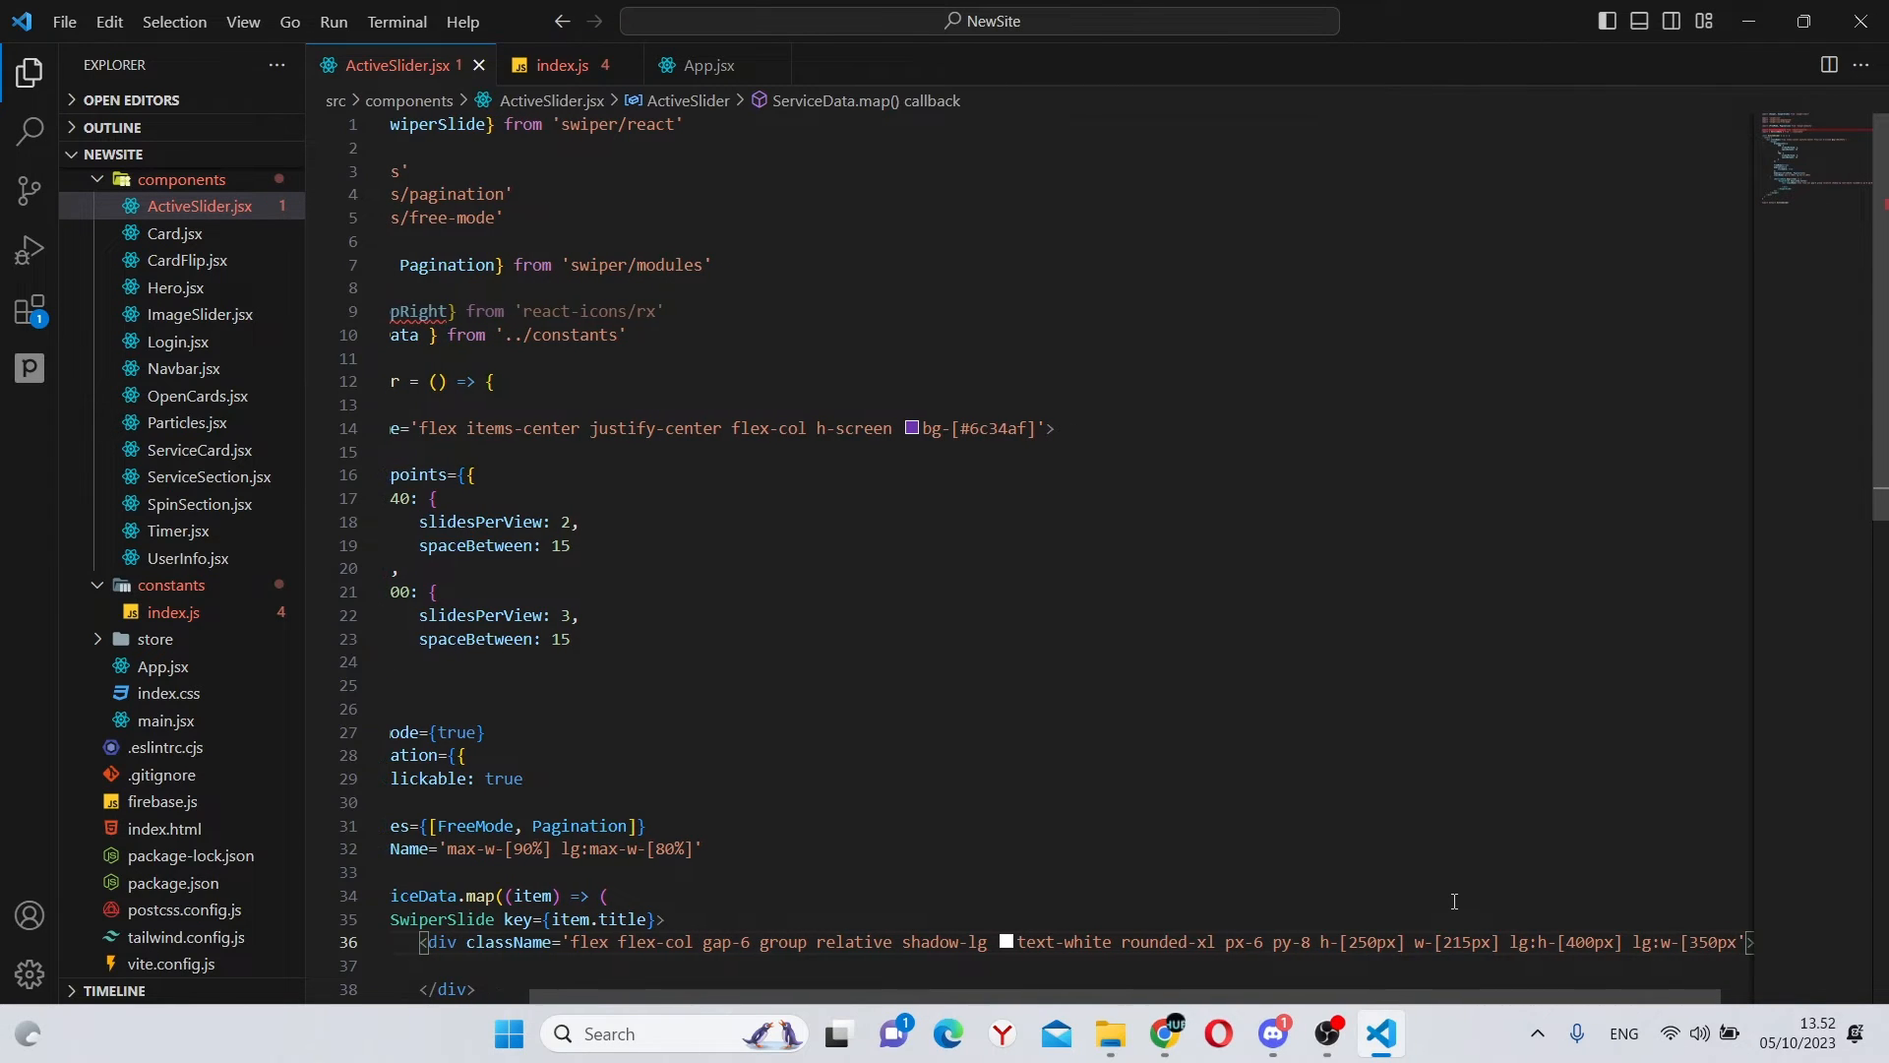
key("alt+tab")
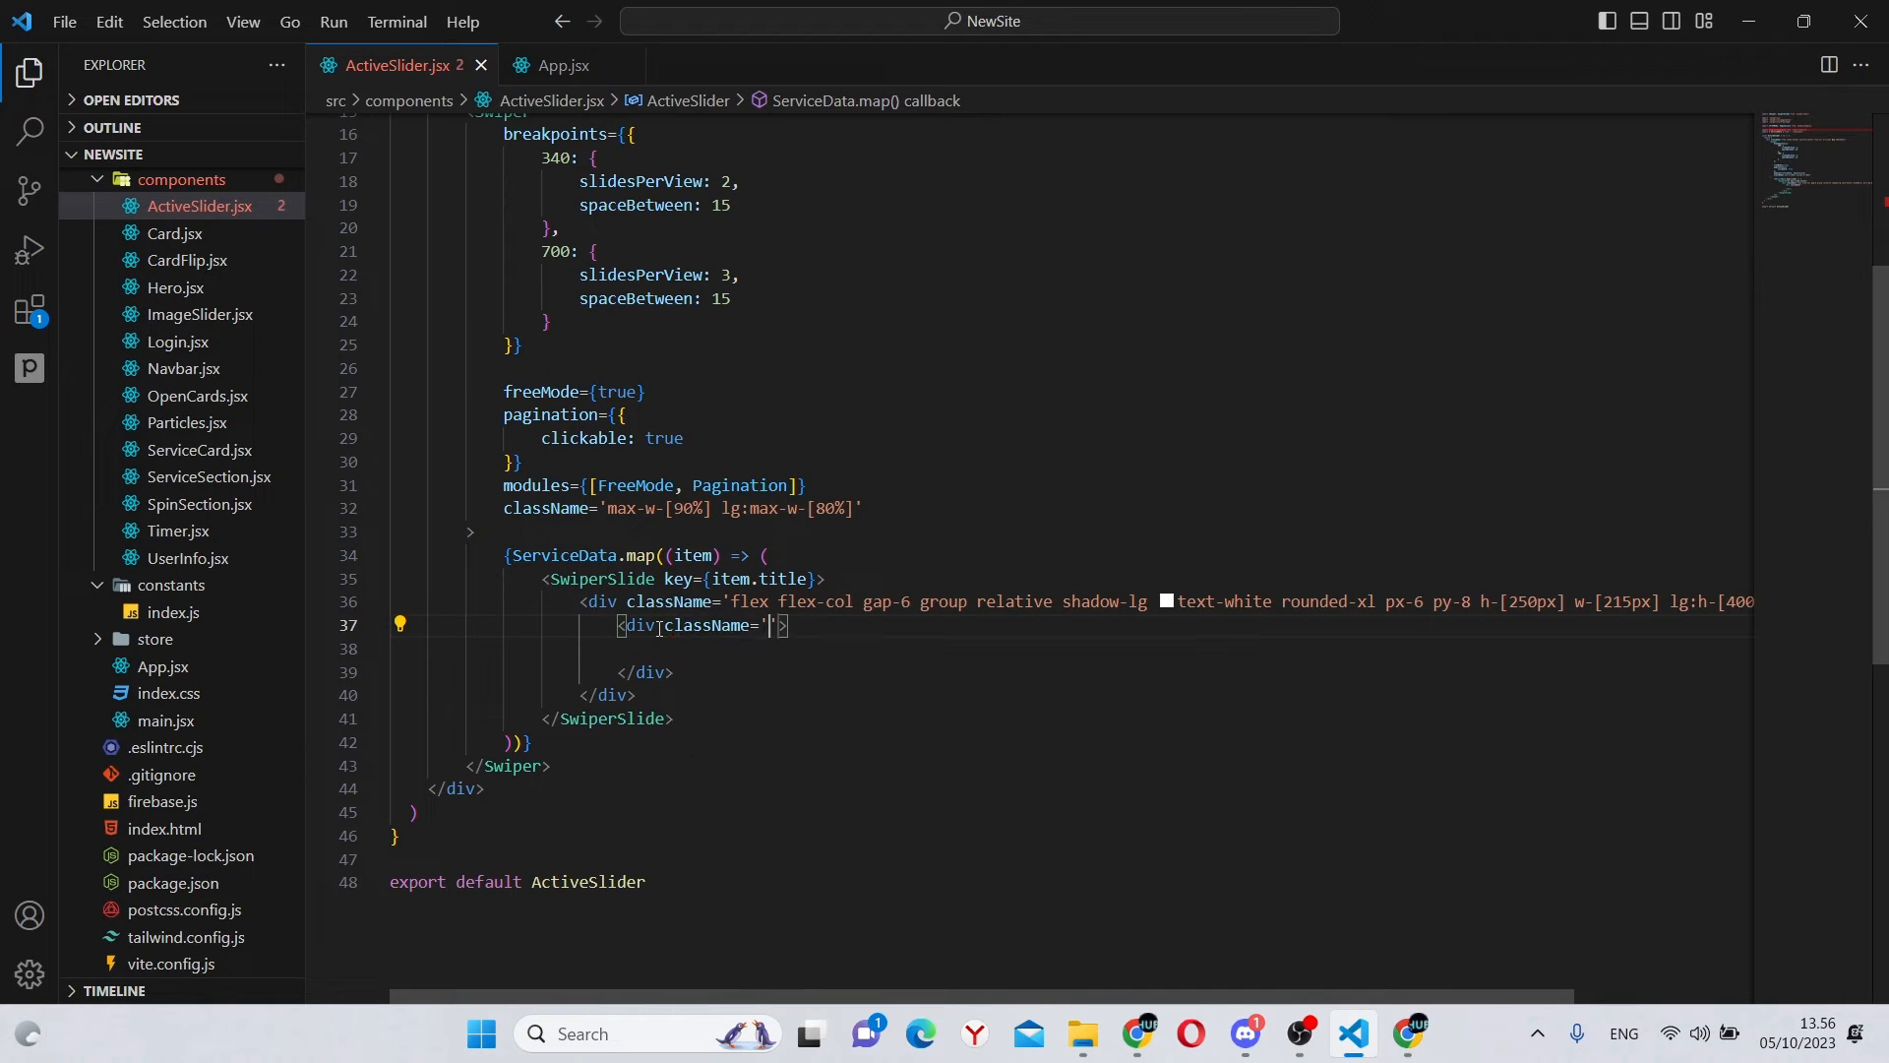
Step: Give the absolute bg-cover bg-center div a style backgroundImage of url(${item.backgroundImage})
type("absolute inset-0")
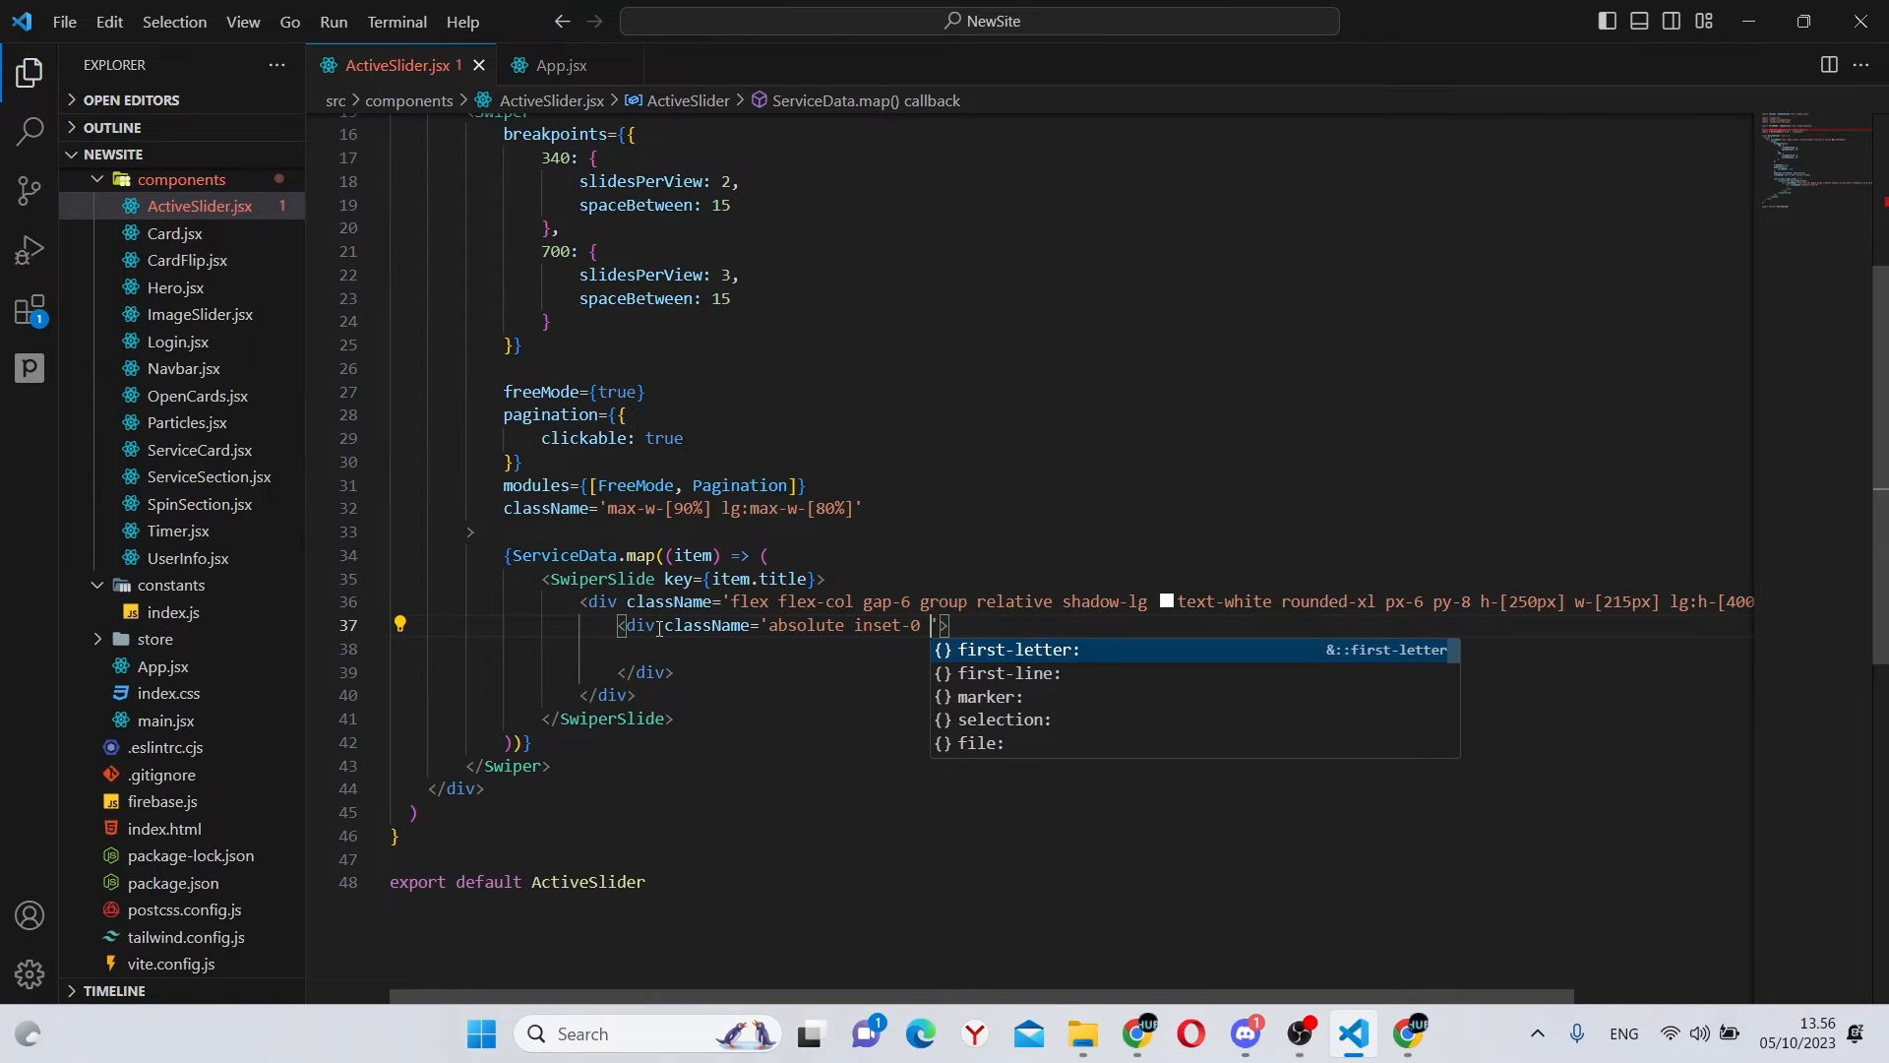
type("bg-cove")
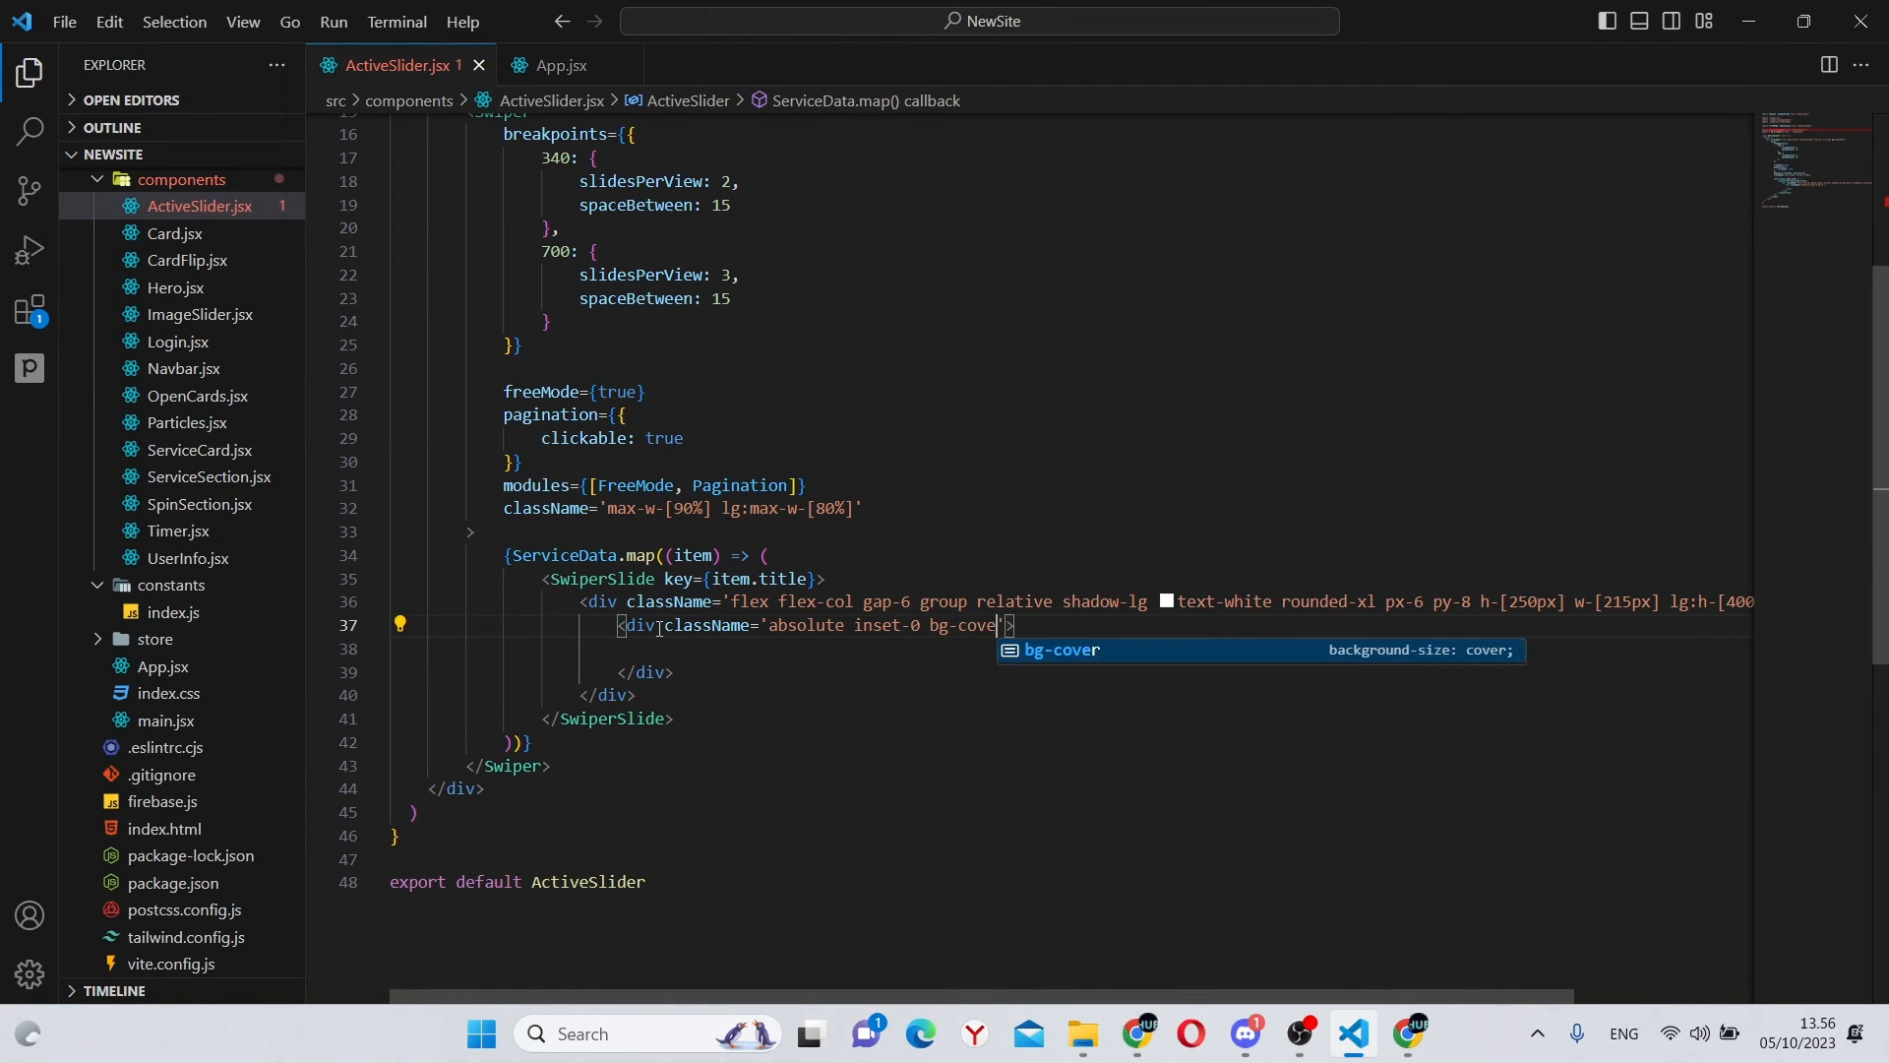
type("bg-center")
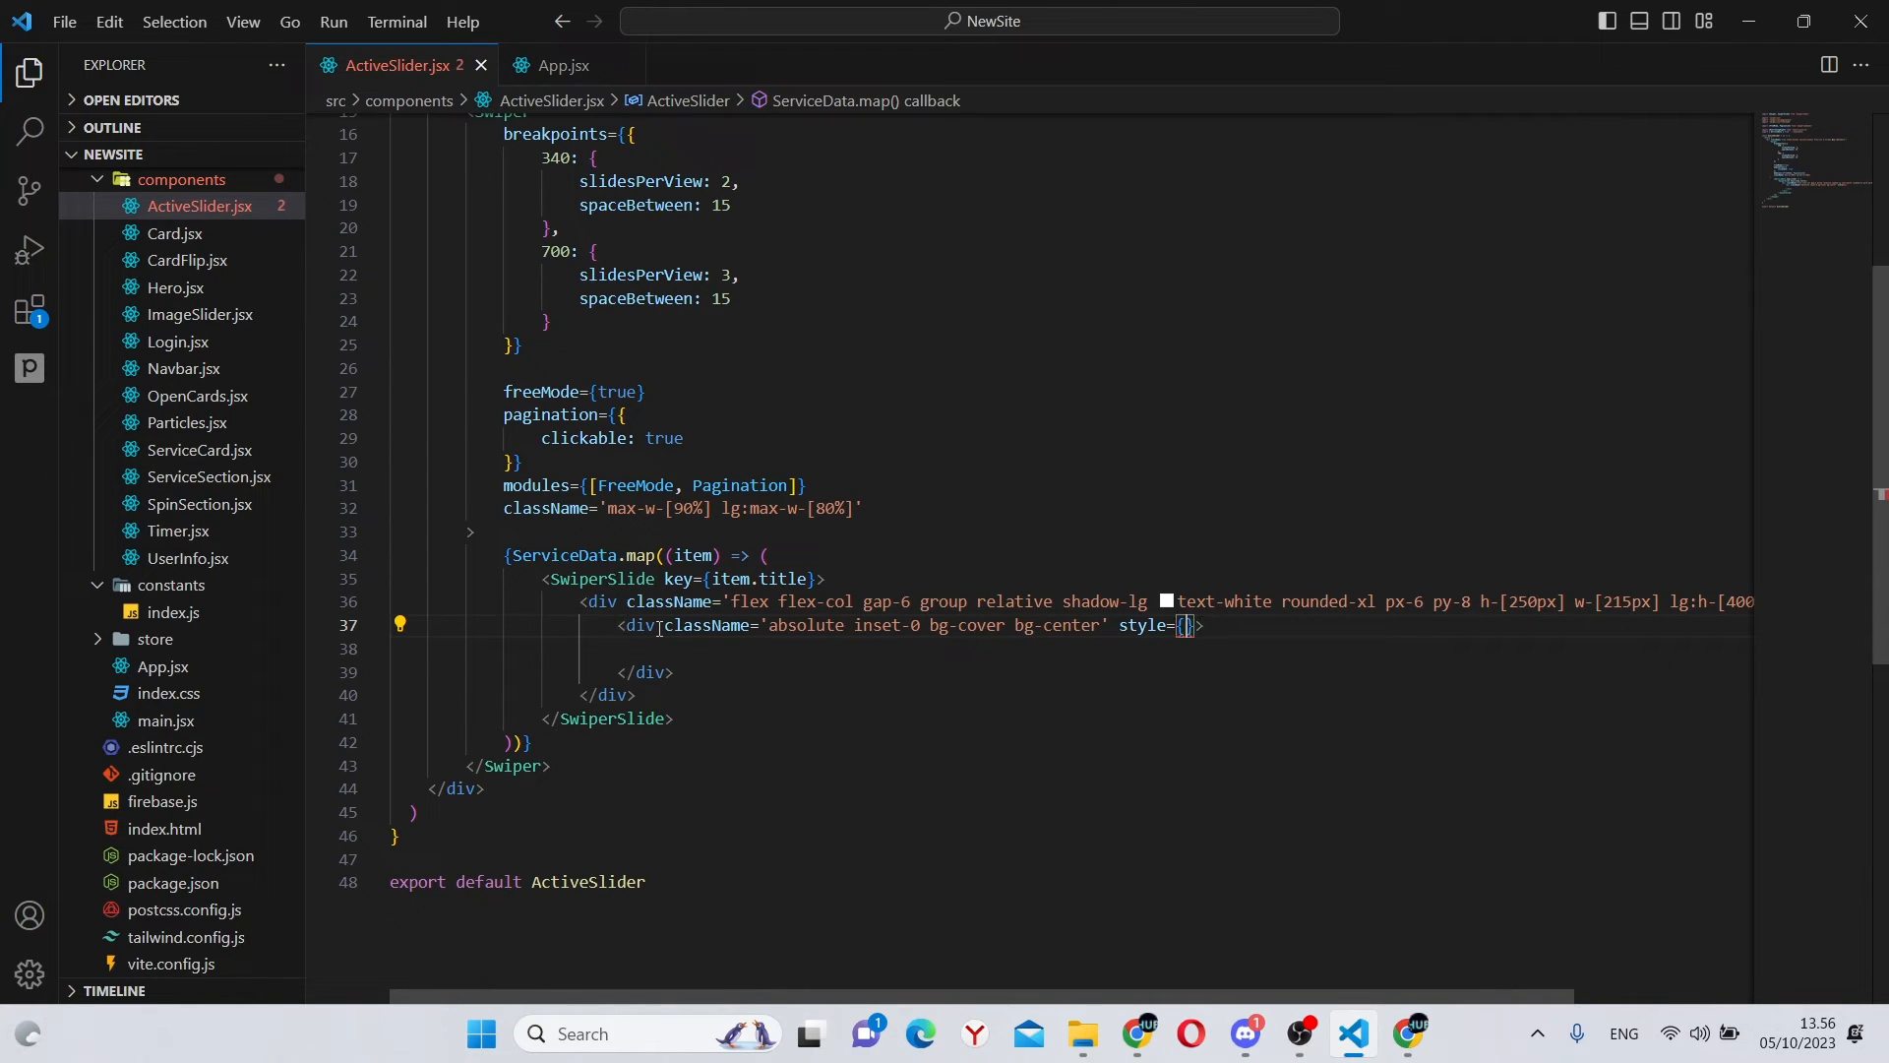
type("{}")
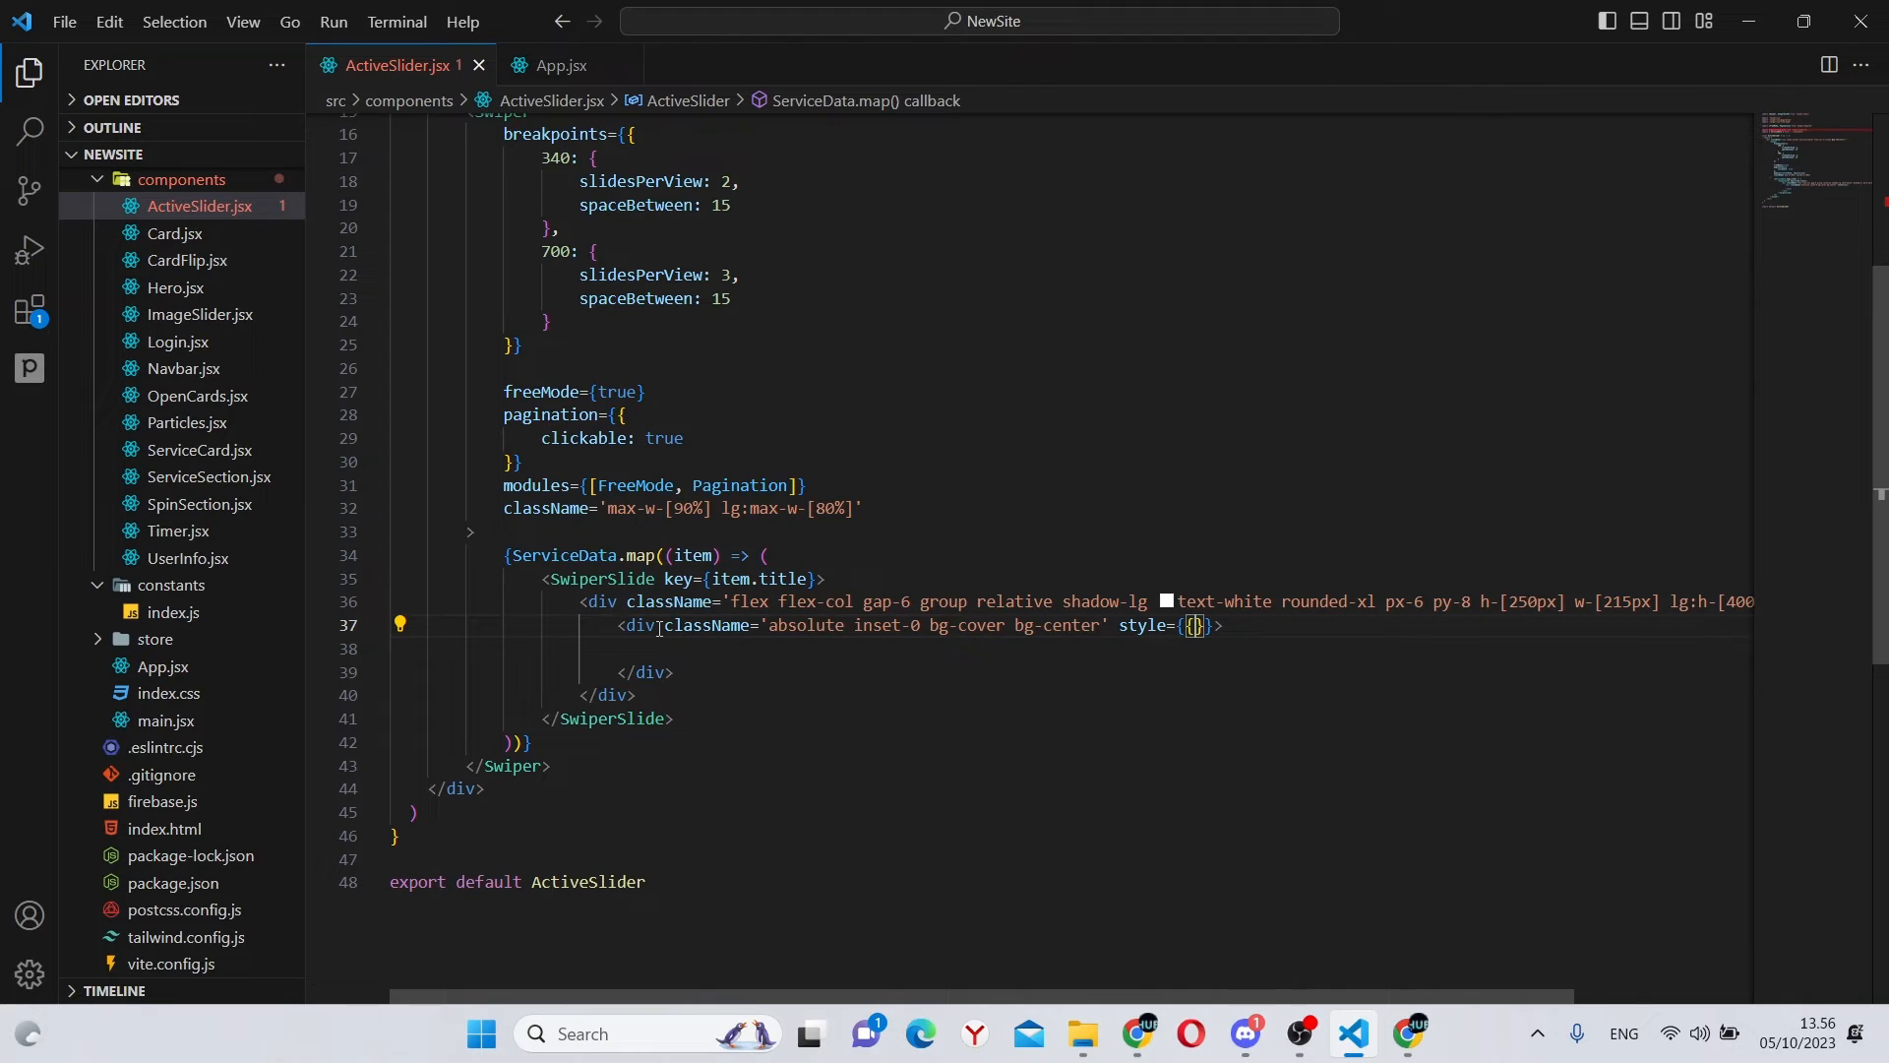
type("backgroundImage:")
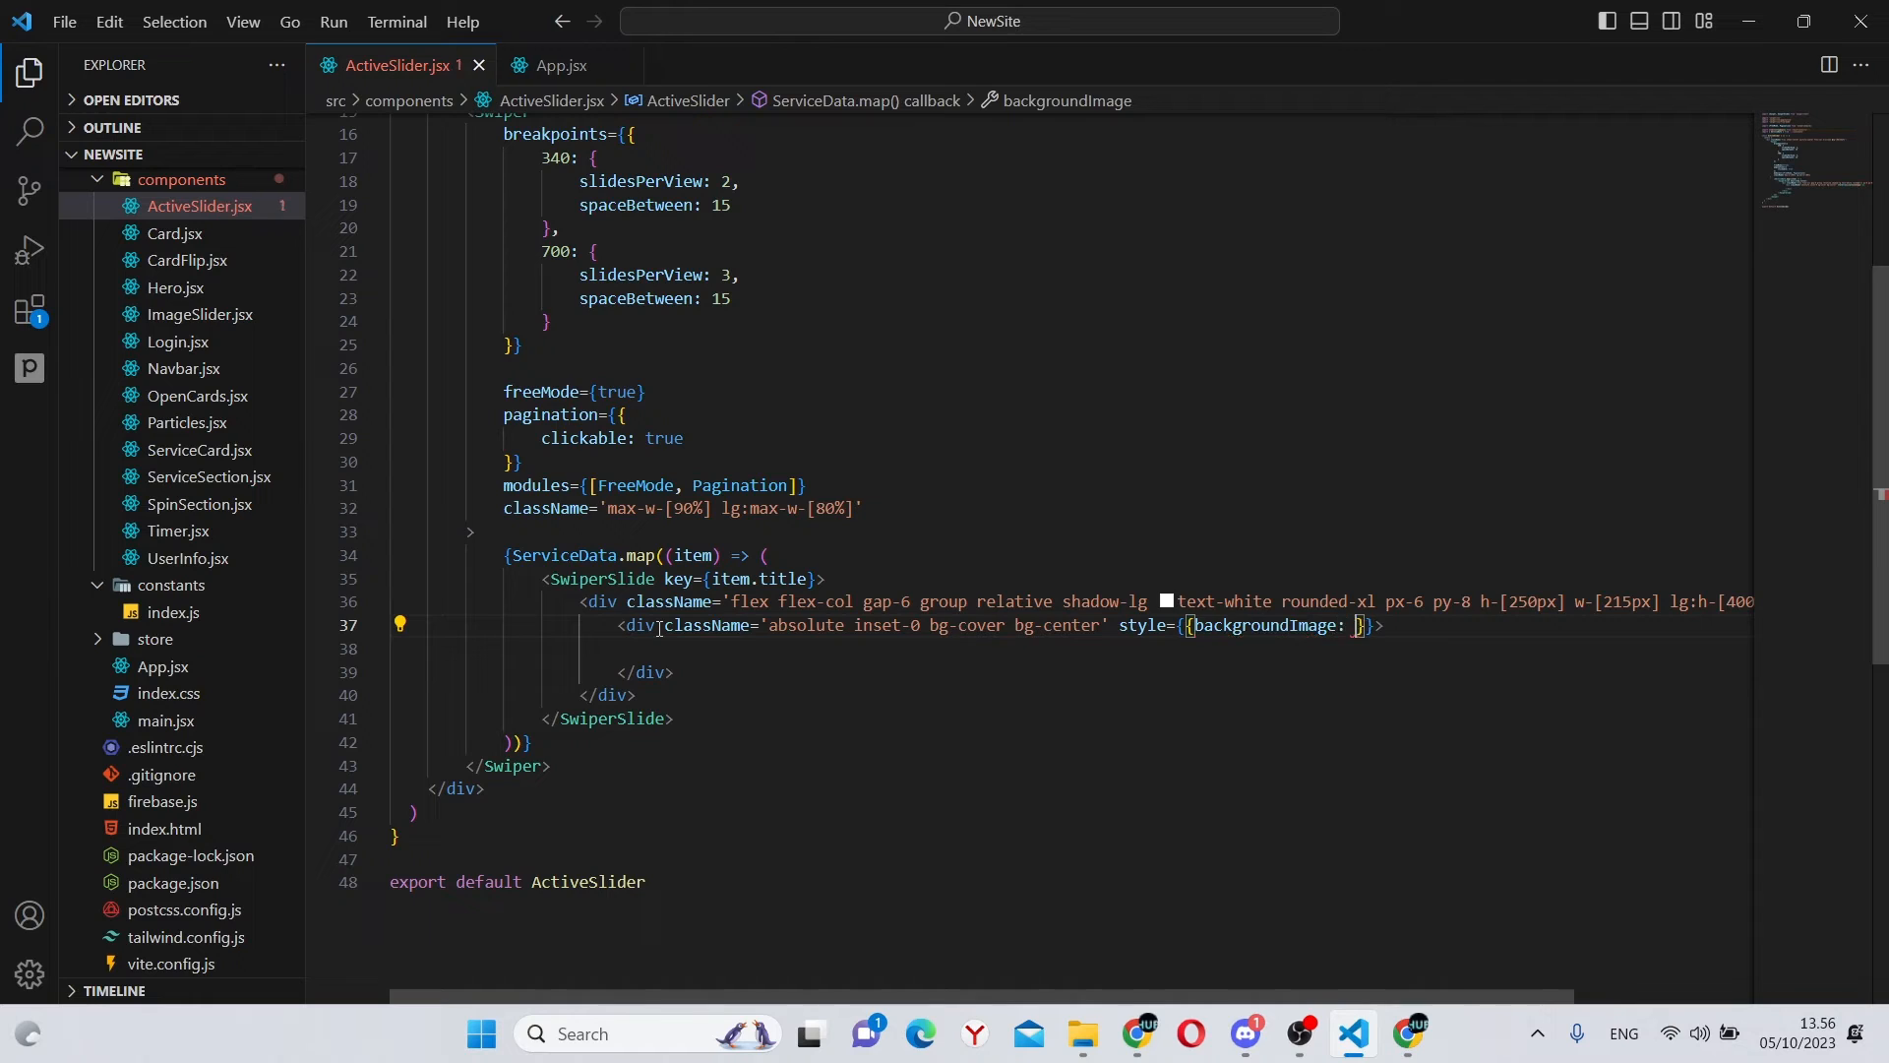
type("`u")
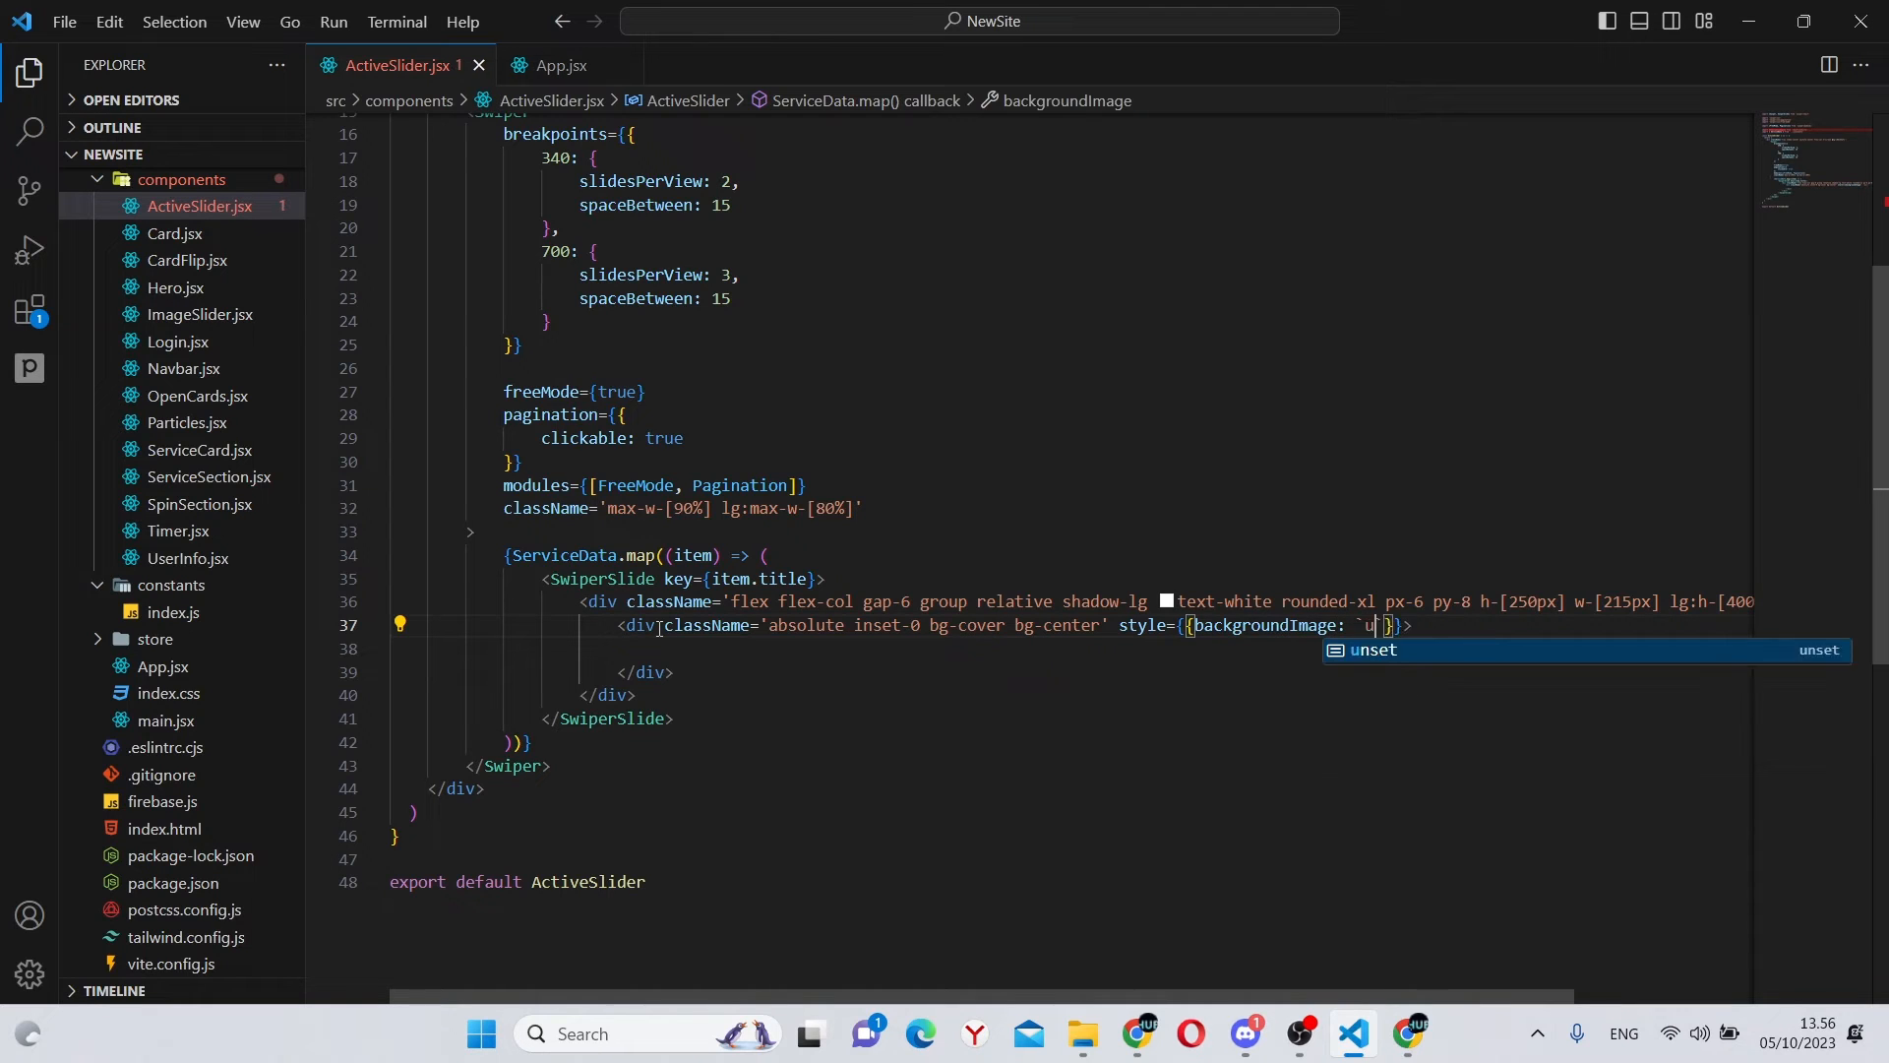
type("rl(${")
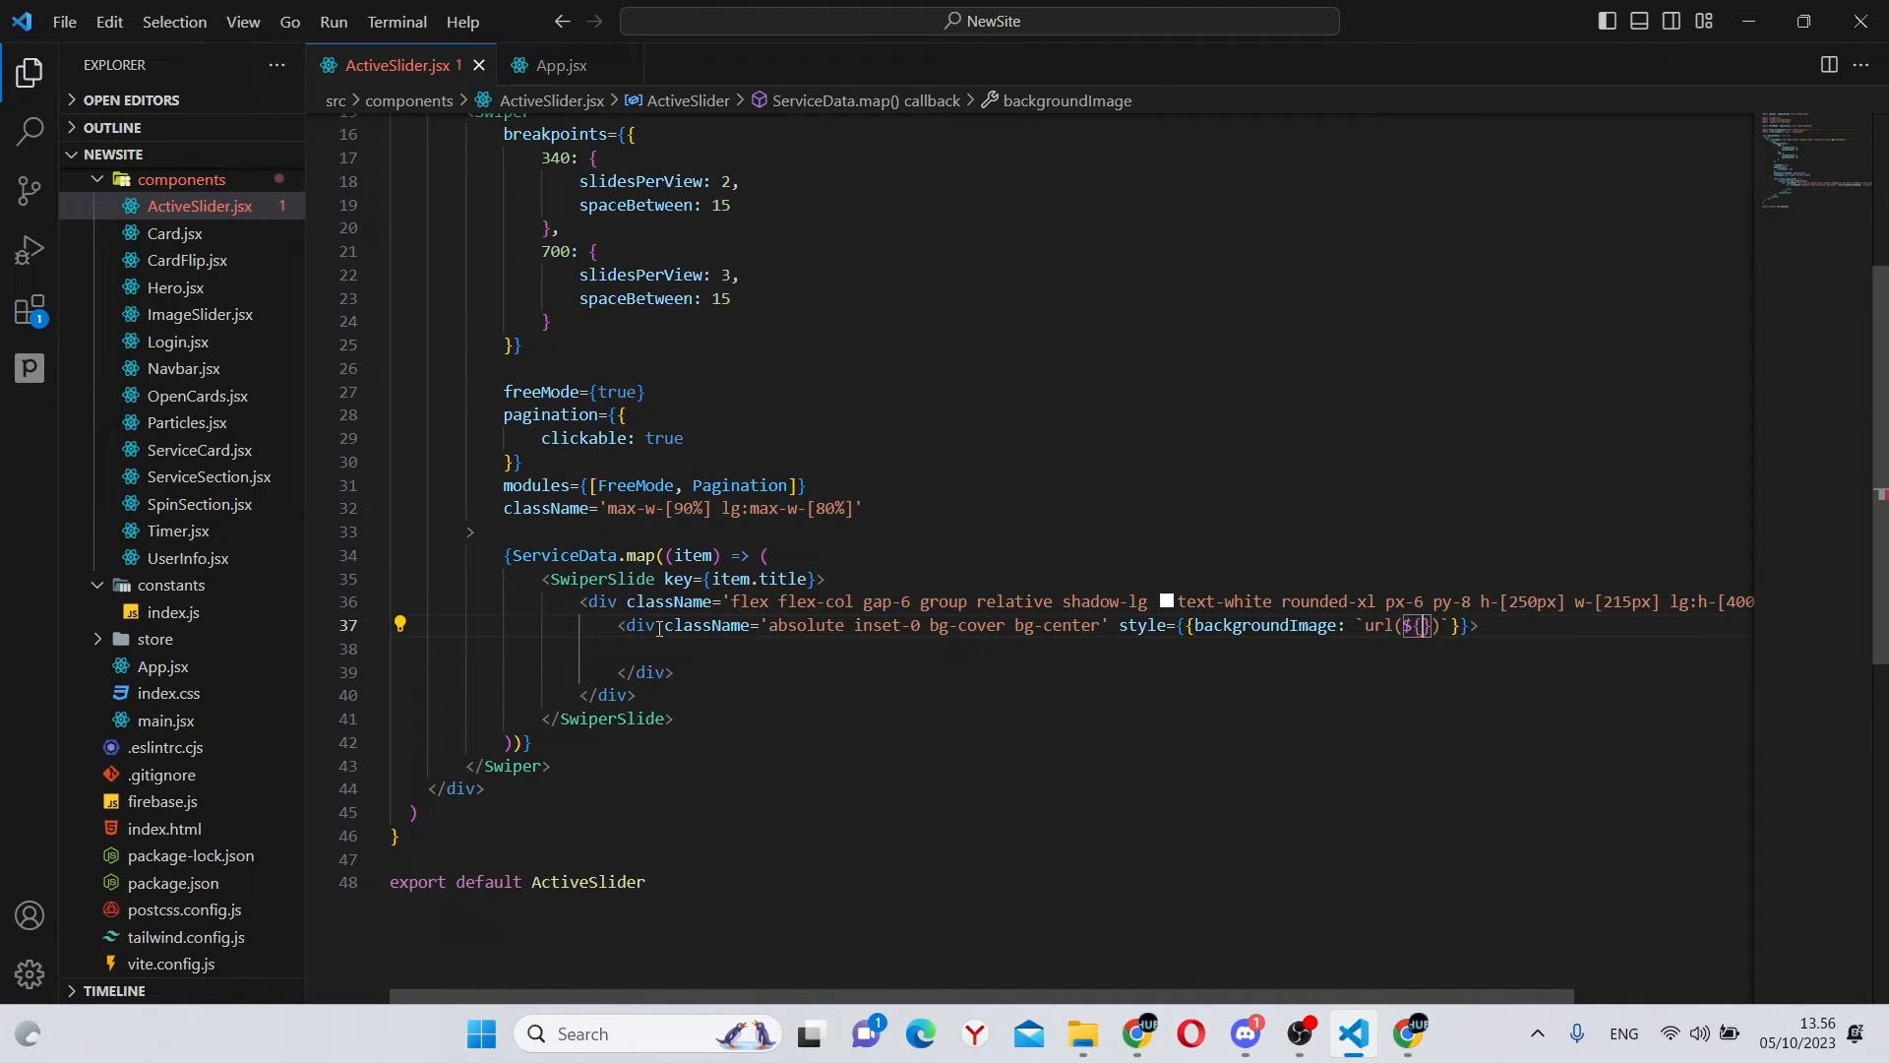
type("item.backgroundImage})` }}")
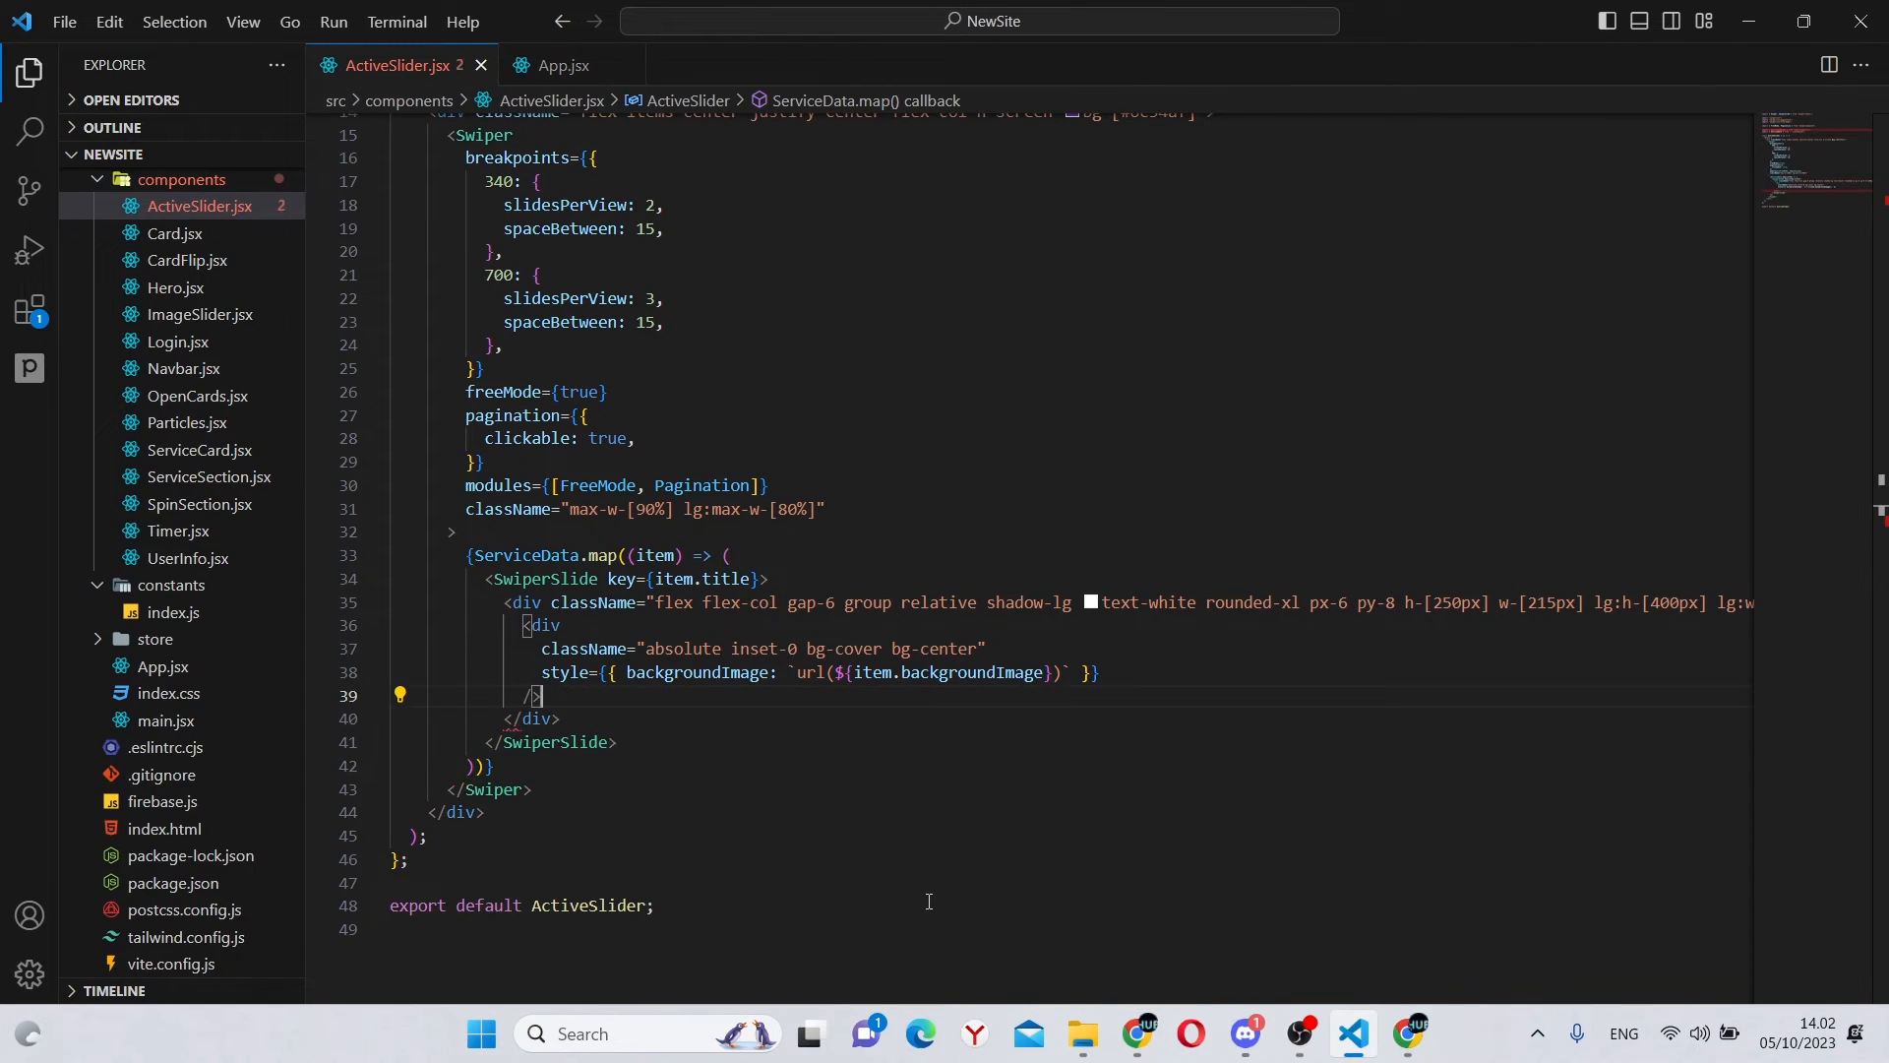
Step: Add a self-closing absolute inset-0 bg-black opacity-10 overlay div with a group-hover class
type("<div /")
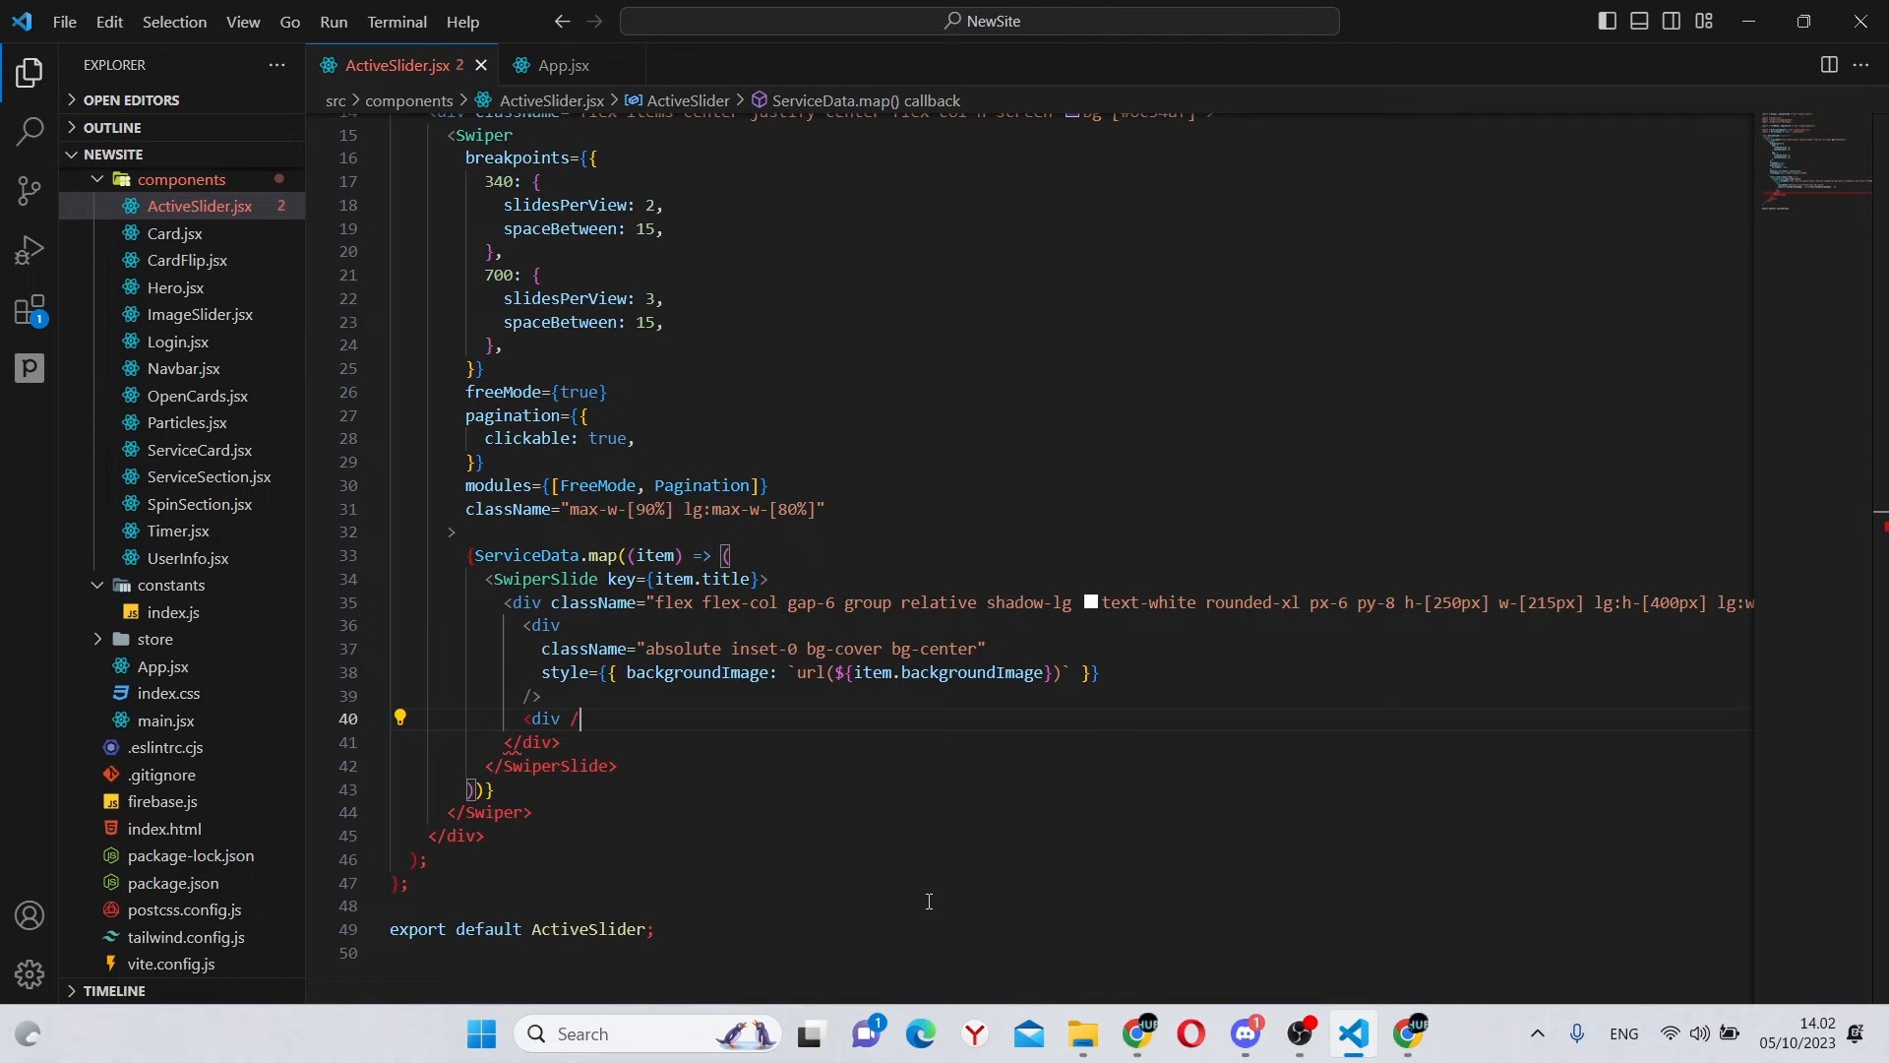
type("className=\"\"")
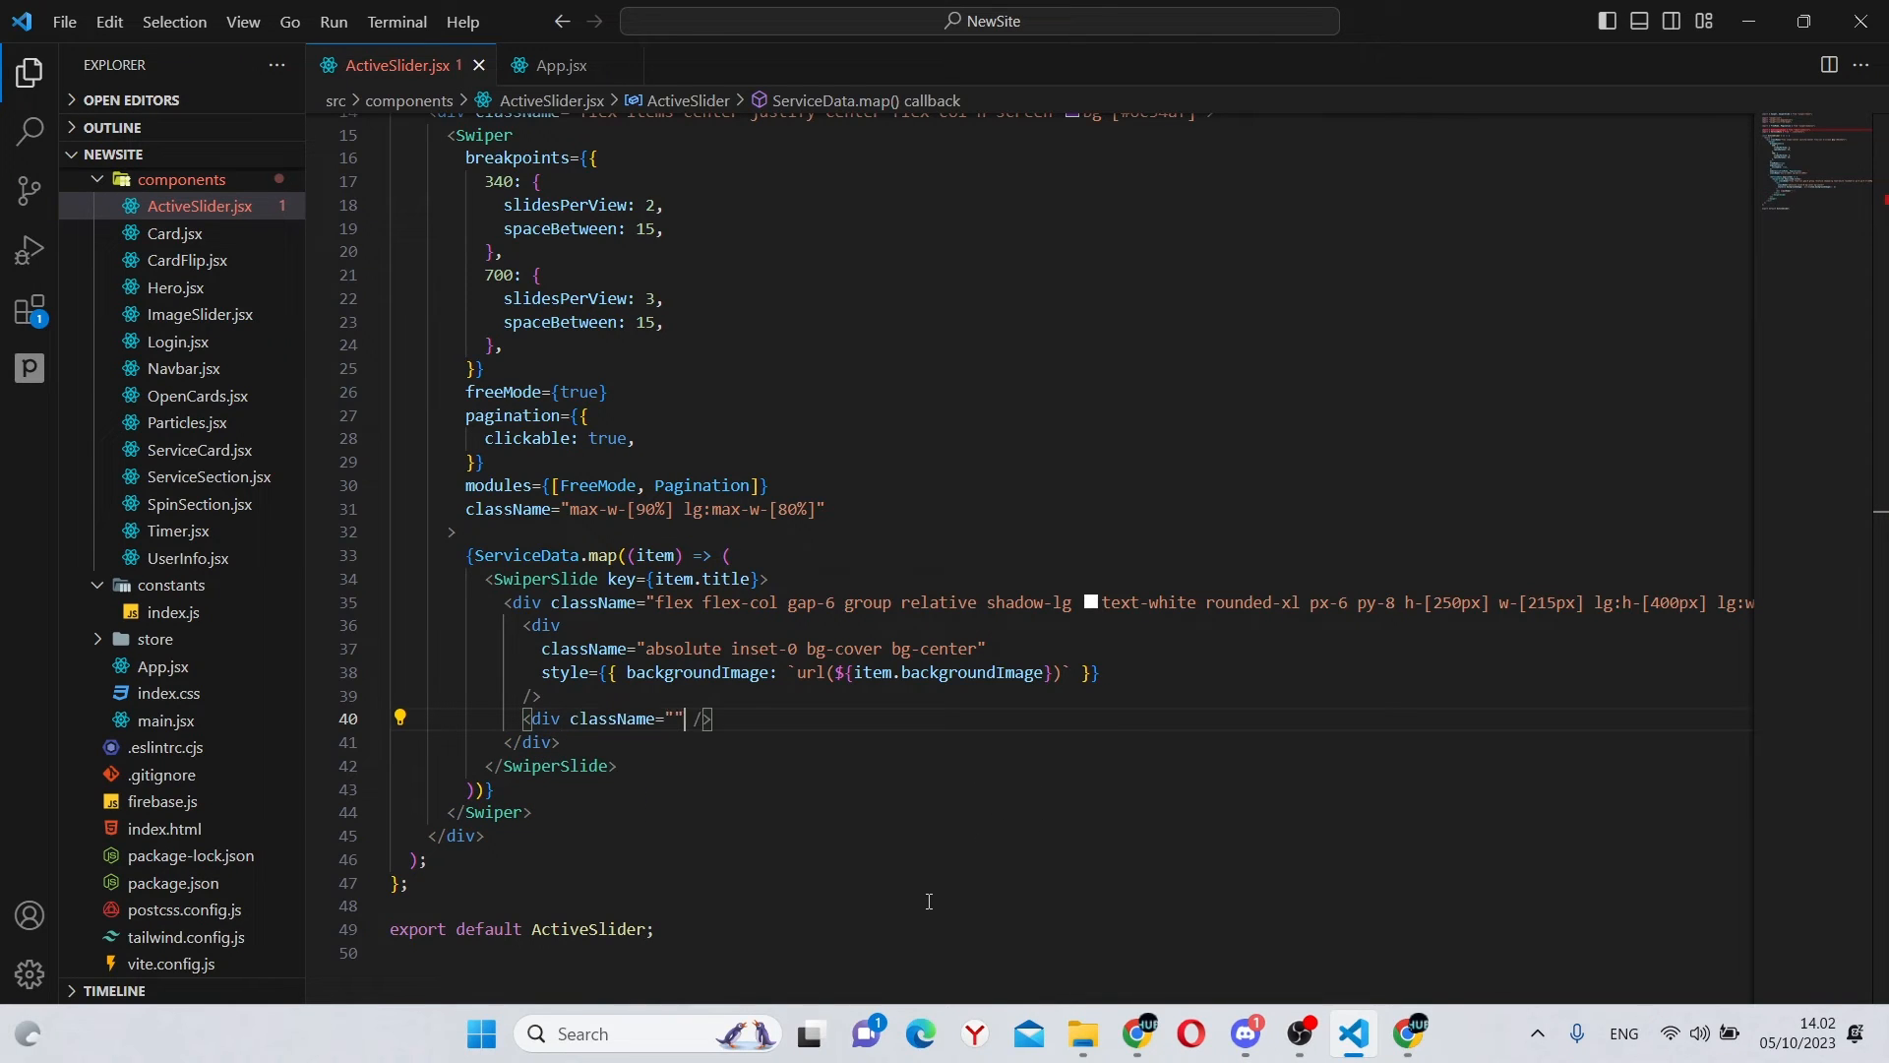
type("absolute inset-0")
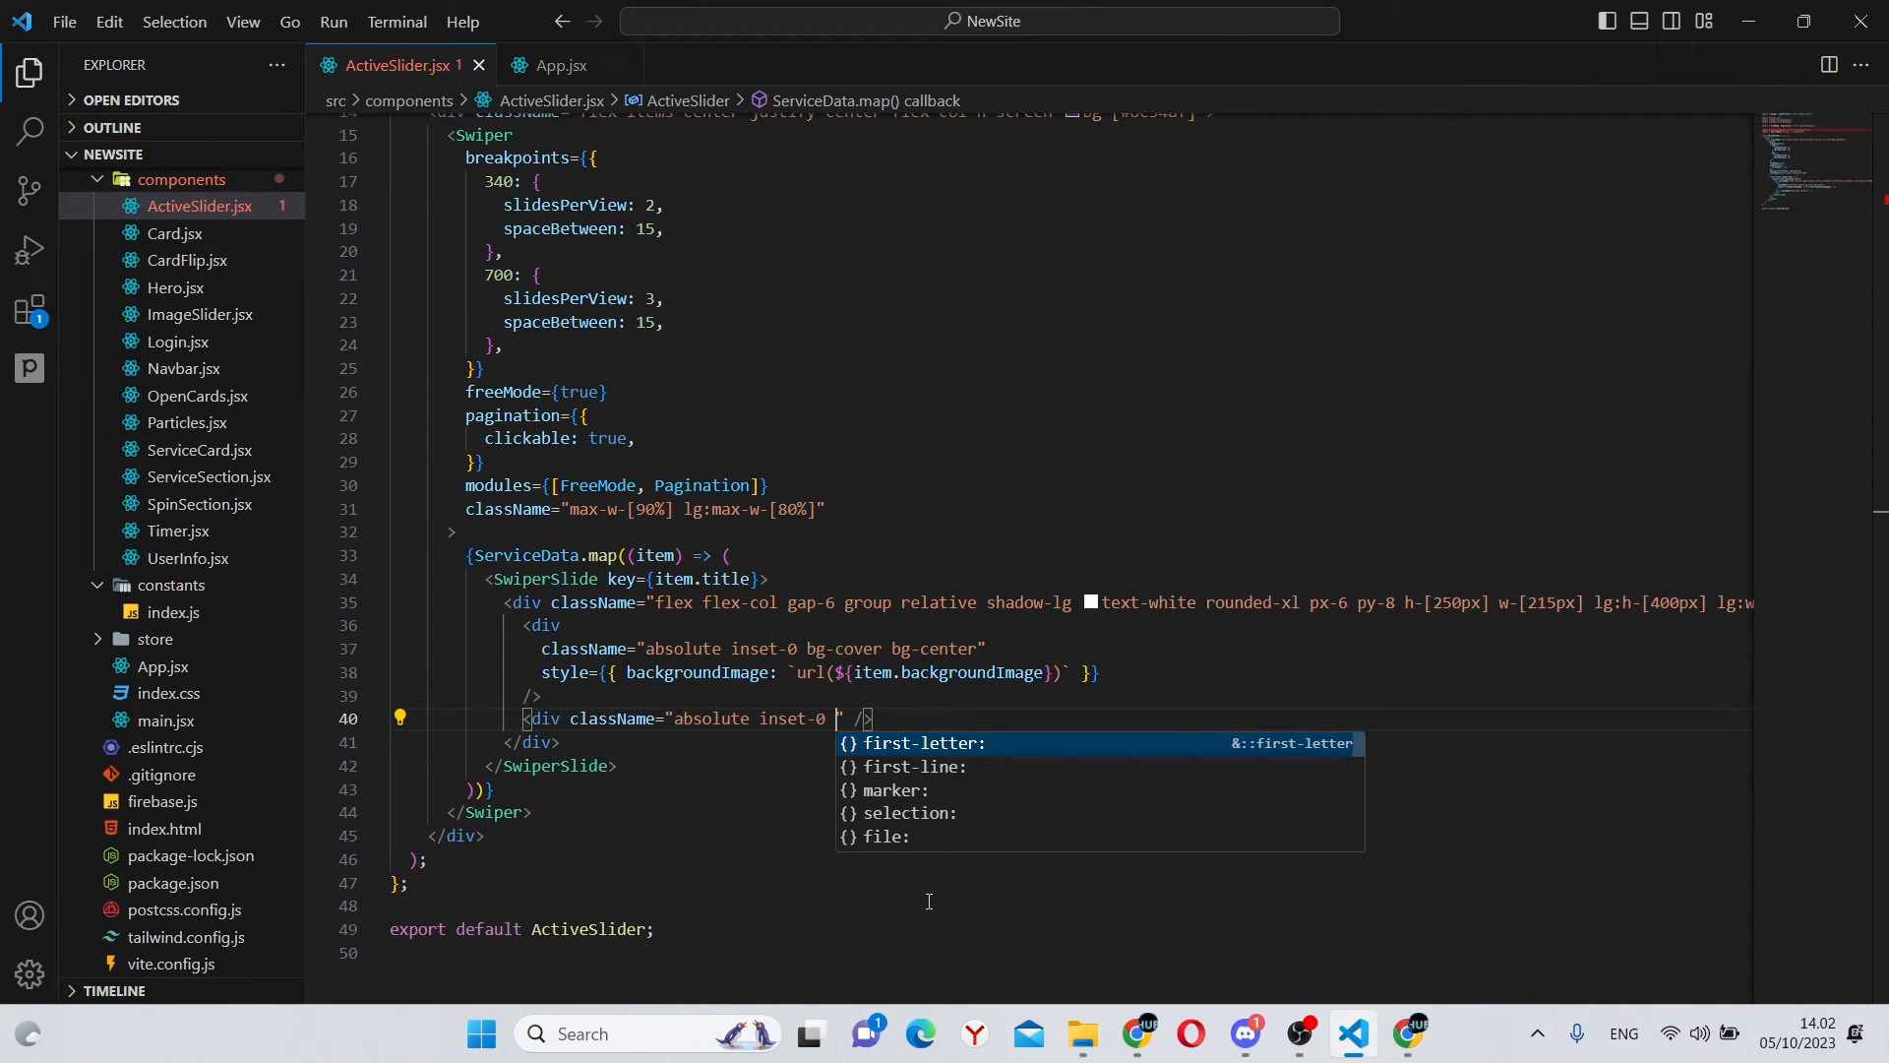
type("bg")
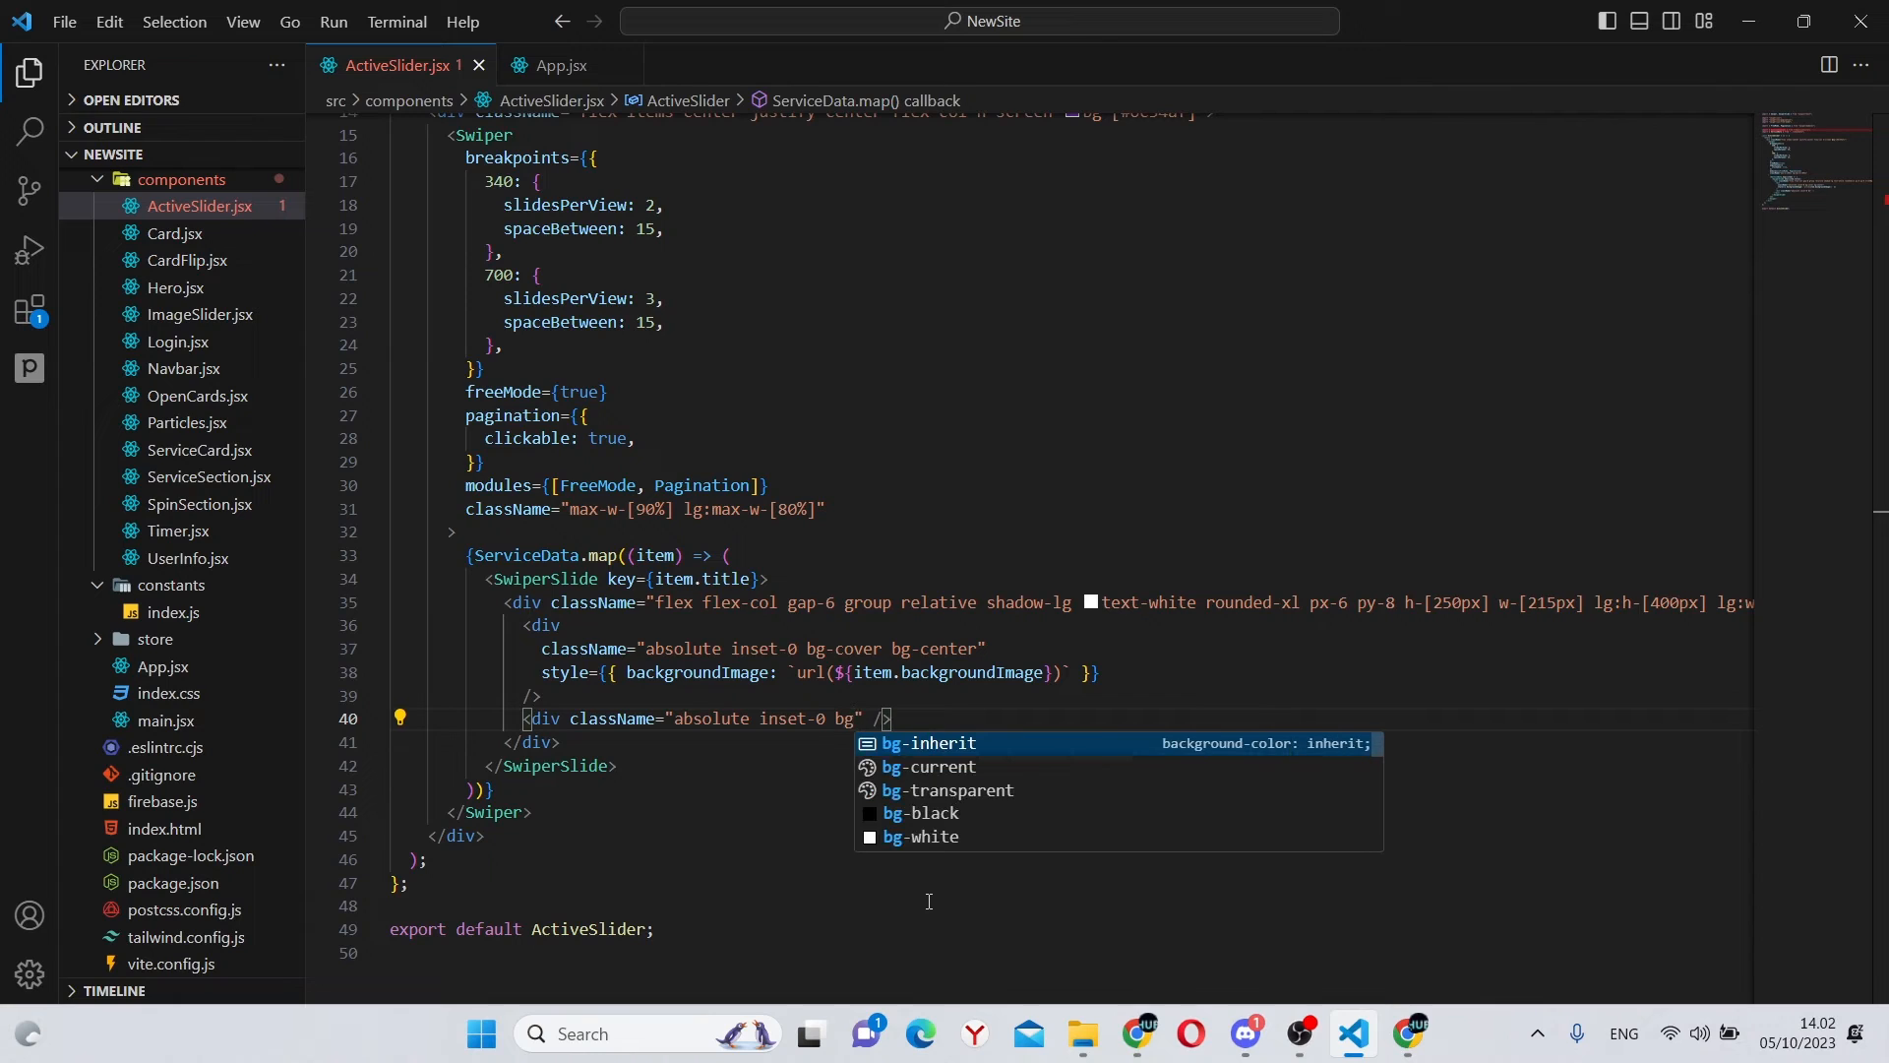
type("black op")
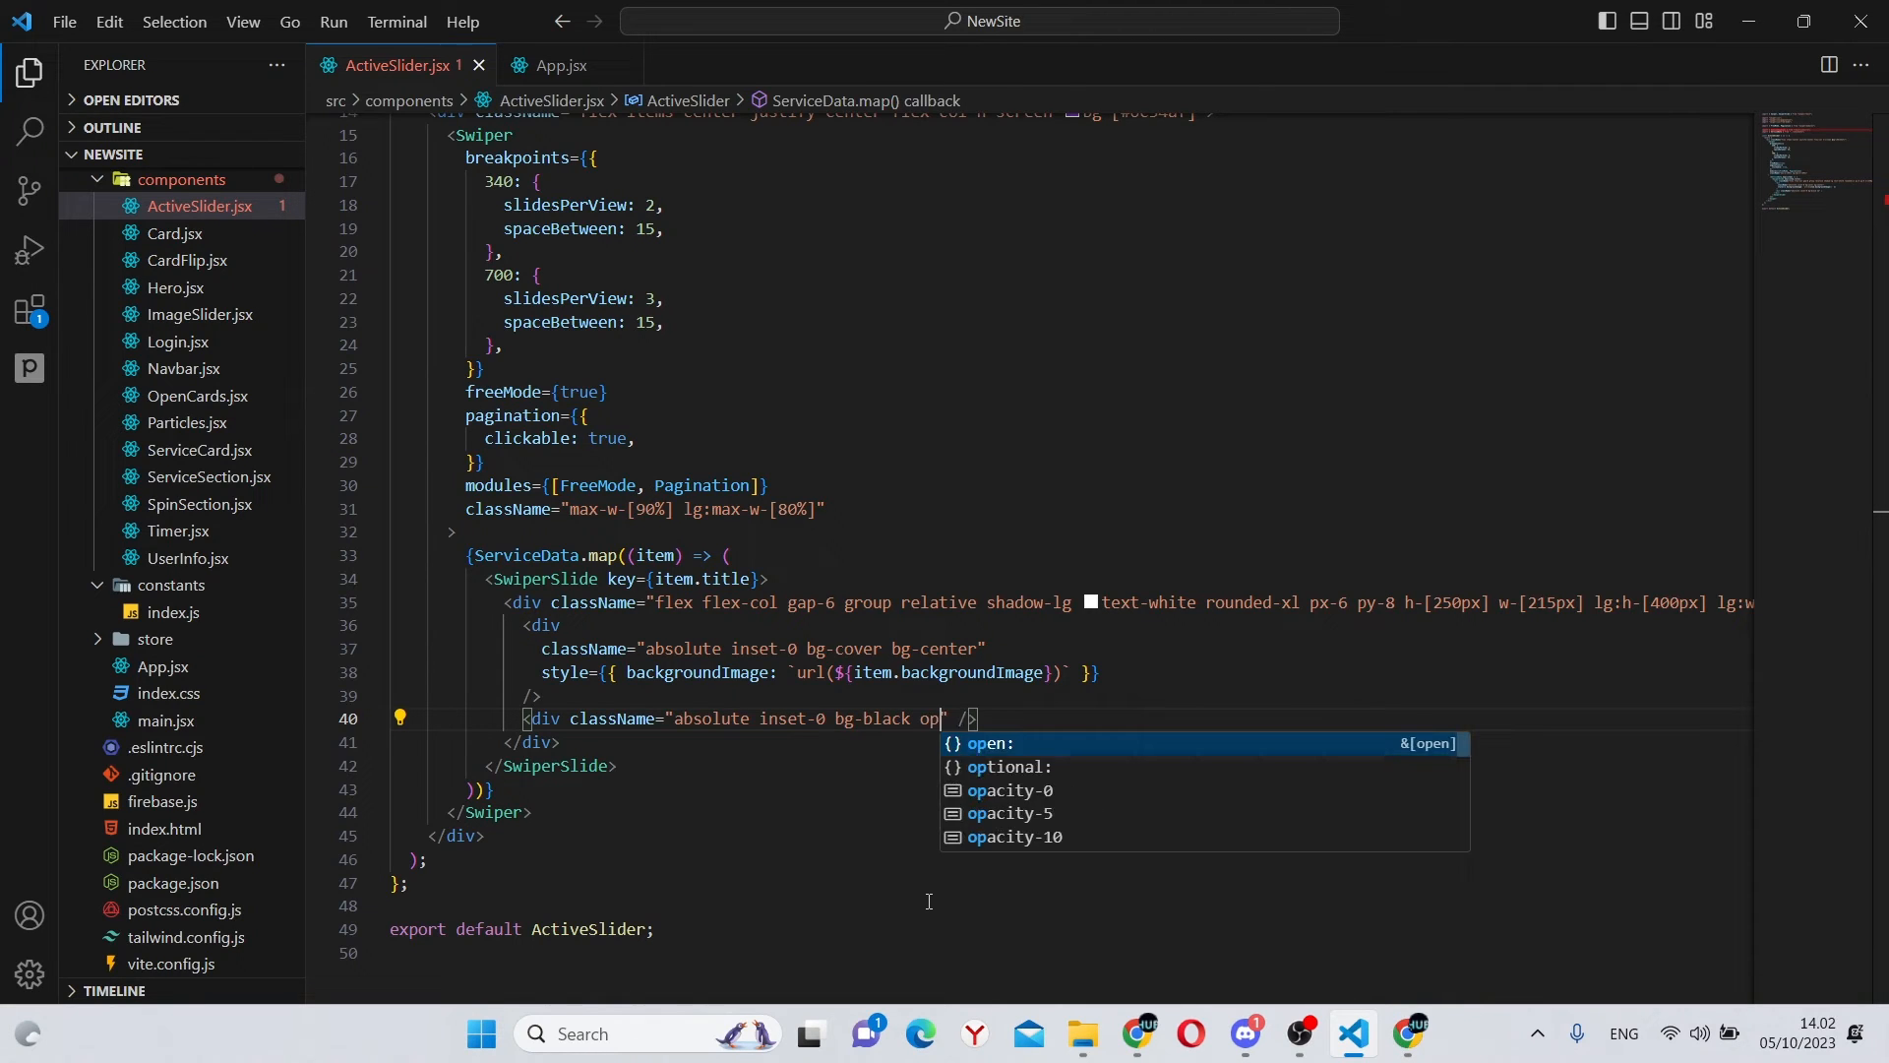
type("acity-10")
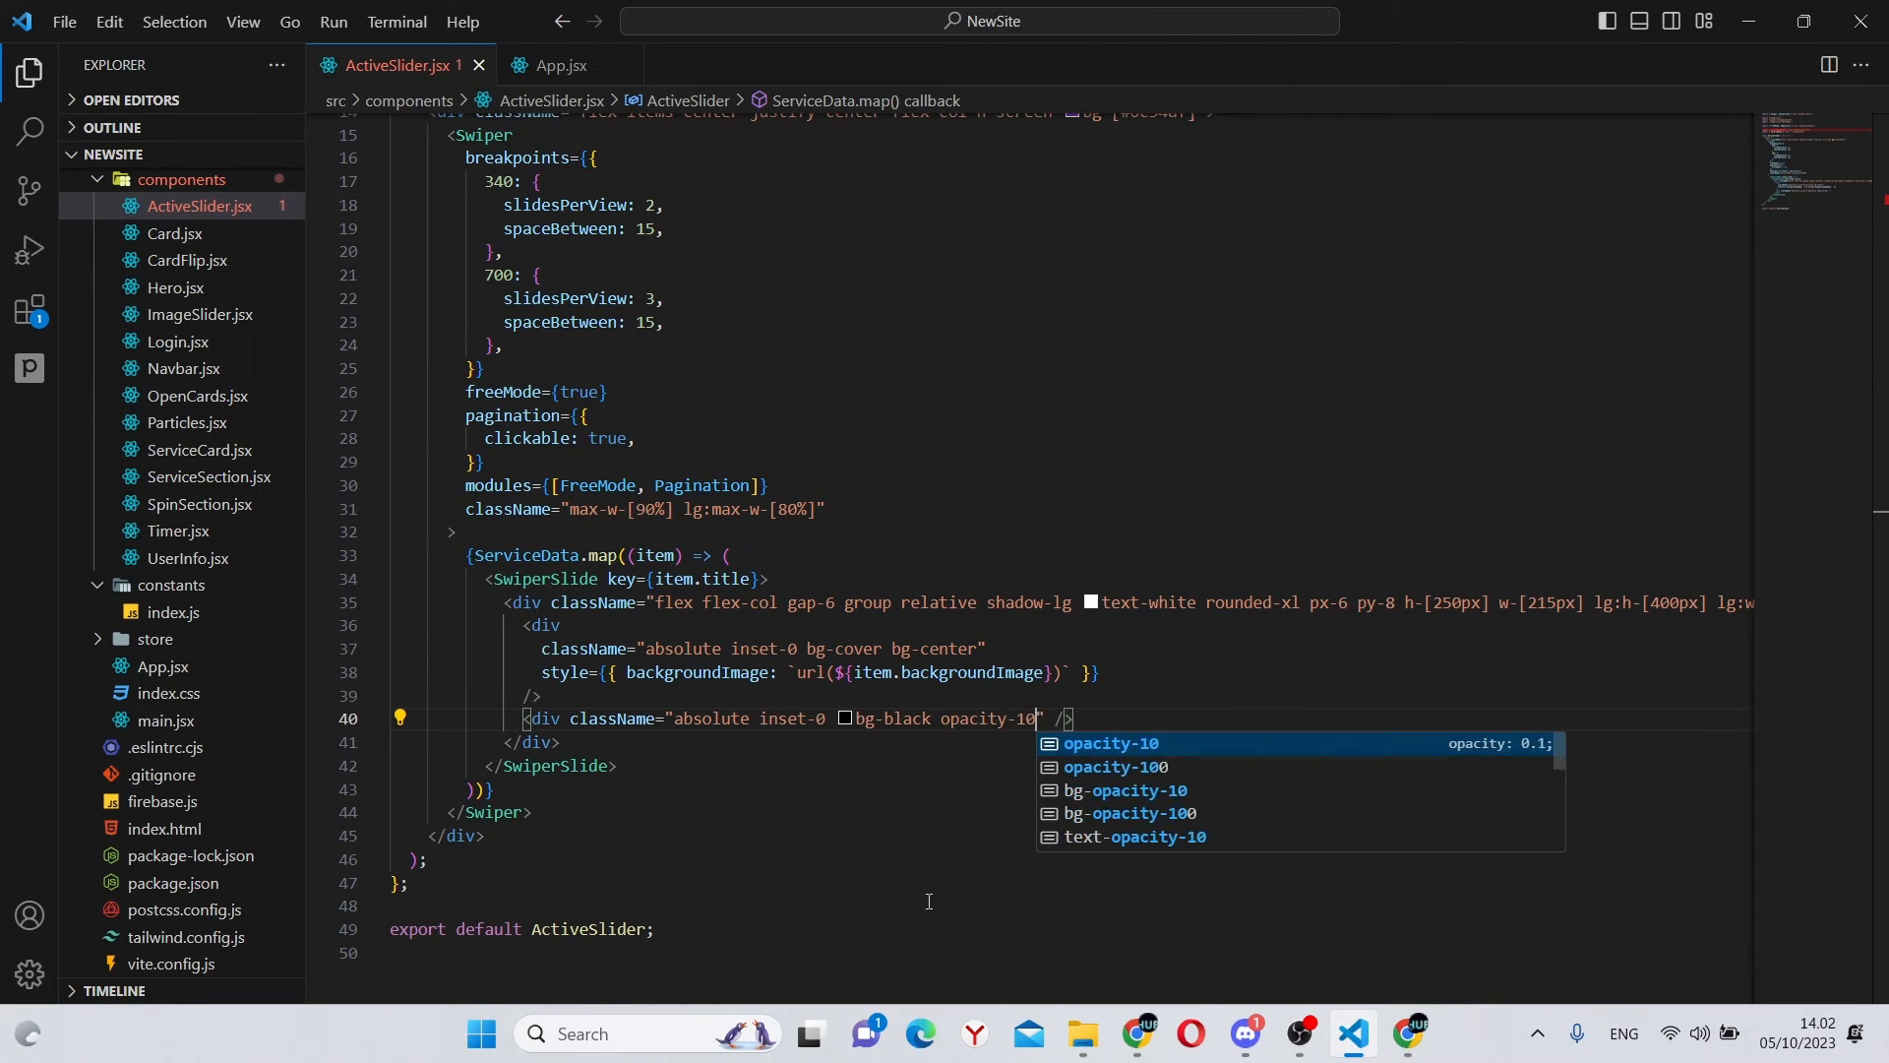
type("group-")
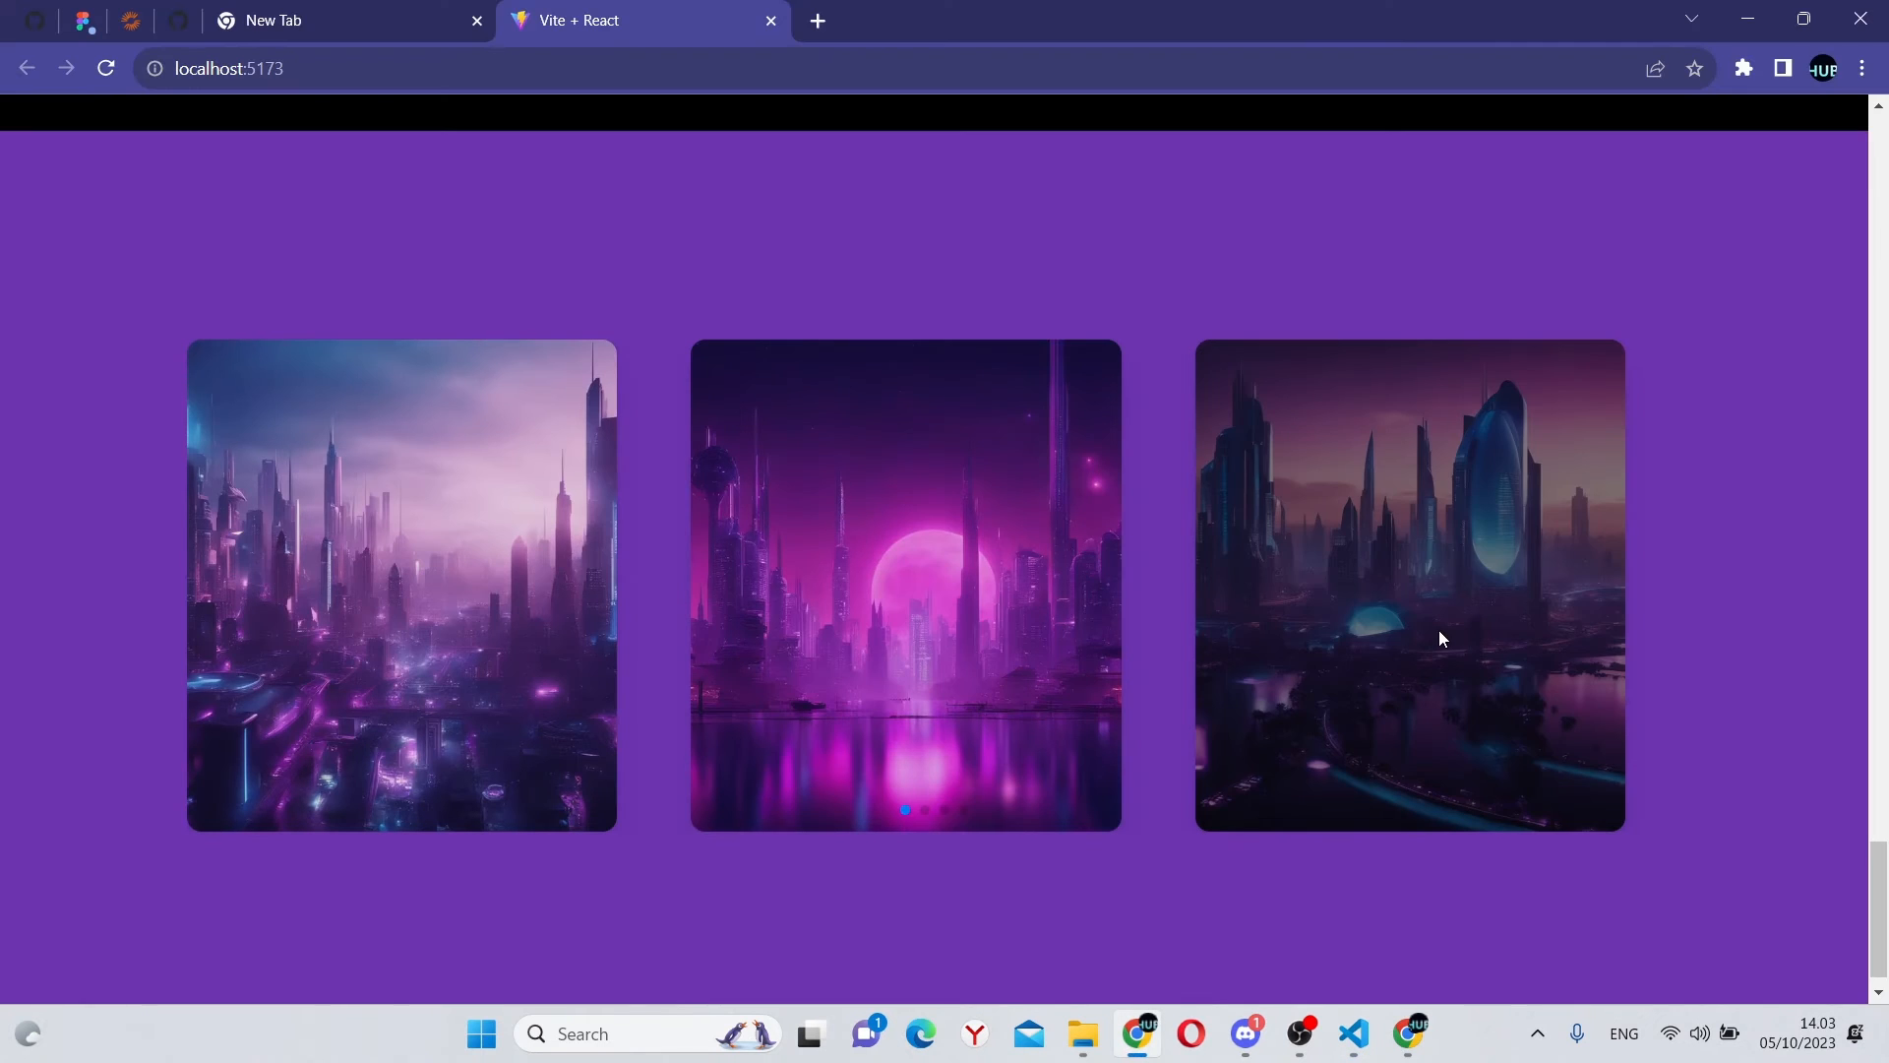
mouse_move(1445, 558)
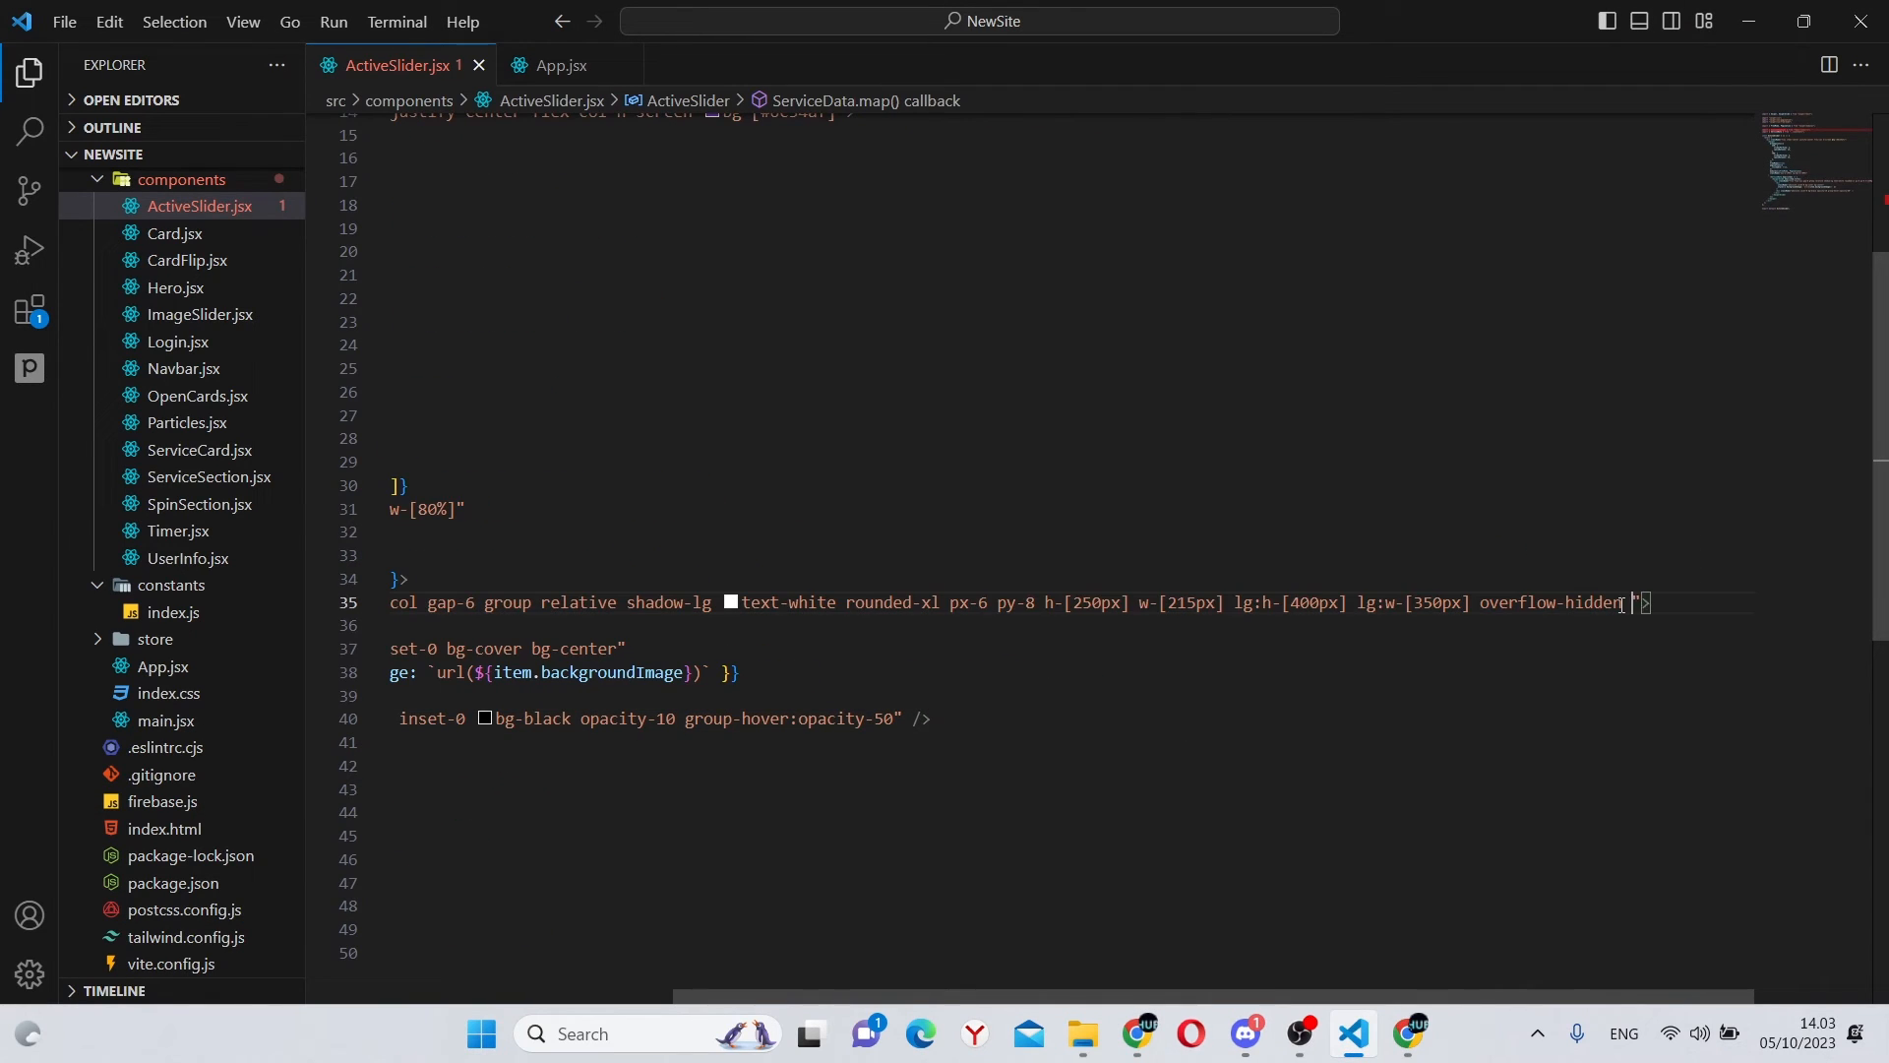
Step: Append overflow-hidden and a cursor class to the card div's className
type("cursor")
left_click(1073, 741)
type("<div className=\"\">")
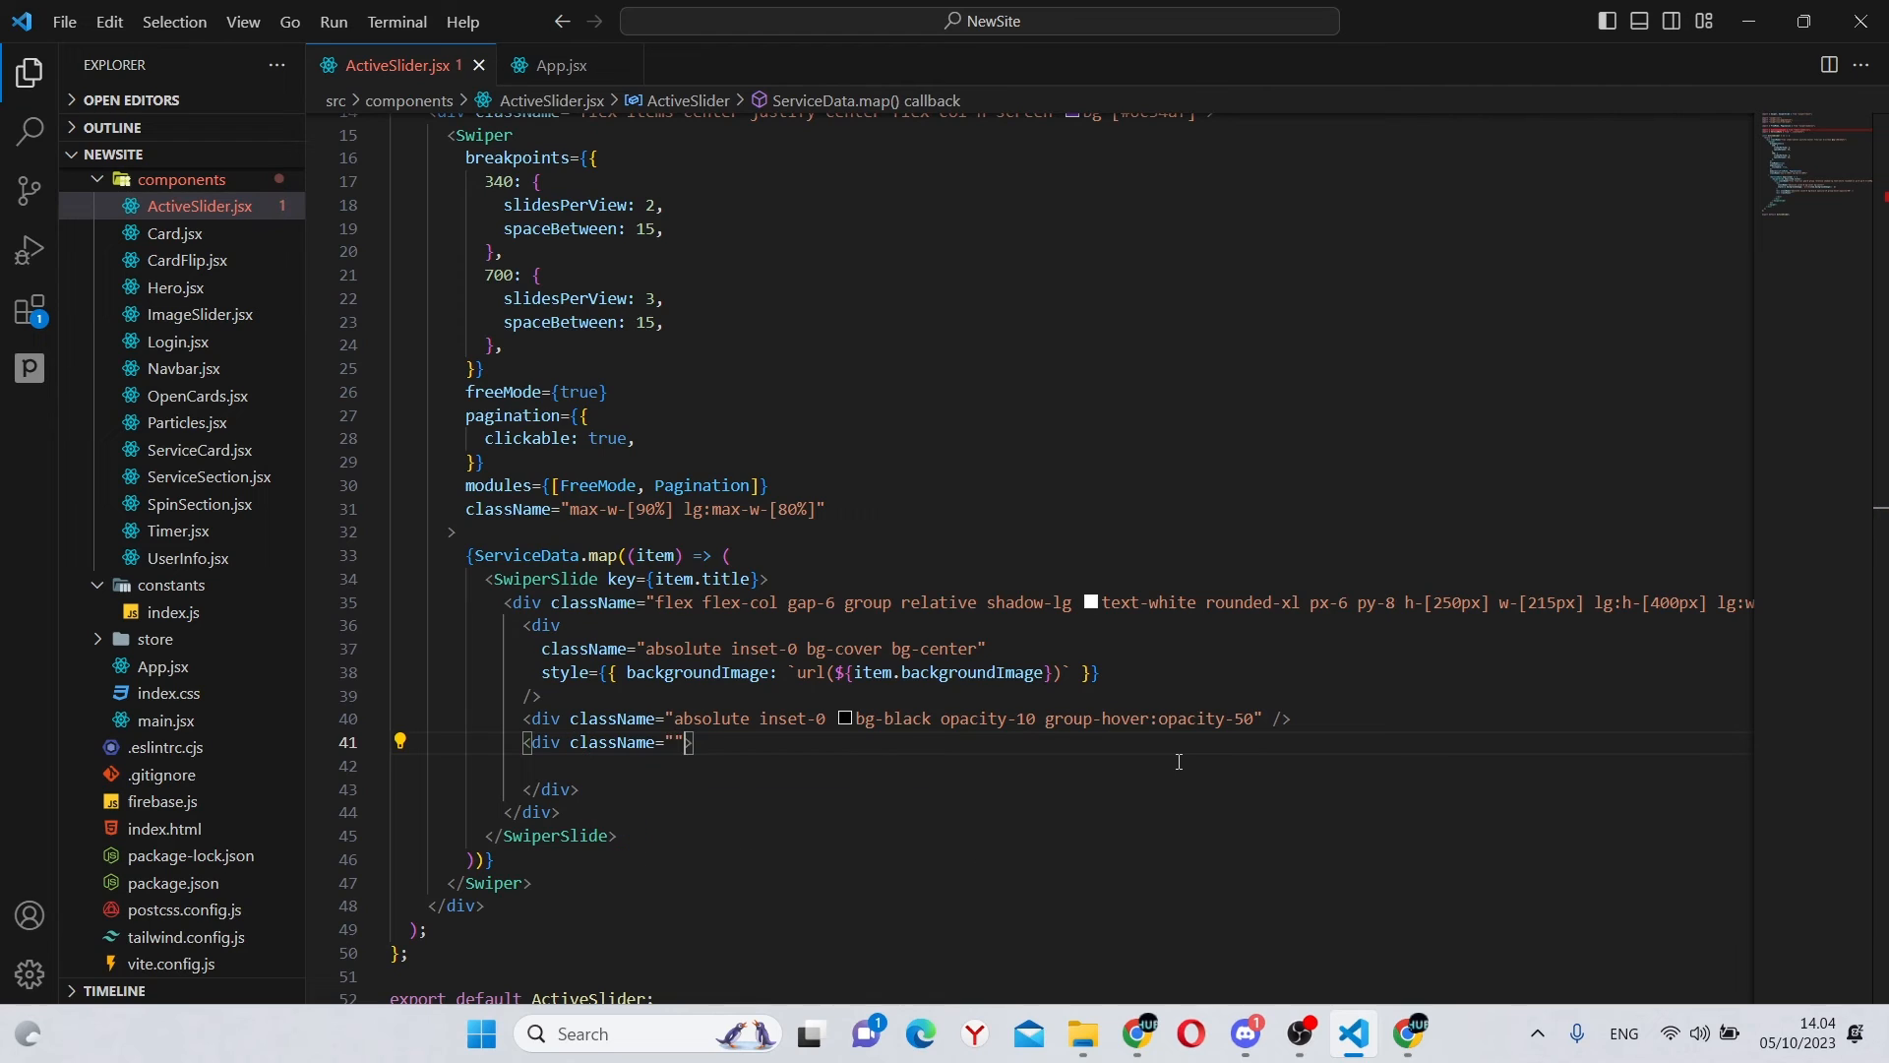
Step: Add a relative flex-col gap-3 div holding a 32px item.icon, text-blue-600, hover text-blue-400
type("relat")
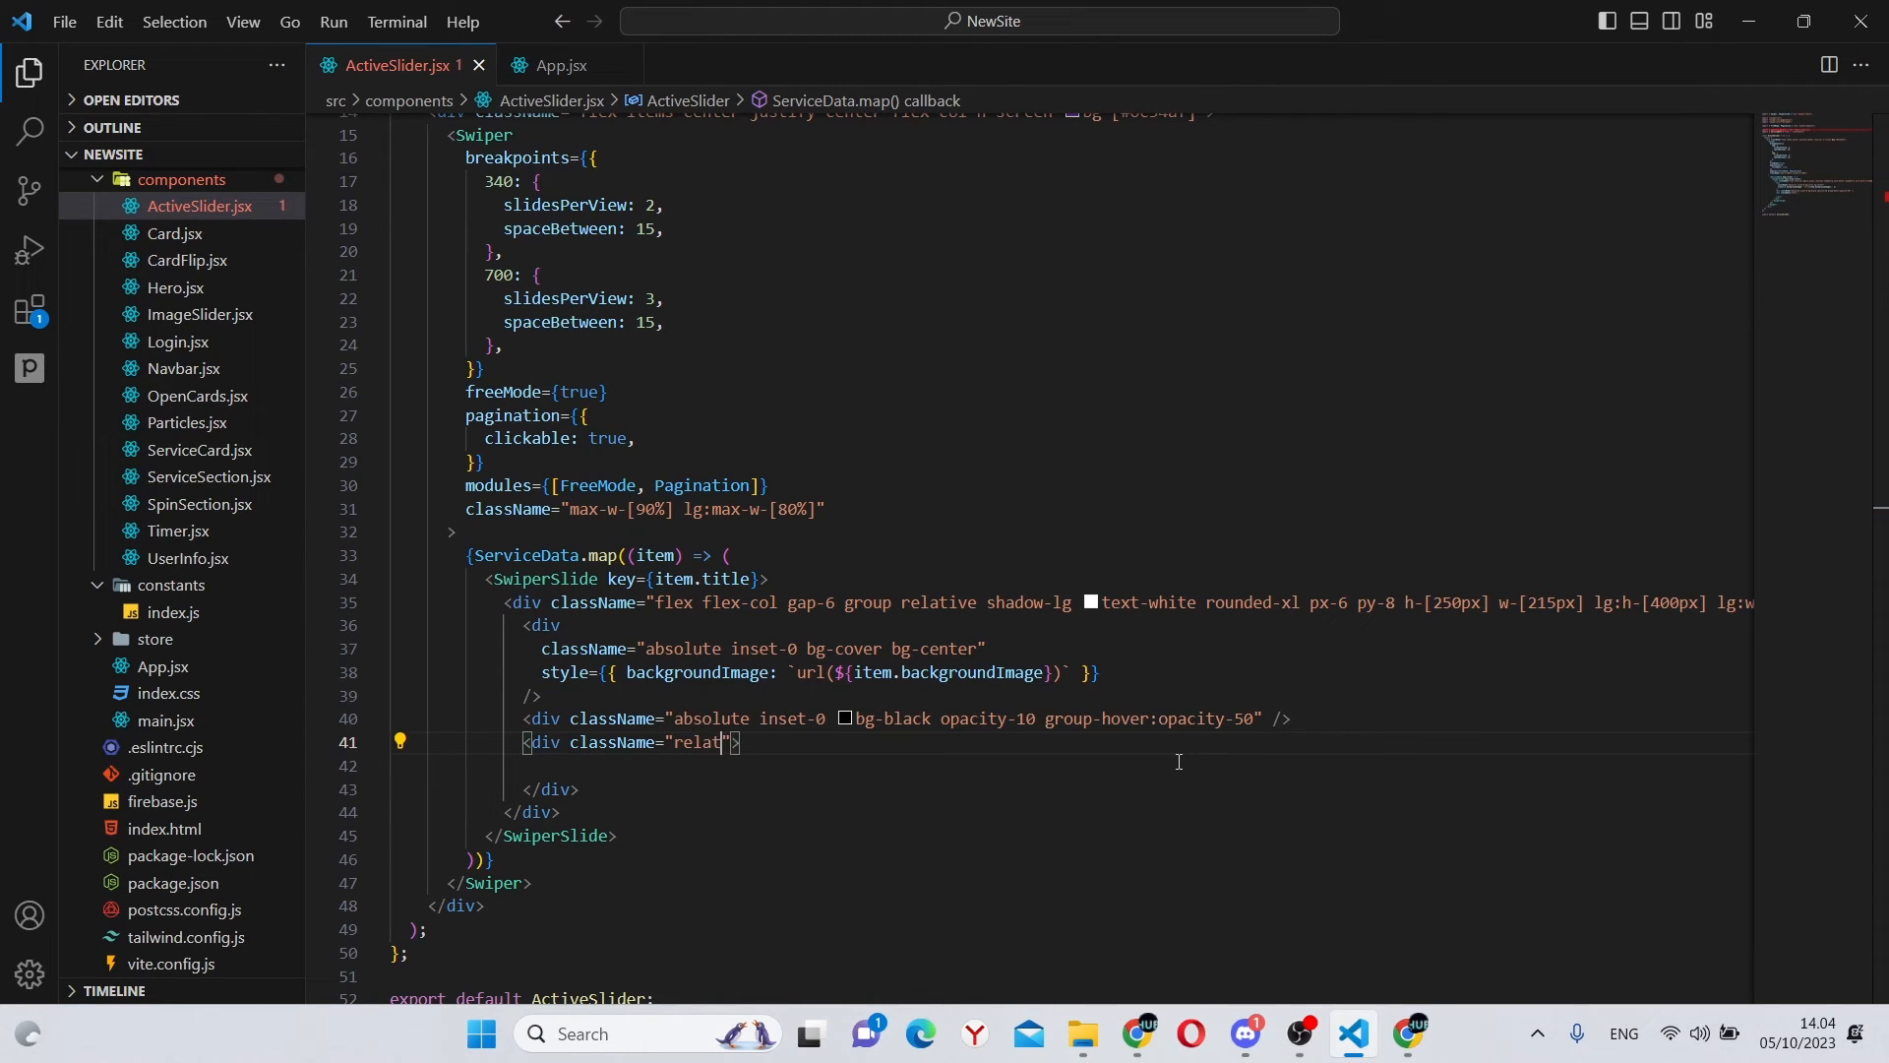
type("flex f")
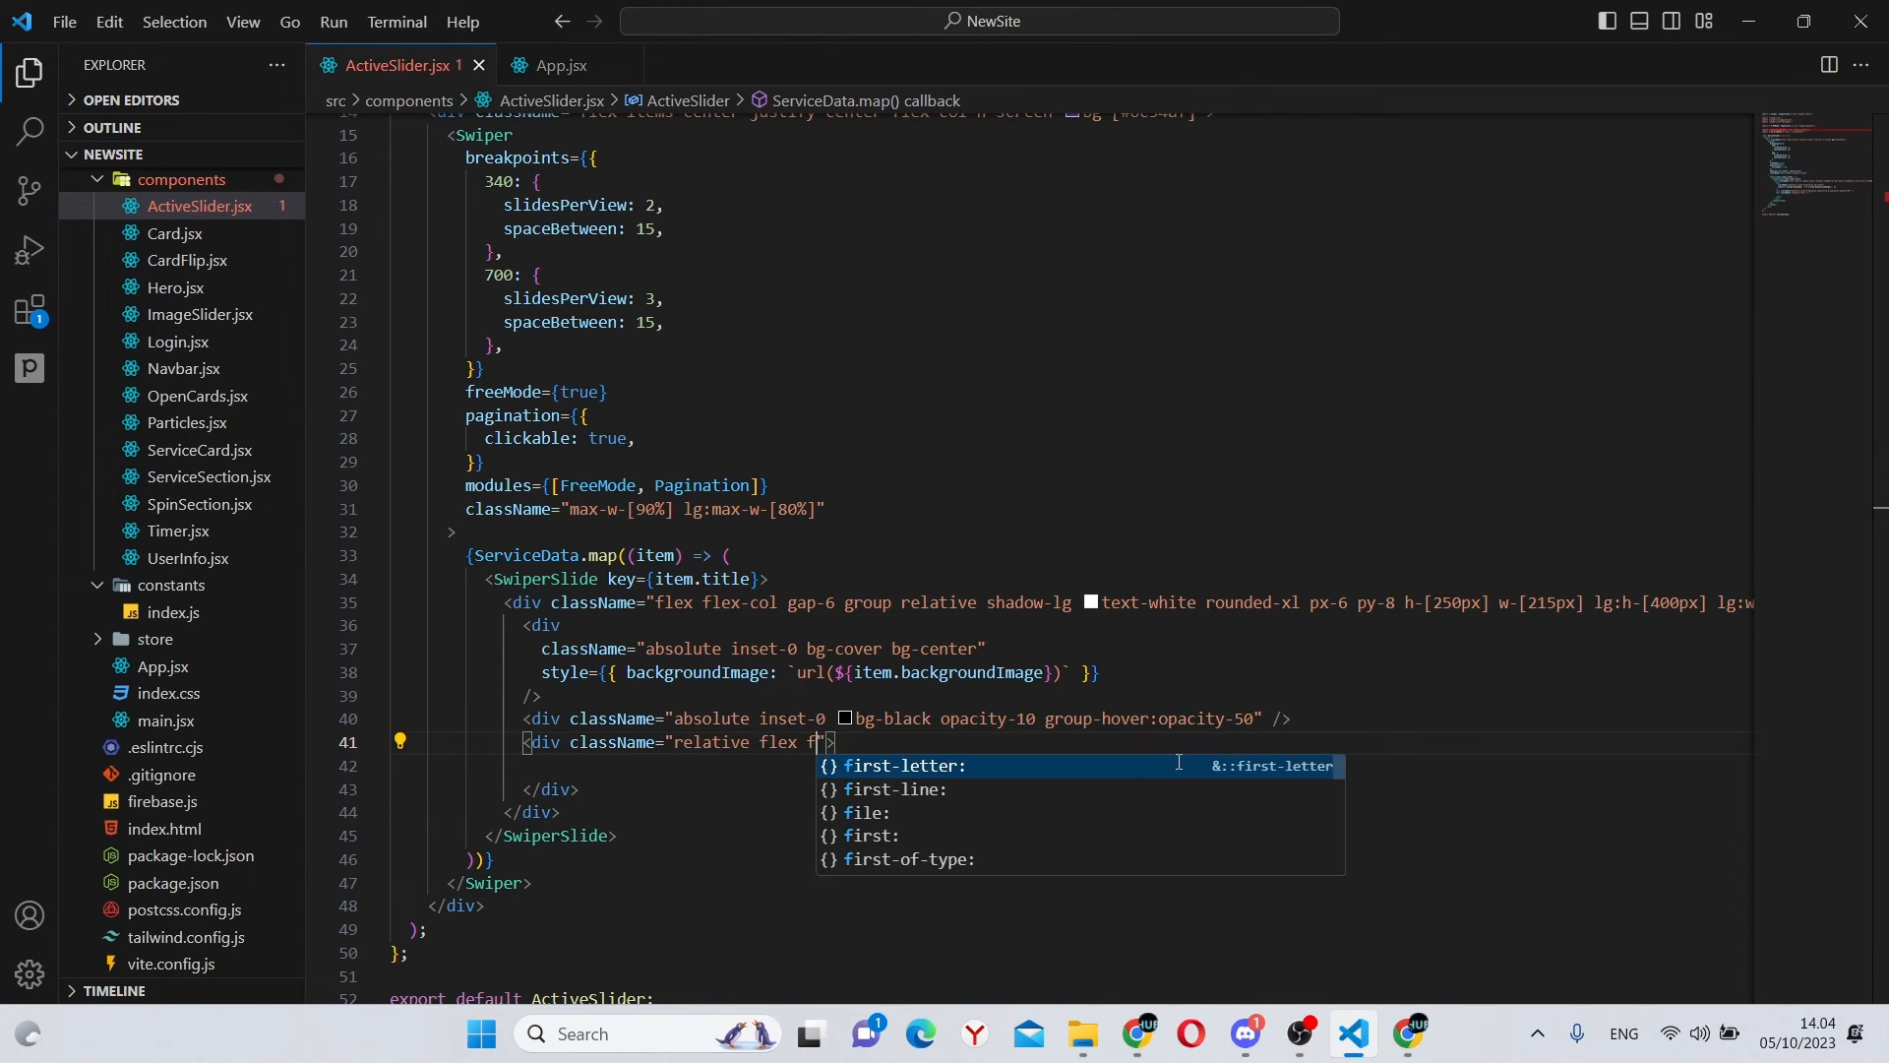
type("lex-col gap-3")
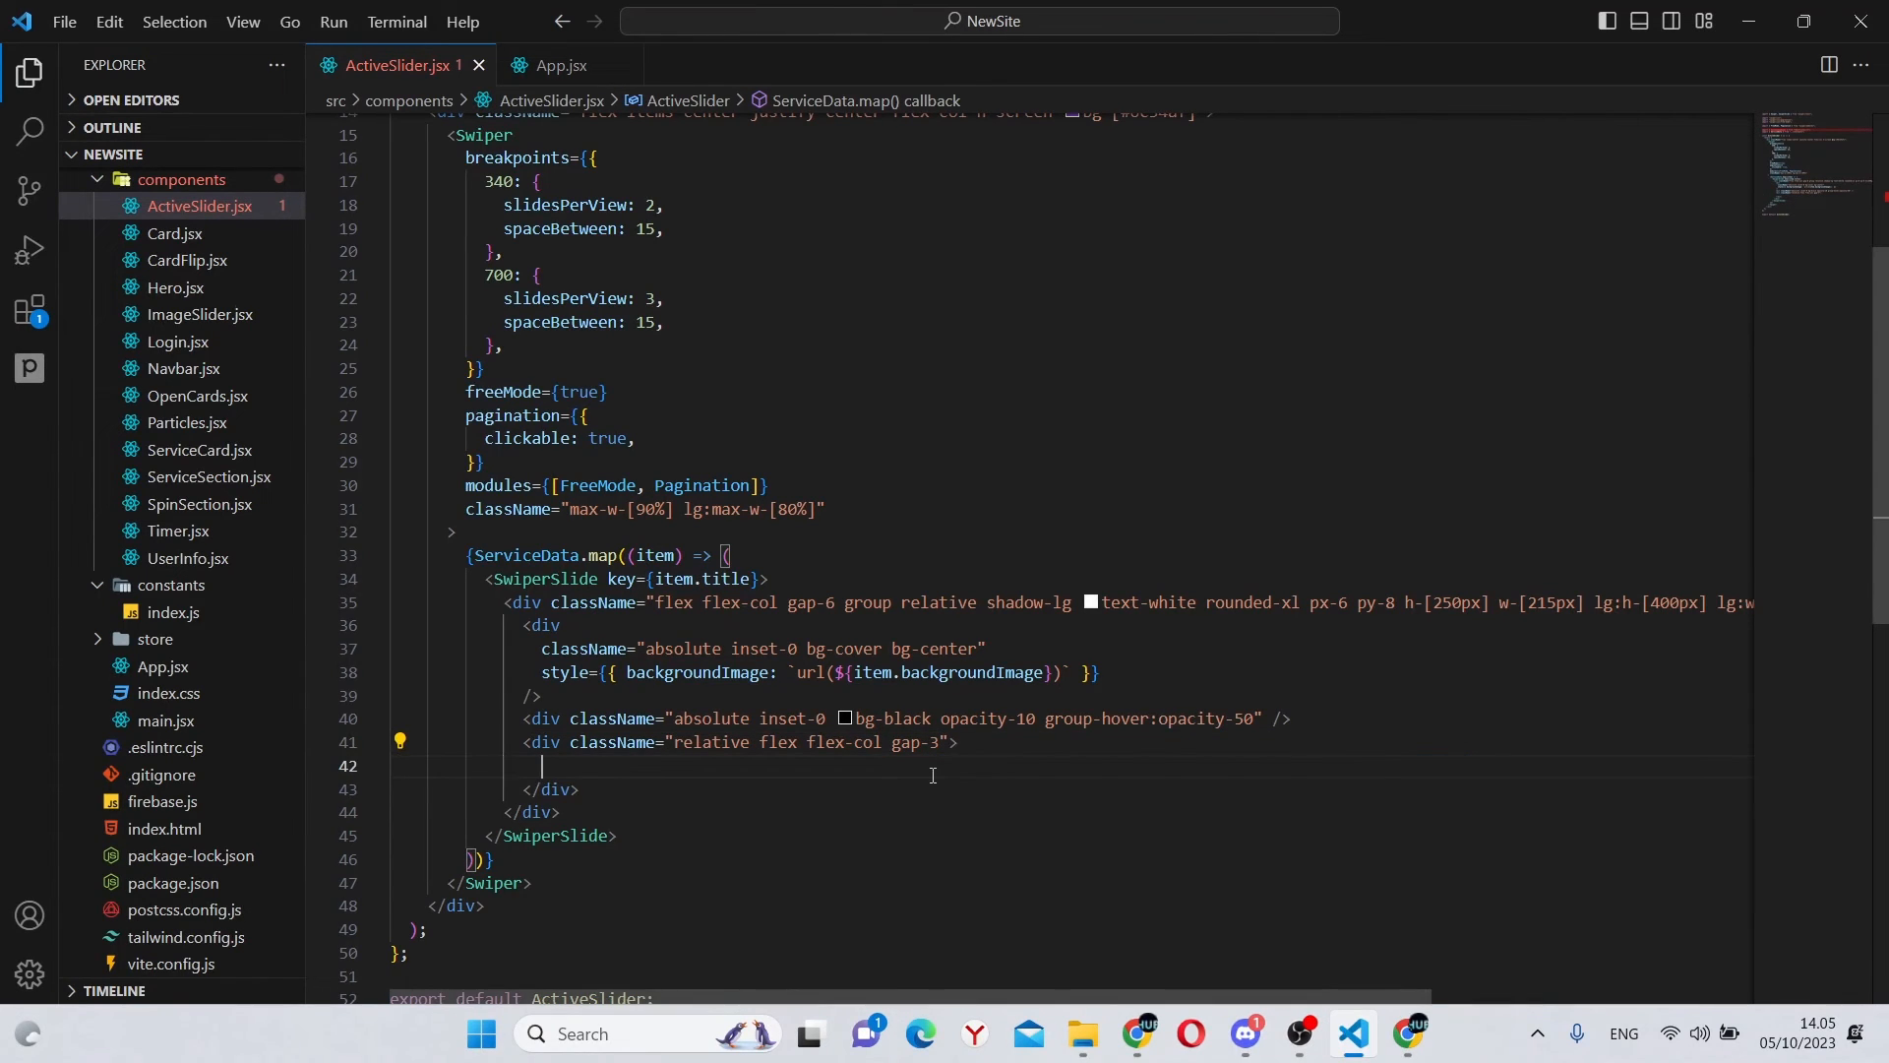
type("< /")
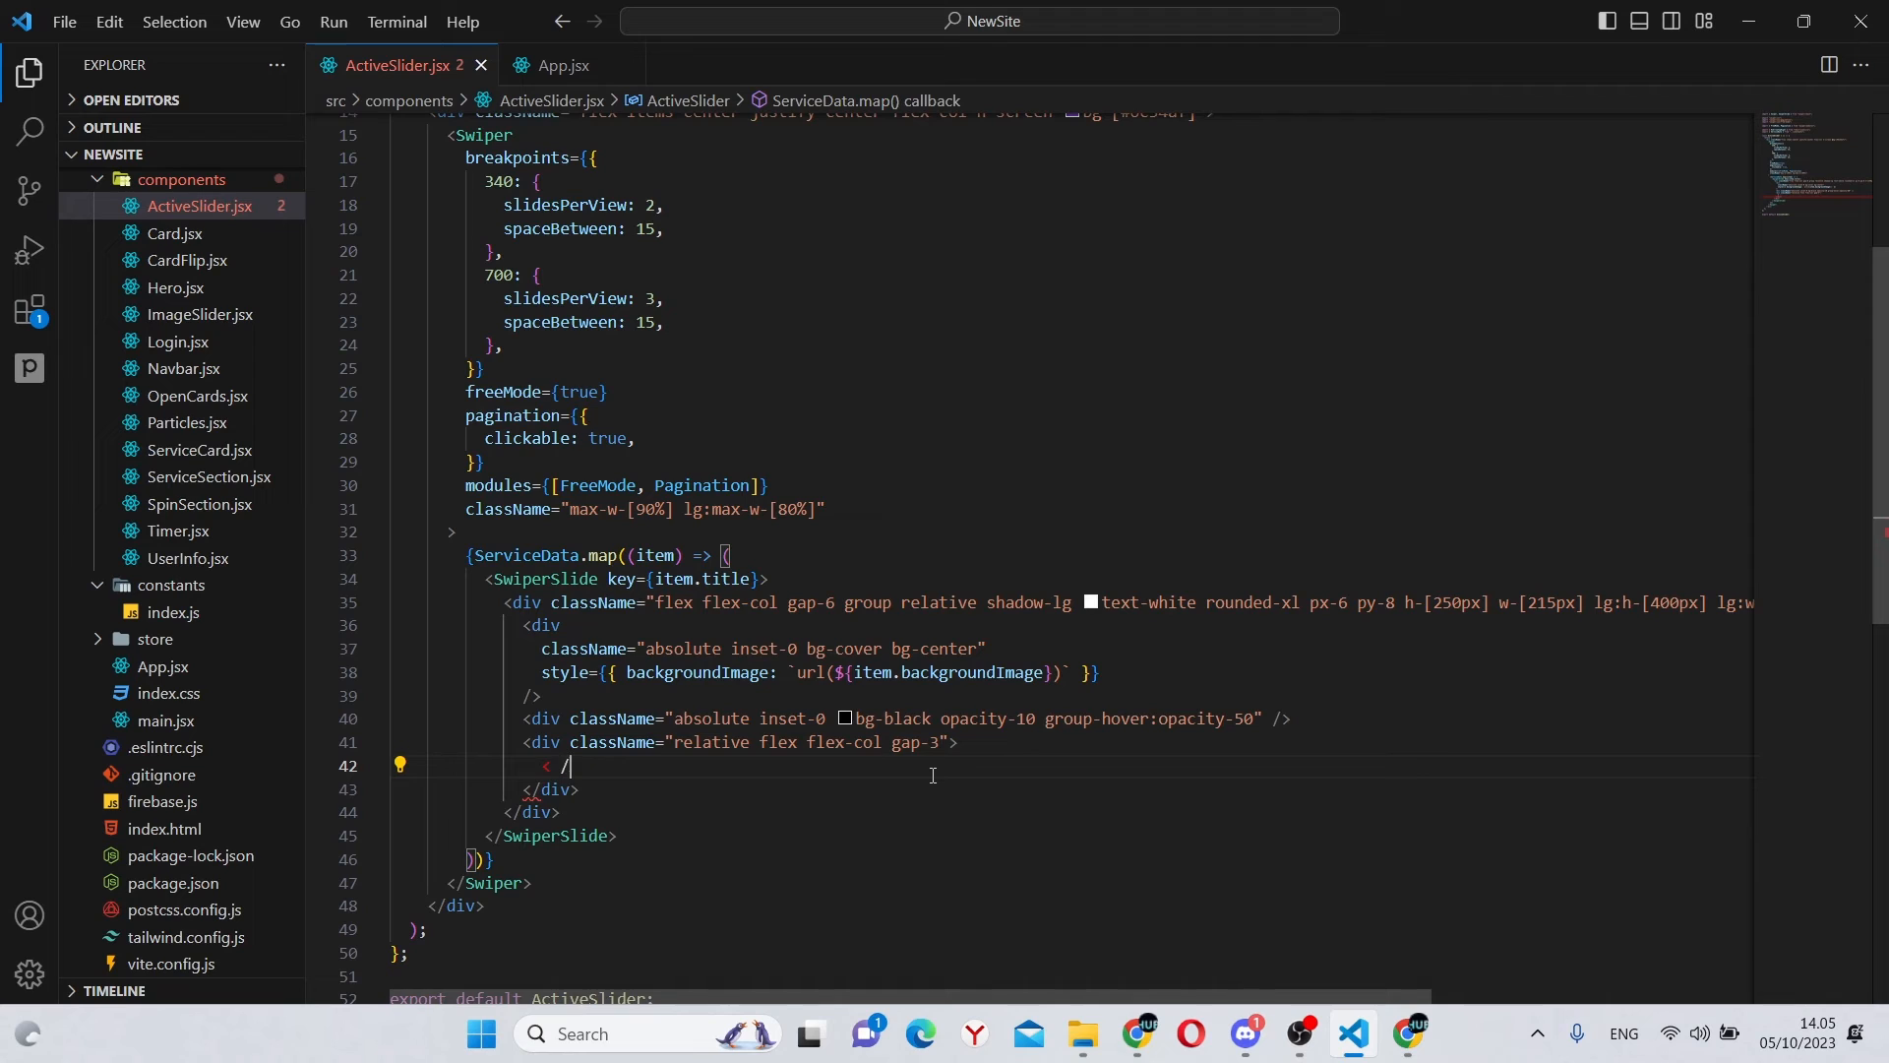
type("item")
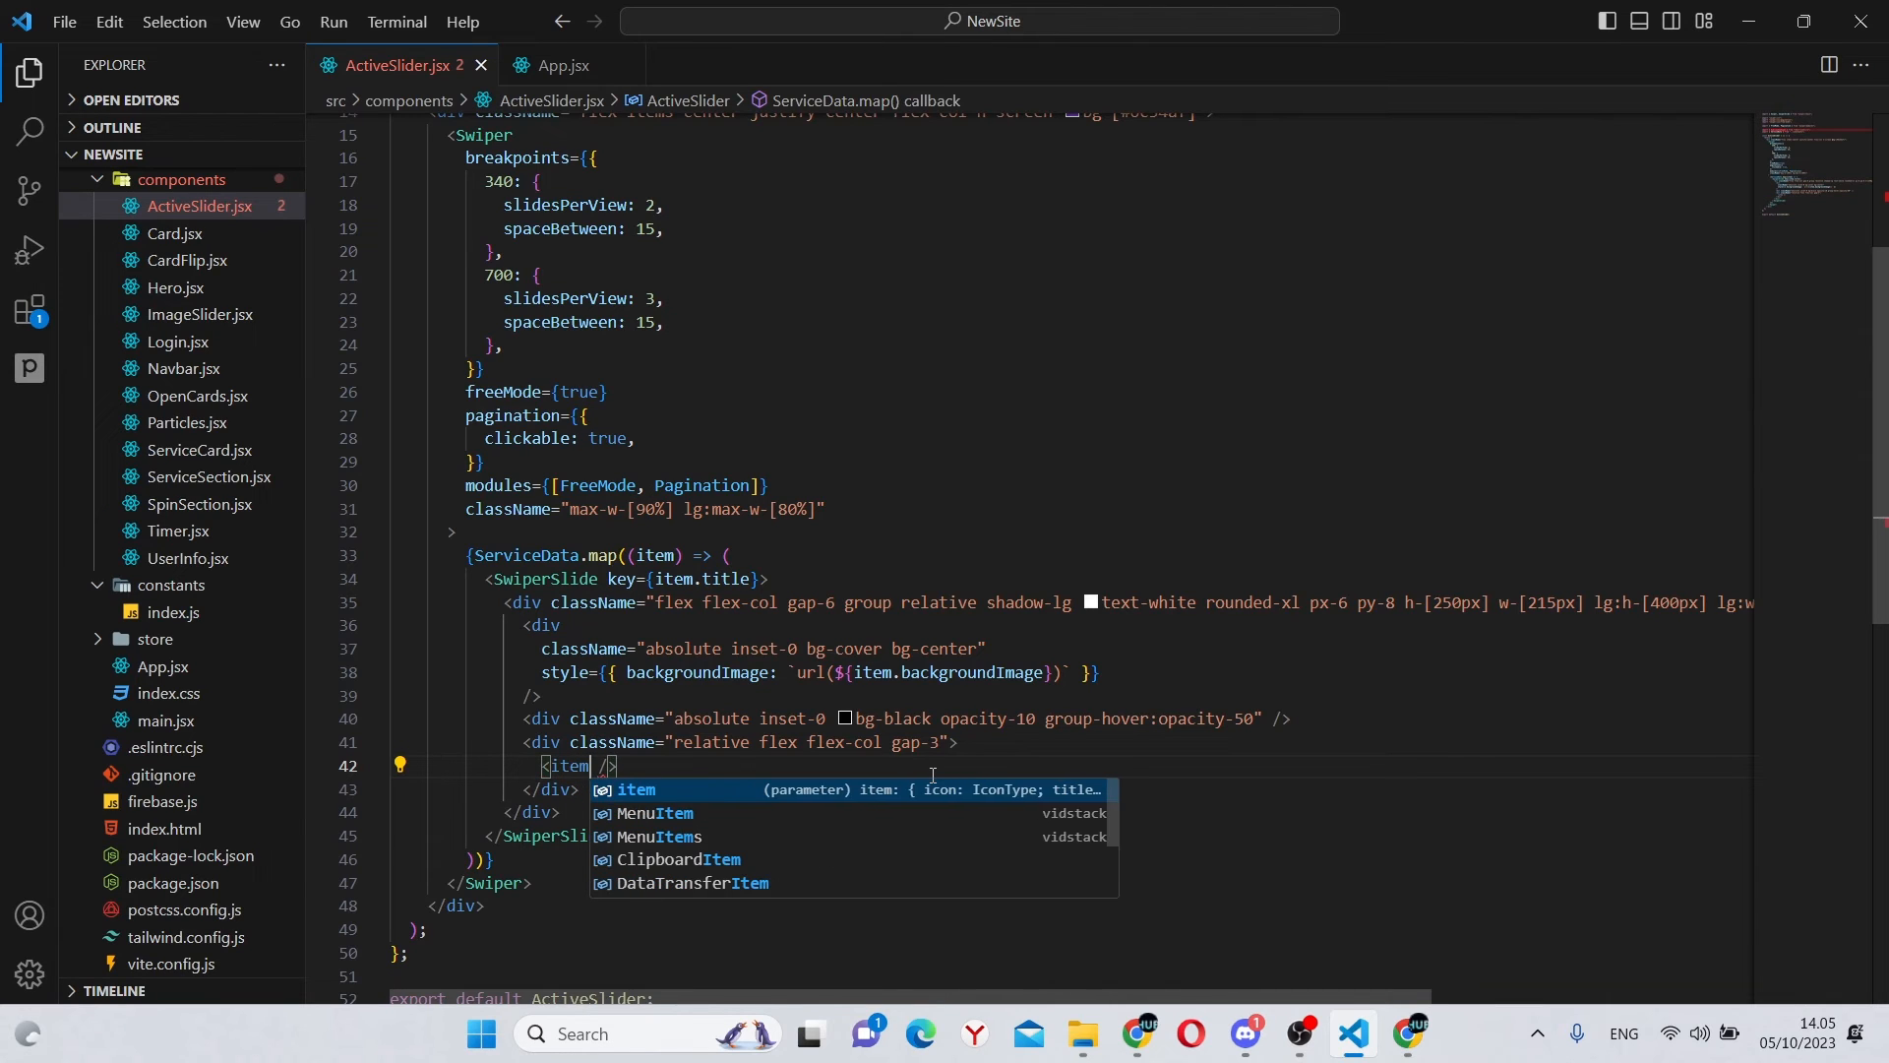
type(".icon className=\"")
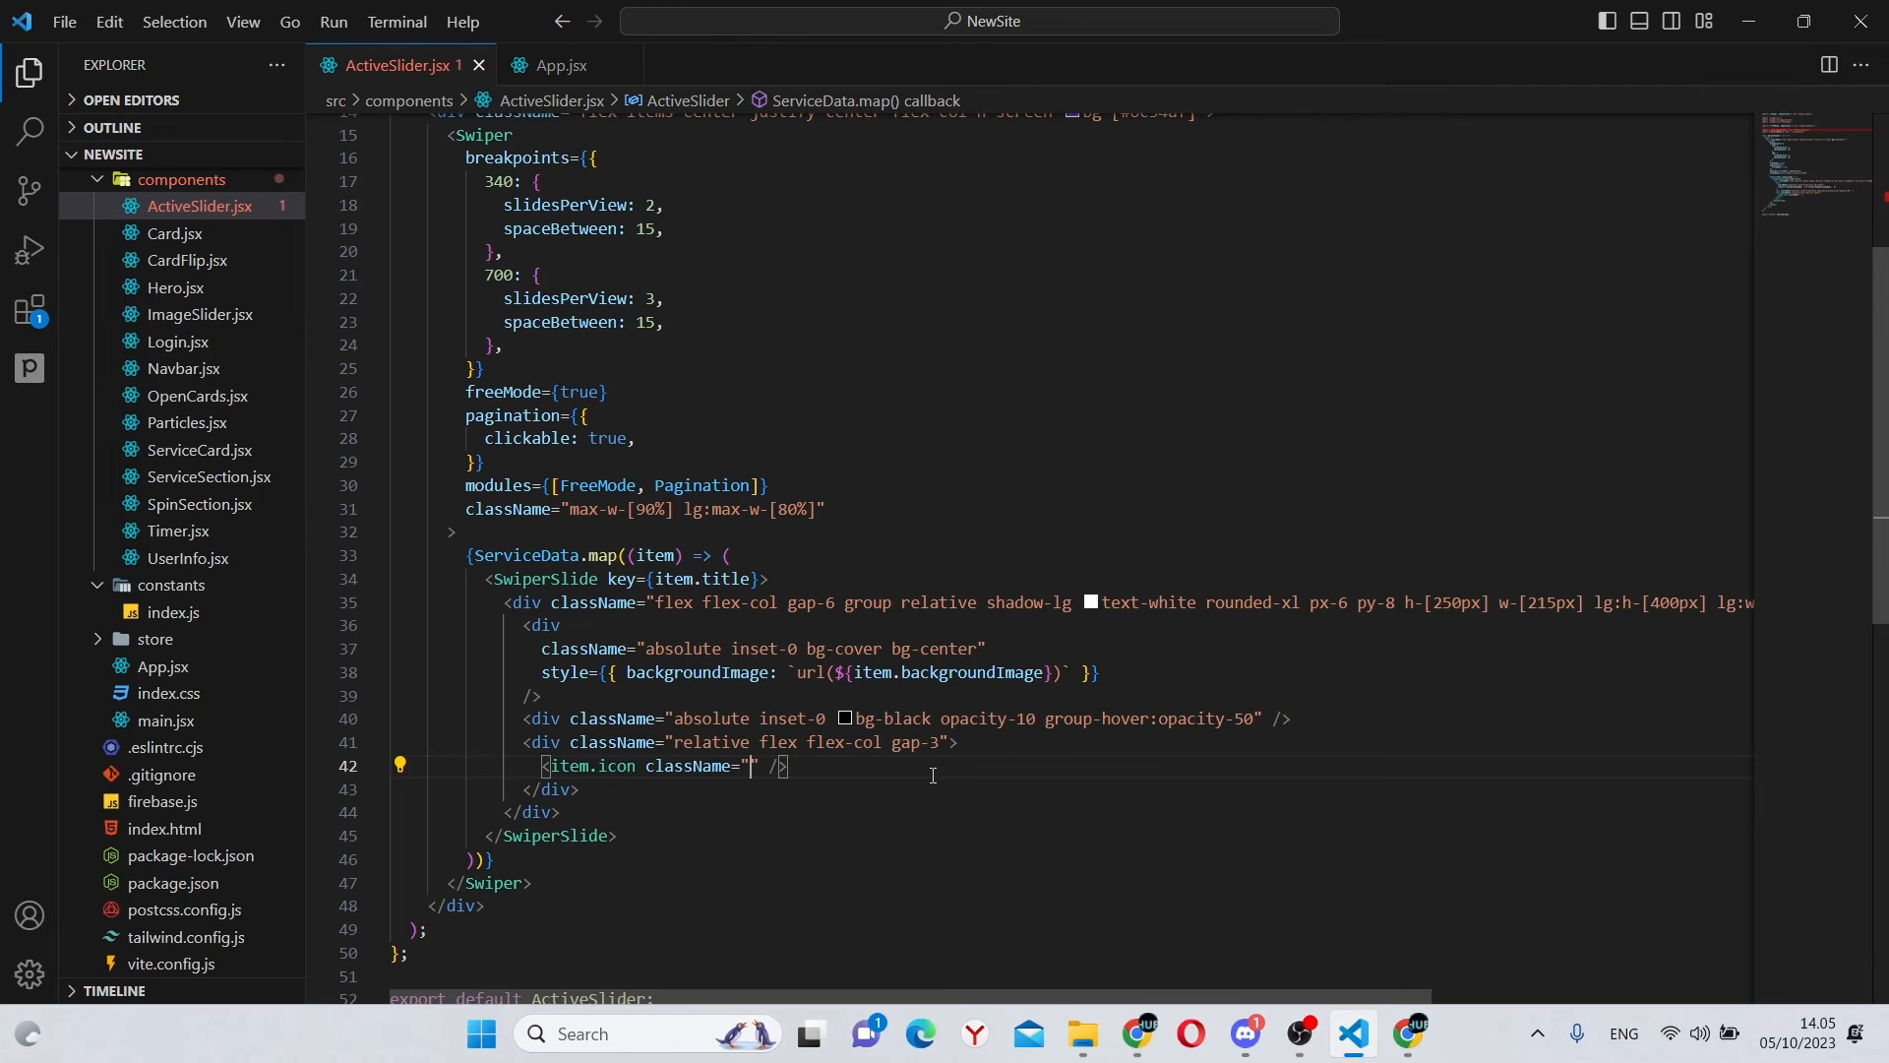
type("text-blue")
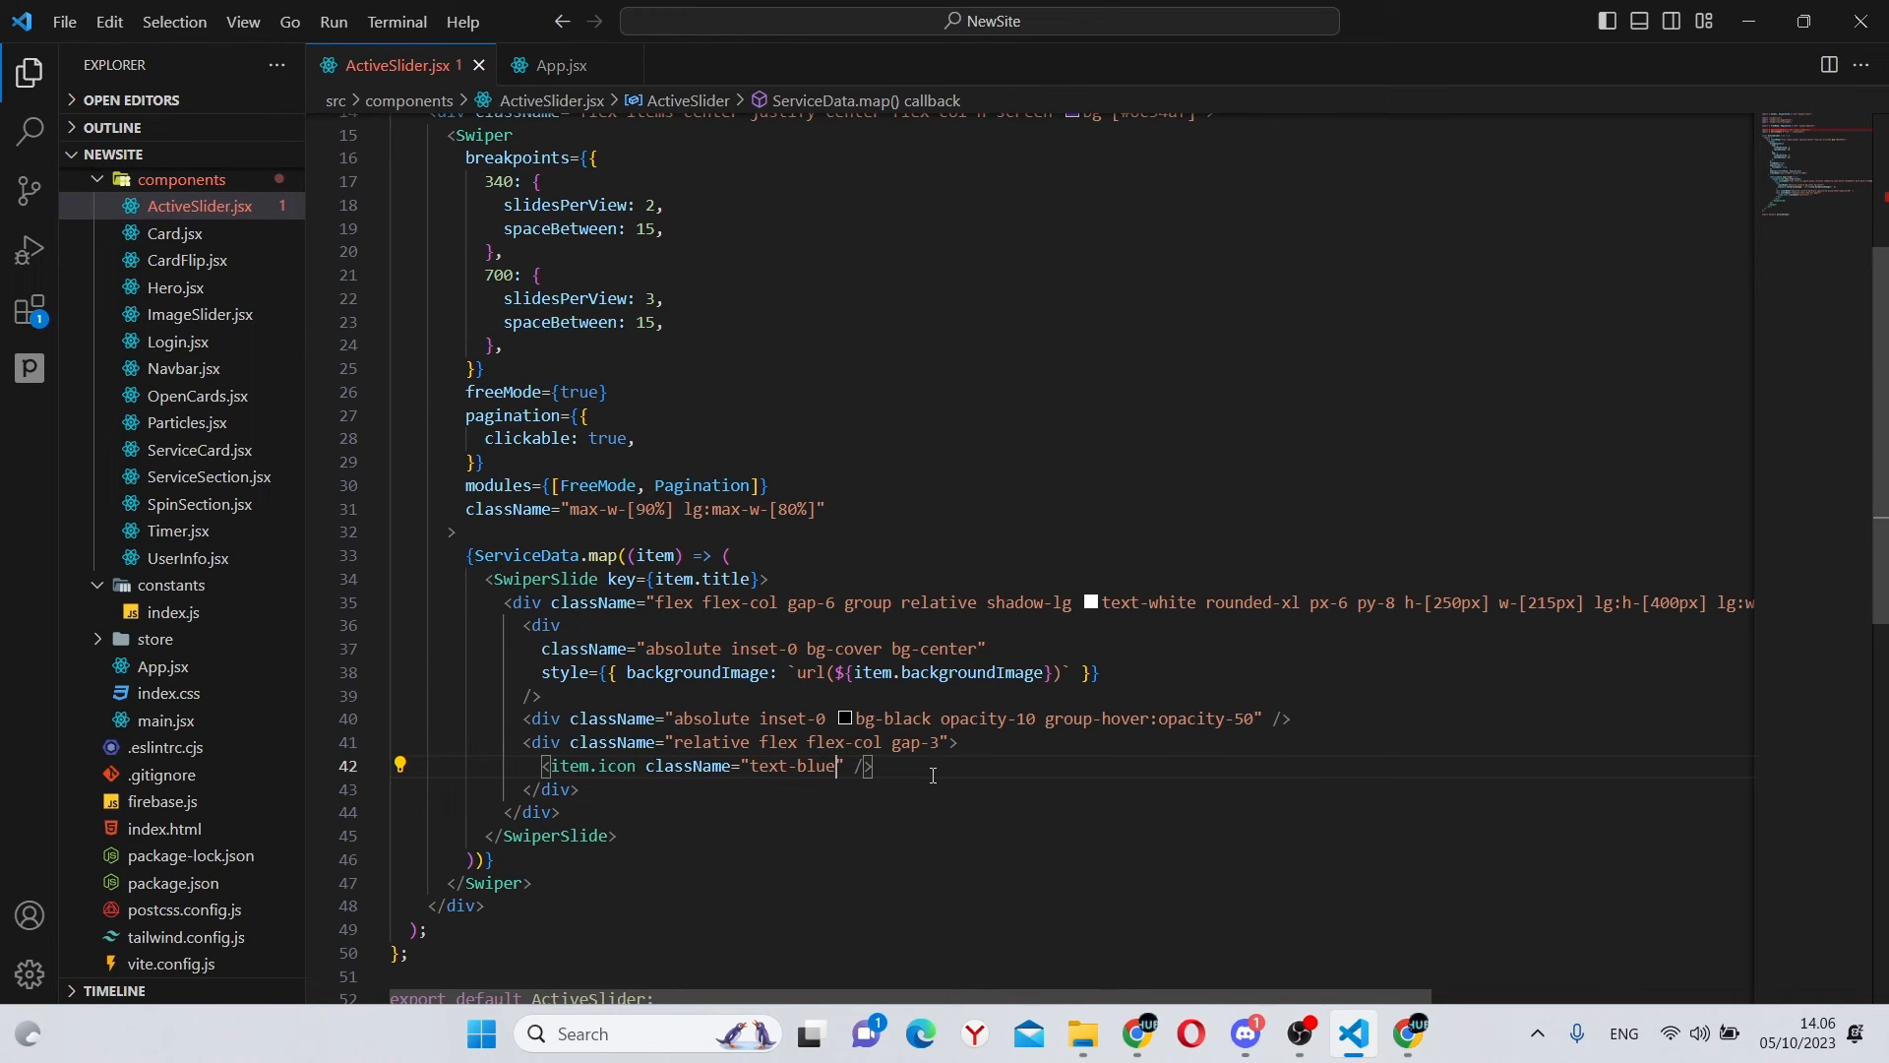
type("-600")
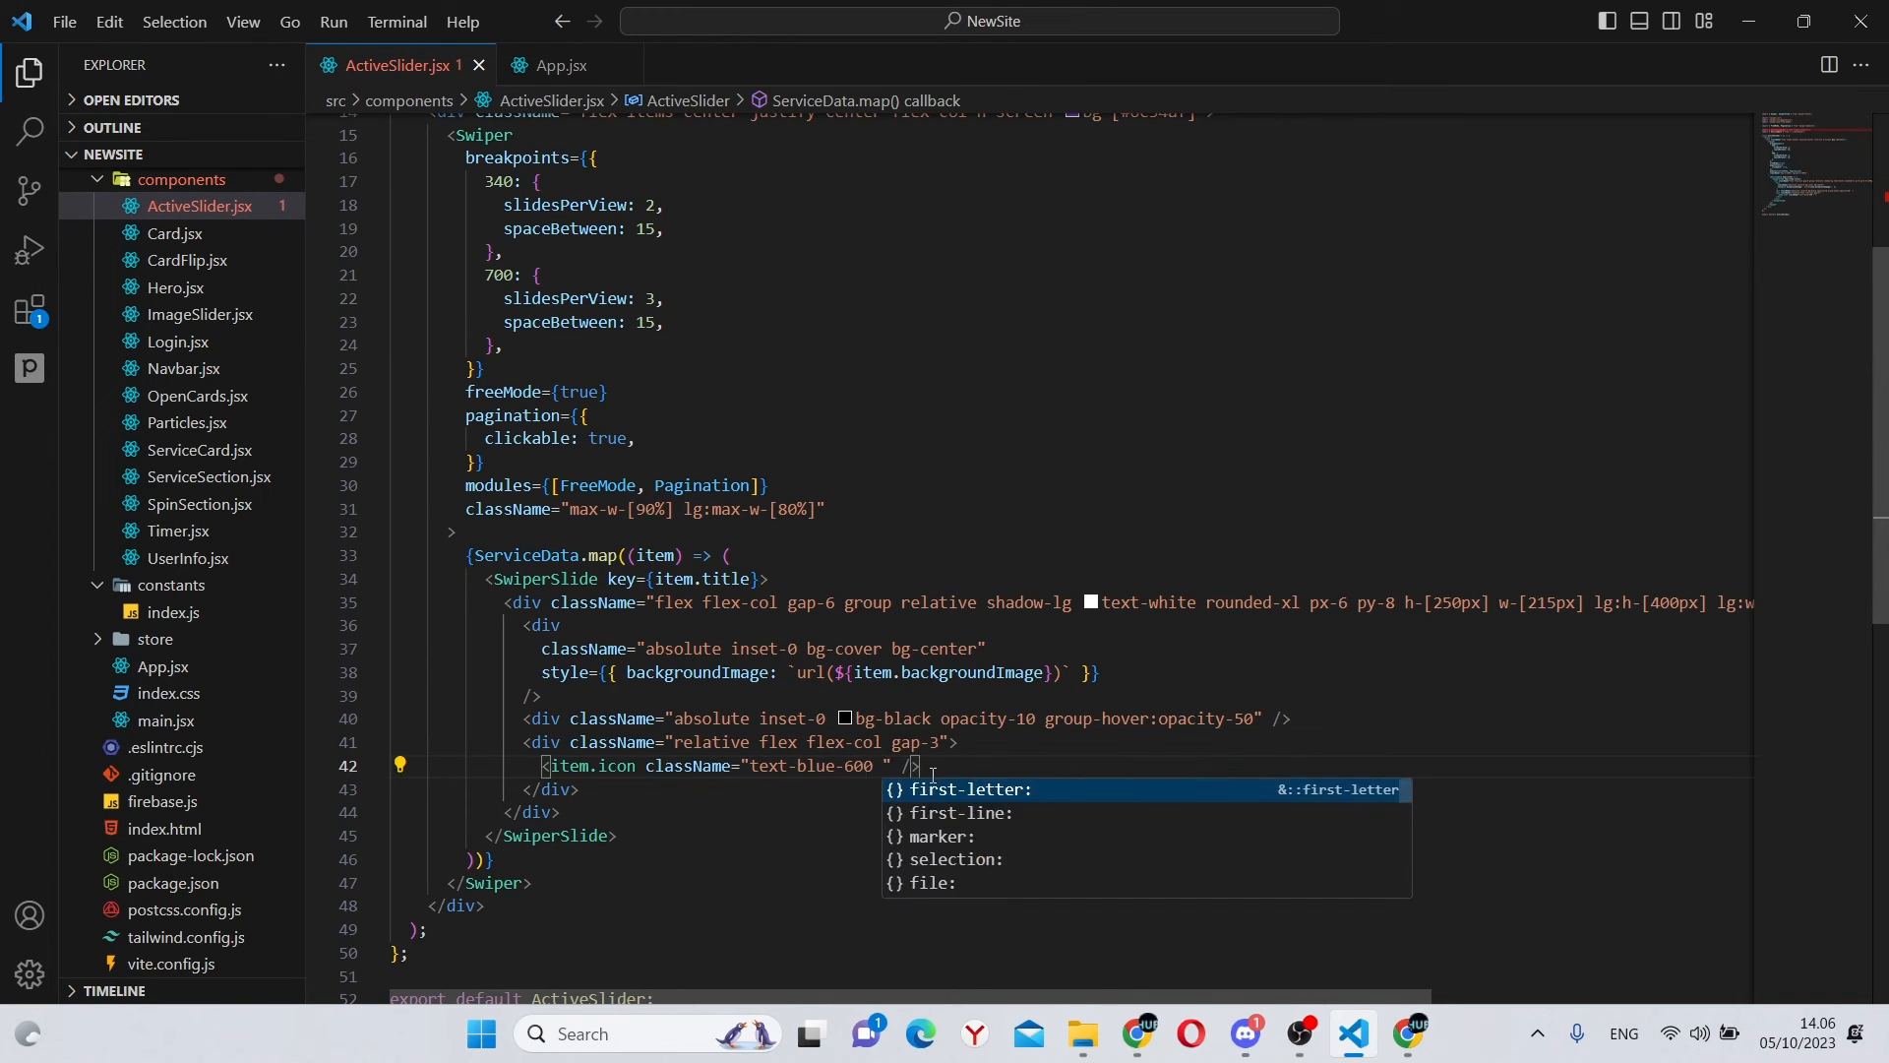
type("group-hover:")
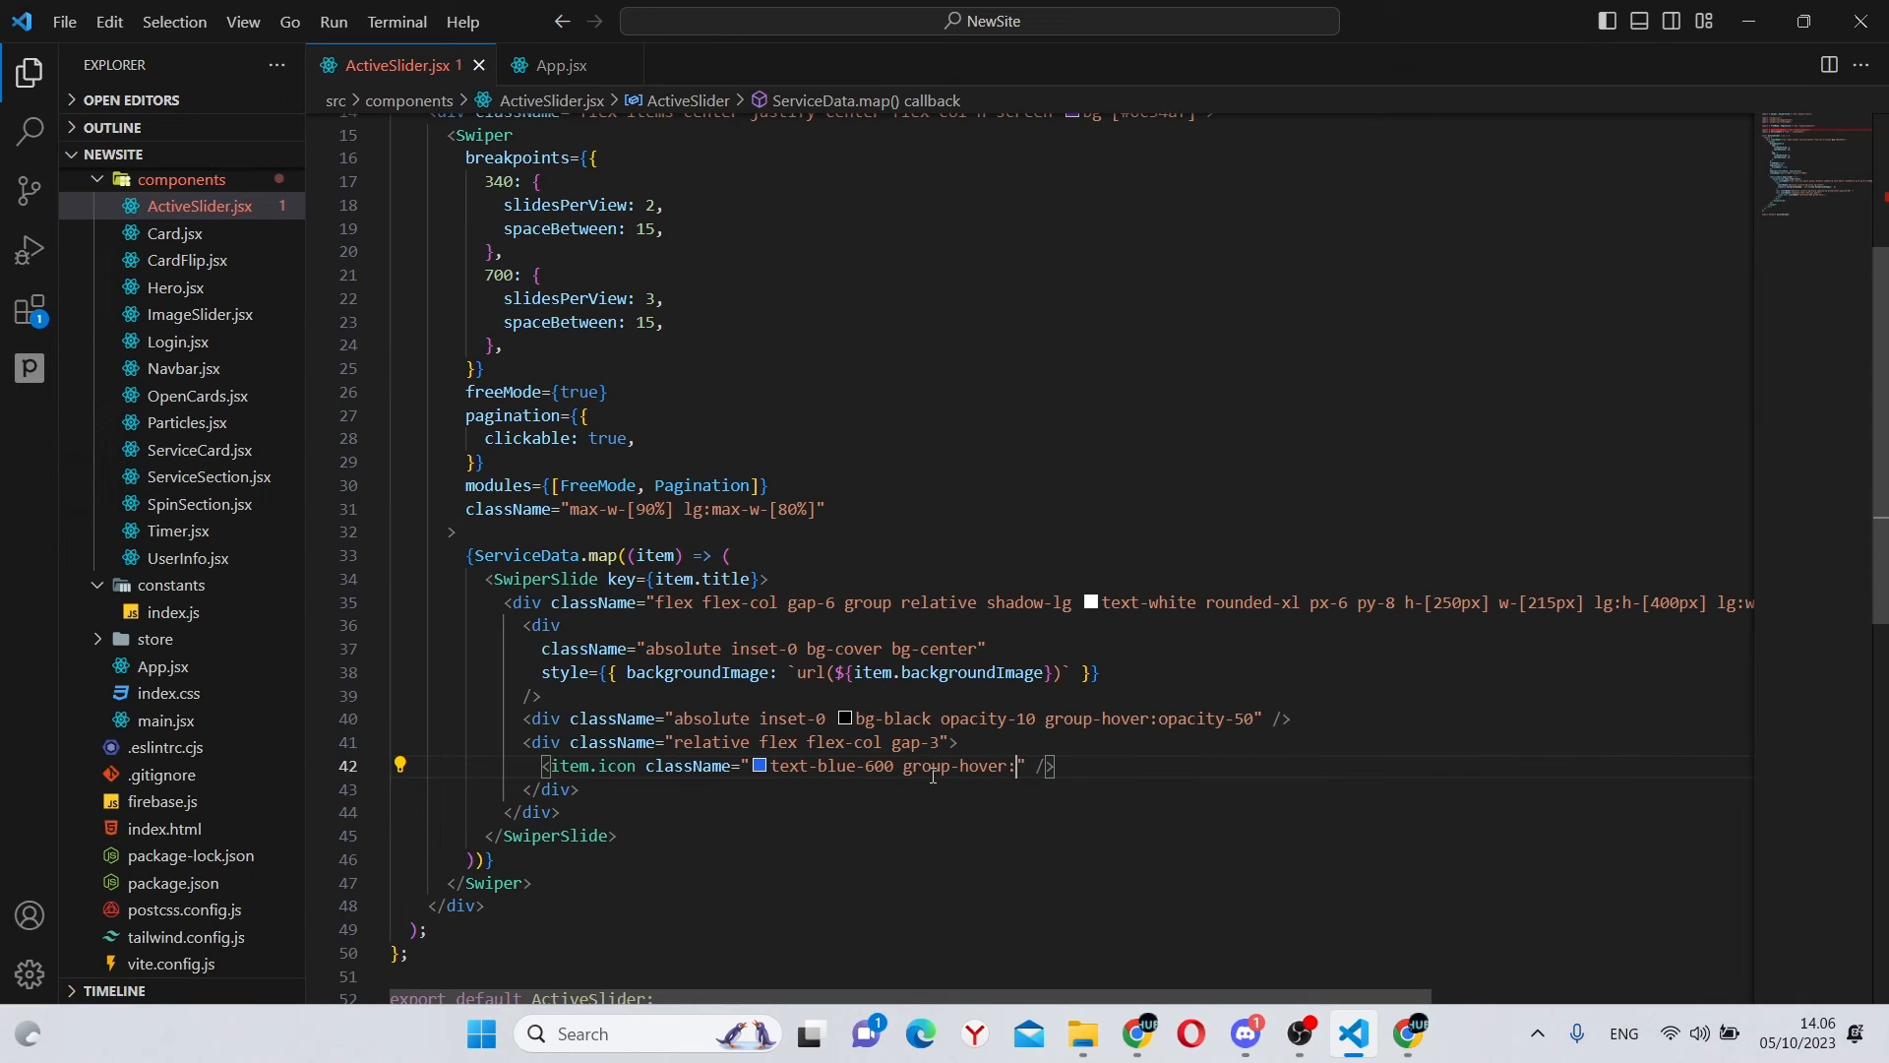
type("text-blue-400 w-[32px")
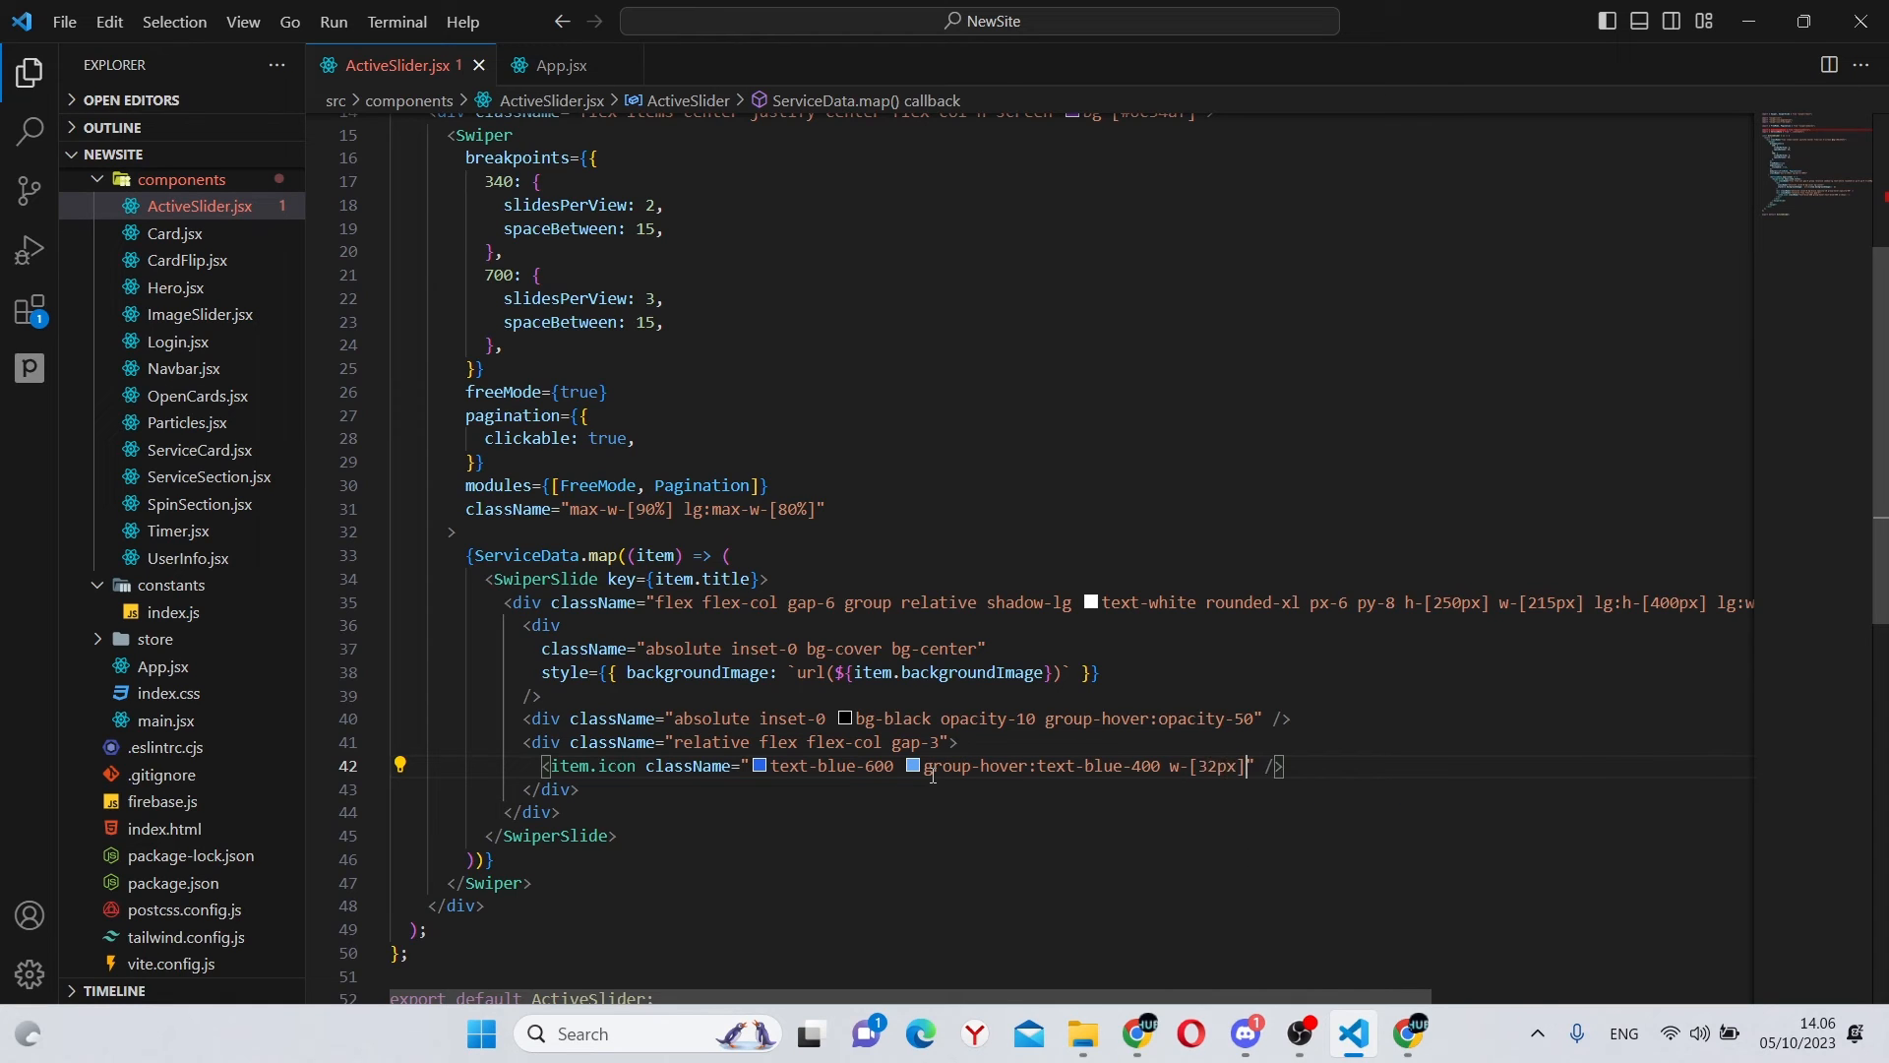
type("h-[32px]")
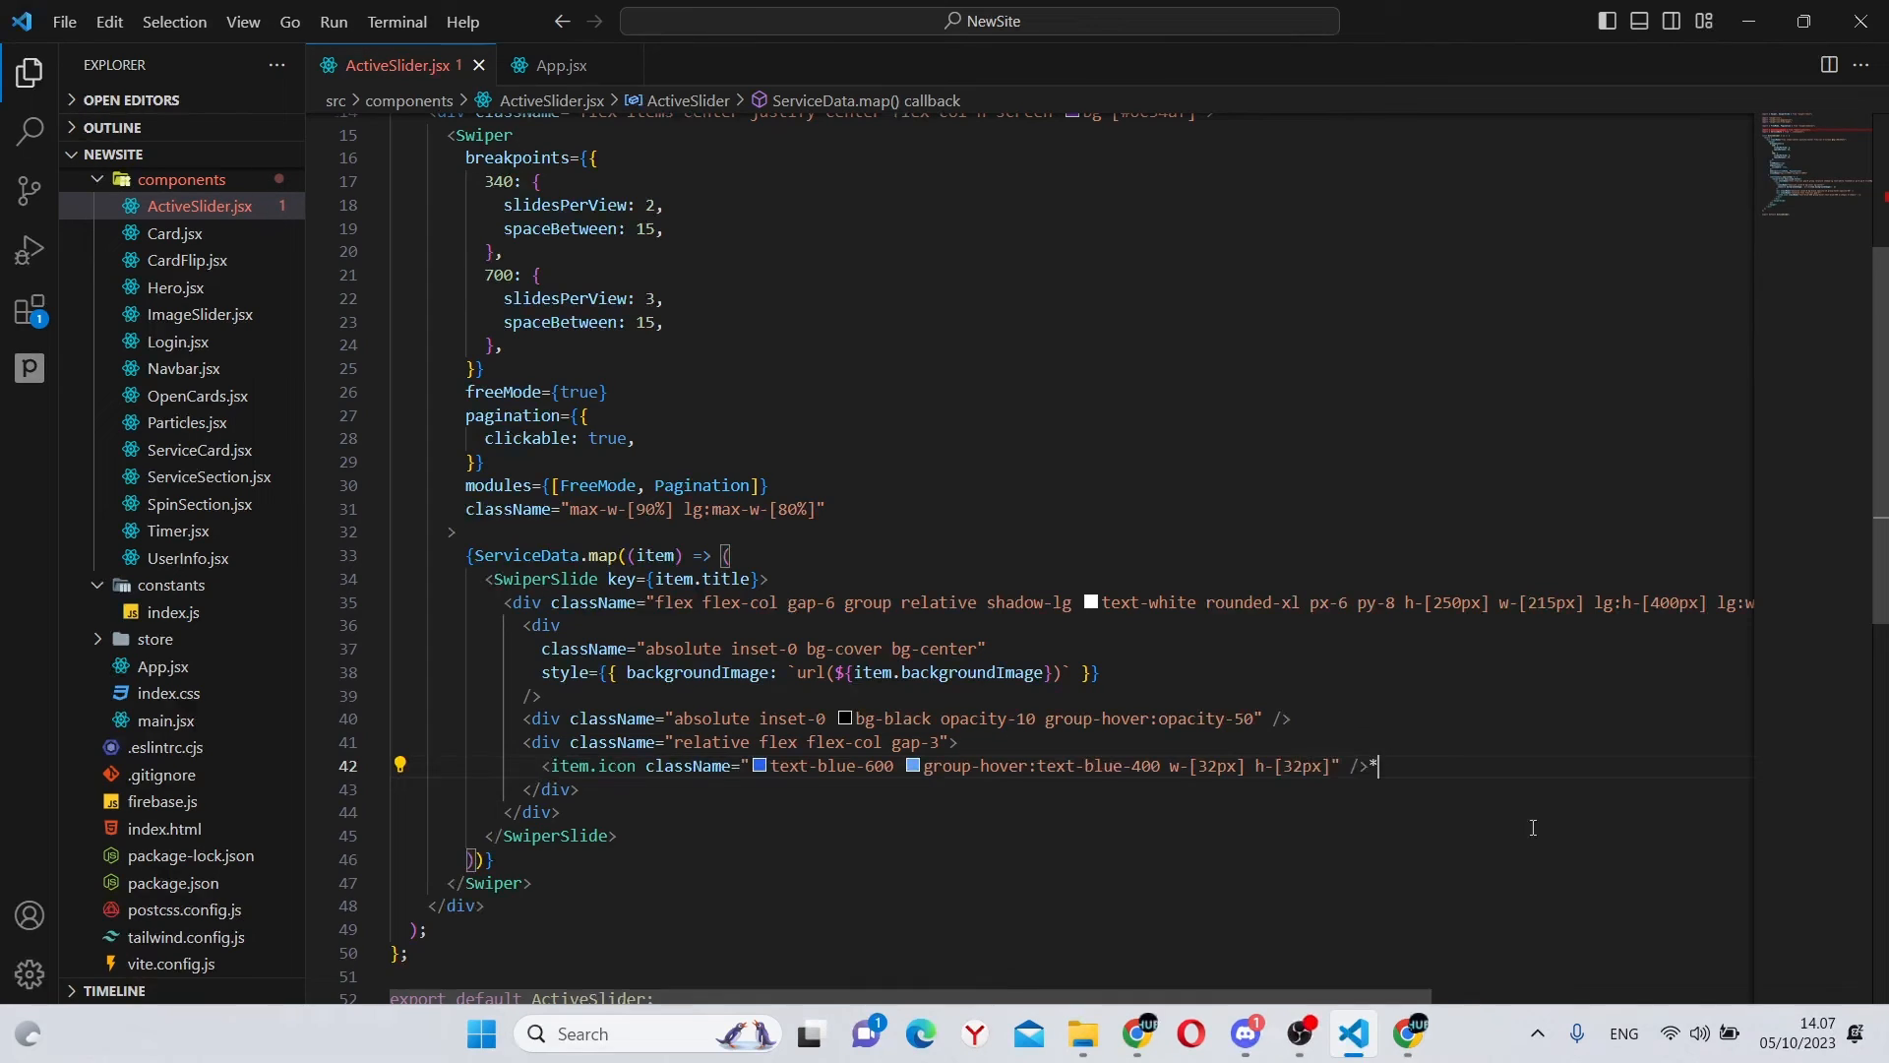
Step: Add an h1 with text-xl lg:text-2xl classes displaying {item.title}
type("<h1></h1>")
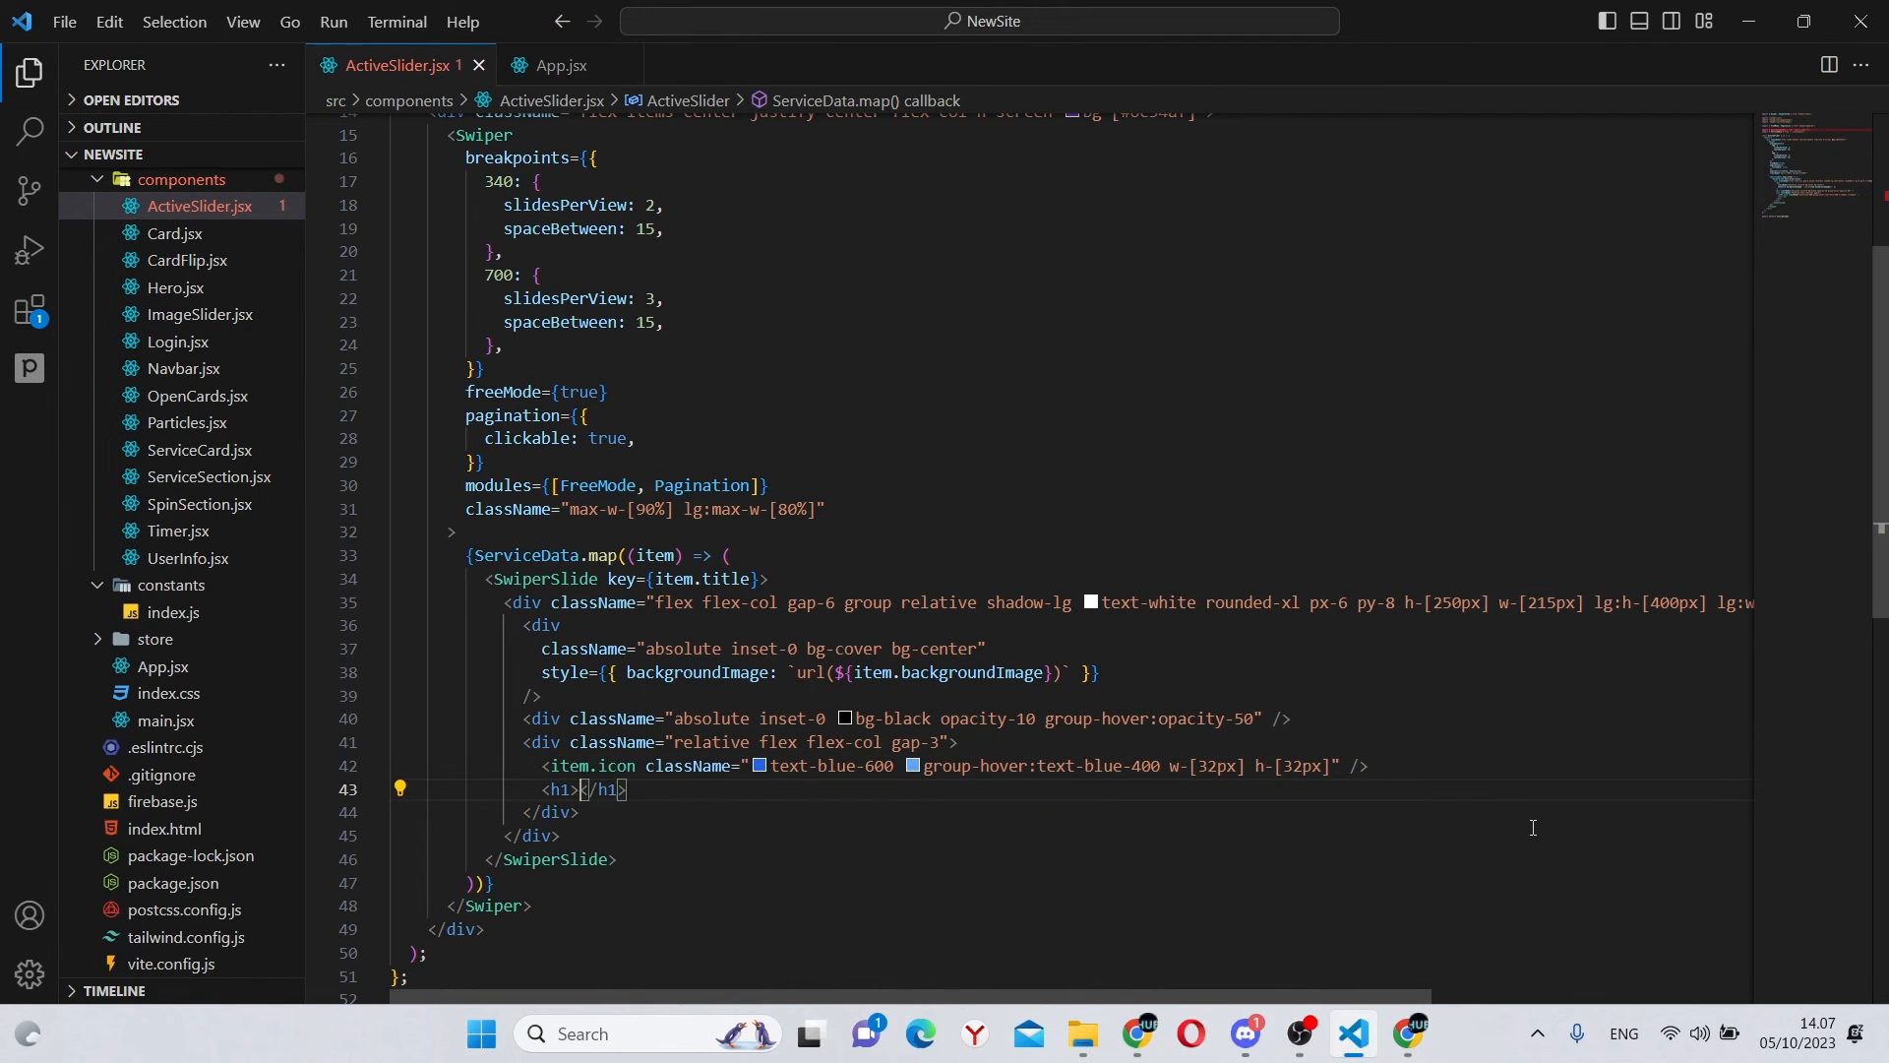
type("className=\"t\"")
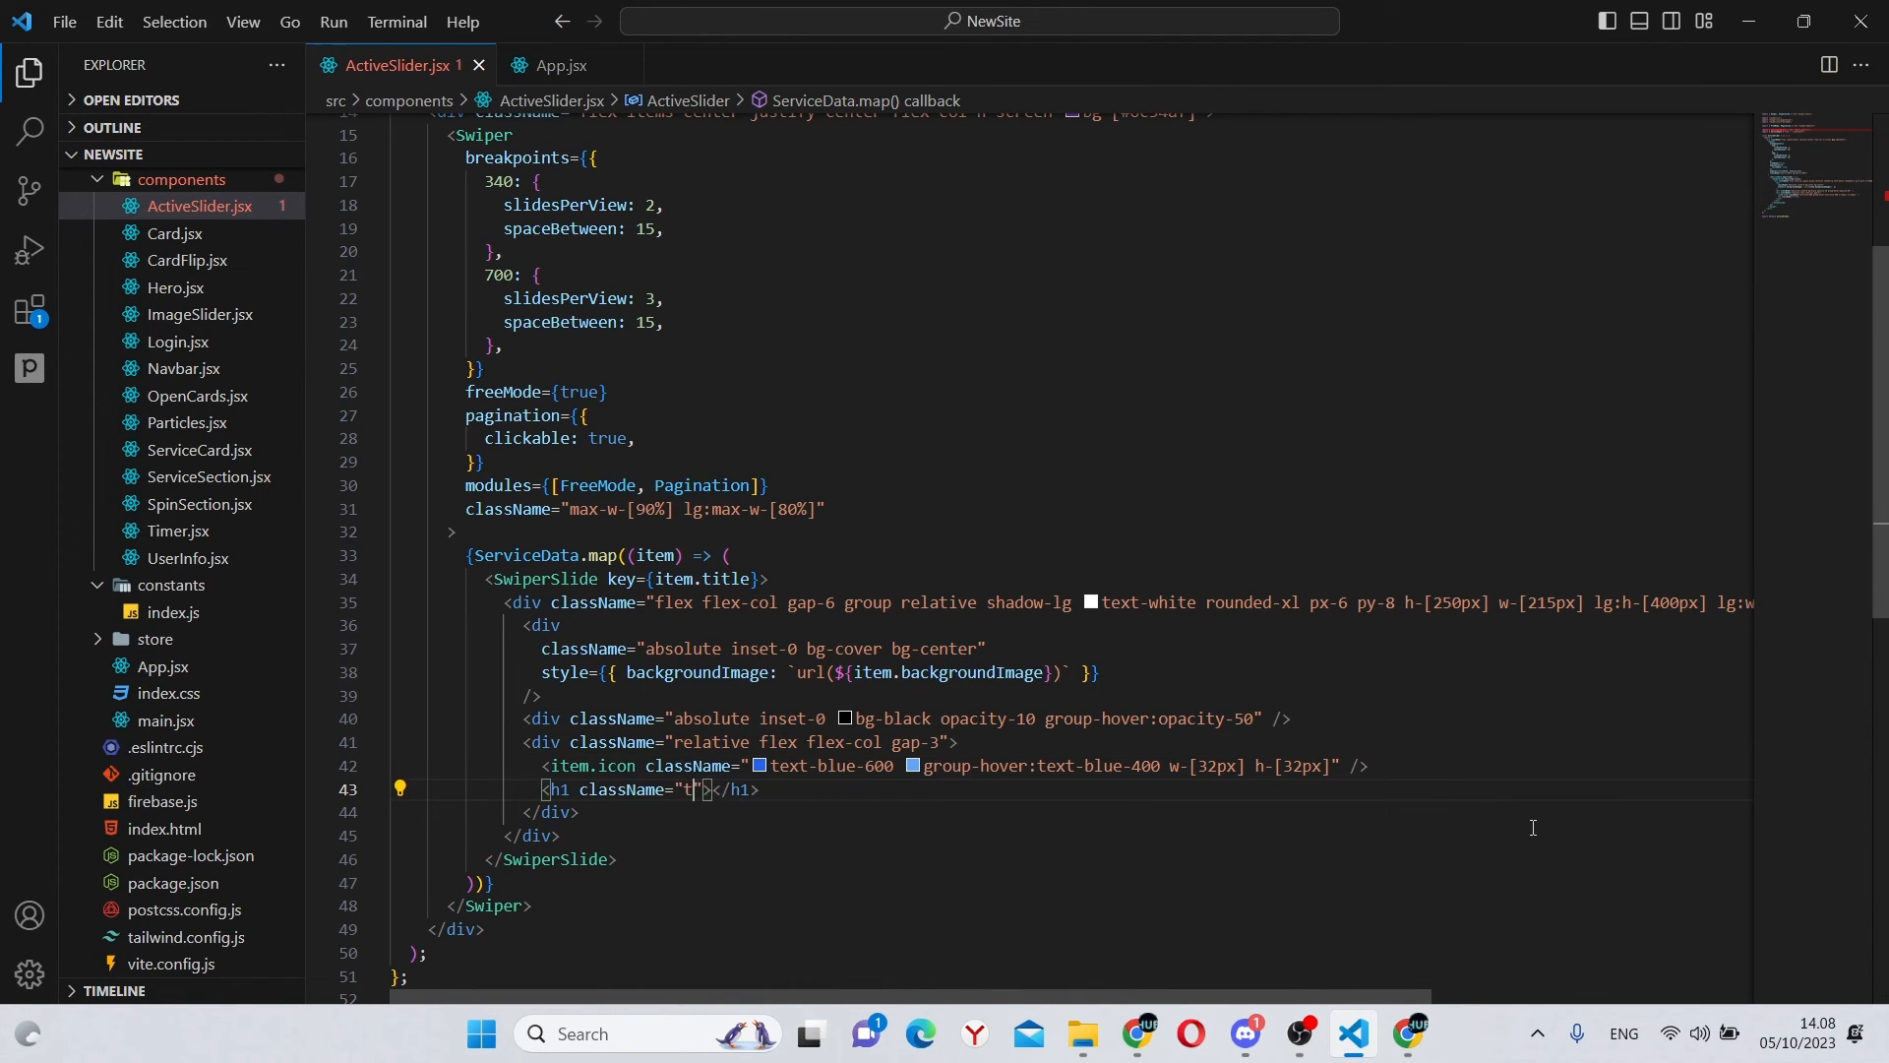
type("ext-xl")
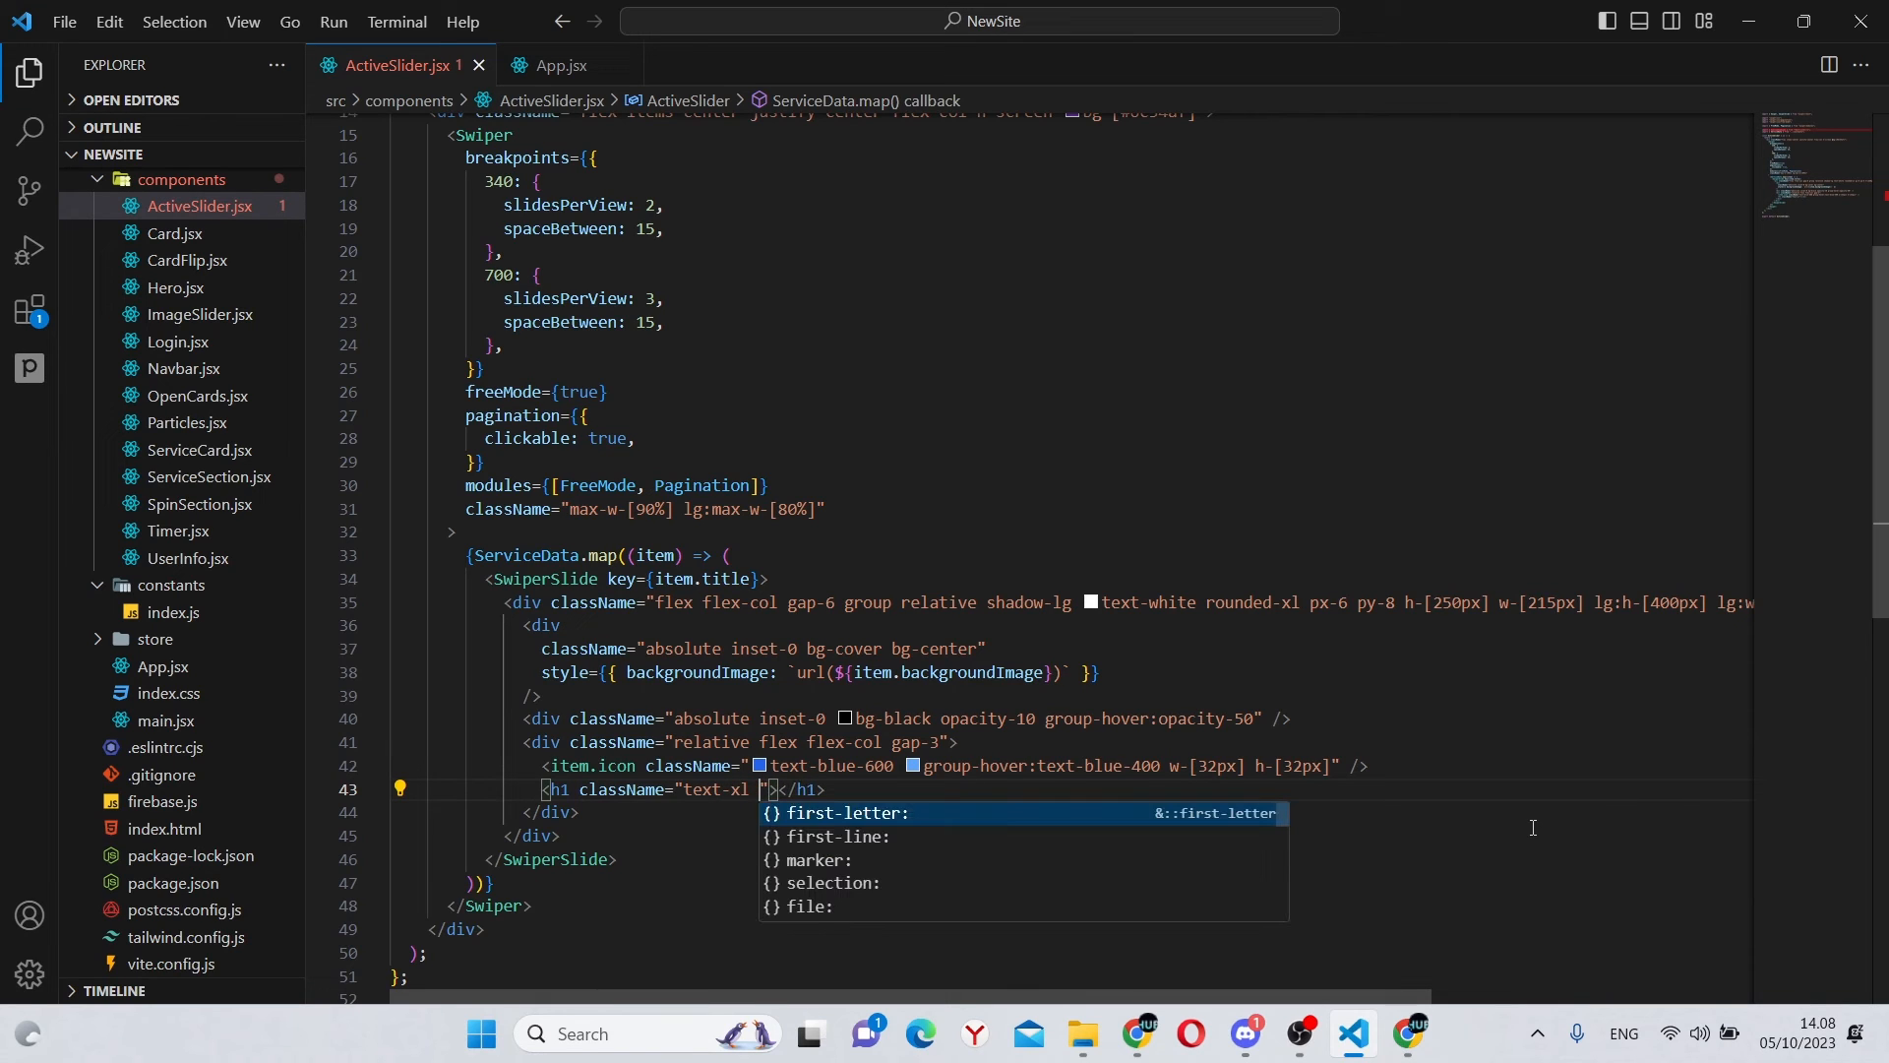
type("lg:text")
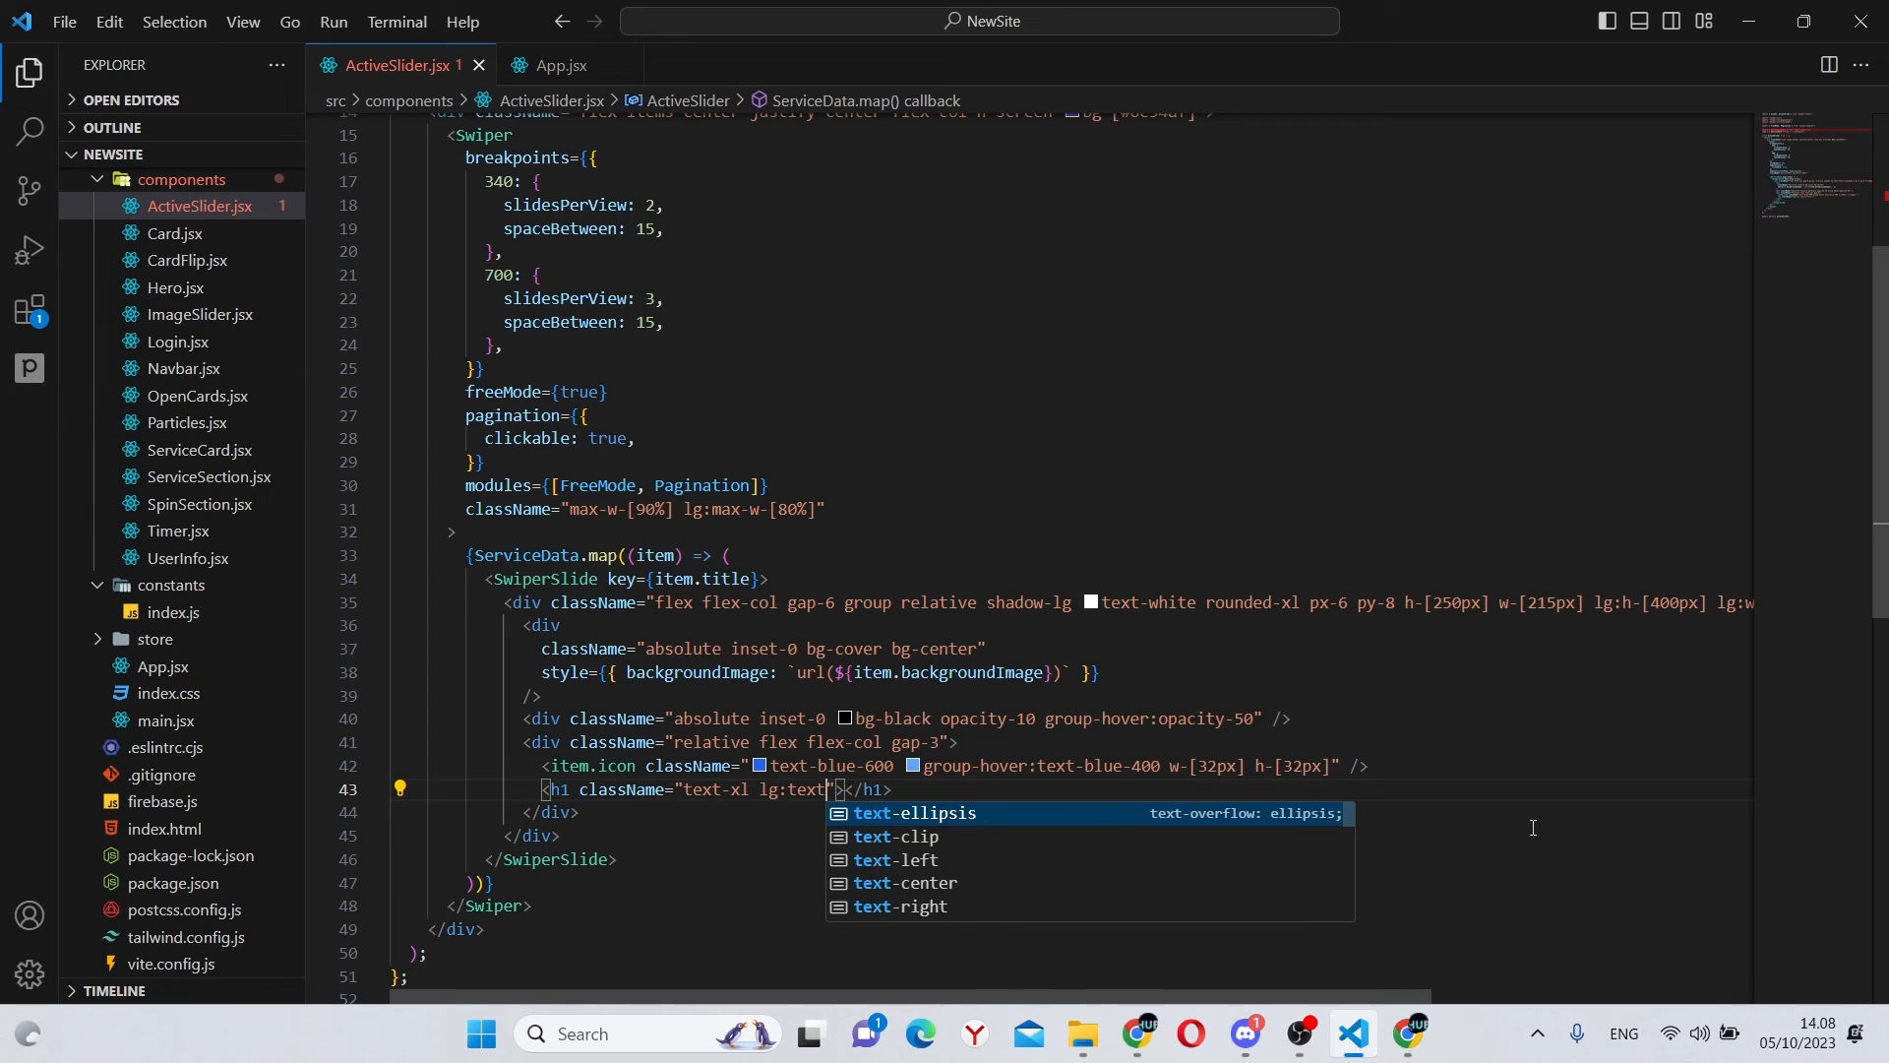
type("2xl")
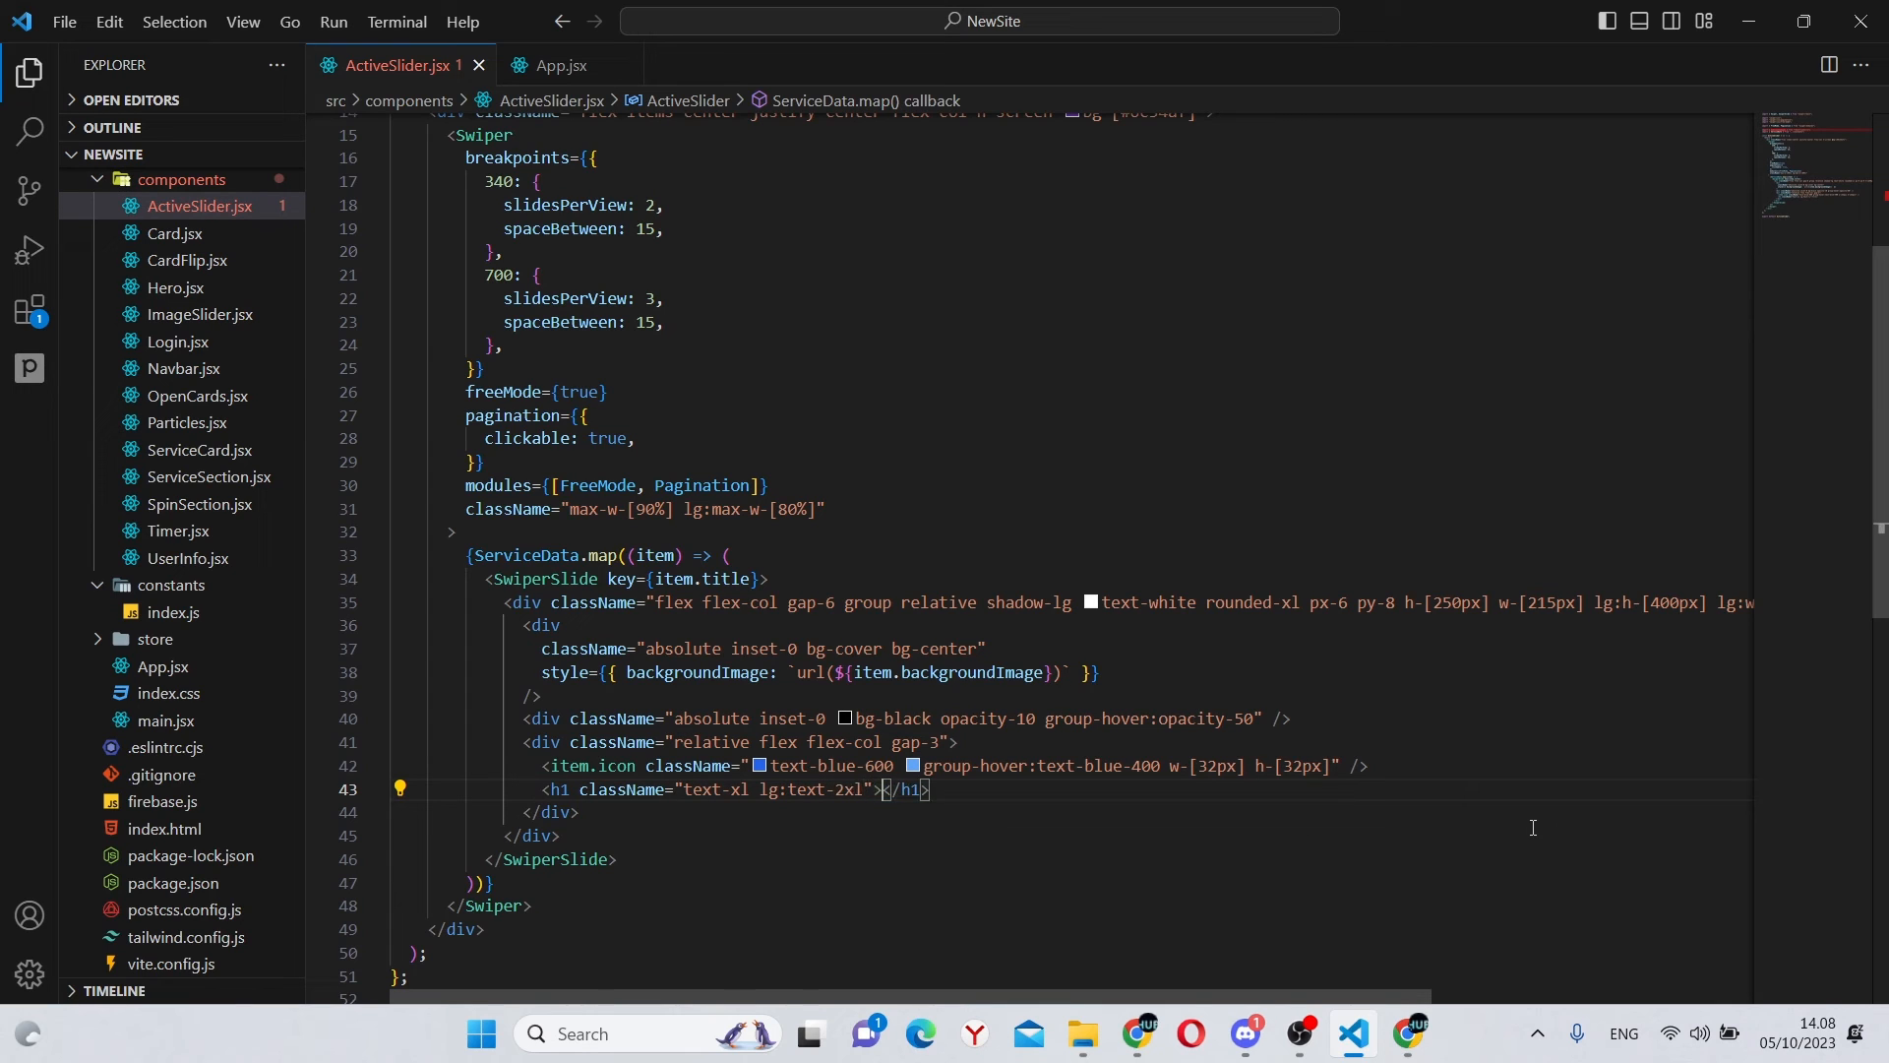
type("{")
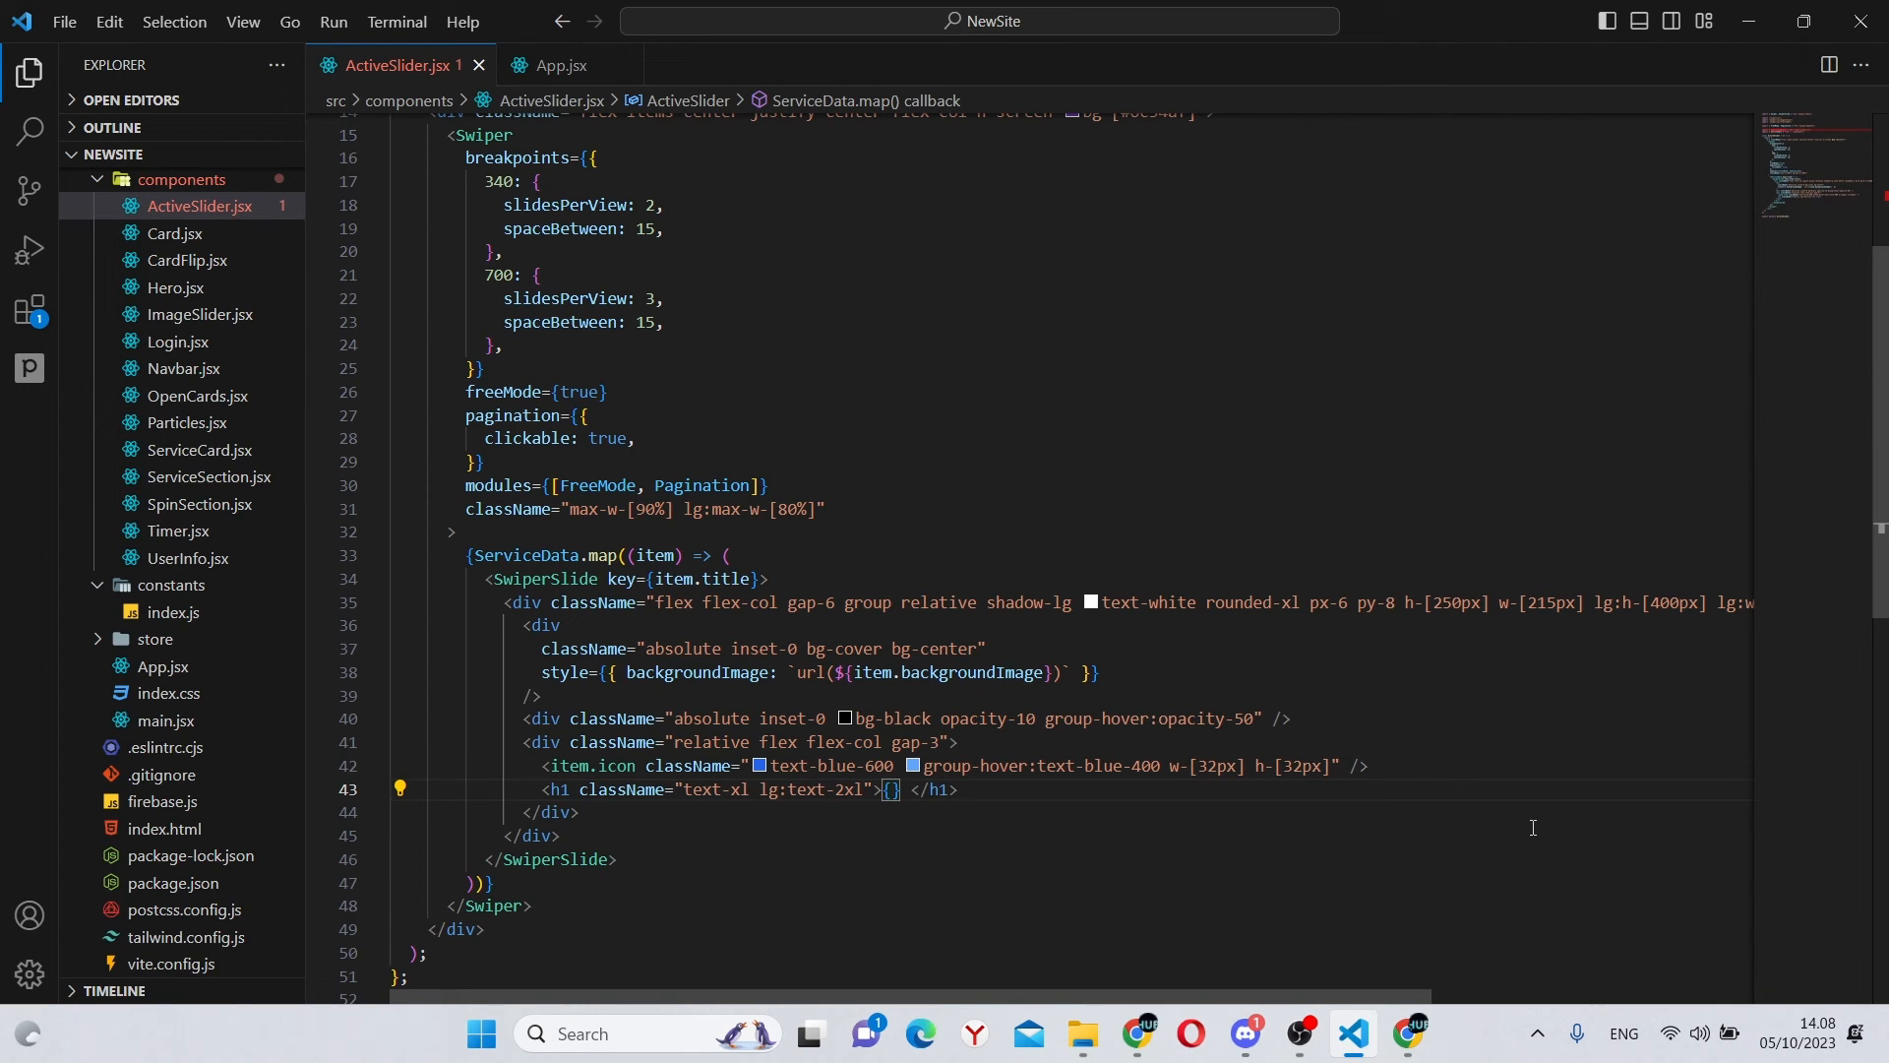
type("item")
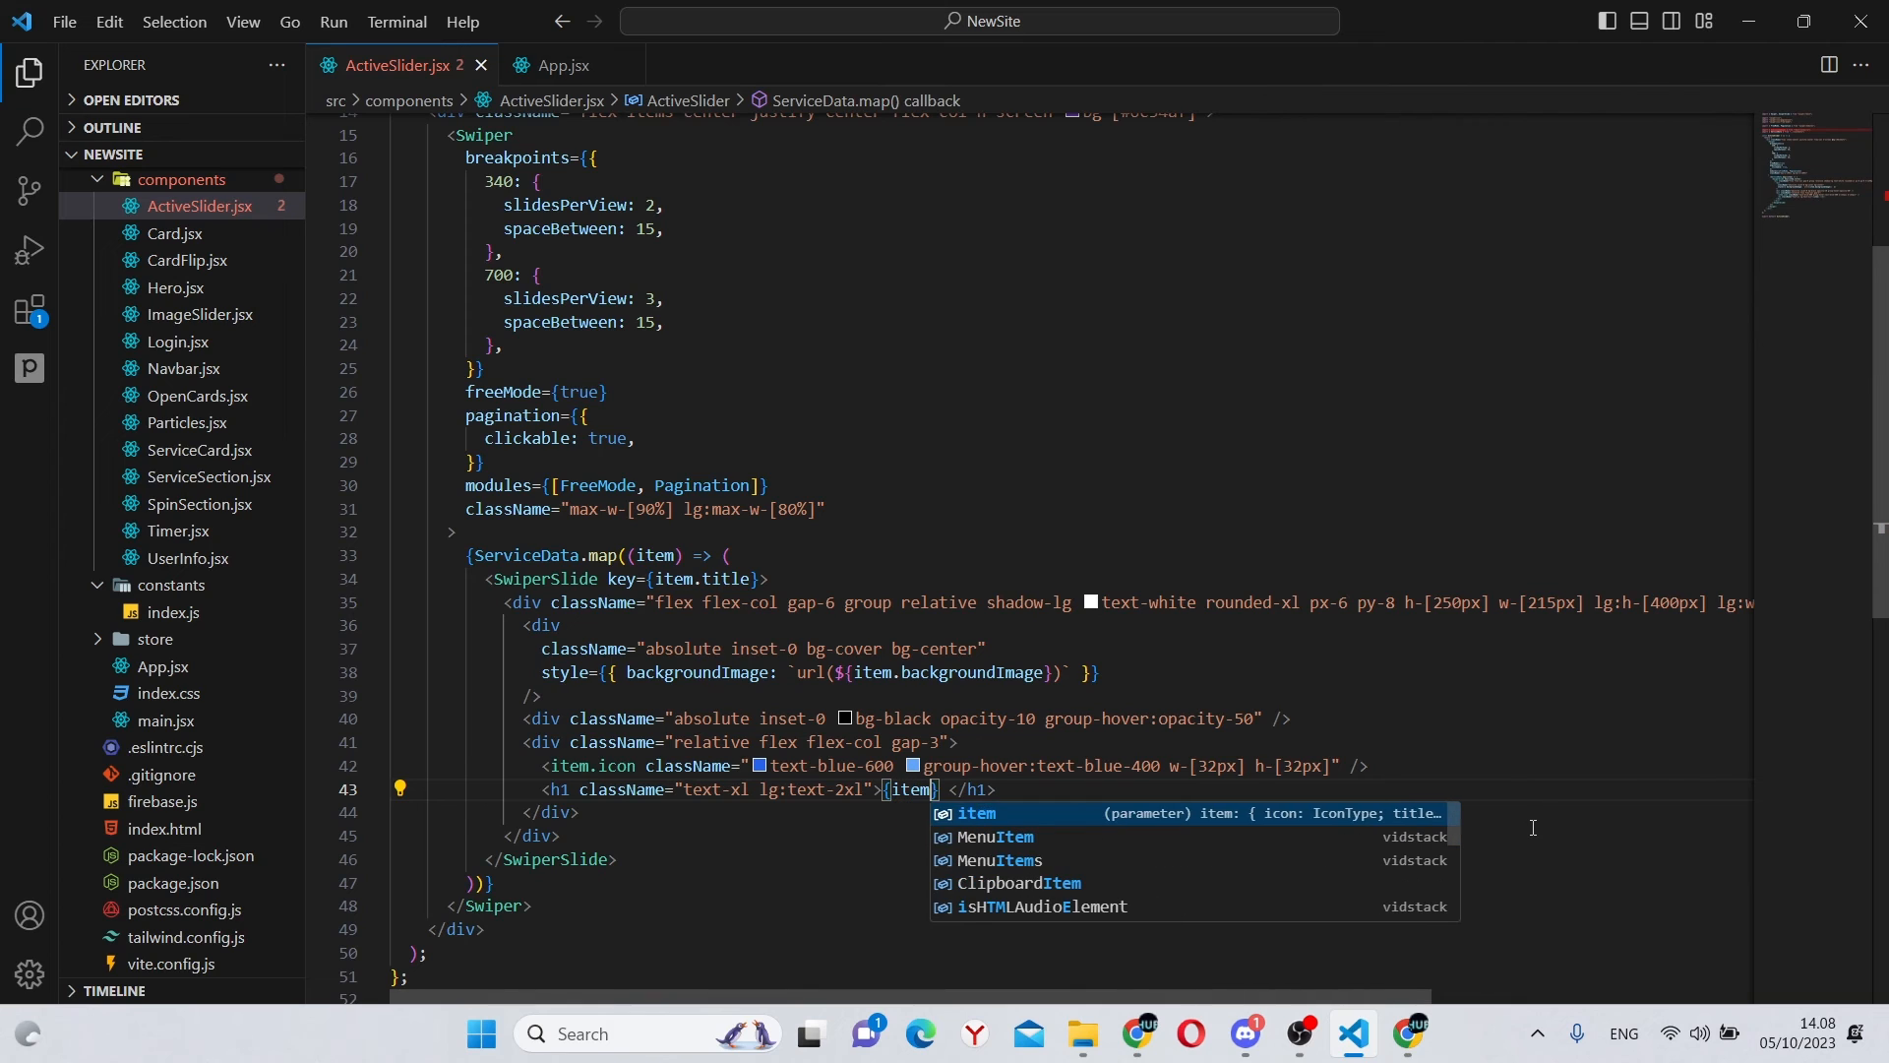
type(".title")
type("<p></p>")
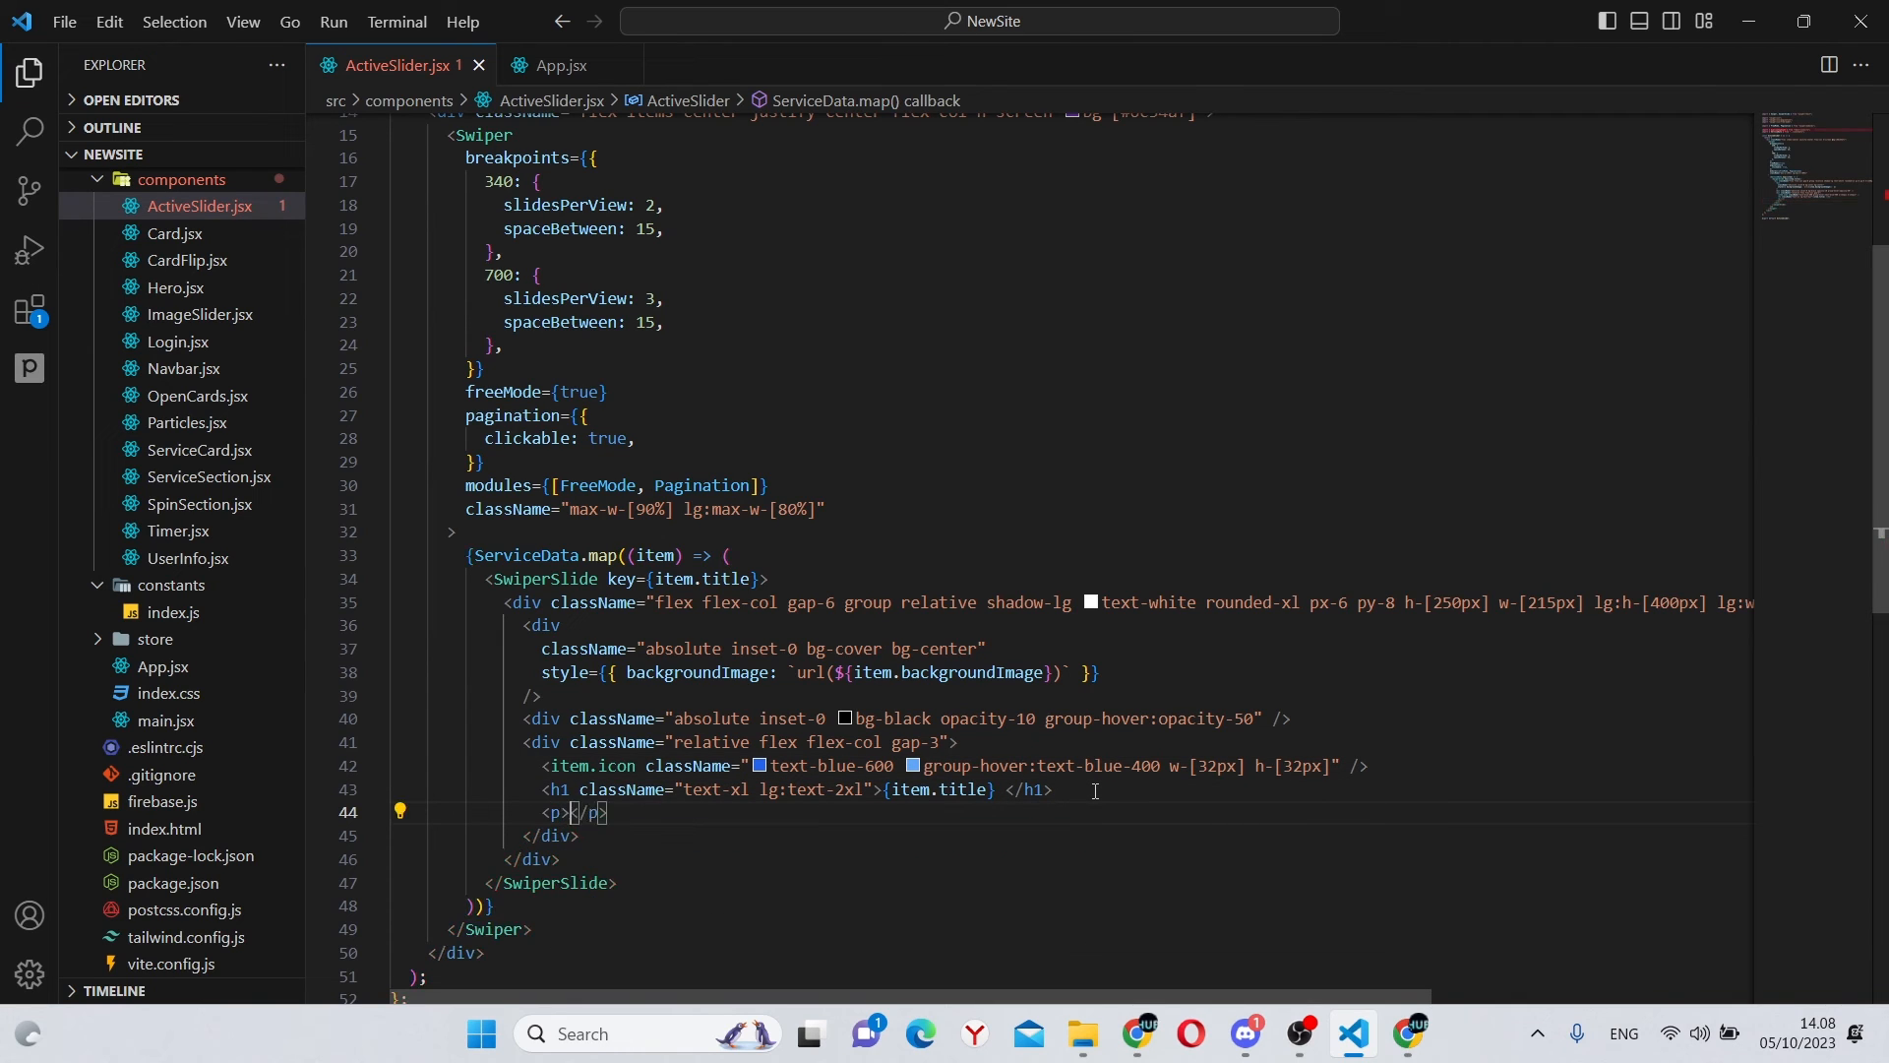
Step: Add a paragraph with lg:text-[18px] displaying {item.content}
type("className=\"lg\"")
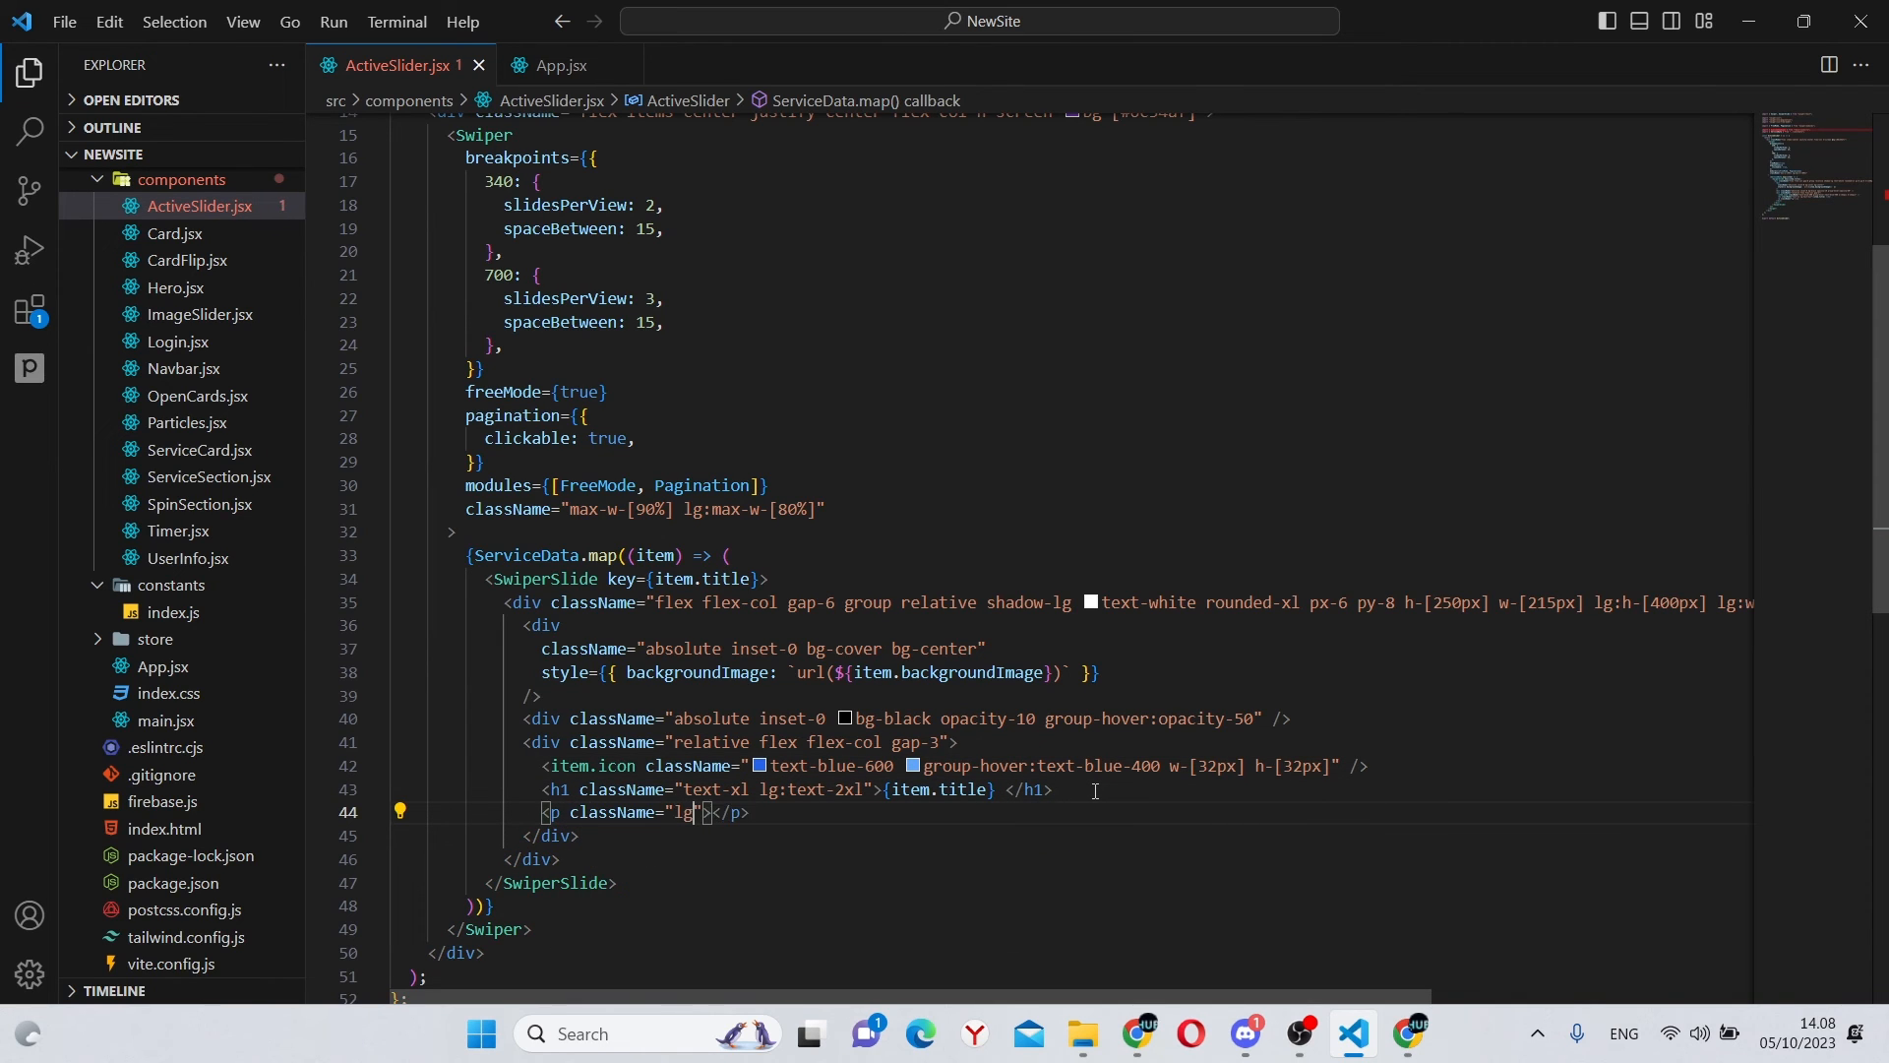
type(":text-[")
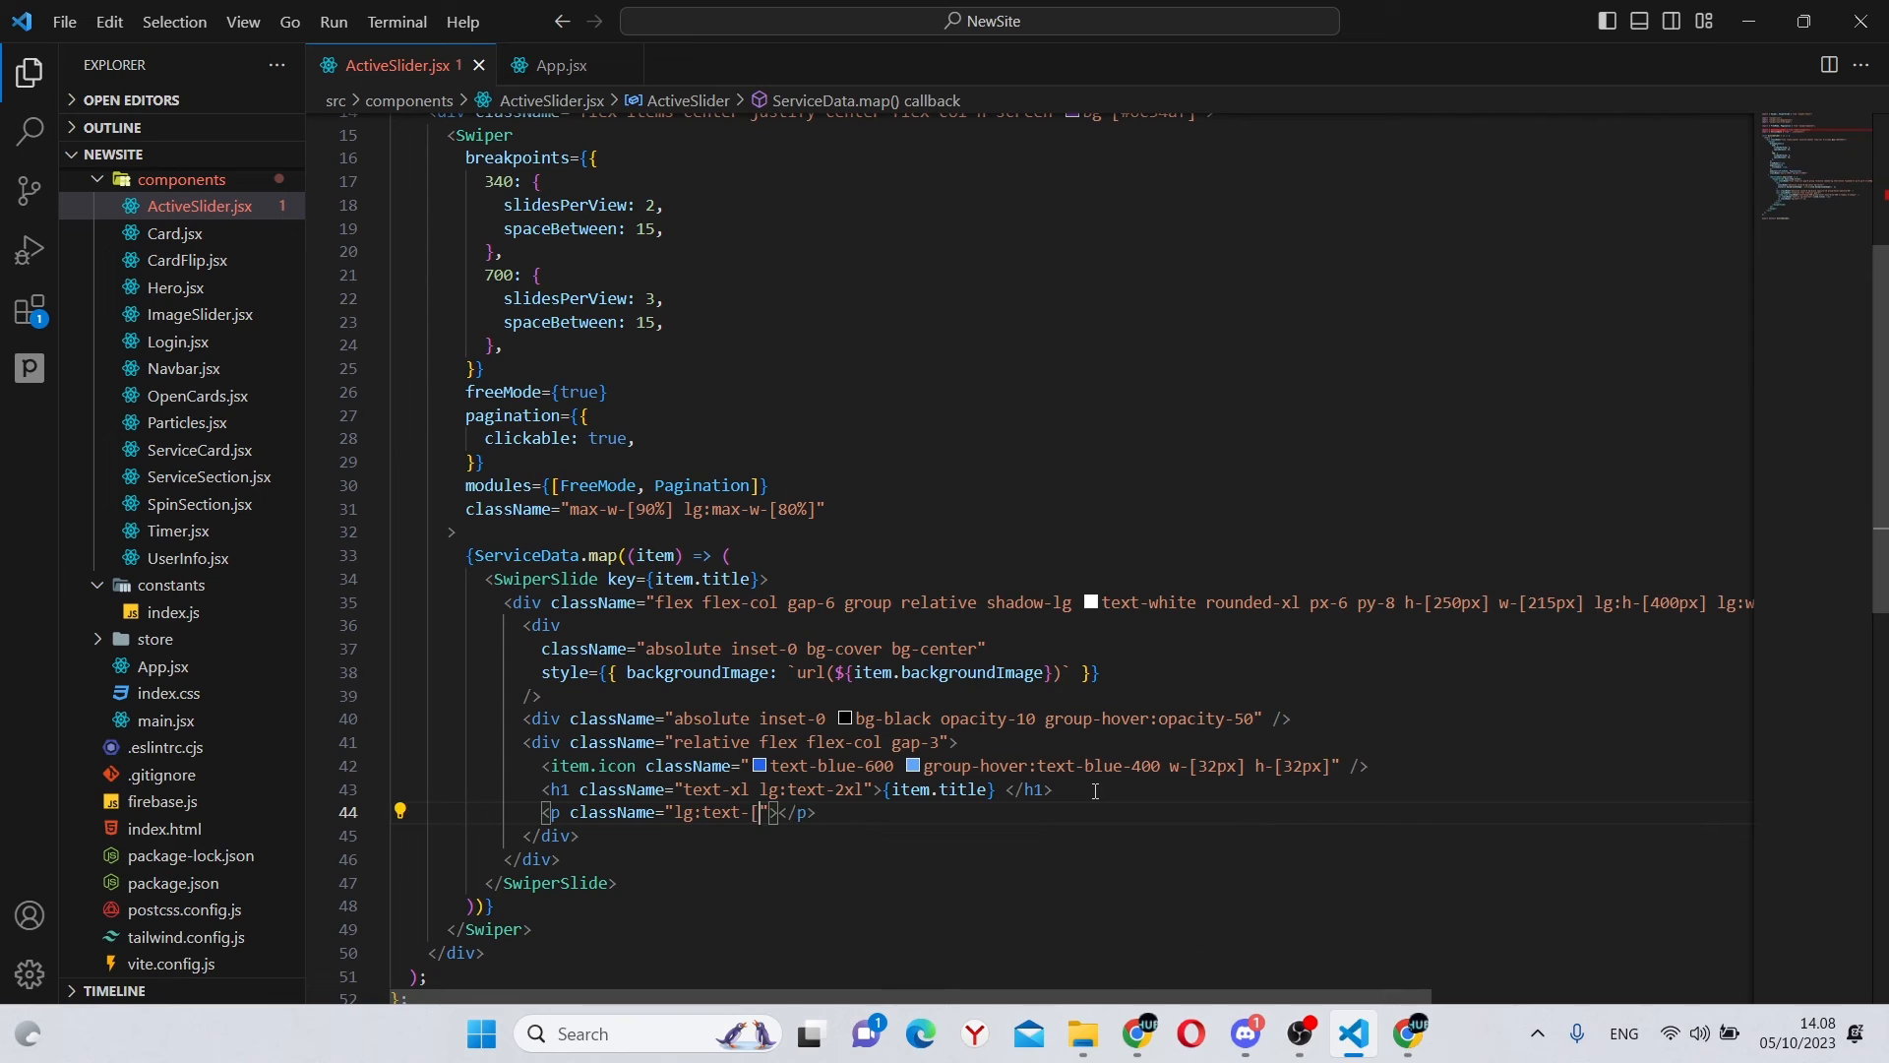
type("18px")
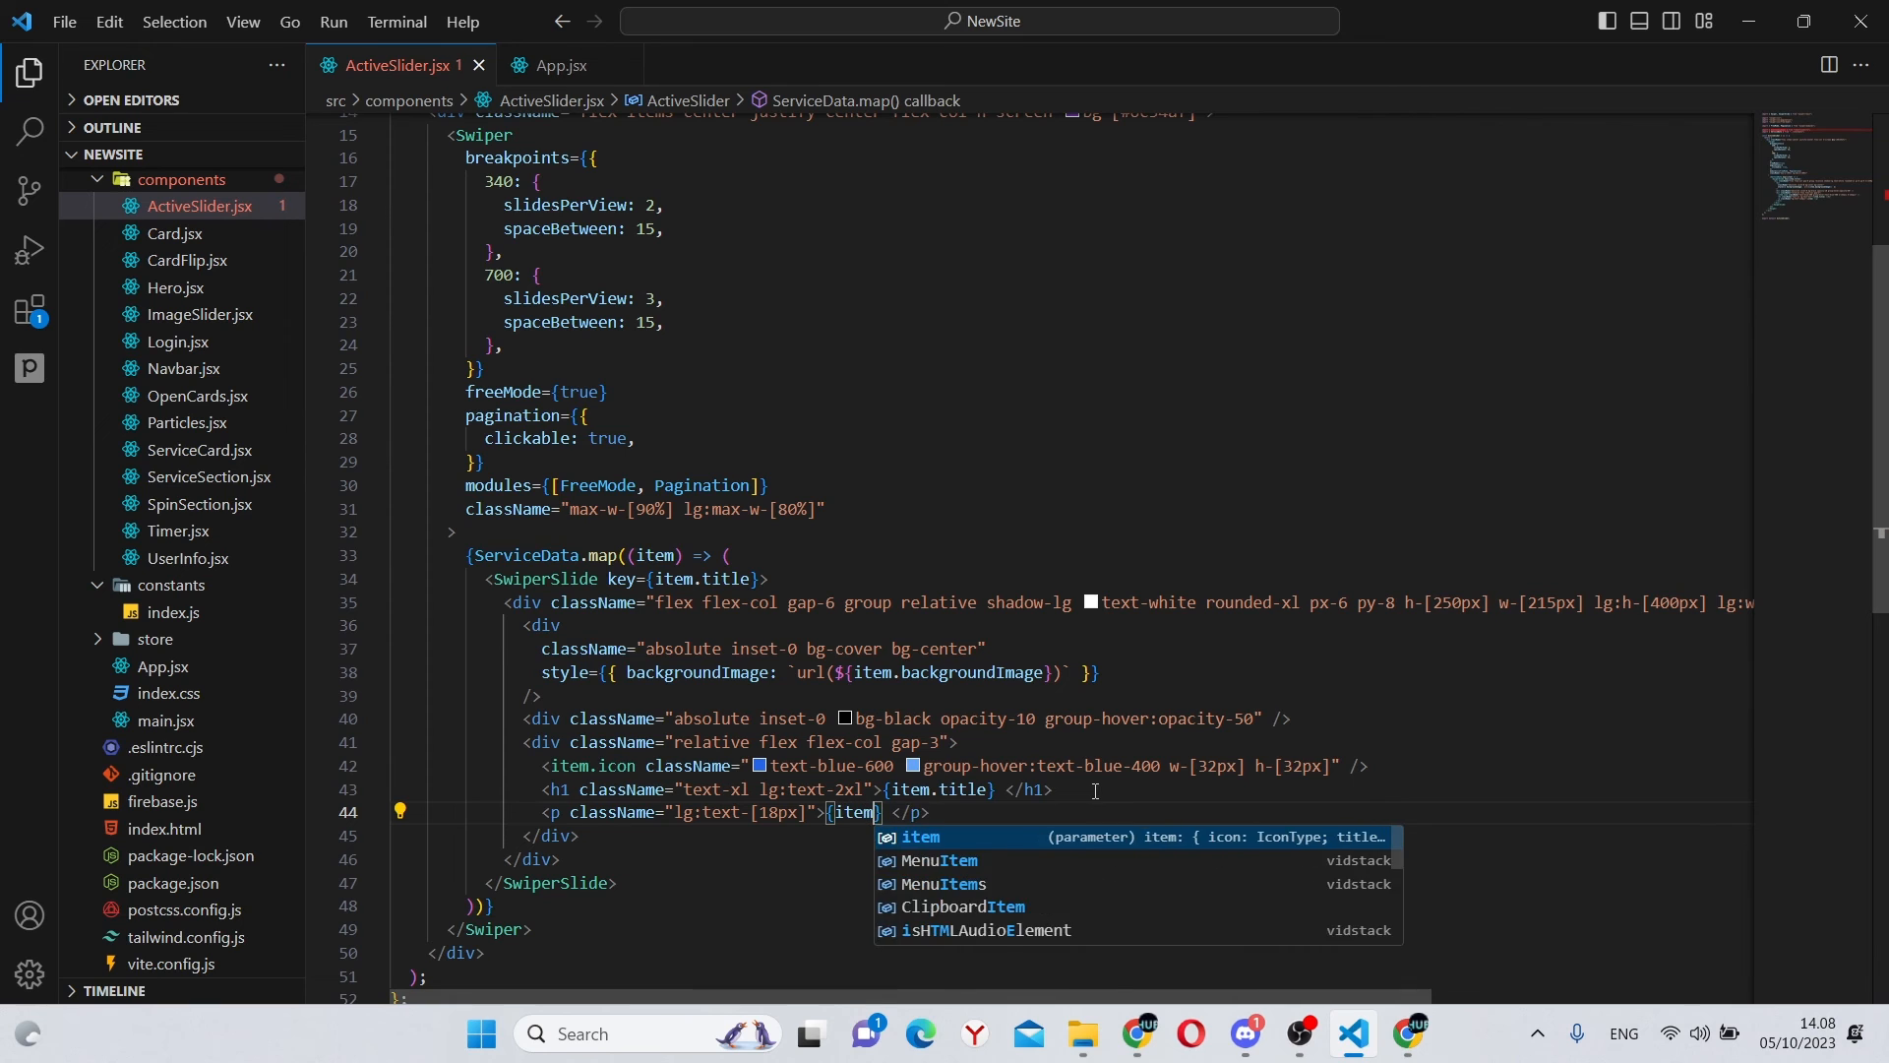
type(".content")
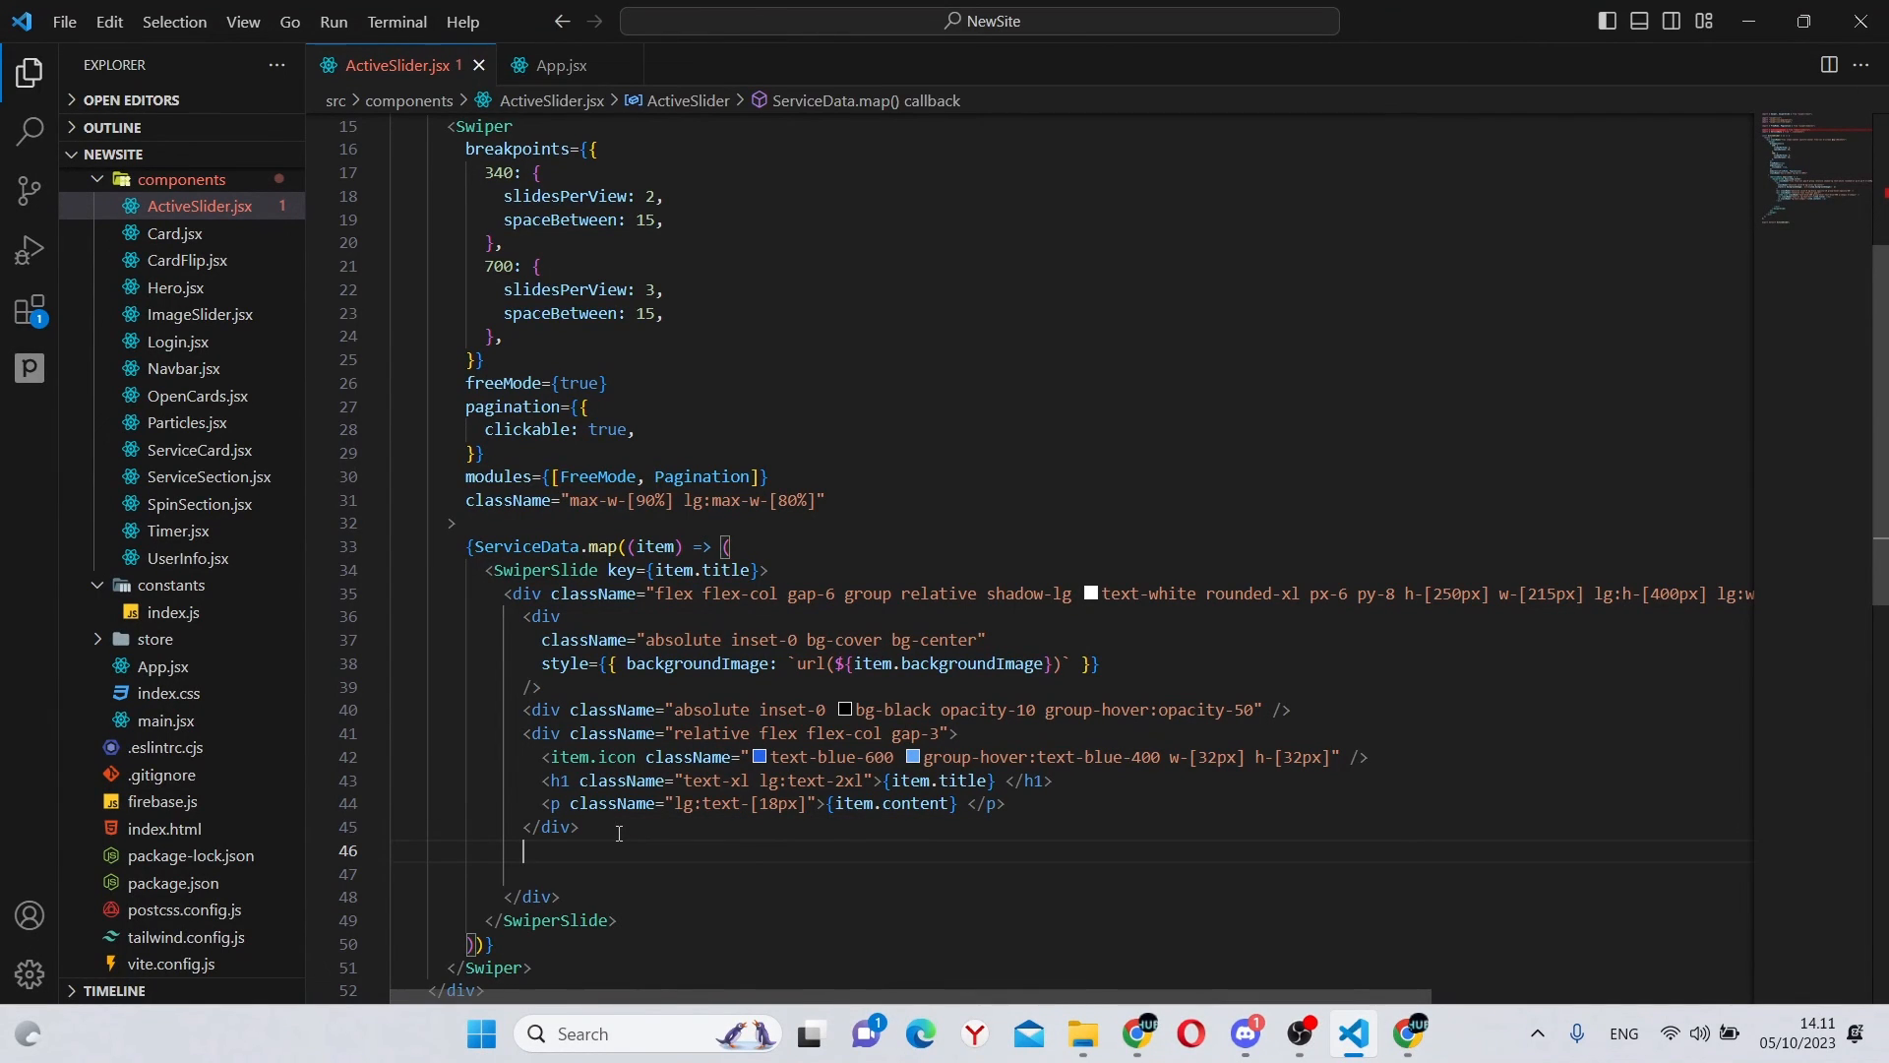
Step: Add a 35px RxArrowTopRight at bottom-5 left-5, white, hover text-blue-500 and rotate-45
type("<RxArrowTopRight />")
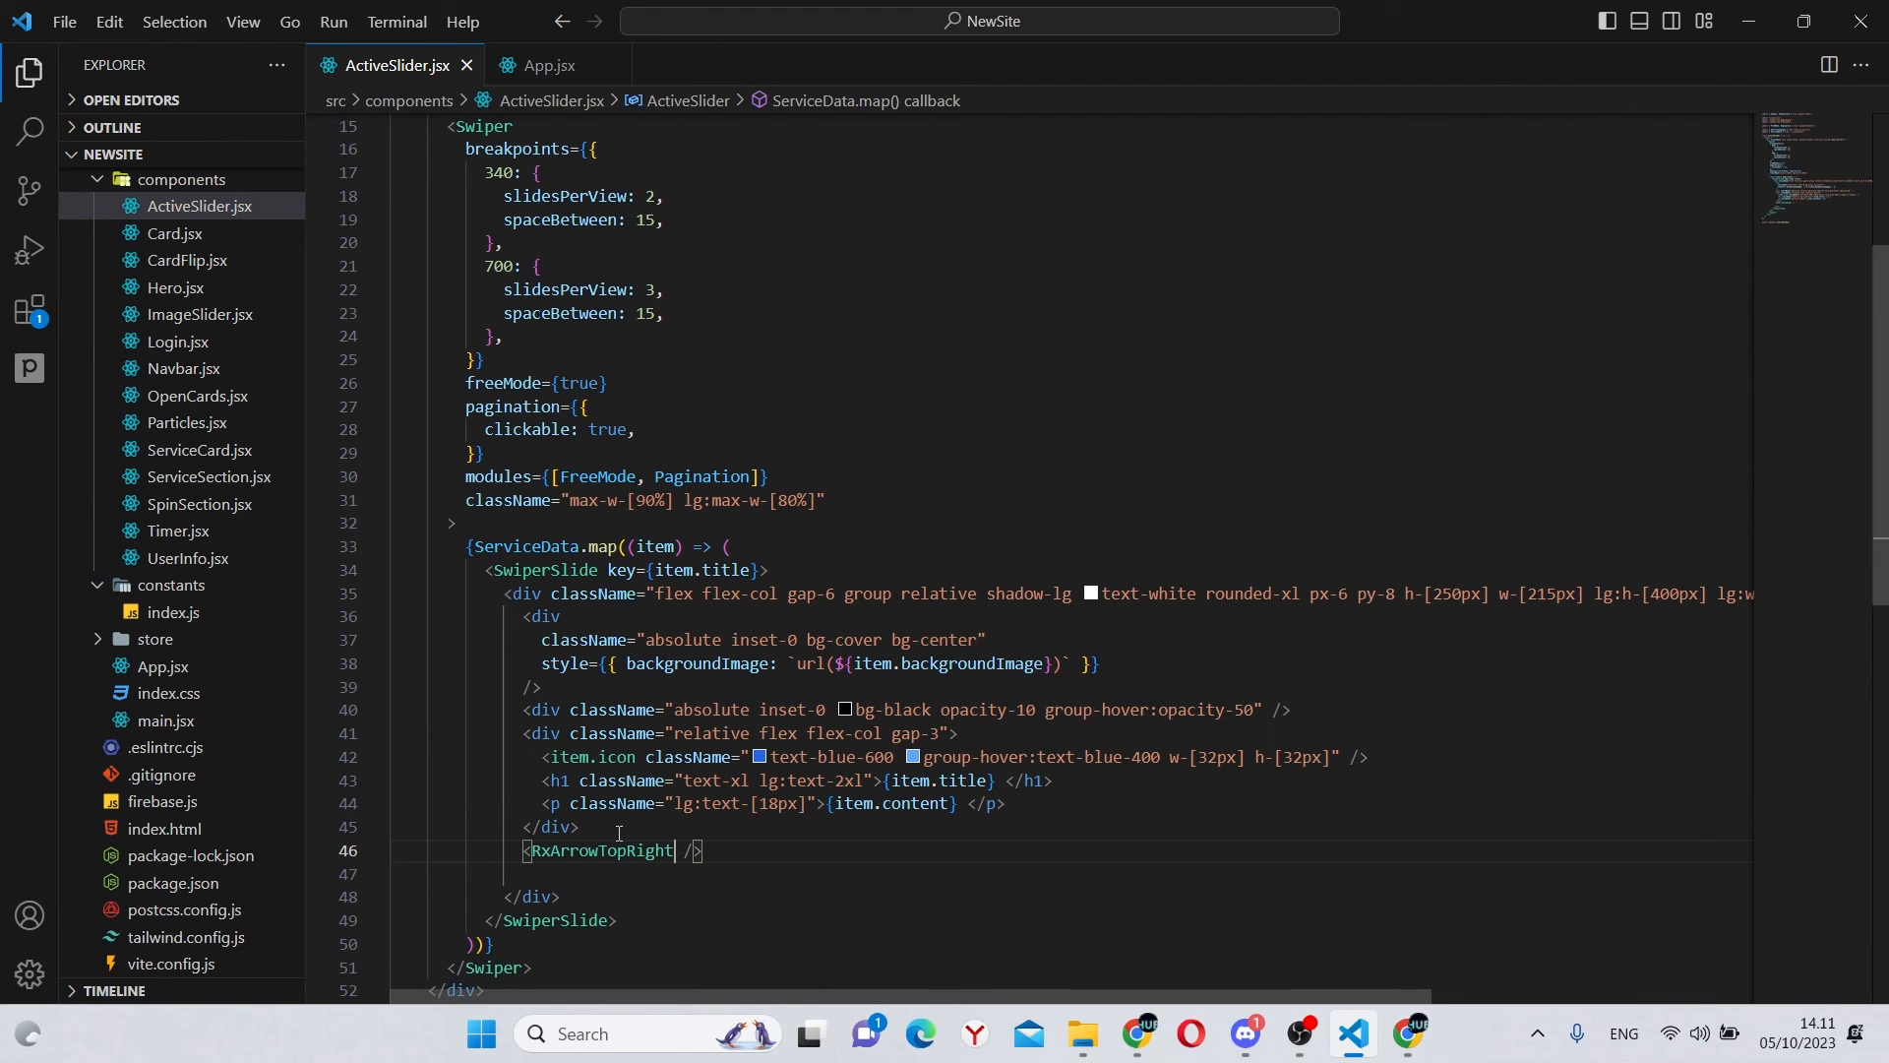
type("className=\"absolute b")
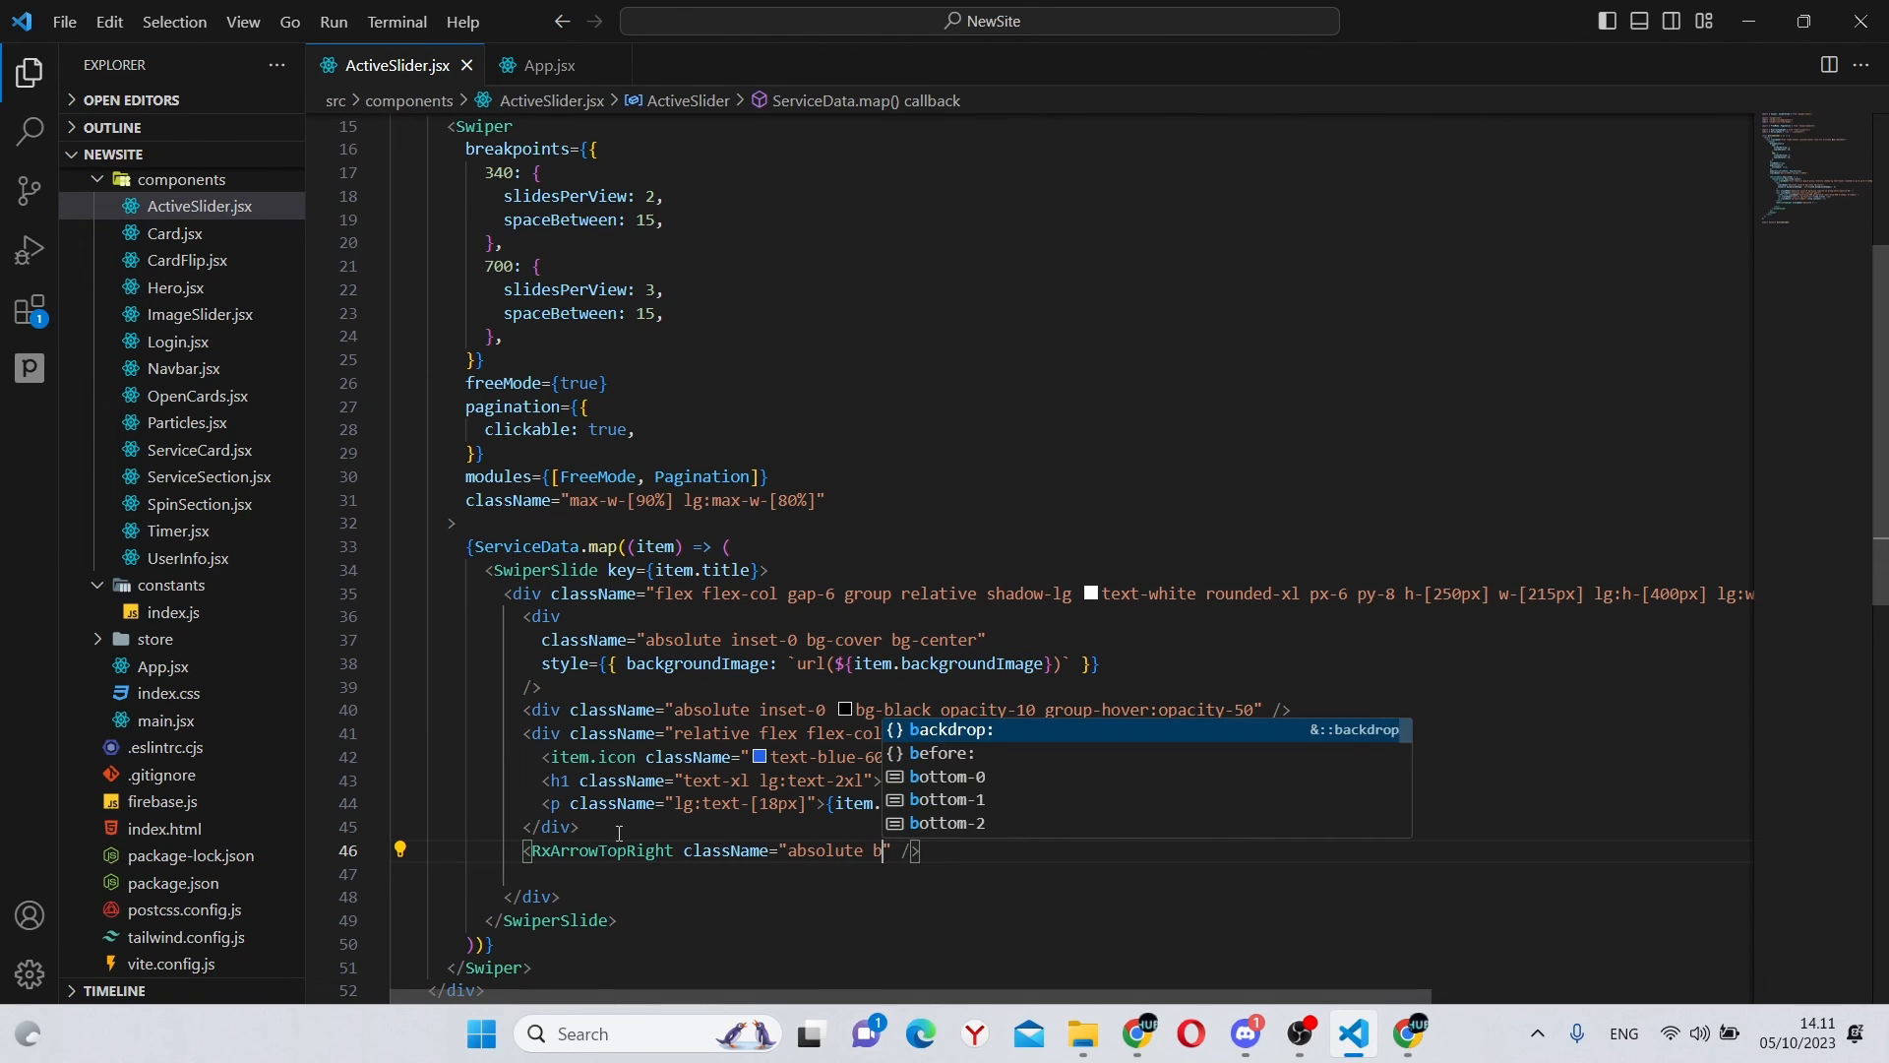
type("ottom-5")
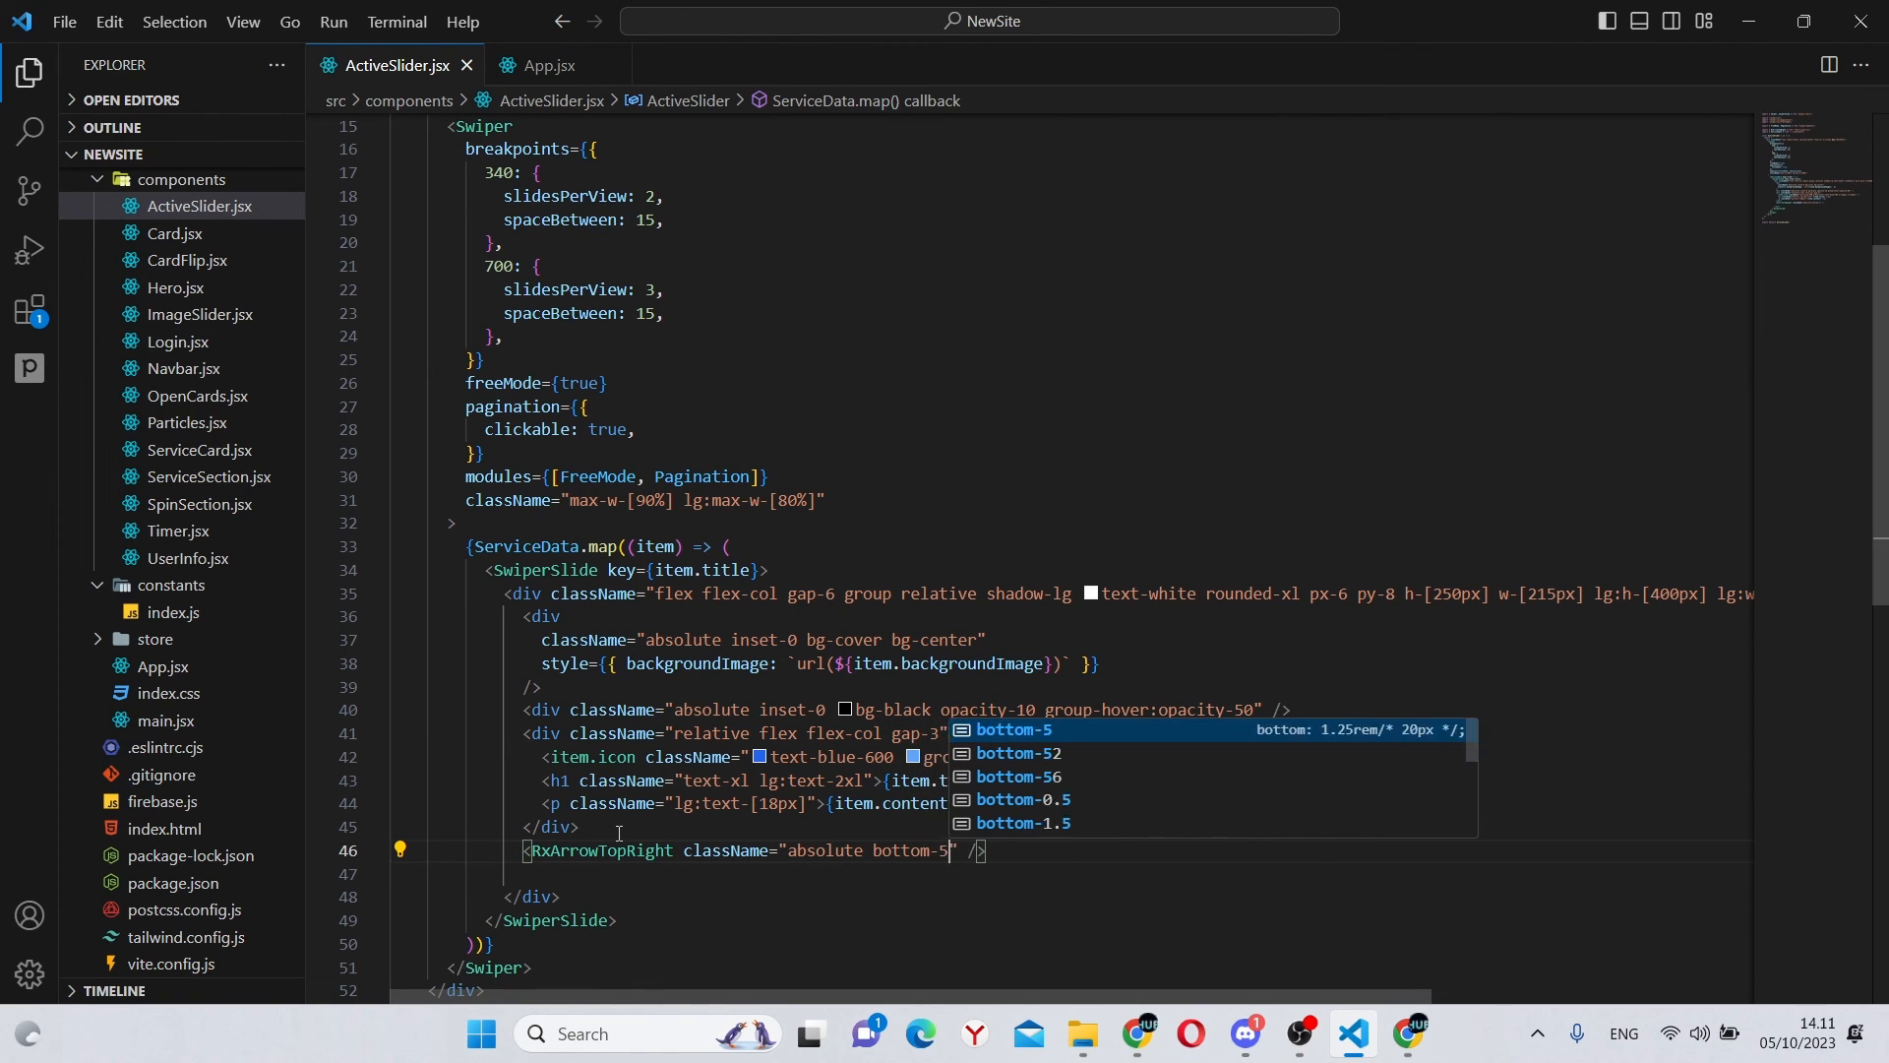
type("left-5 w-[")
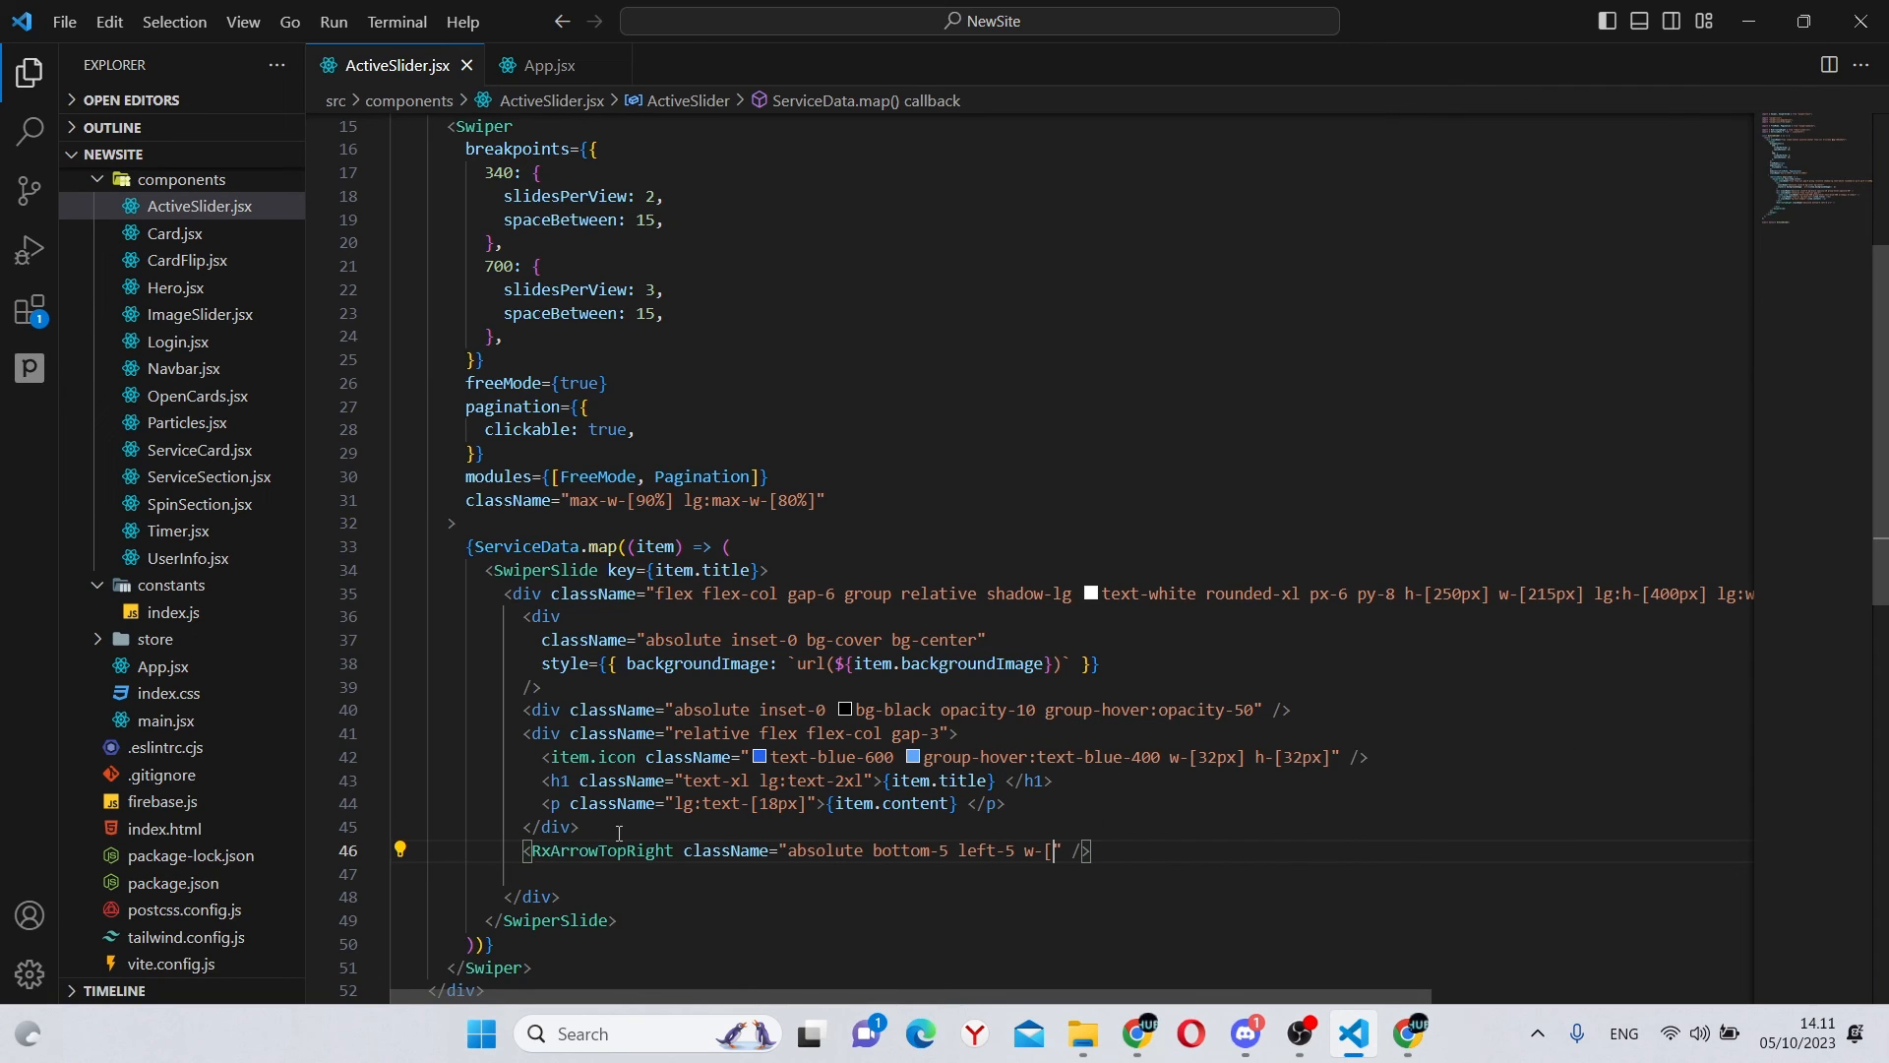
type("35px] h-[35p")
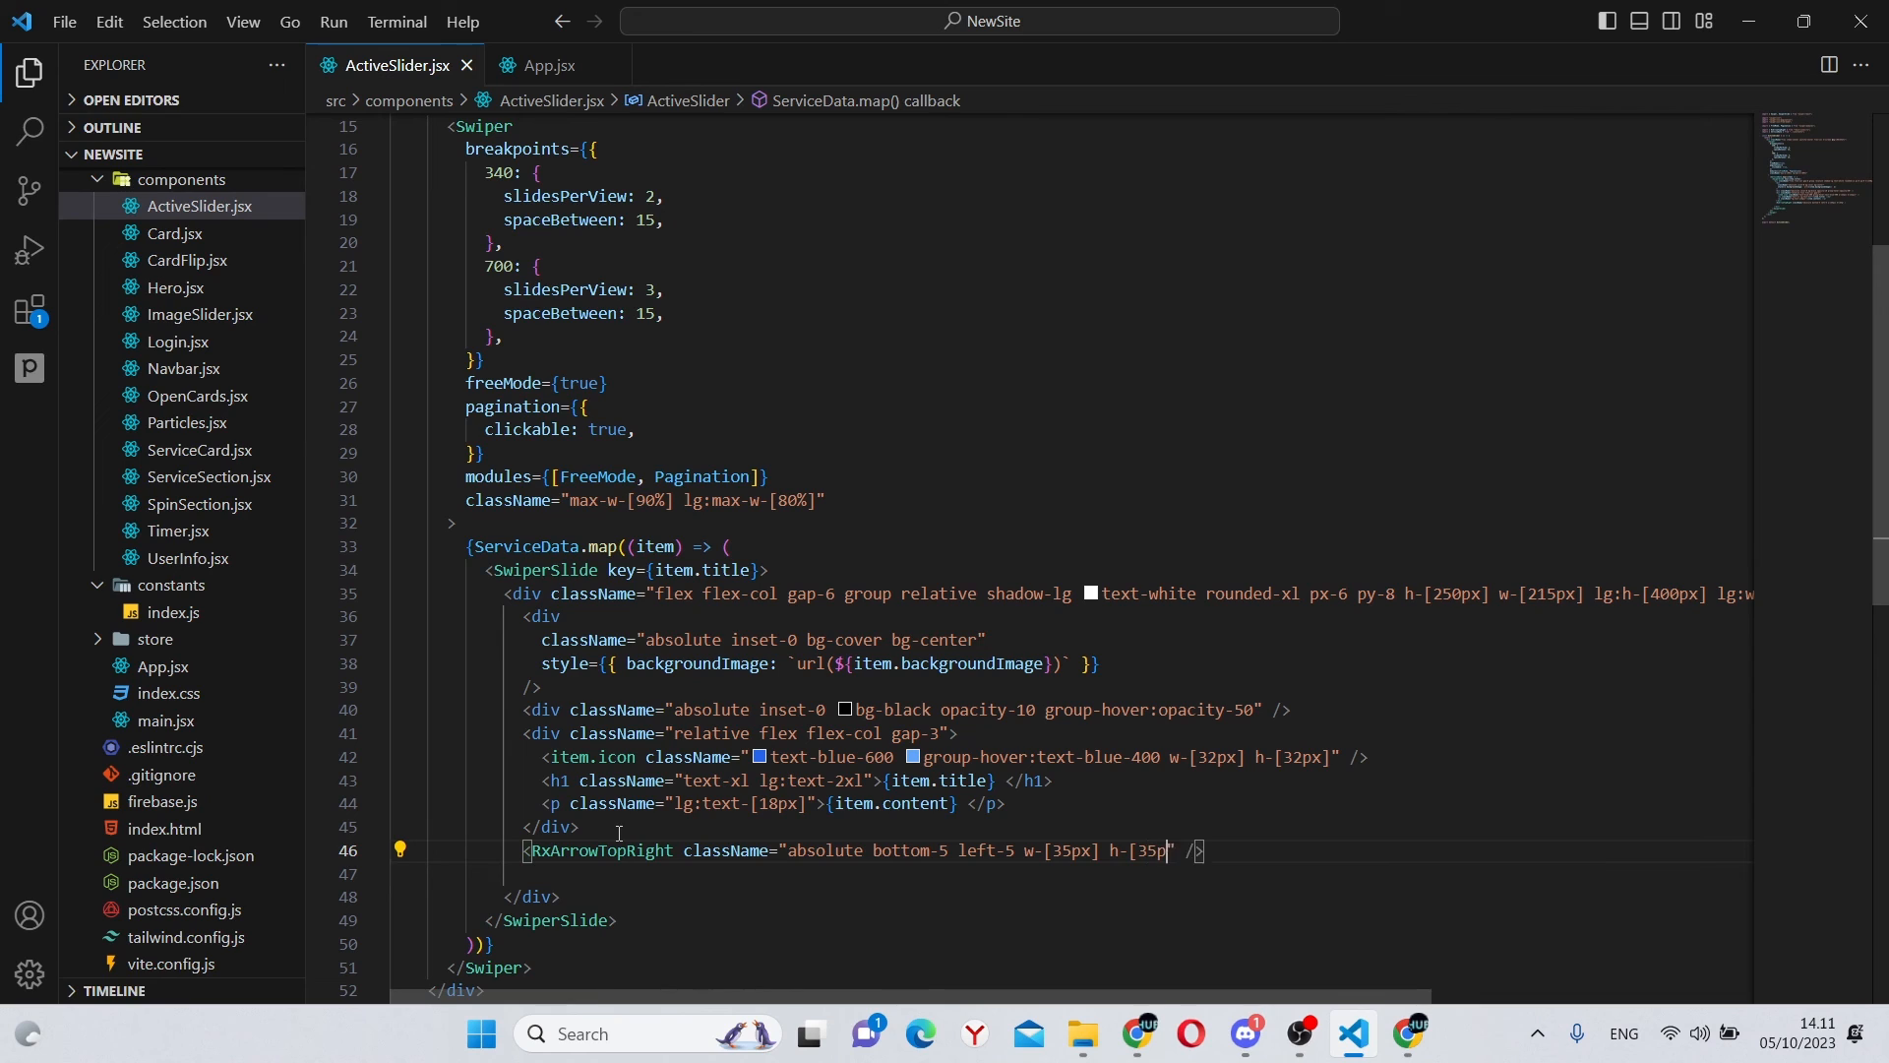
type("text-white group")
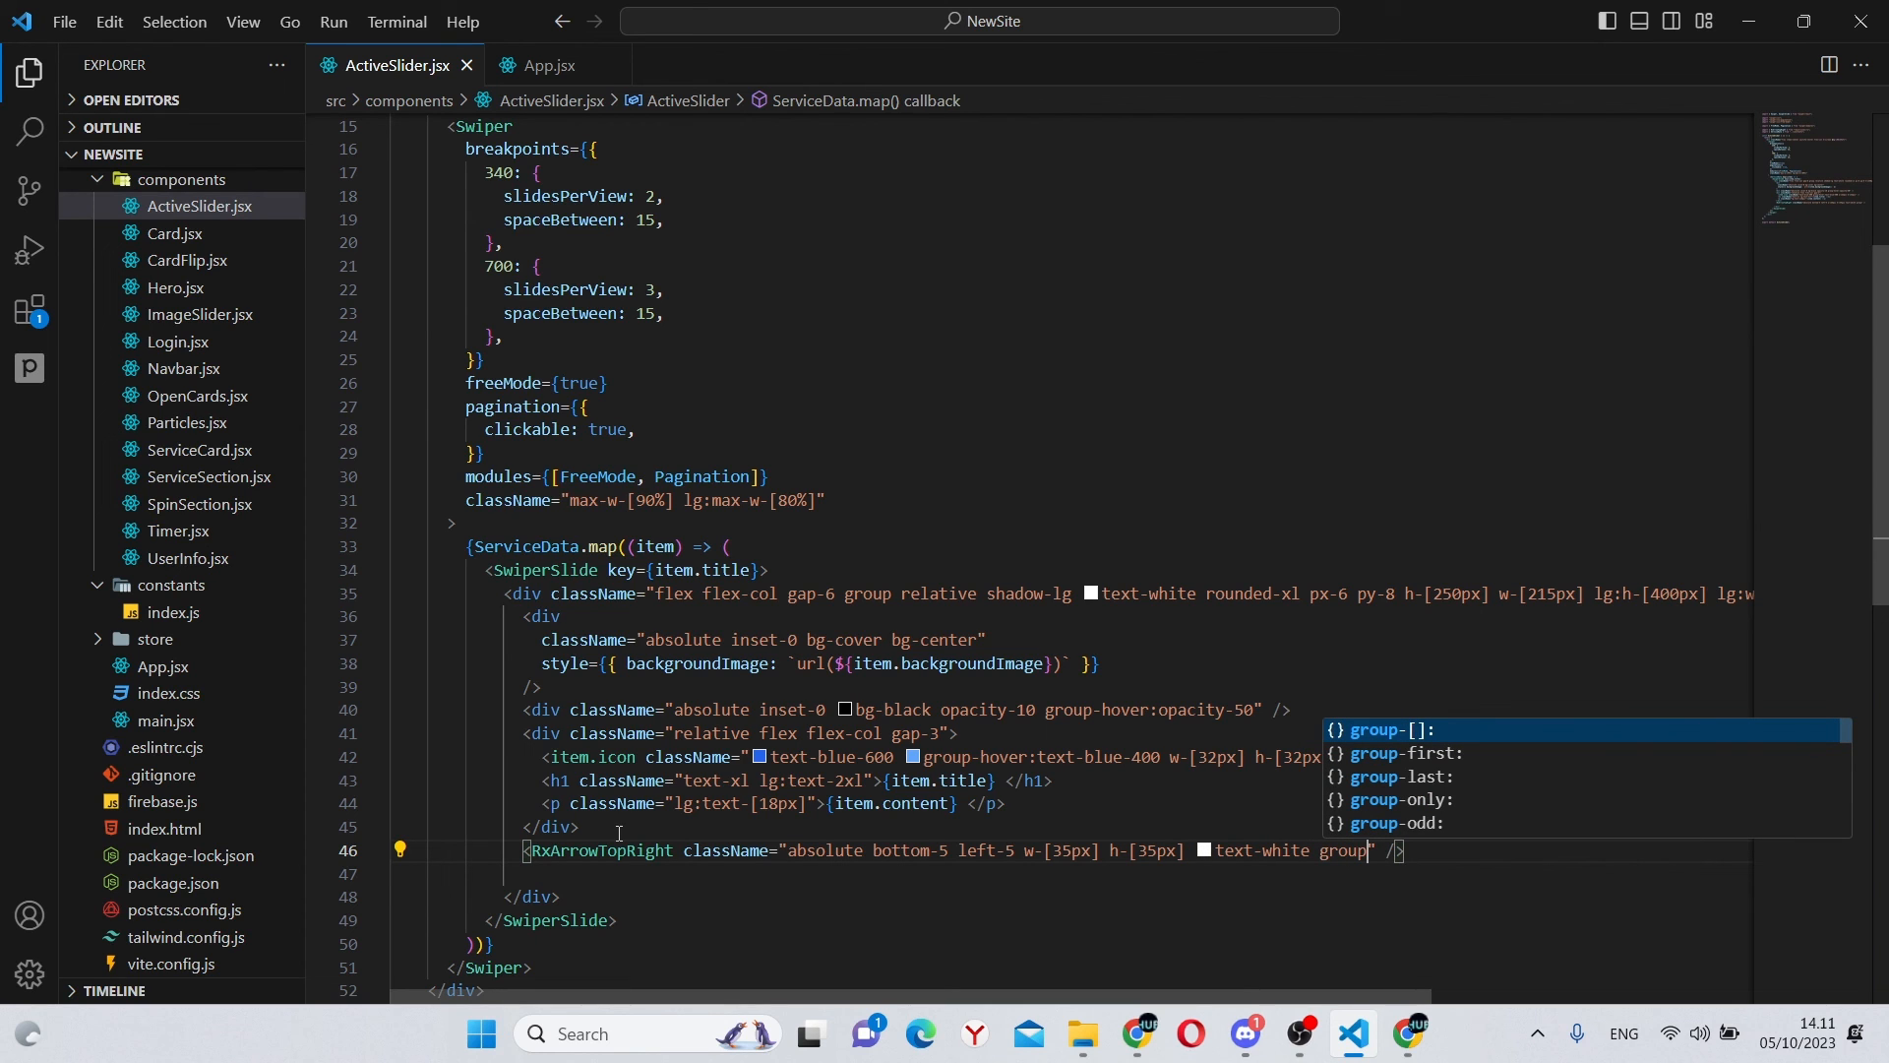
type("-hover:")
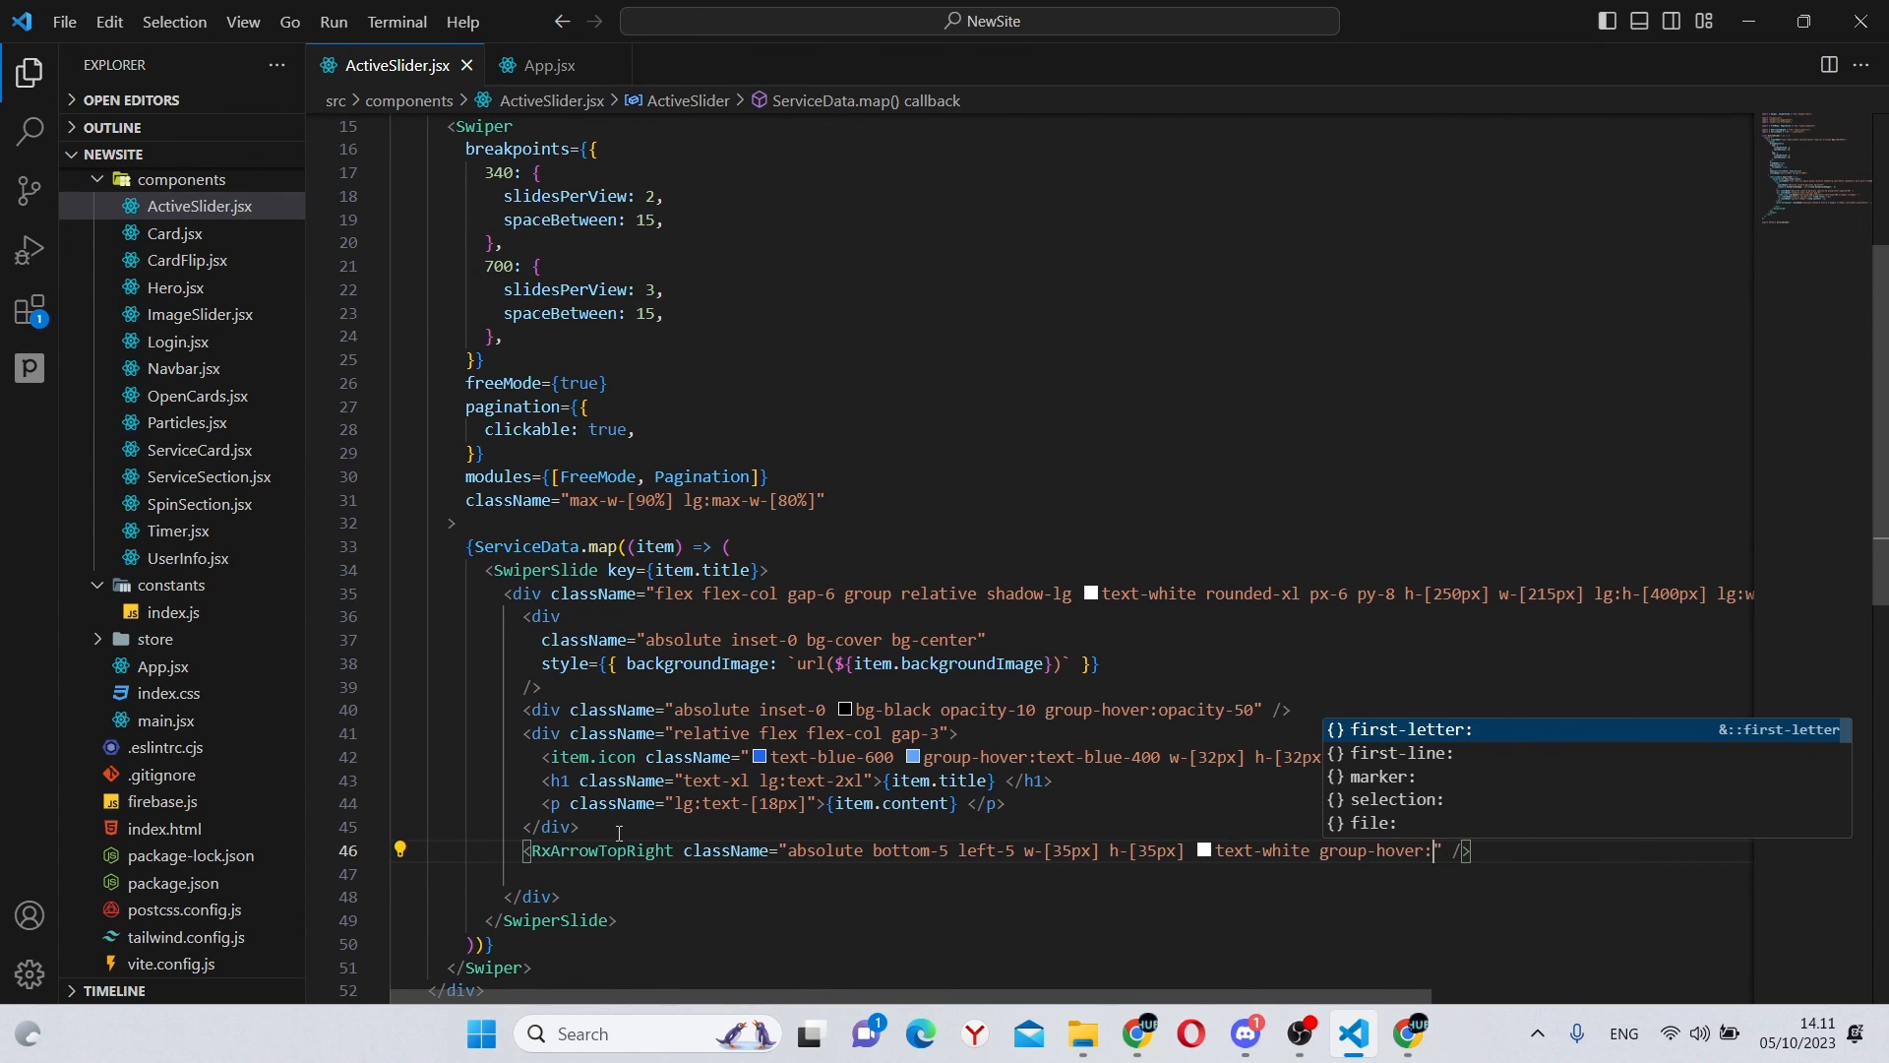
type("text-blue-500")
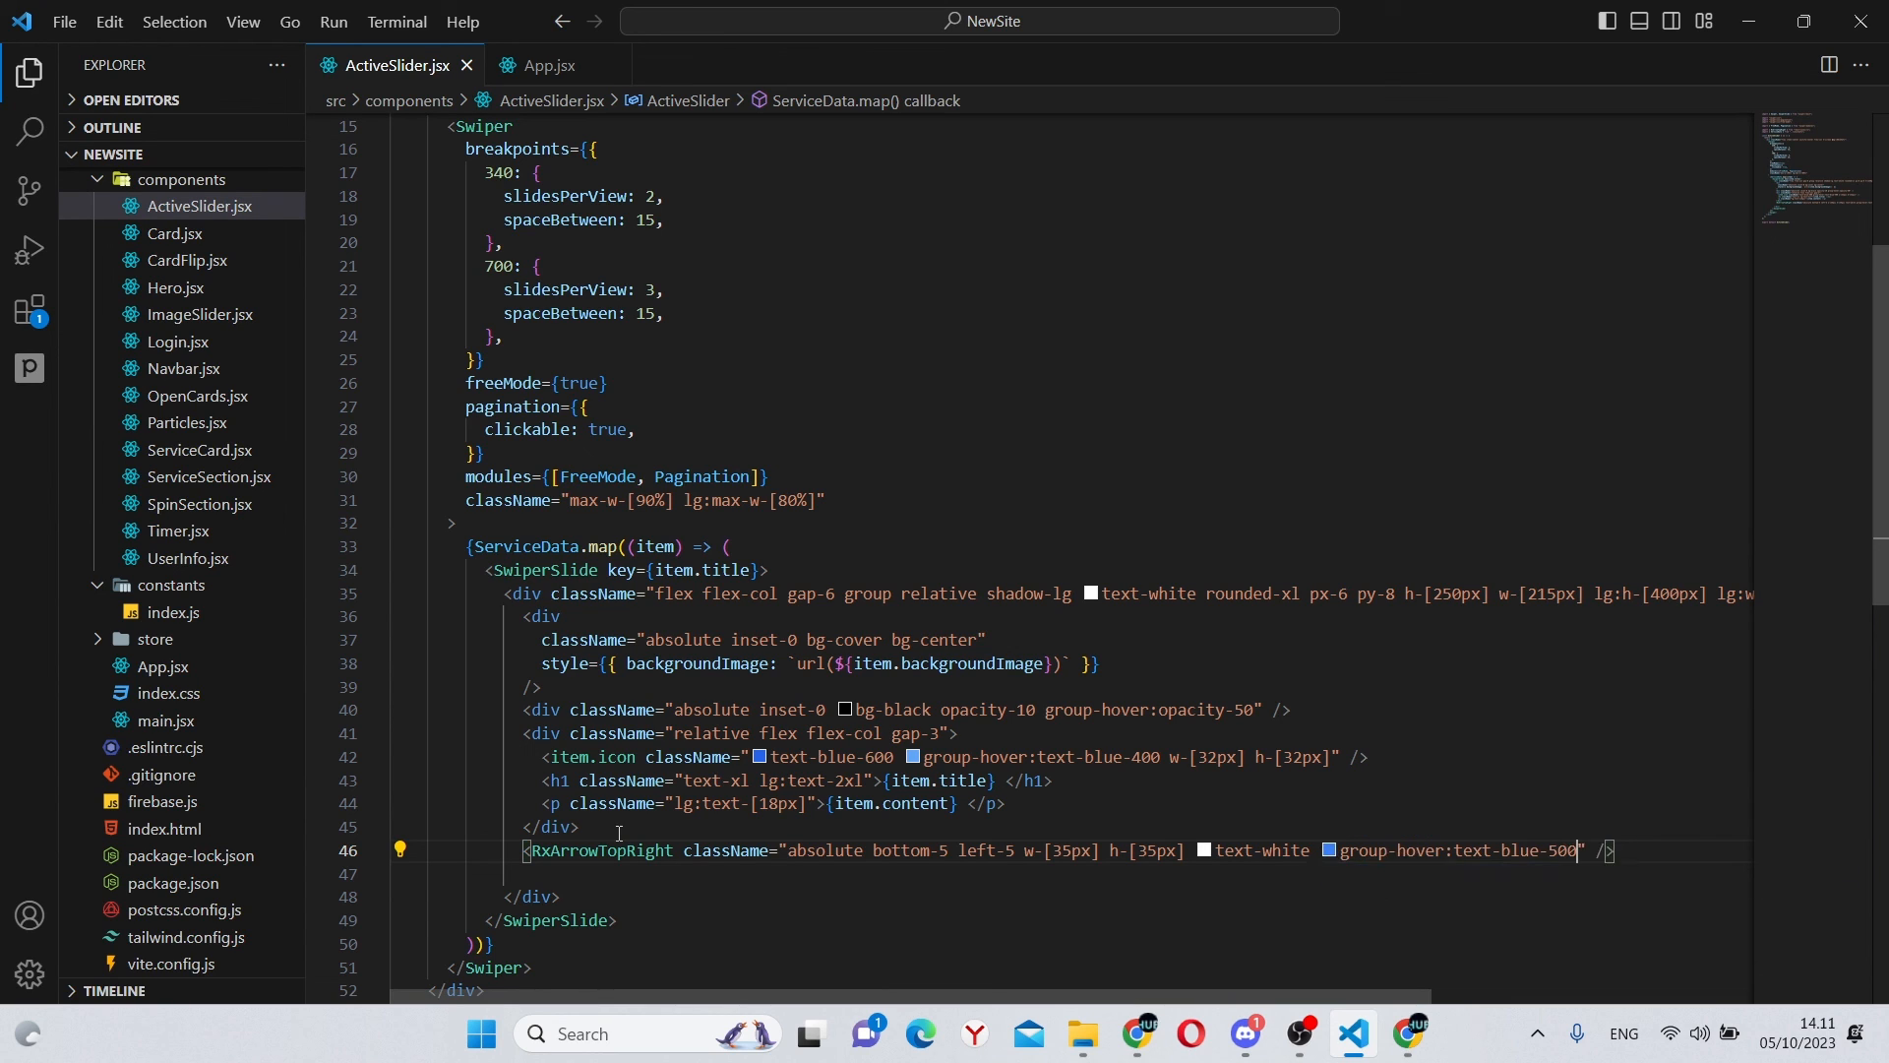
type("group")
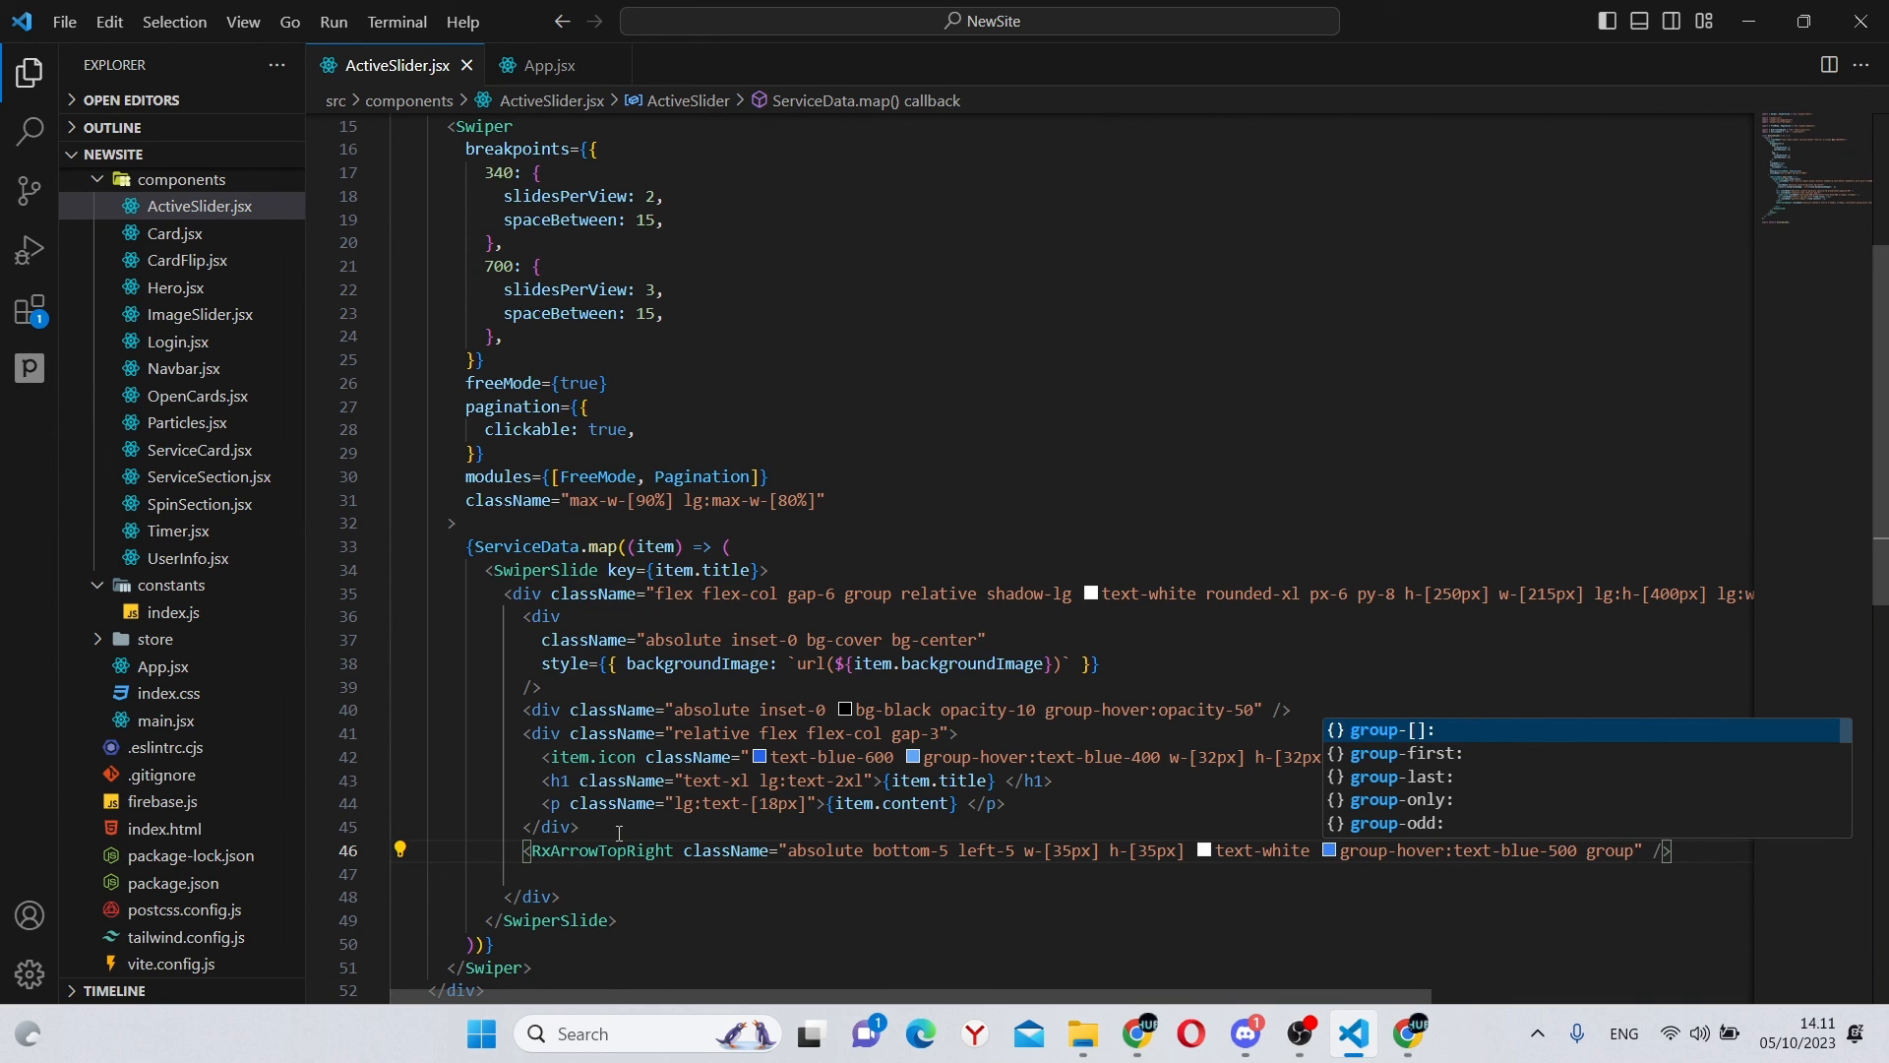
type("group-hover:")
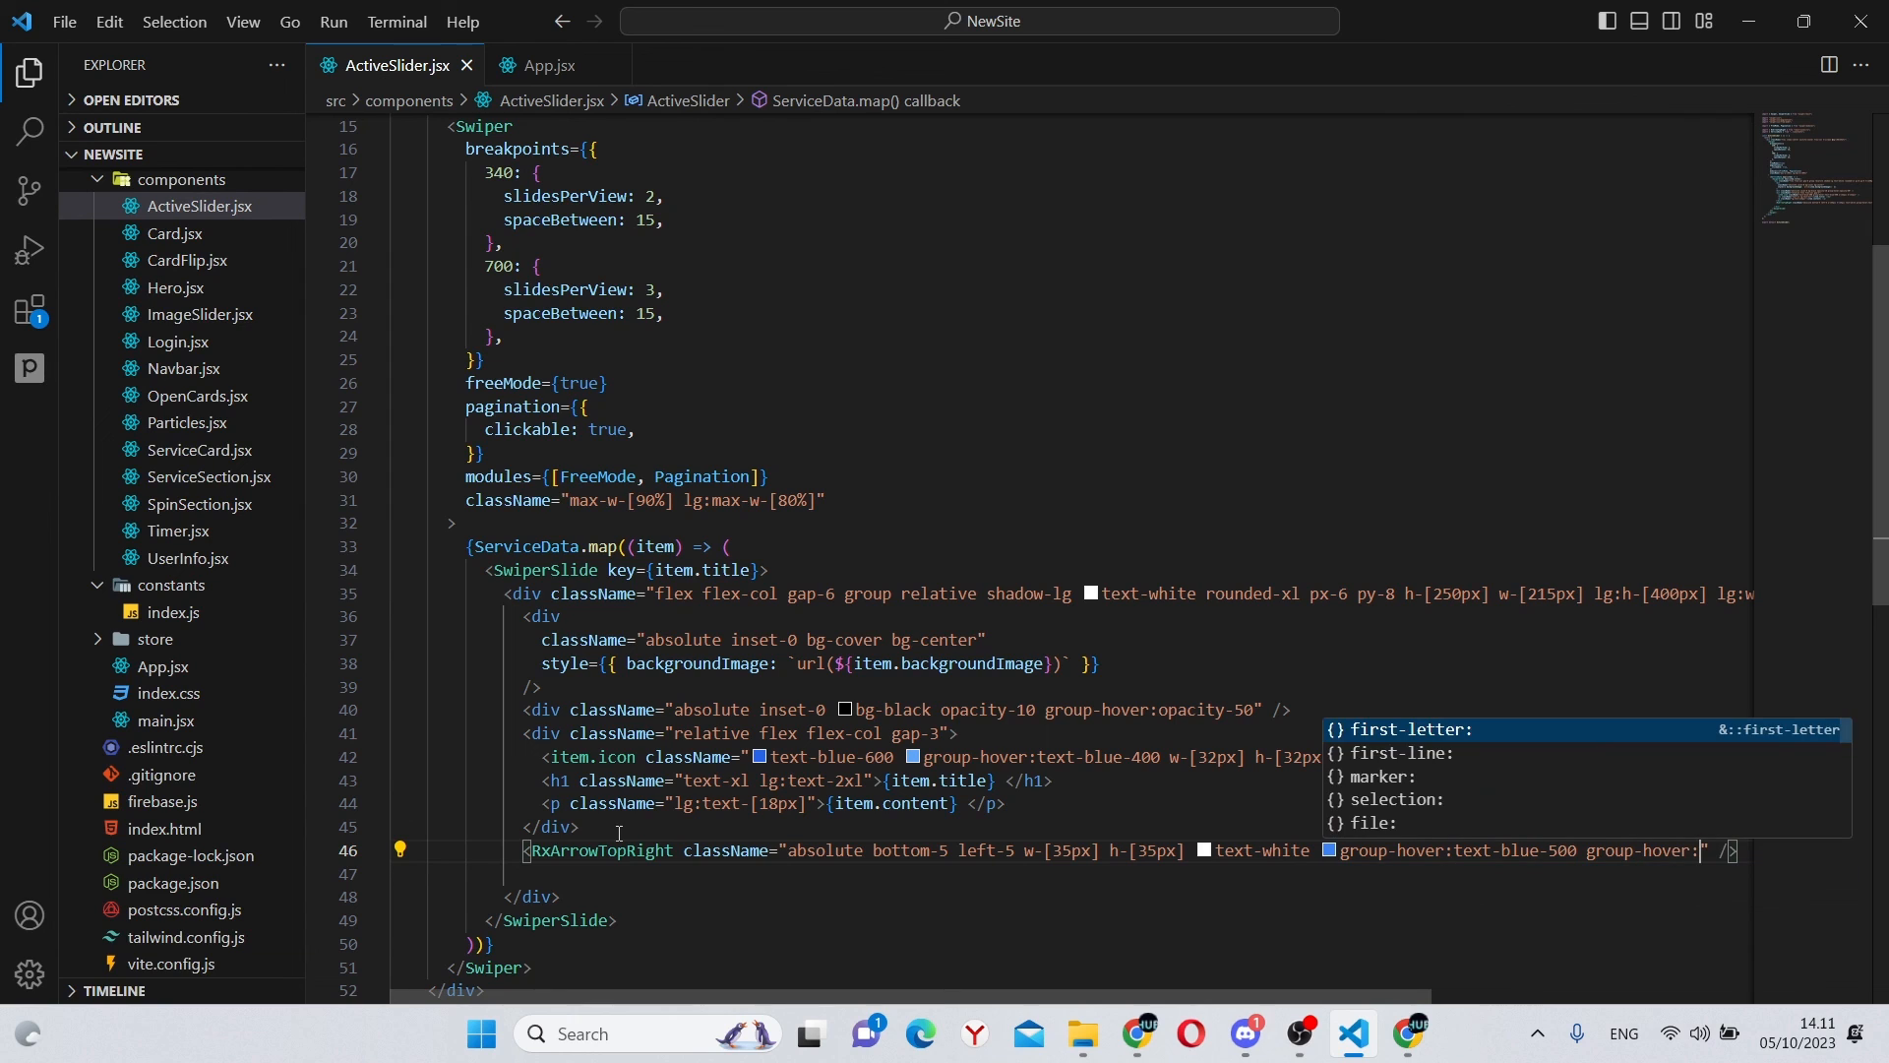
type("rotate")
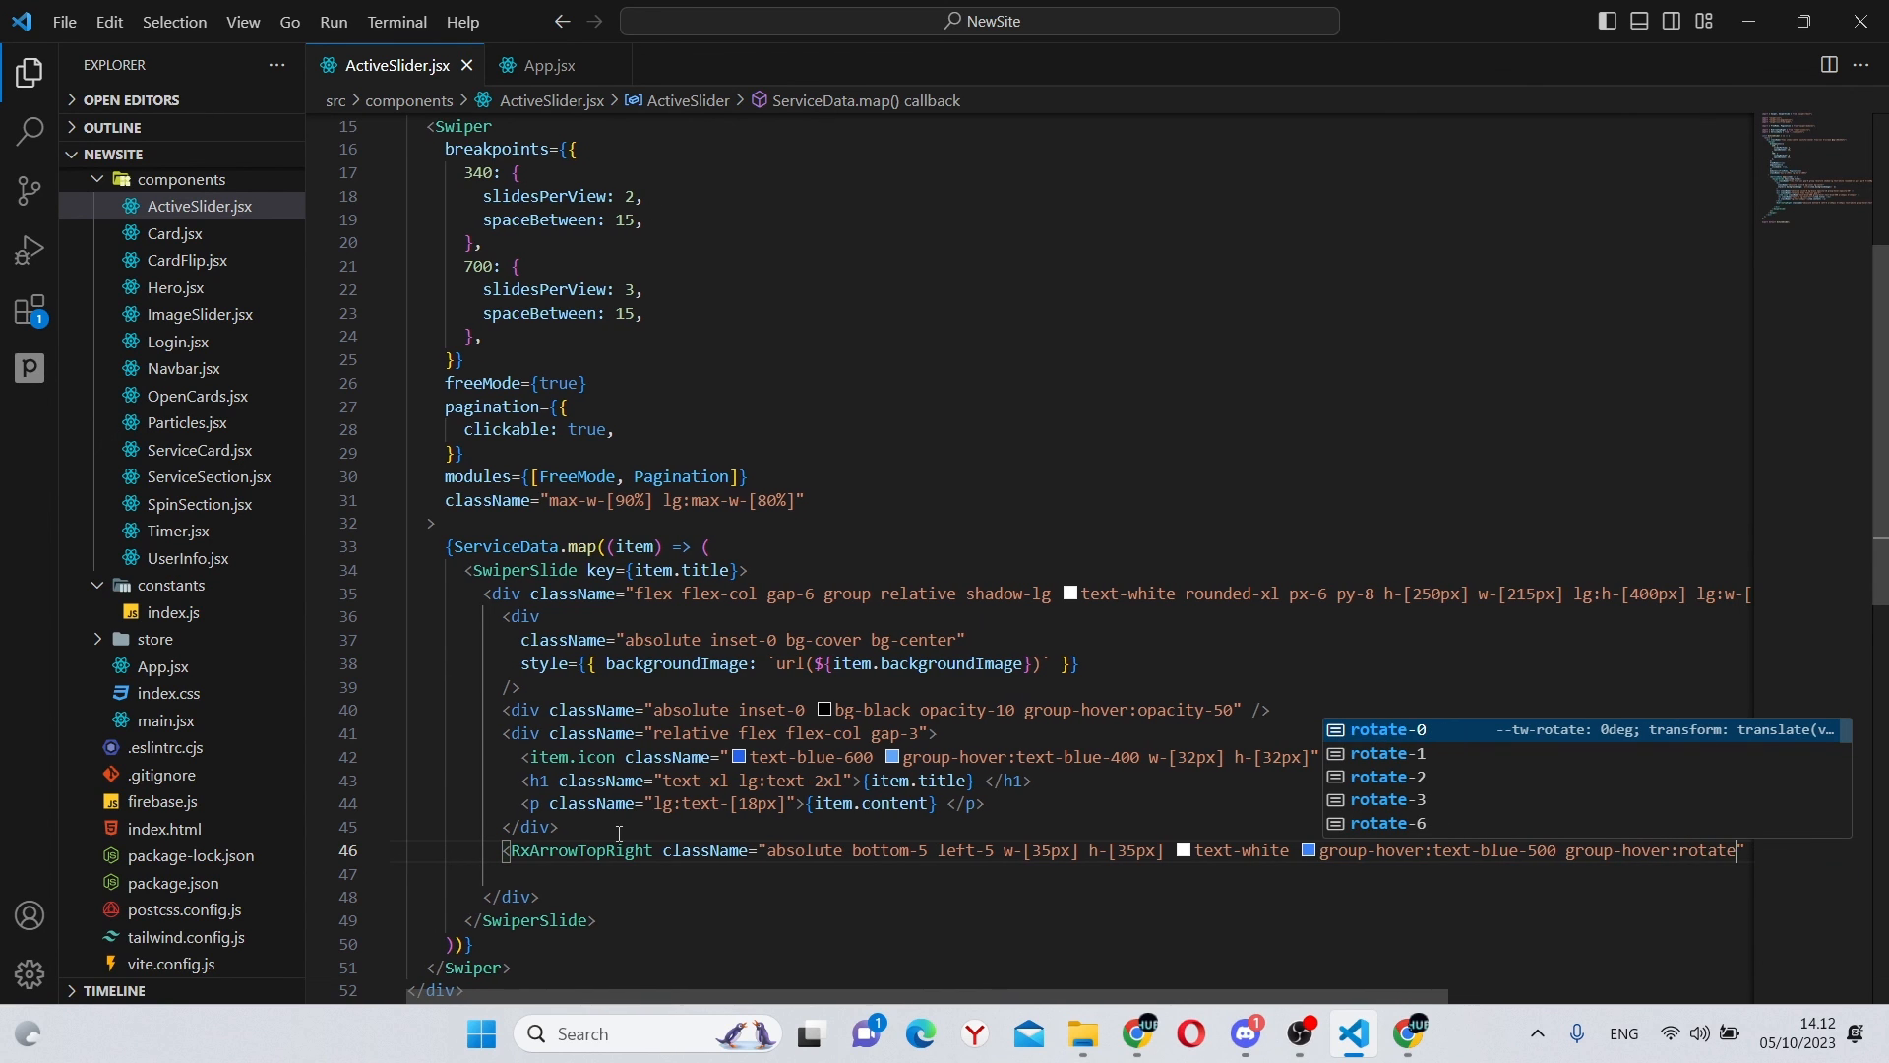
type("-45 duration-100")
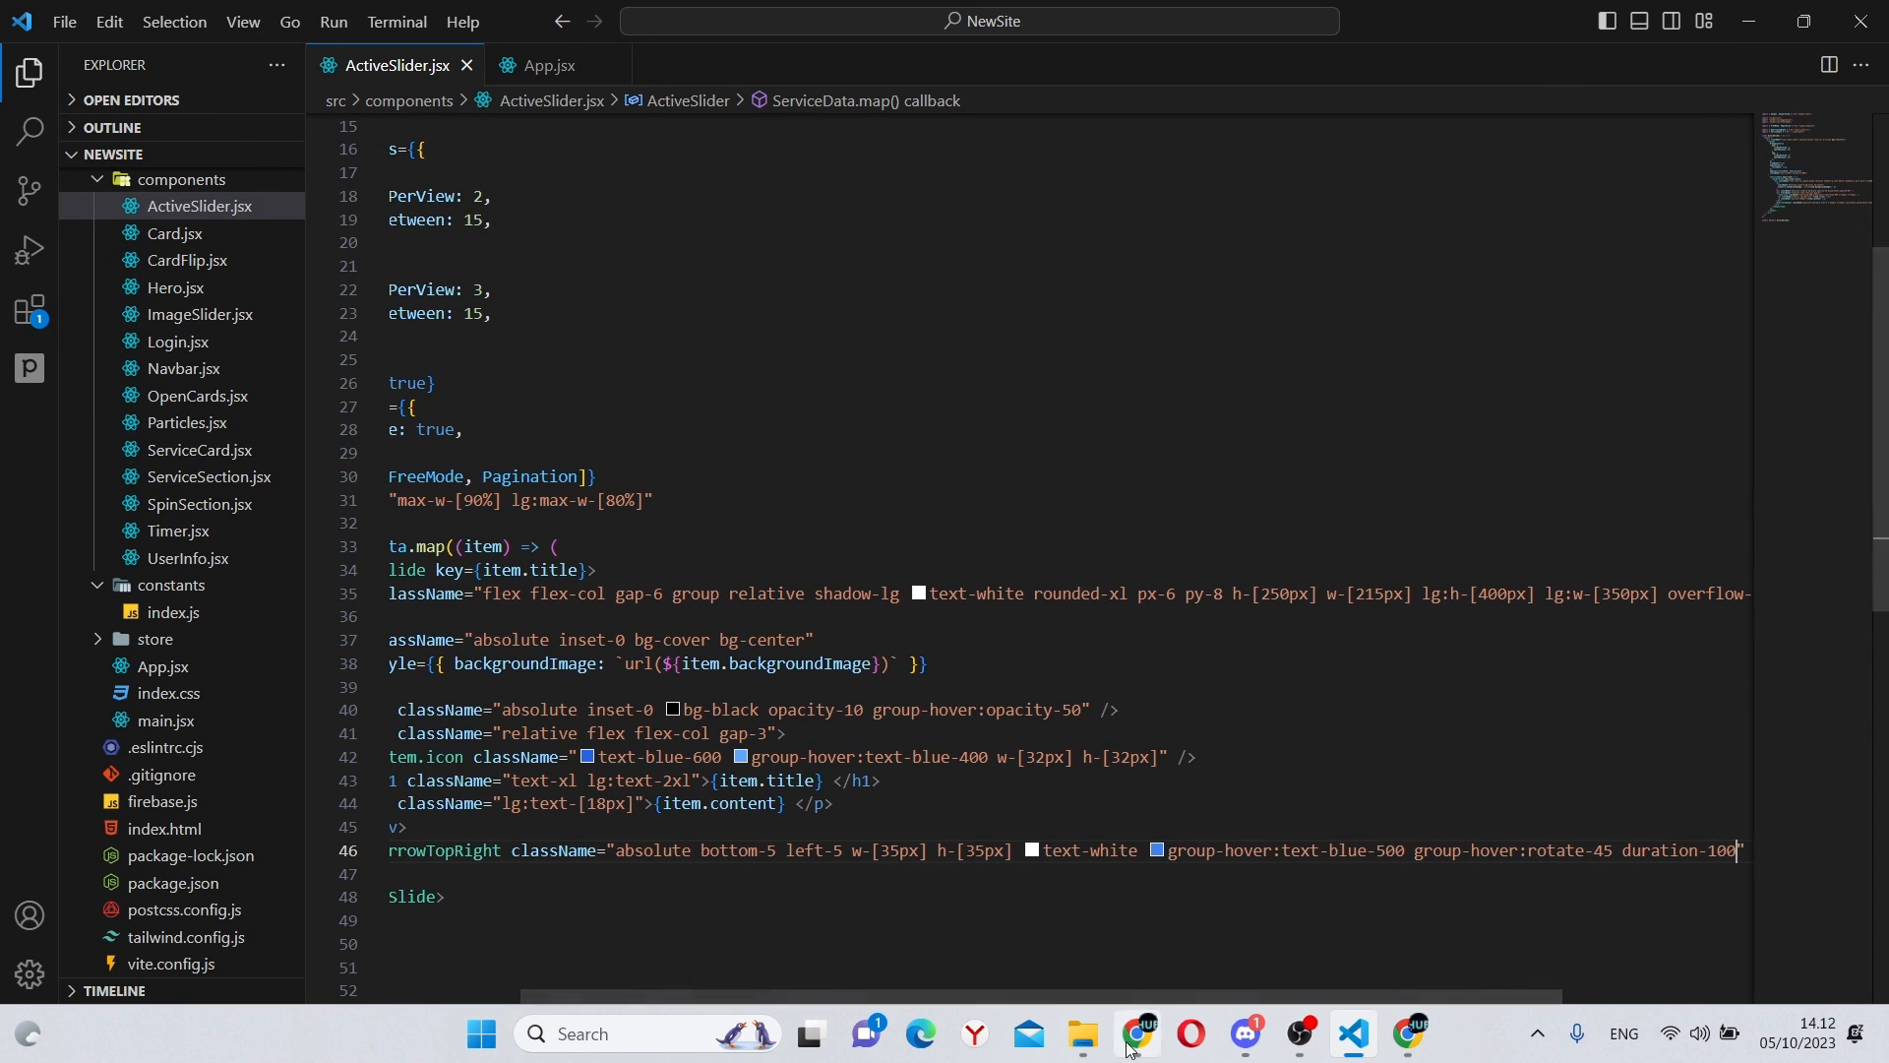
Step: Preview the cards in Chrome, then add mb-20 to the card container's className
left_click(1134, 1042)
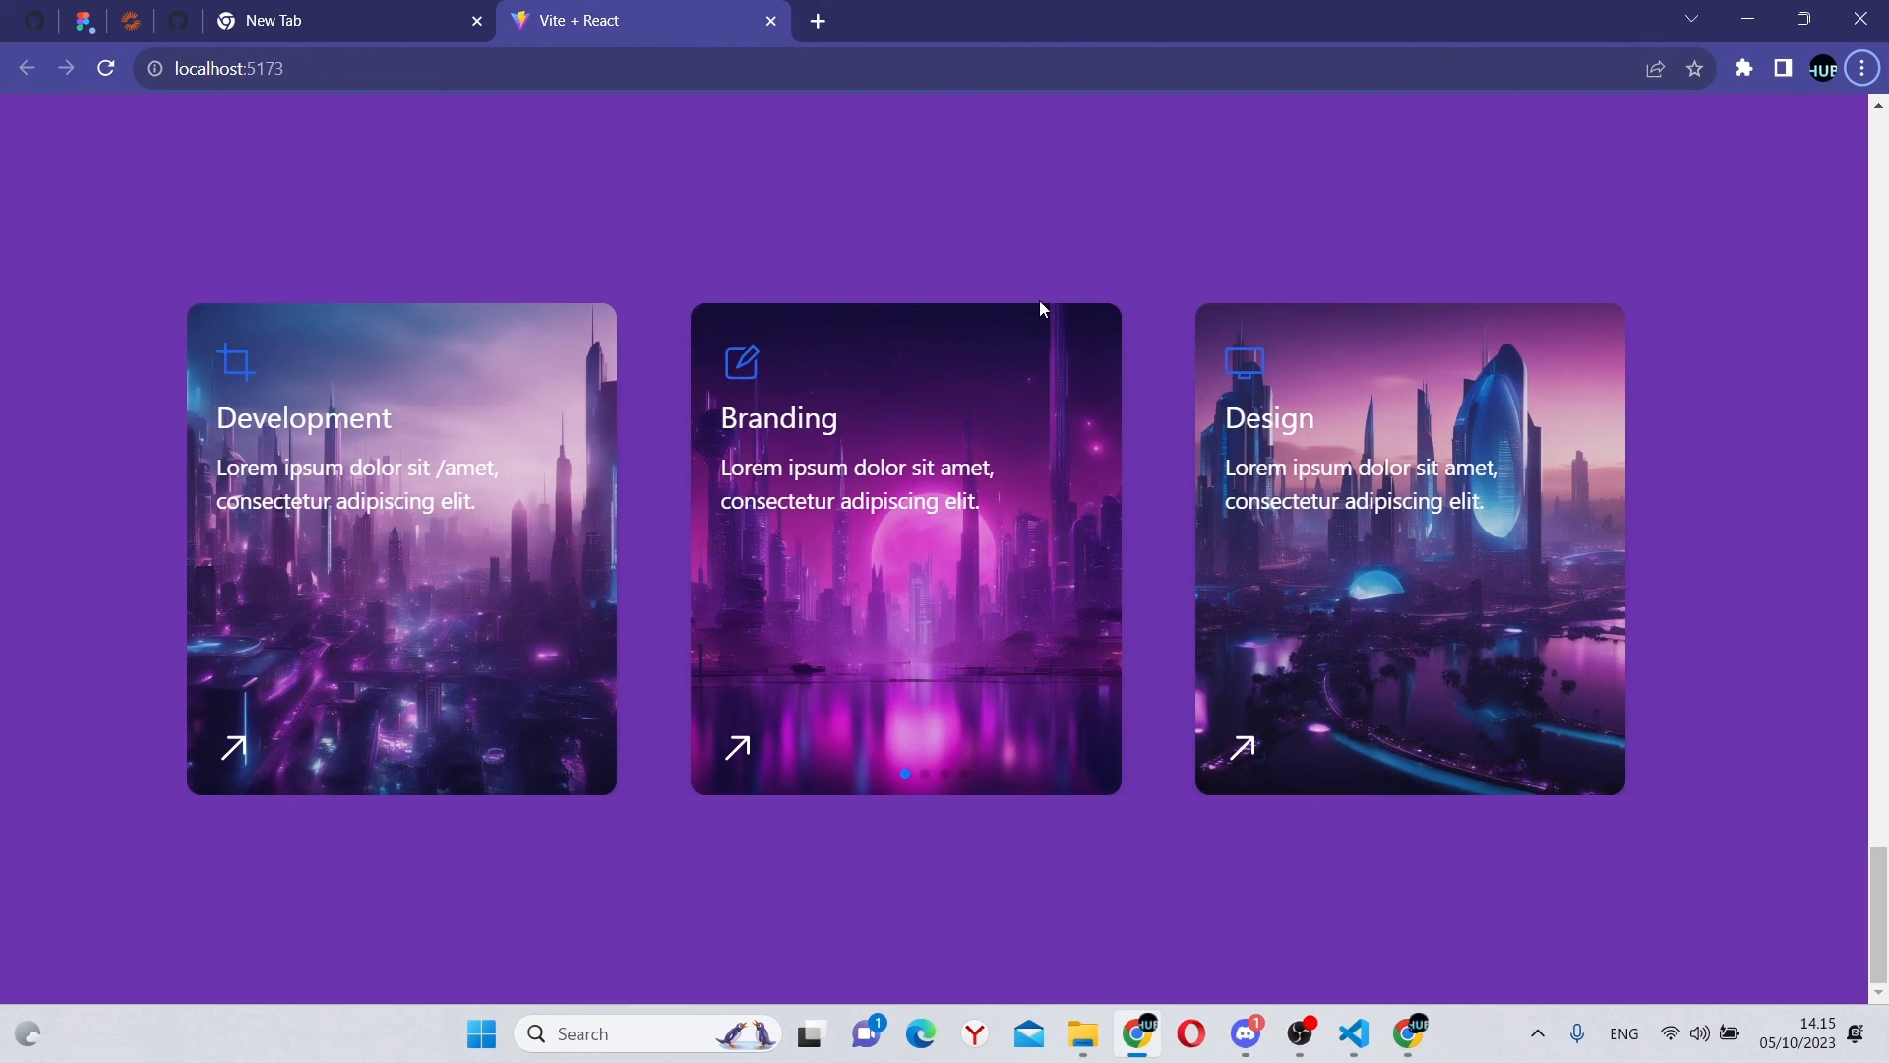
left_click(1352, 1042)
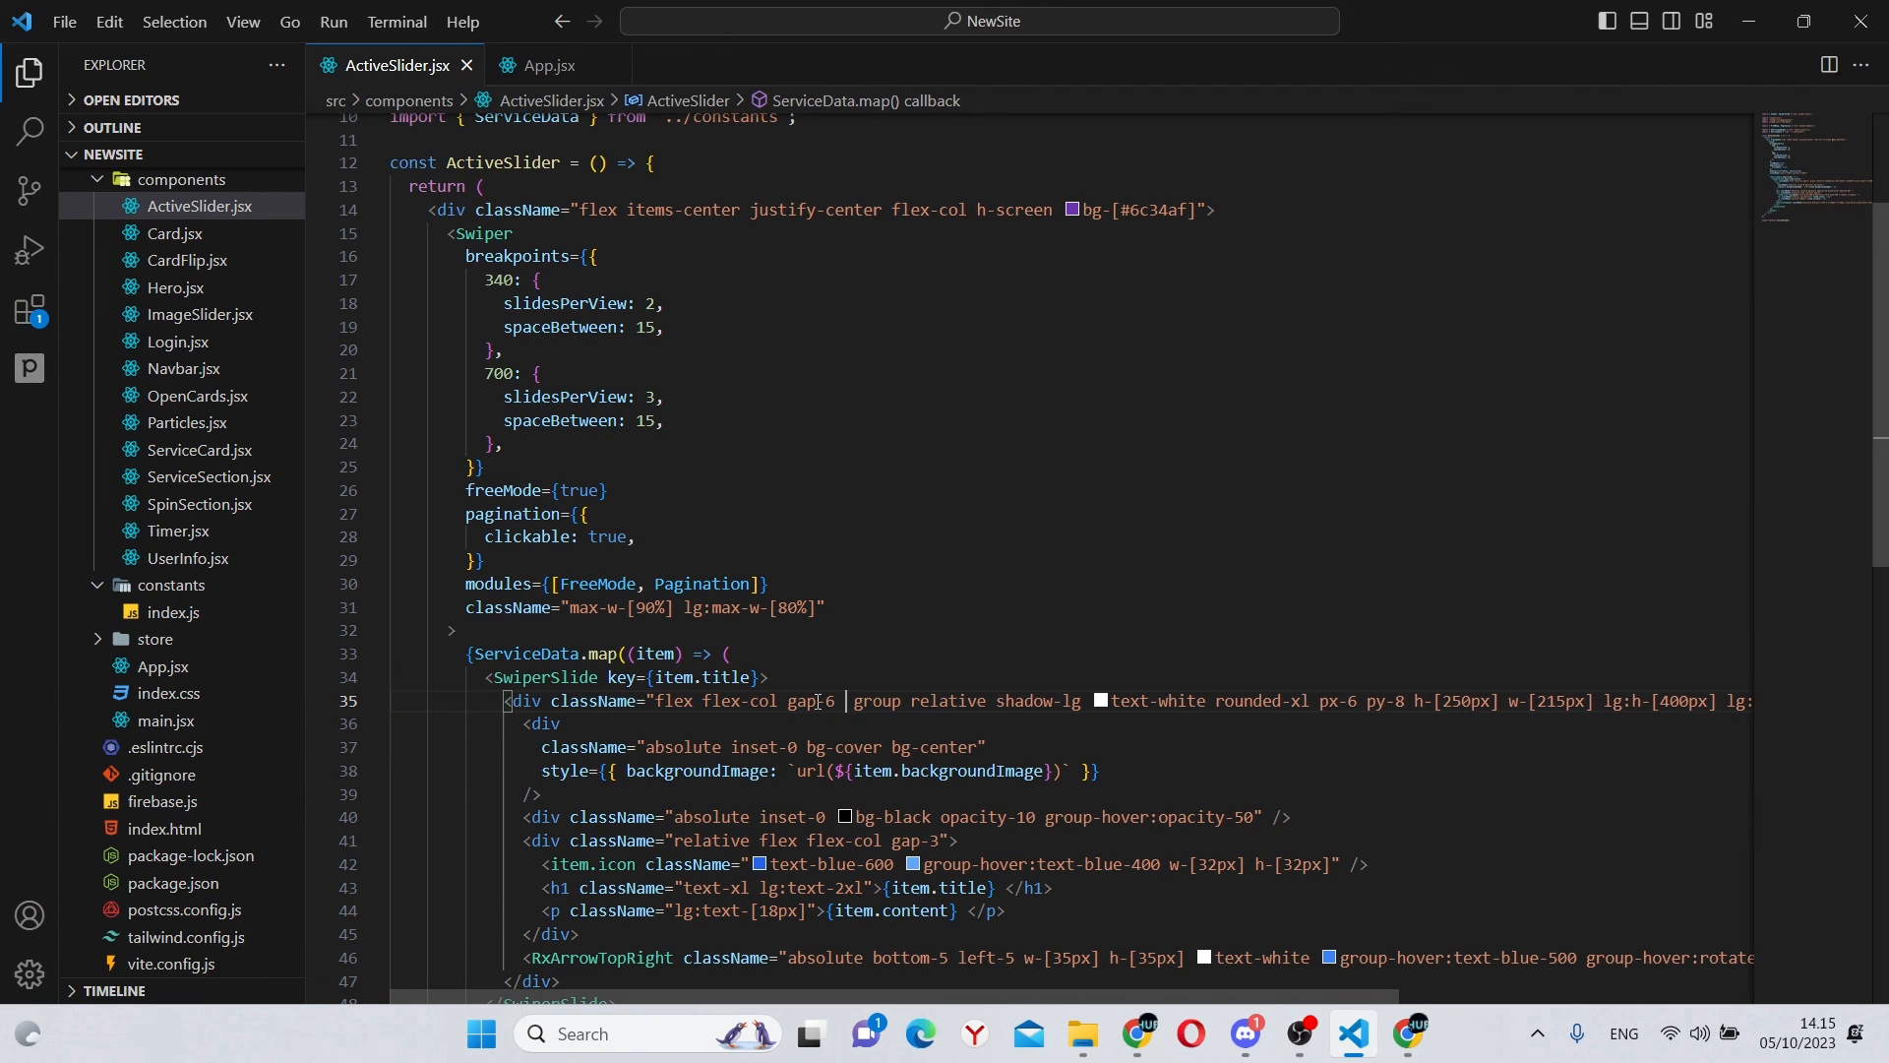
type("mb-20")
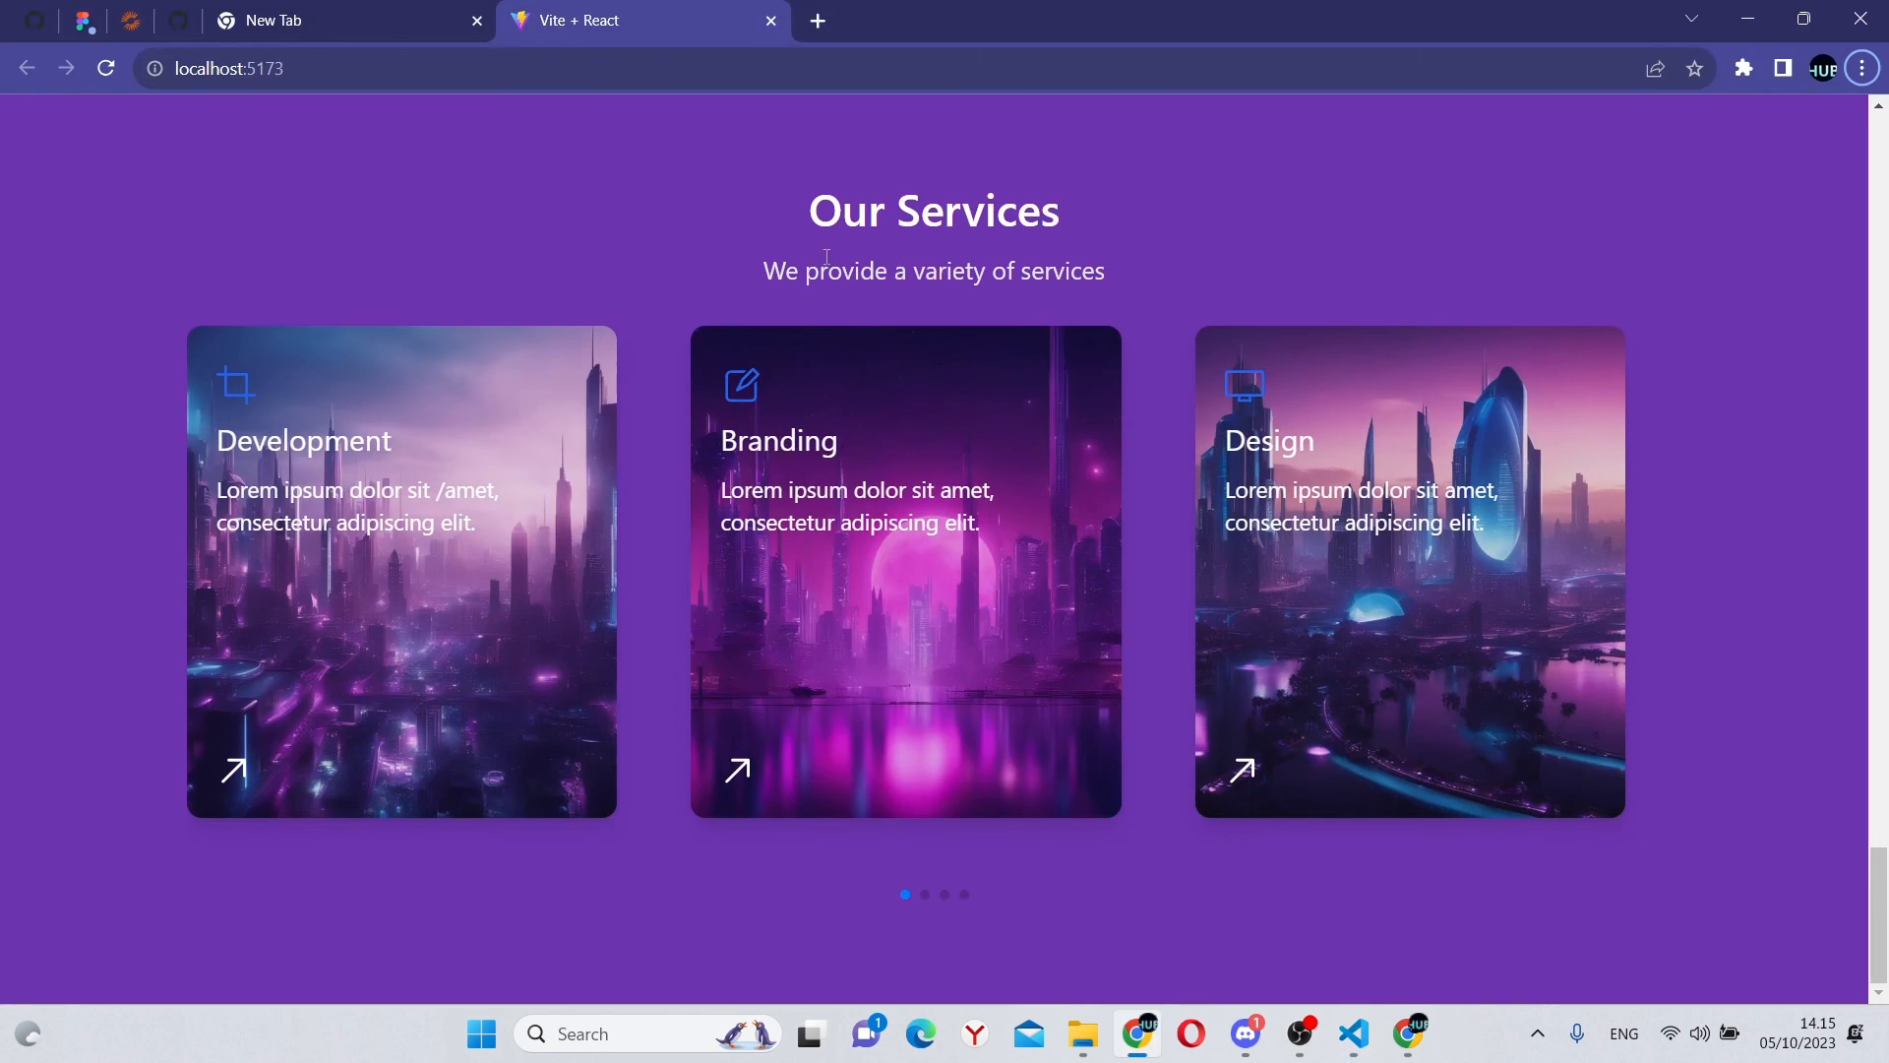
mouse_move(897, 918)
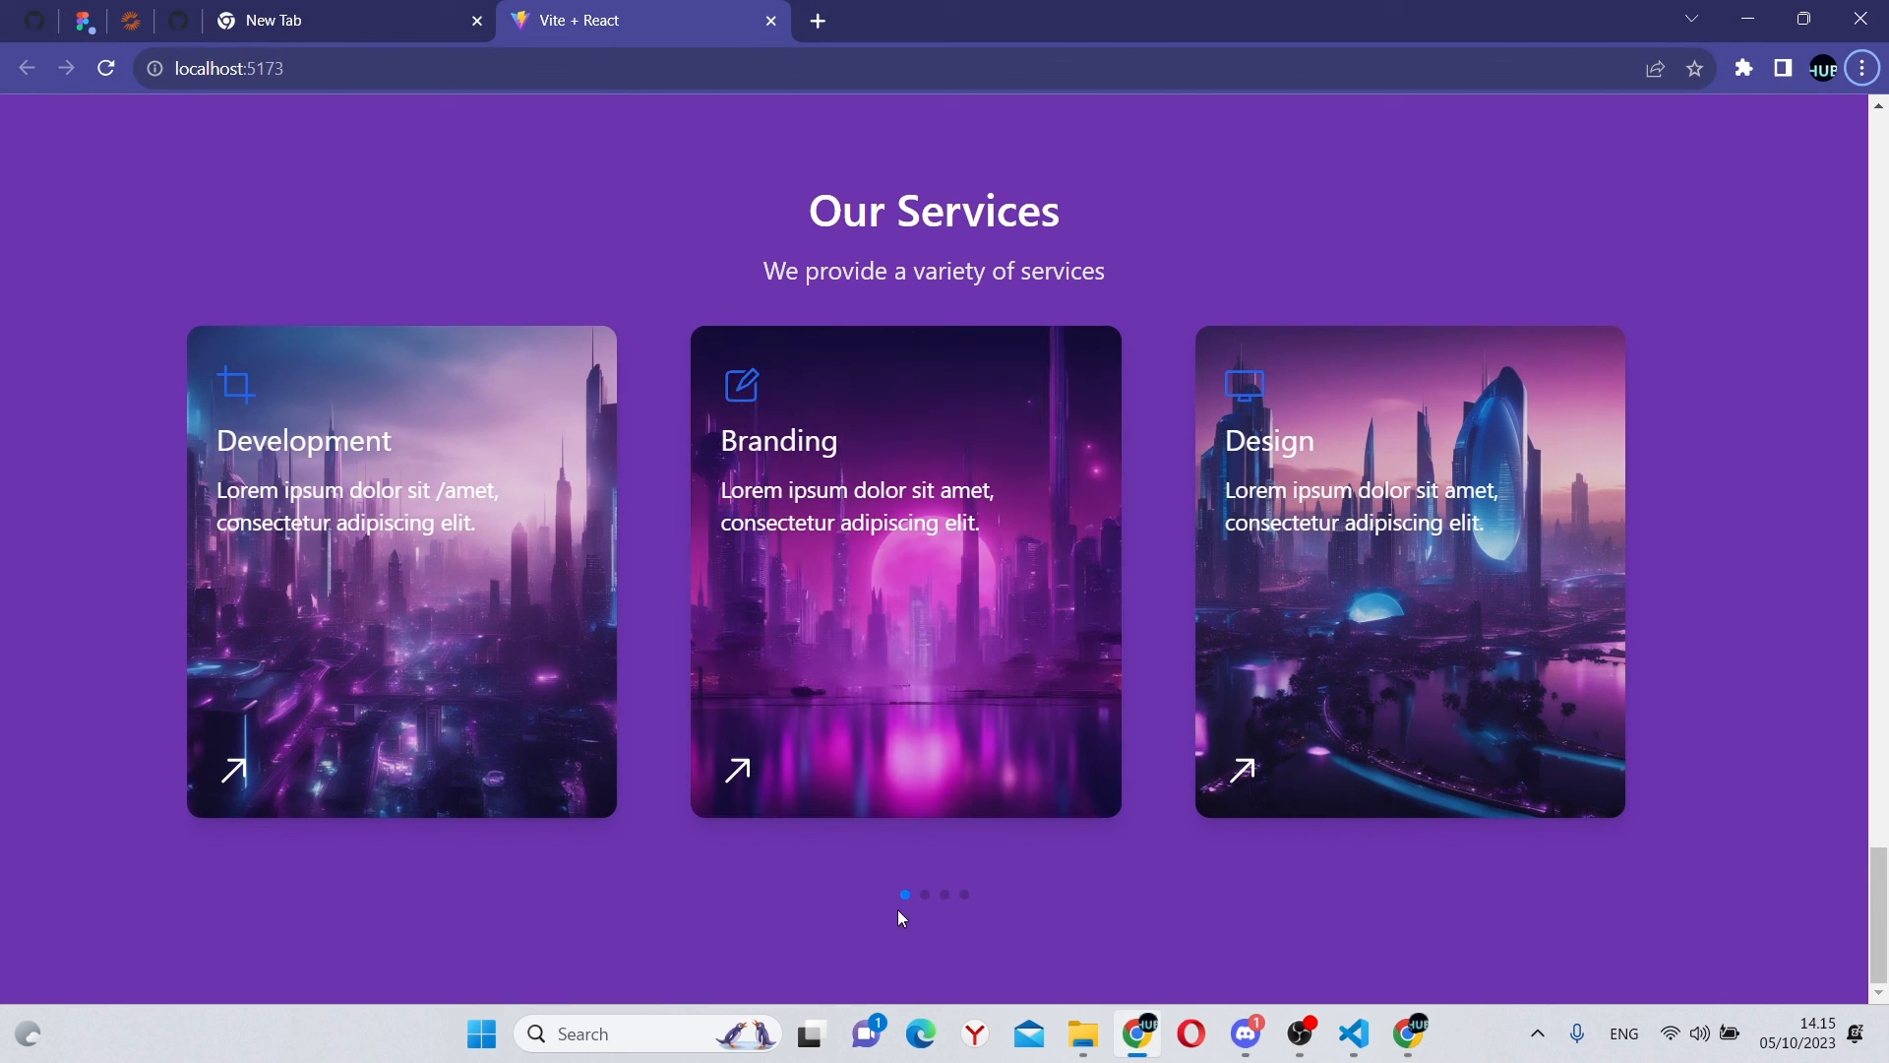
Step: Use the second and last pagination dots to reach the Seo, Management and Production cards
left_click(924, 895)
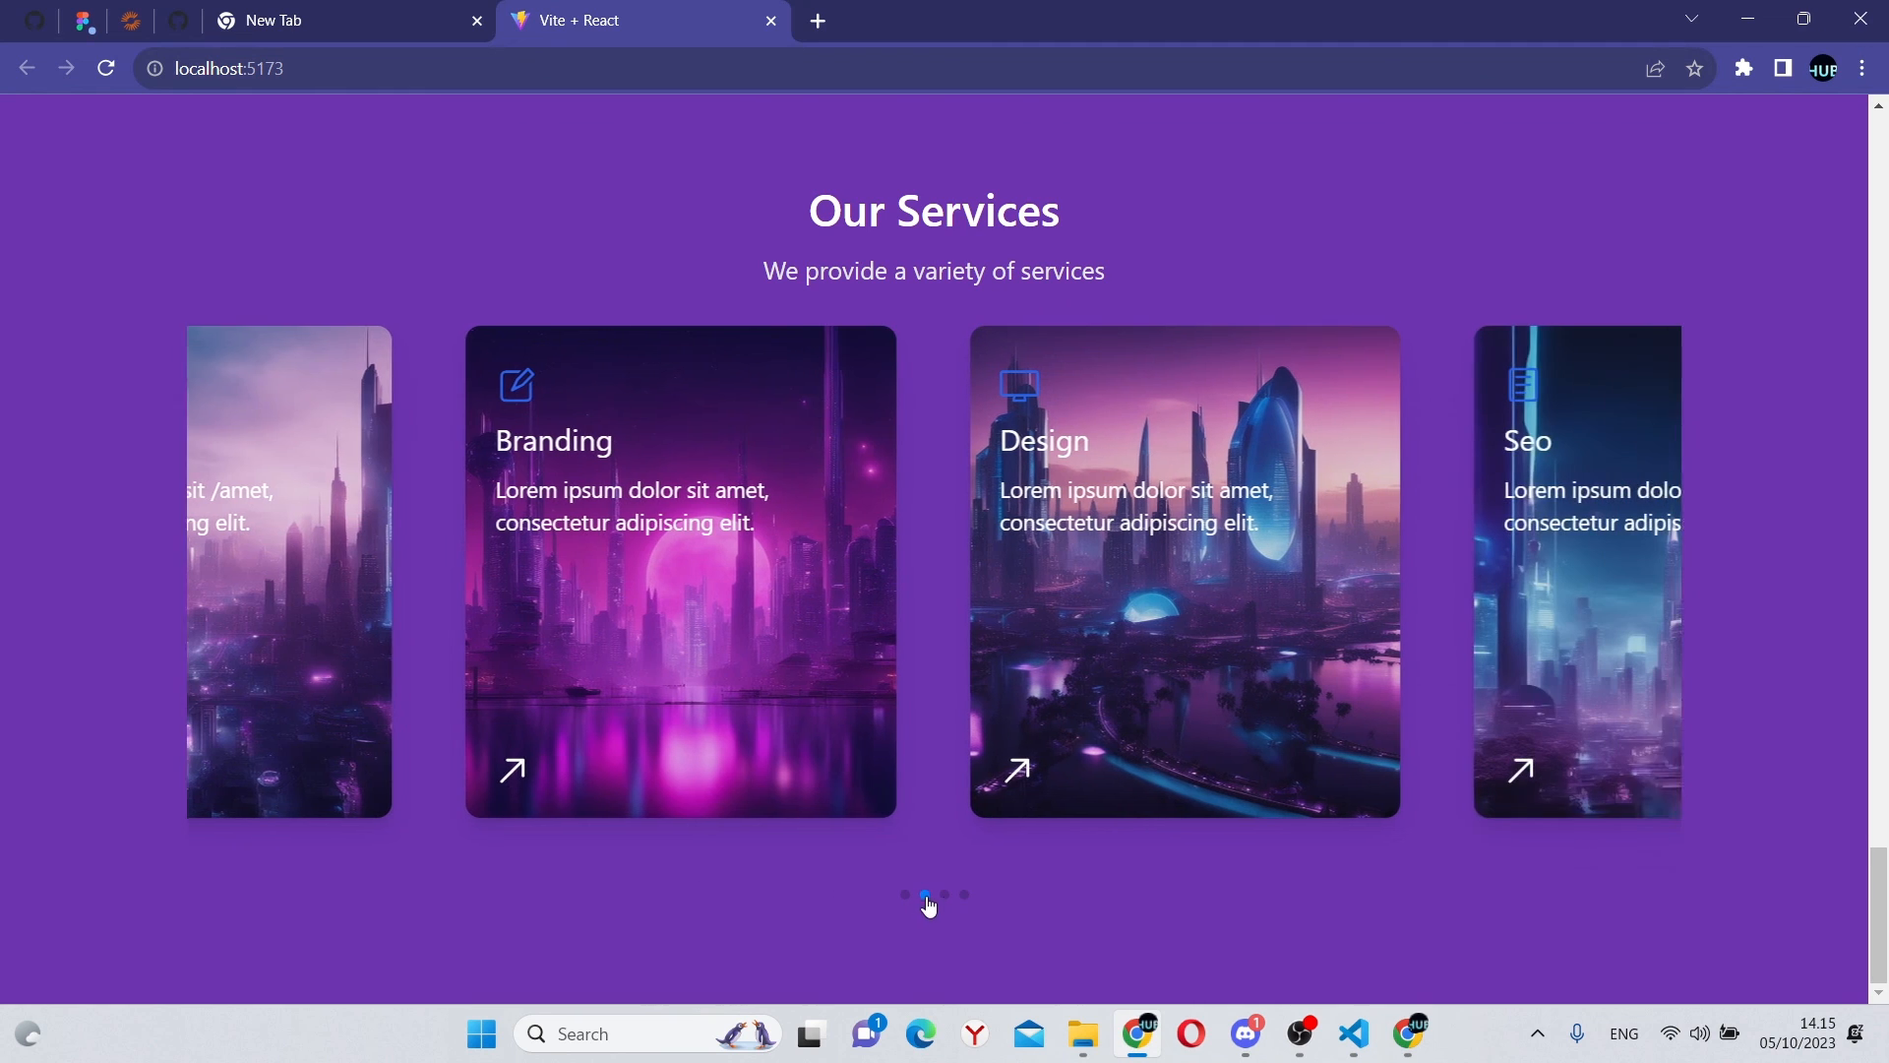
left_click(963, 894)
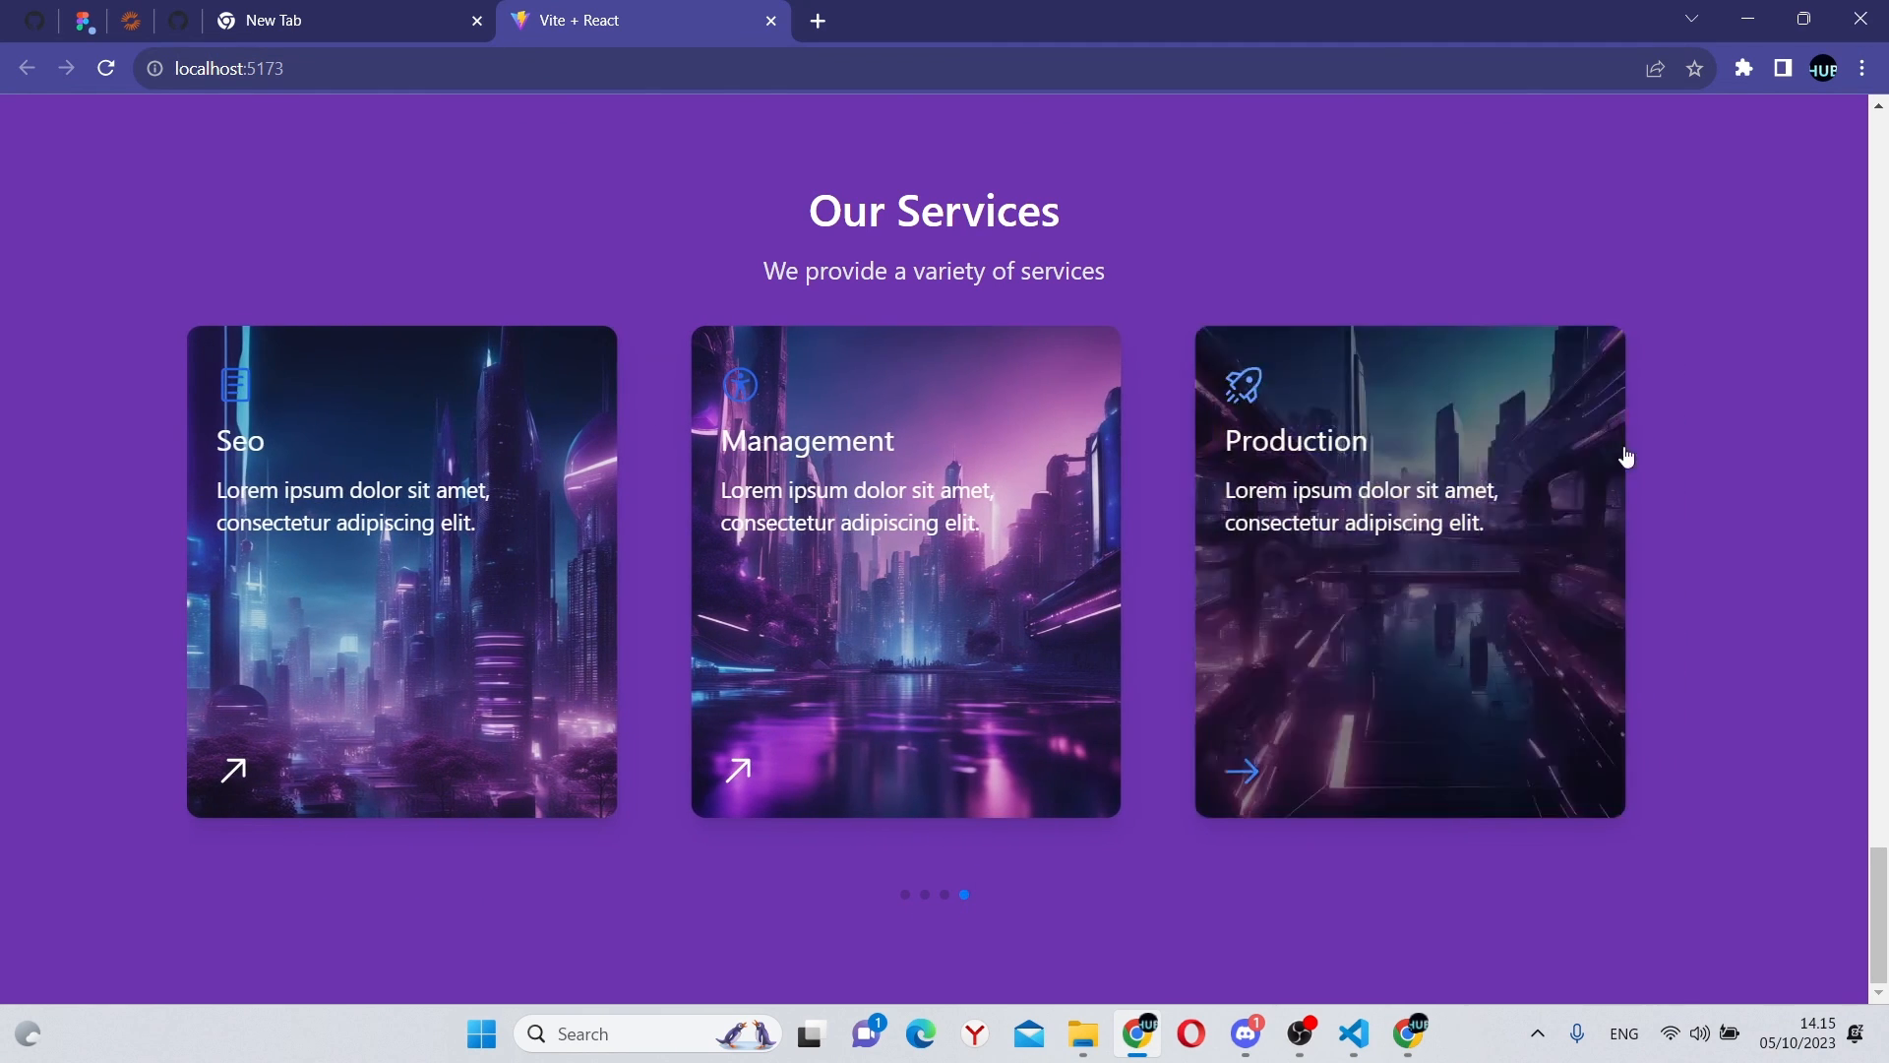